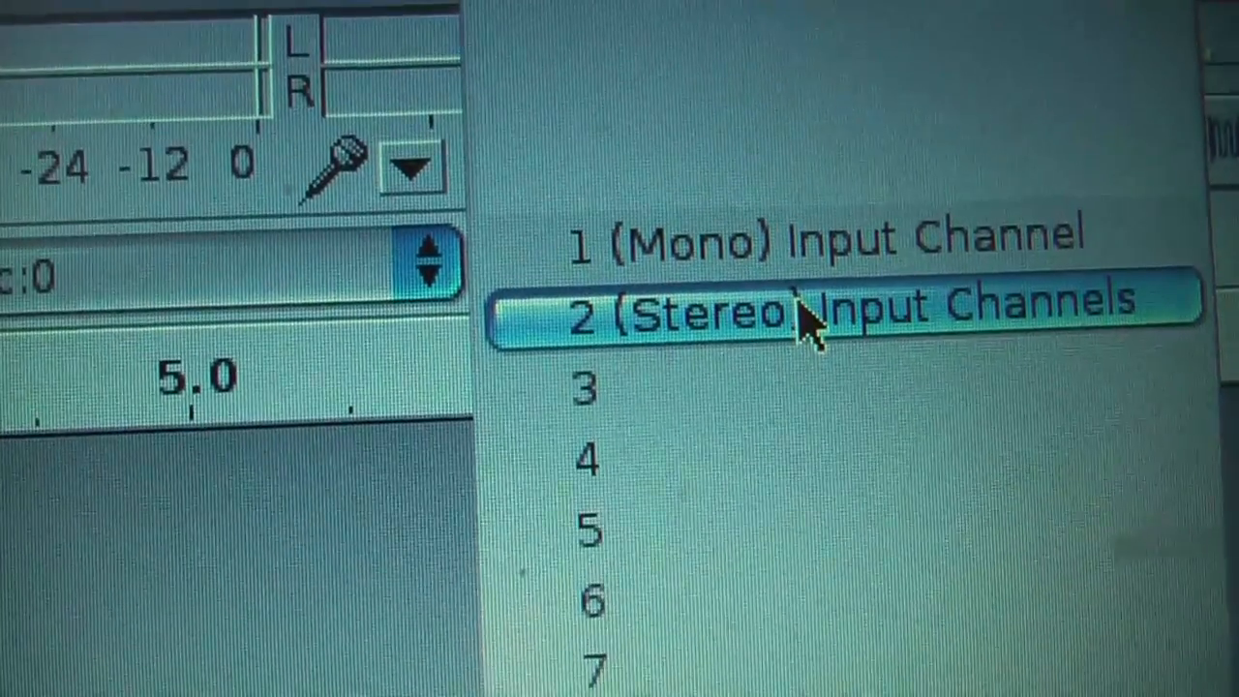
Set the recording input to 2 (Stereo) input channels in the Device Toolbar.
{"action": "left_click", "coordinate": [808, 305]}
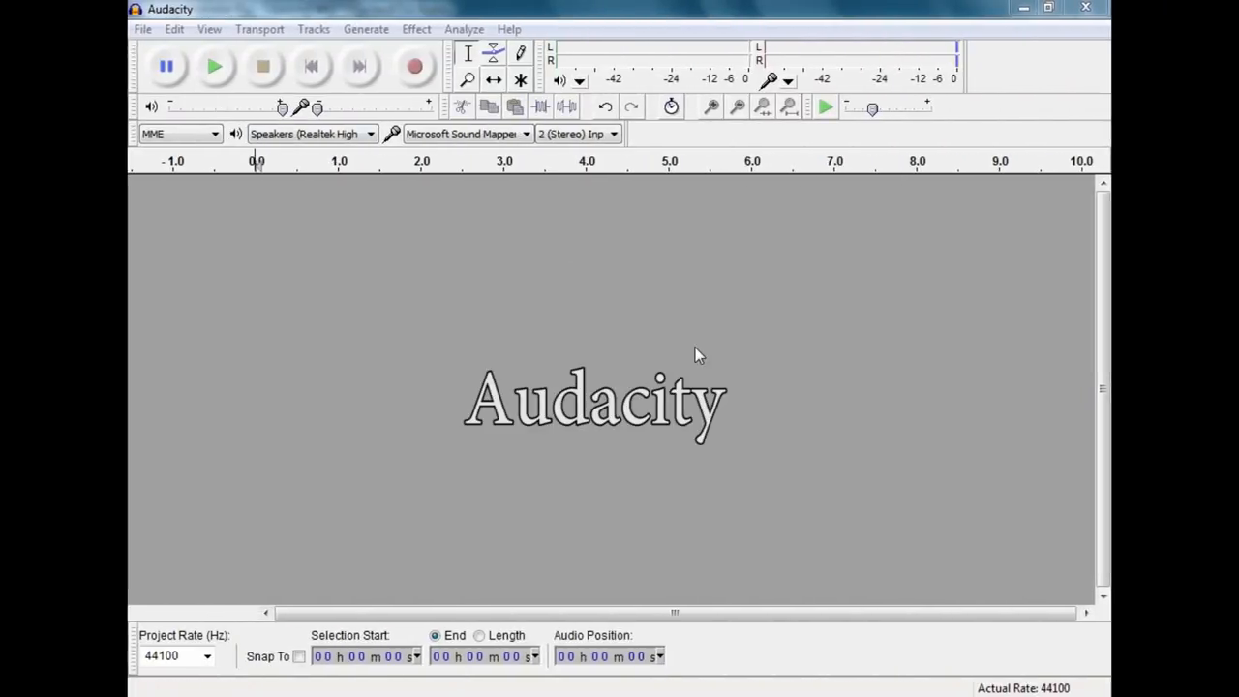
{"action": "mouse_move", "coordinate": [671, 320]}
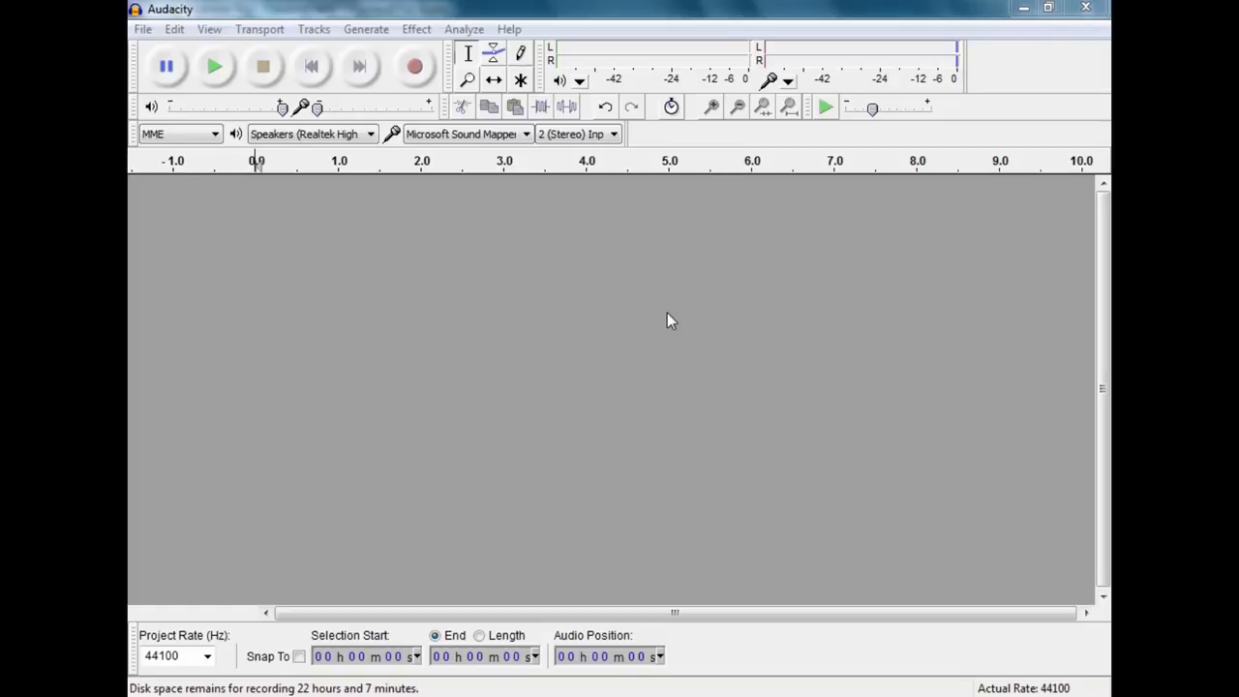
{"action": "mouse_move", "coordinate": [638, 214]}
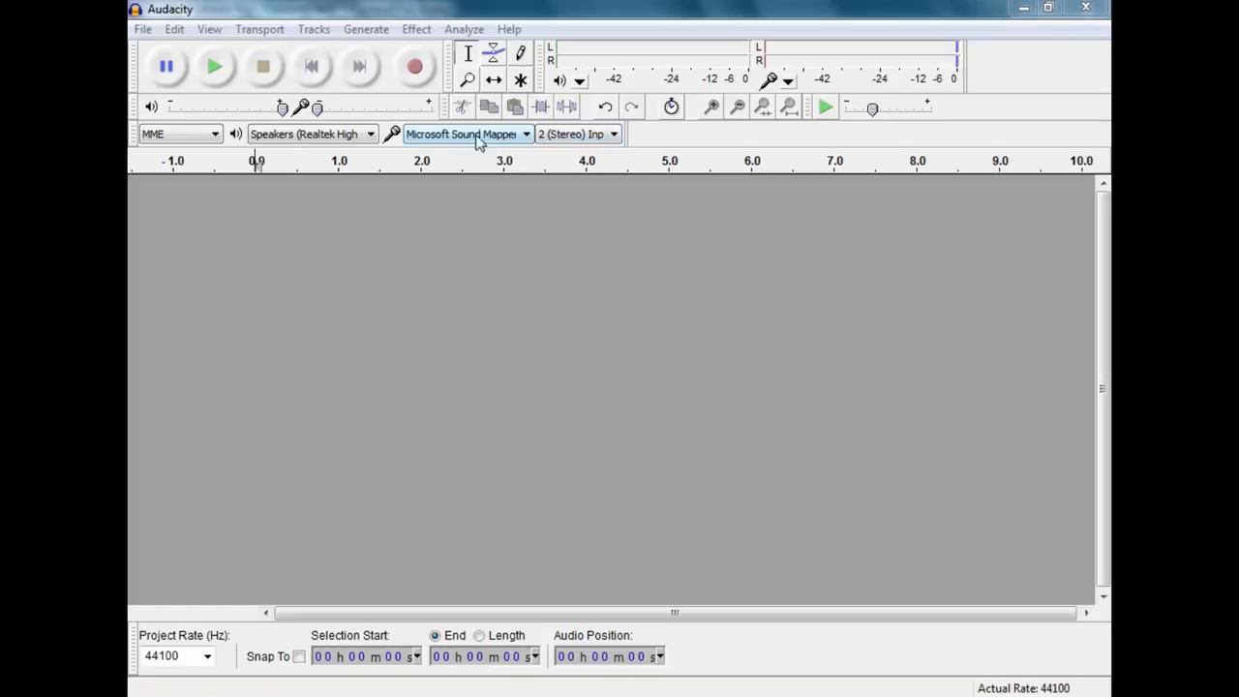
{"action": "left_click", "coordinate": [613, 133]}
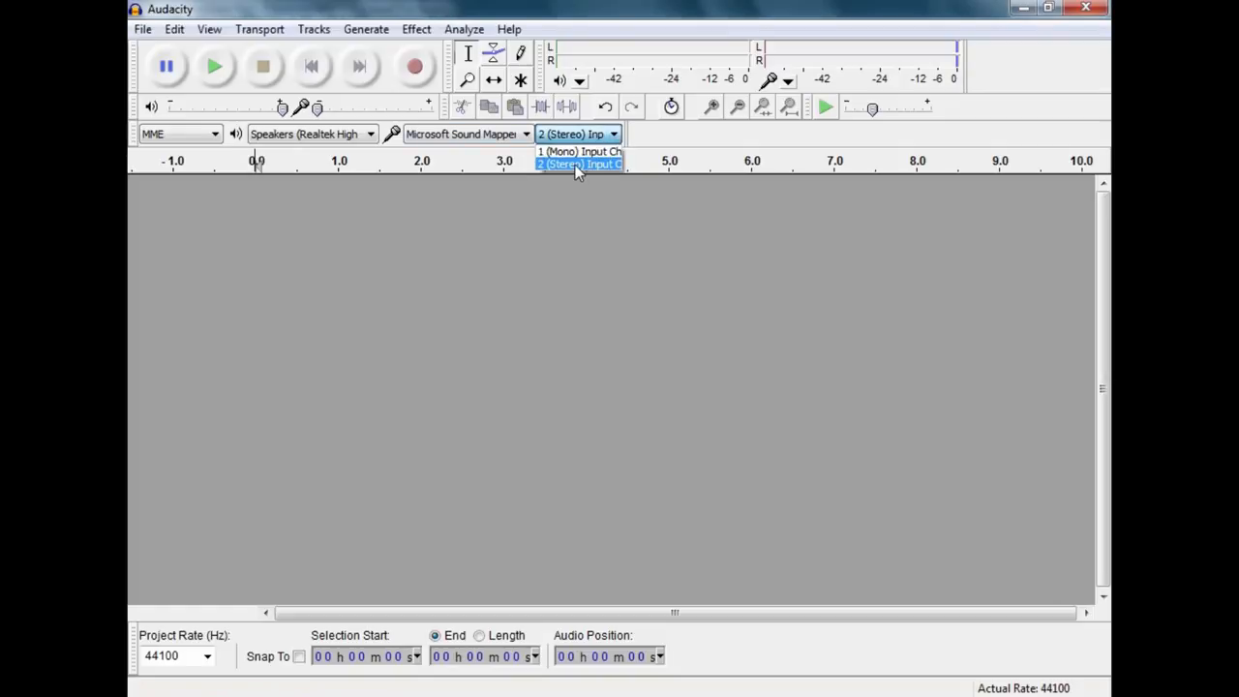
{"action": "left_click", "coordinate": [578, 164]}
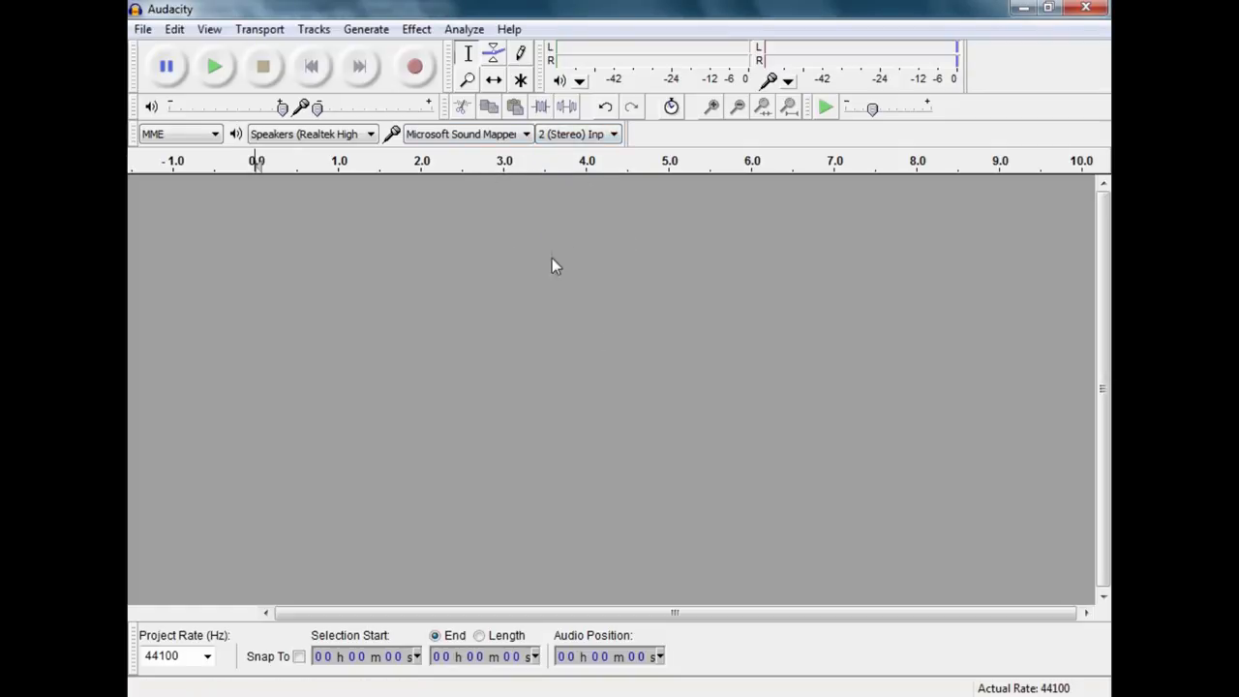
{"action": "mouse_move", "coordinate": [693, 368]}
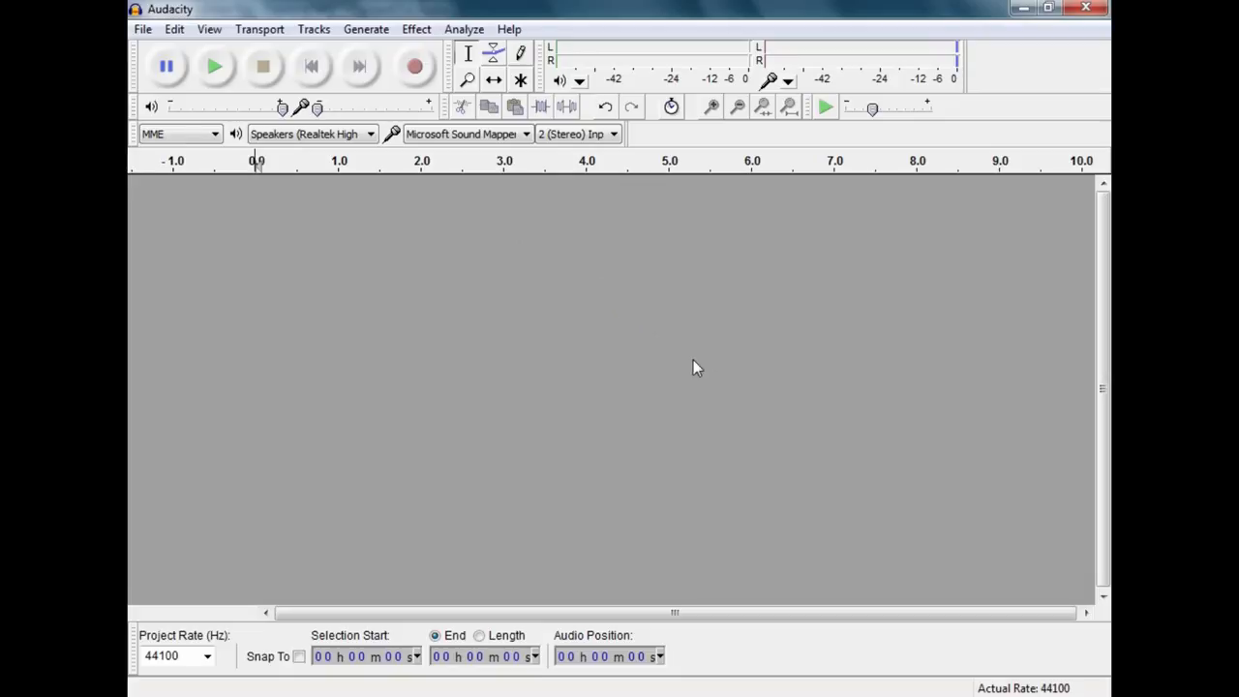
{"action": "mouse_move", "coordinate": [799, 426]}
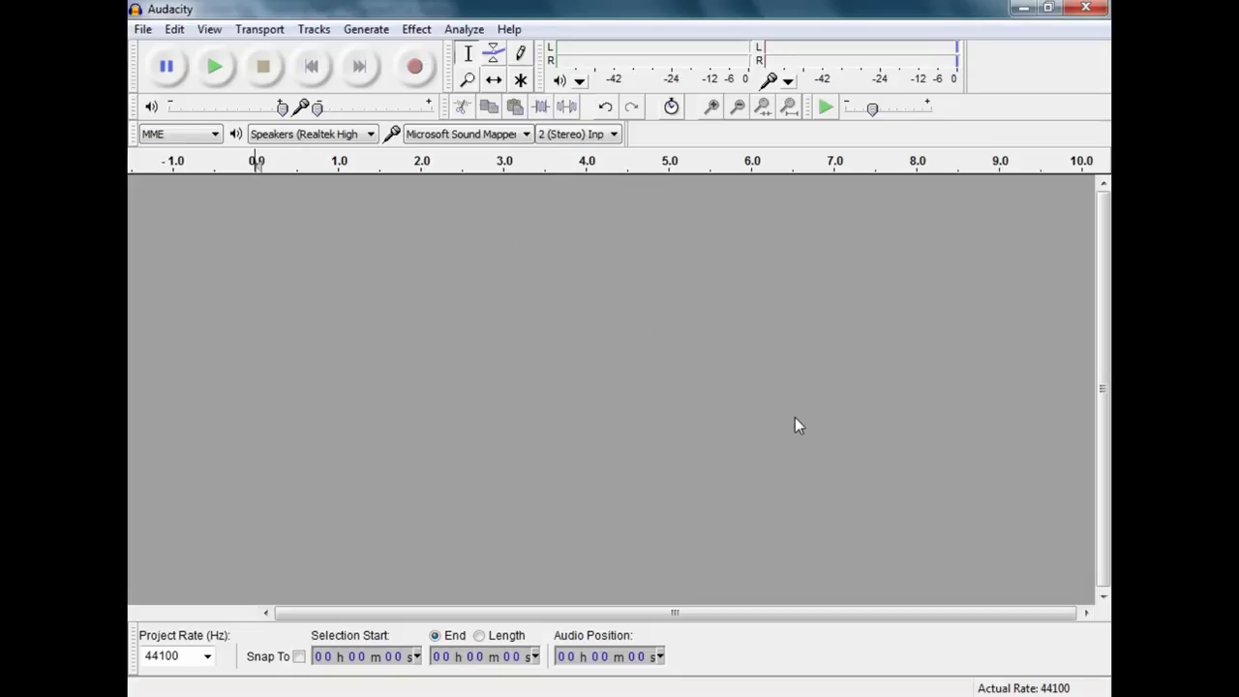
{"action": "mouse_move", "coordinate": [416, 66]}
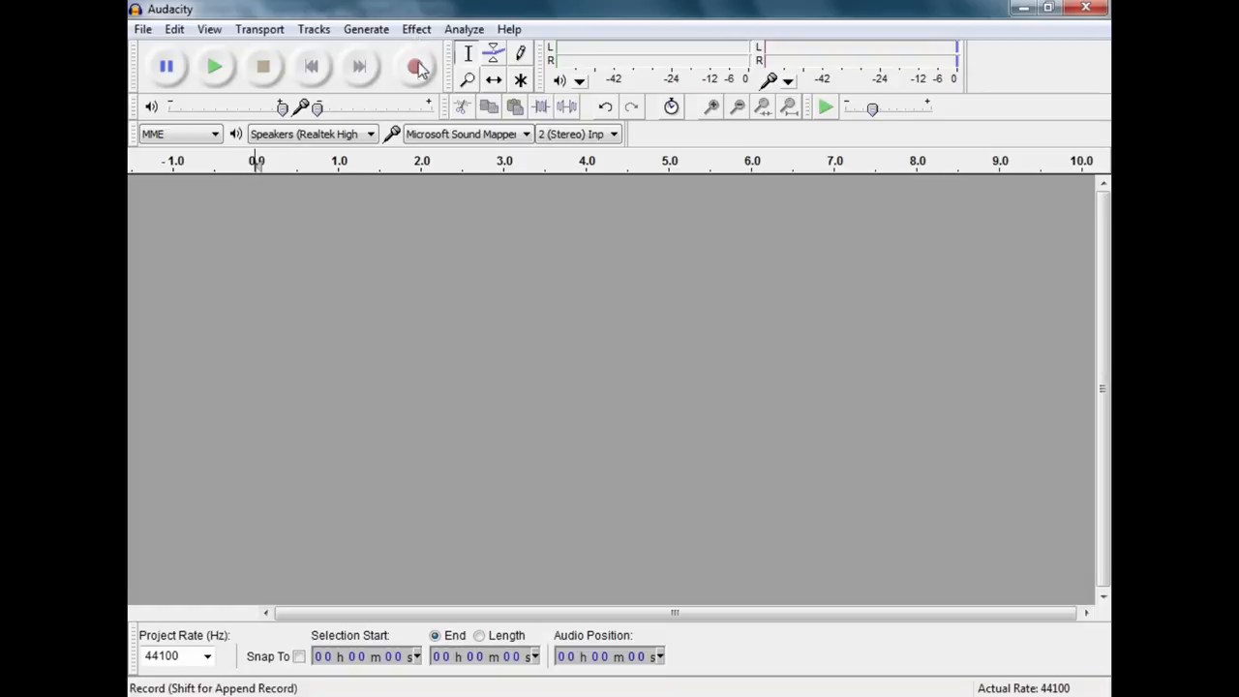
Record about 39 seconds of stereo audio into a new track.
{"action": "left_click", "coordinate": [415, 66]}
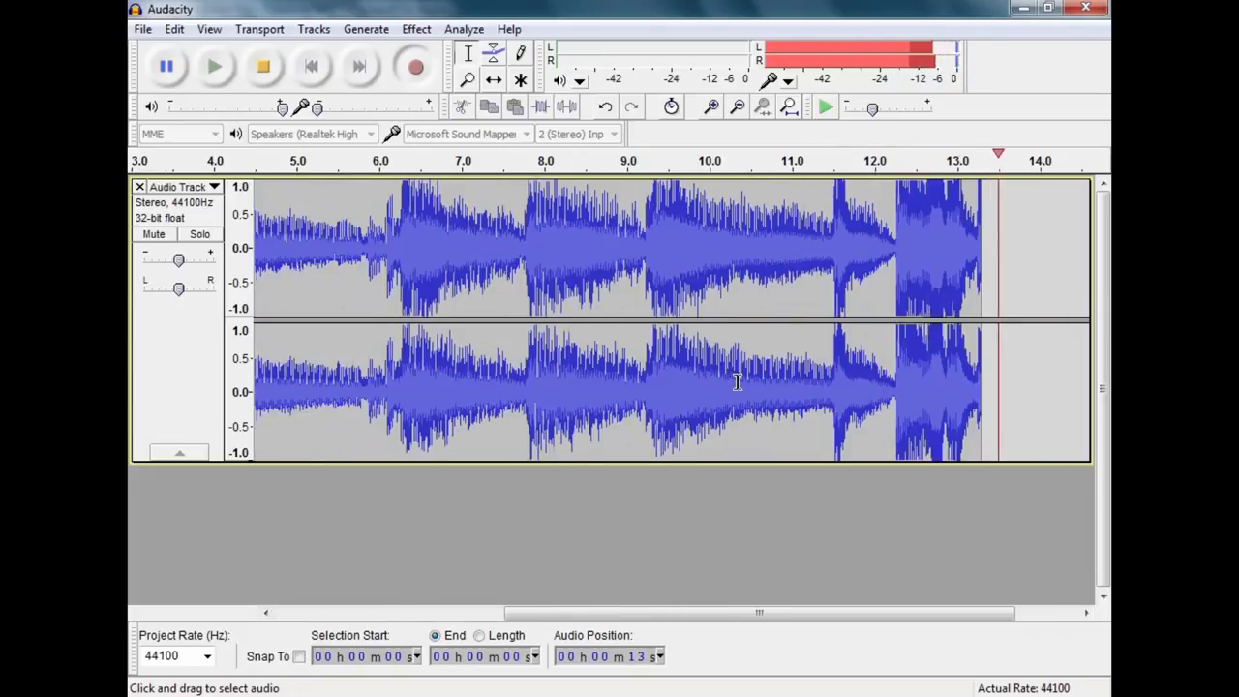
{"action": "scroll", "scroll_direction": "right", "scroll_amount": 3}
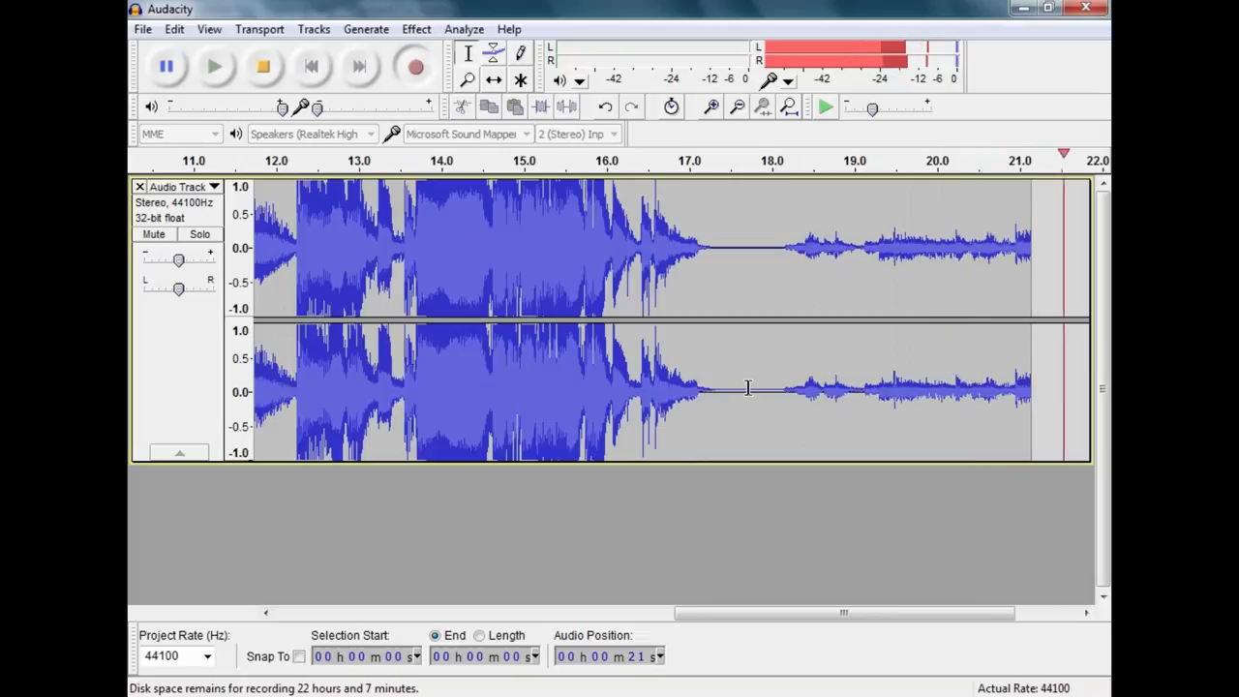
{"action": "scroll", "scroll_direction": "right", "scroll_amount": 3}
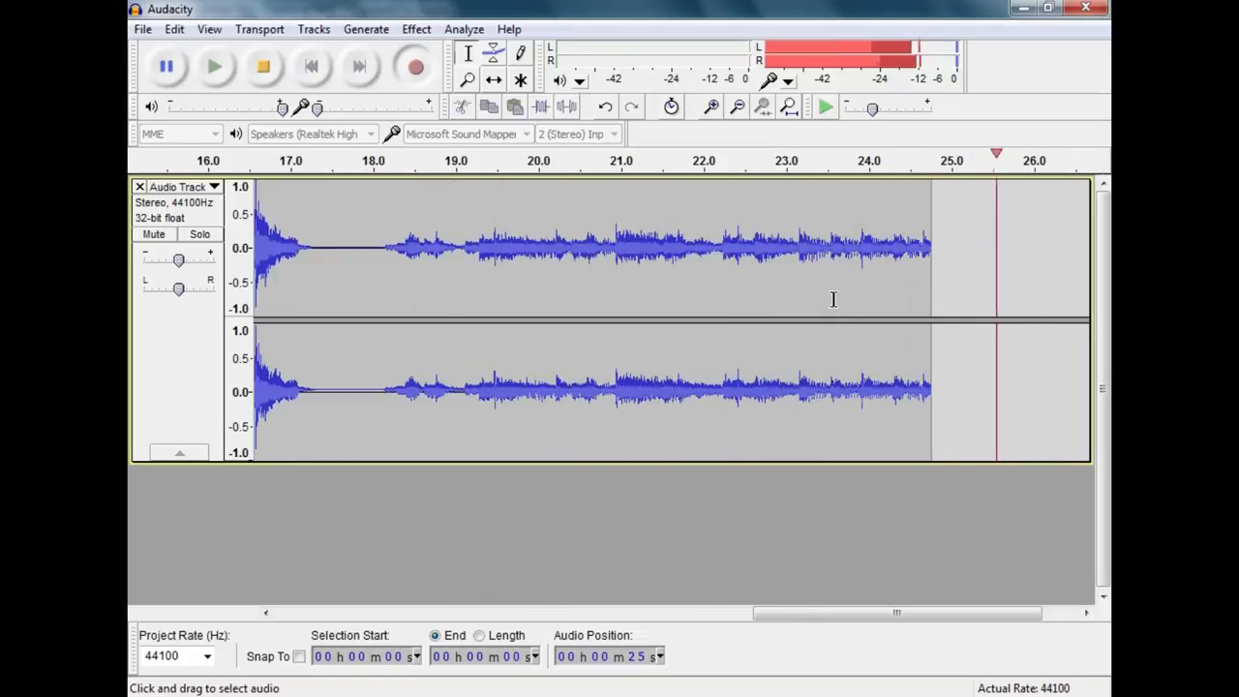
{"action": "scroll", "scroll_direction": "right", "scroll_amount": 3}
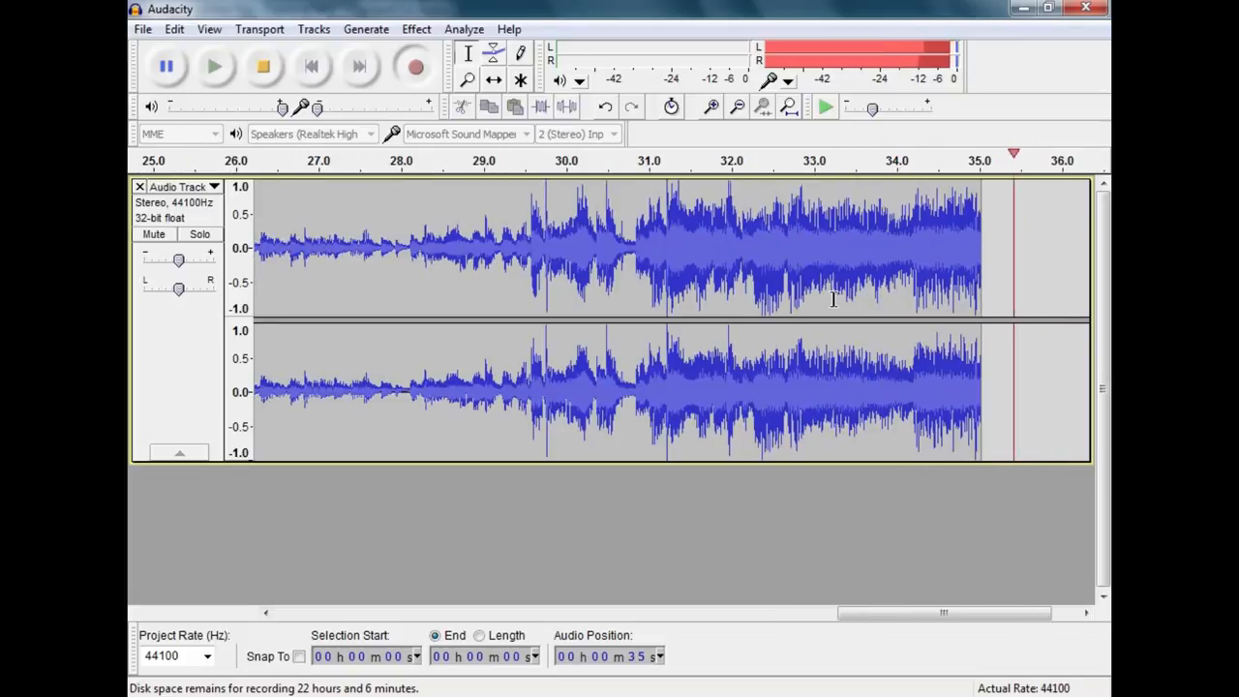
{"action": "scroll", "scroll_direction": "right", "scroll_amount": 3}
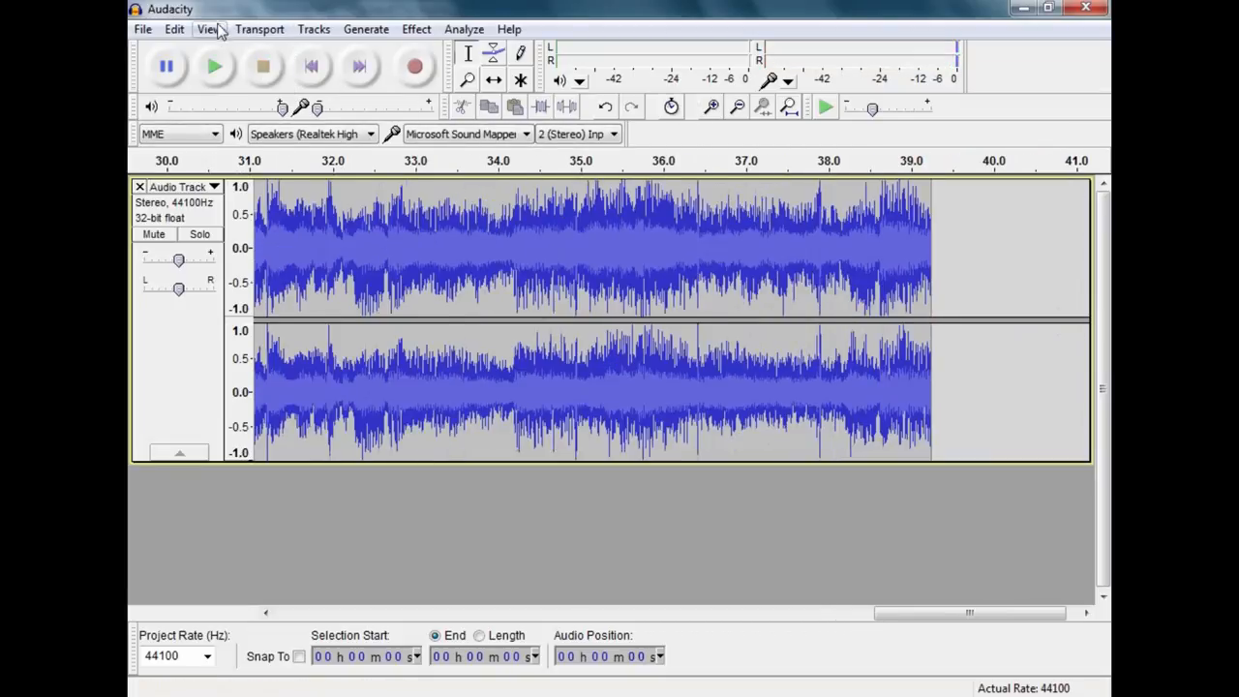
{"action": "left_click", "coordinate": [209, 28]}
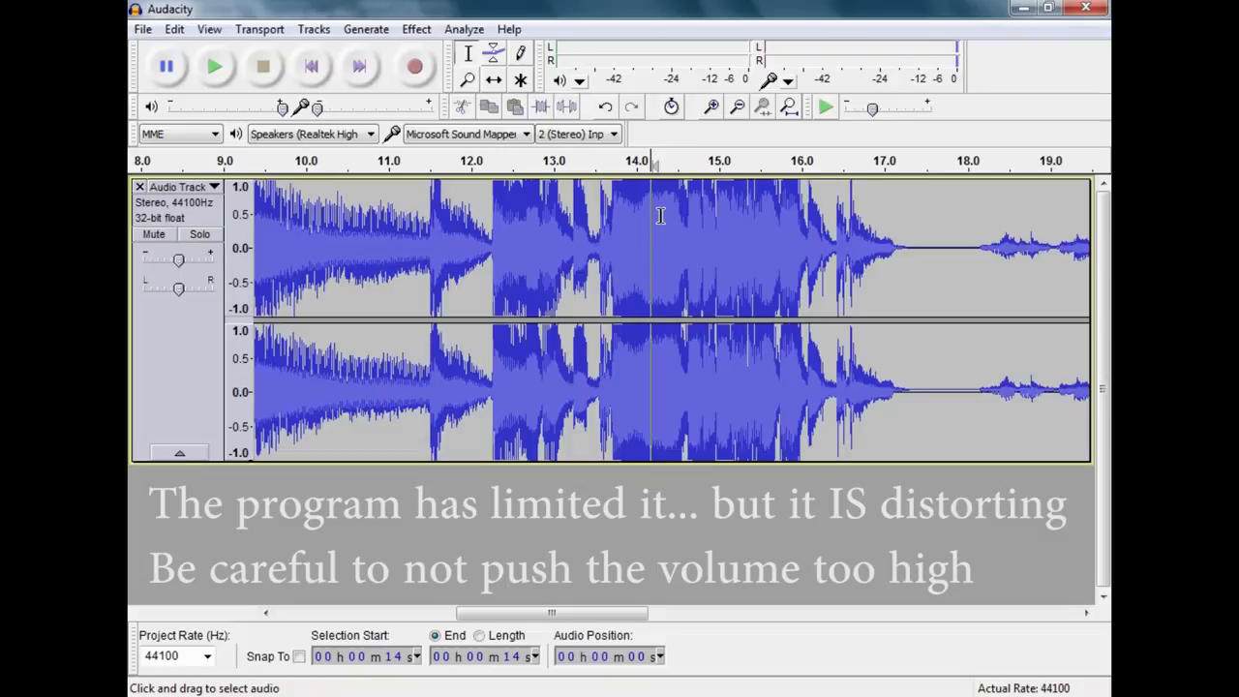
{"action": "mouse_move", "coordinate": [671, 211]}
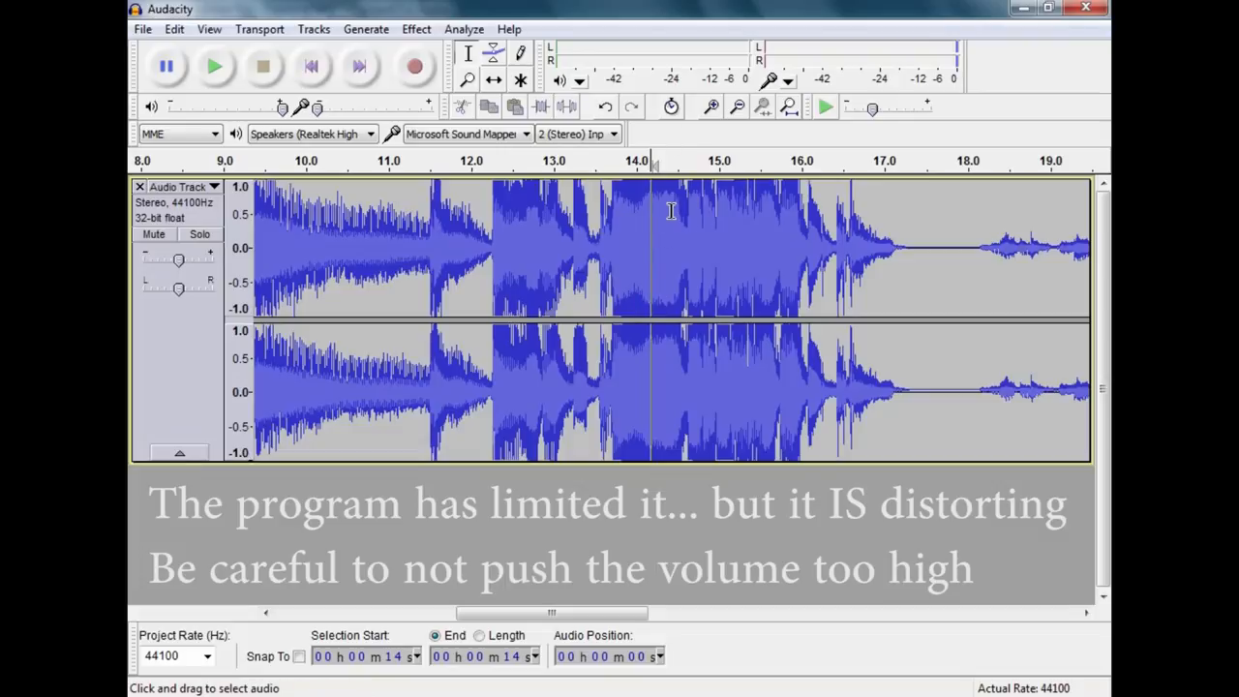
{"action": "mouse_move", "coordinate": [416, 29]}
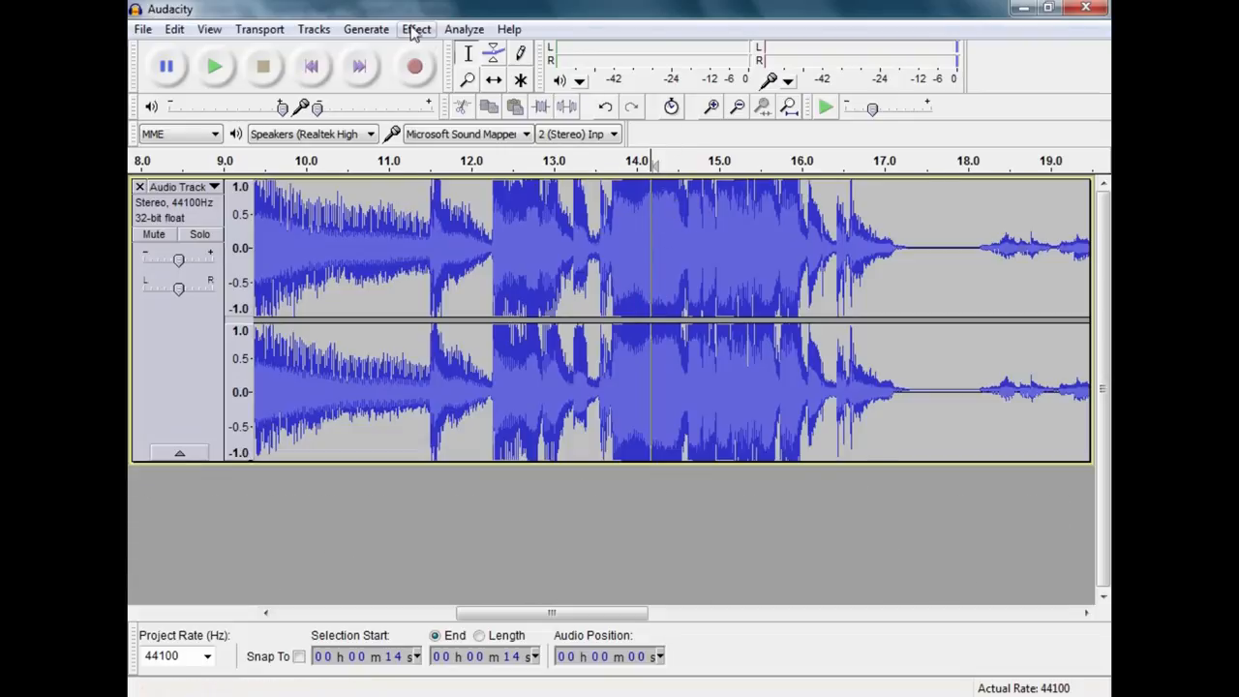
Amplify the whole recording by about 2.7 dB with clipping allowed.
{"action": "left_click", "coordinate": [417, 29]}
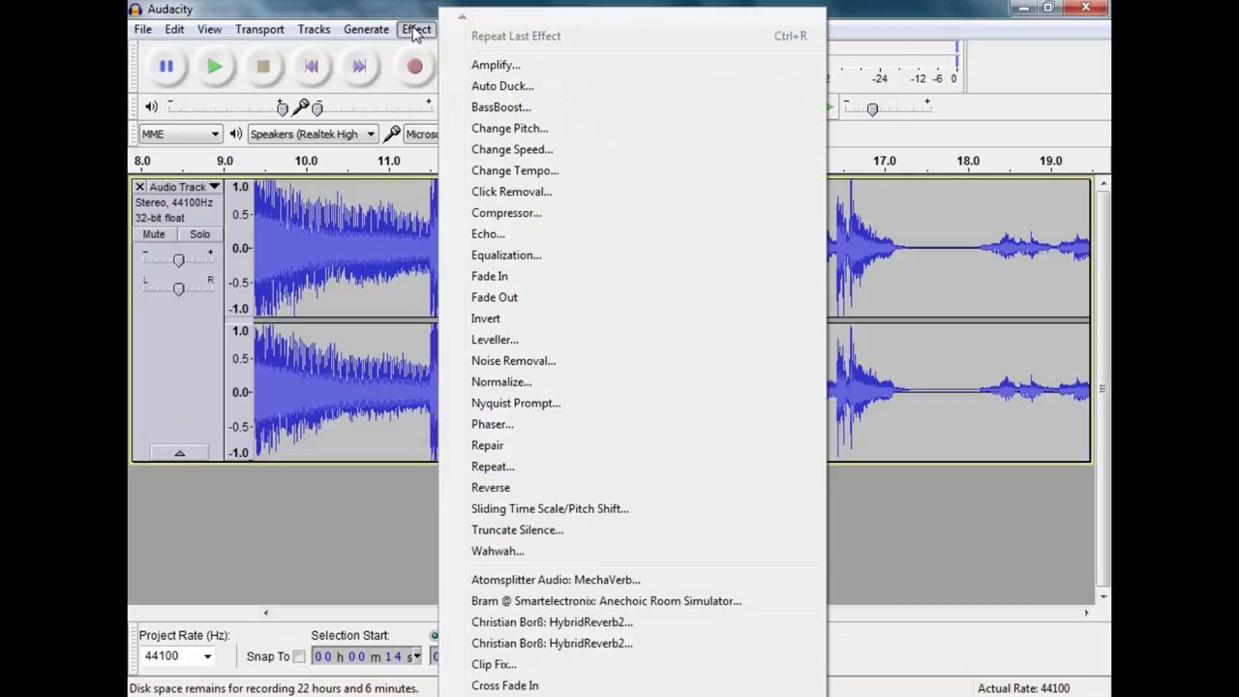
{"action": "mouse_move", "coordinate": [495, 65]}
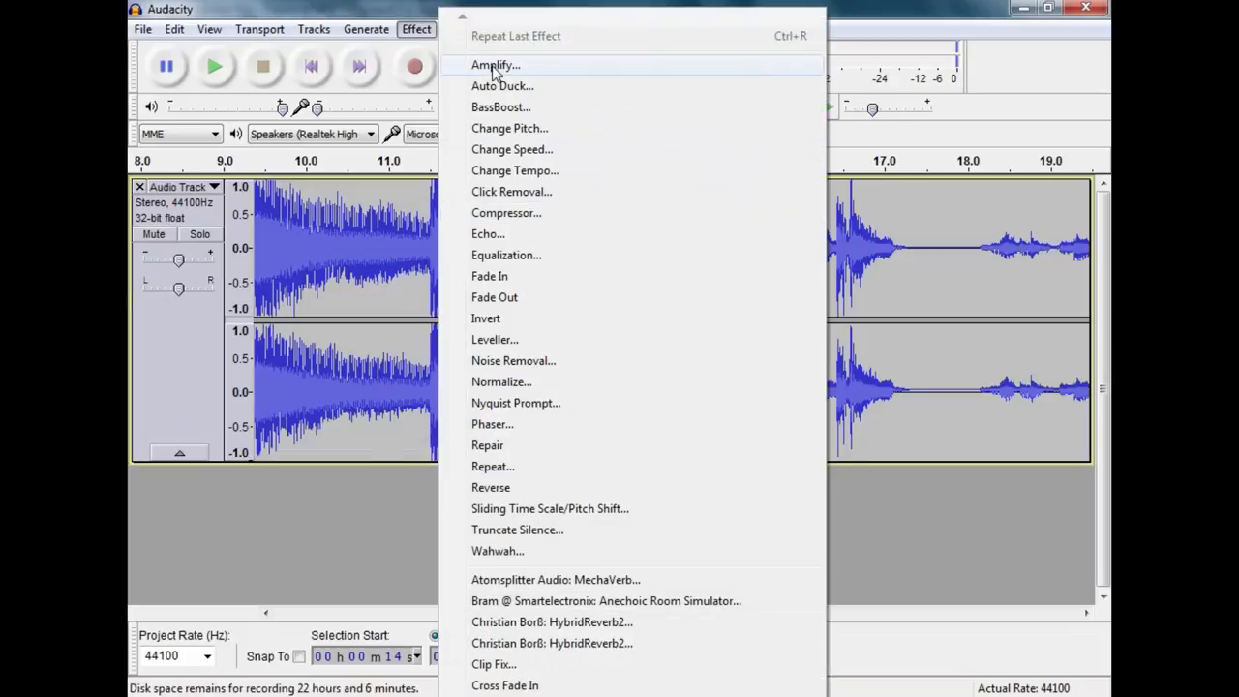
{"action": "left_click", "coordinate": [496, 65]}
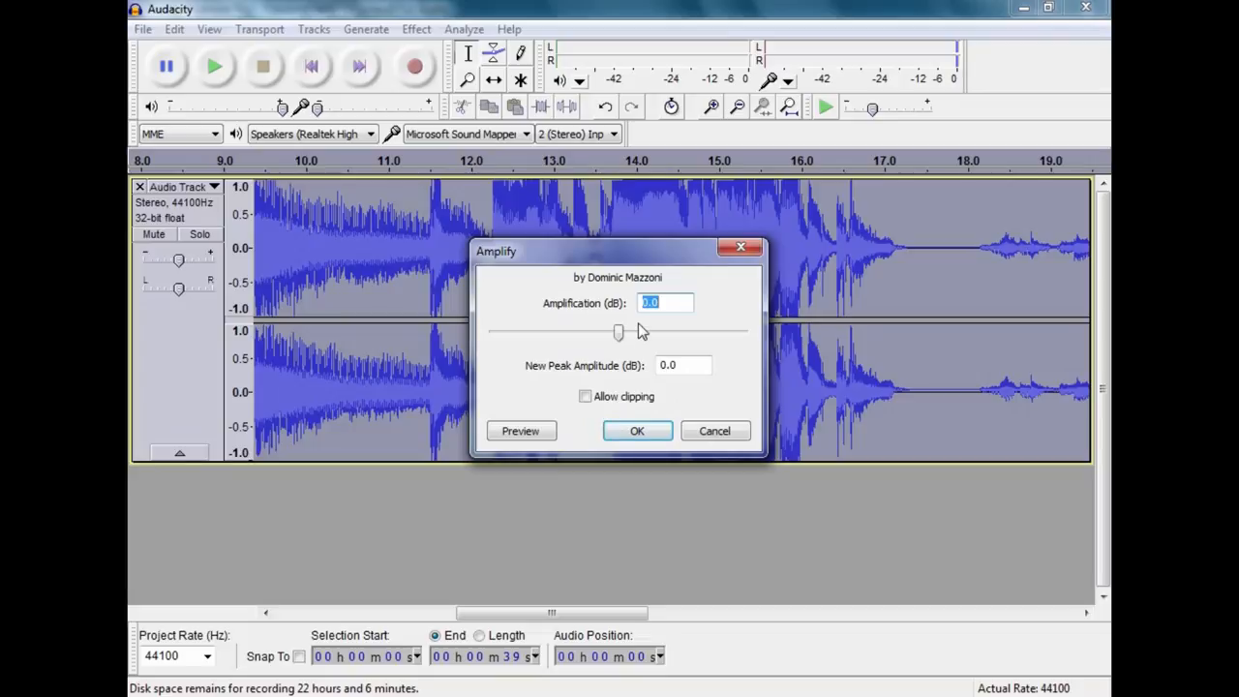
{"action": "left_click_drag", "start_coordinate": [618, 332], "coordinate": [629, 332]}
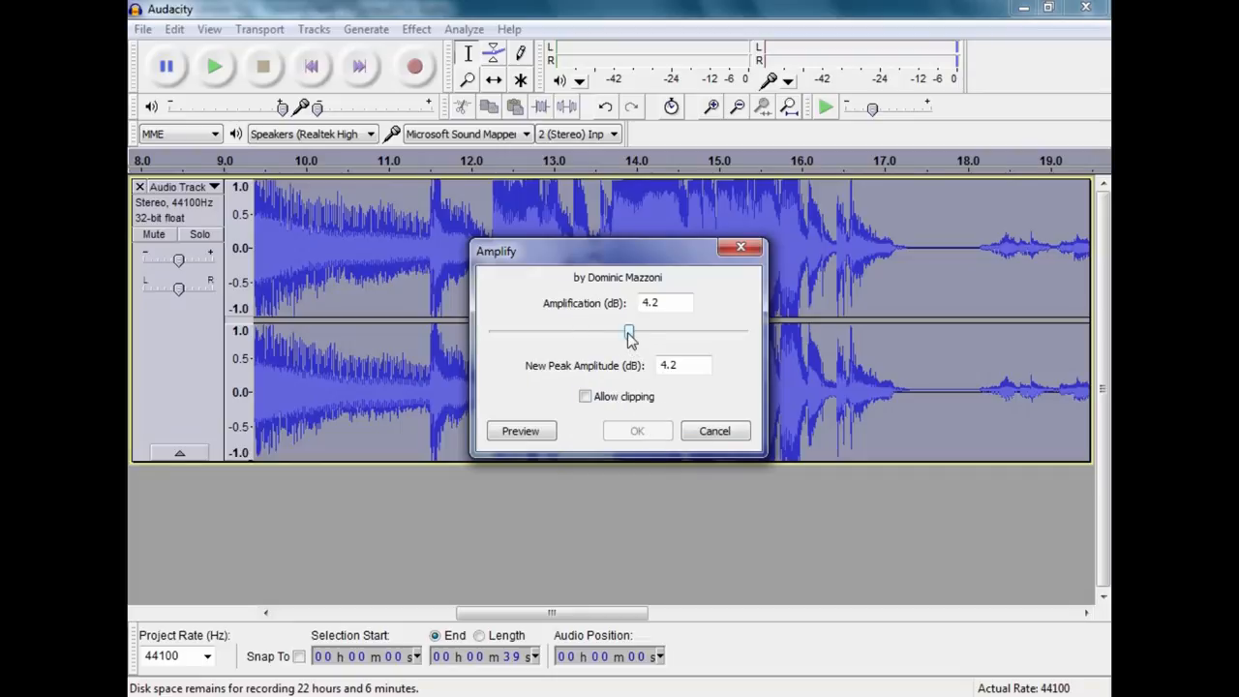
{"action": "left_click_drag", "start_coordinate": [629, 332], "coordinate": [618, 332]}
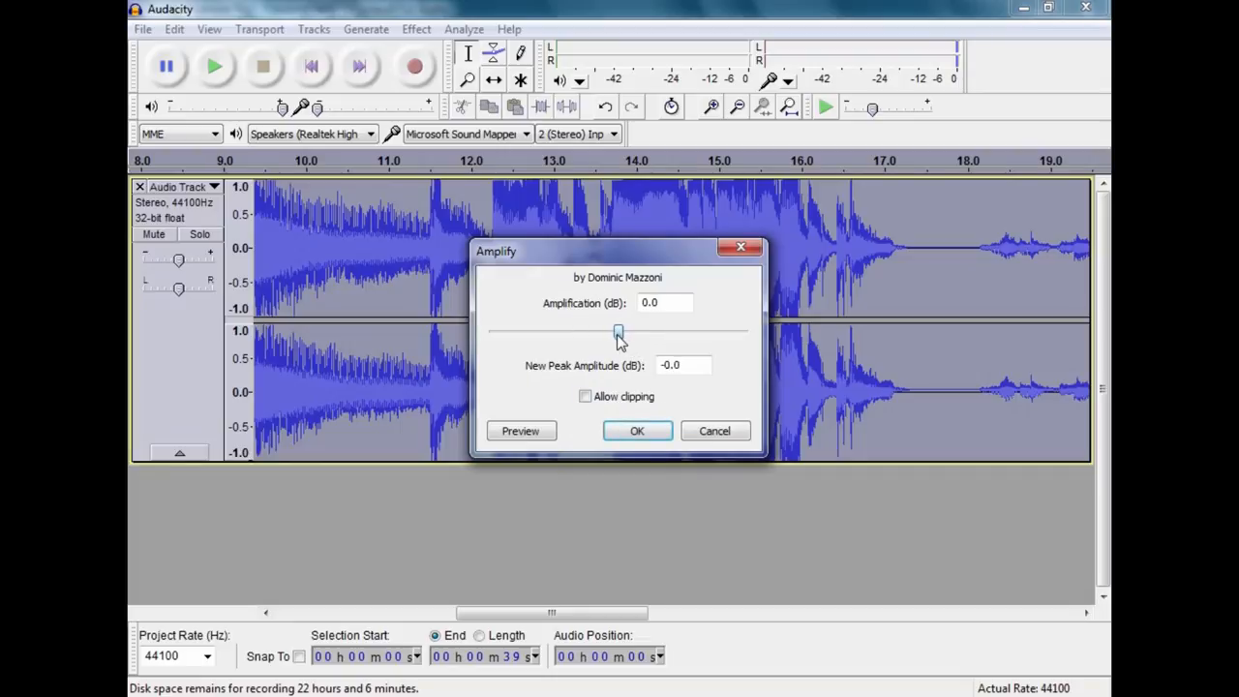
{"action": "left_click_drag", "start_coordinate": [619, 331], "coordinate": [620, 331]}
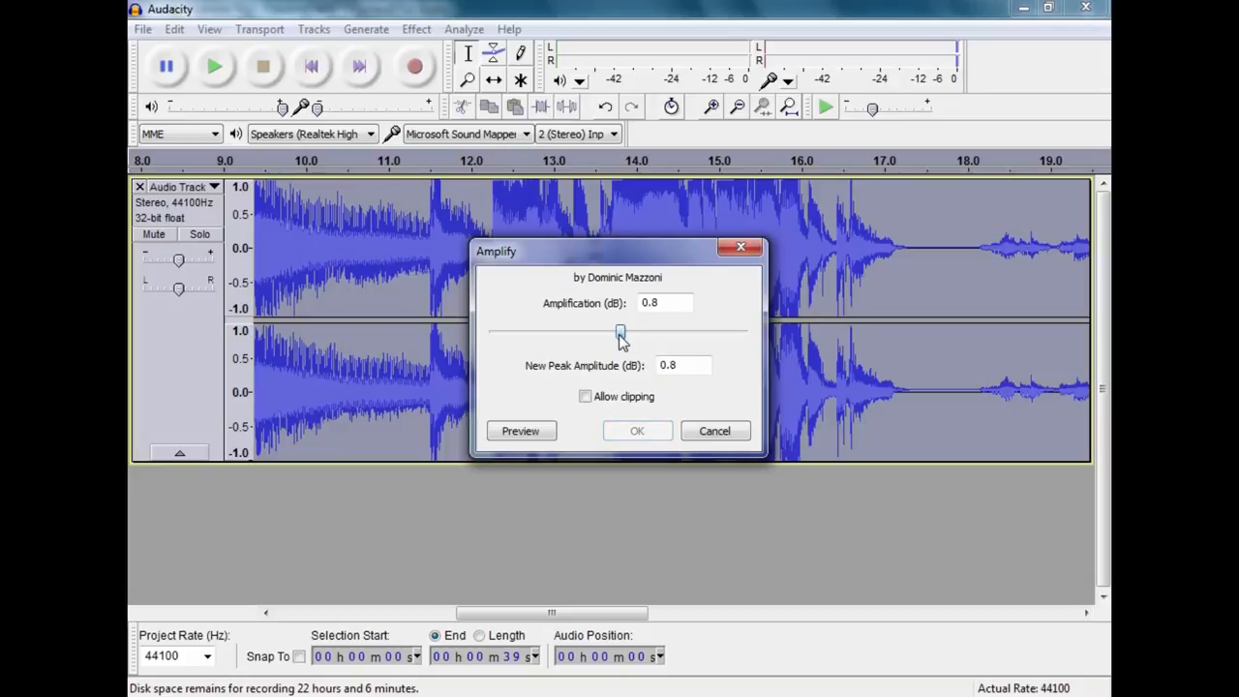
{"action": "left_click_drag", "start_coordinate": [619, 332], "coordinate": [625, 332]}
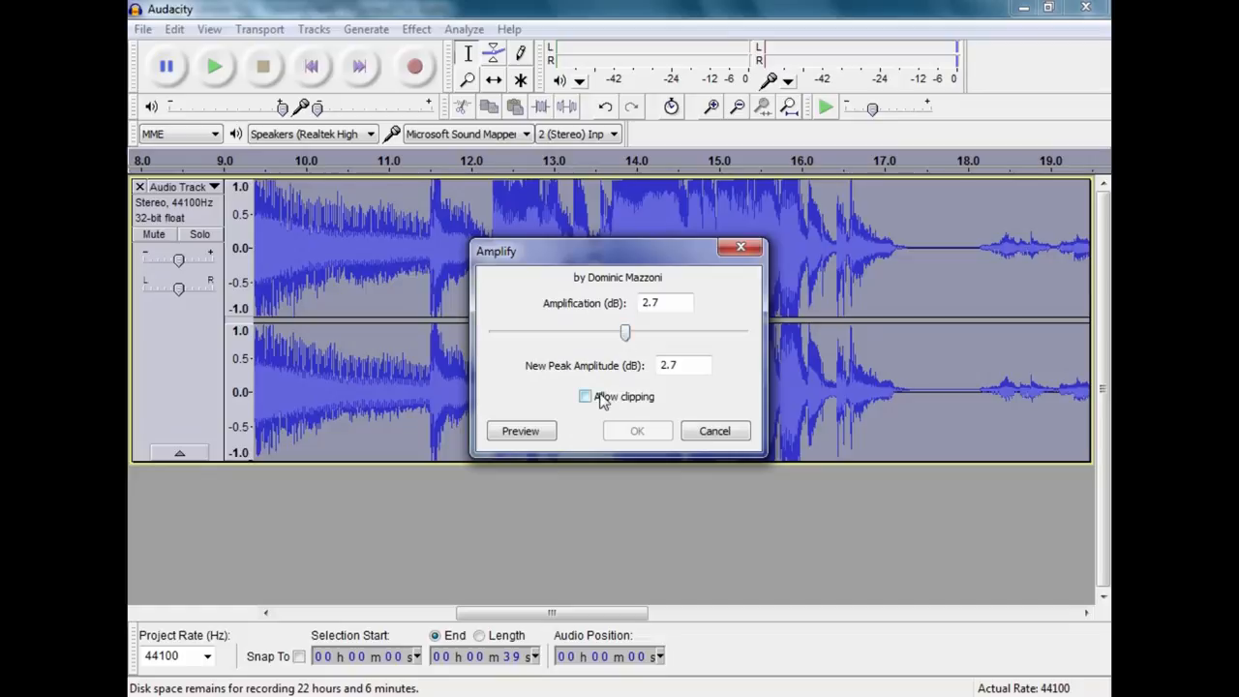
{"action": "left_click", "coordinate": [637, 430]}
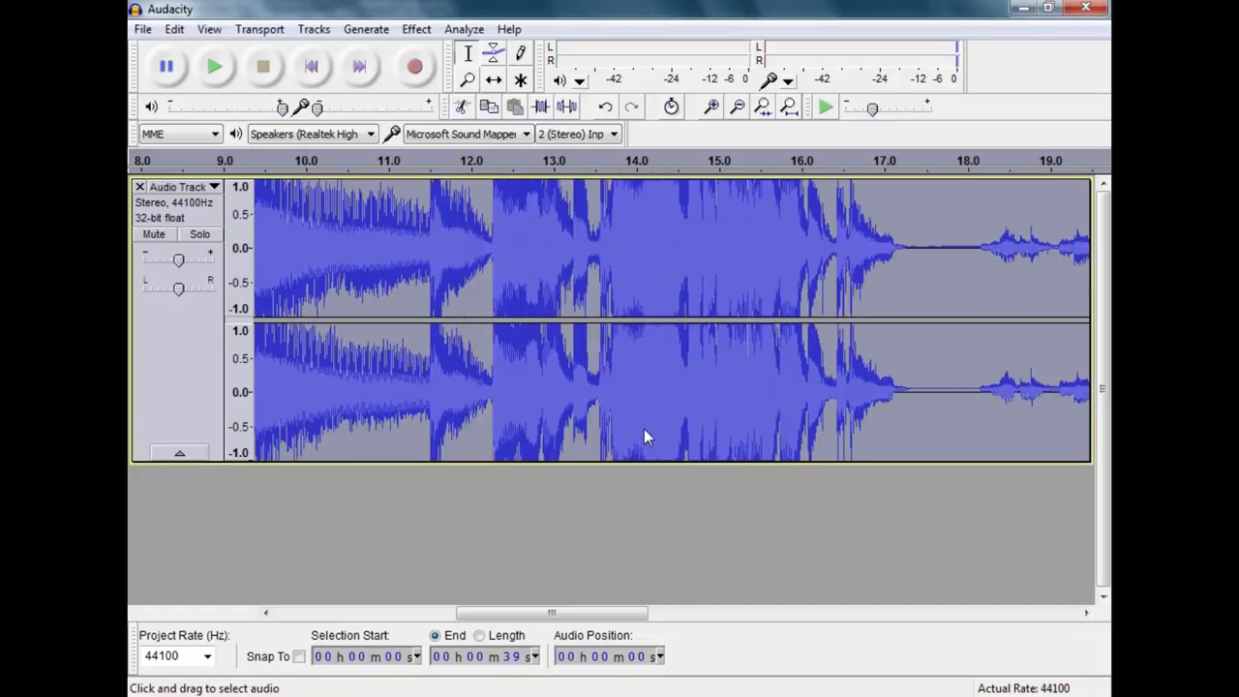
{"action": "mouse_move", "coordinate": [552, 614]}
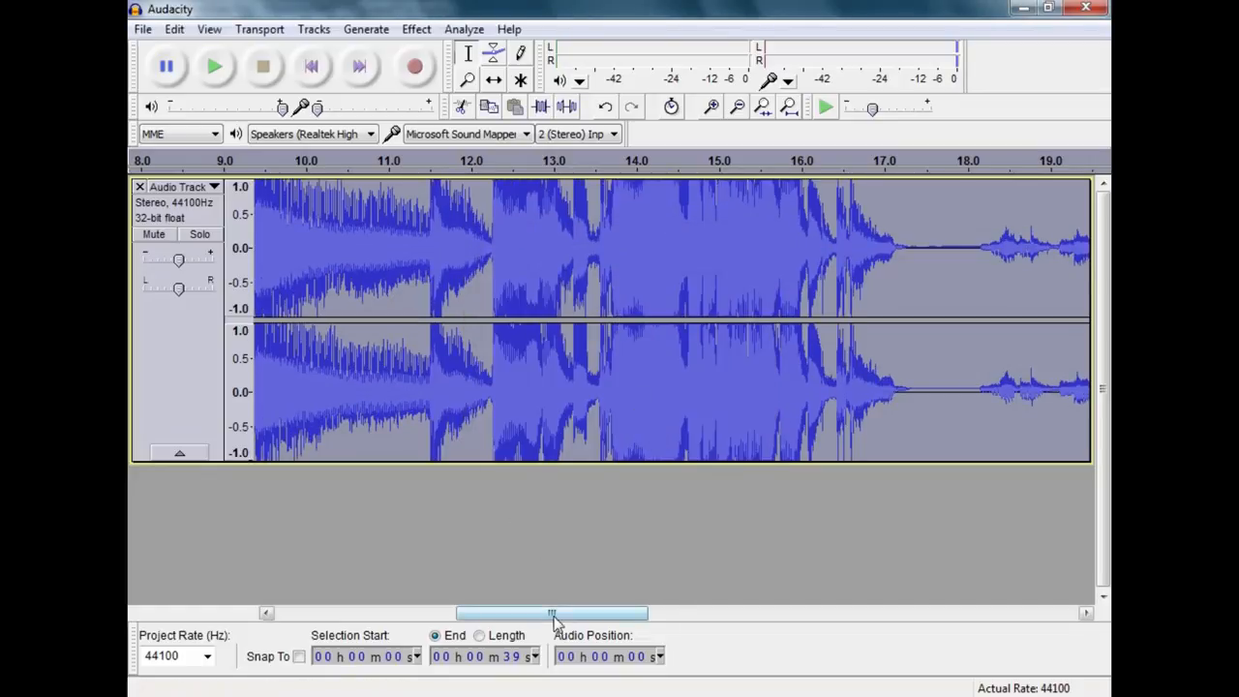
Turn on View > Show Clipping to mark clipped passages in red.
{"action": "left_click_drag", "start_coordinate": [552, 613], "coordinate": [791, 613]}
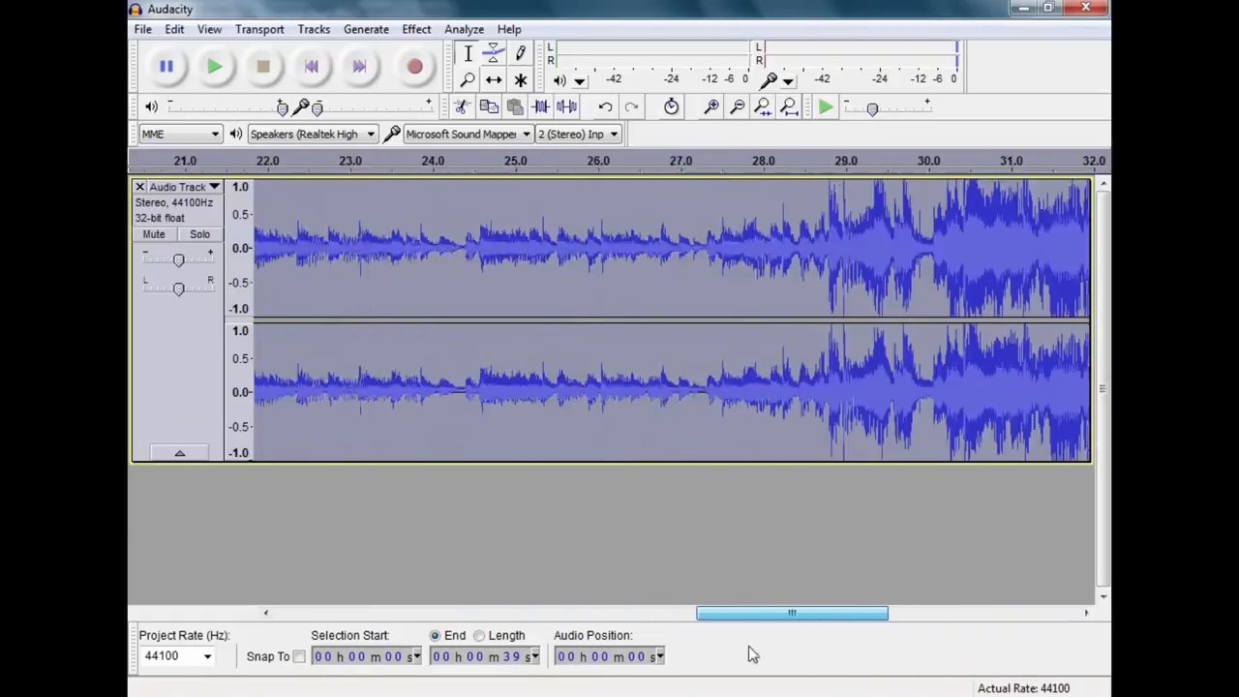
{"action": "left_click", "coordinate": [209, 28]}
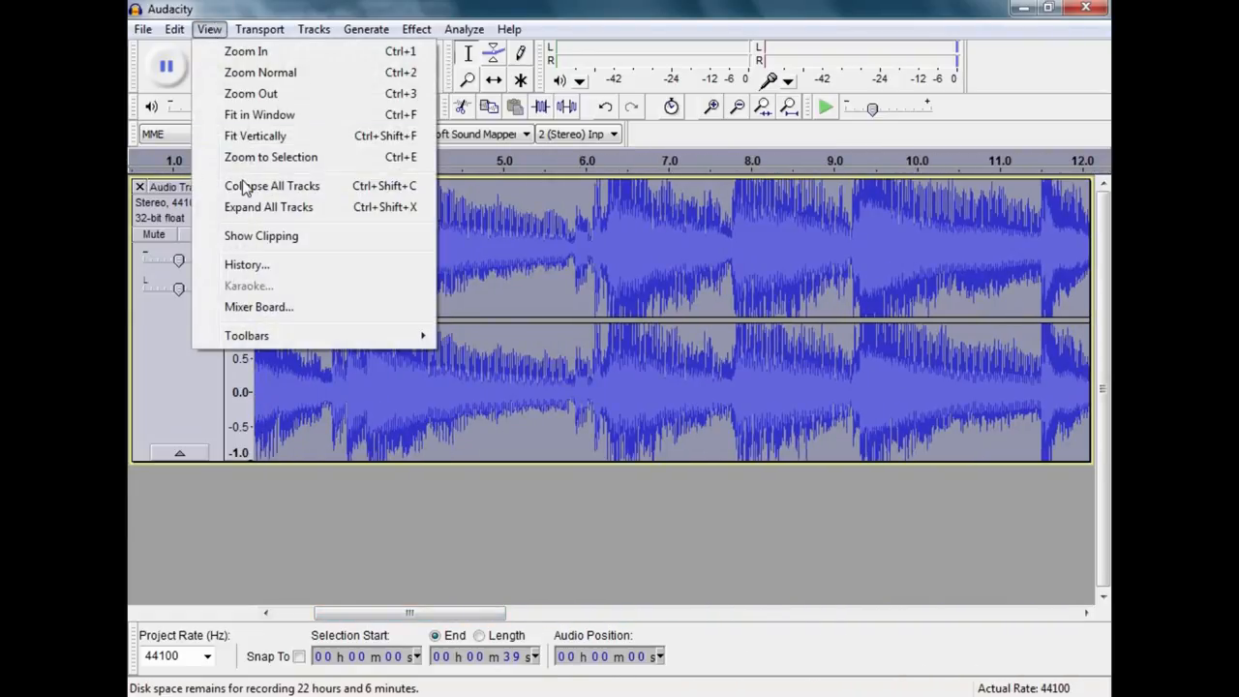
{"action": "left_click", "coordinate": [261, 236]}
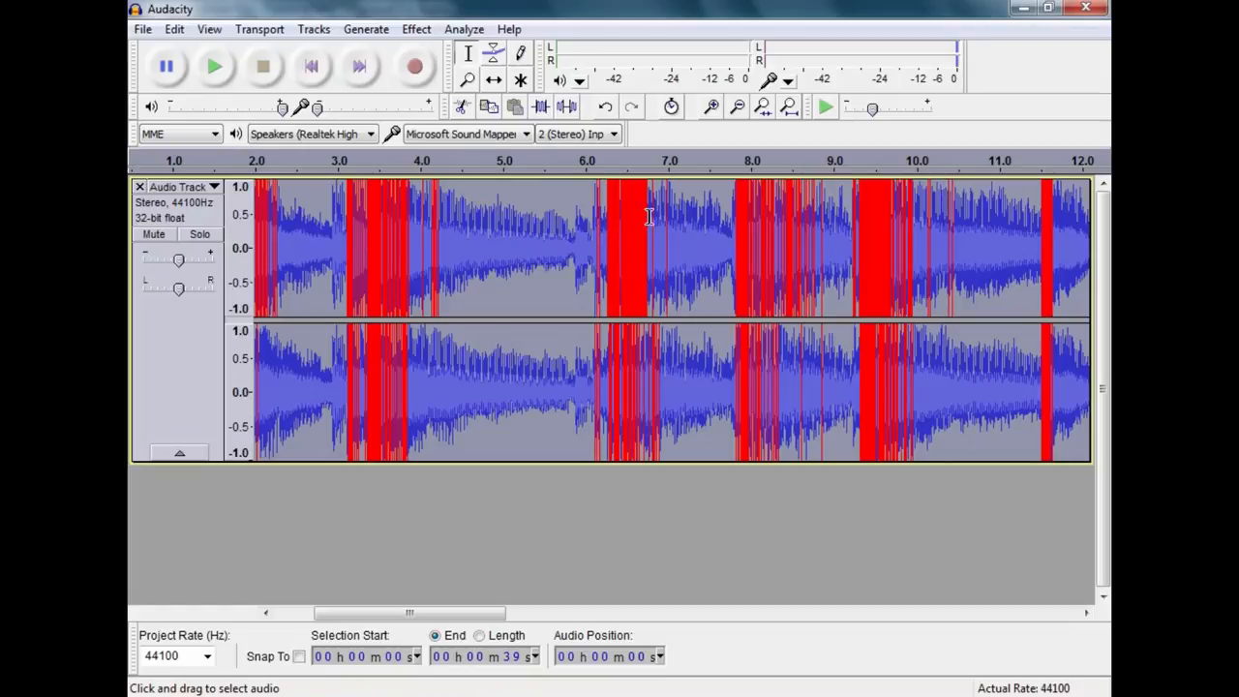
{"action": "mouse_move", "coordinate": [675, 253]}
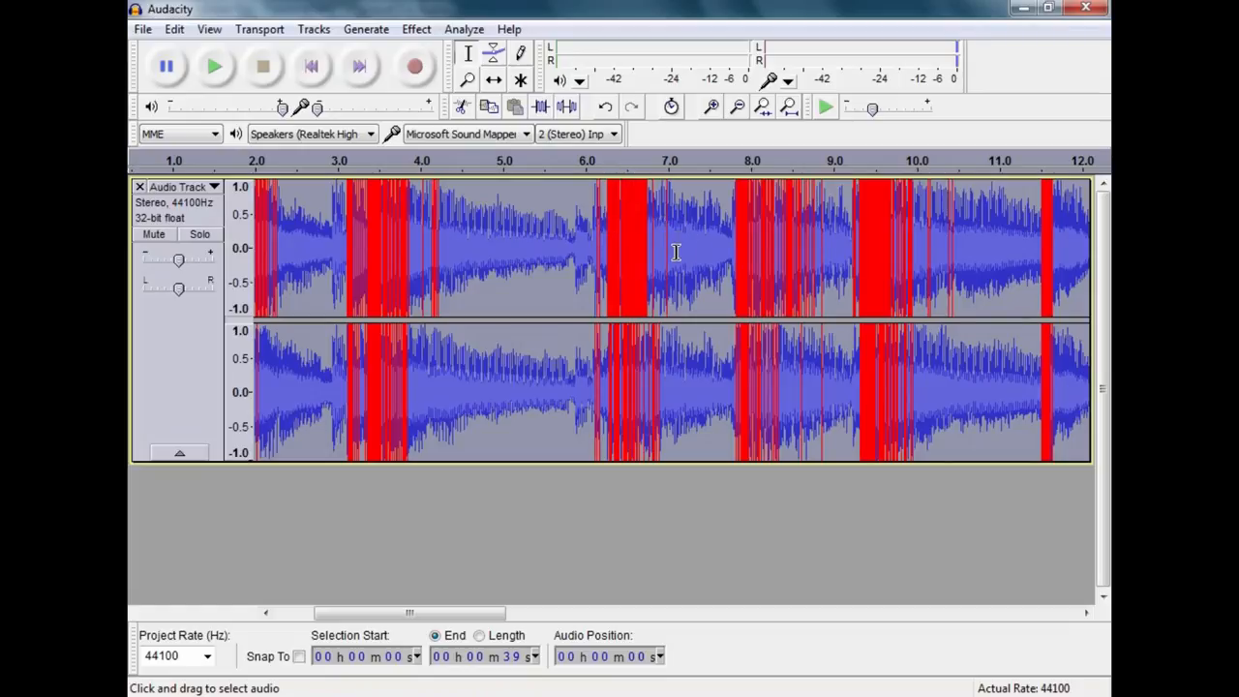
{"action": "mouse_move", "coordinate": [439, 164]}
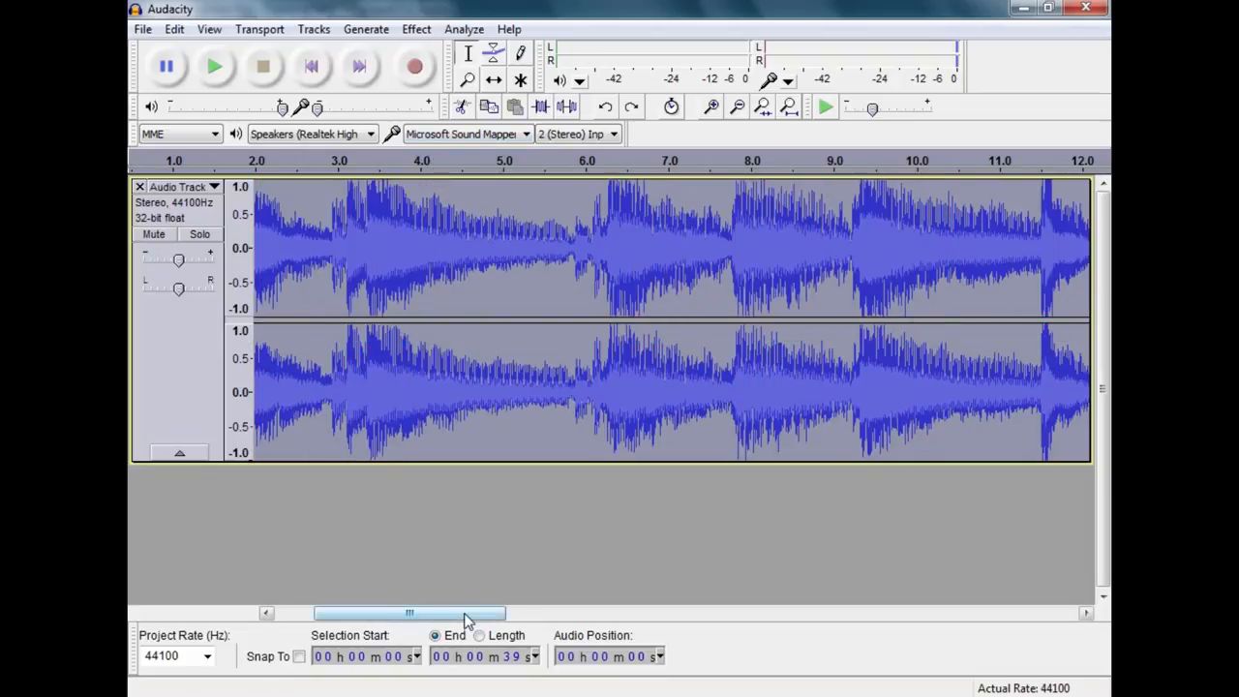
Scroll across the amplified stereo track to inspect the waveform.
{"action": "left_click_drag", "start_coordinate": [409, 613], "coordinate": [980, 613]}
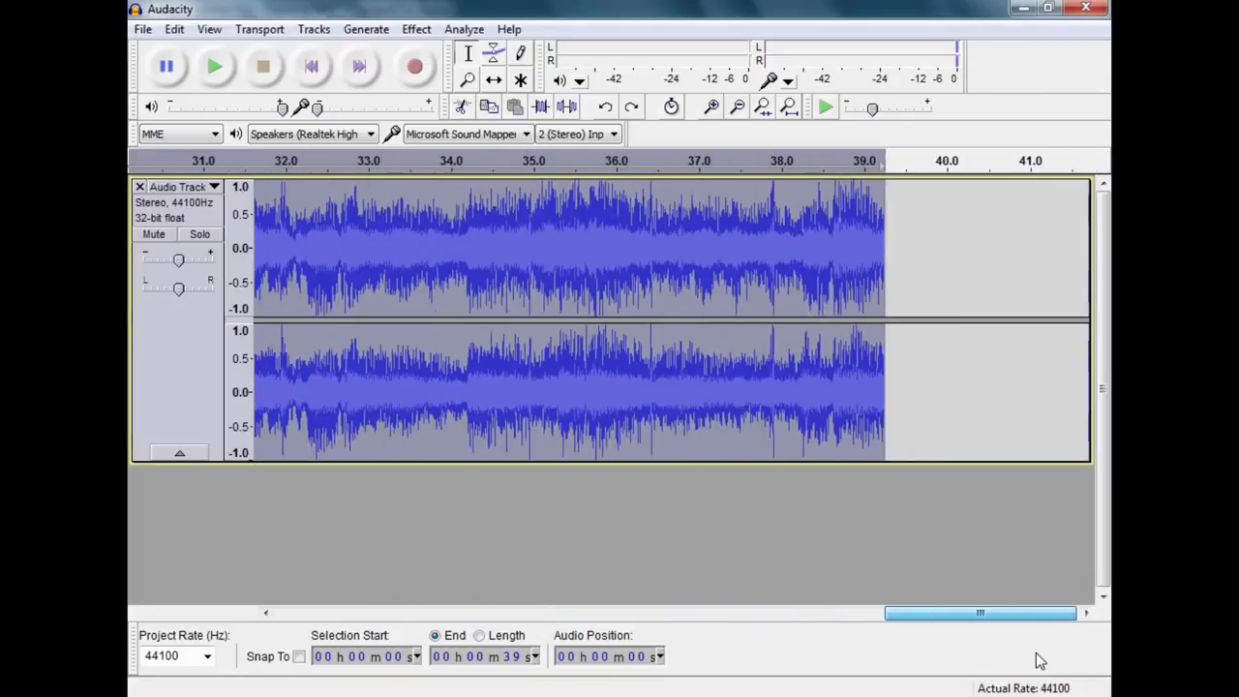
{"action": "scroll", "scroll_direction": "left", "scroll_amount": 3}
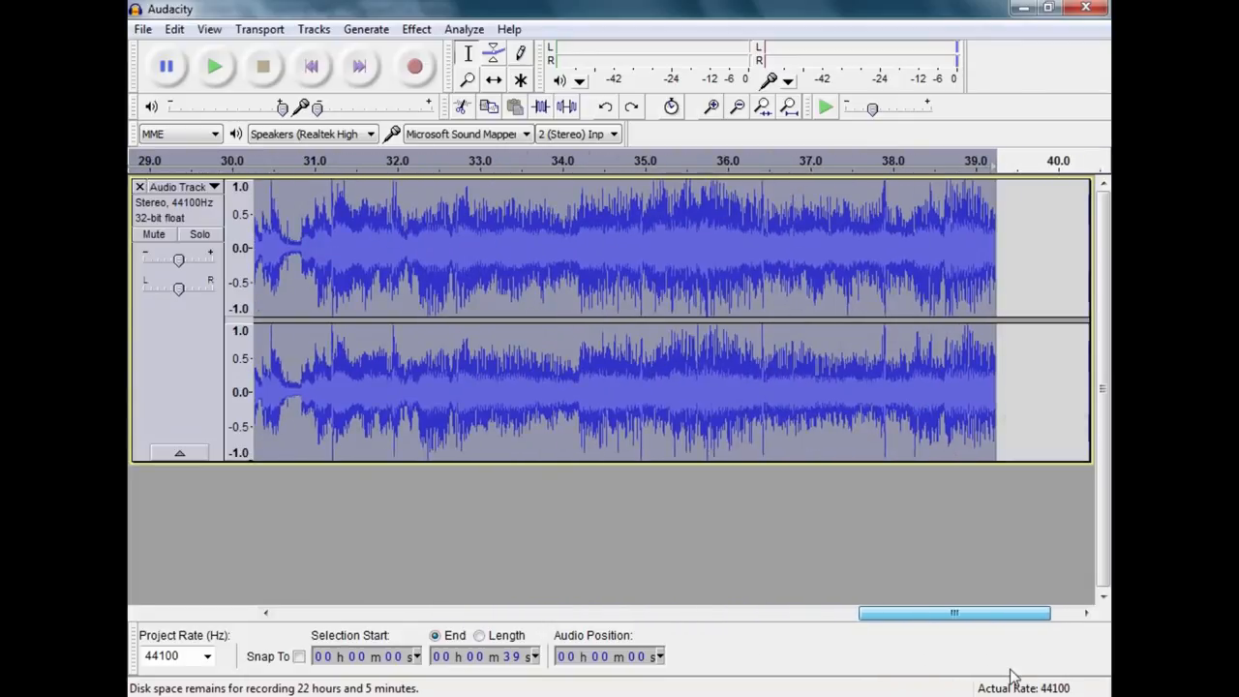
{"action": "mouse_move", "coordinate": [460, 514]}
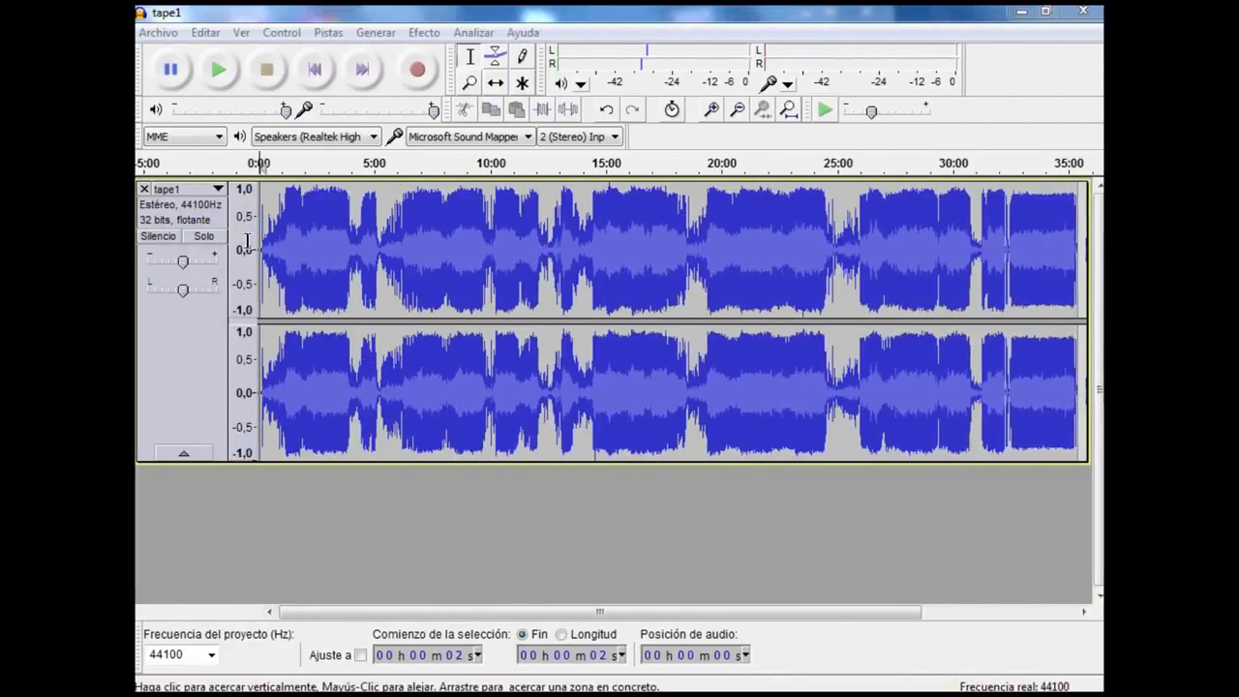
{"action": "left_click", "coordinate": [470, 56]}
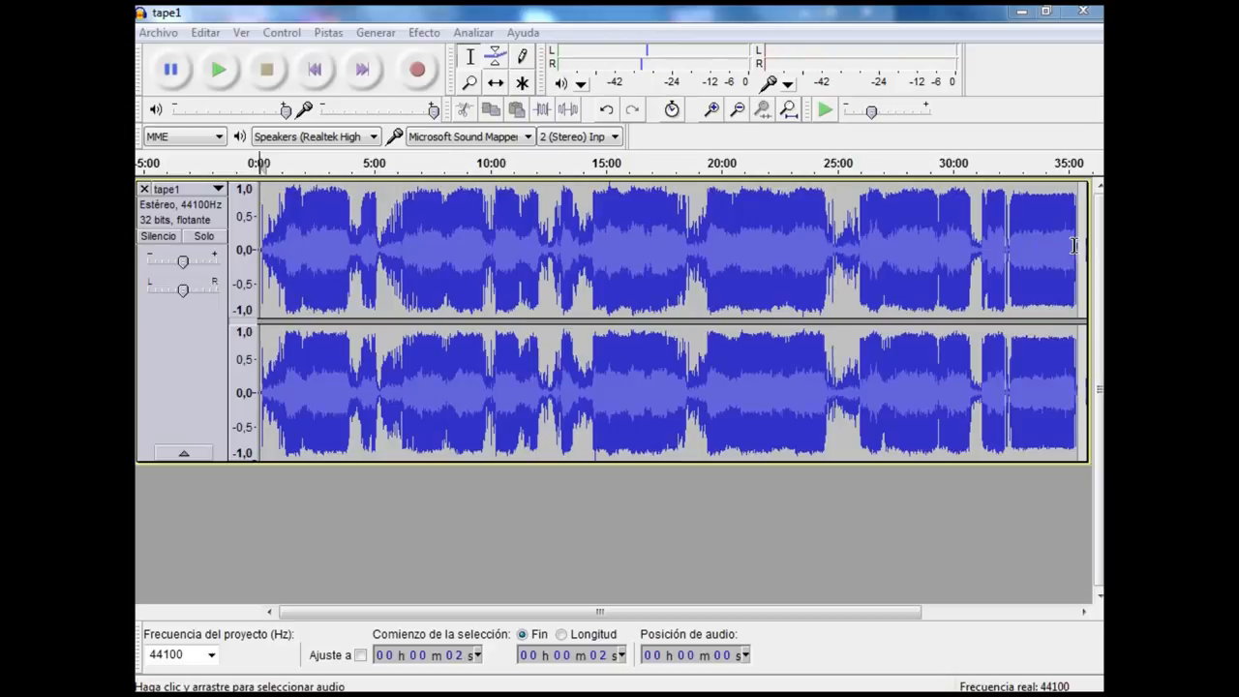
{"action": "mouse_move", "coordinate": [313, 254]}
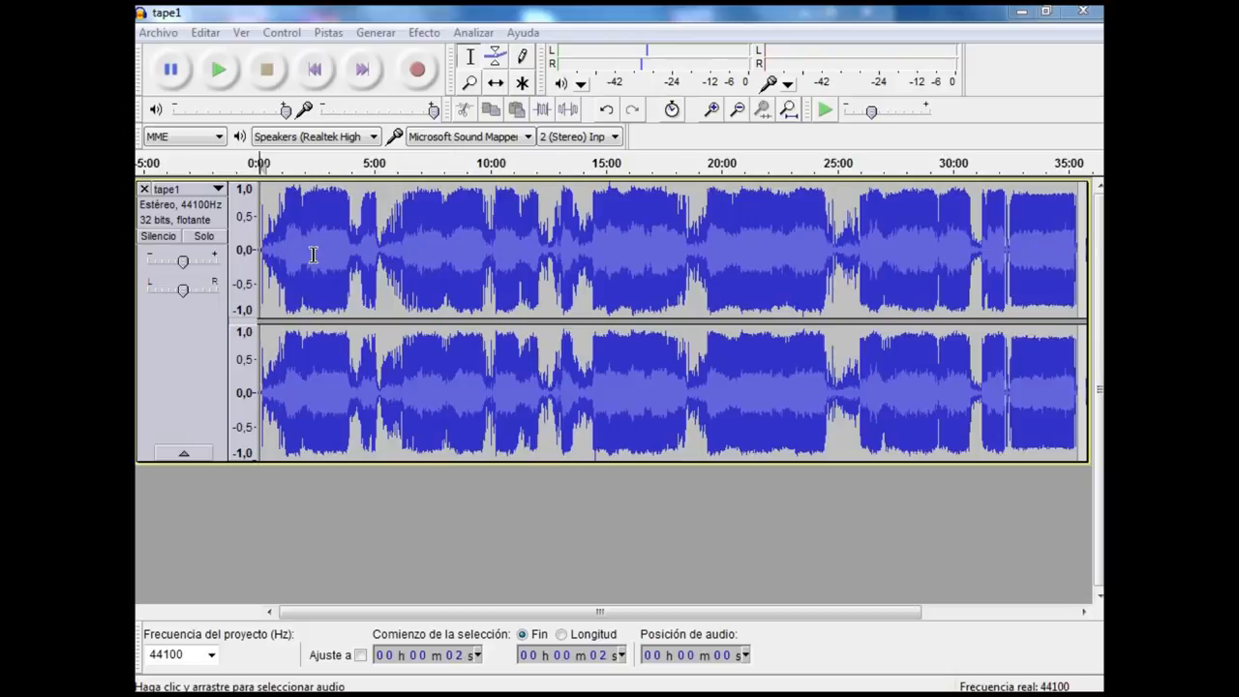
{"action": "mouse_move", "coordinate": [651, 265]}
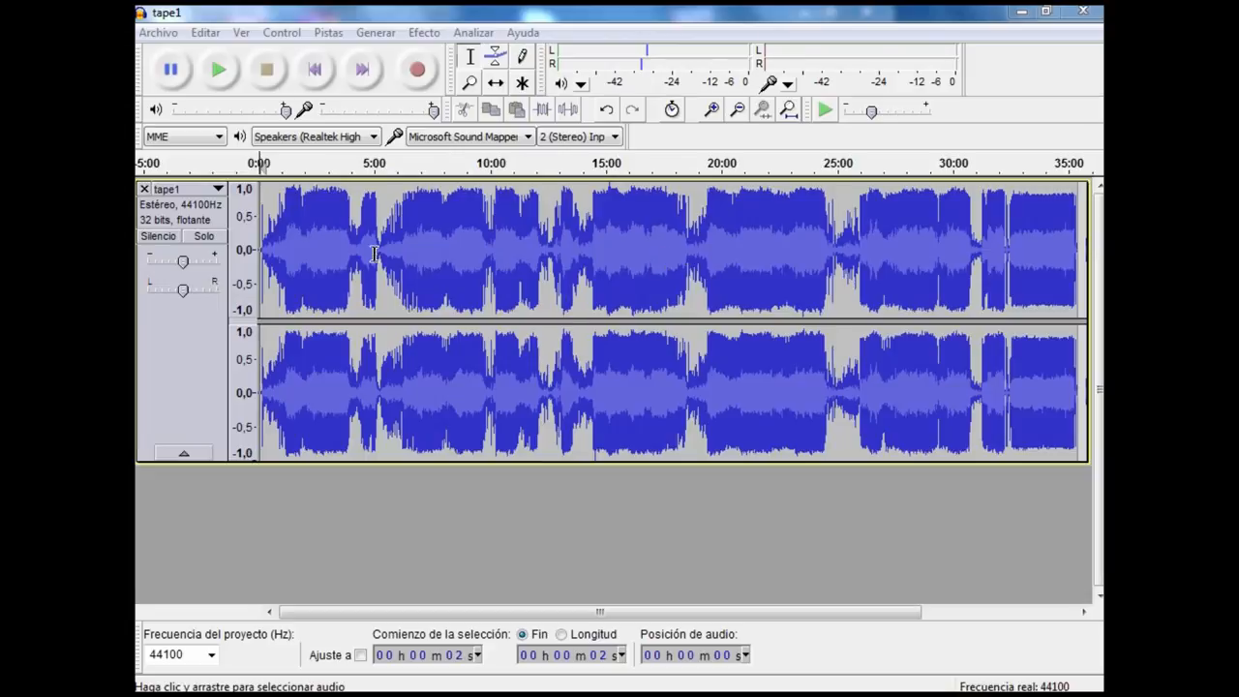
{"action": "mouse_move", "coordinate": [291, 358]}
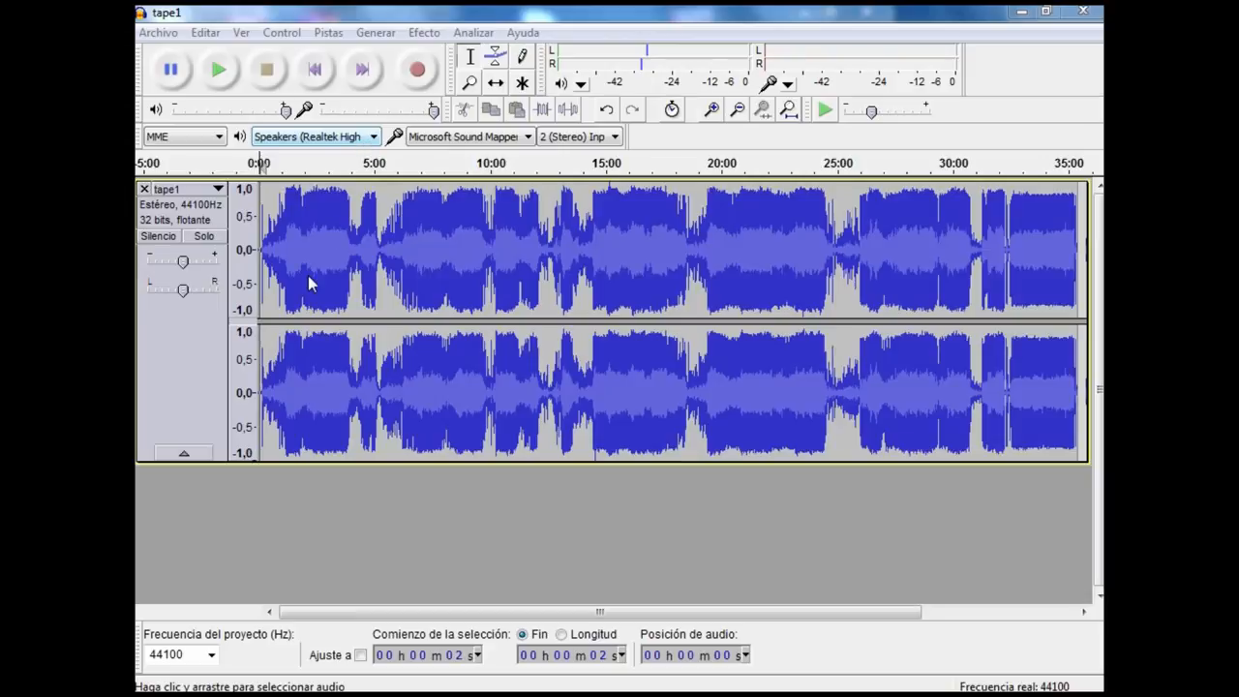
{"action": "mouse_move", "coordinate": [271, 249]}
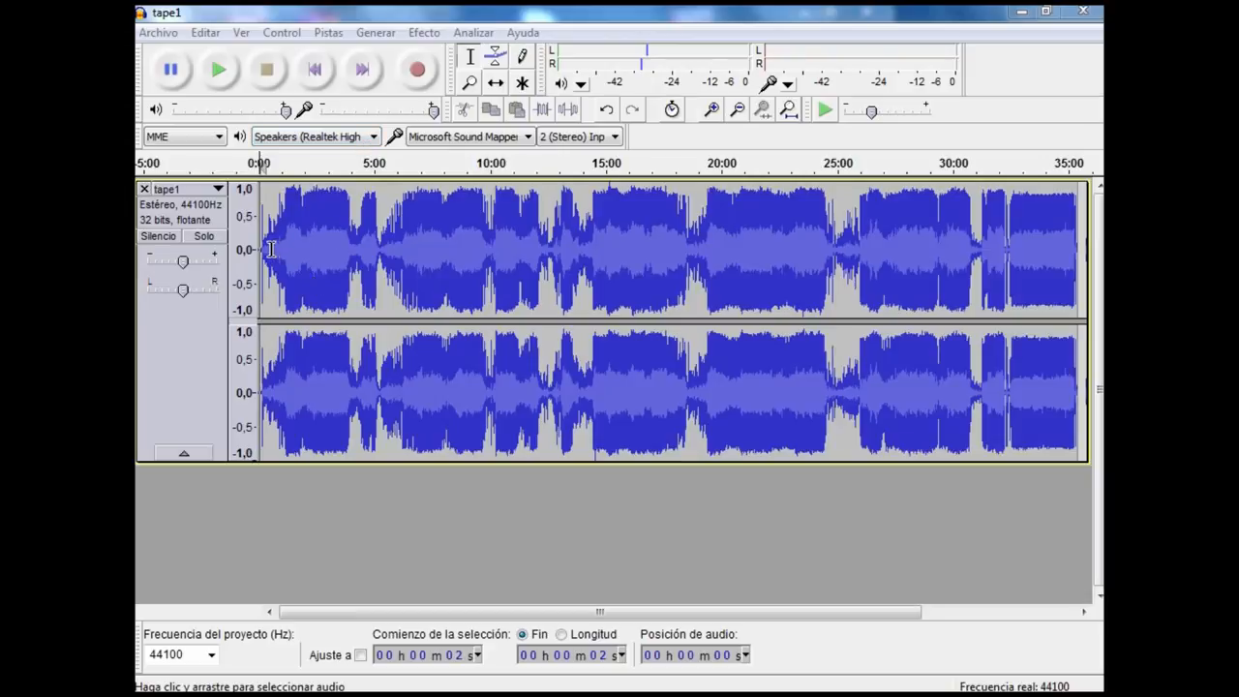
{"action": "mouse_move", "coordinate": [274, 261]}
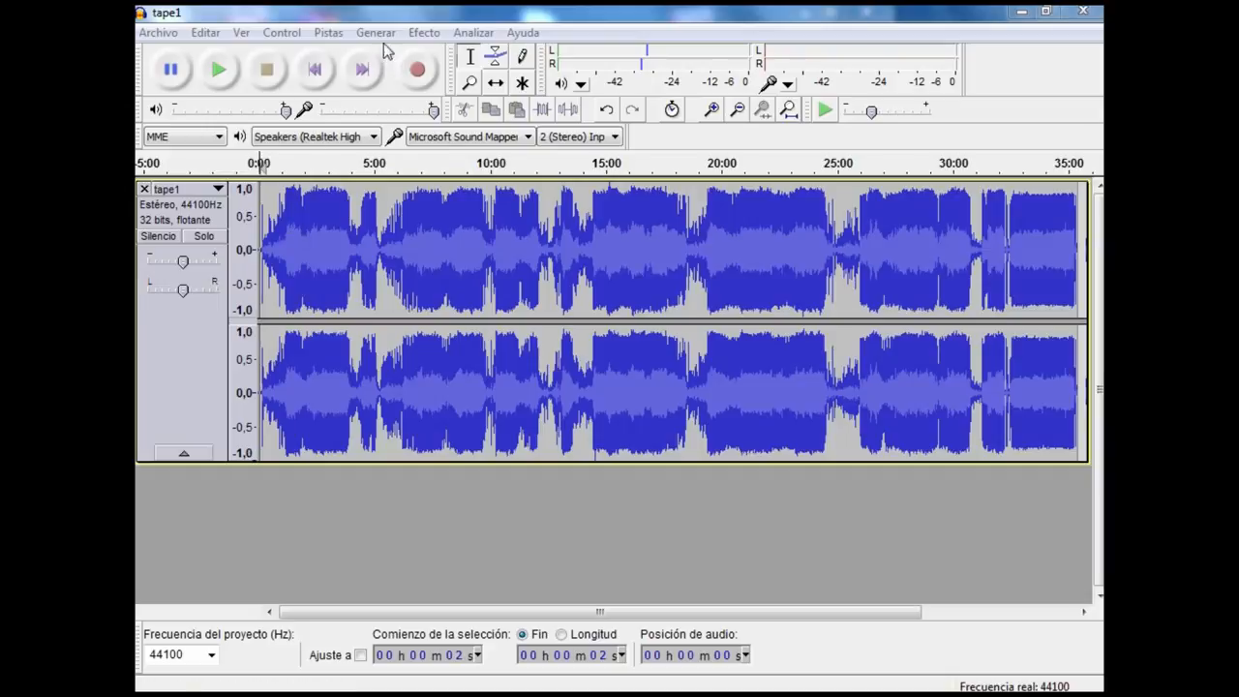
{"action": "mouse_move", "coordinate": [376, 39]}
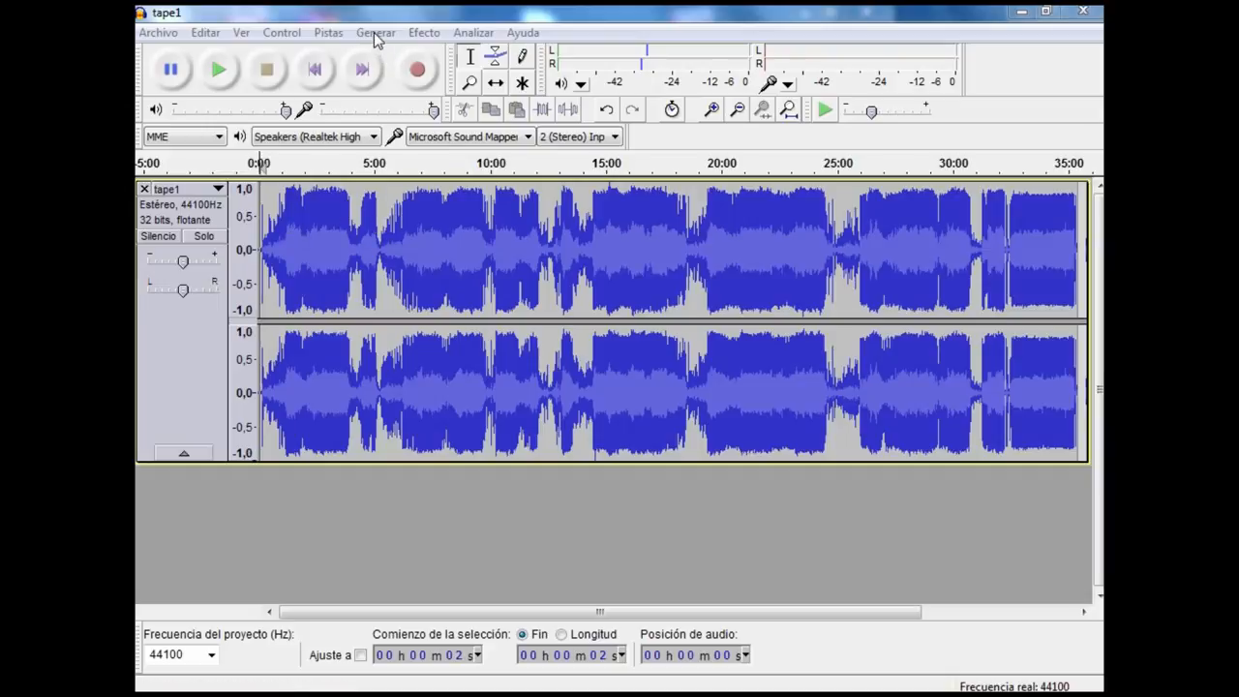
Change the interface language from Spanish to English in Preferencias.
{"action": "left_click", "coordinate": [375, 32]}
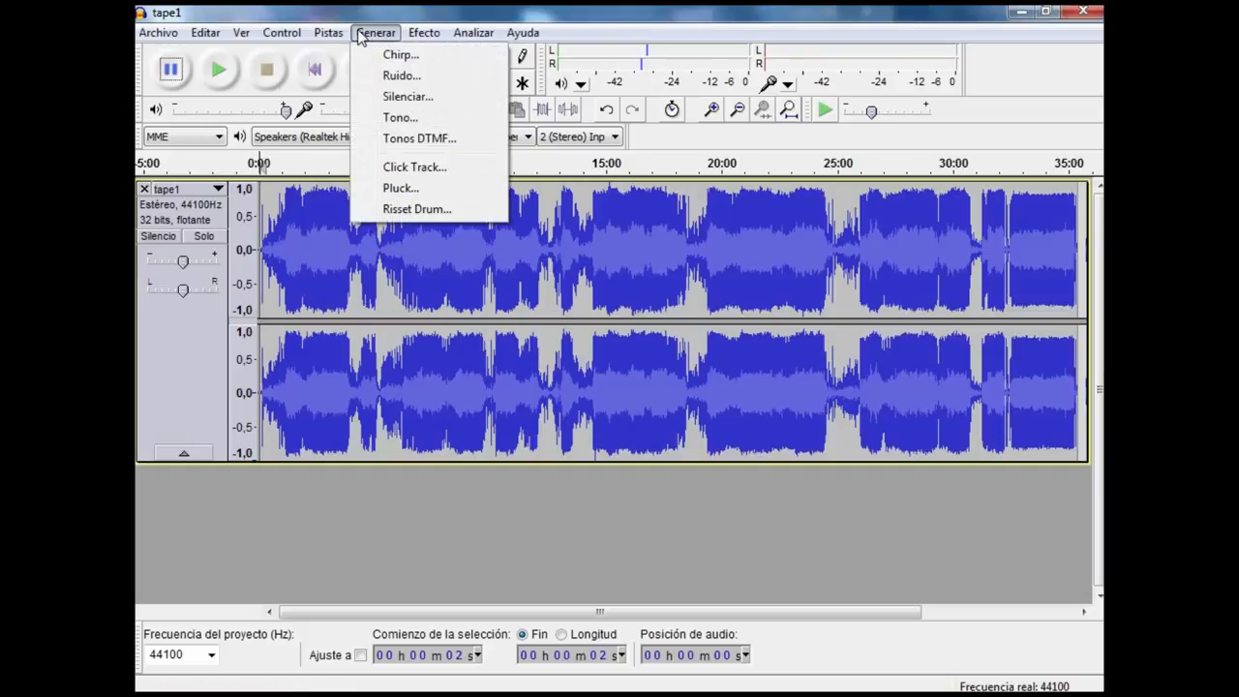
{"action": "left_click", "coordinate": [205, 32]}
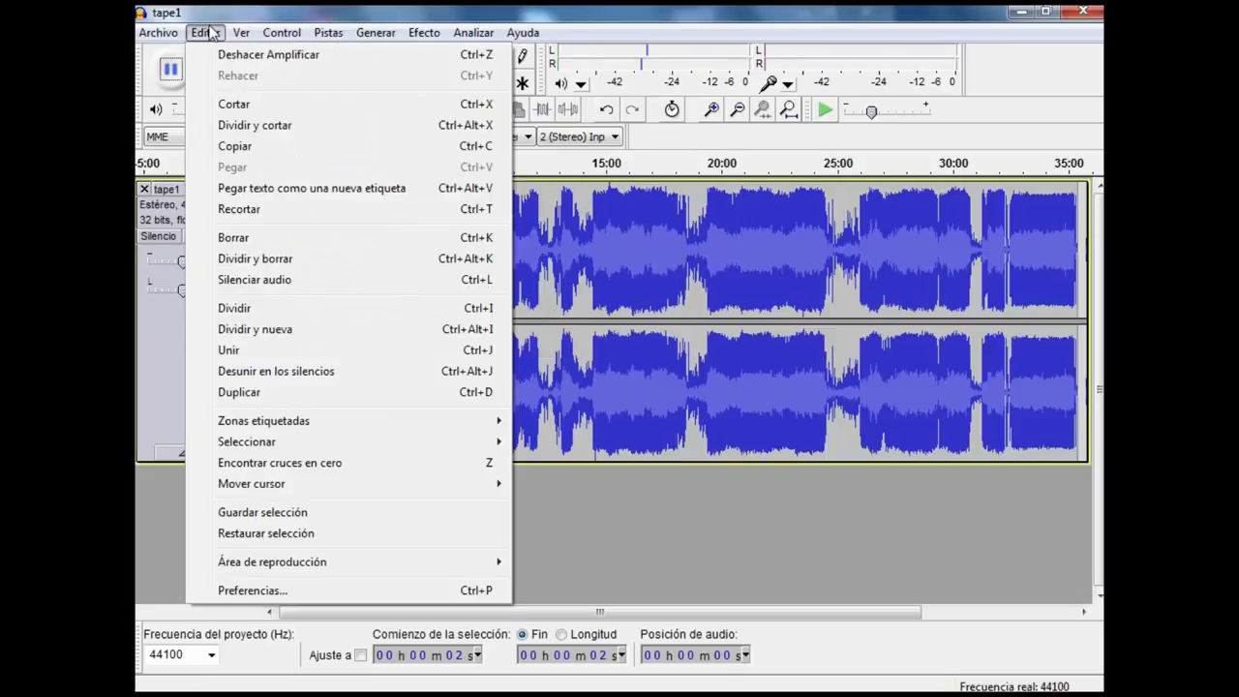
{"action": "mouse_move", "coordinate": [211, 38]}
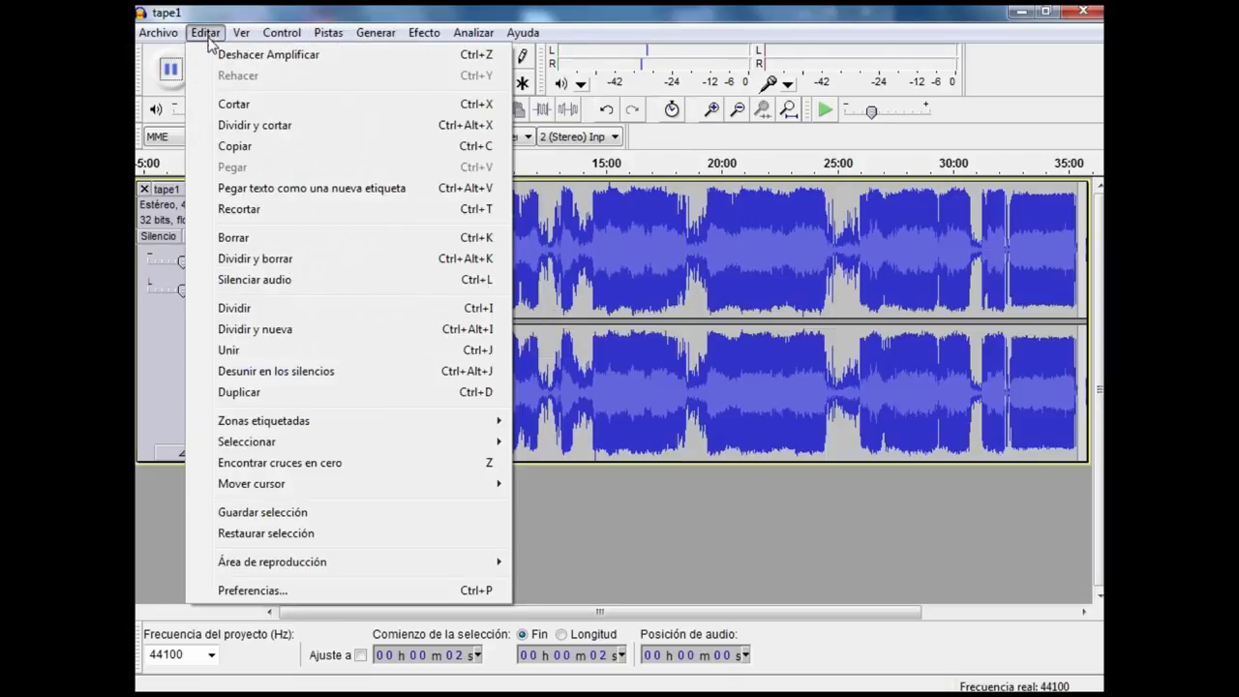
{"action": "left_click", "coordinate": [252, 590]}
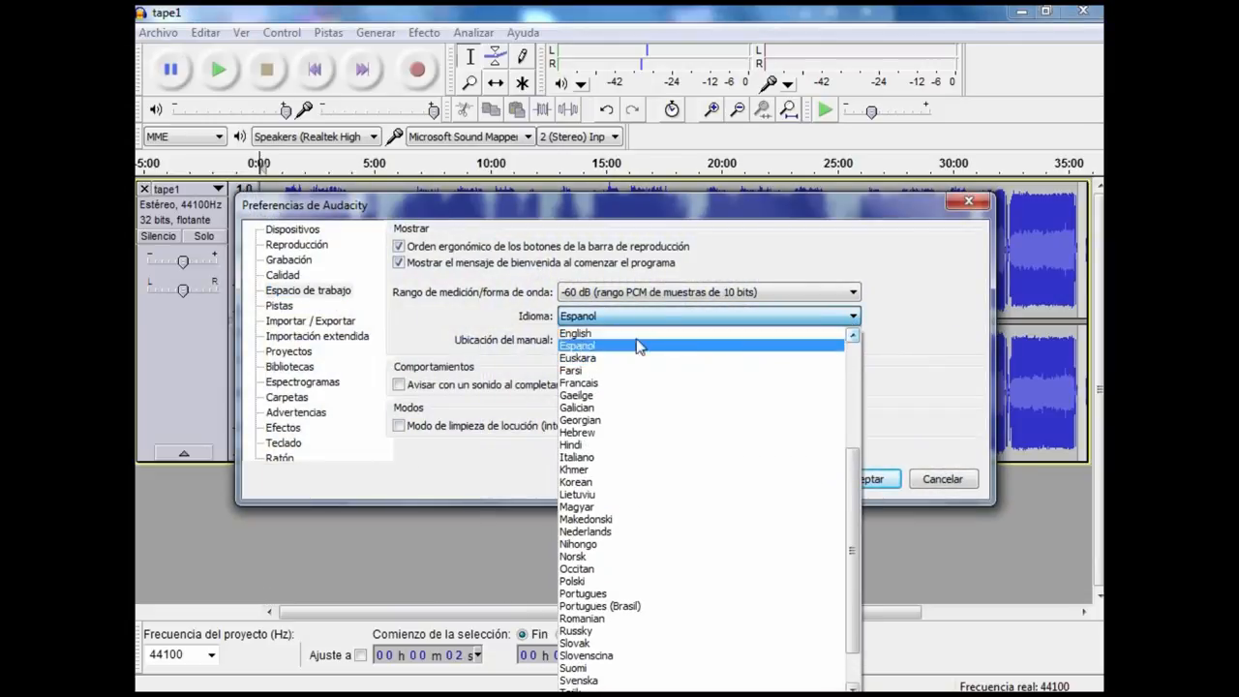
{"action": "left_click", "coordinate": [576, 333]}
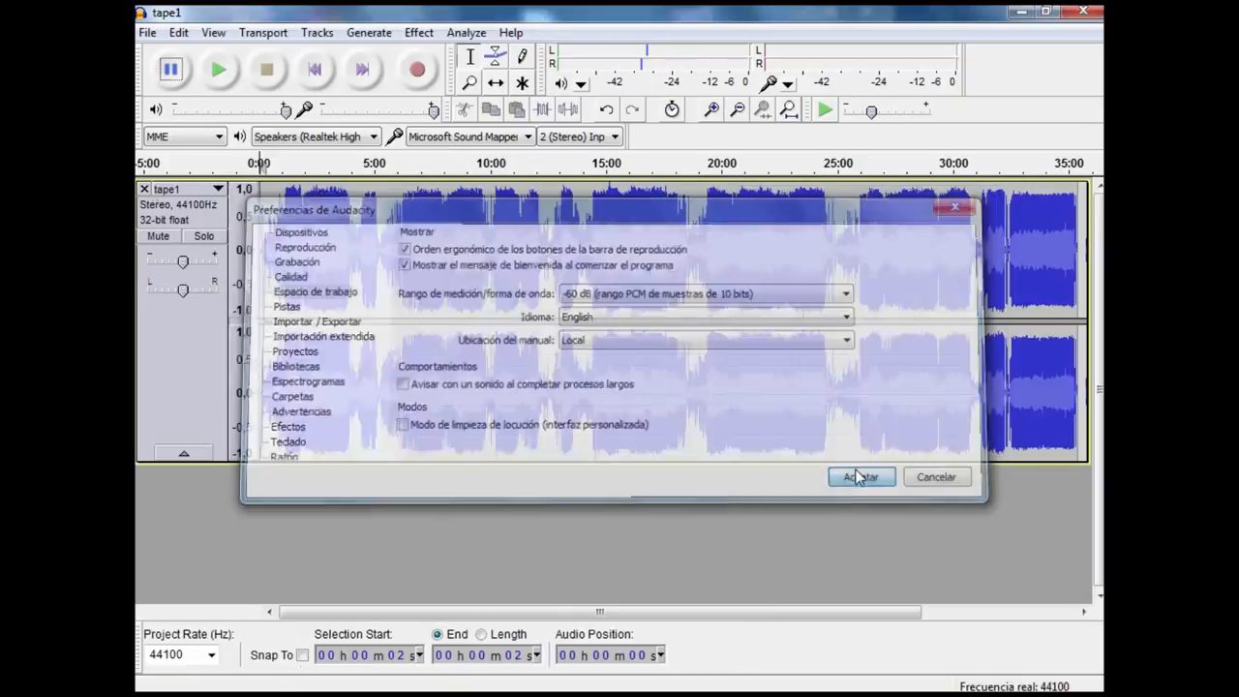
{"action": "left_click", "coordinate": [859, 476]}
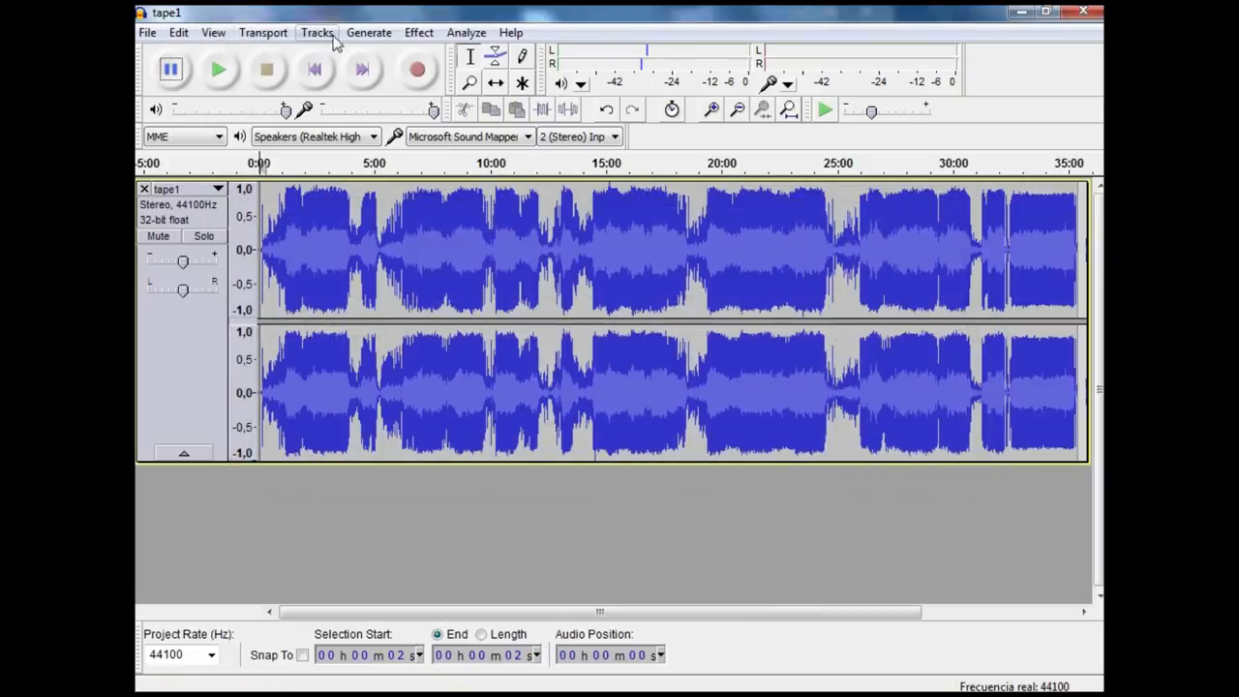
Add a new empty label track below the tape1 audio track.
{"action": "left_click", "coordinate": [318, 32]}
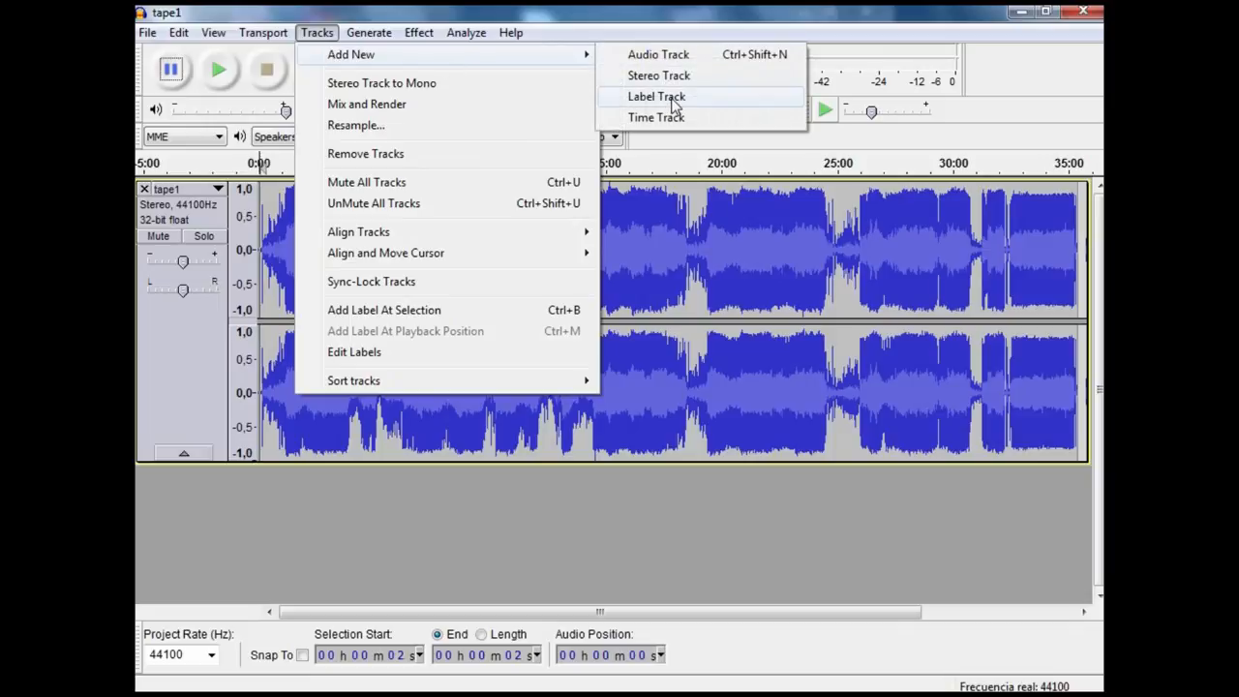
{"action": "left_click", "coordinate": [656, 96]}
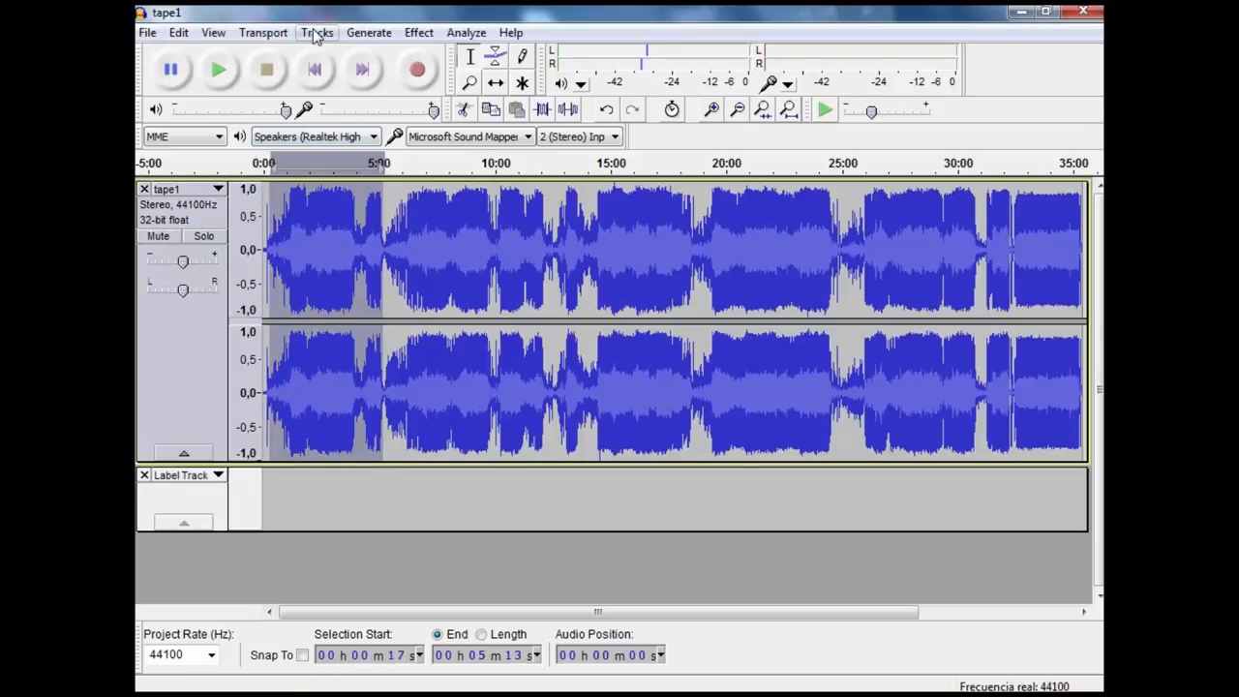
Add a label named 'fdfsdds' over the 0:17–5:13 selection.
{"action": "left_click", "coordinate": [316, 32]}
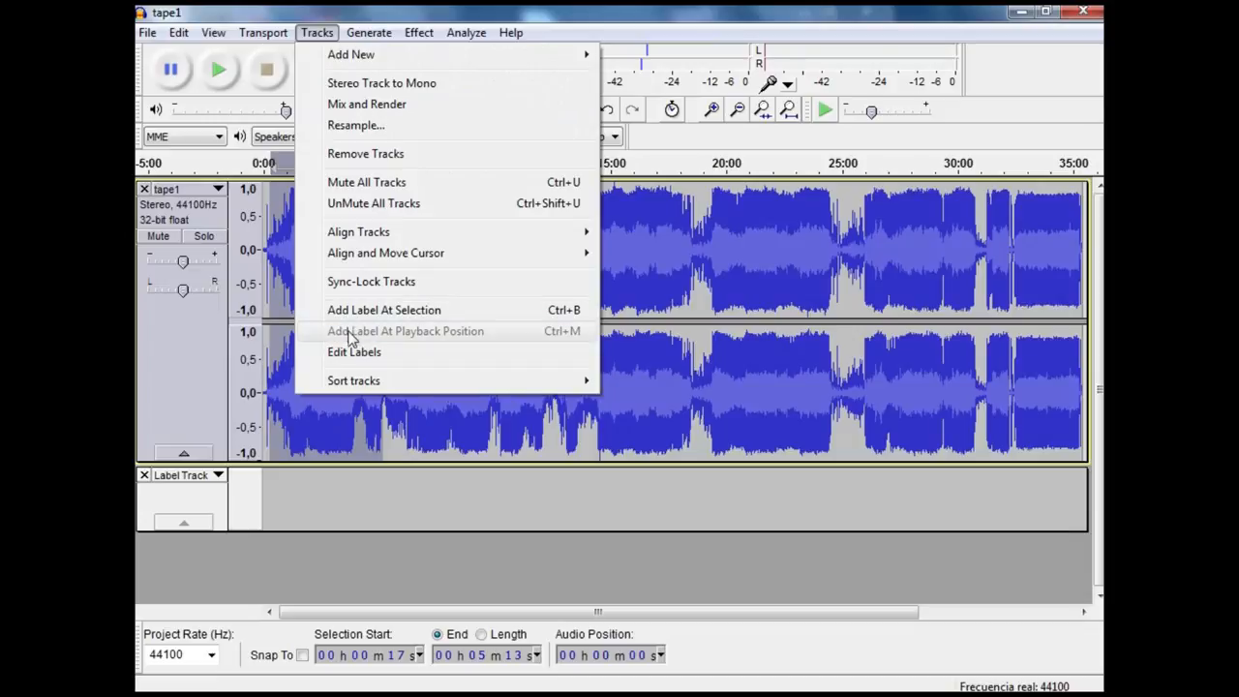
{"action": "mouse_move", "coordinate": [383, 310]}
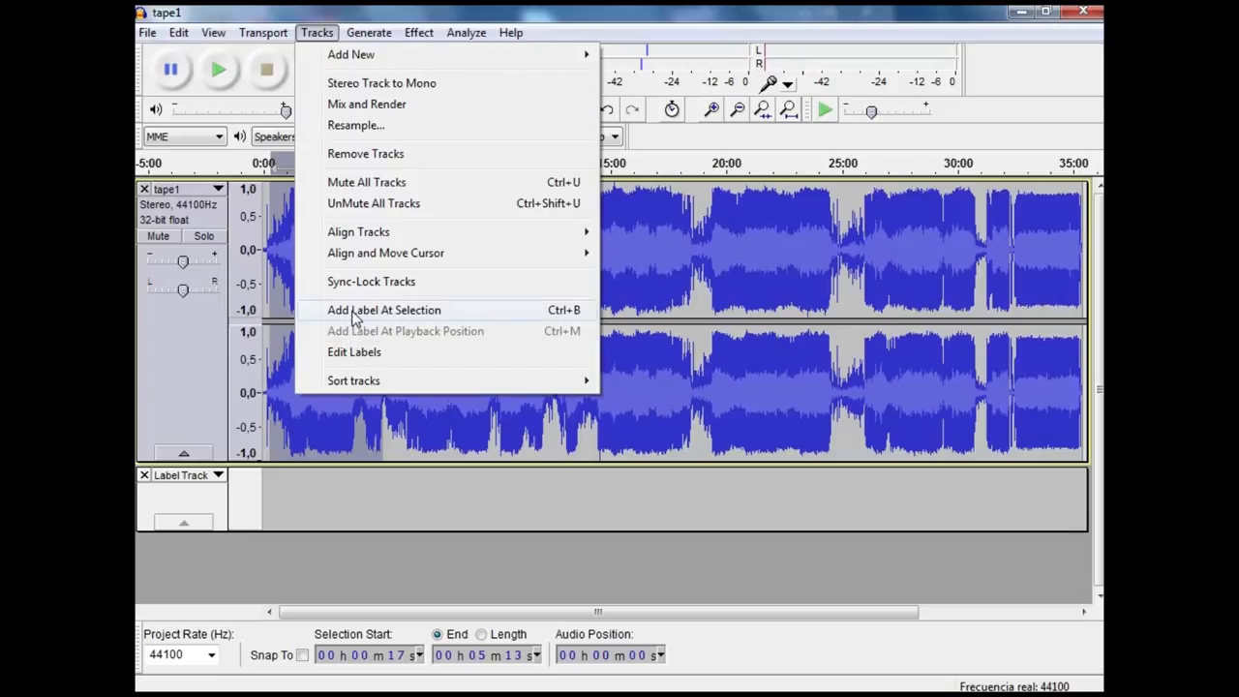
{"action": "left_click", "coordinate": [383, 309]}
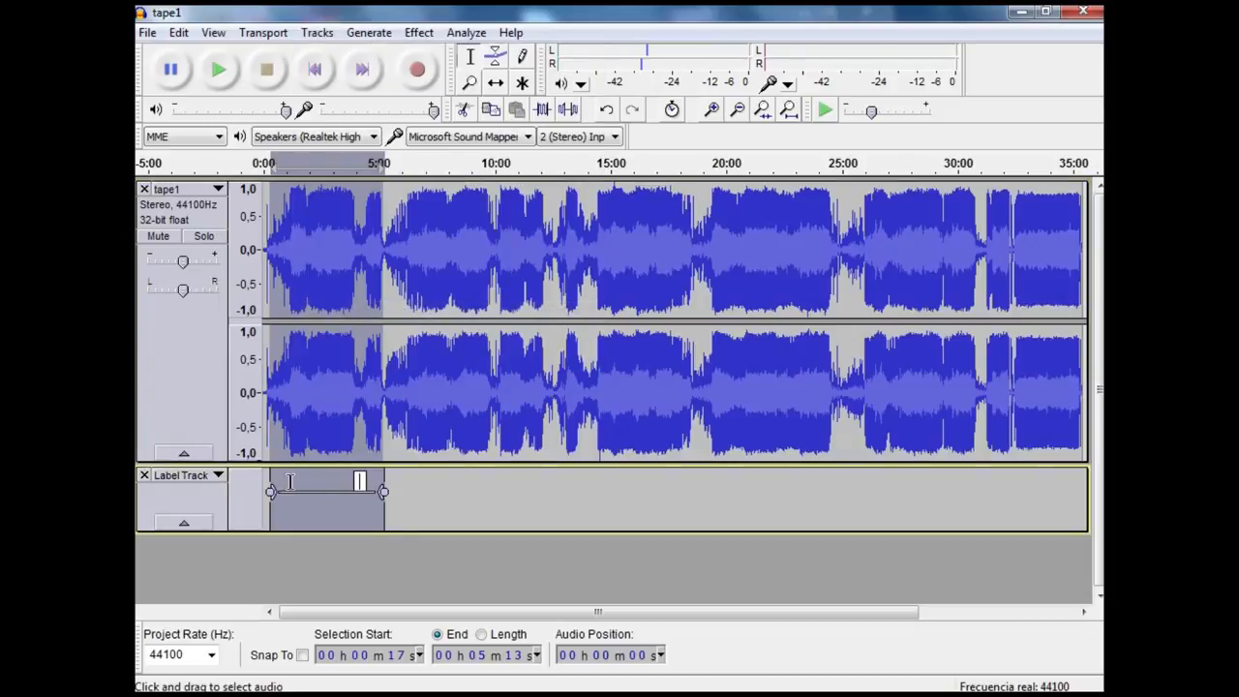
{"action": "type", "text": "fdfsdds"}
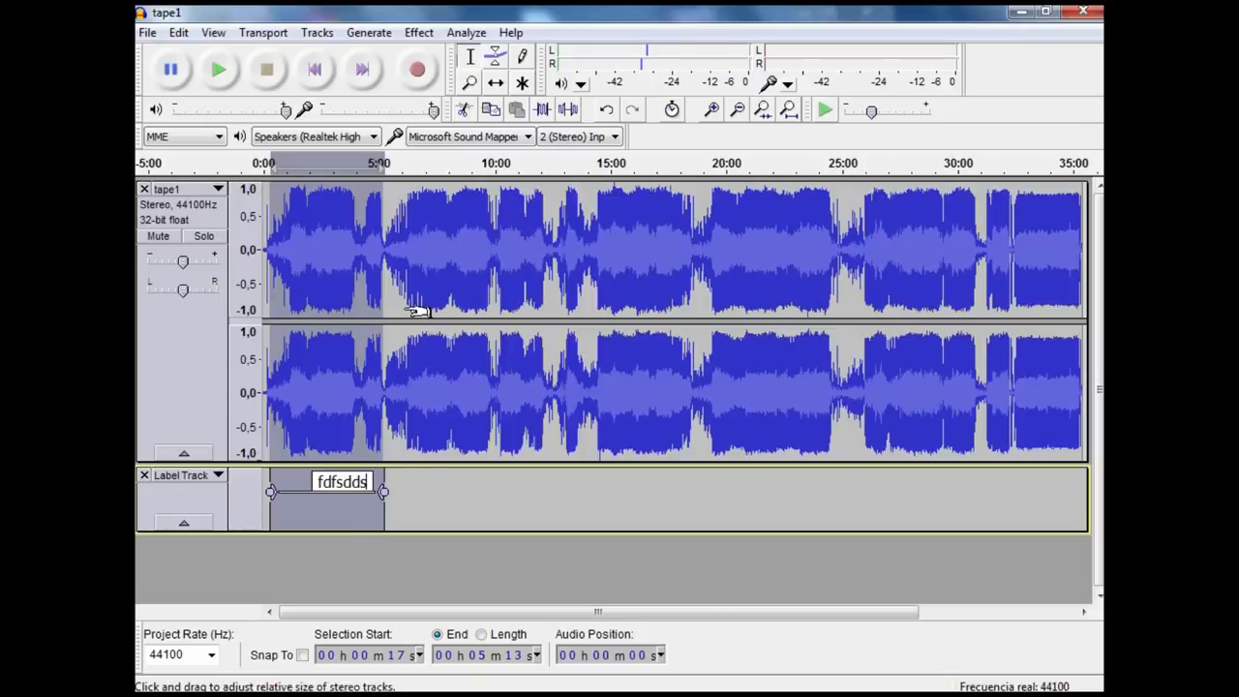
{"action": "mouse_move", "coordinate": [579, 268]}
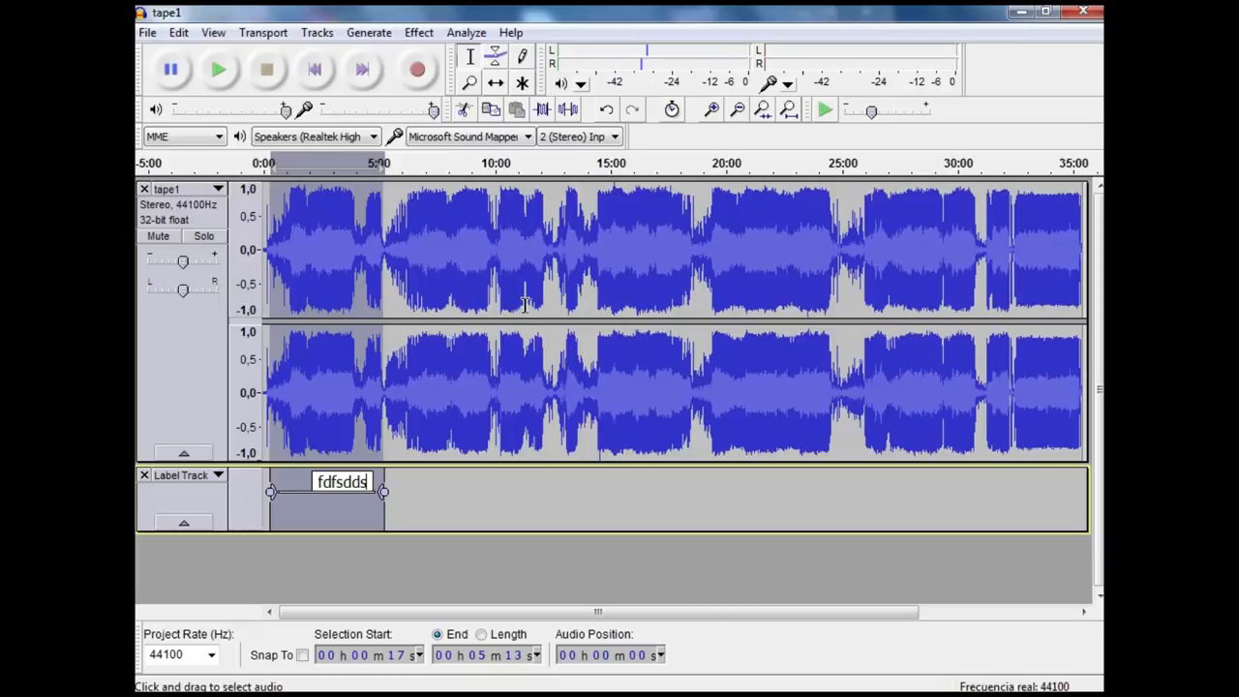
{"action": "mouse_move", "coordinate": [385, 386]}
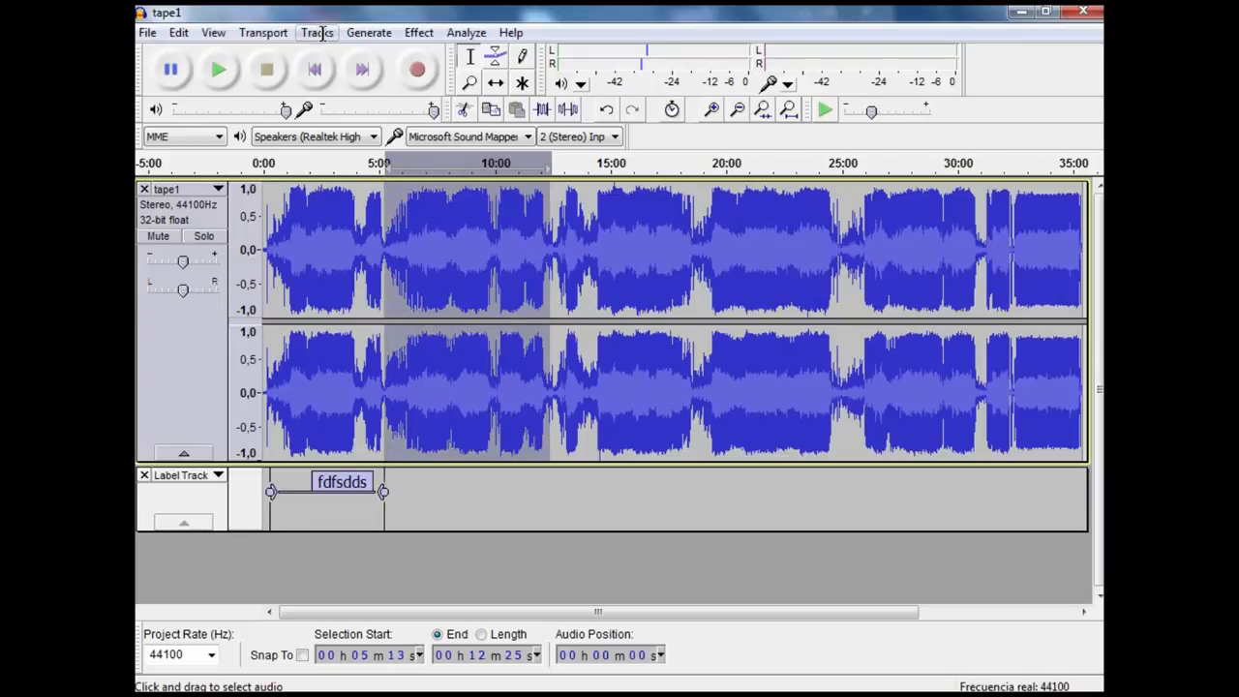
Add four more labels marking consecutive sections up to about 31 minutes.
{"action": "left_click", "coordinate": [317, 32]}
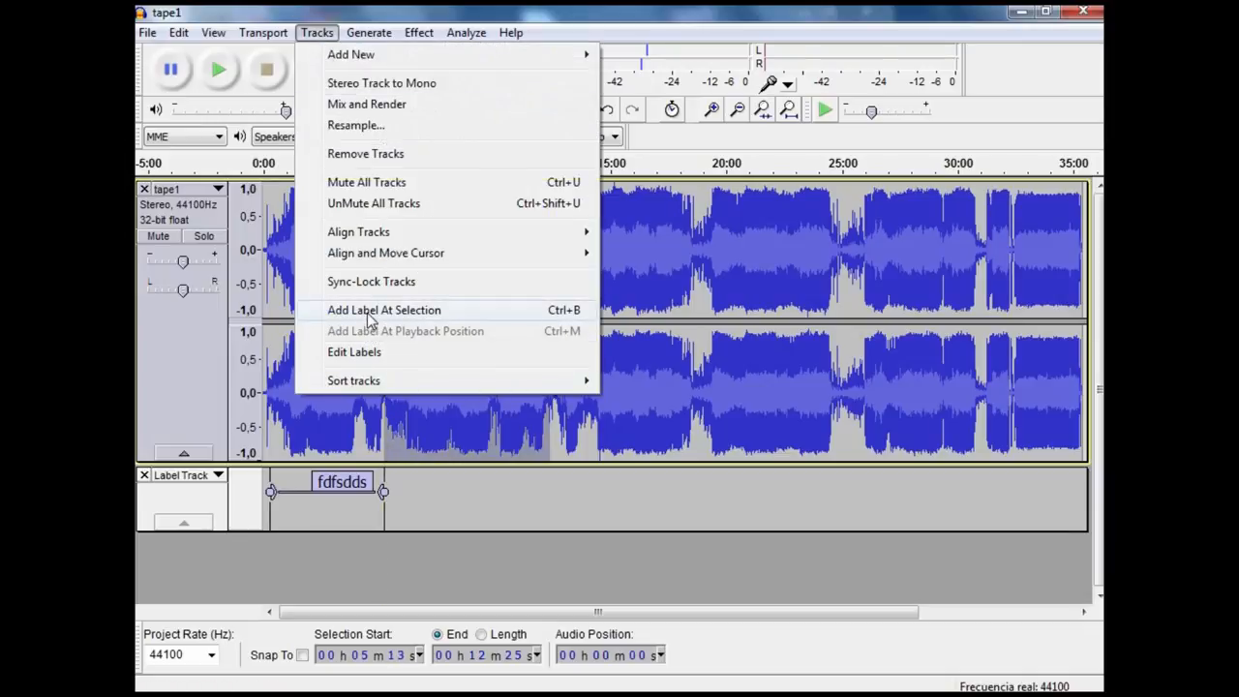
{"action": "left_click", "coordinate": [383, 309]}
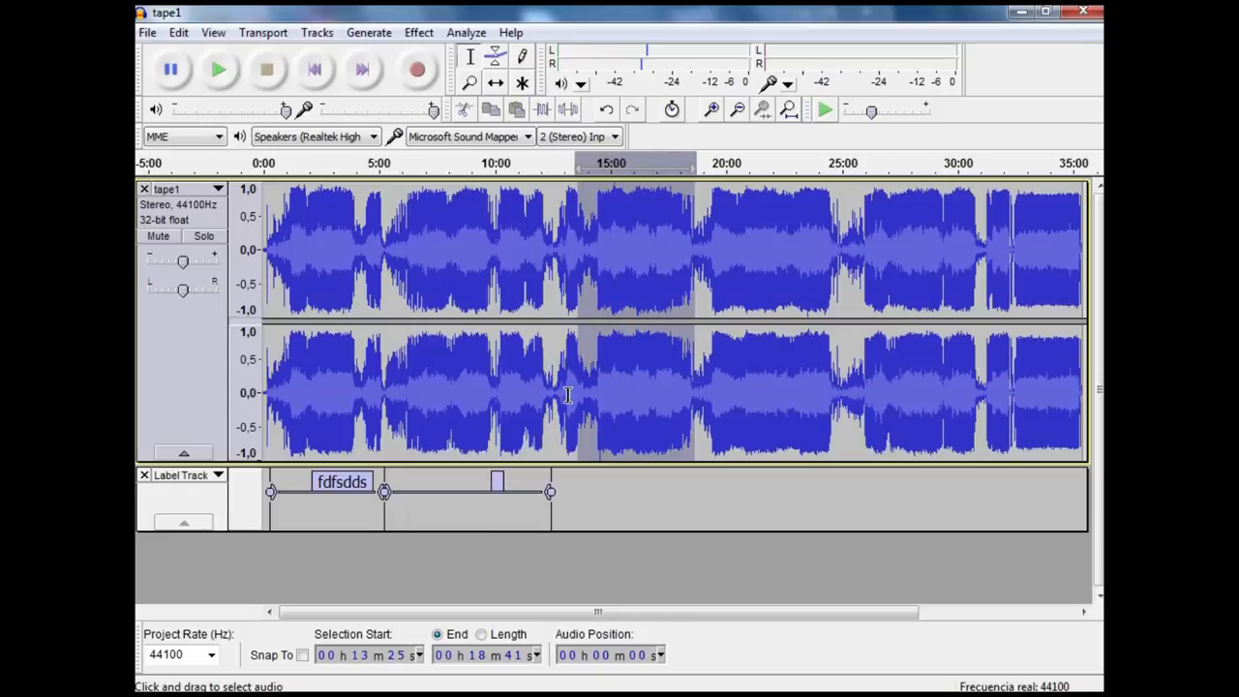
{"action": "left_click", "coordinate": [317, 32]}
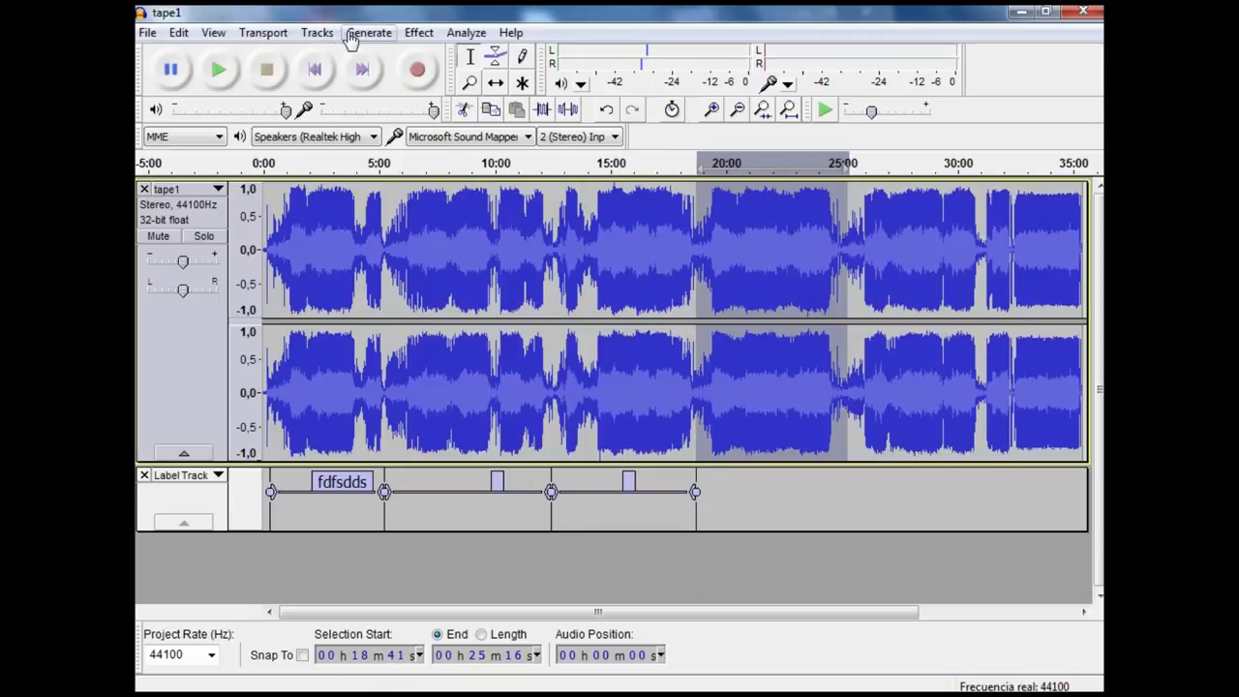
{"action": "left_click", "coordinate": [316, 32]}
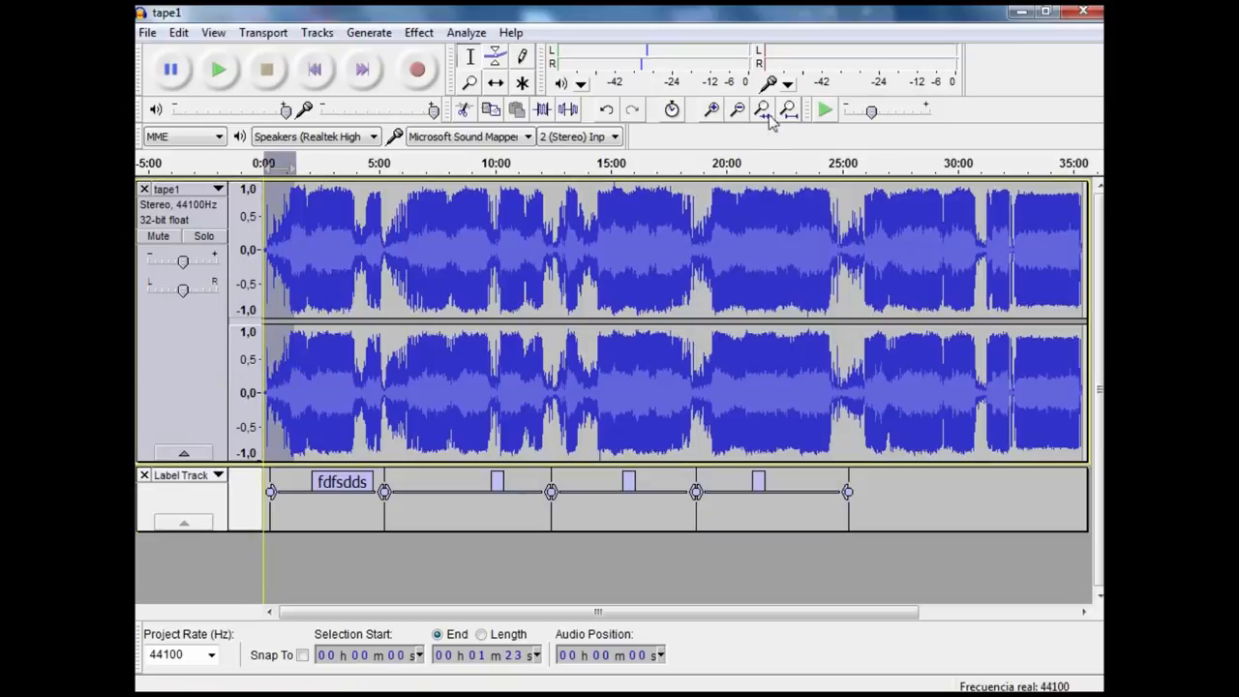
{"action": "mouse_move", "coordinate": [899, 252]}
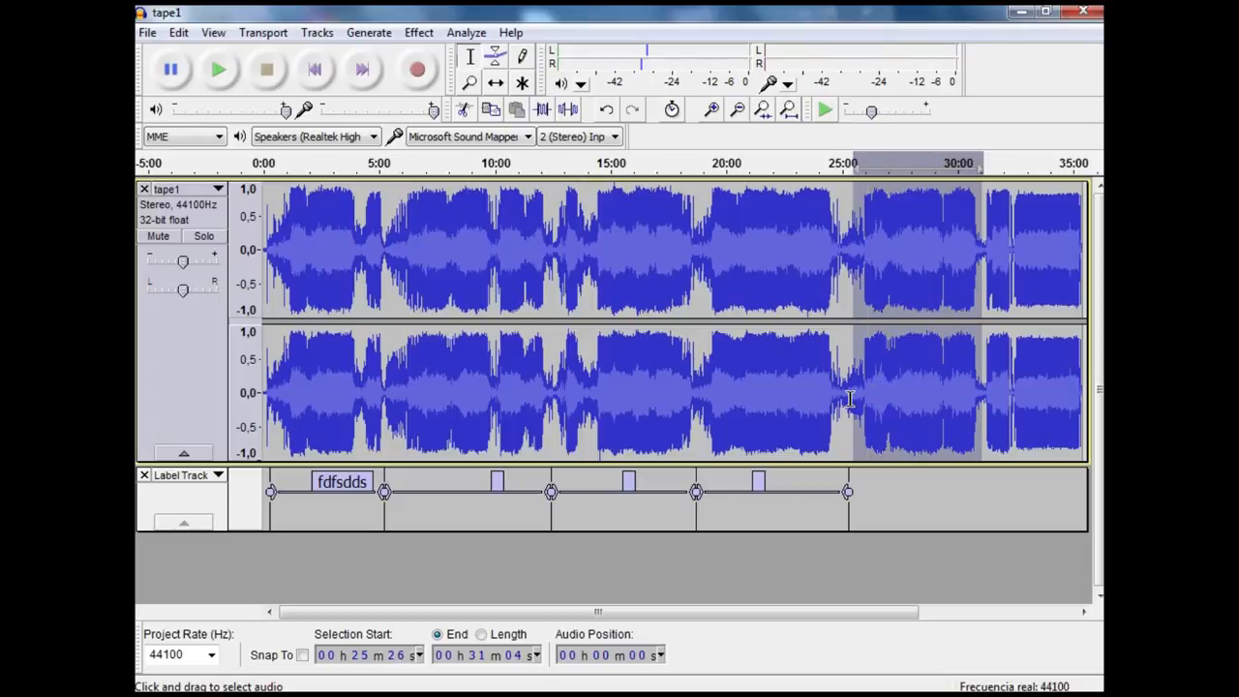
{"action": "left_click", "coordinate": [316, 32]}
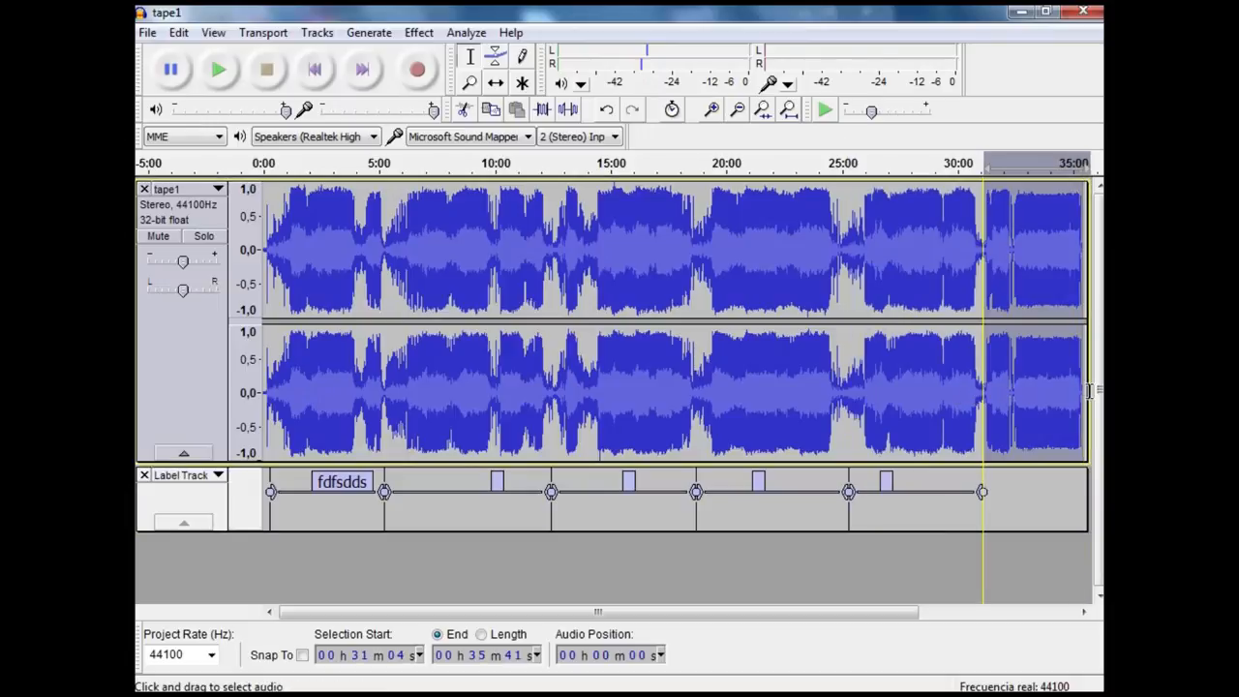
{"action": "left_click", "coordinate": [317, 32]}
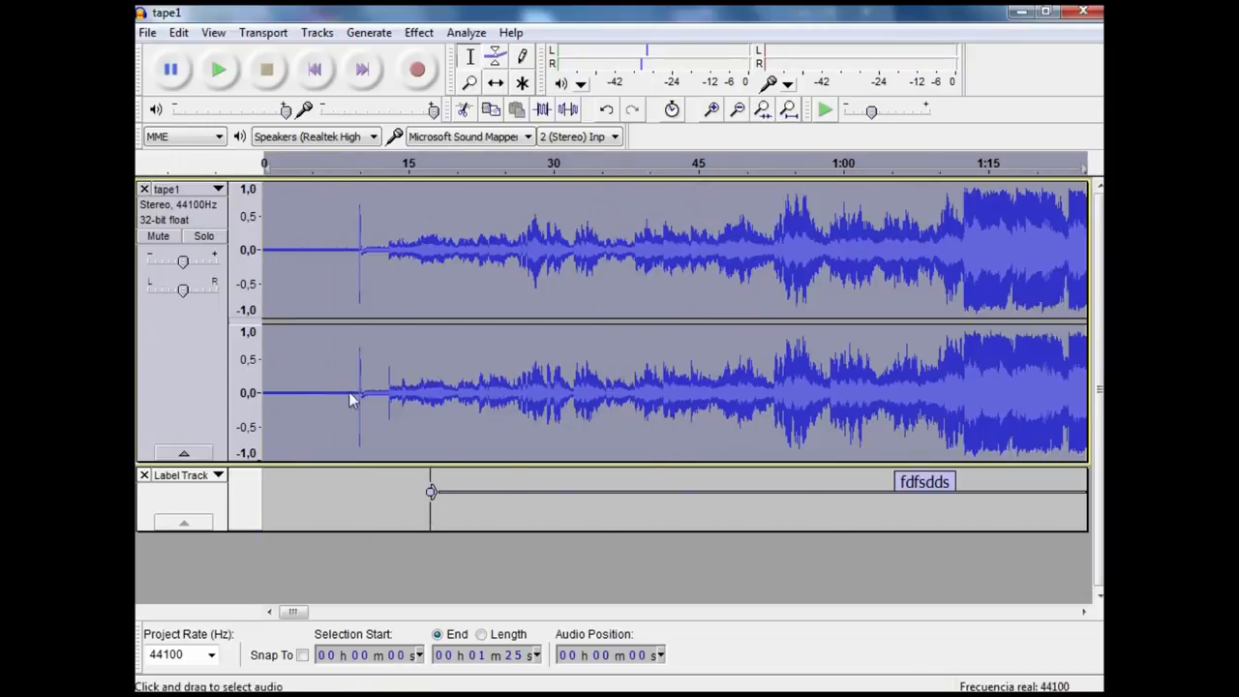
Move the first label boundary to the audio start and the 12:25 boundary to 12:33.
{"action": "left_click", "coordinate": [218, 68]}
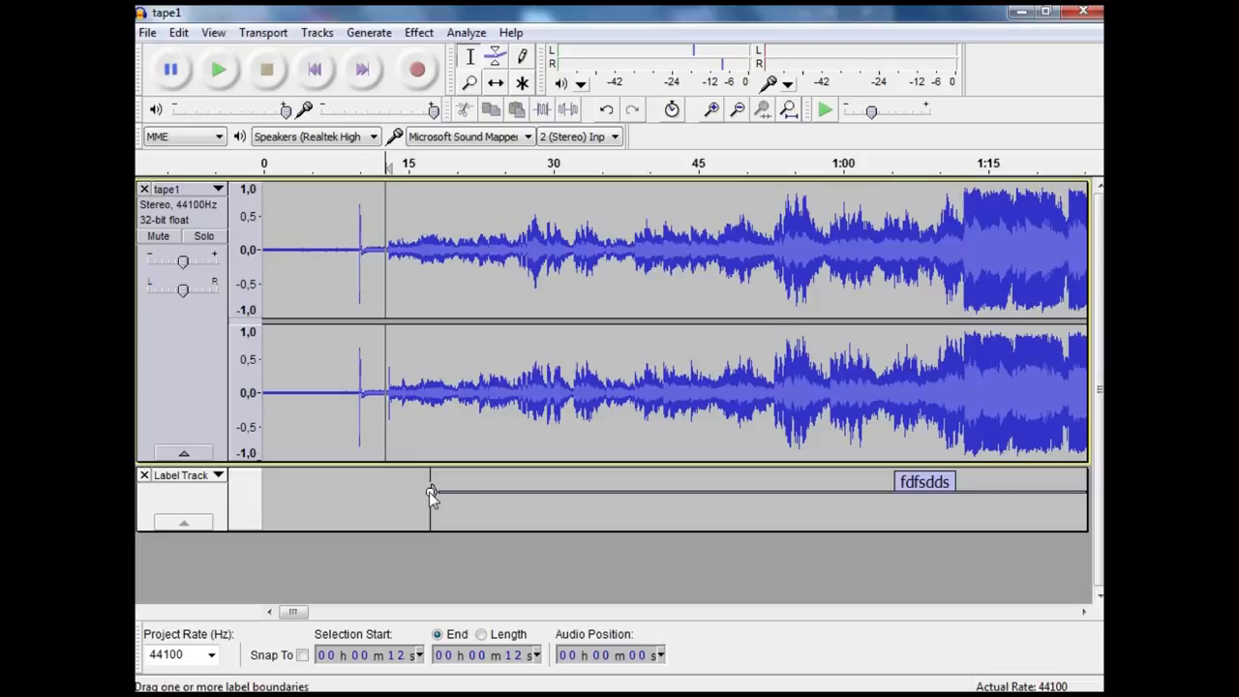
{"action": "left_click_drag", "start_coordinate": [431, 492], "coordinate": [392, 492]}
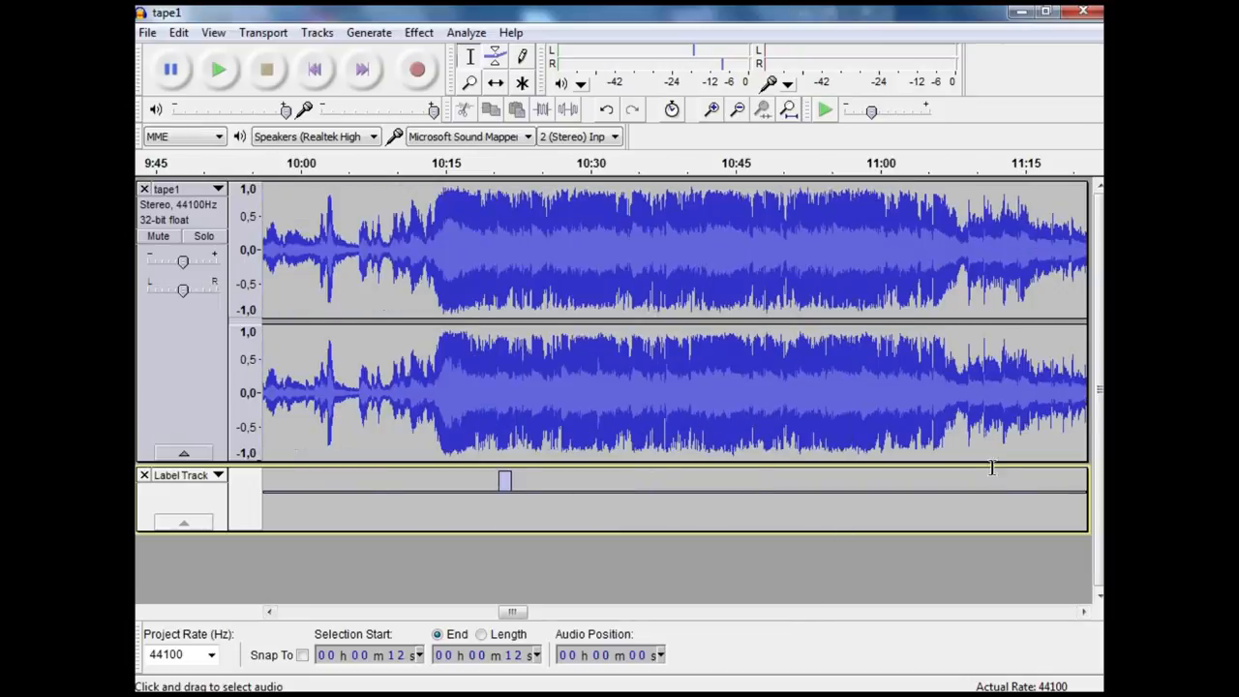
{"action": "scroll", "scroll_direction": "right", "scroll_amount": 3}
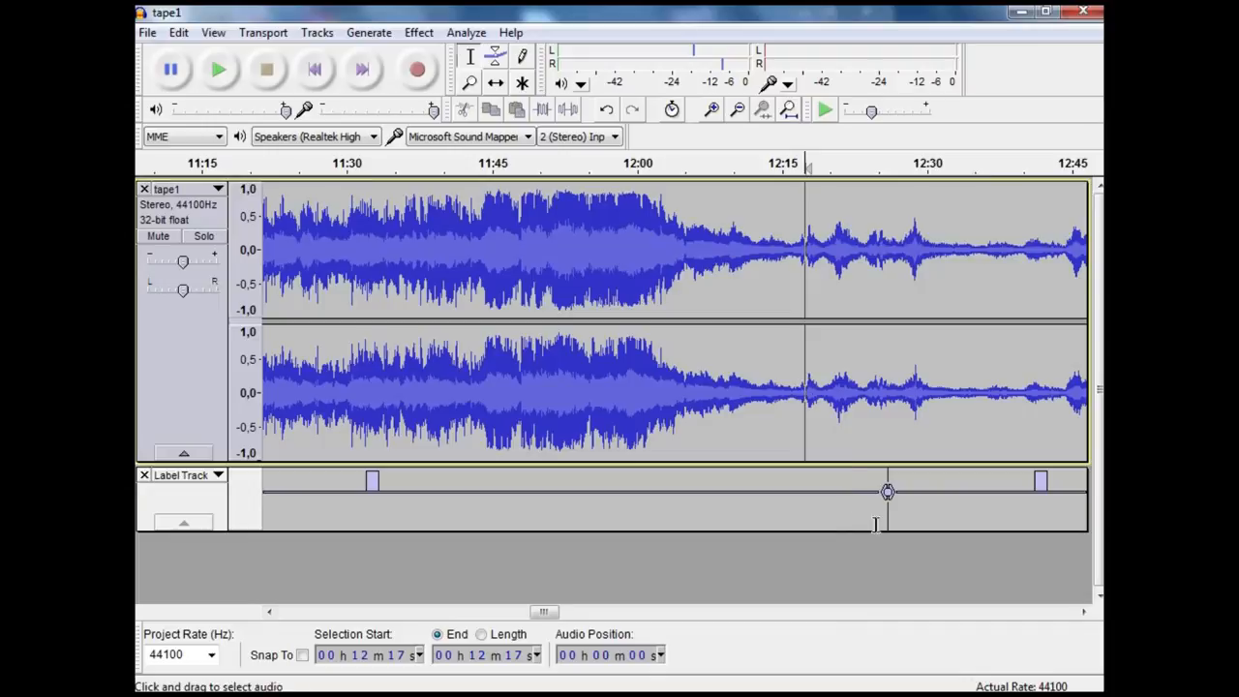
{"action": "left_click", "coordinate": [219, 69]}
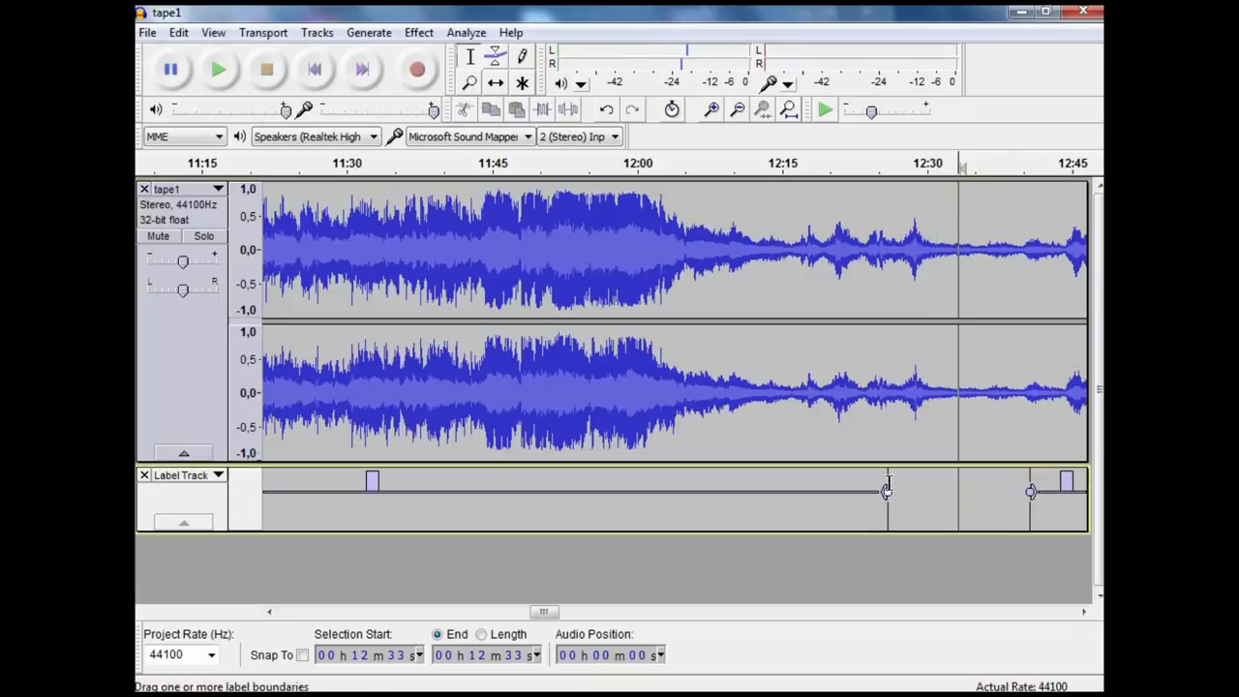
{"action": "left_click_drag", "start_coordinate": [886, 492], "coordinate": [957, 492]}
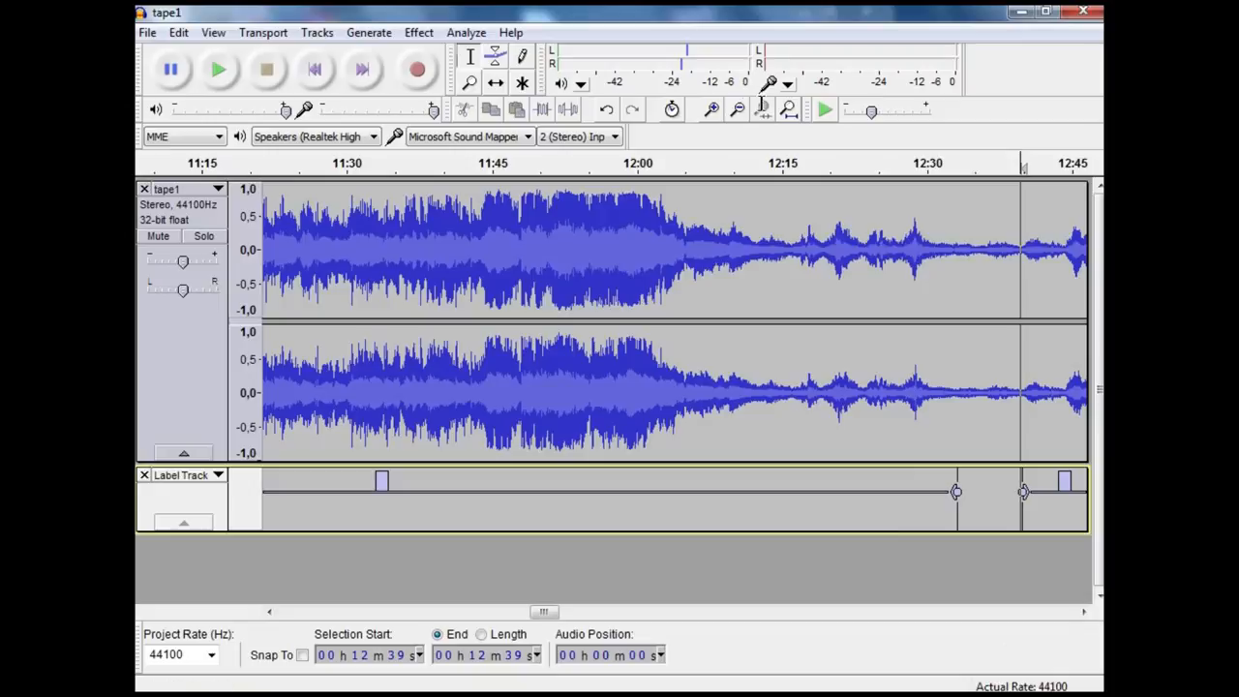
Zoom in and out around the 18:34 label boundary to find the quiet gap.
{"action": "left_click", "coordinate": [737, 109]}
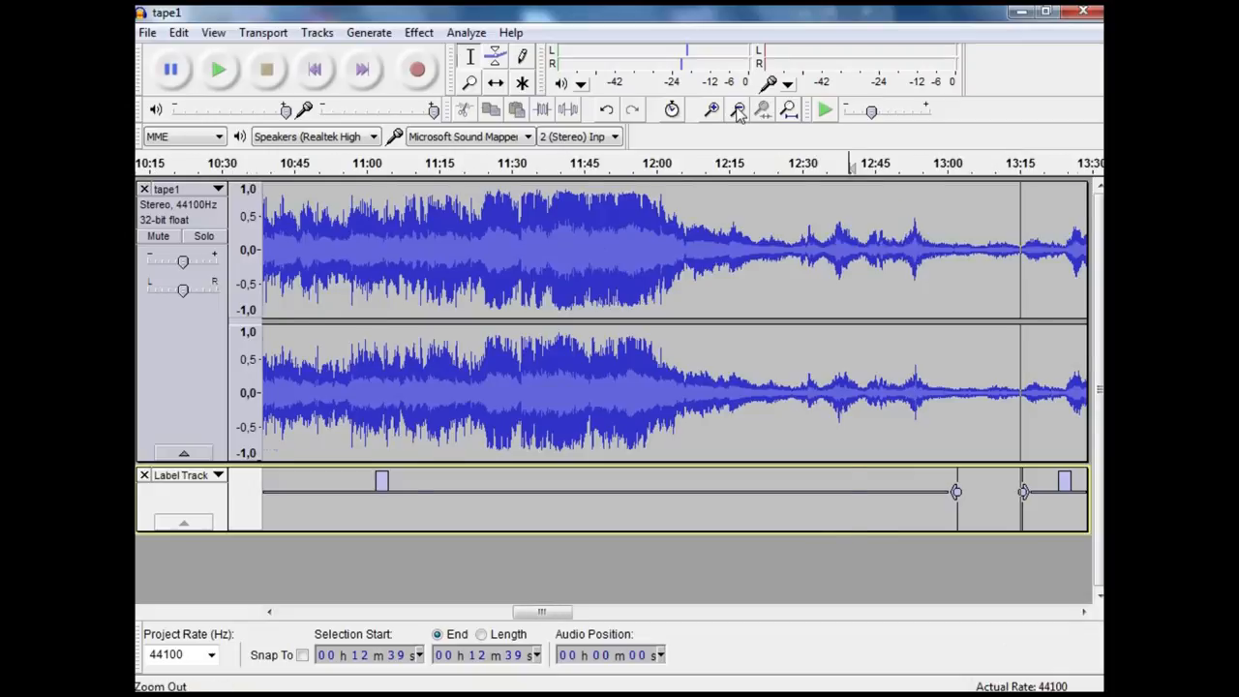
{"action": "left_click", "coordinate": [736, 109]}
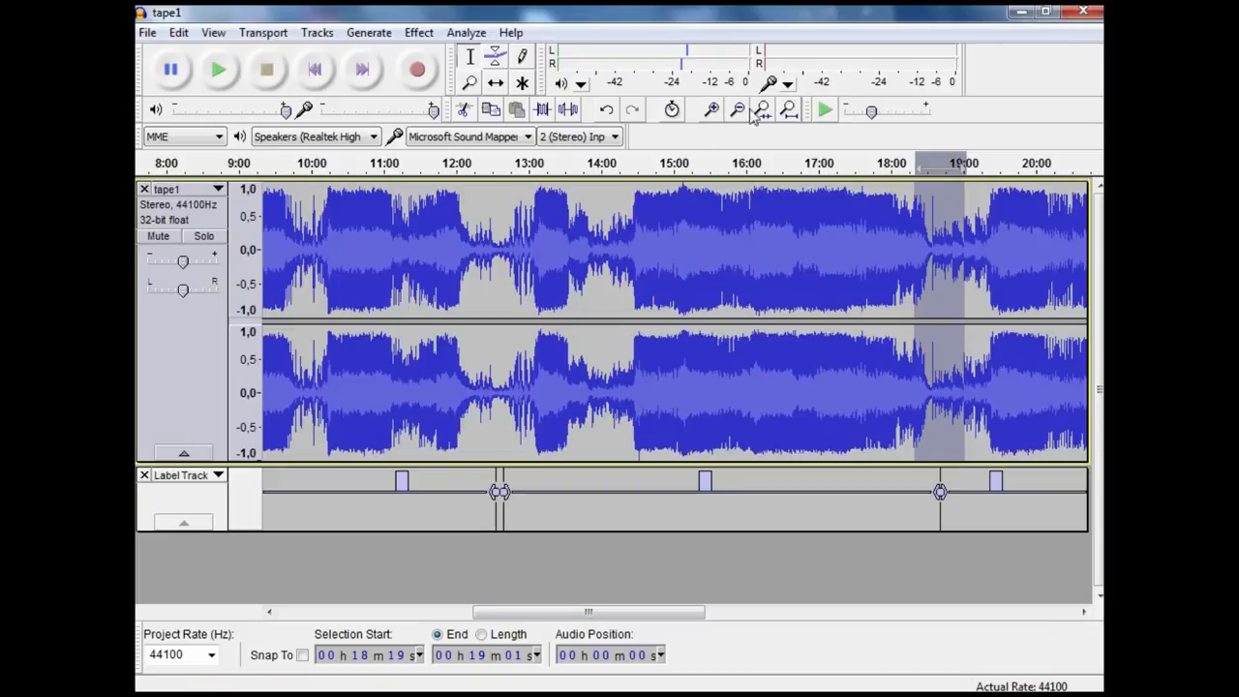
{"action": "left_click", "coordinate": [219, 69]}
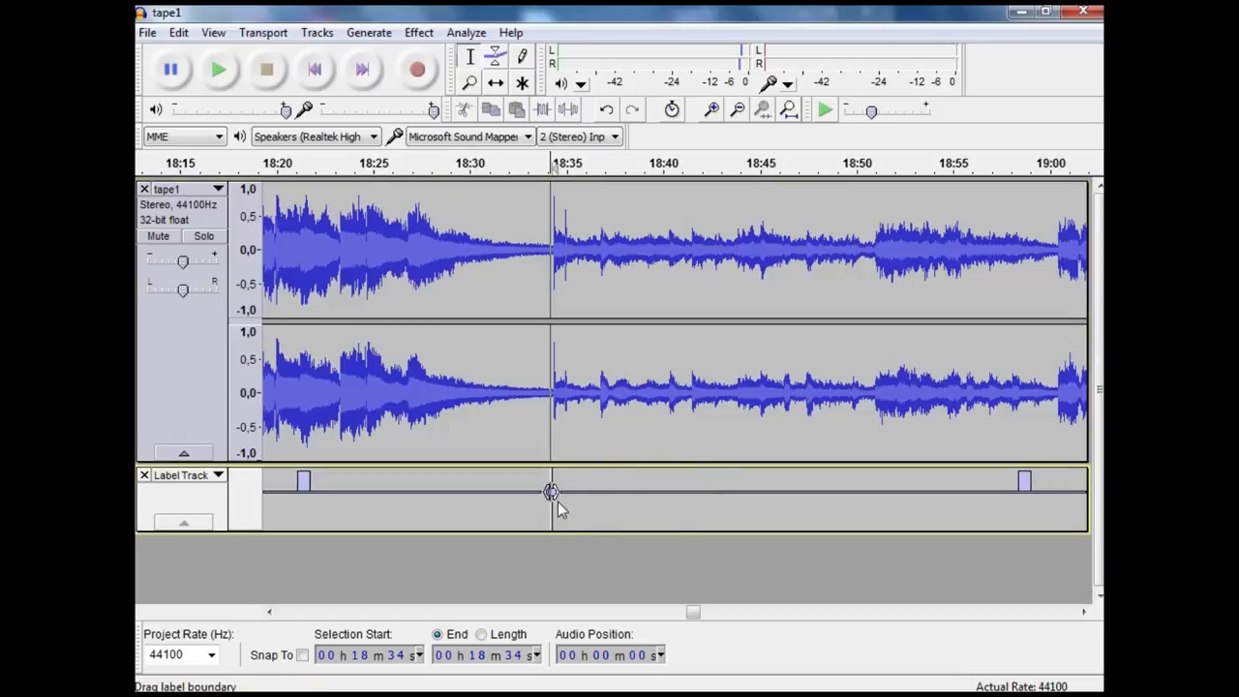
{"action": "mouse_move", "coordinate": [765, 121]}
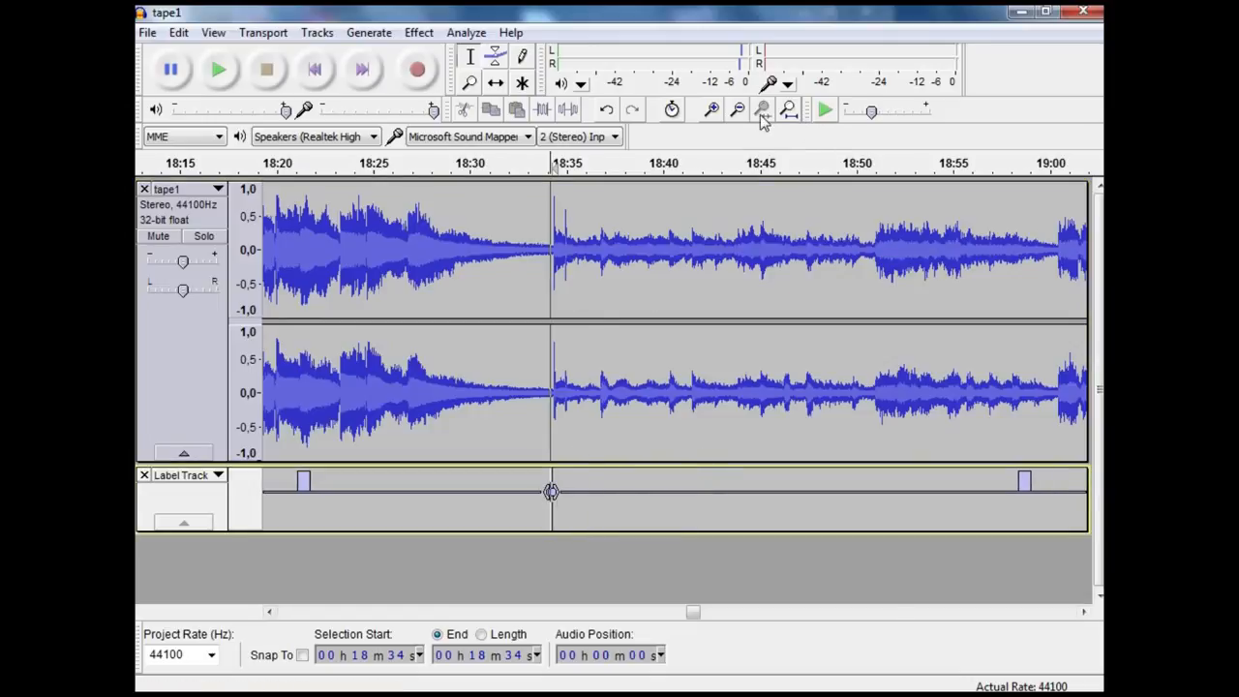
{"action": "left_click", "coordinate": [709, 109]}
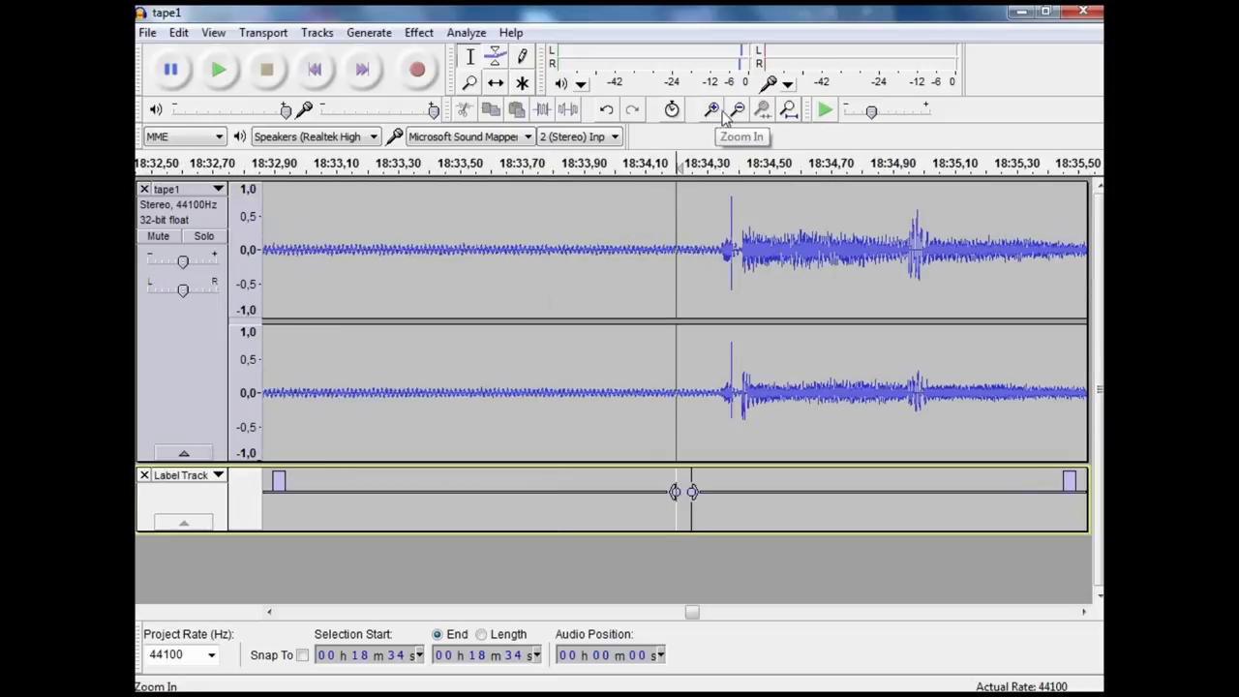
{"action": "left_click", "coordinate": [736, 109]}
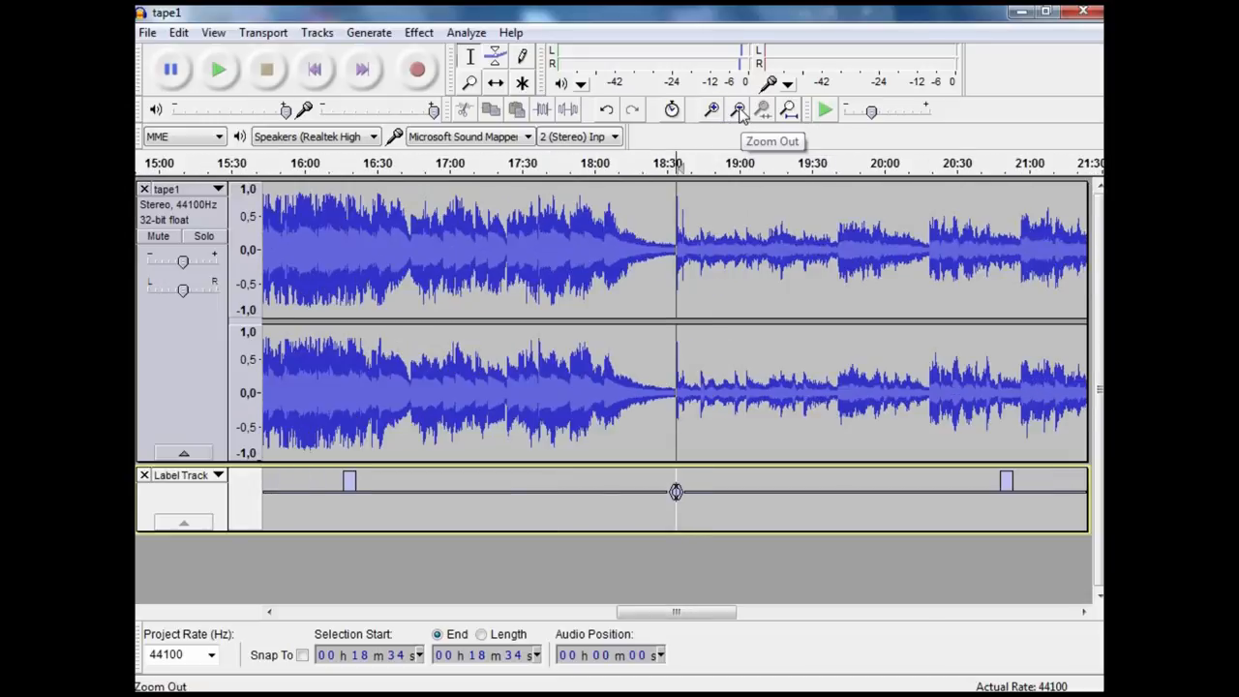
{"action": "left_click", "coordinate": [737, 109]}
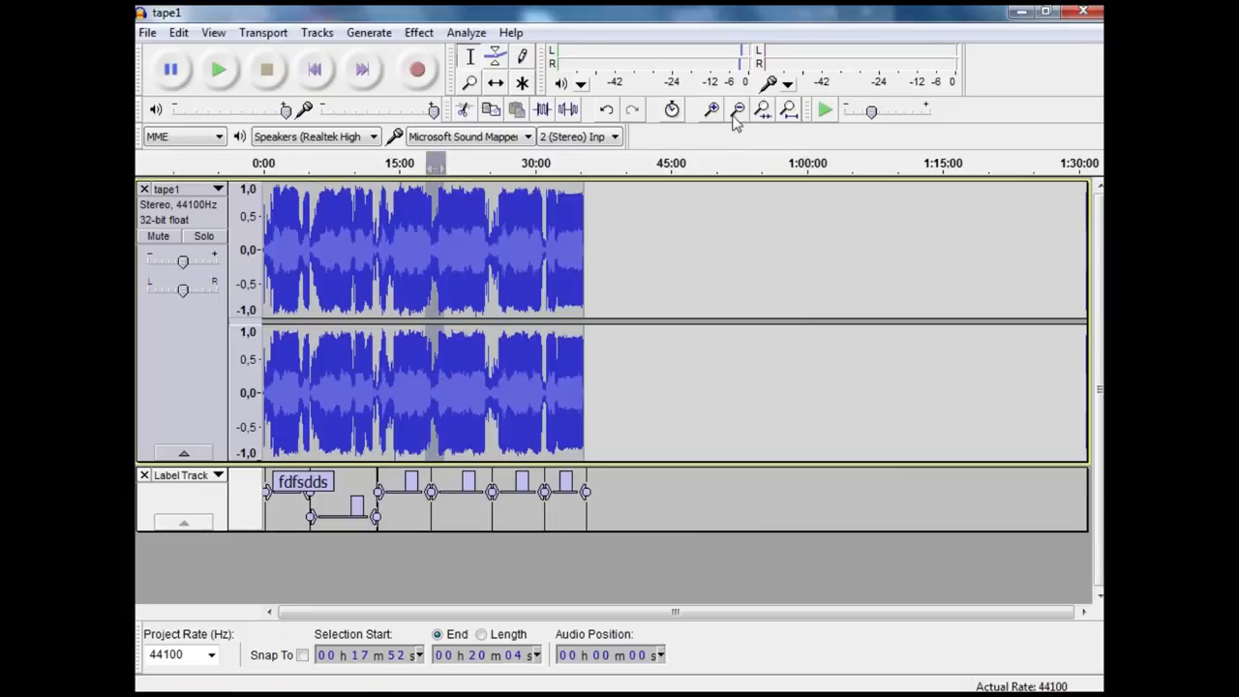
Check the section near 25:00 and drag its label boundary onto the gap.
{"action": "left_click", "coordinate": [736, 109]}
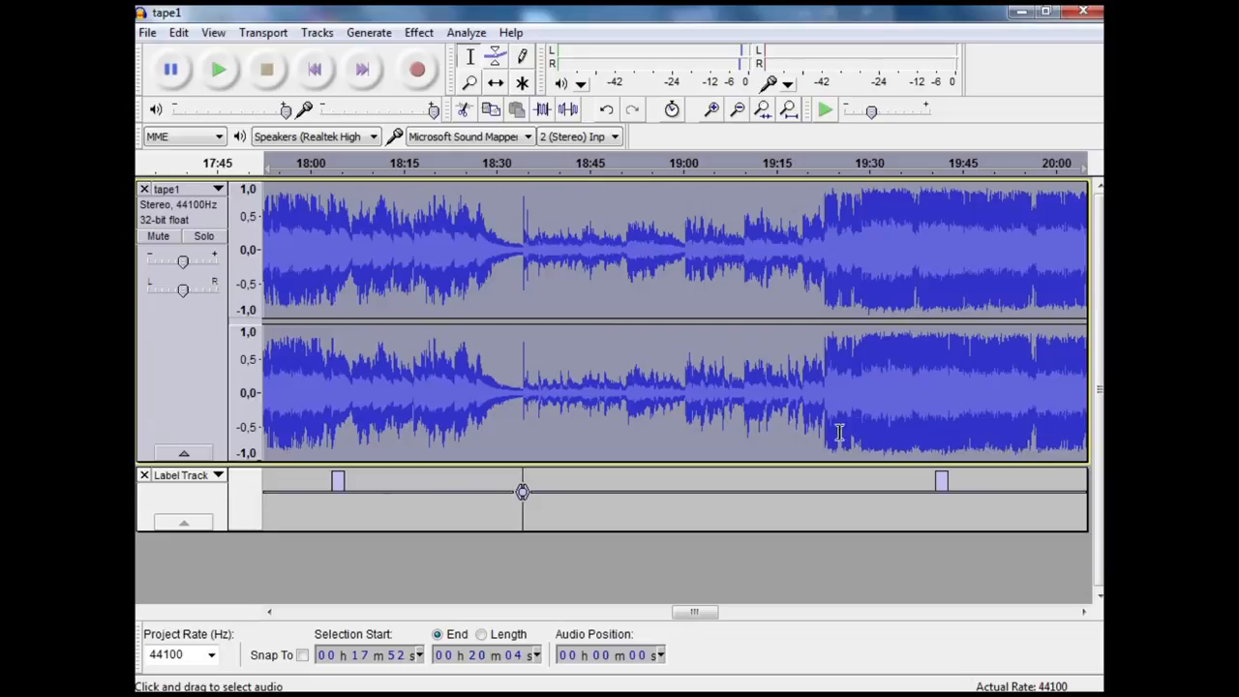
{"action": "mouse_move", "coordinate": [739, 110]}
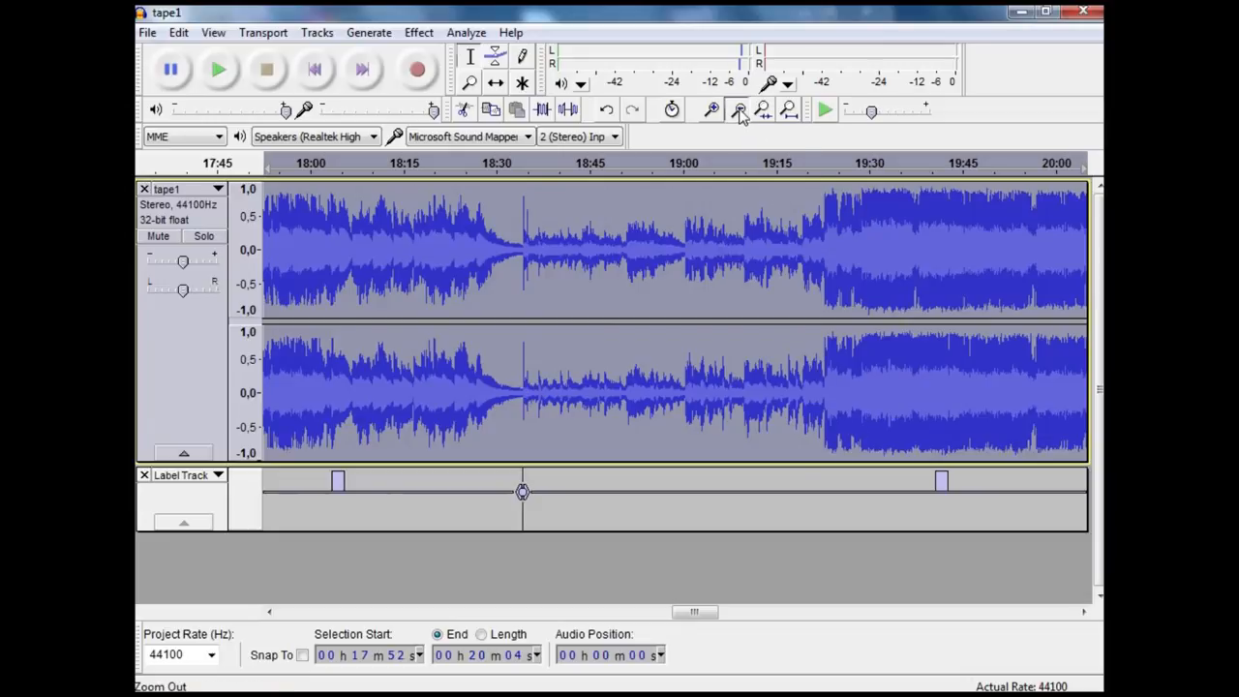
{"action": "left_click", "coordinate": [738, 108]}
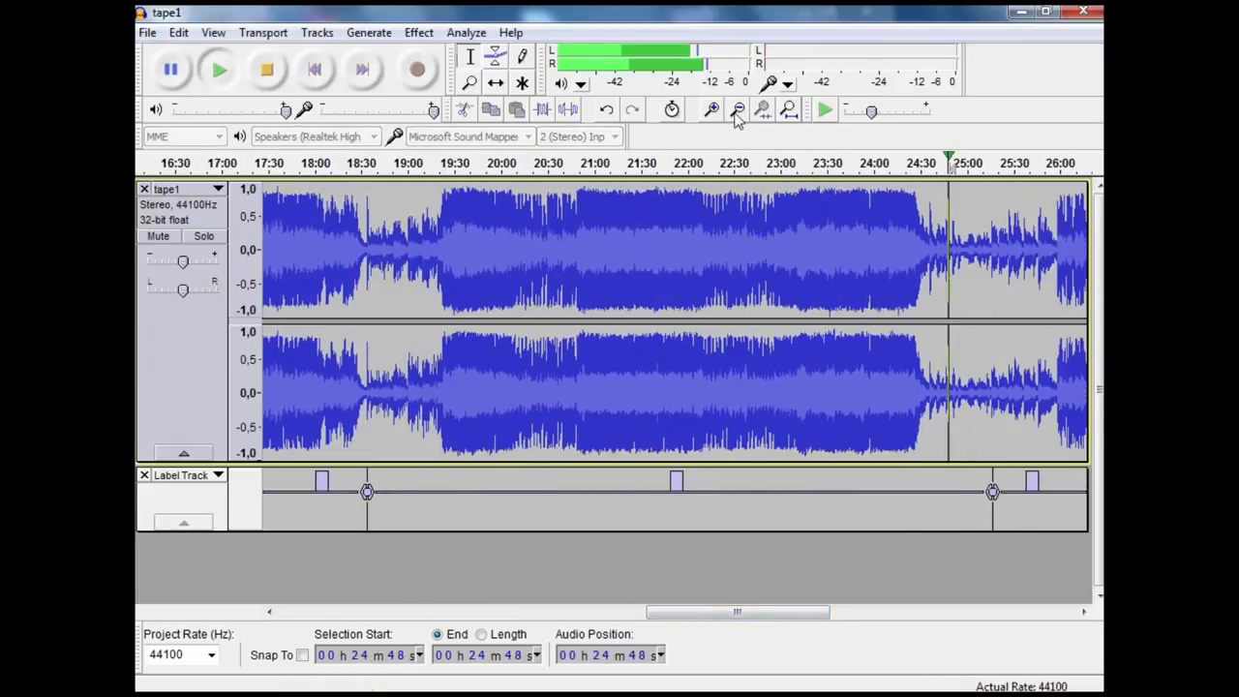
{"action": "left_click", "coordinate": [711, 110]}
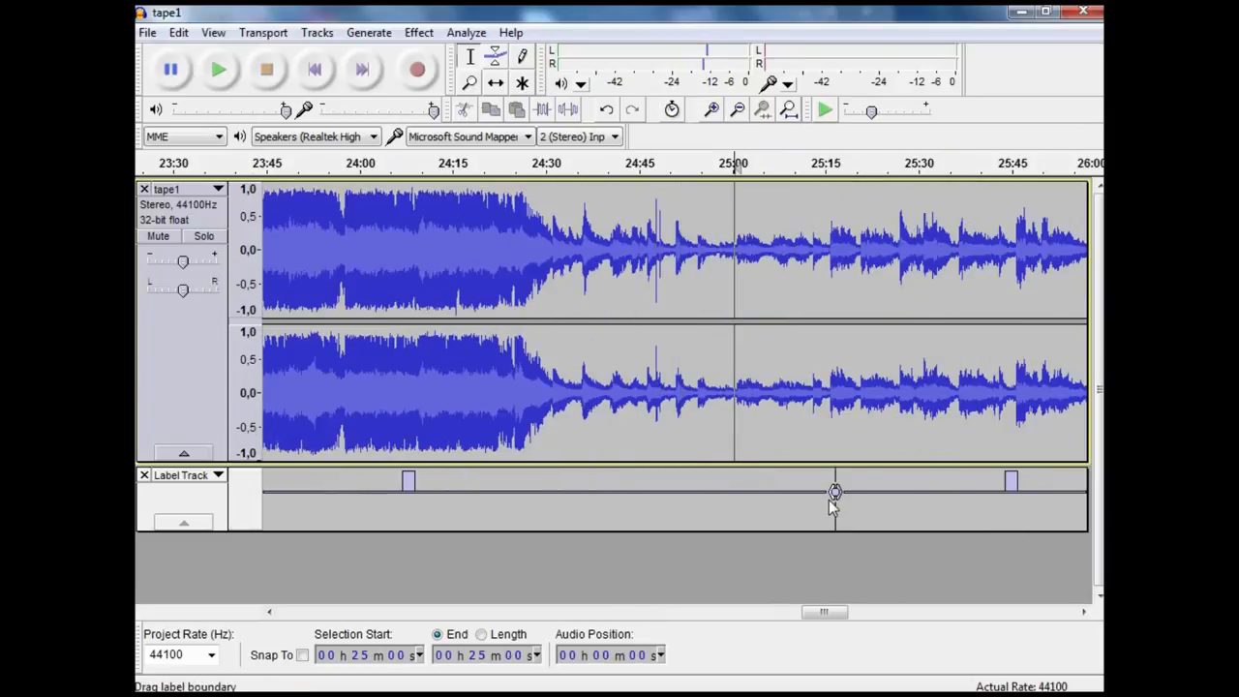
{"action": "left_click_drag", "start_coordinate": [836, 492], "coordinate": [733, 492]}
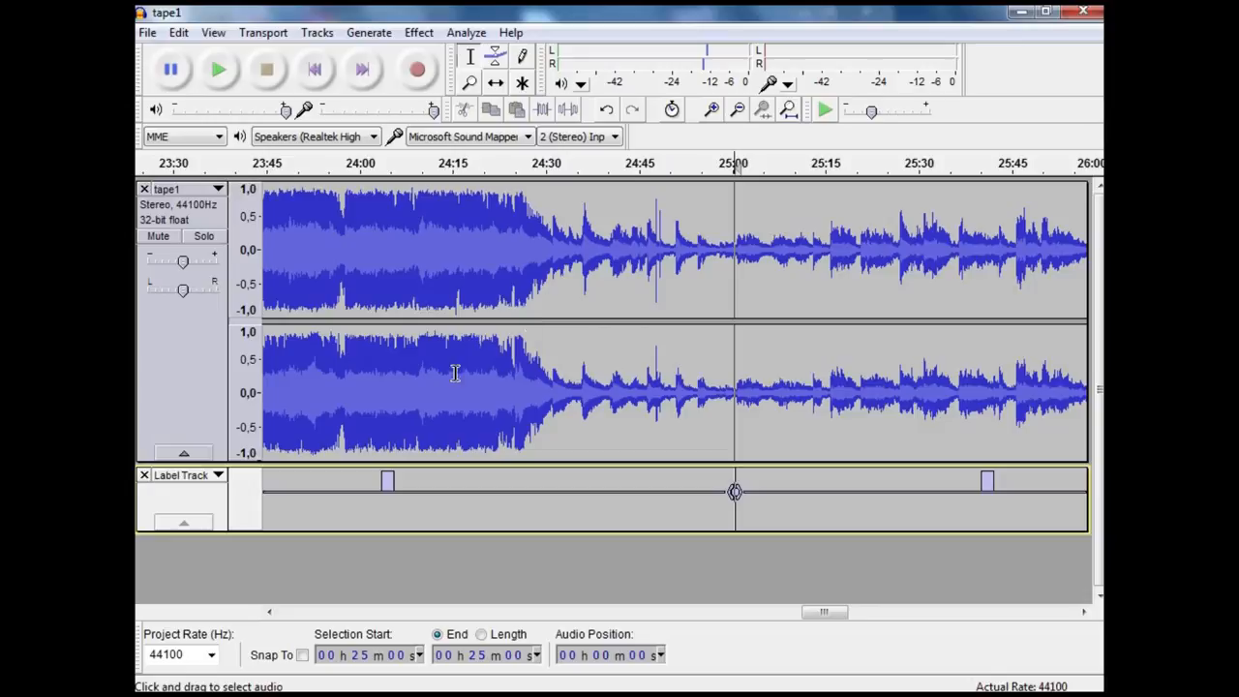
{"action": "mouse_move", "coordinate": [783, 116]}
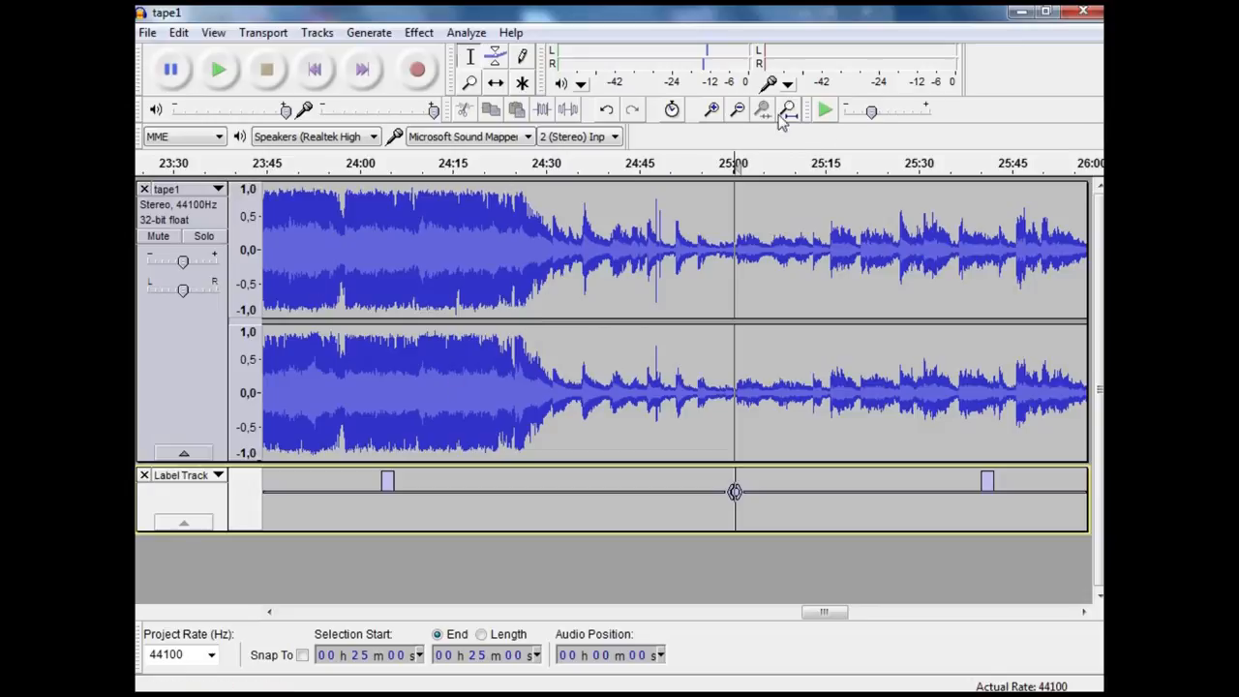
Fit the full 35-minute recording in the window and open the File menu.
{"action": "left_click", "coordinate": [788, 109]}
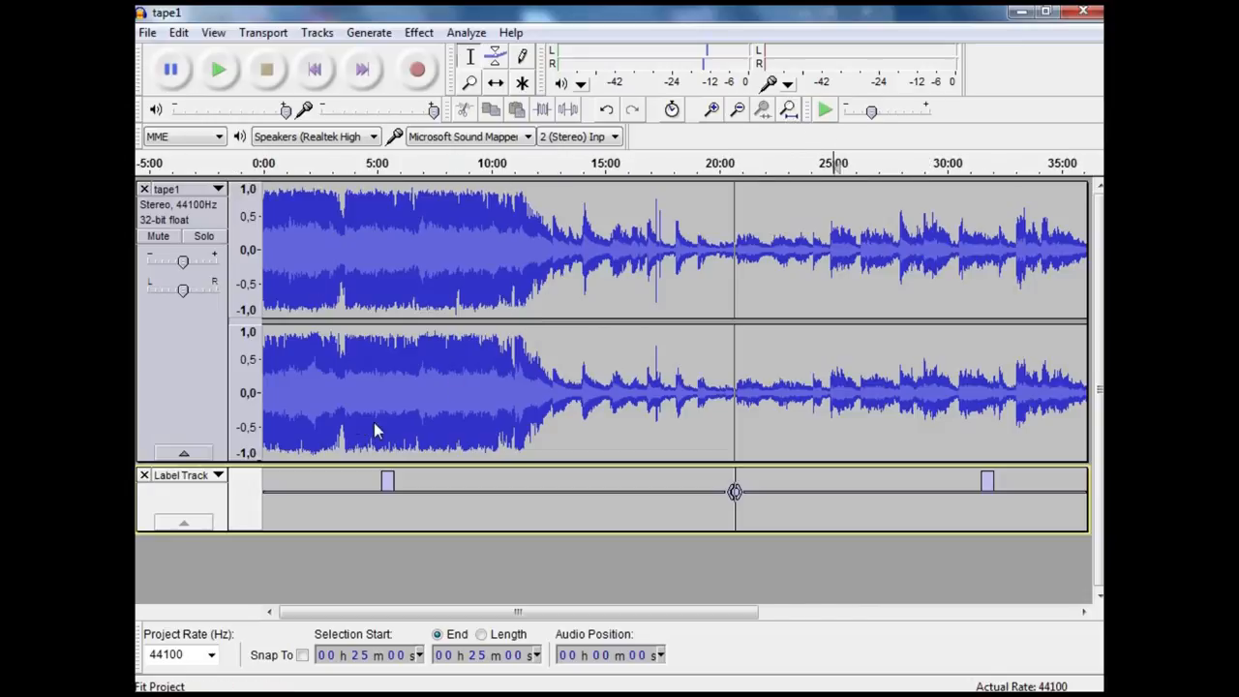
{"action": "mouse_move", "coordinate": [300, 229]}
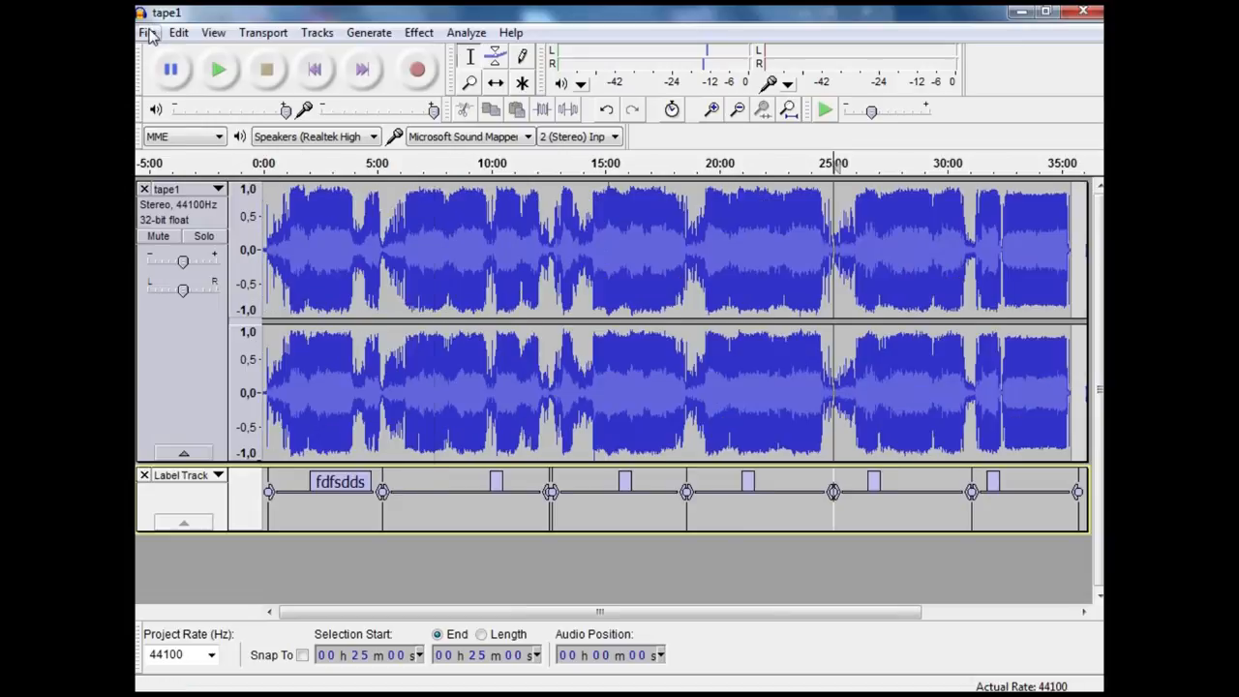
{"action": "left_click", "coordinate": [147, 32]}
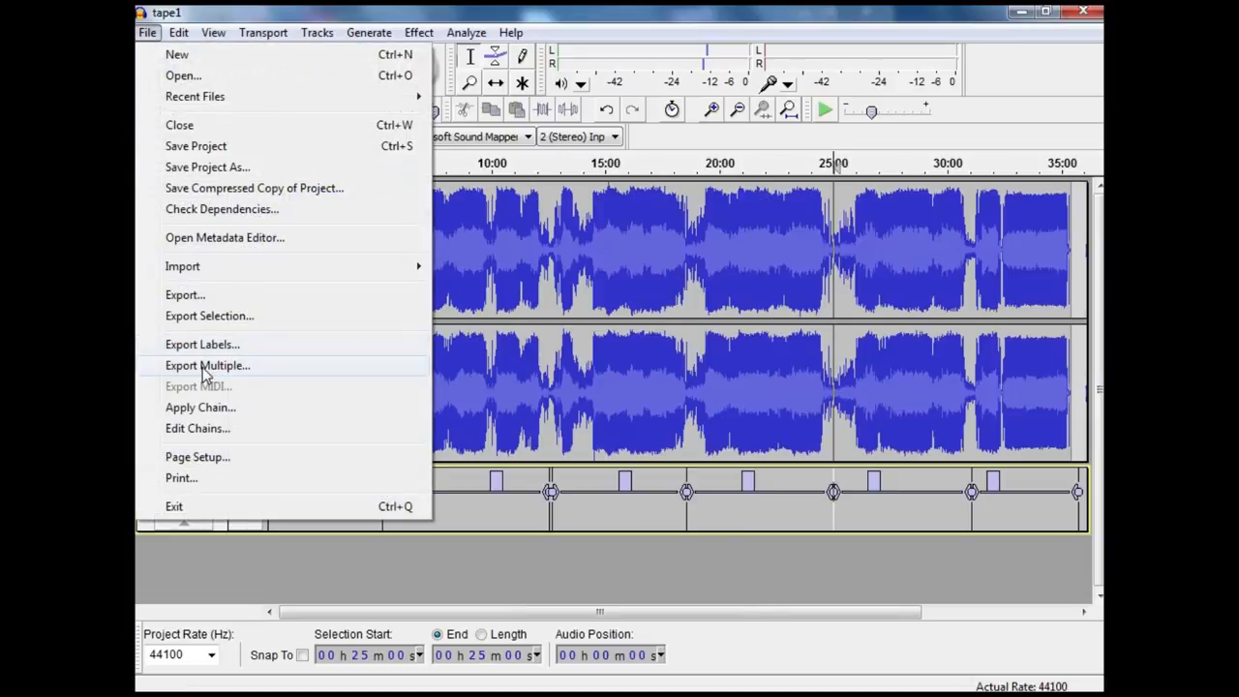
{"action": "mouse_move", "coordinate": [600, 493]}
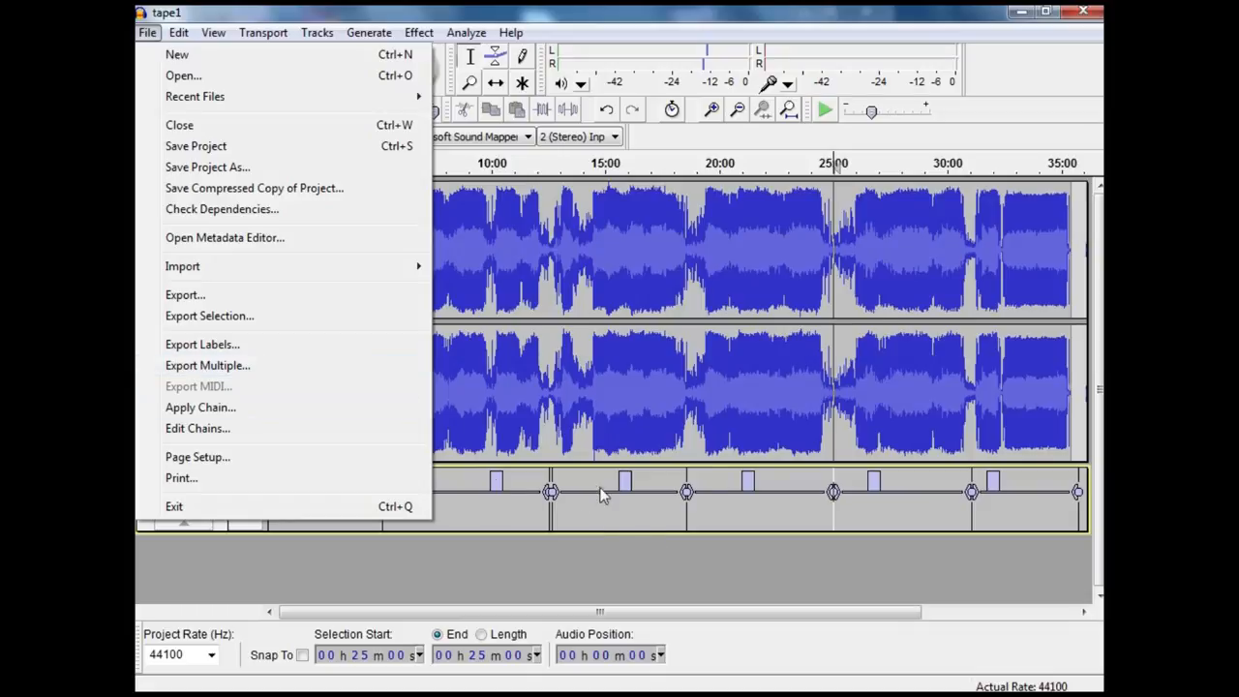
{"action": "mouse_move", "coordinate": [207, 365]}
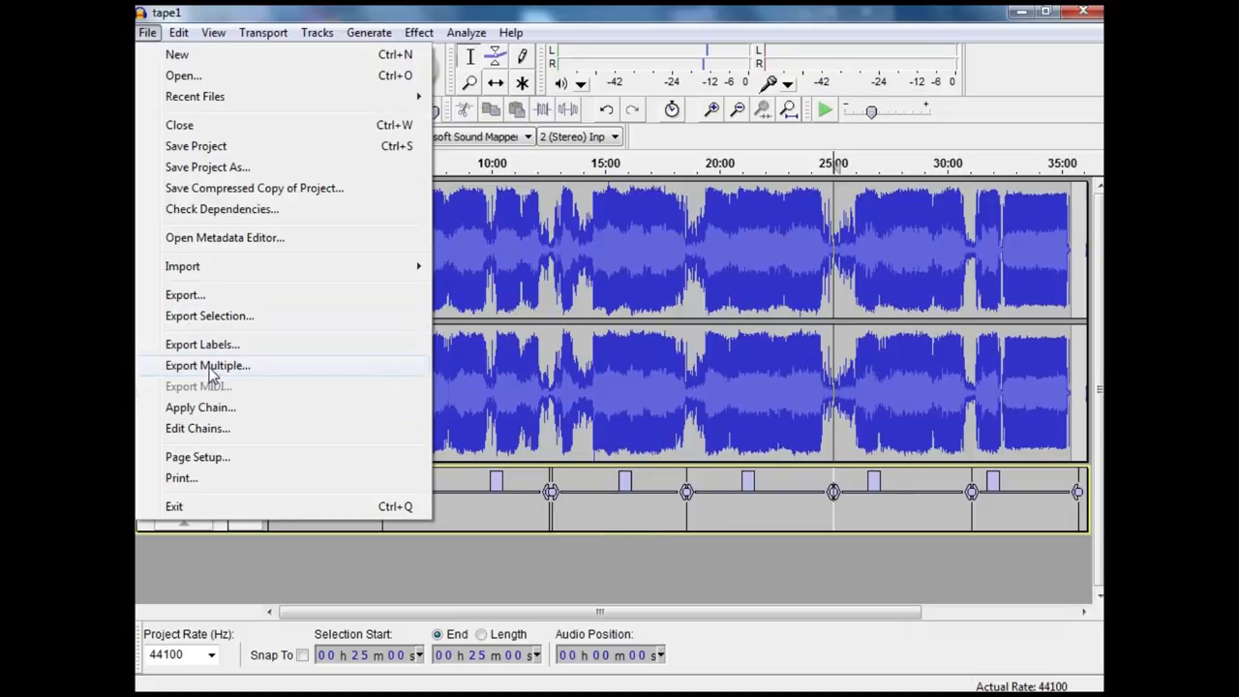
Set Export Multiple to save MP3 files into the F:\dad folder.
{"action": "left_click", "coordinate": [207, 365]}
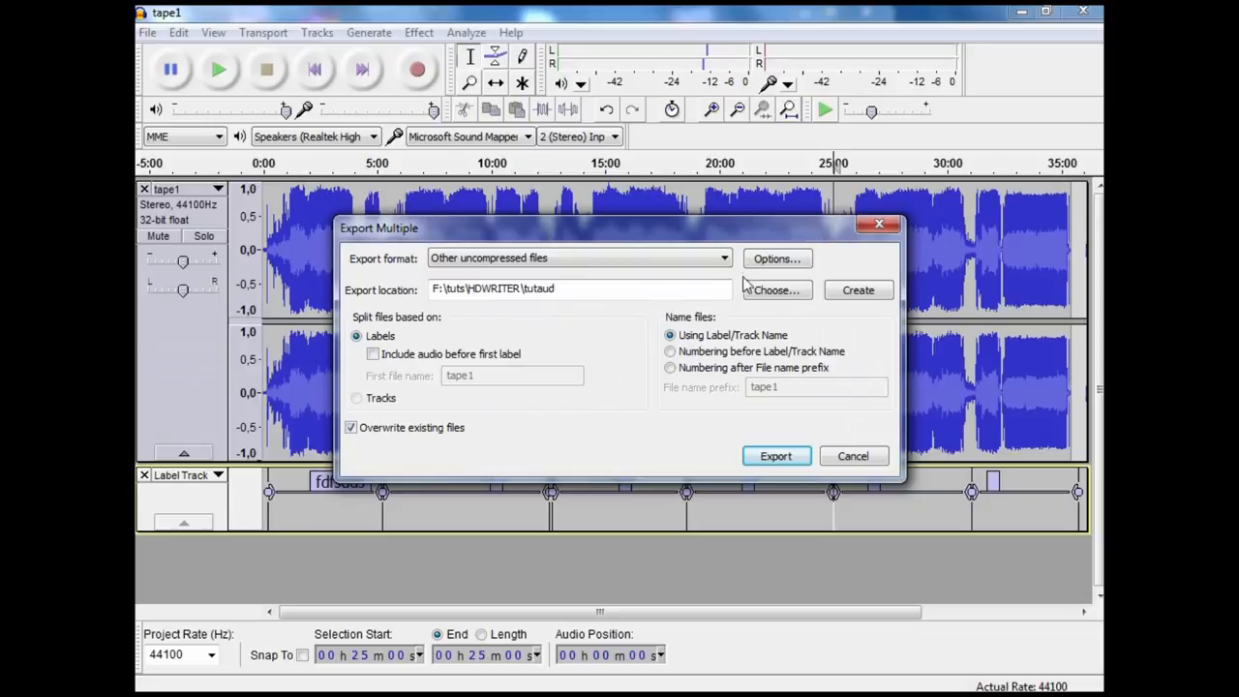
{"action": "left_click", "coordinate": [775, 289]}
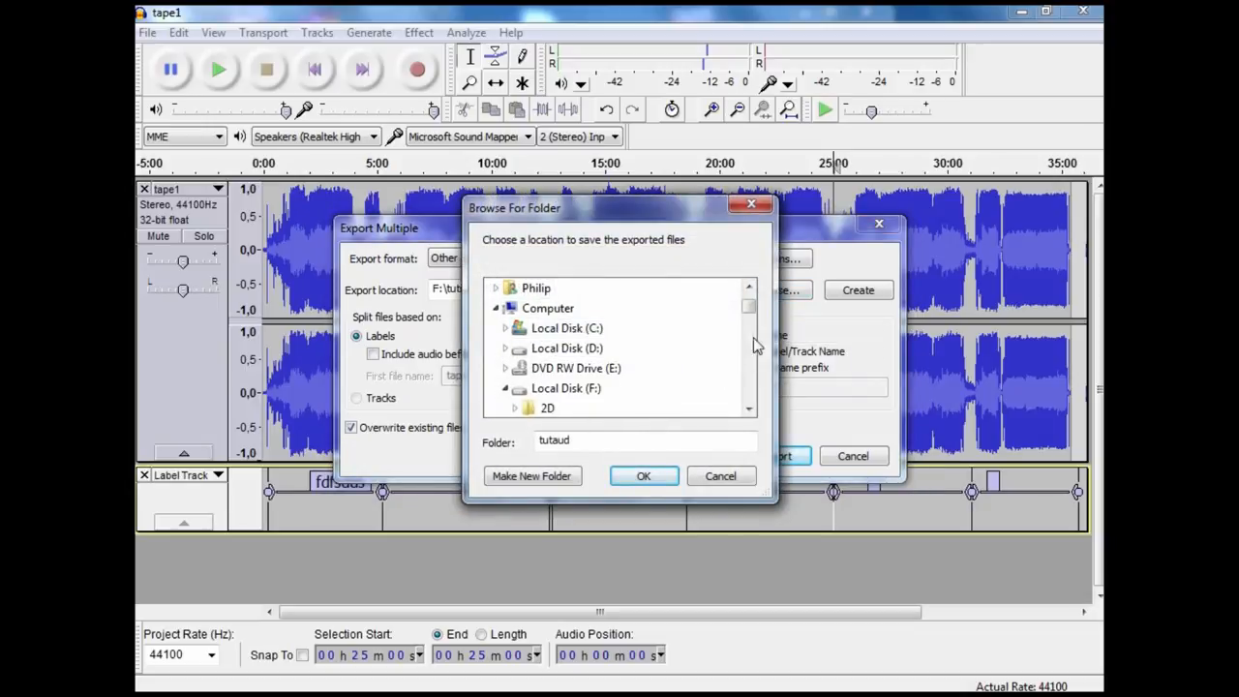
{"action": "scroll", "scroll_direction": "down", "scroll_amount": 3}
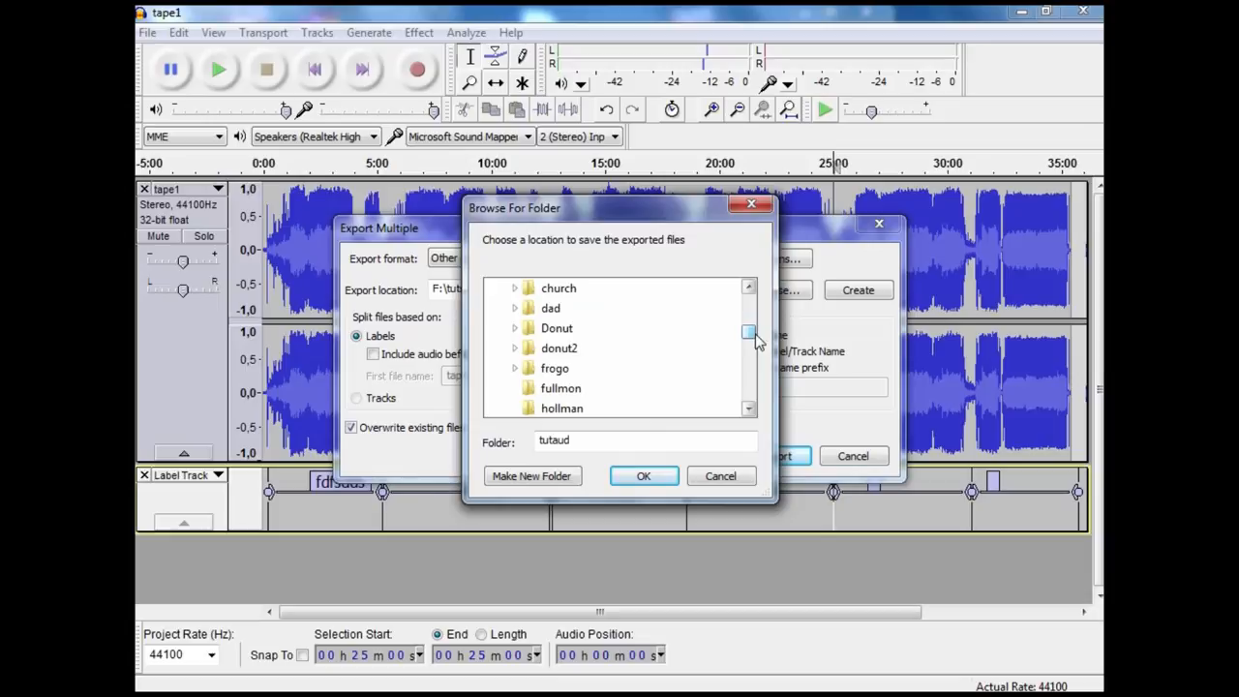
{"action": "left_click", "coordinate": [551, 387]}
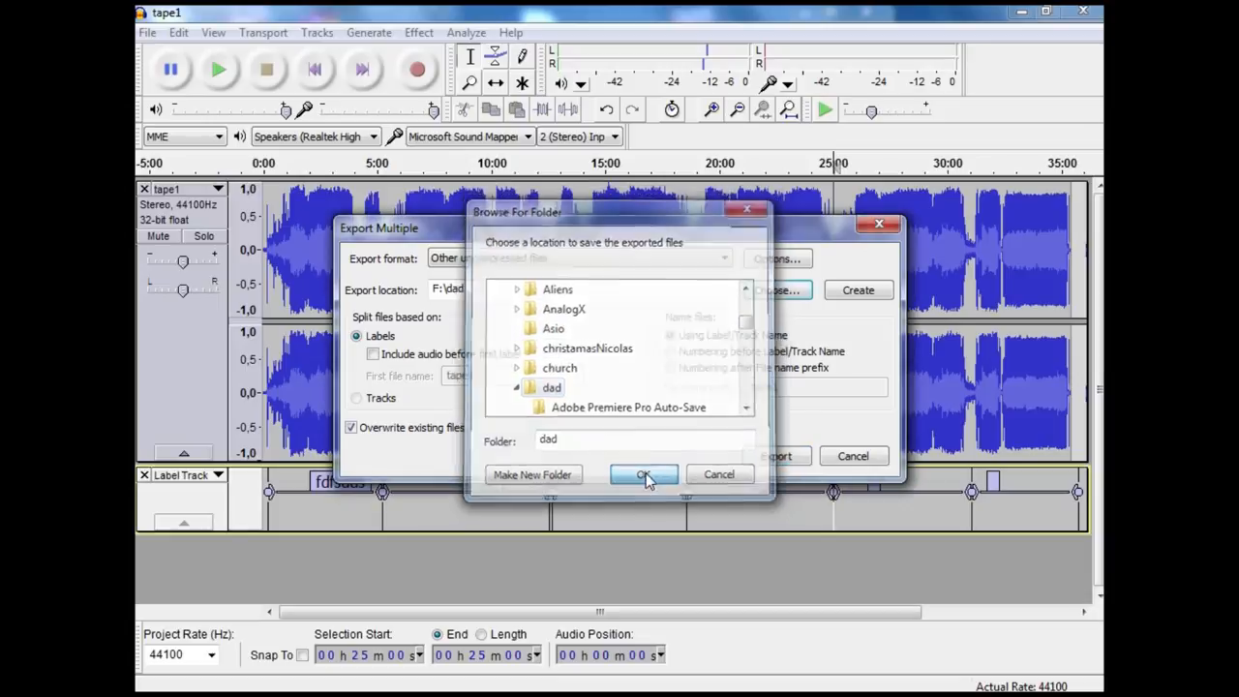
{"action": "left_click", "coordinate": [643, 474]}
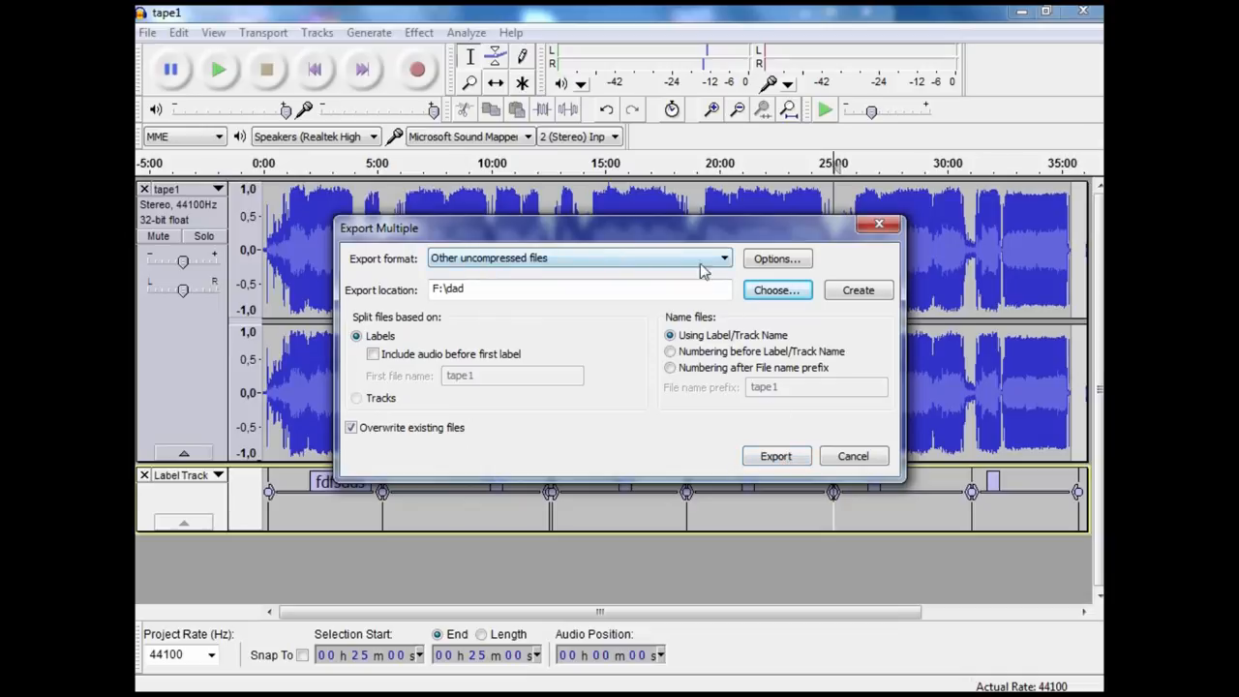
{"action": "left_click", "coordinate": [723, 257]}
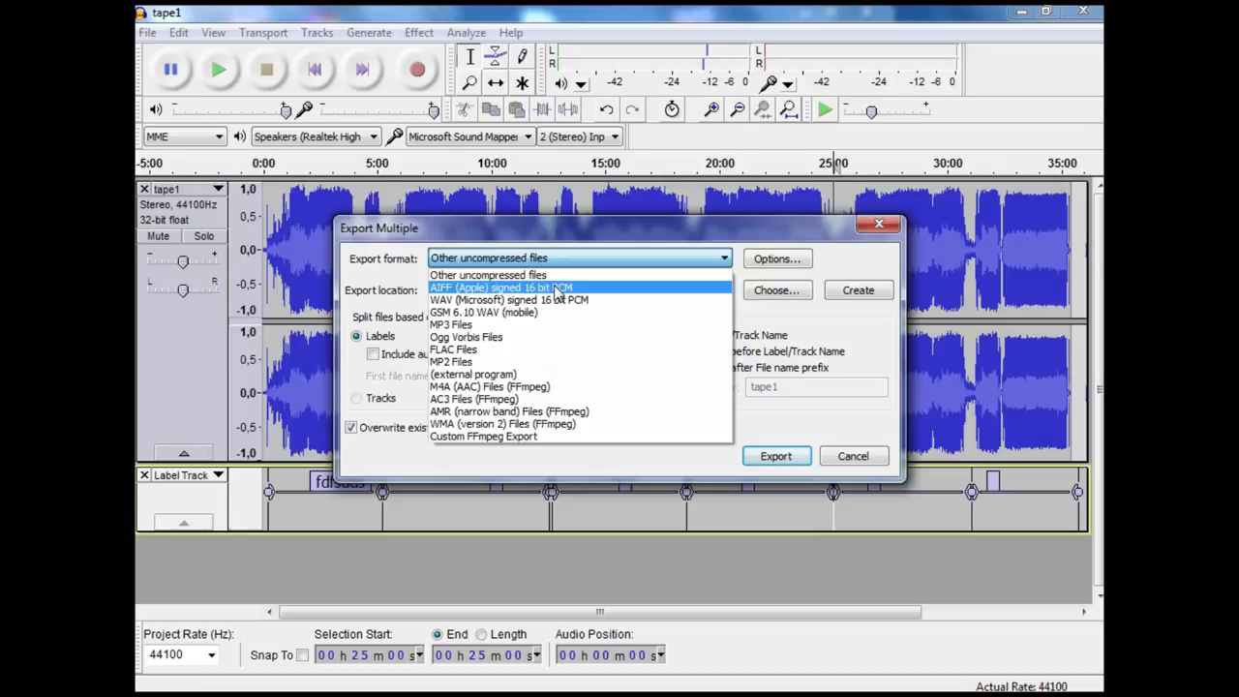
{"action": "mouse_move", "coordinate": [452, 324]}
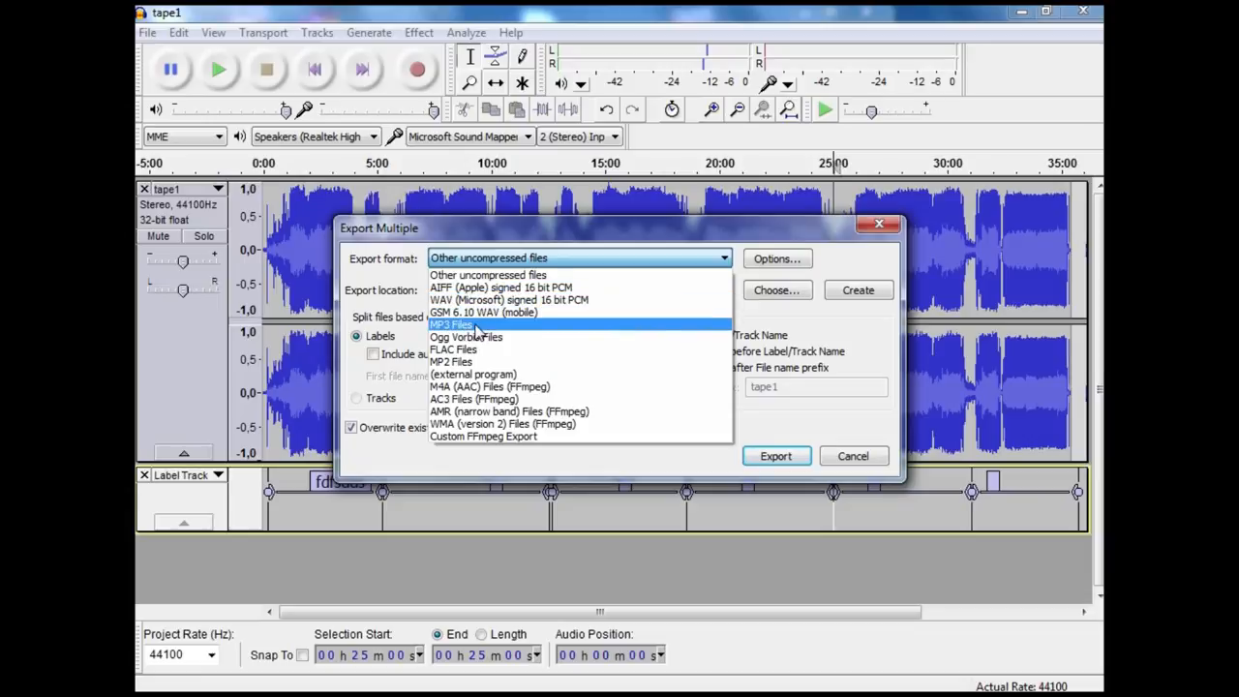
{"action": "left_click", "coordinate": [452, 324]}
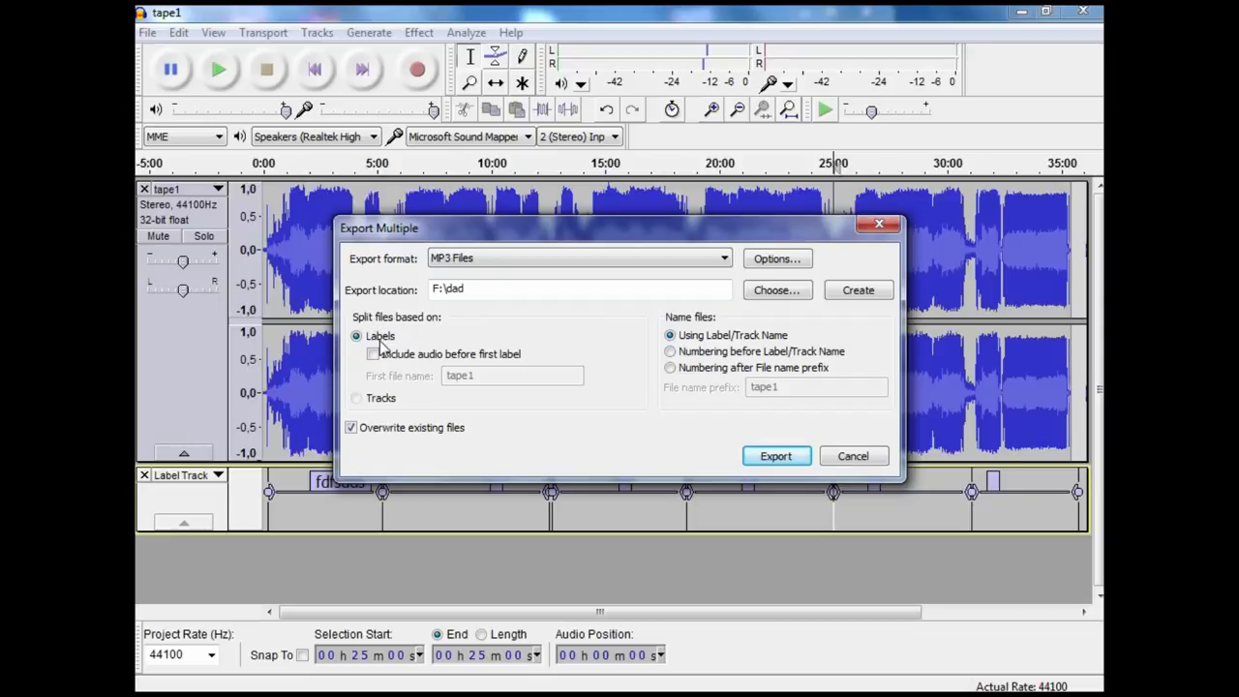
{"action": "mouse_move", "coordinate": [721, 346]}
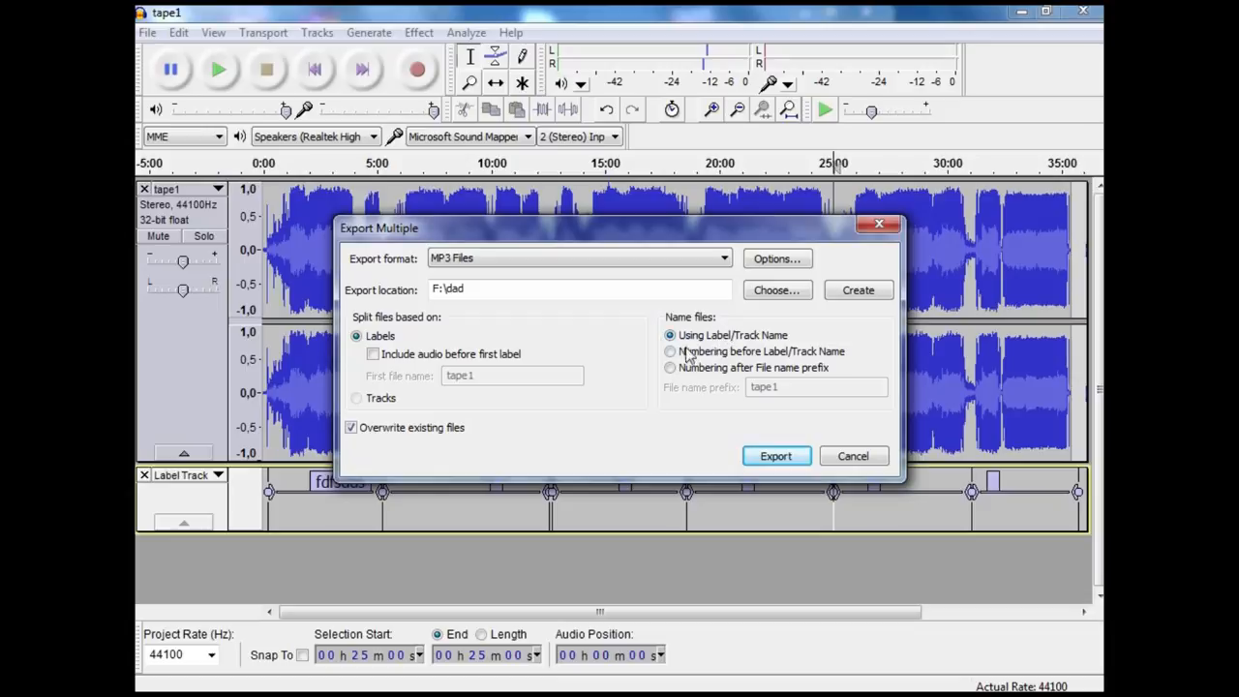
{"action": "mouse_move", "coordinate": [705, 344]}
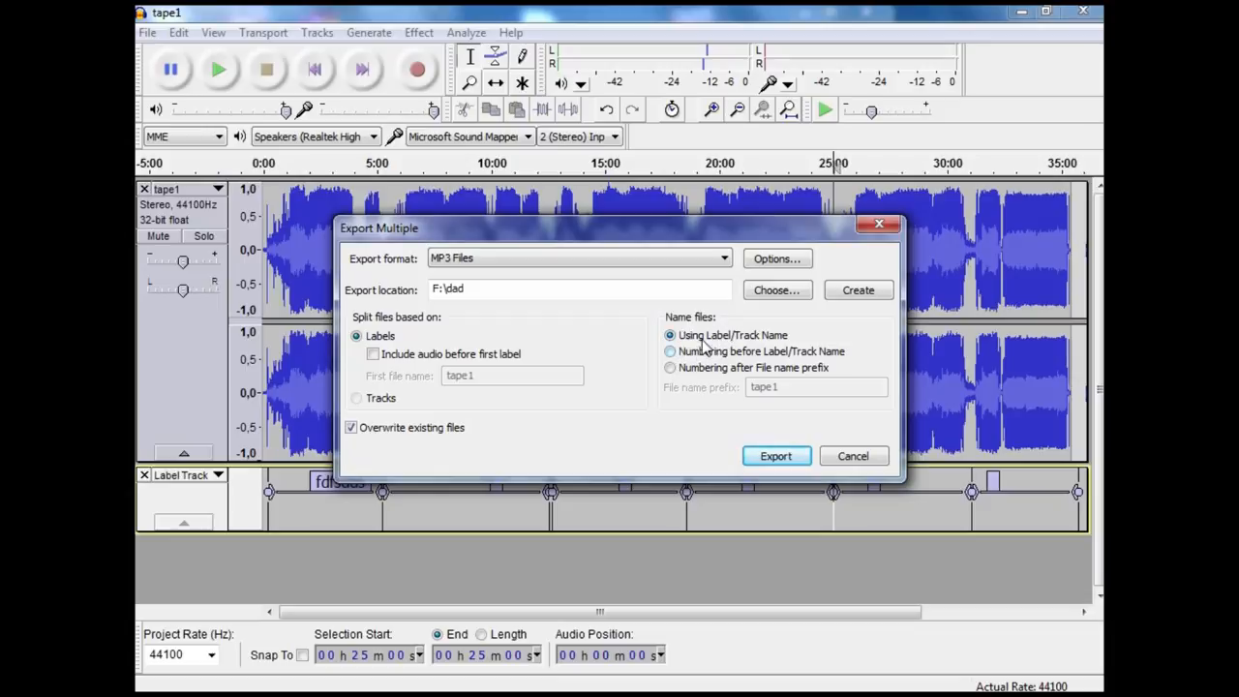
{"action": "mouse_move", "coordinate": [699, 351]}
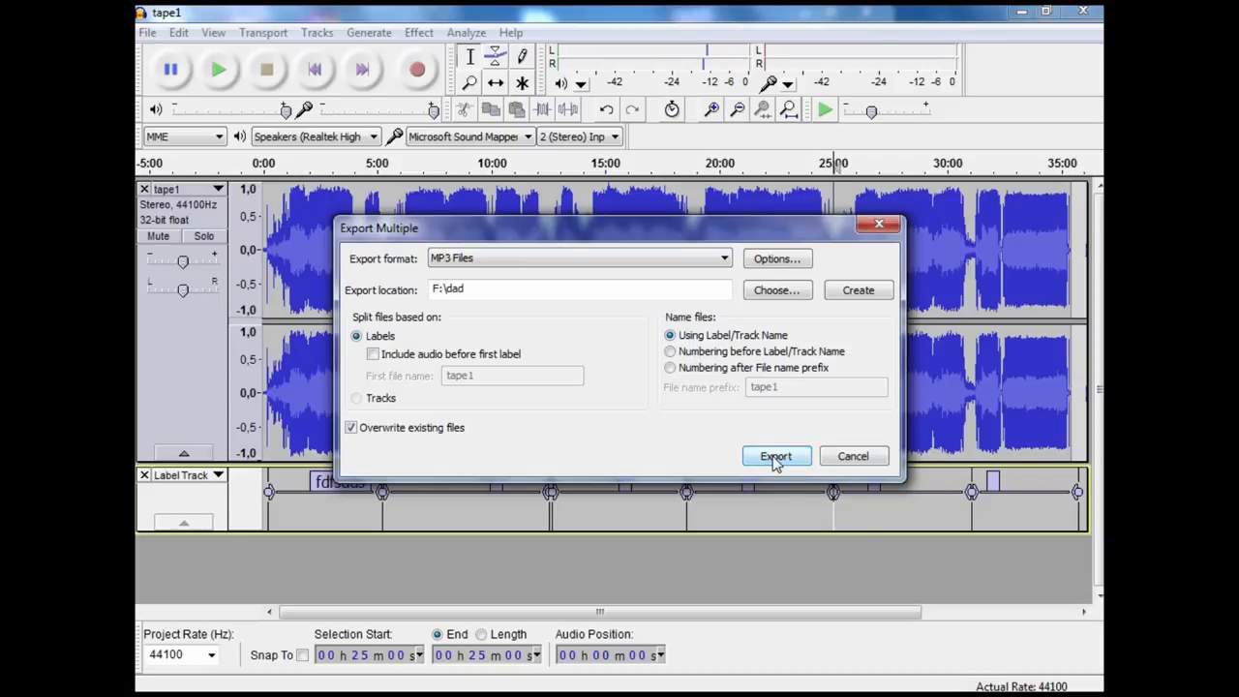
Start the export of the labelled sections, bringing up the fdfsdds track 1 metadata.
{"action": "left_click", "coordinate": [776, 456]}
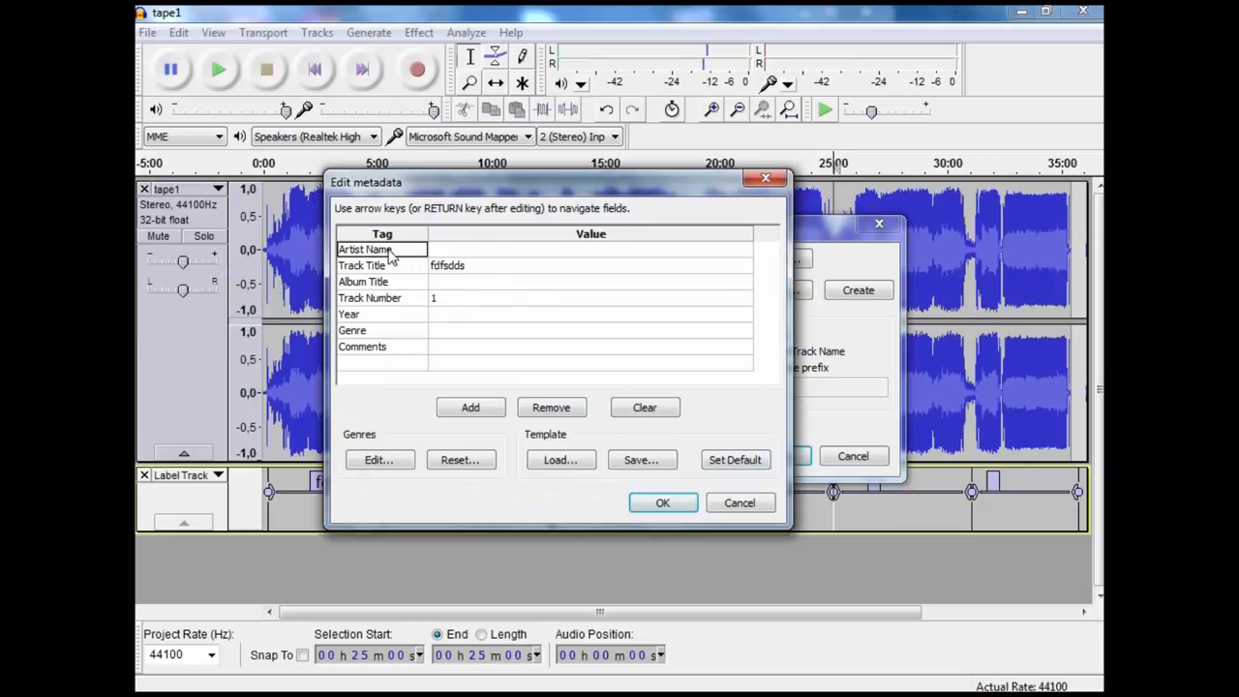
{"action": "mouse_move", "coordinate": [358, 268]}
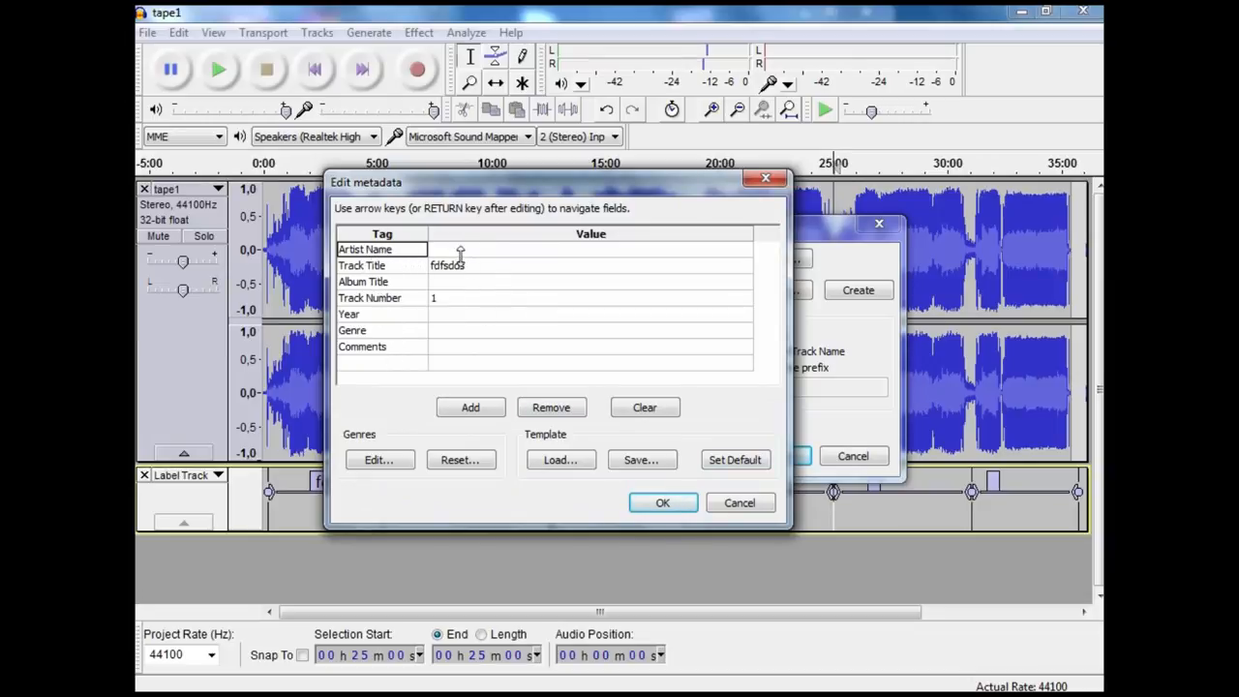
{"action": "mouse_move", "coordinate": [458, 276]}
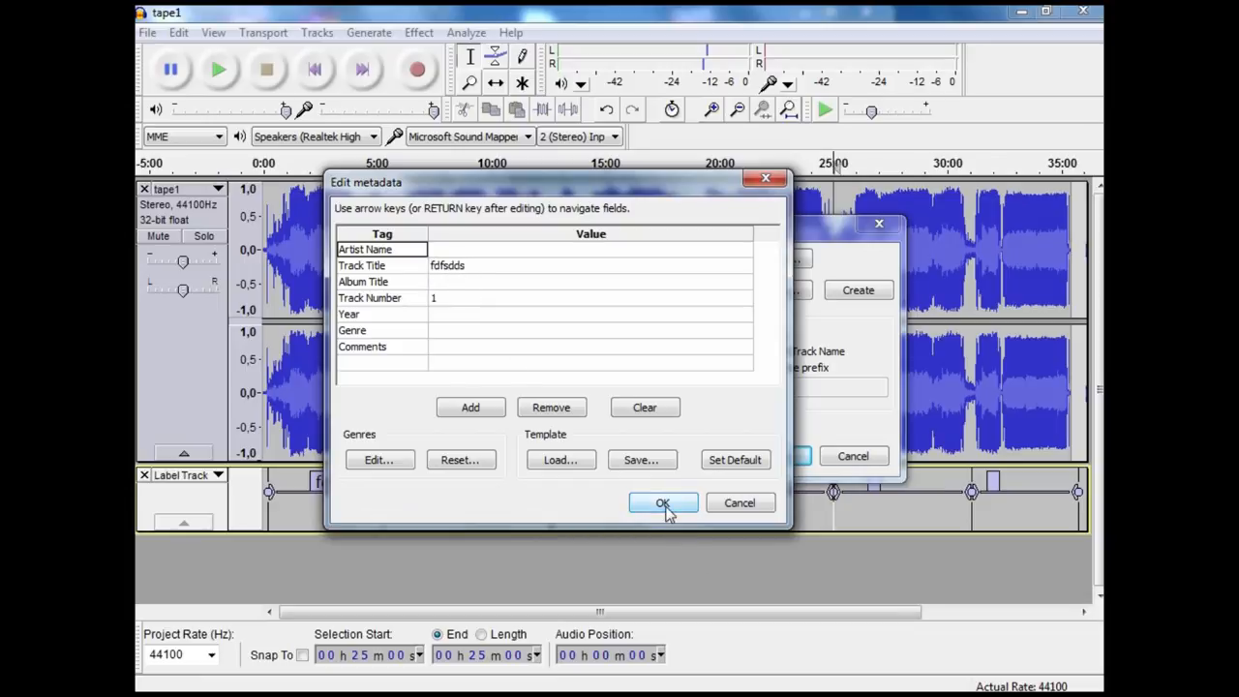
{"action": "mouse_move", "coordinate": [735, 458]}
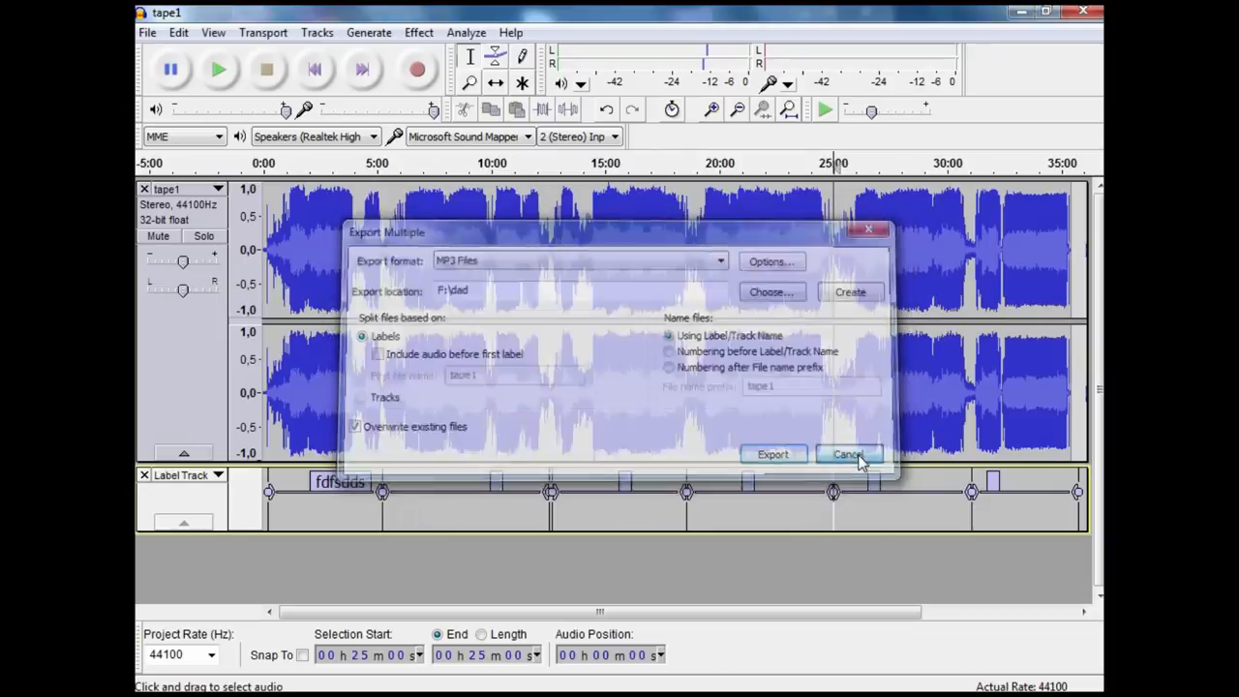
Cancel the Export Multiple dialog.
{"action": "left_click", "coordinate": [847, 454]}
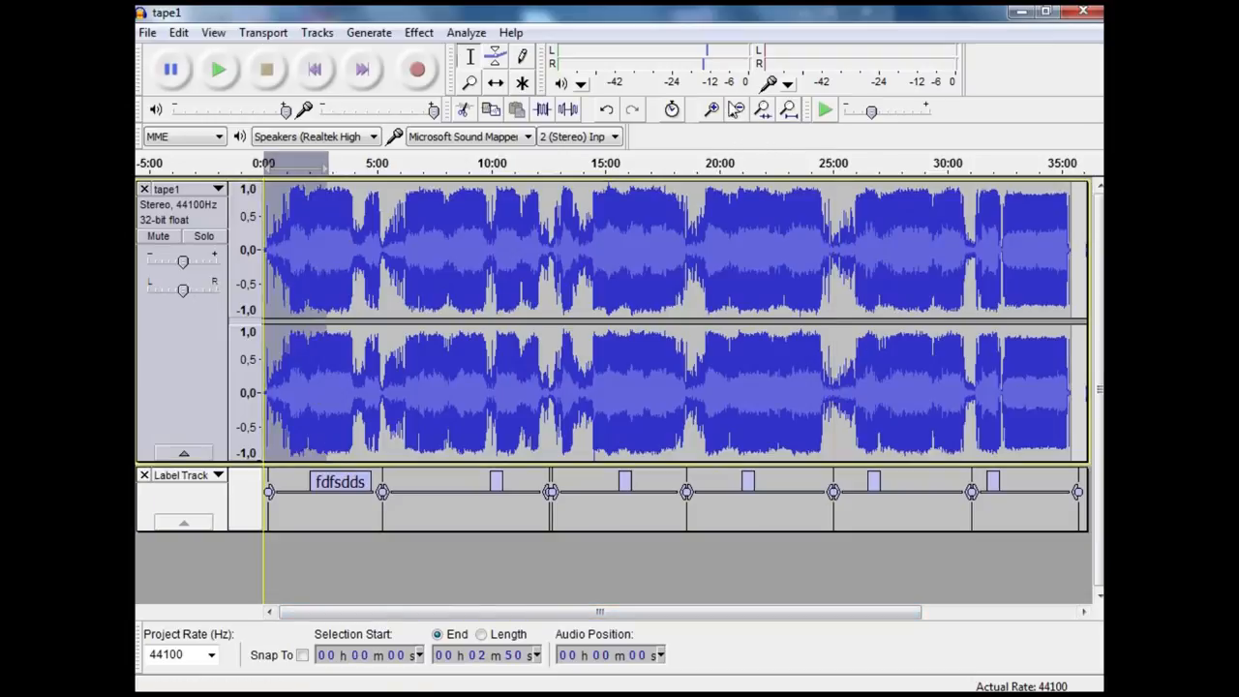
{"action": "mouse_move", "coordinate": [737, 109]}
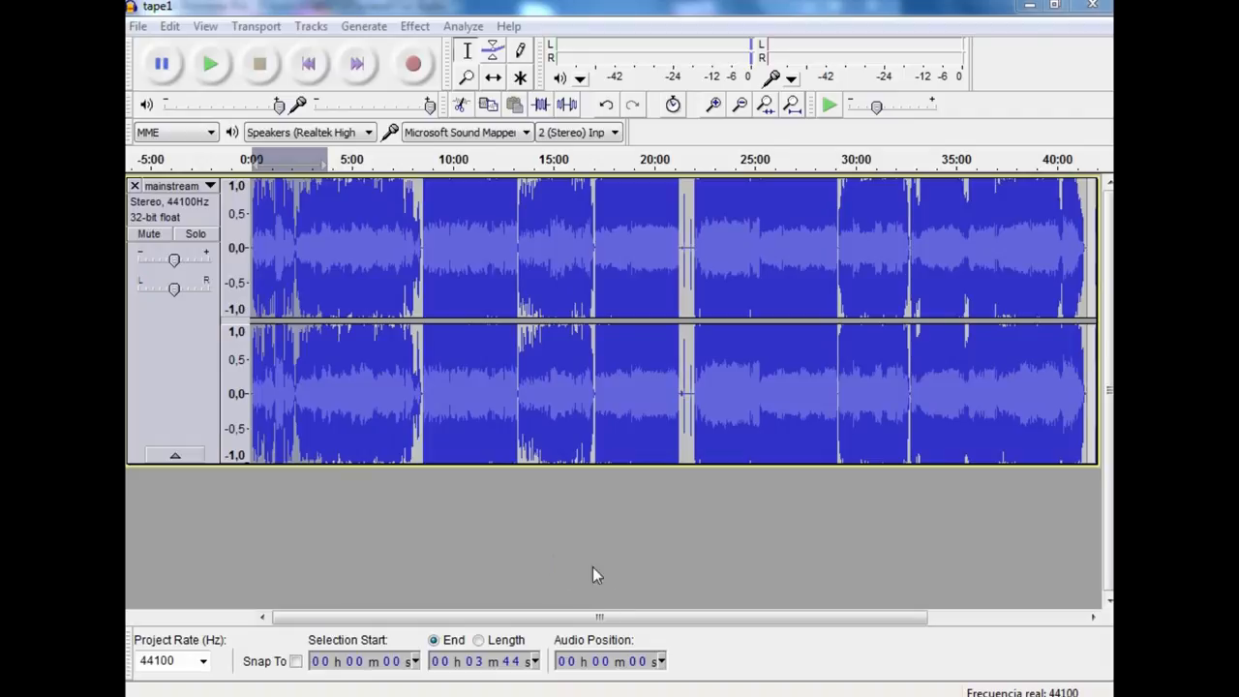
{"action": "mouse_move", "coordinate": [523, 508]}
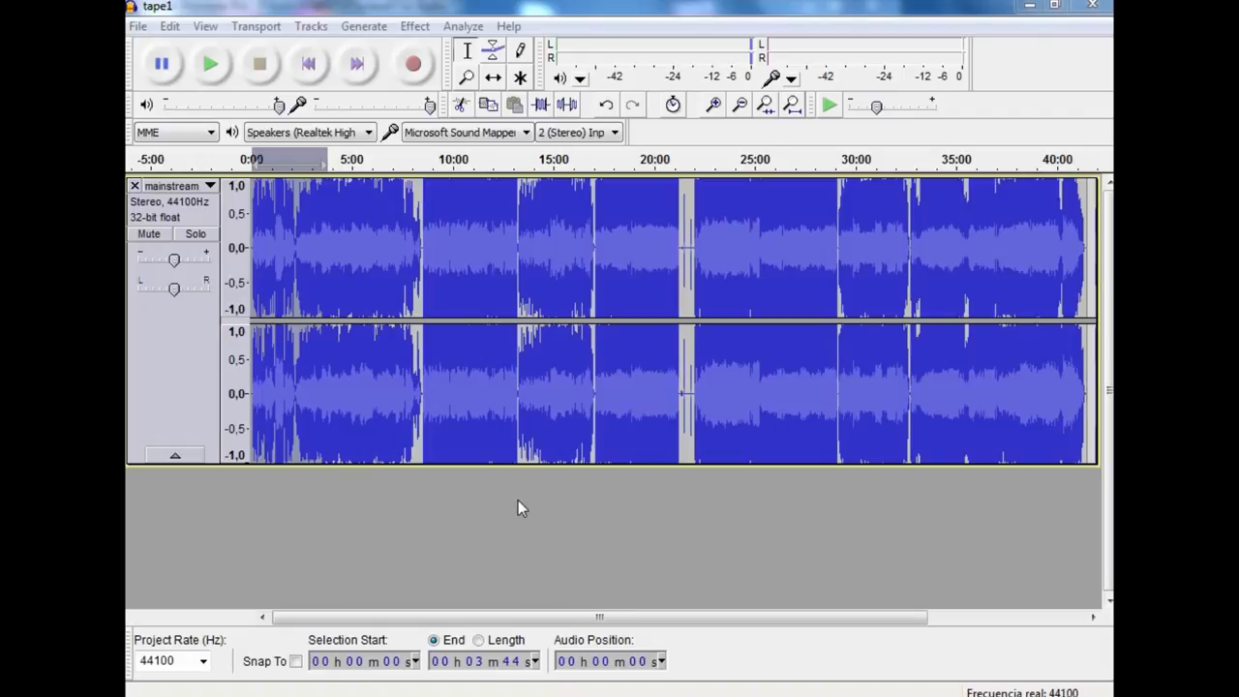
{"action": "mouse_move", "coordinate": [173, 360]}
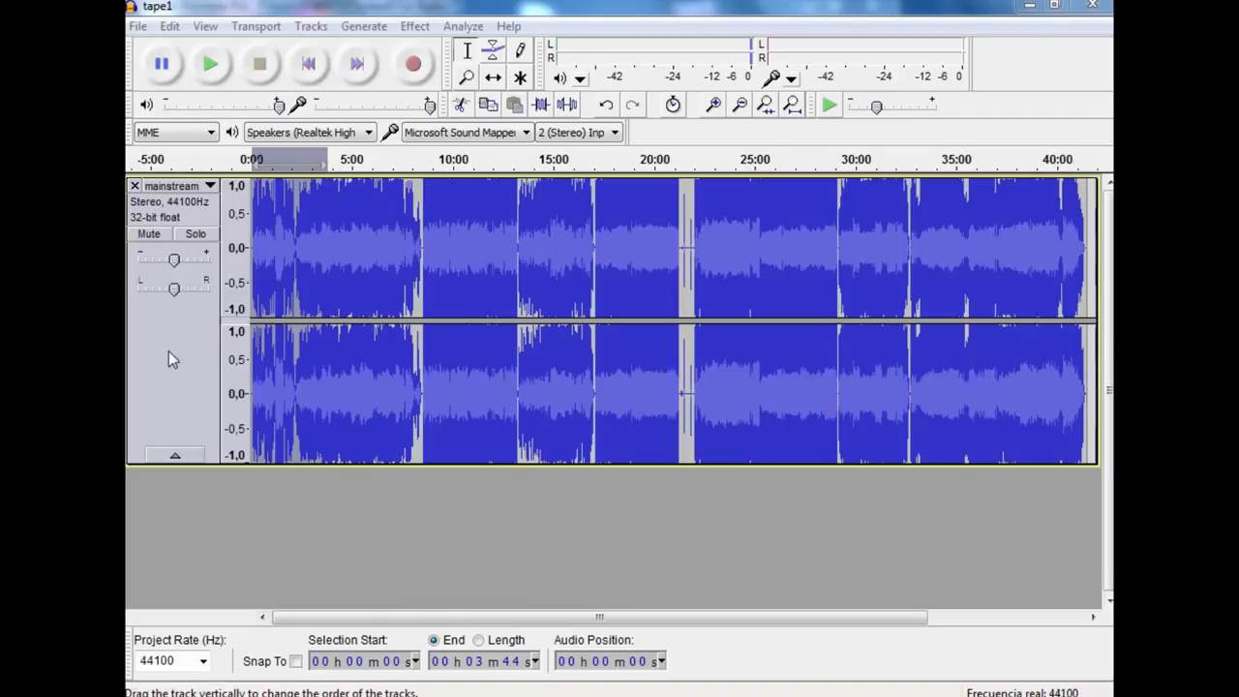
{"action": "mouse_move", "coordinate": [218, 407]}
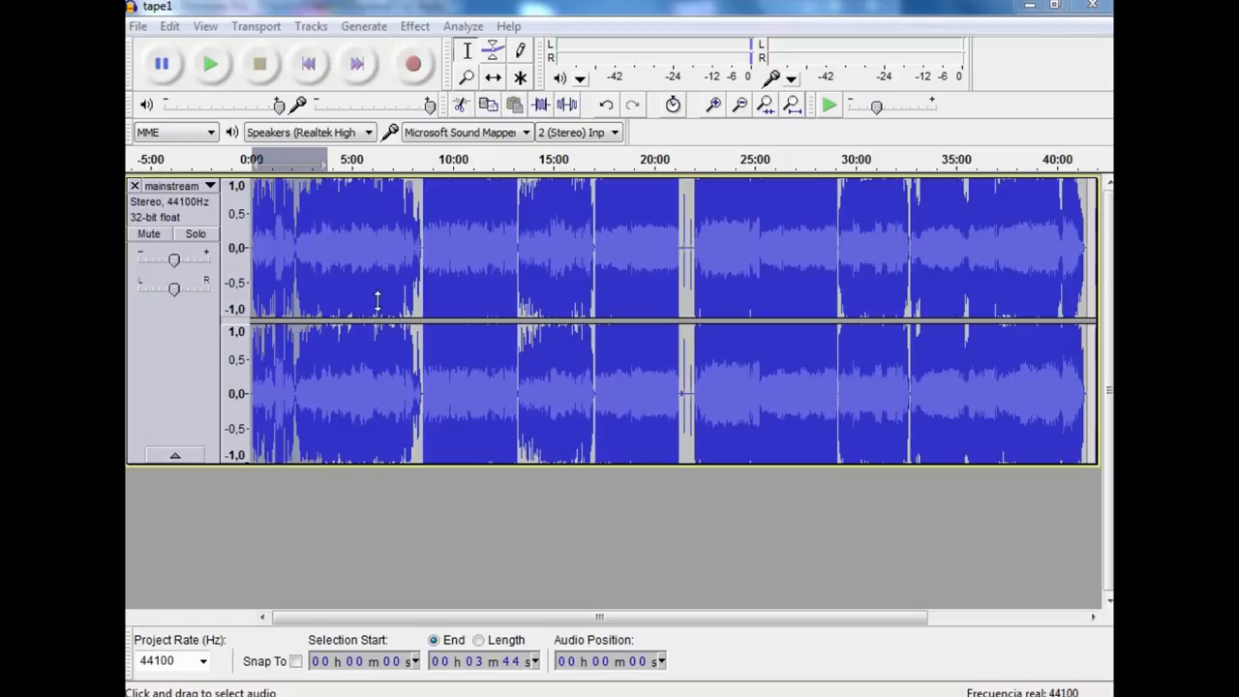
{"action": "mouse_move", "coordinate": [379, 298]}
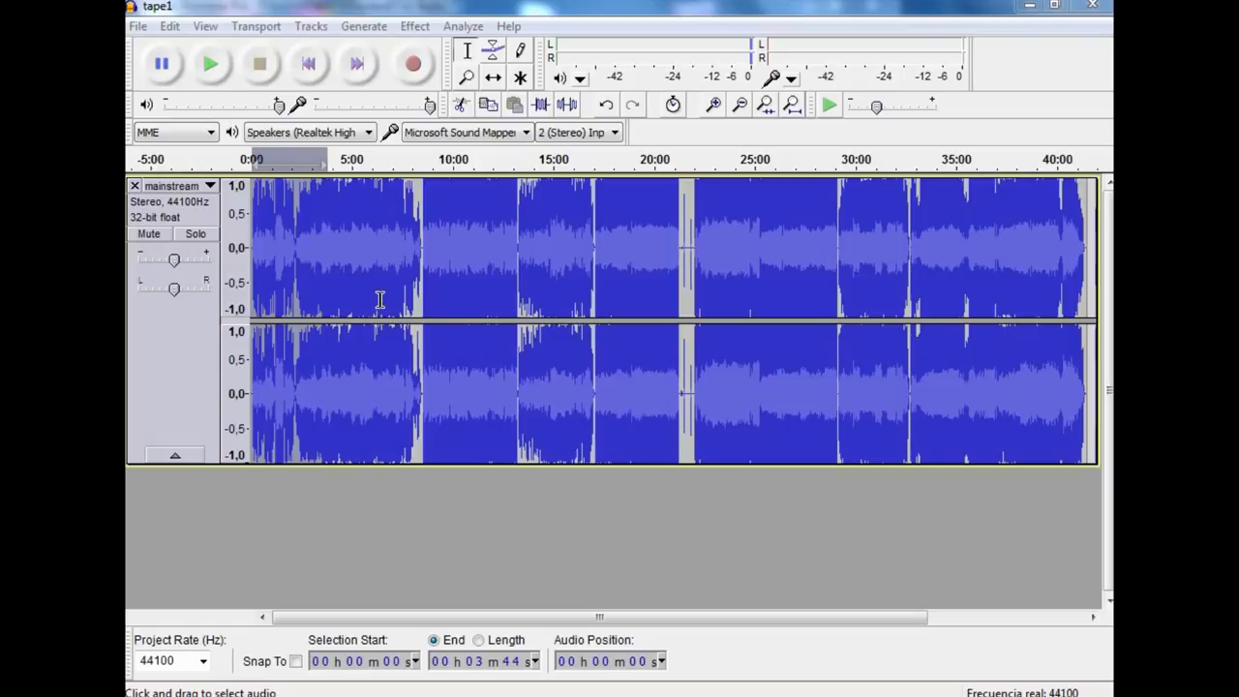
{"action": "mouse_move", "coordinate": [187, 348]}
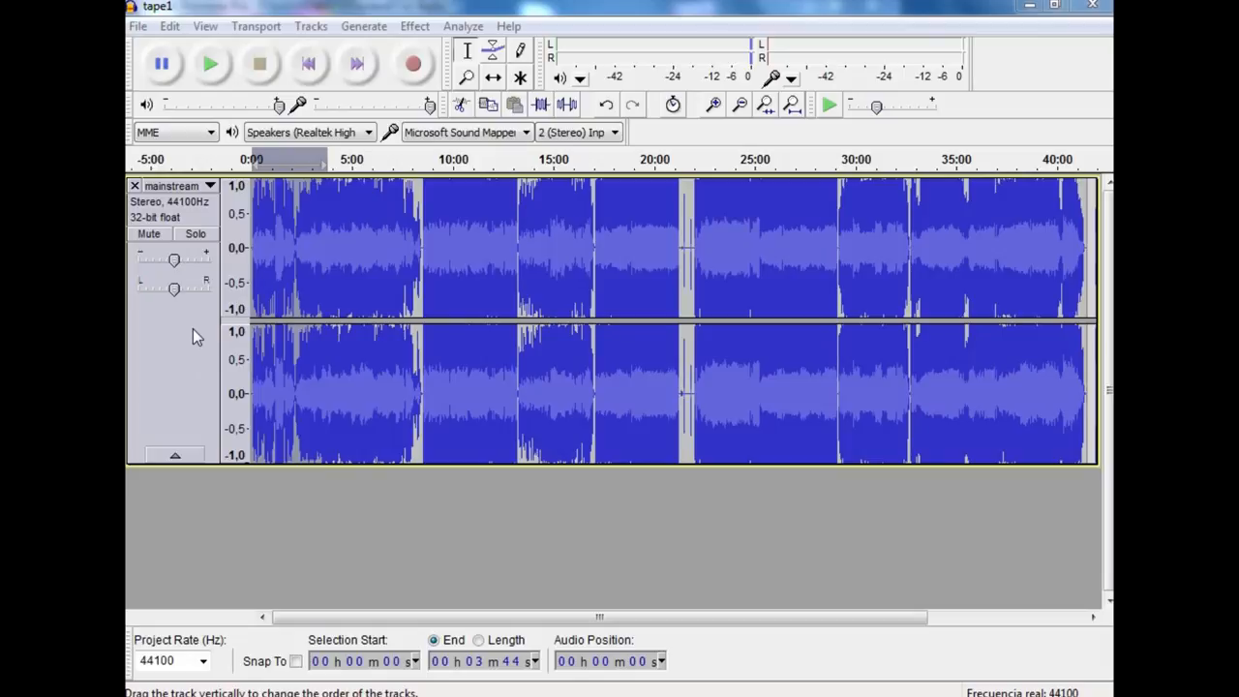
{"action": "mouse_move", "coordinate": [322, 301]}
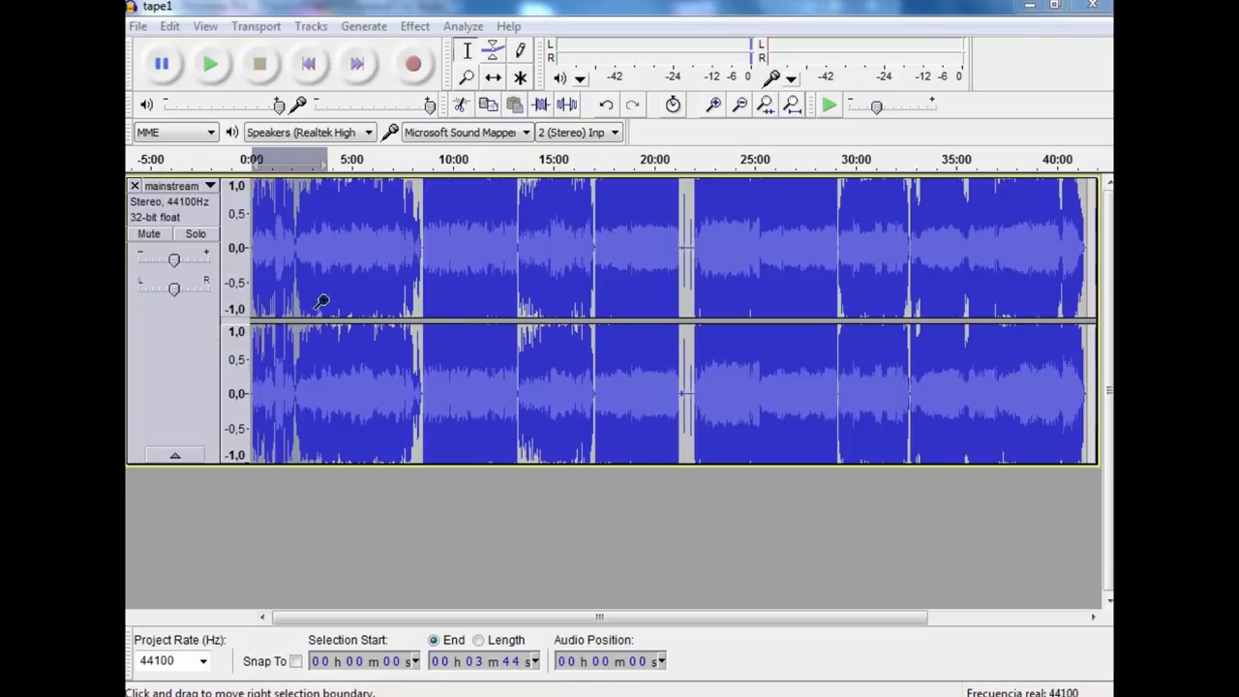
{"action": "mouse_move", "coordinate": [368, 302]}
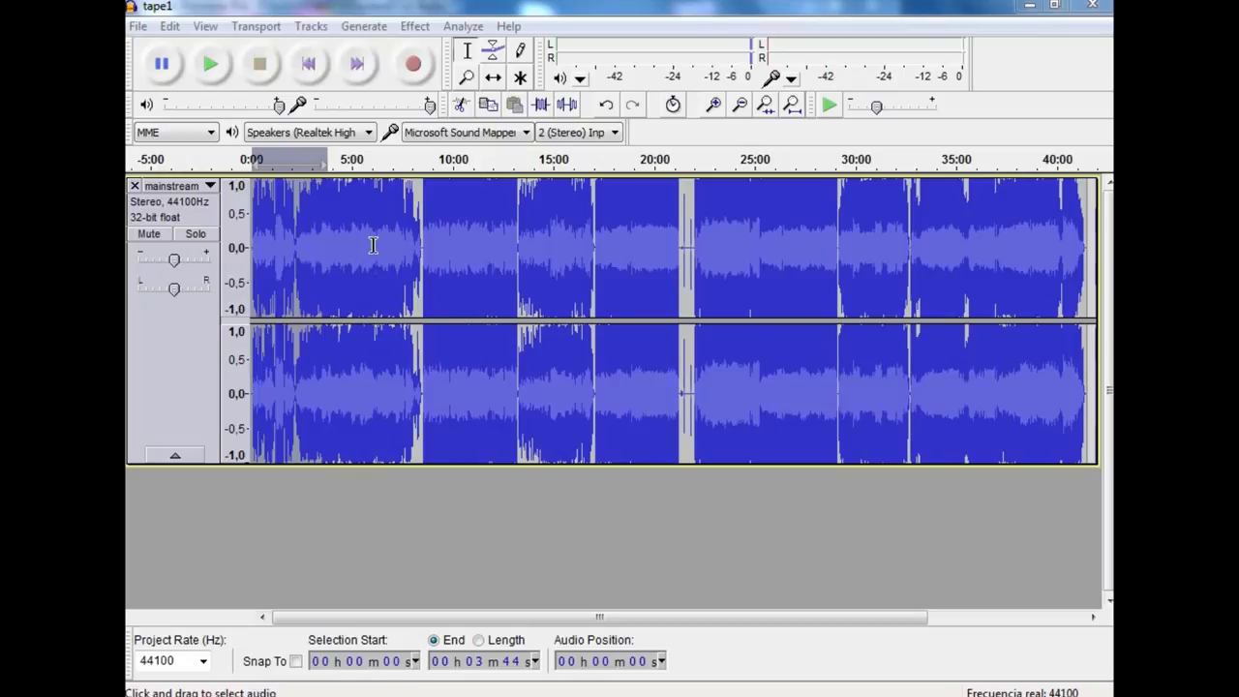
{"action": "mouse_move", "coordinate": [373, 237]}
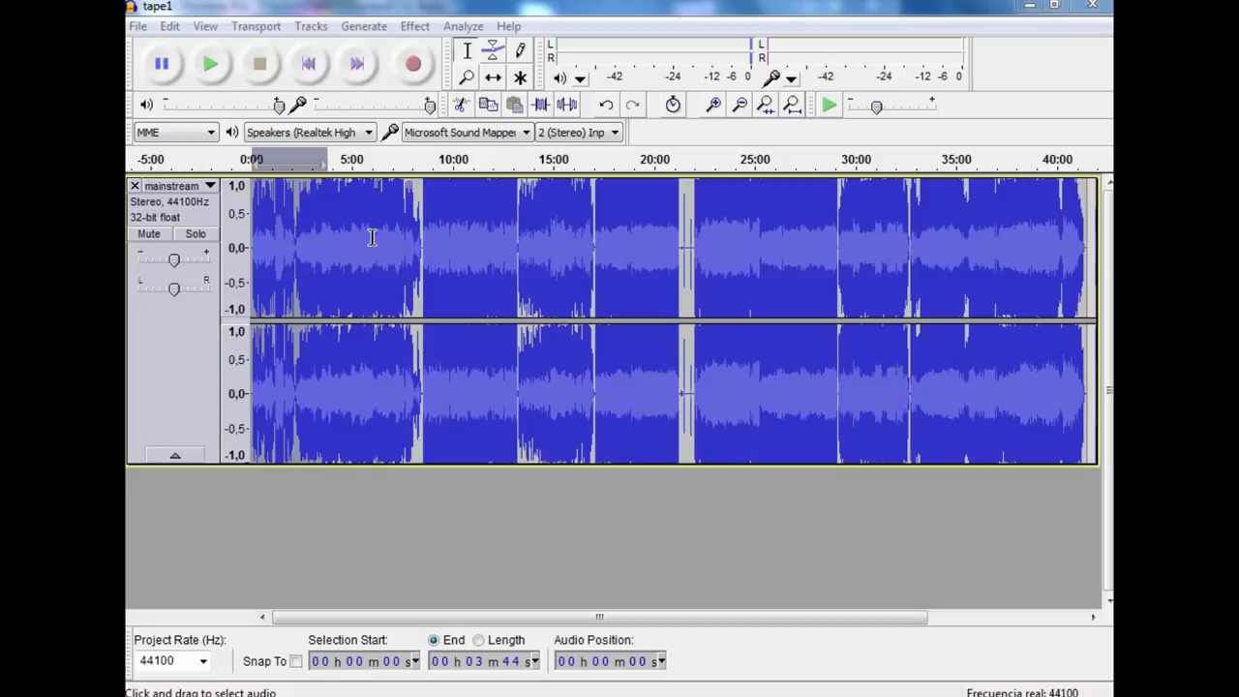
{"action": "mouse_move", "coordinate": [380, 245]}
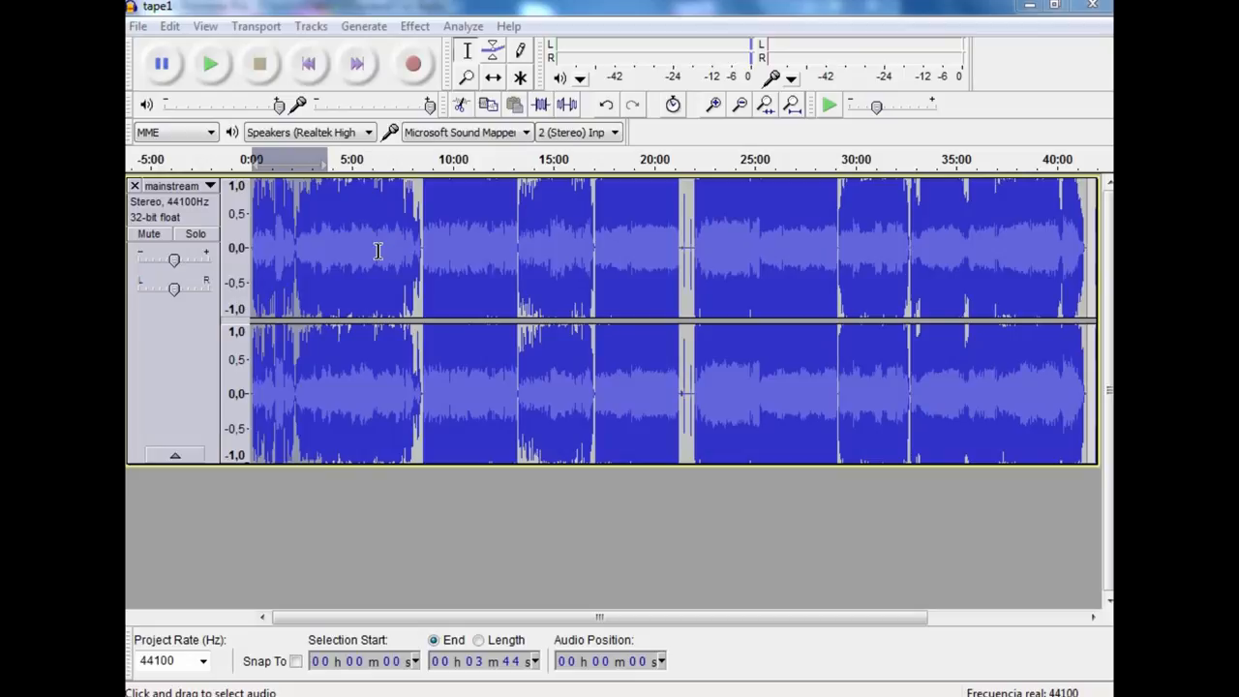
{"action": "mouse_move", "coordinate": [365, 244]}
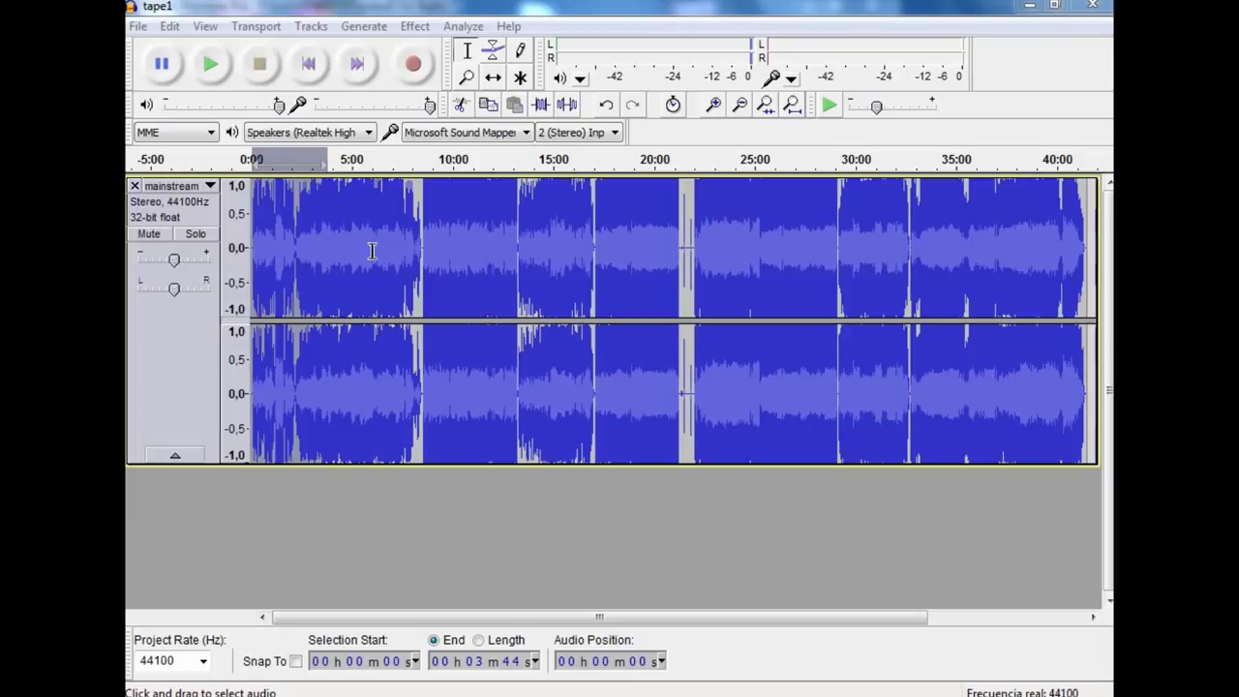
{"action": "mouse_move", "coordinate": [311, 303]}
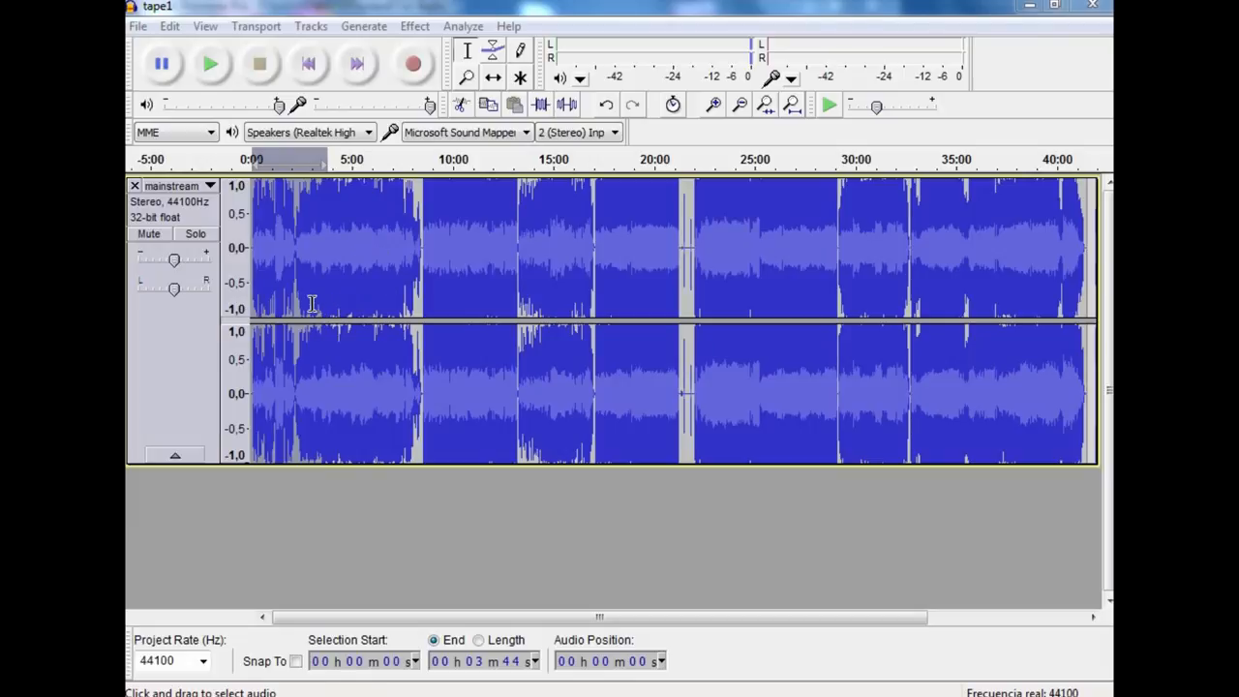
{"action": "mouse_move", "coordinate": [247, 302]}
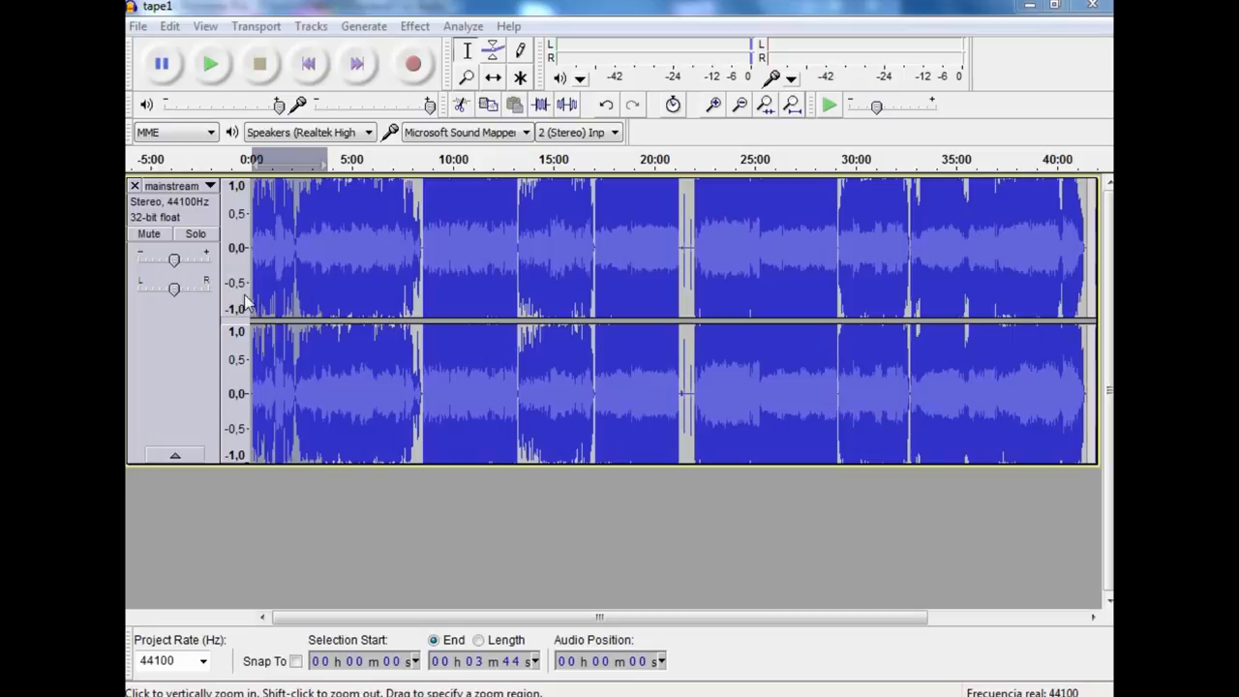
{"action": "mouse_move", "coordinate": [287, 254]}
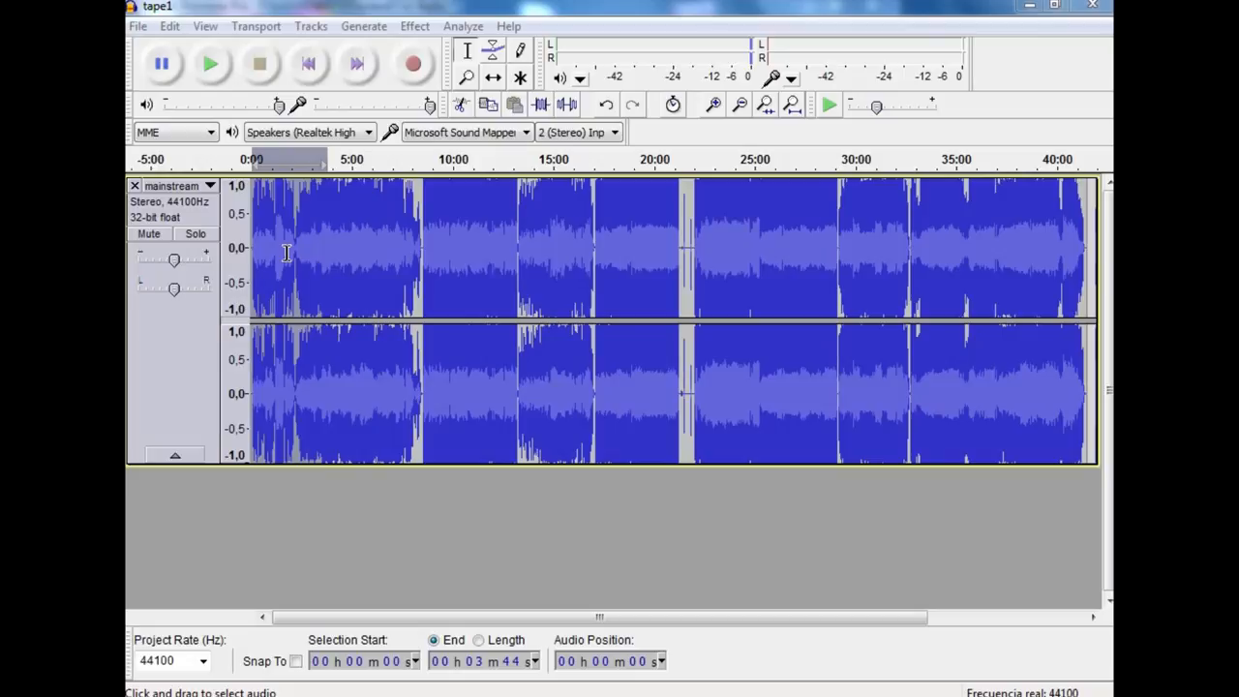
{"action": "left_click", "coordinate": [350, 256]}
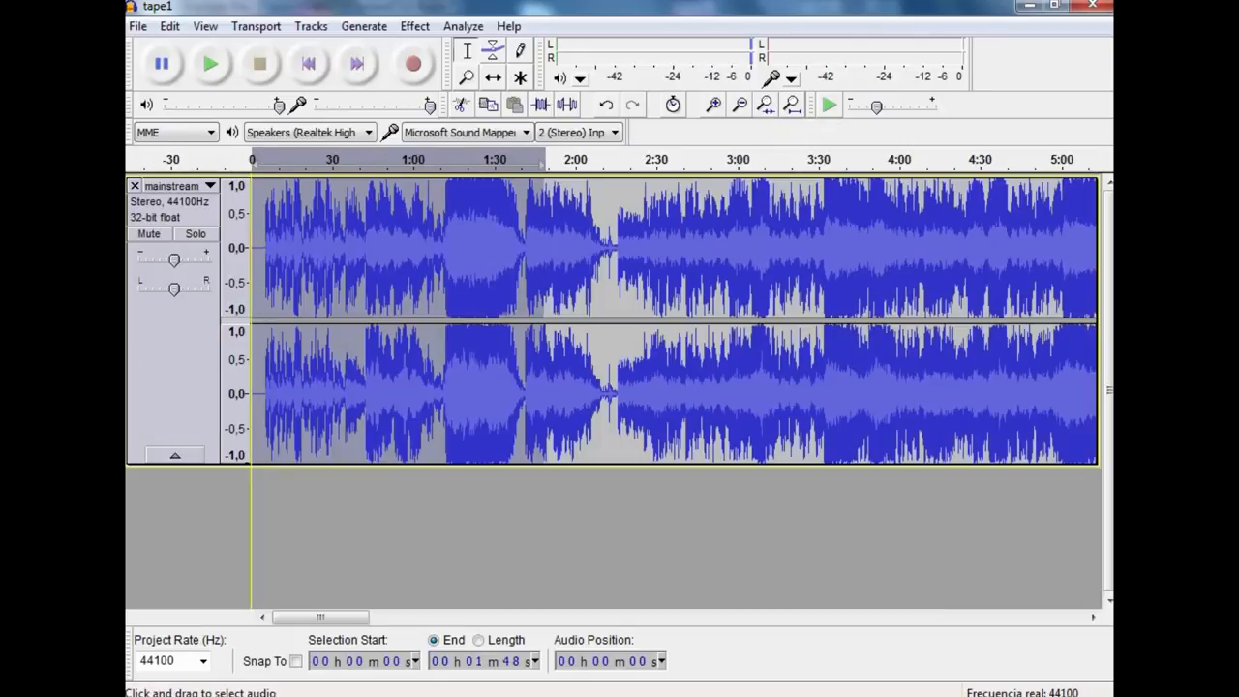
{"action": "mouse_move", "coordinate": [777, 121]}
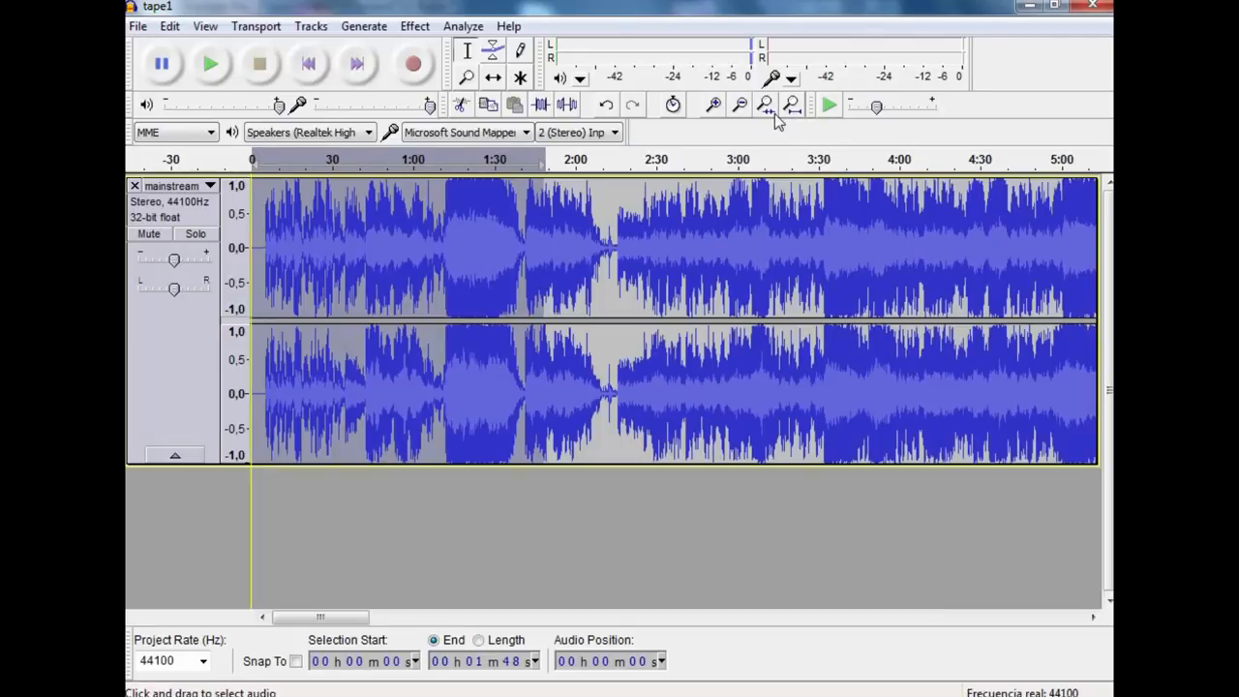
{"action": "left_click", "coordinate": [713, 104]}
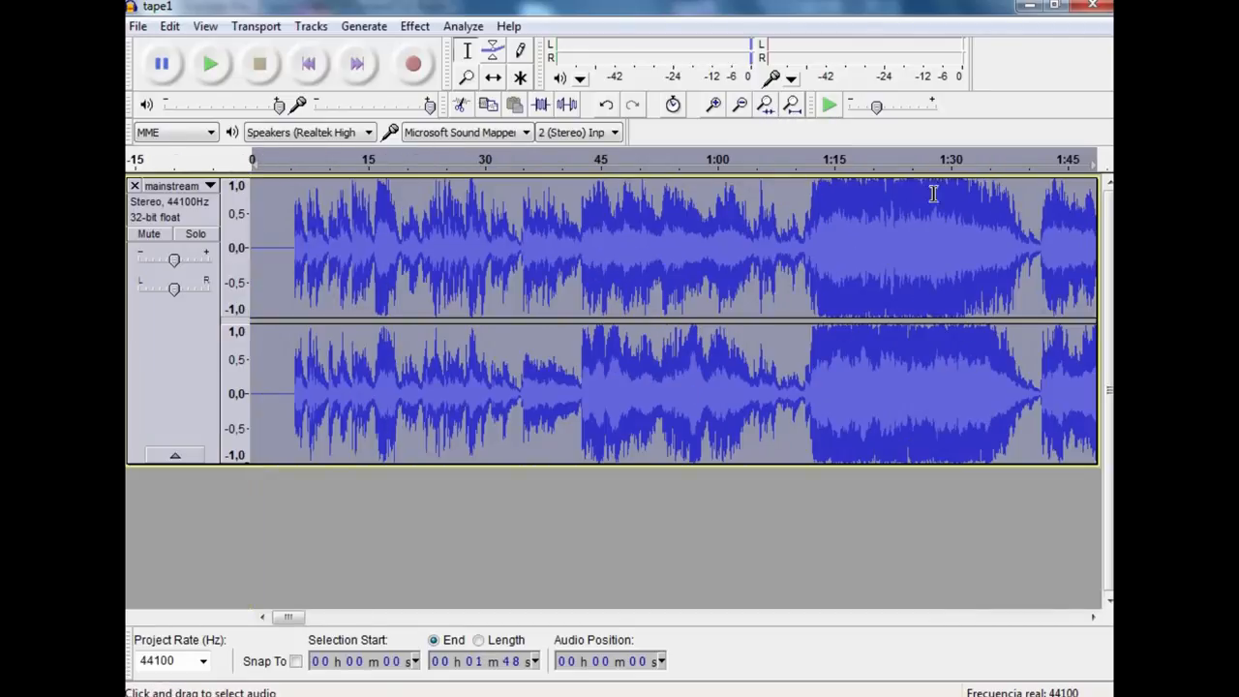
{"action": "mouse_move", "coordinate": [821, 245]}
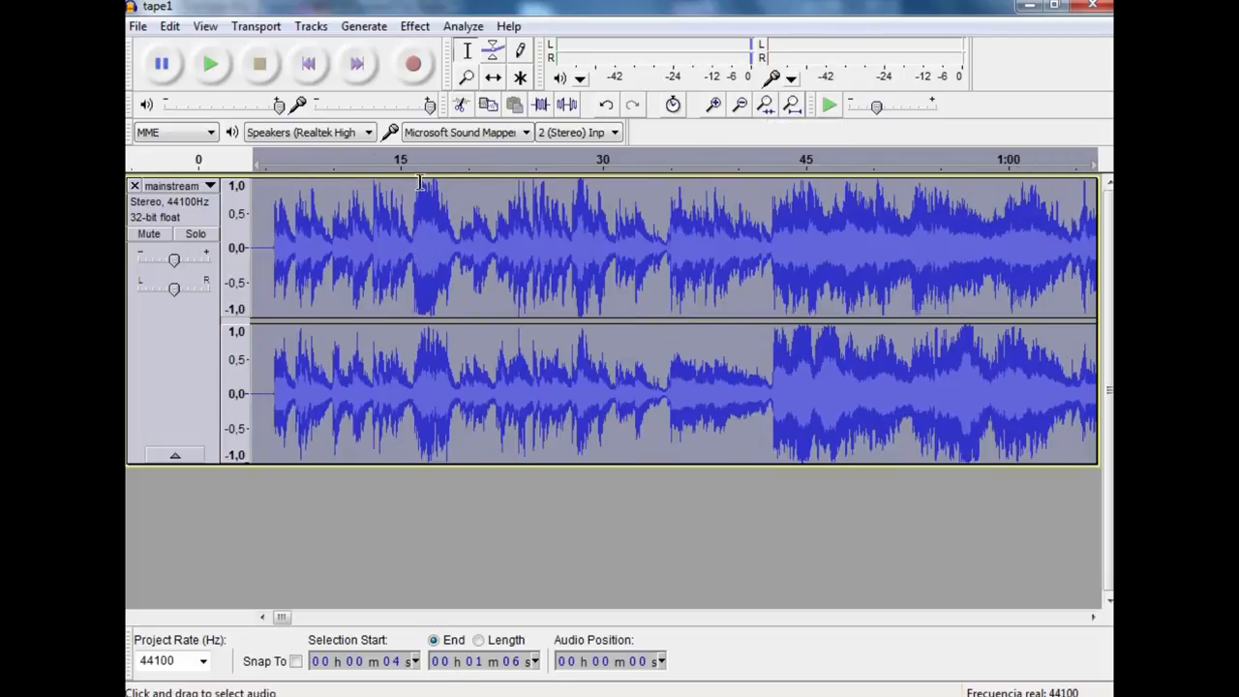
{"action": "mouse_move", "coordinate": [457, 273]}
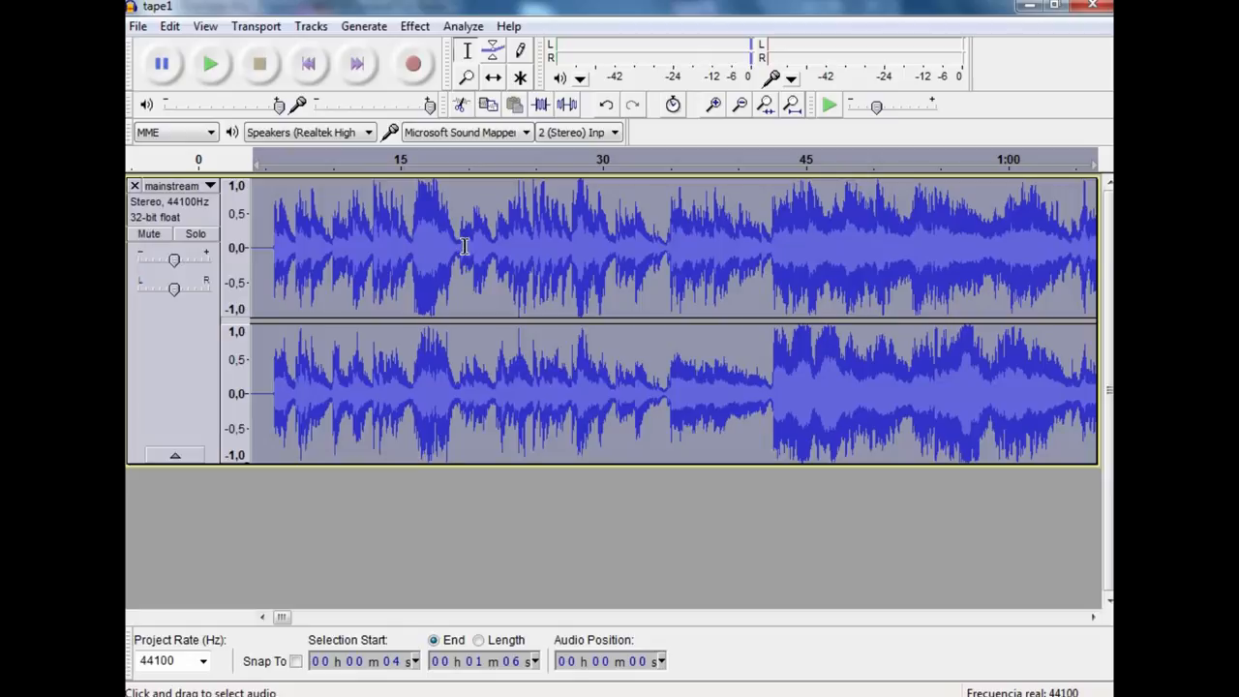
{"action": "mouse_move", "coordinate": [554, 246]}
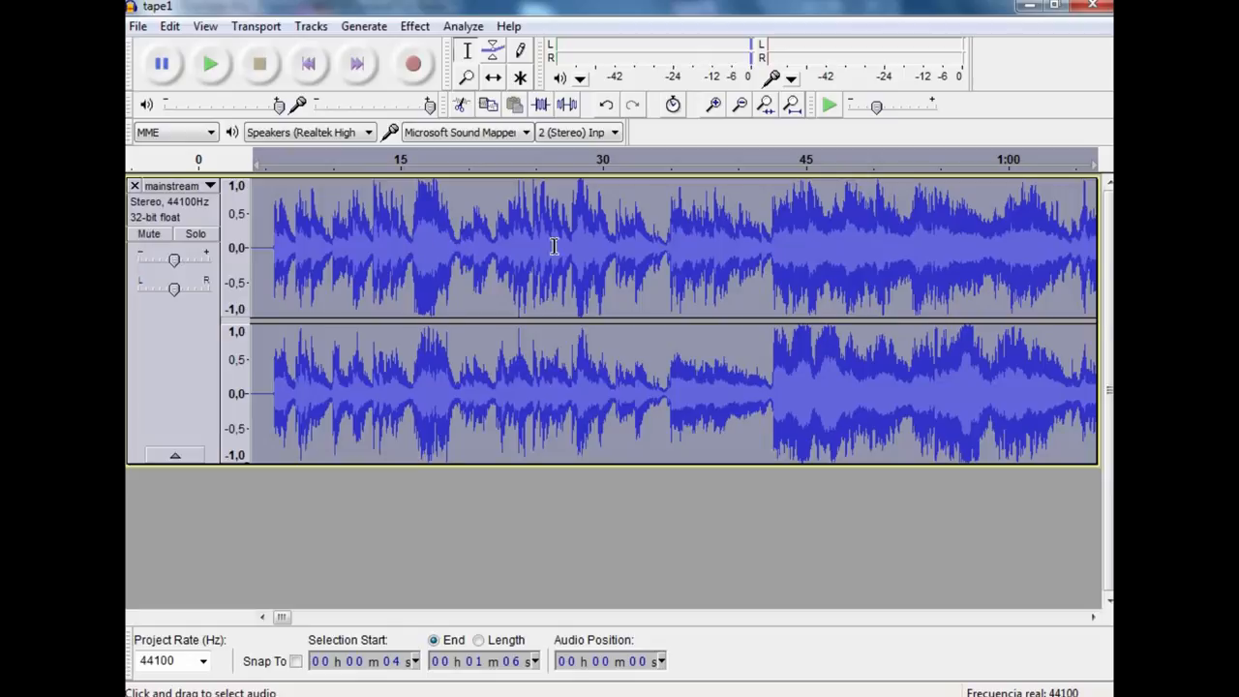
{"action": "mouse_move", "coordinate": [334, 248]}
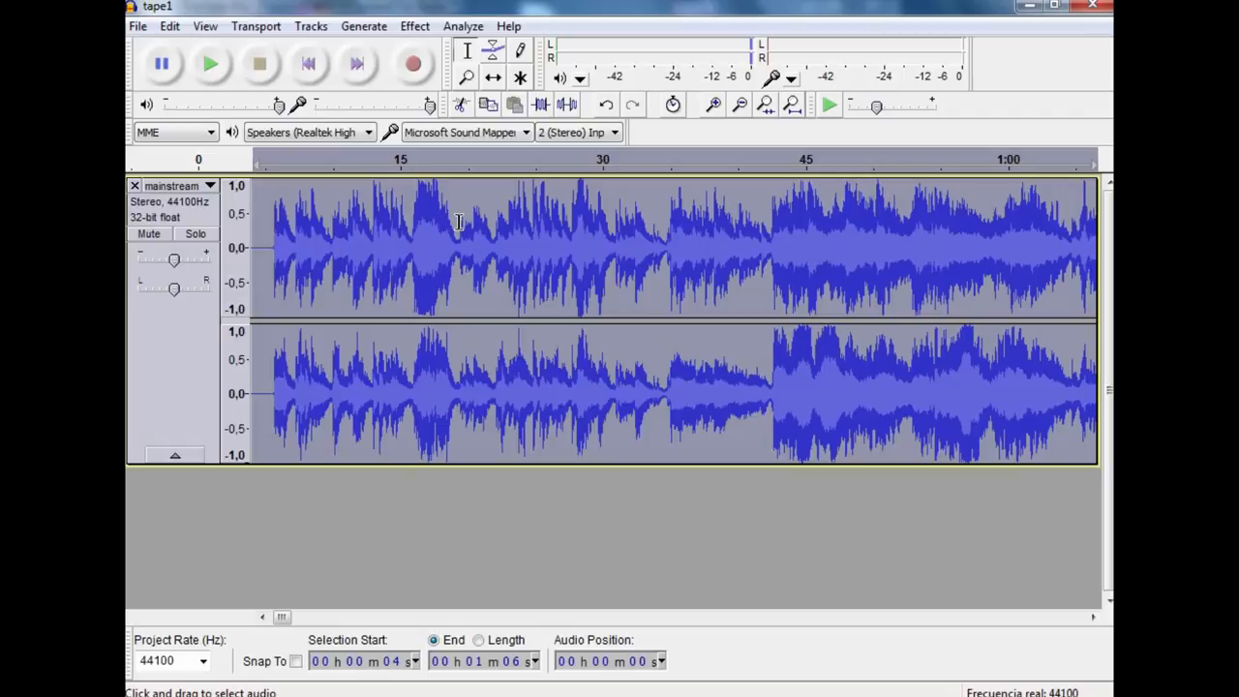
{"action": "mouse_move", "coordinate": [411, 186]}
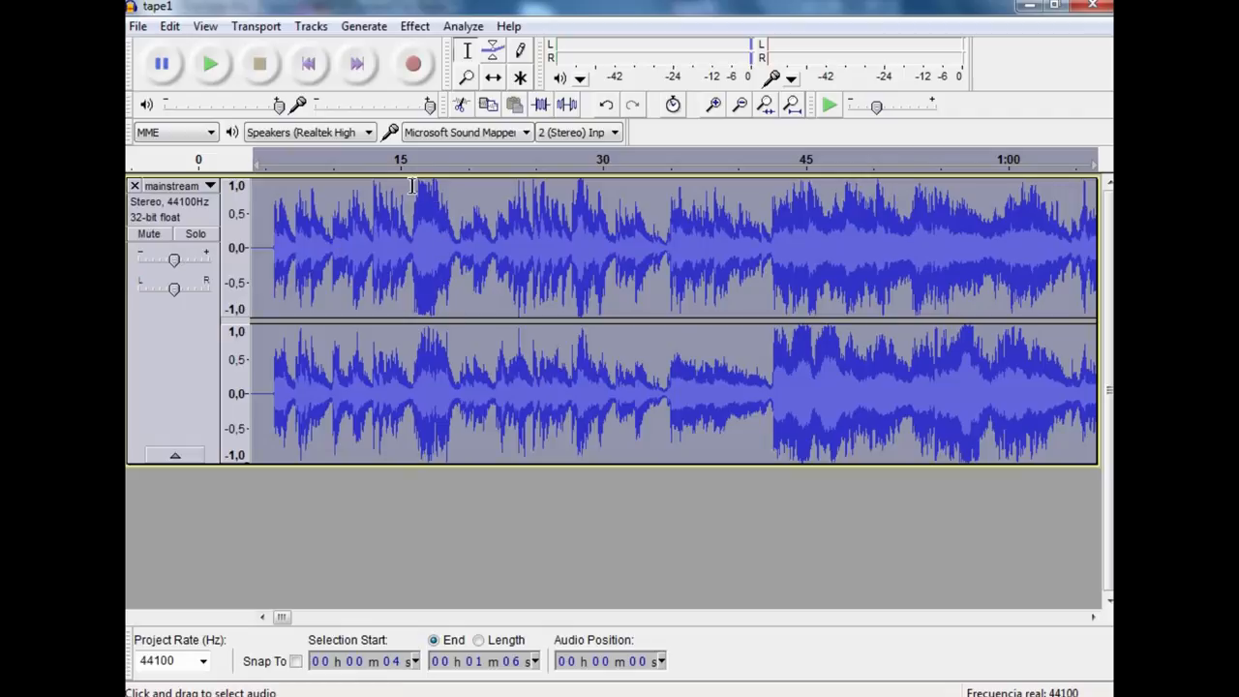
{"action": "mouse_move", "coordinate": [449, 192]}
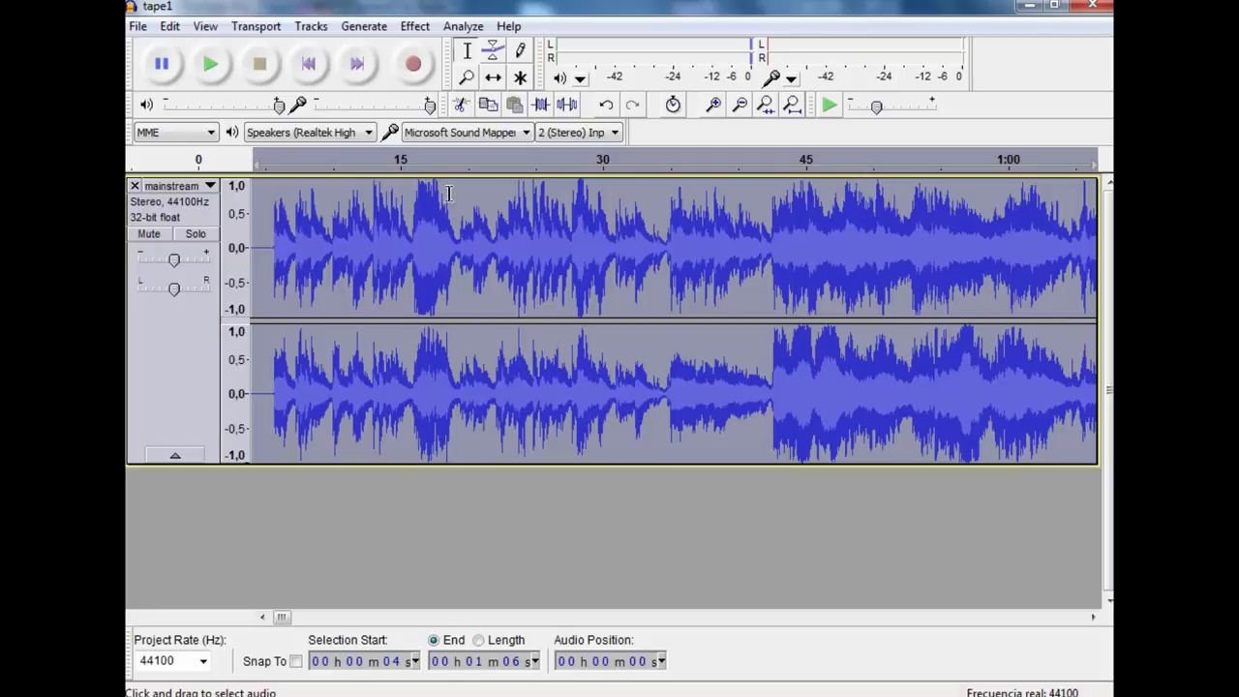
{"action": "mouse_move", "coordinate": [466, 249]}
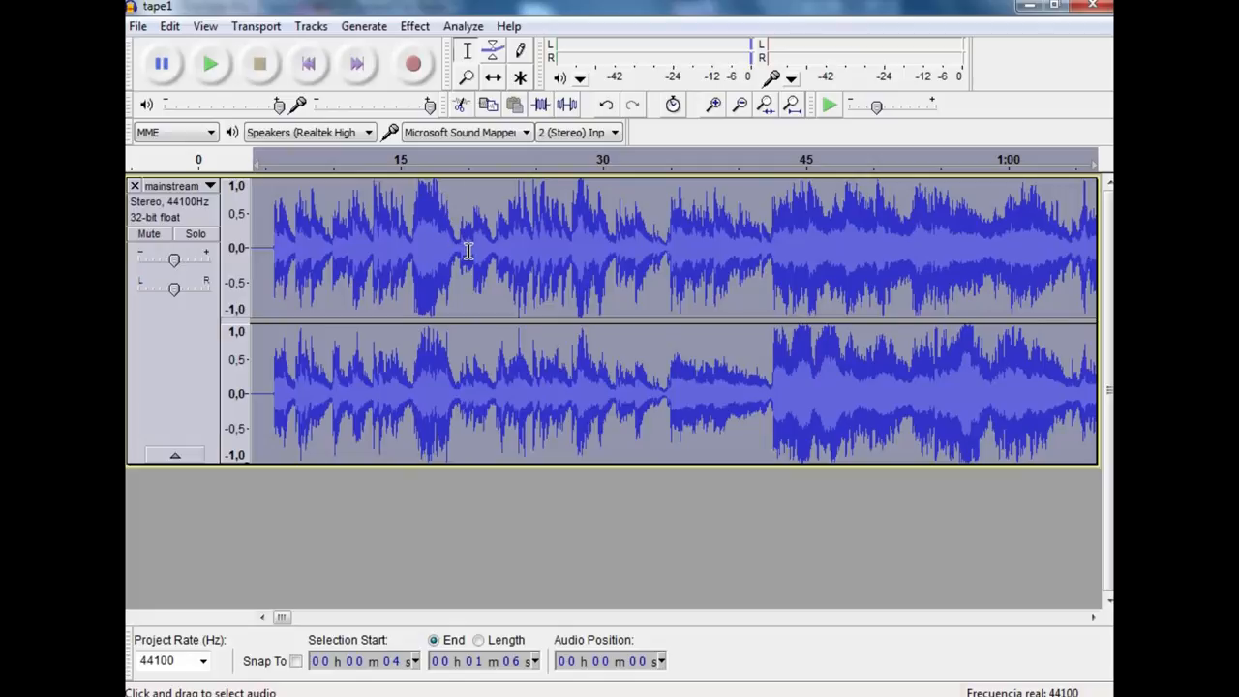
{"action": "mouse_move", "coordinate": [395, 200]}
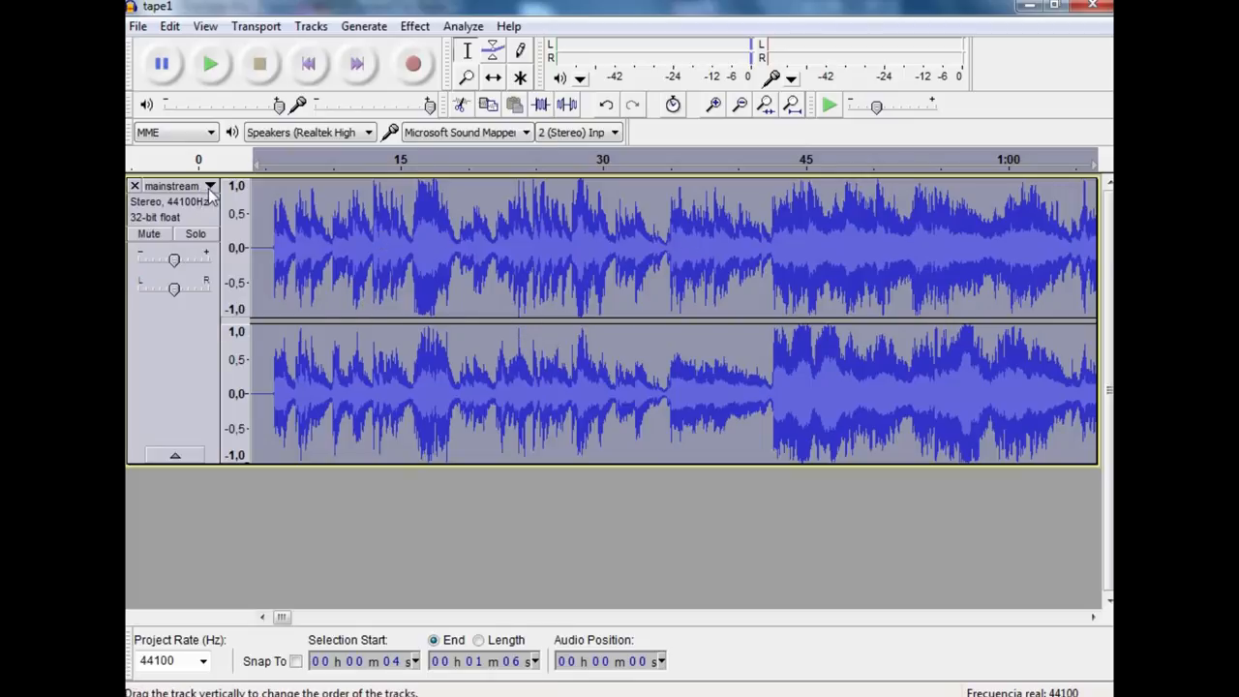
Switch the mainstream track to Spectrum view and play the noise clip.
{"action": "left_click", "coordinate": [209, 185]}
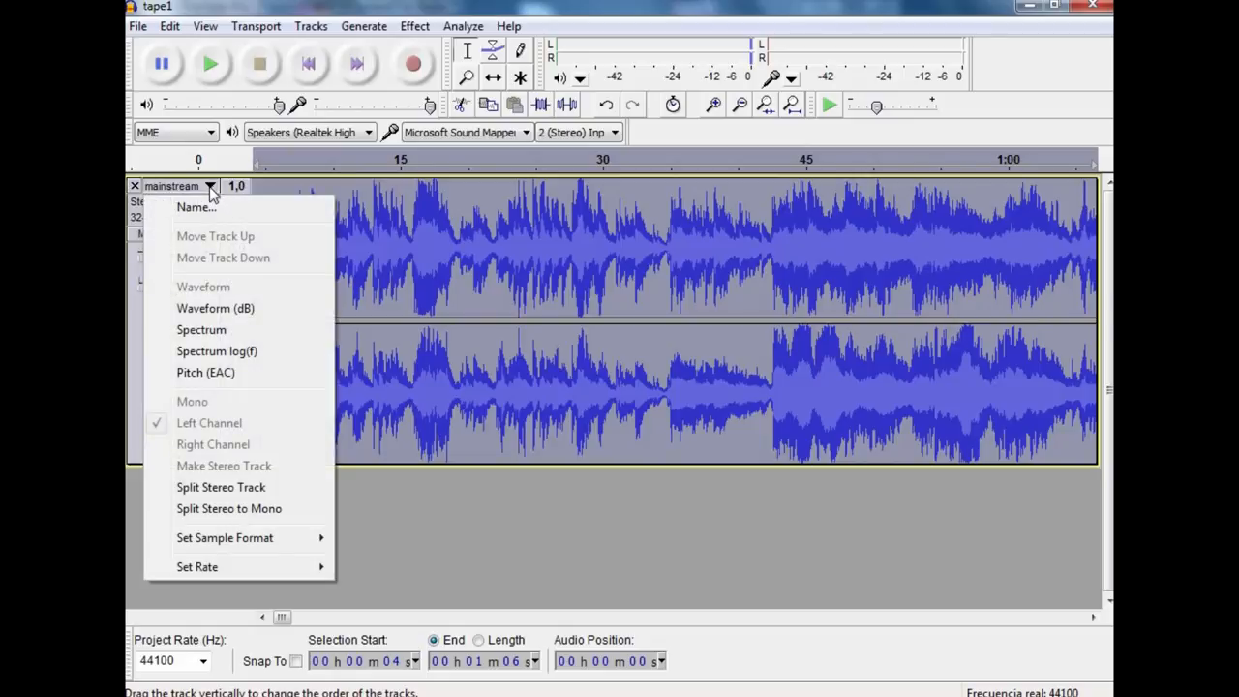
{"action": "mouse_move", "coordinate": [200, 329]}
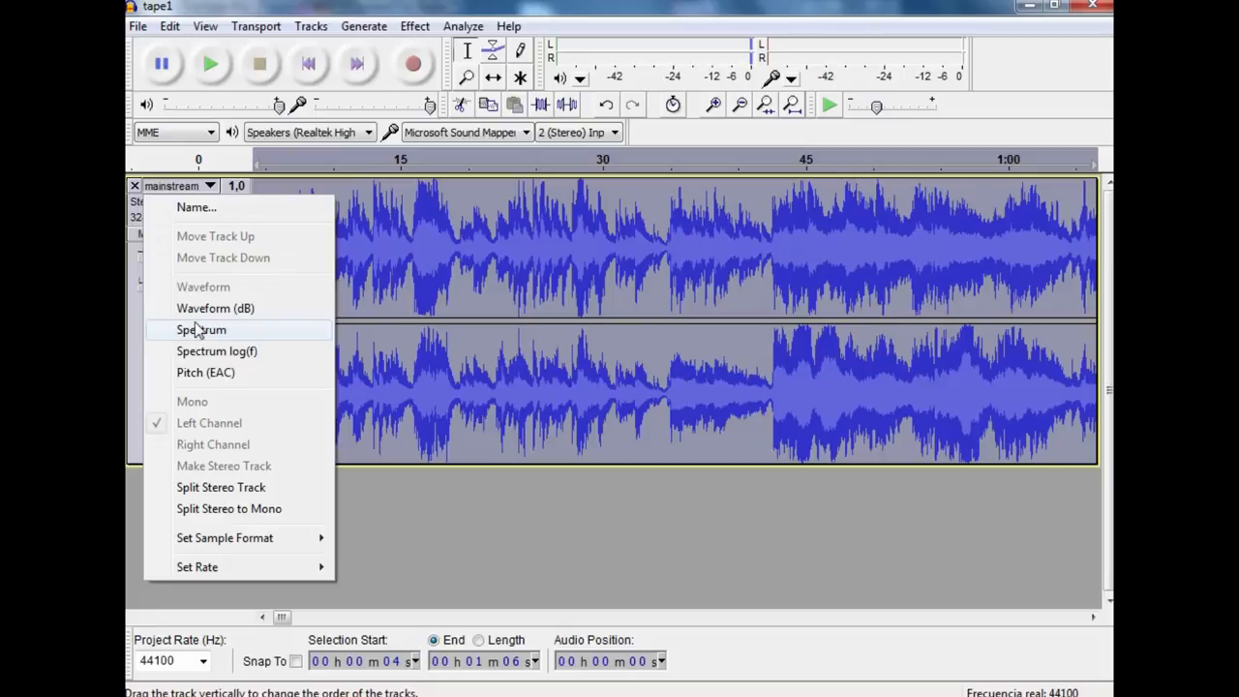
{"action": "left_click", "coordinate": [201, 329]}
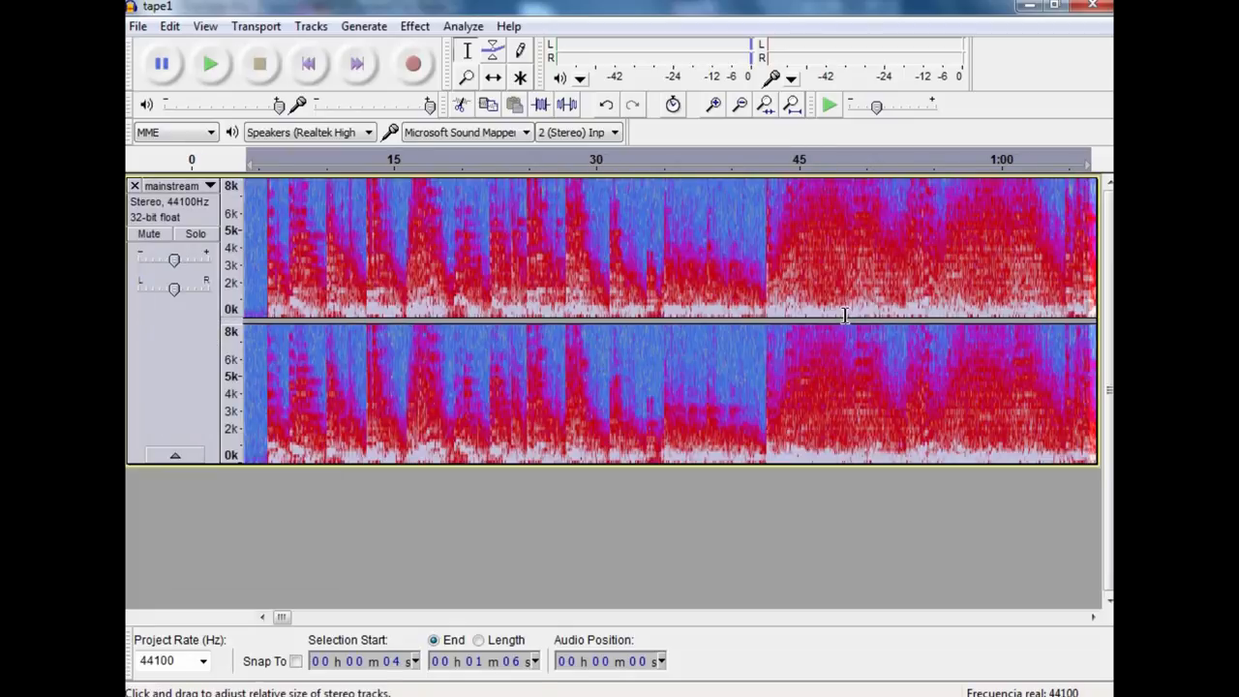
{"action": "mouse_move", "coordinate": [253, 188]}
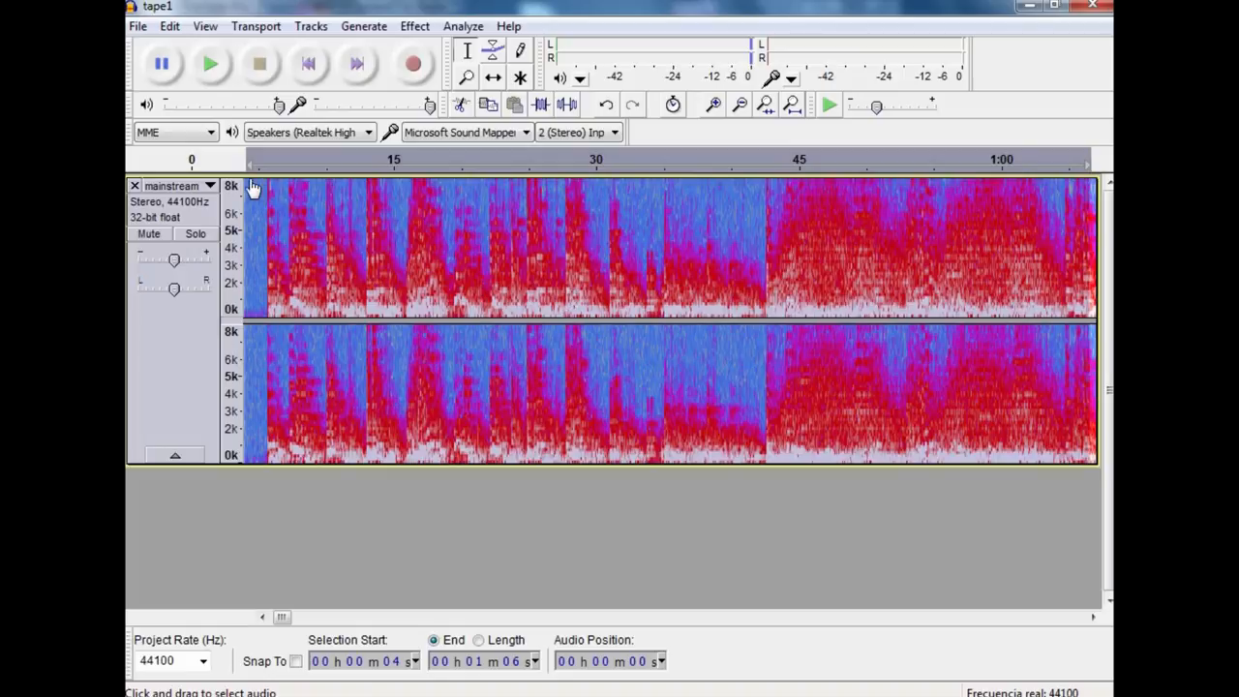
{"action": "mouse_move", "coordinate": [282, 202]}
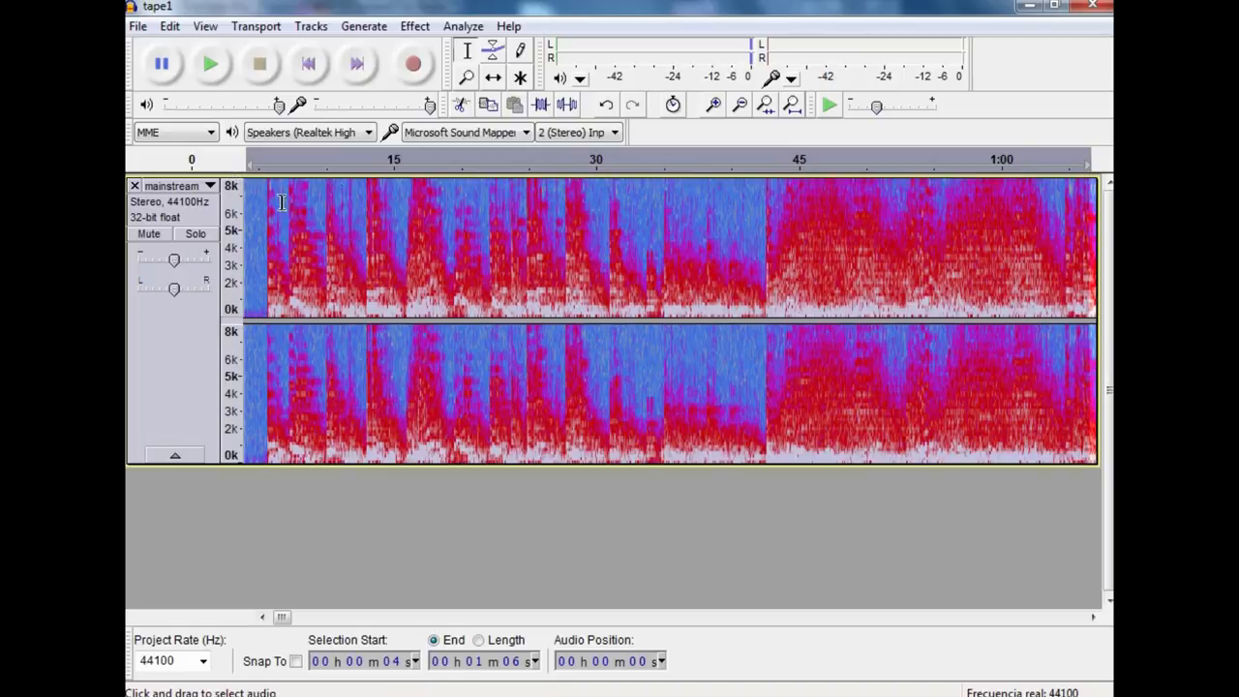
{"action": "mouse_move", "coordinate": [530, 204]}
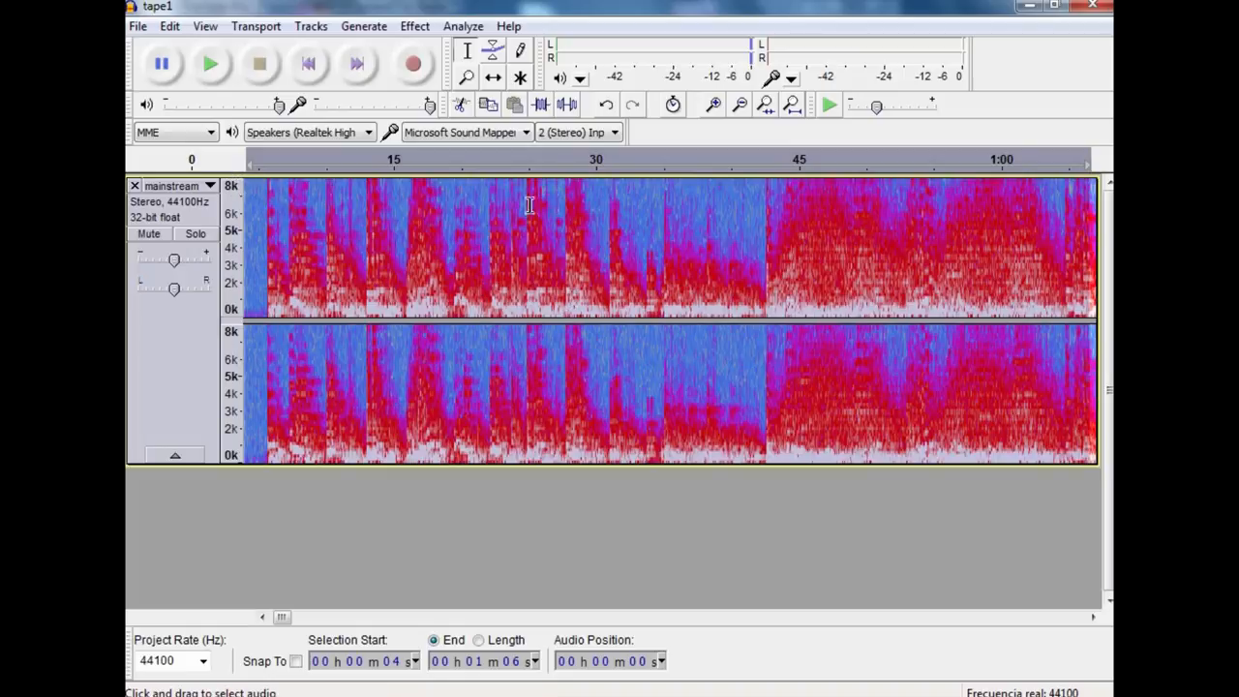
{"action": "mouse_move", "coordinate": [318, 308]}
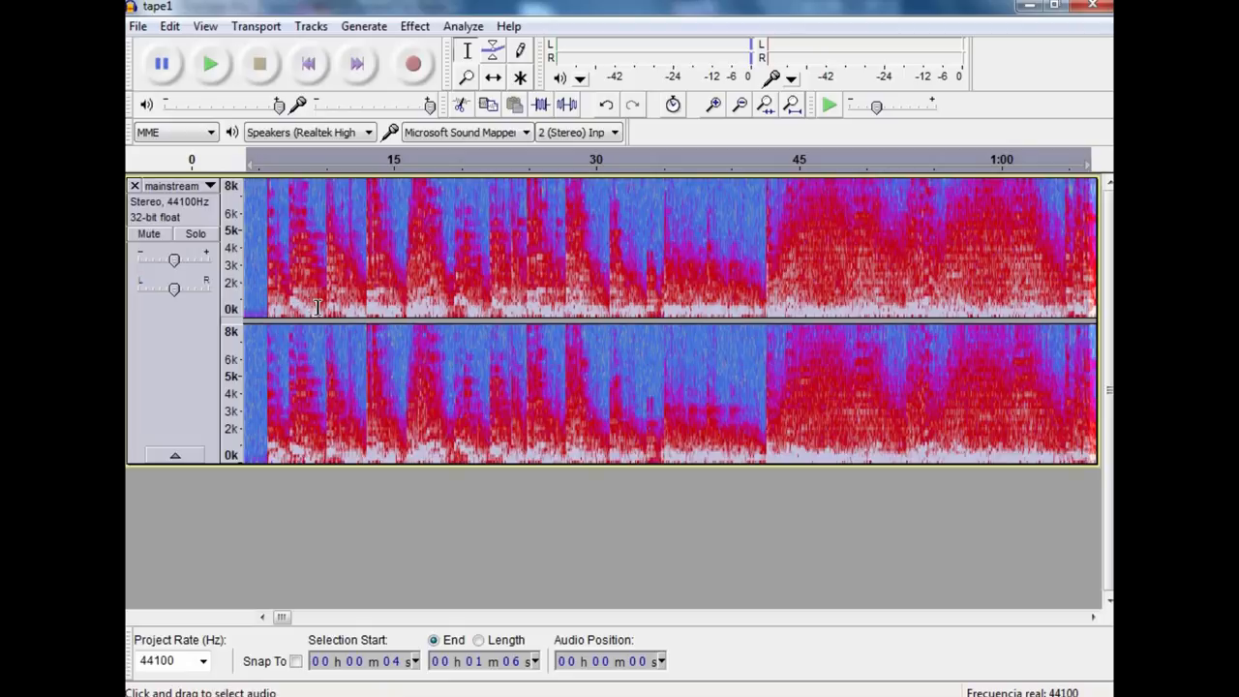
{"action": "mouse_move", "coordinate": [811, 311]}
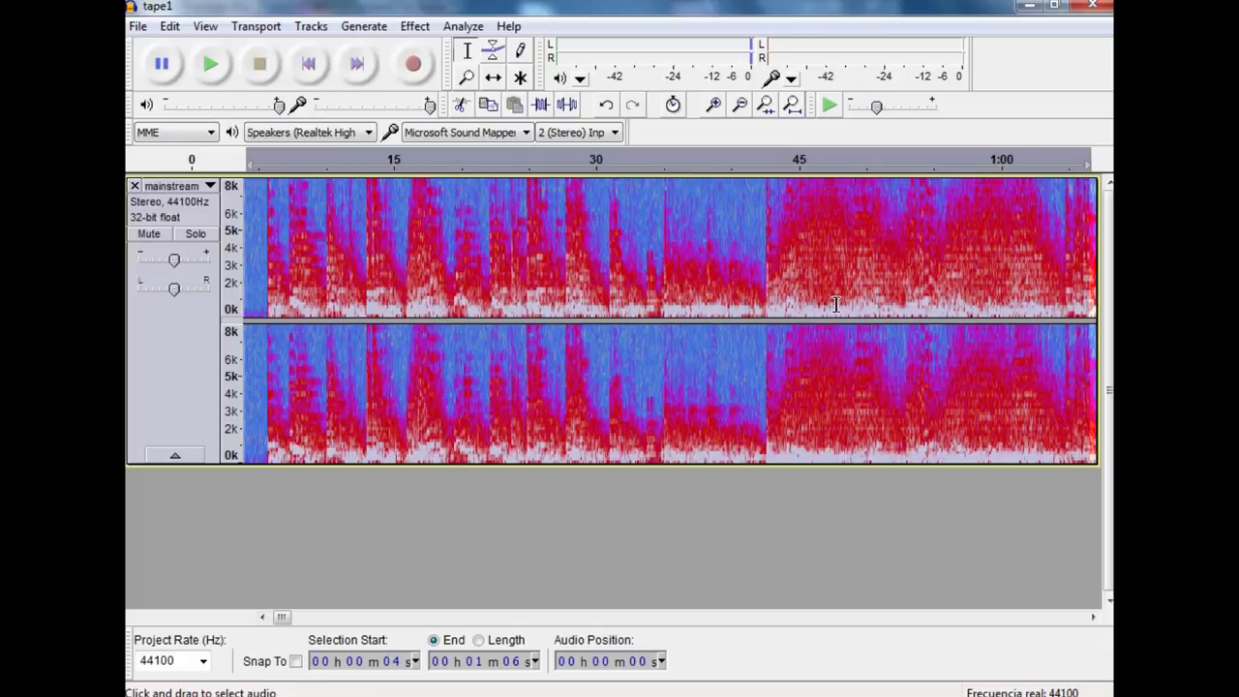
{"action": "mouse_move", "coordinate": [846, 290]}
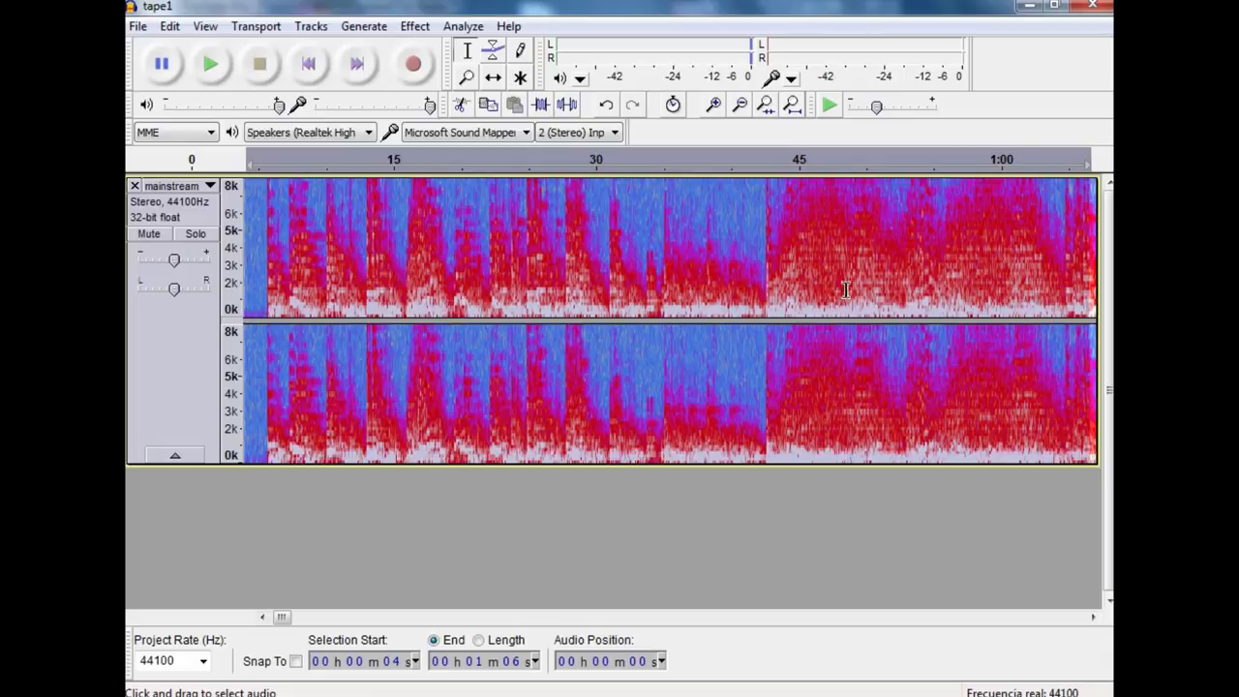
{"action": "mouse_move", "coordinate": [827, 184]}
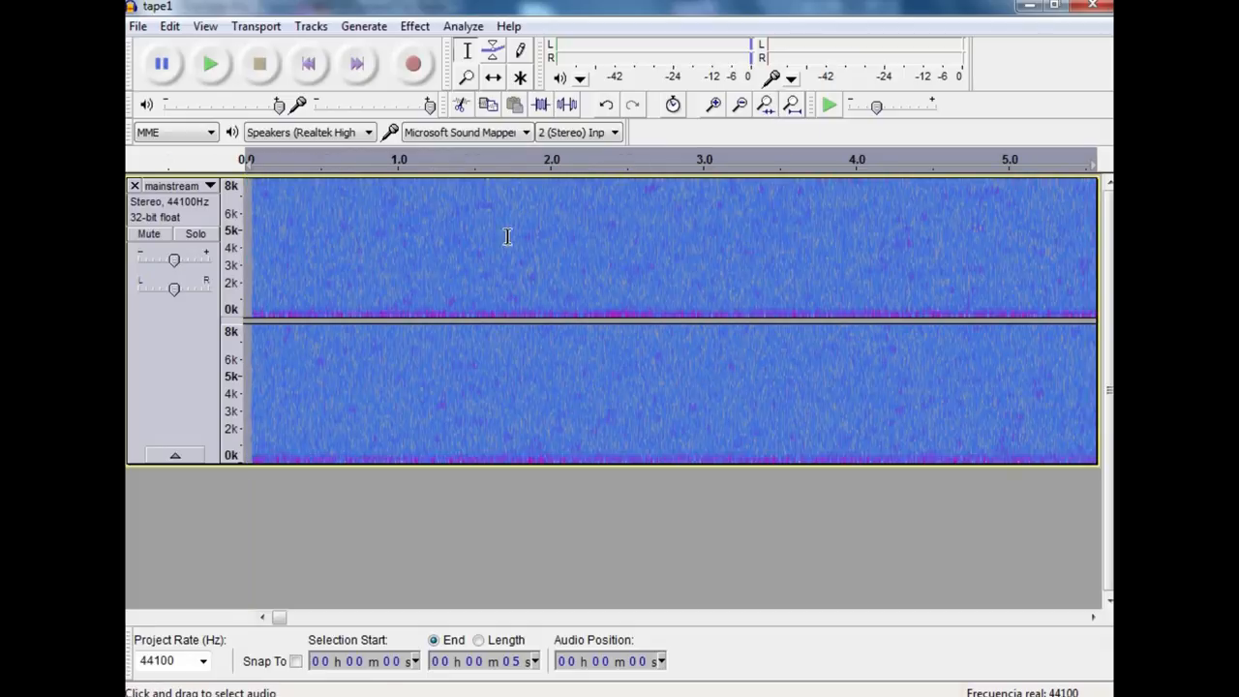
{"action": "mouse_move", "coordinate": [431, 203]}
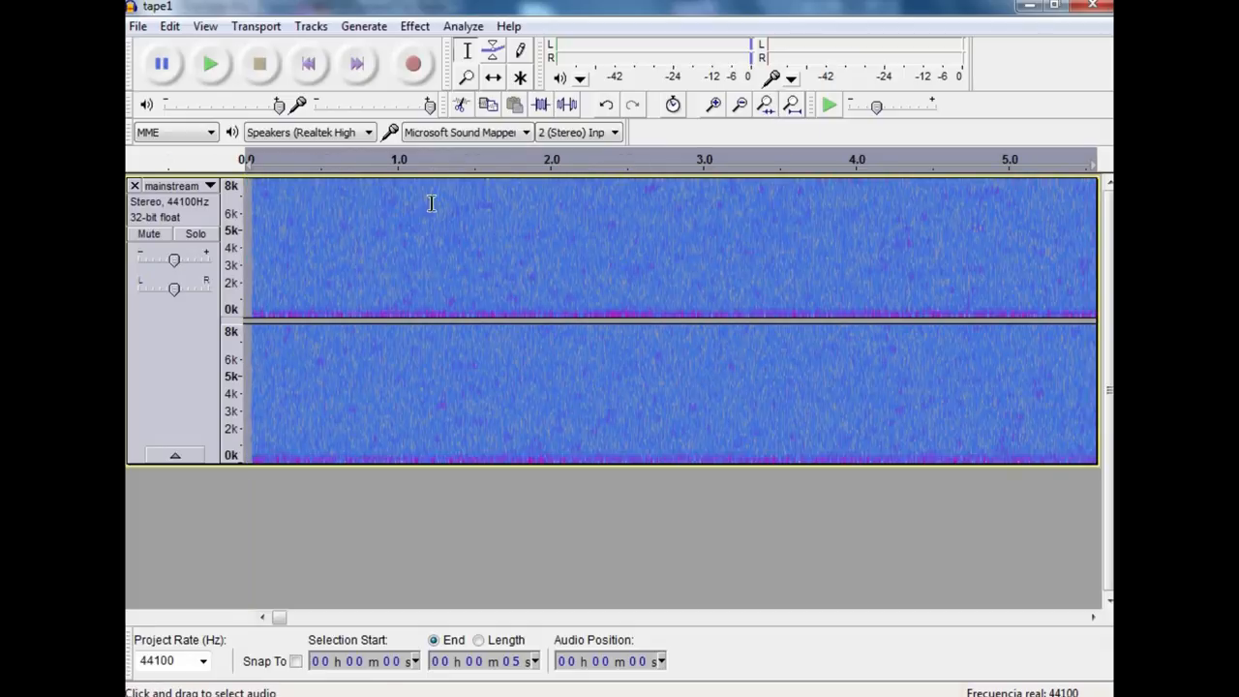
{"action": "left_click", "coordinate": [210, 62]}
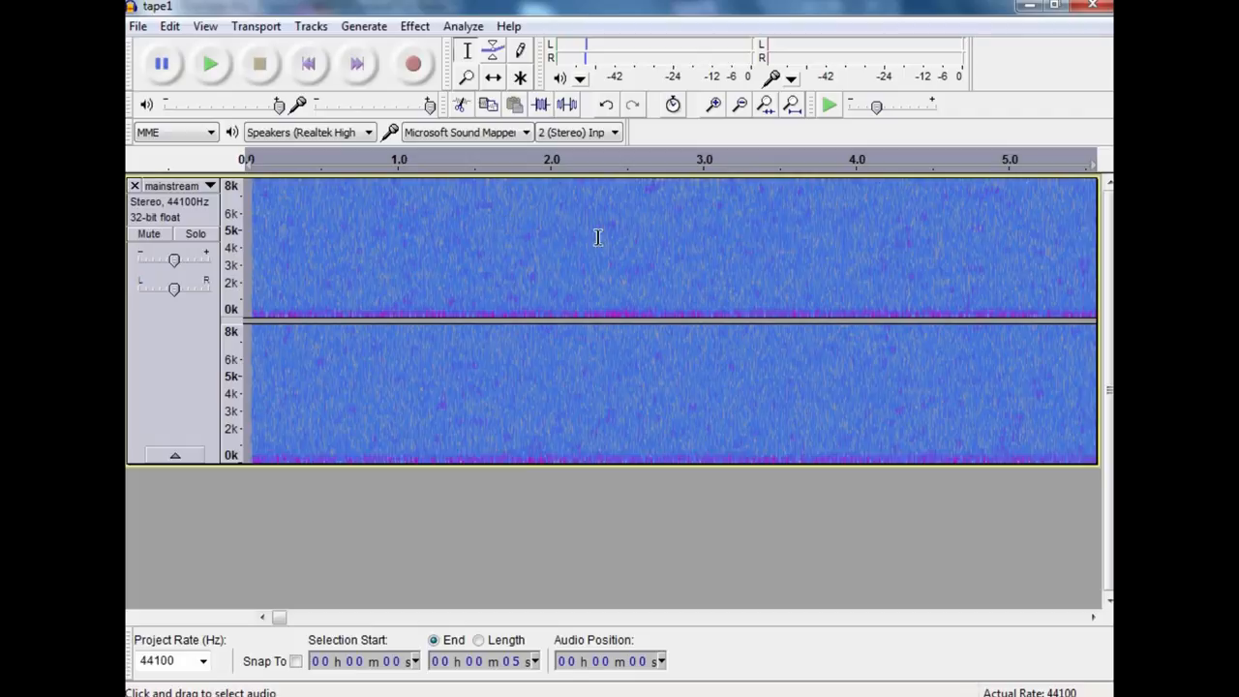
{"action": "mouse_move", "coordinate": [245, 324]}
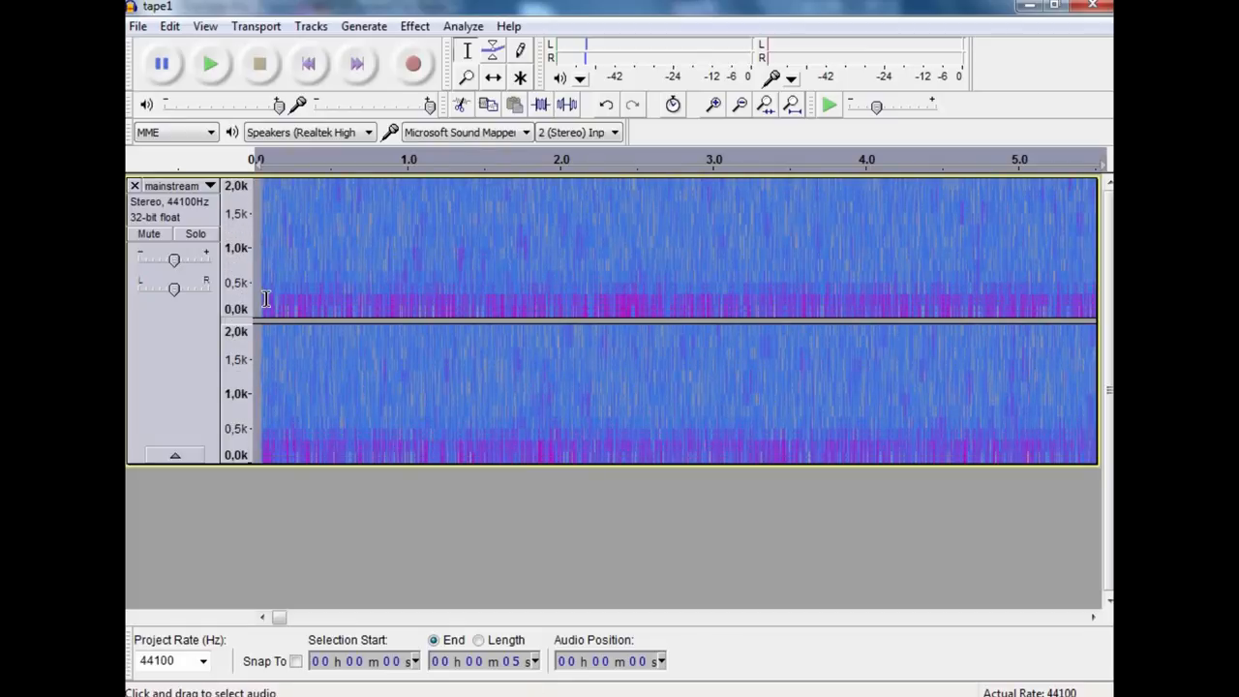
{"action": "mouse_move", "coordinate": [830, 304]}
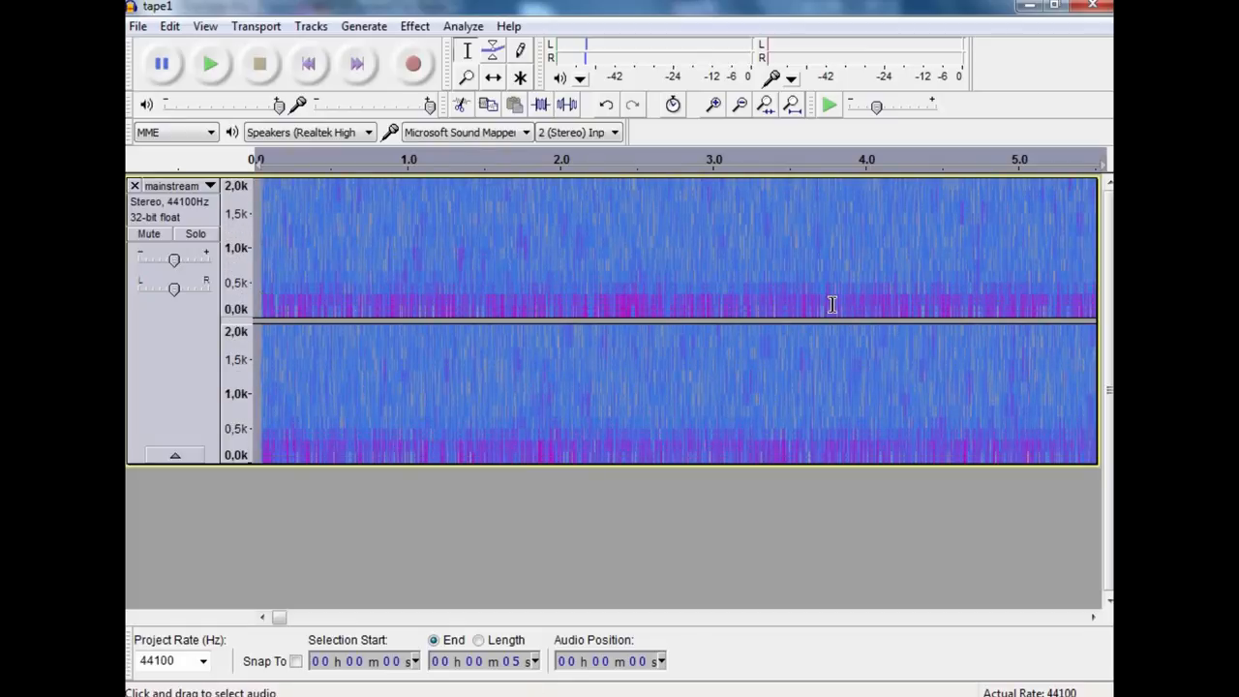
{"action": "mouse_move", "coordinate": [759, 311]}
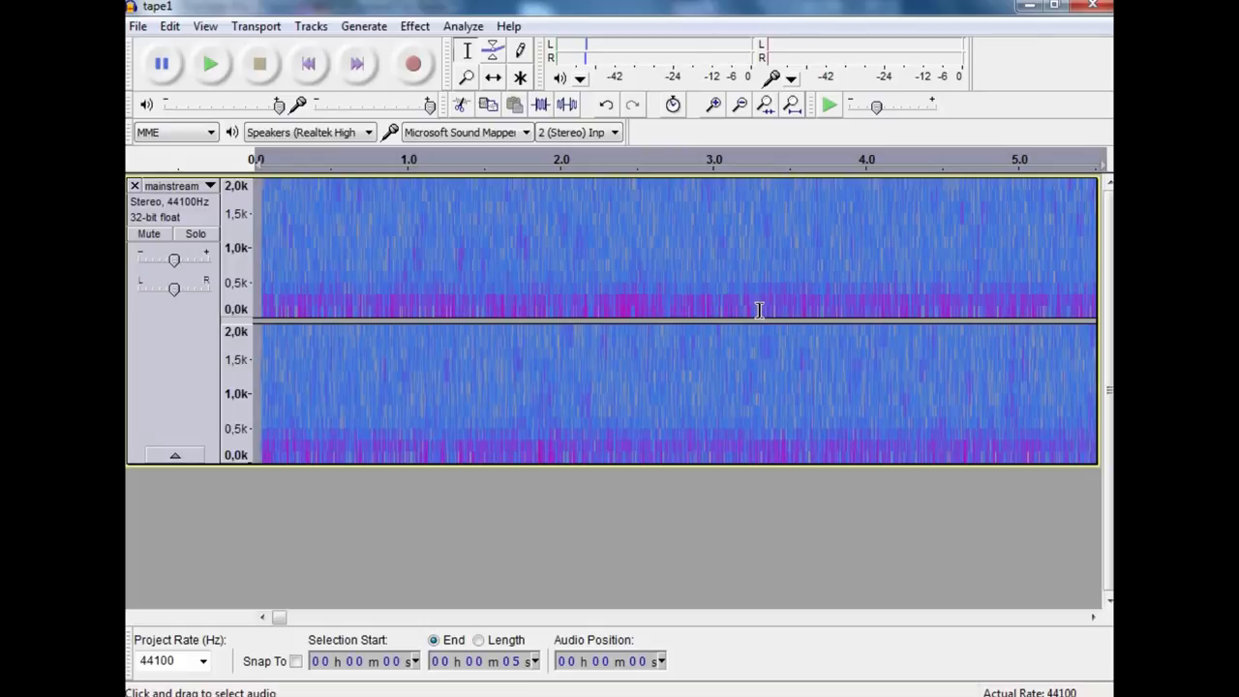
{"action": "mouse_move", "coordinate": [521, 300]}
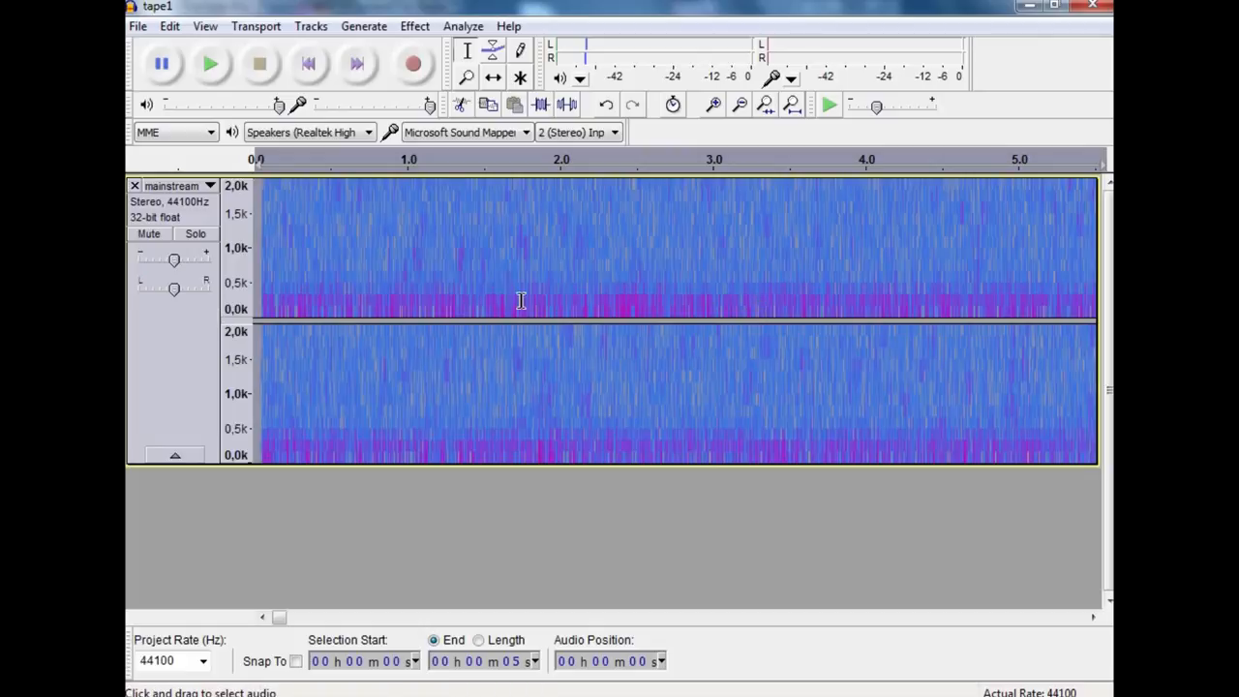
{"action": "mouse_move", "coordinate": [741, 165]}
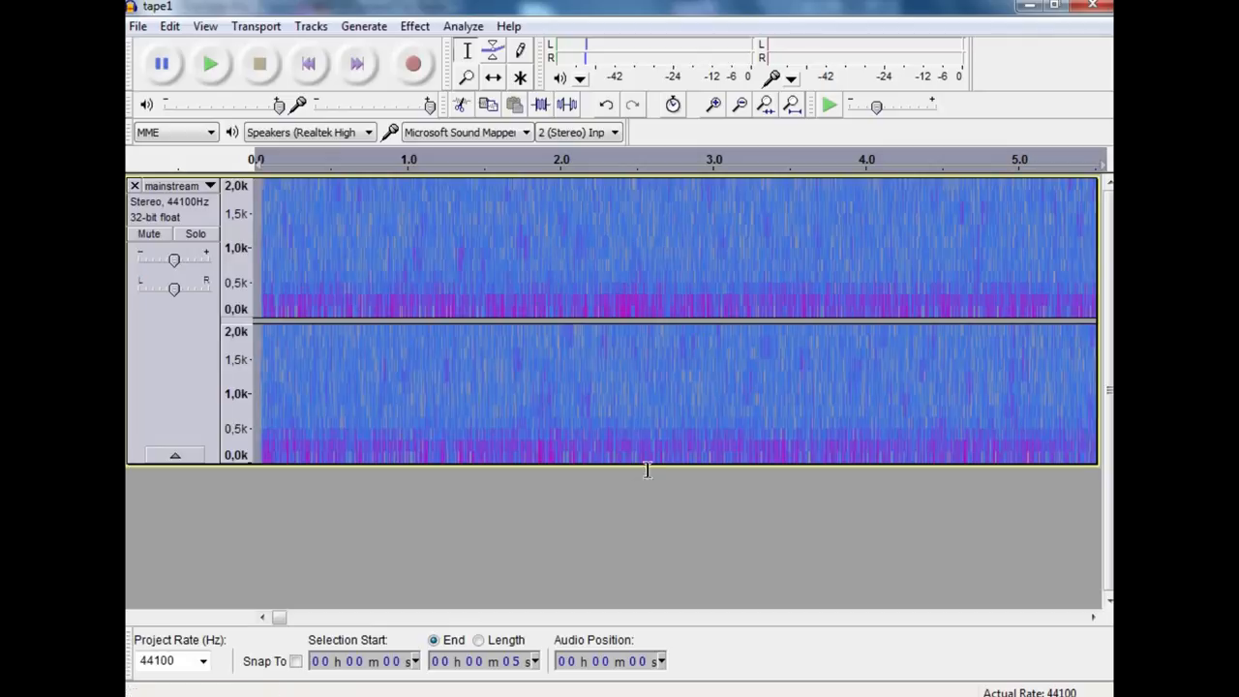
{"action": "mouse_move", "coordinate": [237, 248]}
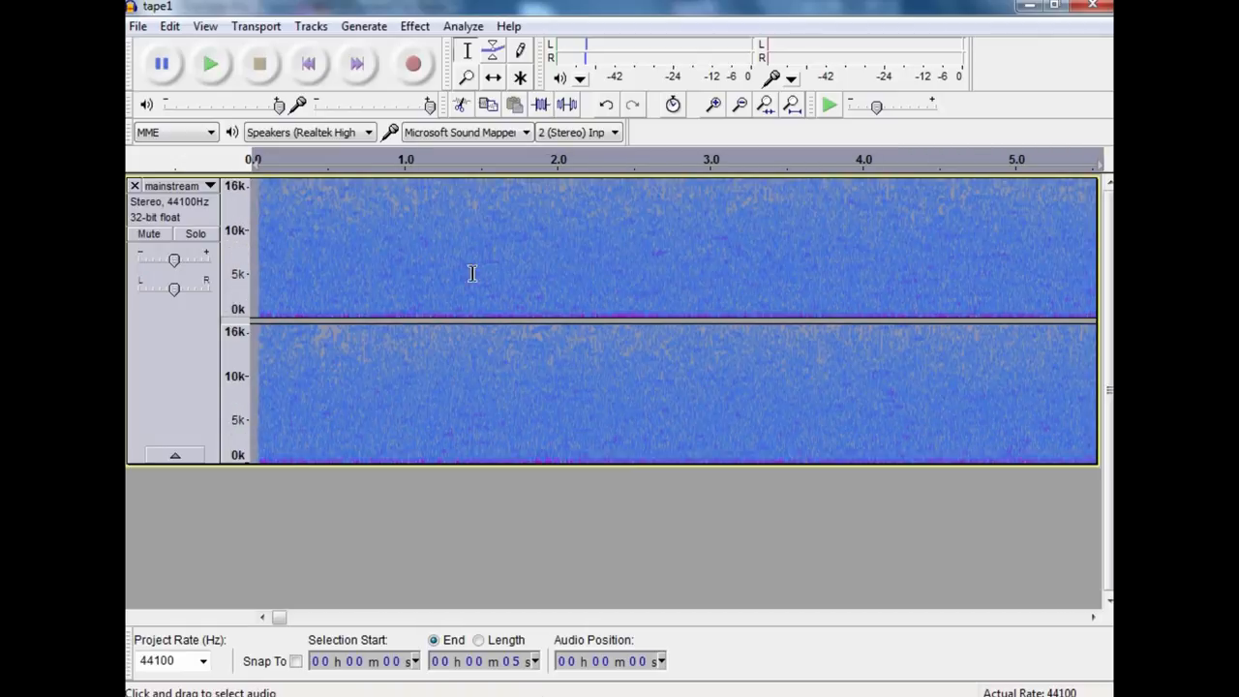
{"action": "mouse_move", "coordinate": [695, 266]}
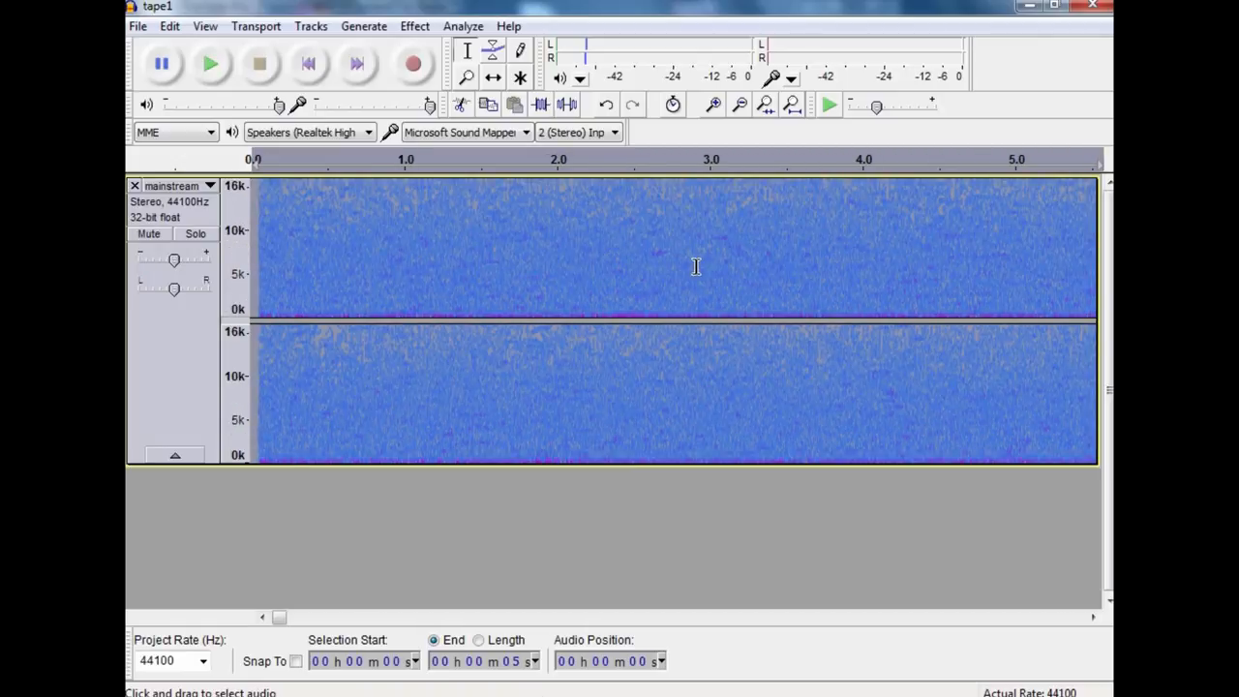
{"action": "mouse_move", "coordinate": [399, 522]}
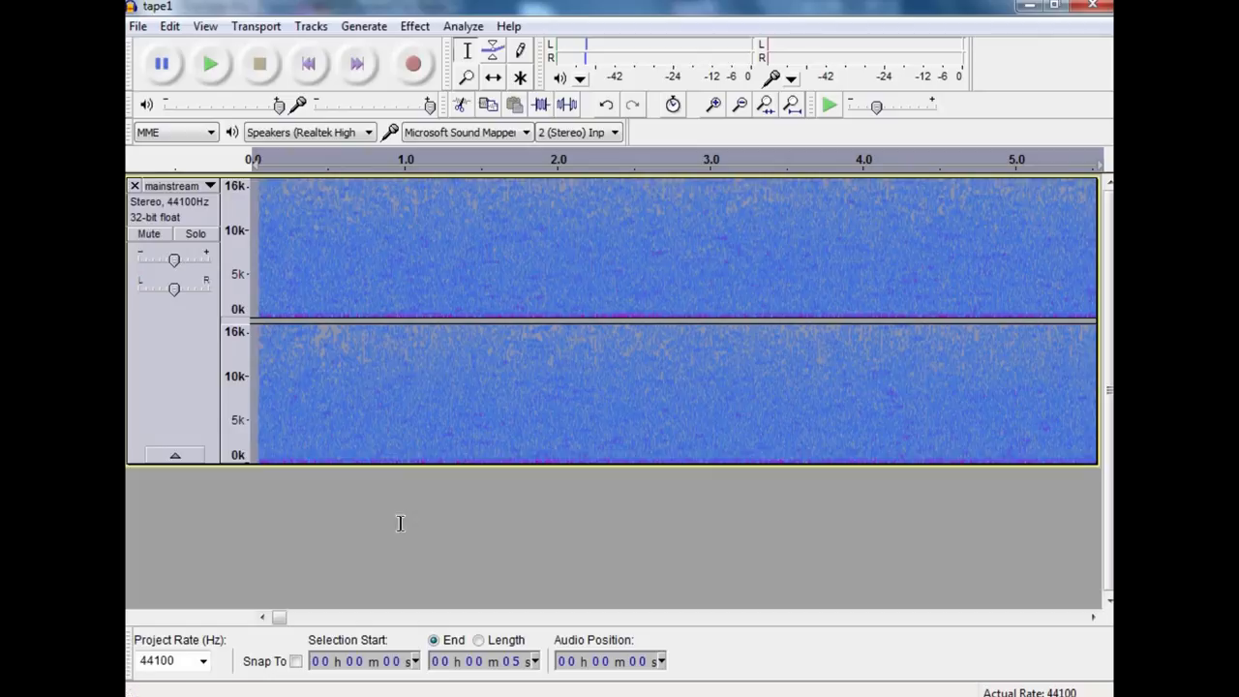
{"action": "mouse_move", "coordinate": [666, 227]}
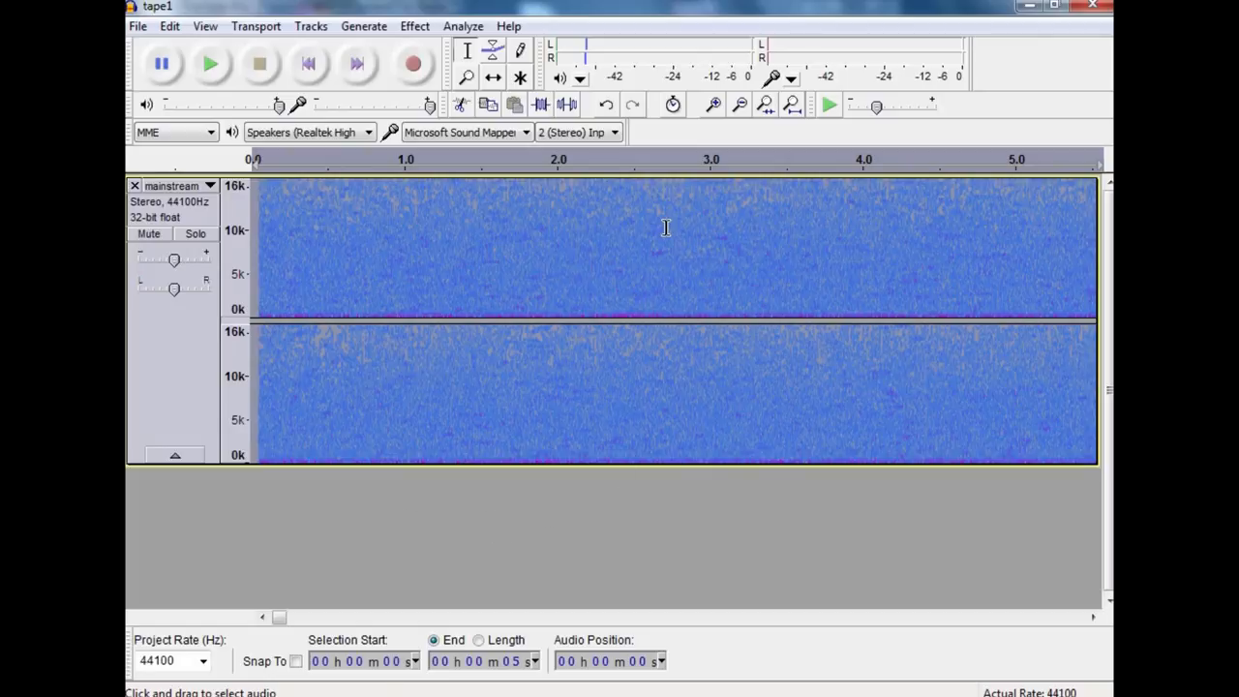
{"action": "mouse_move", "coordinate": [726, 252]}
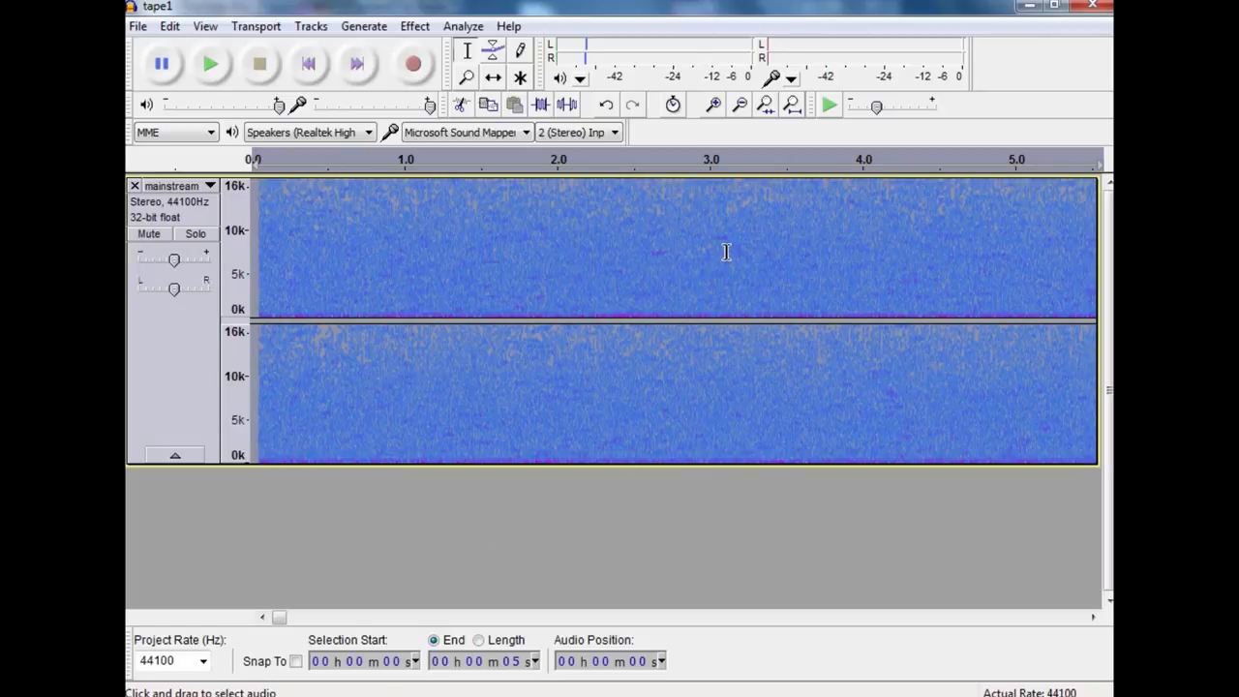
{"action": "left_click_drag", "start_coordinate": [406, 247], "coordinate": [745, 247]}
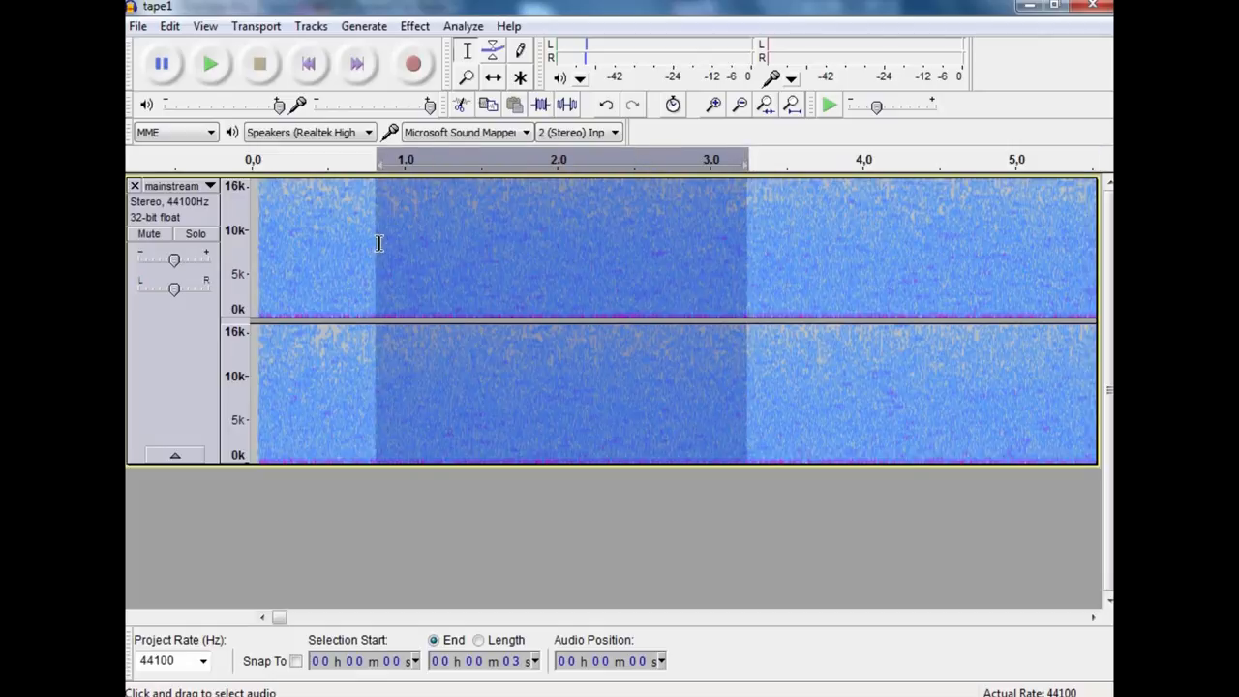
{"action": "left_click", "coordinate": [210, 186]}
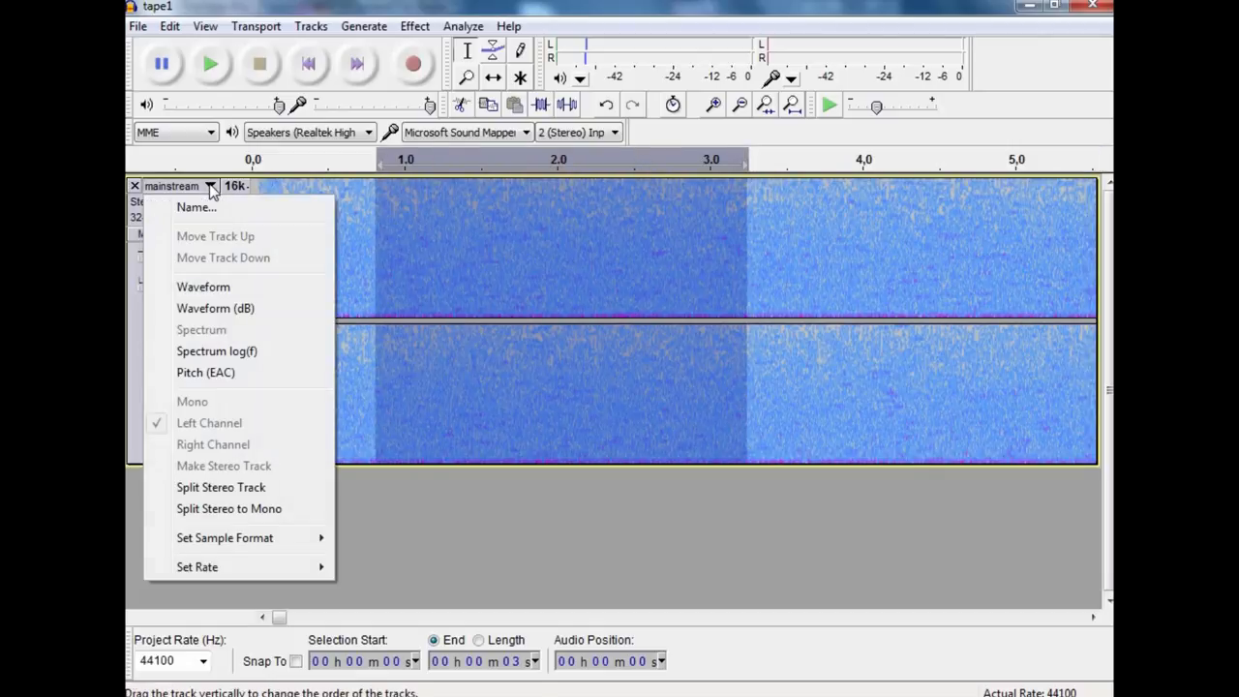
{"action": "left_click", "coordinate": [215, 308]}
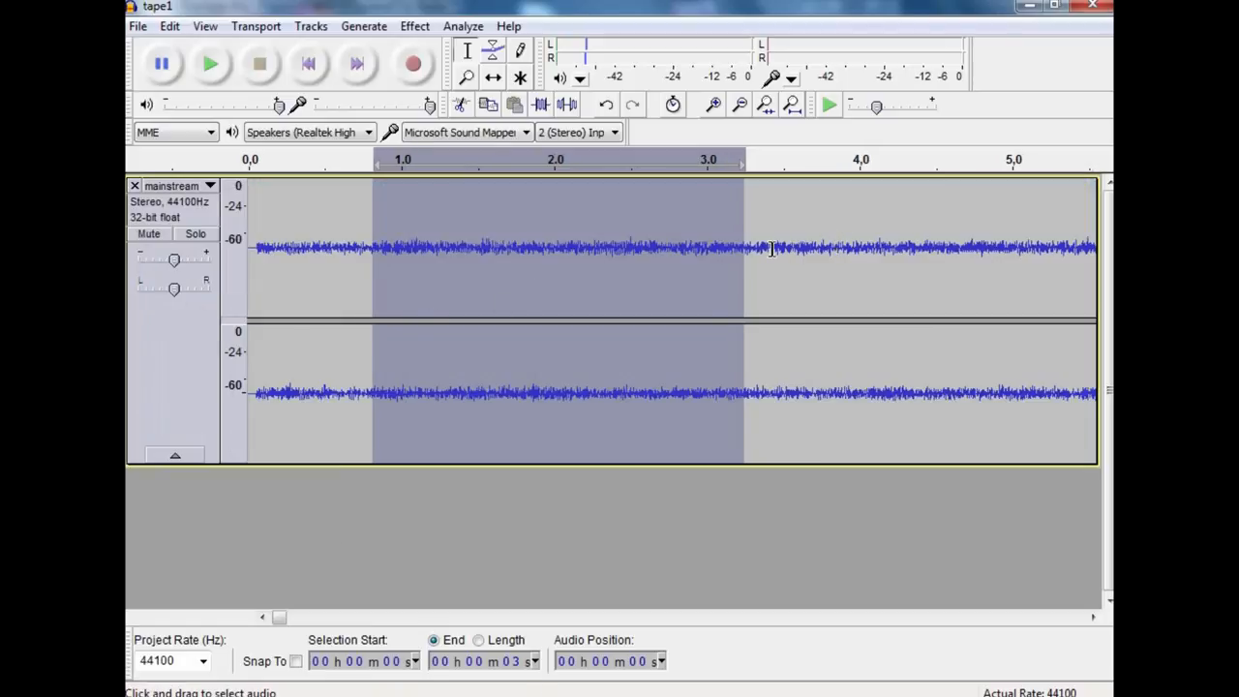
{"action": "mouse_move", "coordinate": [700, 232]}
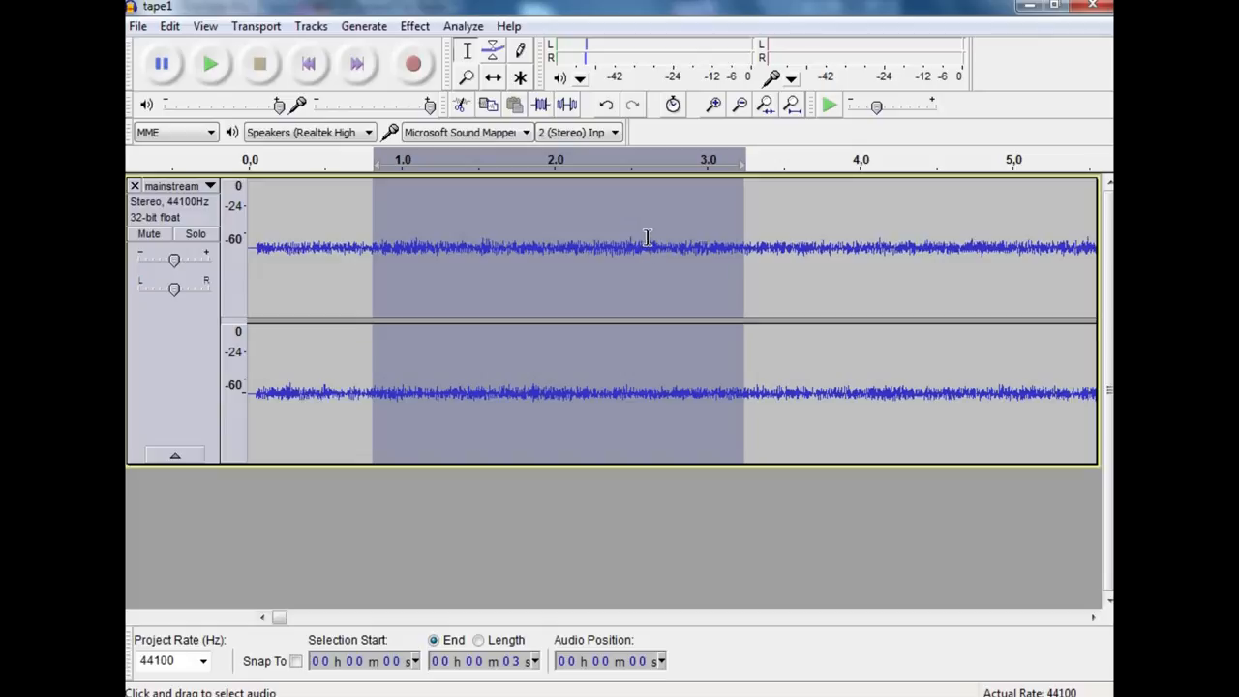
{"action": "mouse_move", "coordinate": [600, 197]}
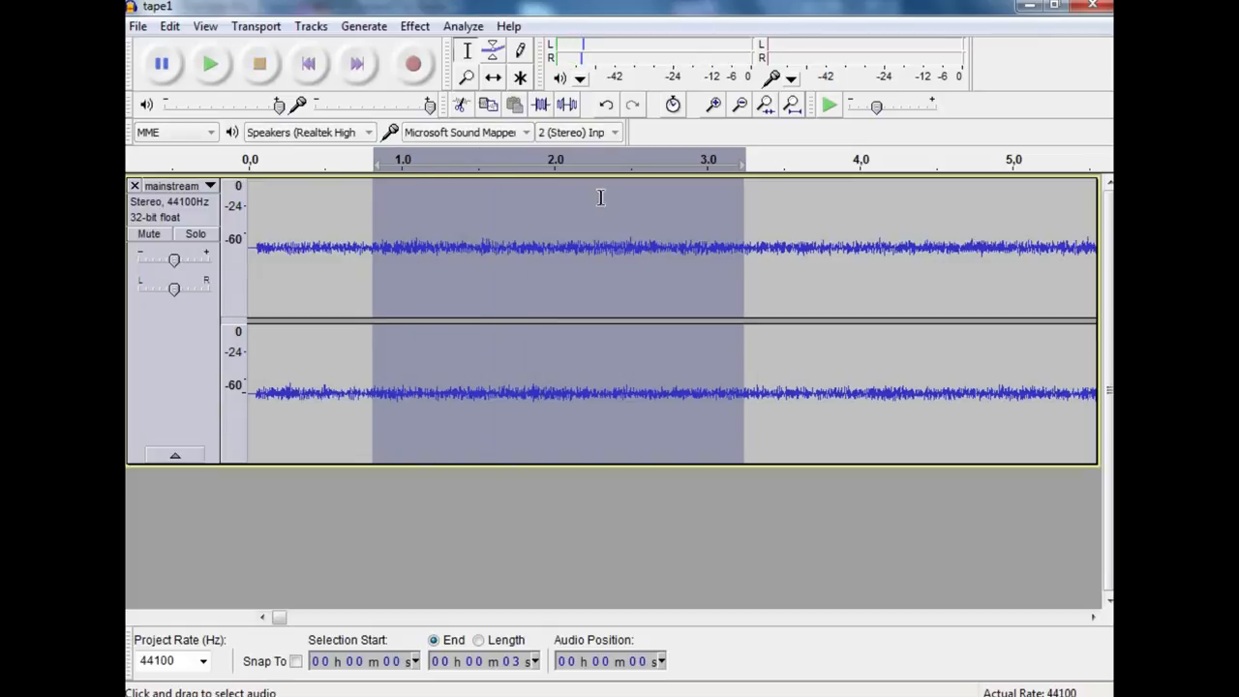
{"action": "mouse_move", "coordinate": [414, 27]}
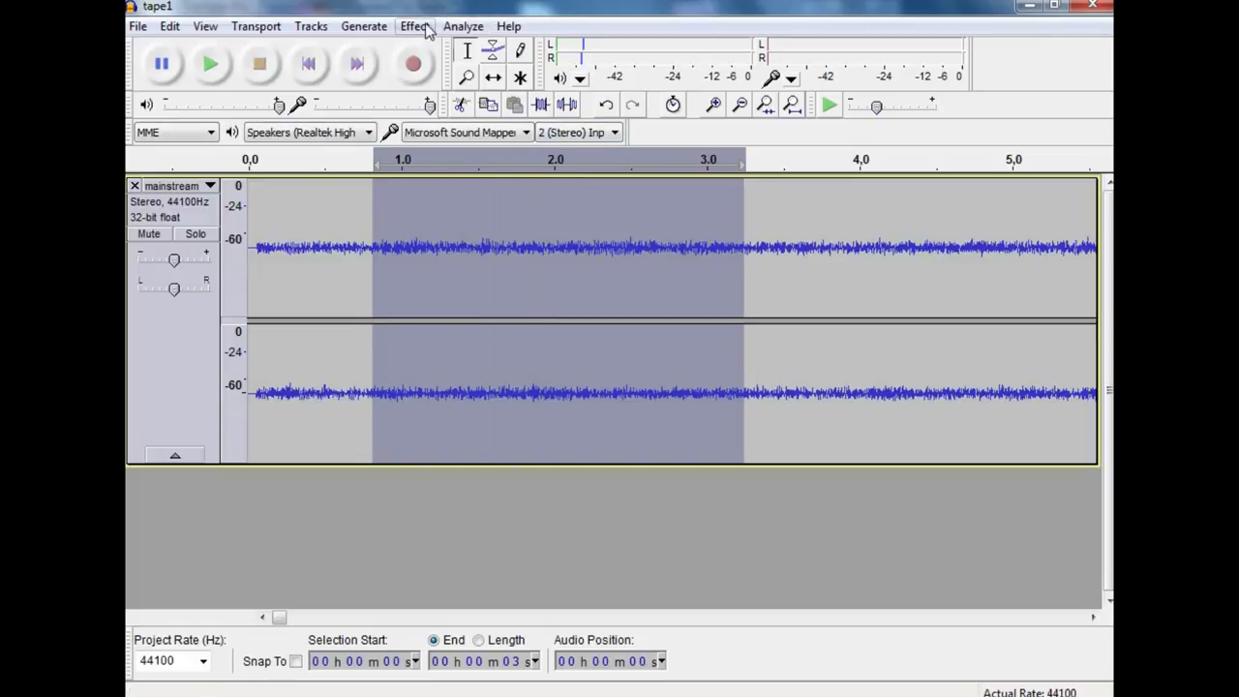
Close the Effect menu and set the mainstream track to Spectrum view.
{"action": "left_click", "coordinate": [415, 26]}
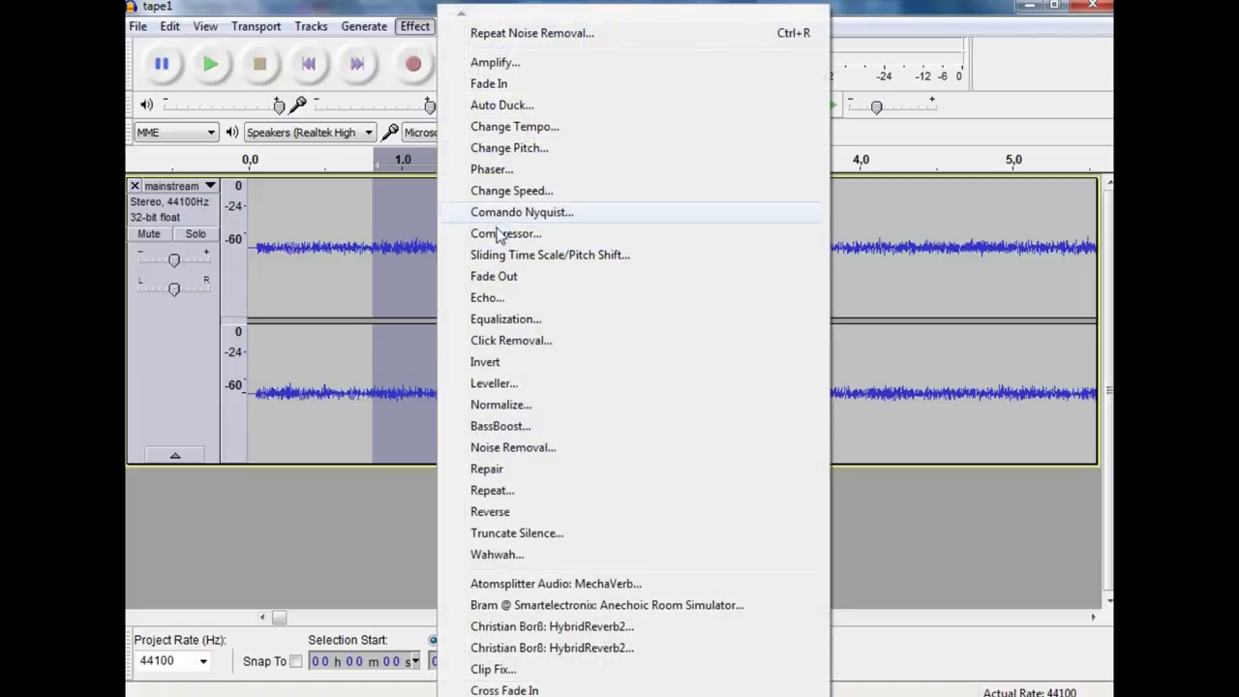
{"action": "mouse_move", "coordinate": [503, 455]}
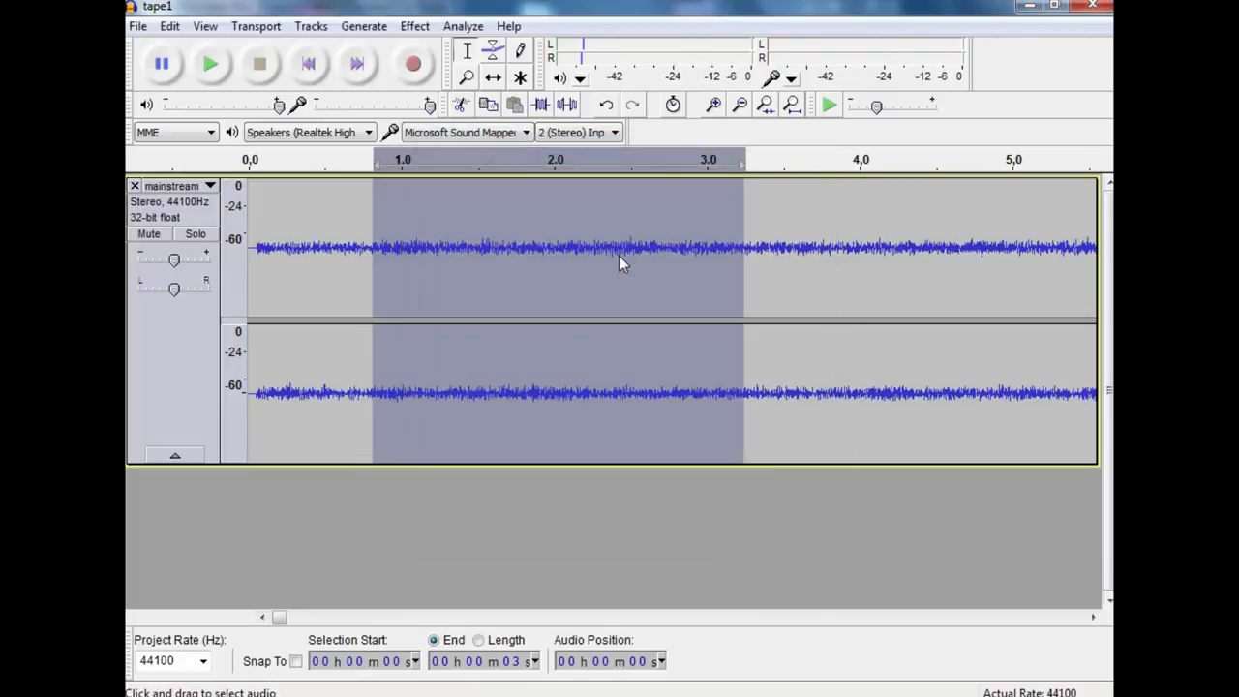
{"action": "mouse_move", "coordinate": [211, 187]}
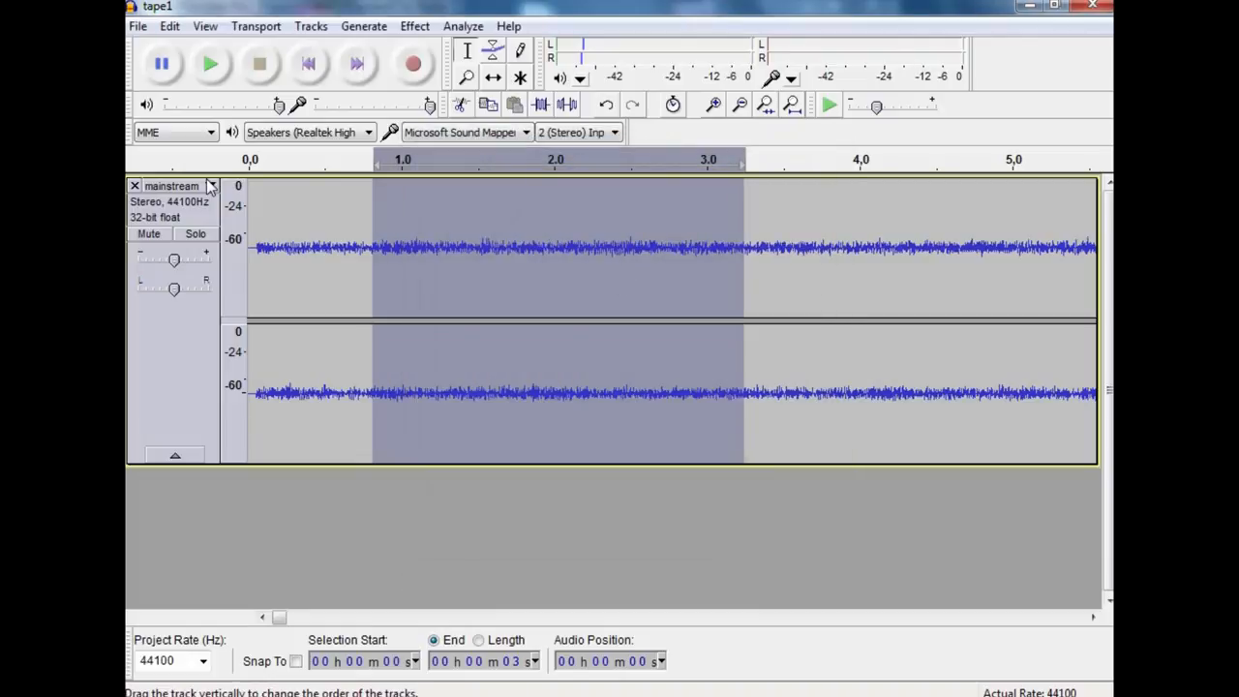
{"action": "left_click", "coordinate": [211, 185]}
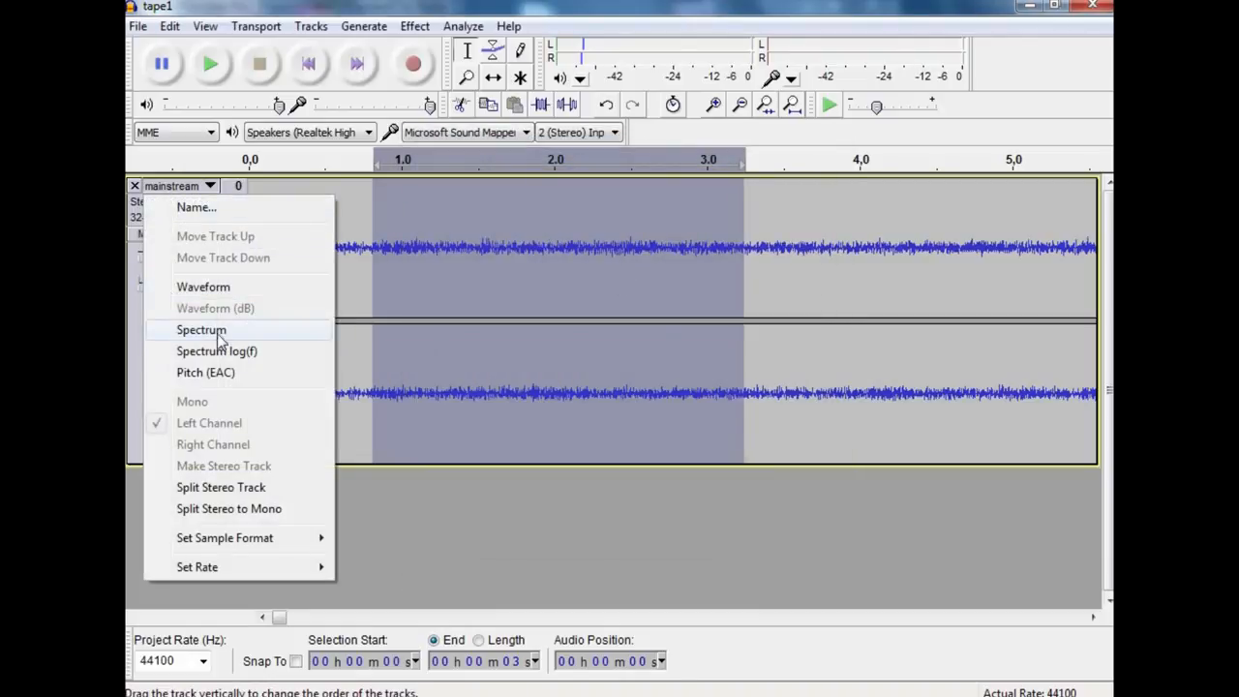
{"action": "left_click", "coordinate": [201, 330]}
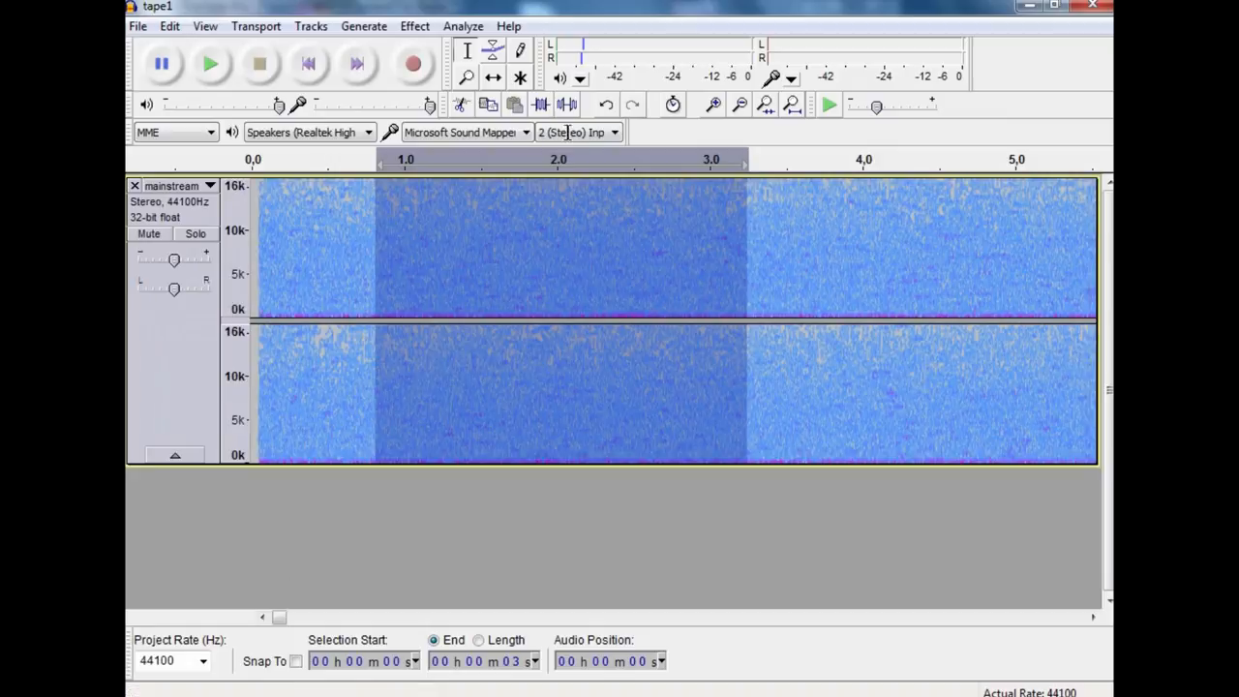
{"action": "mouse_move", "coordinate": [463, 26]}
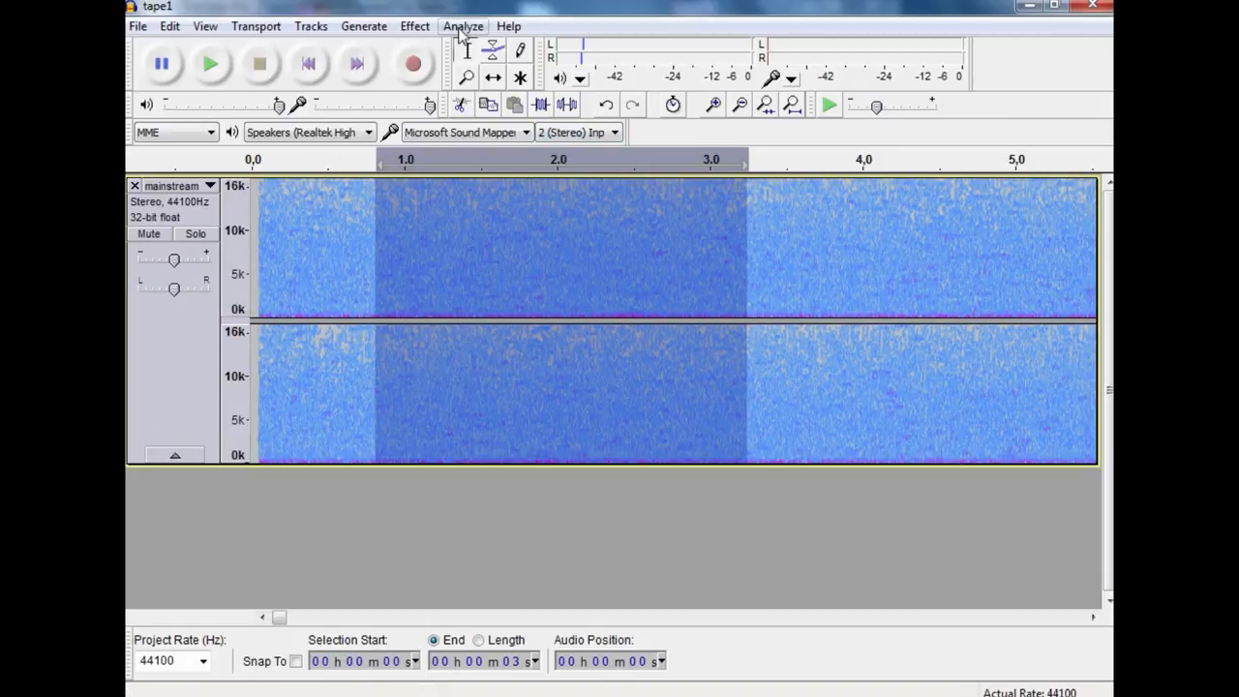
Apply Noise Removal with the reduction slider set to 12 dB.
{"action": "left_click", "coordinate": [414, 26]}
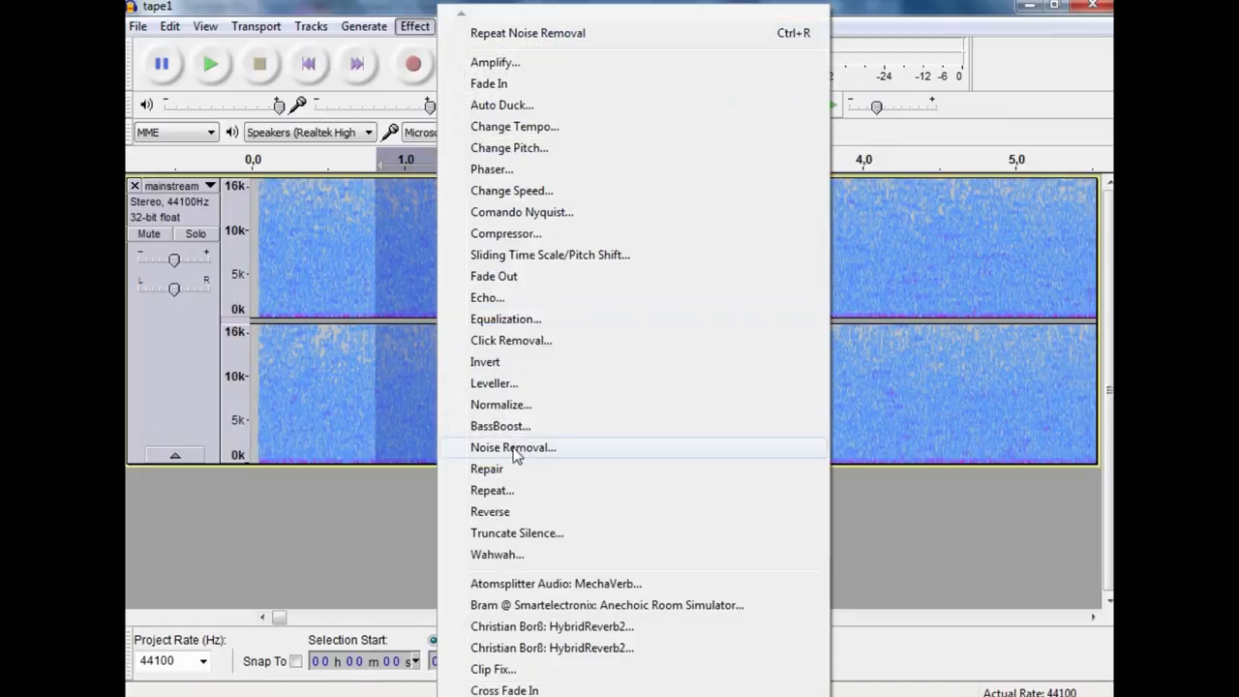
{"action": "left_click", "coordinate": [513, 448]}
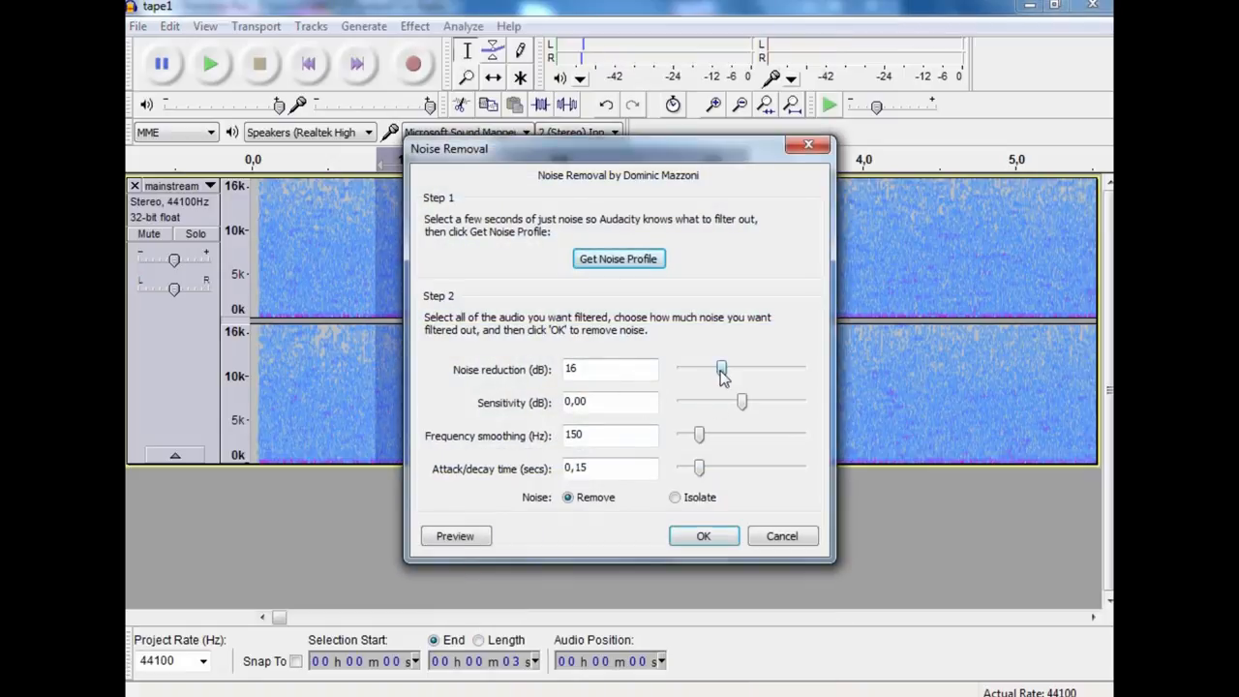
{"action": "left_click_drag", "start_coordinate": [720, 369], "coordinate": [742, 368]}
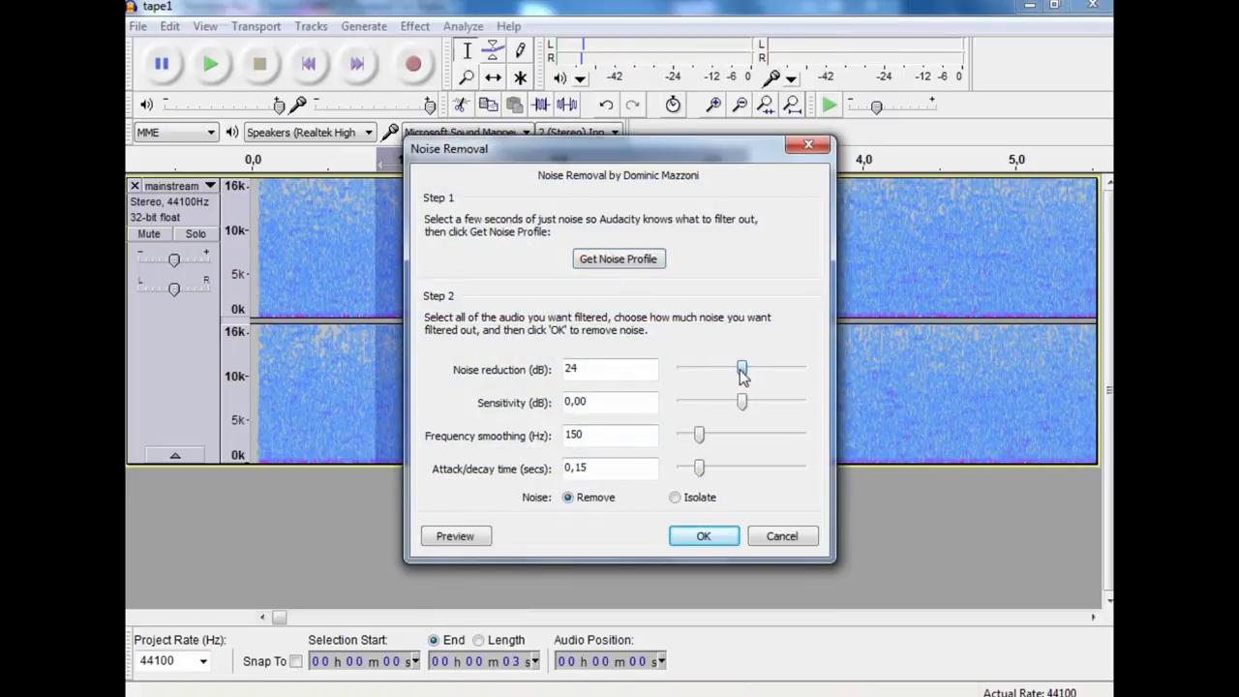
{"action": "left_click_drag", "start_coordinate": [741, 369], "coordinate": [711, 369]}
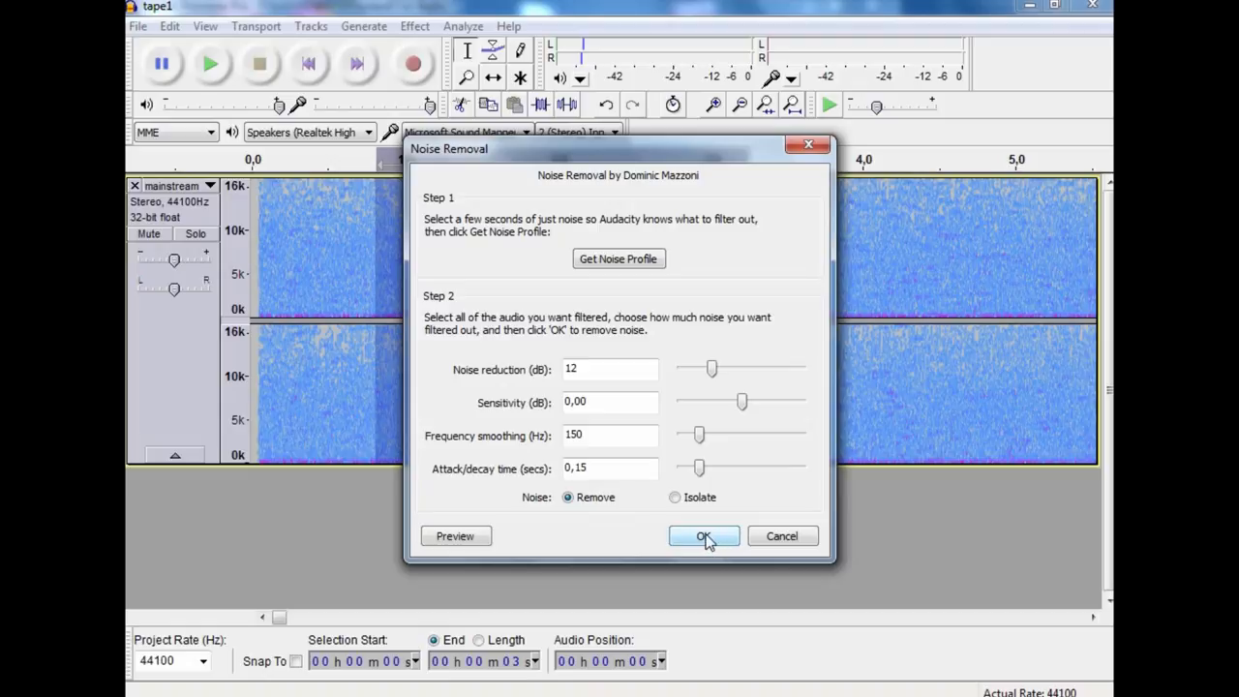
{"action": "left_click", "coordinate": [704, 536]}
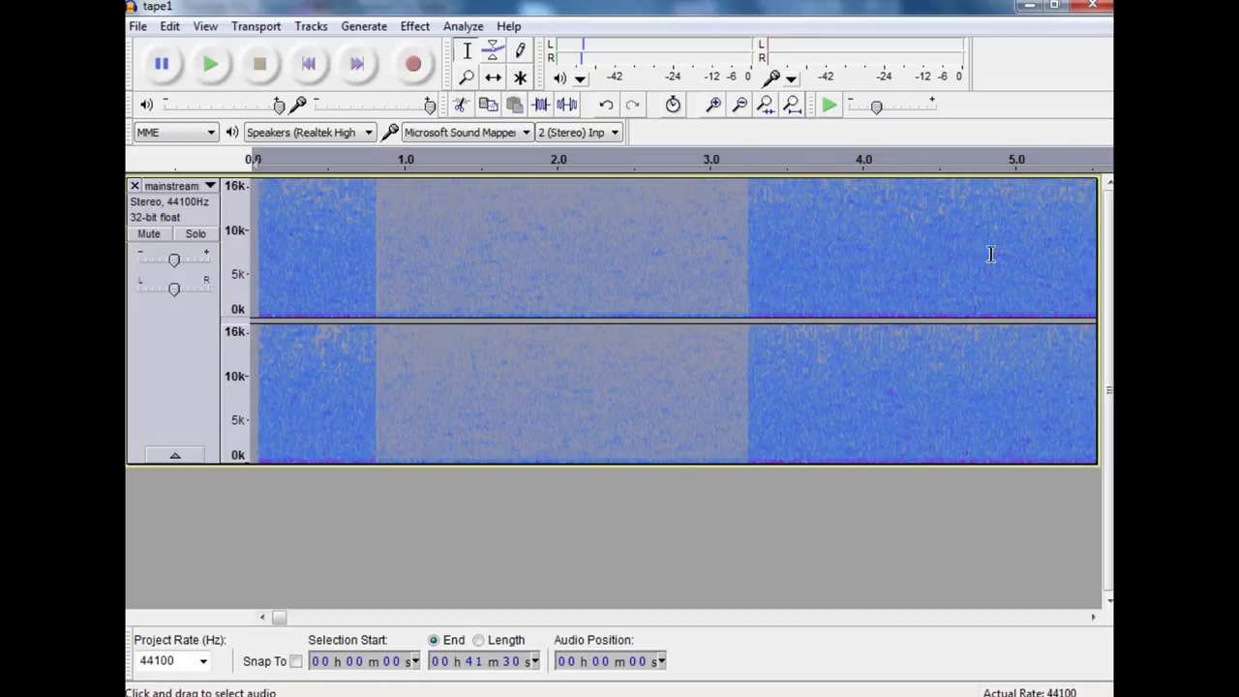
{"action": "mouse_move", "coordinate": [642, 291]}
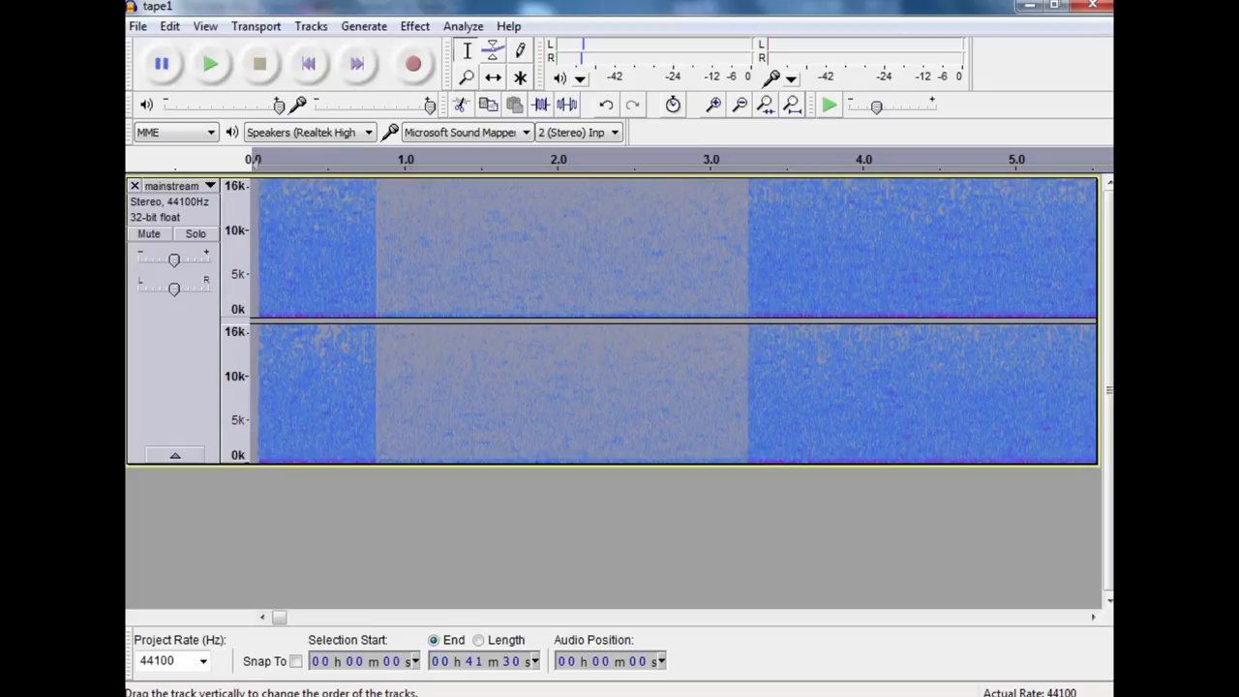
{"action": "mouse_move", "coordinate": [206, 362]}
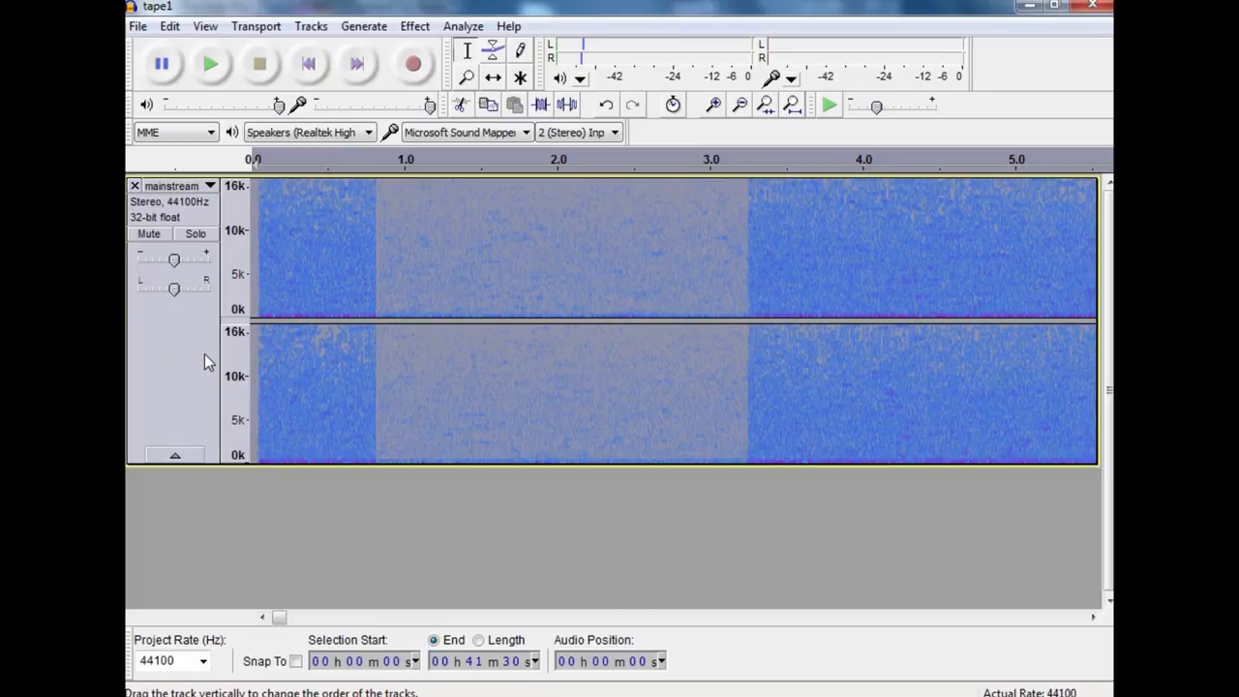
{"action": "mouse_move", "coordinate": [491, 311]}
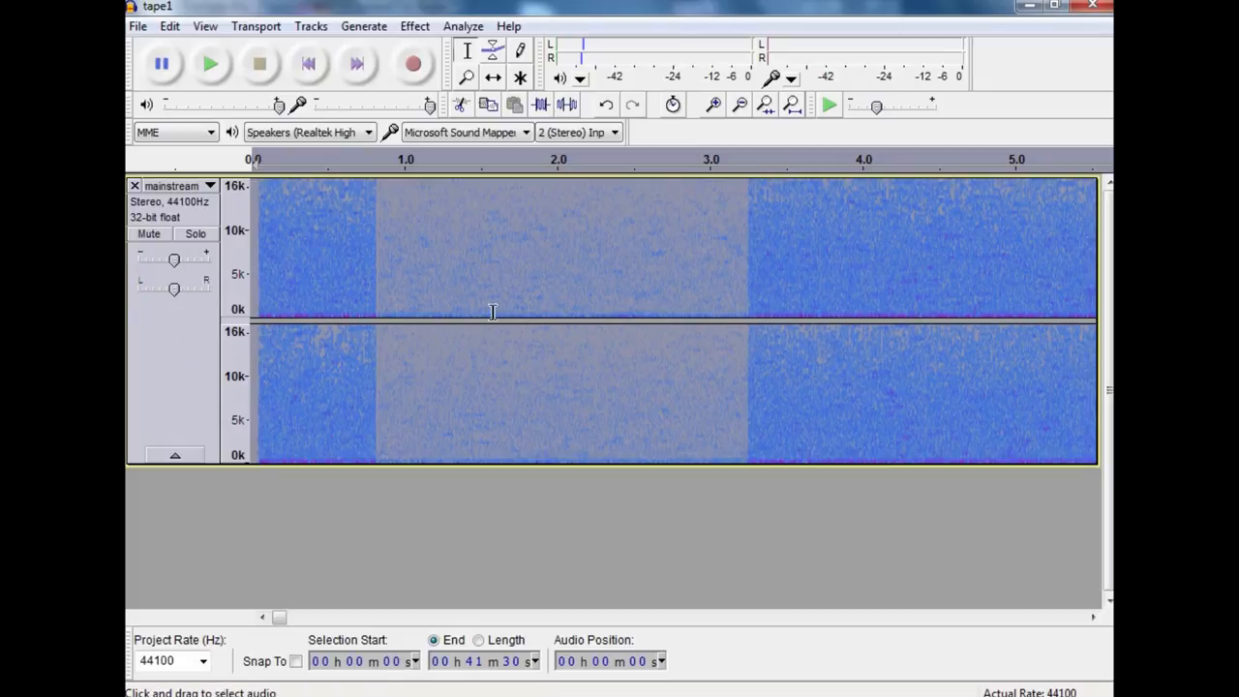
{"action": "mouse_move", "coordinate": [740, 320]}
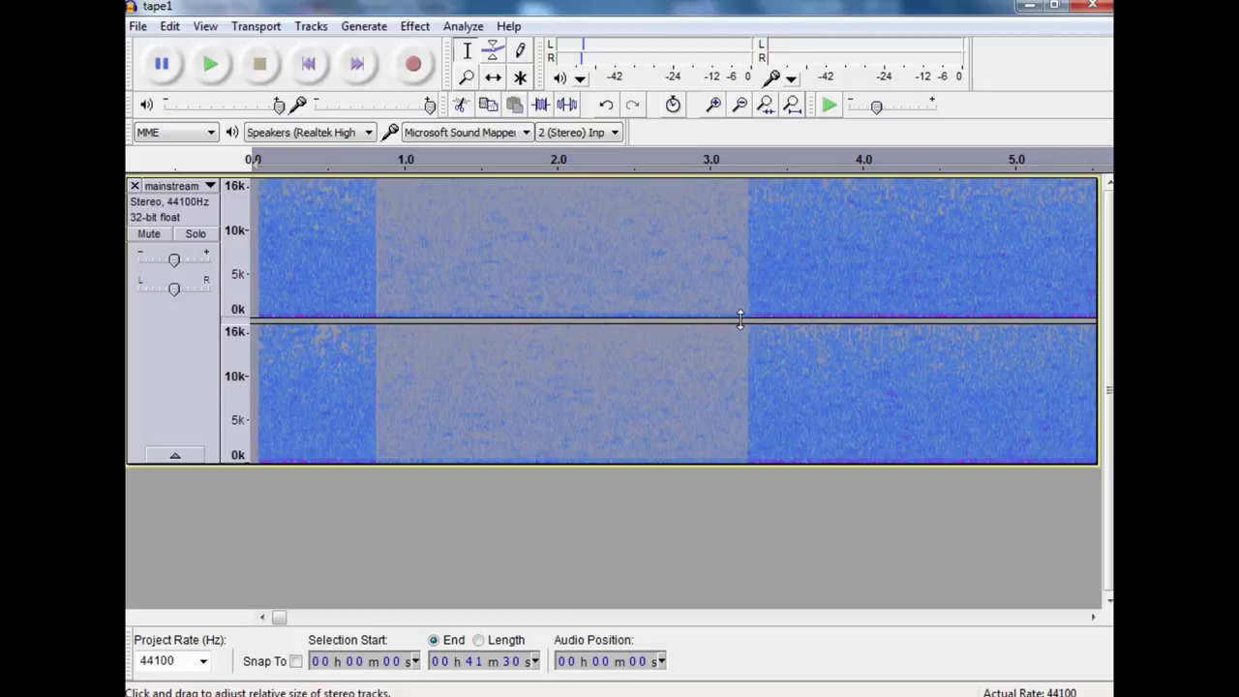
{"action": "mouse_move", "coordinate": [173, 352]}
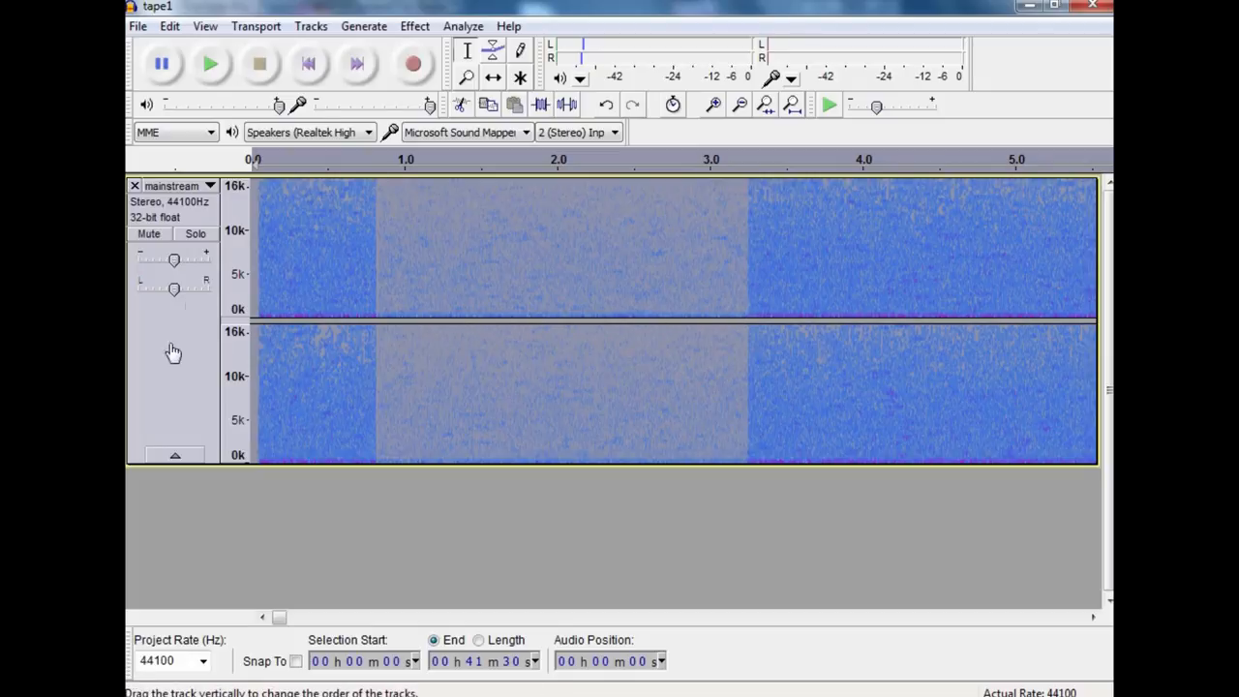
{"action": "mouse_move", "coordinate": [414, 26]}
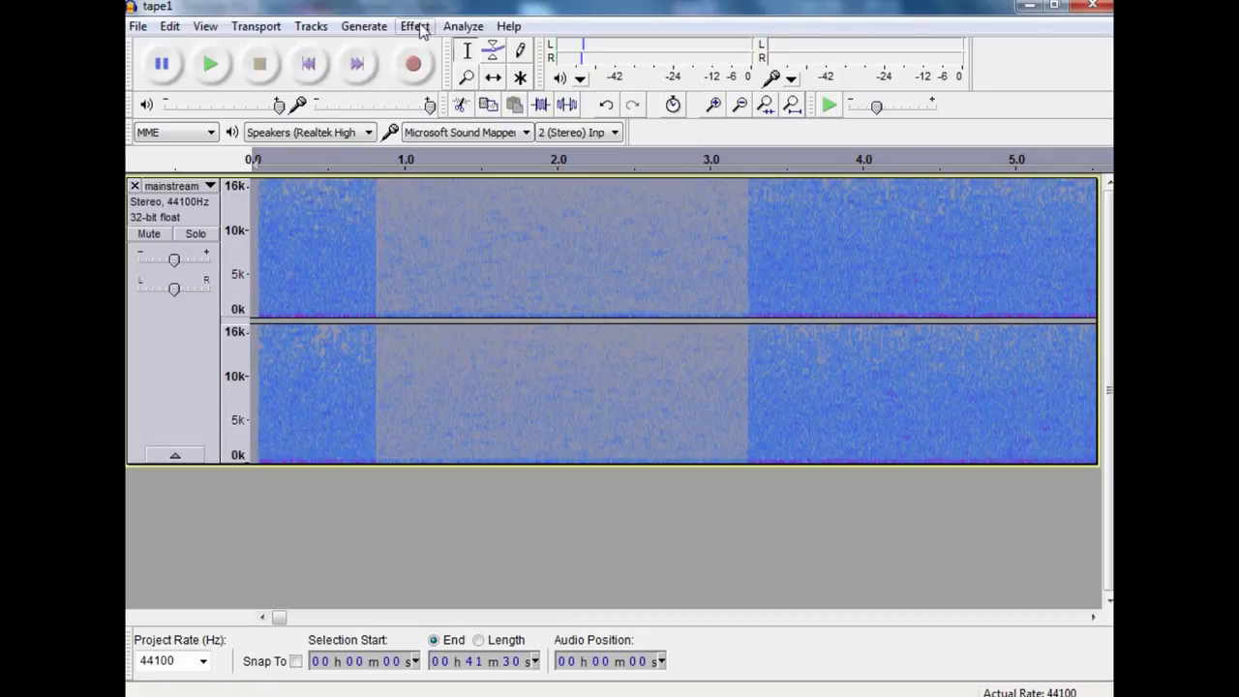
Run Noise Removal again at 12 dB on the quiet stretch.
{"action": "left_click", "coordinate": [414, 26]}
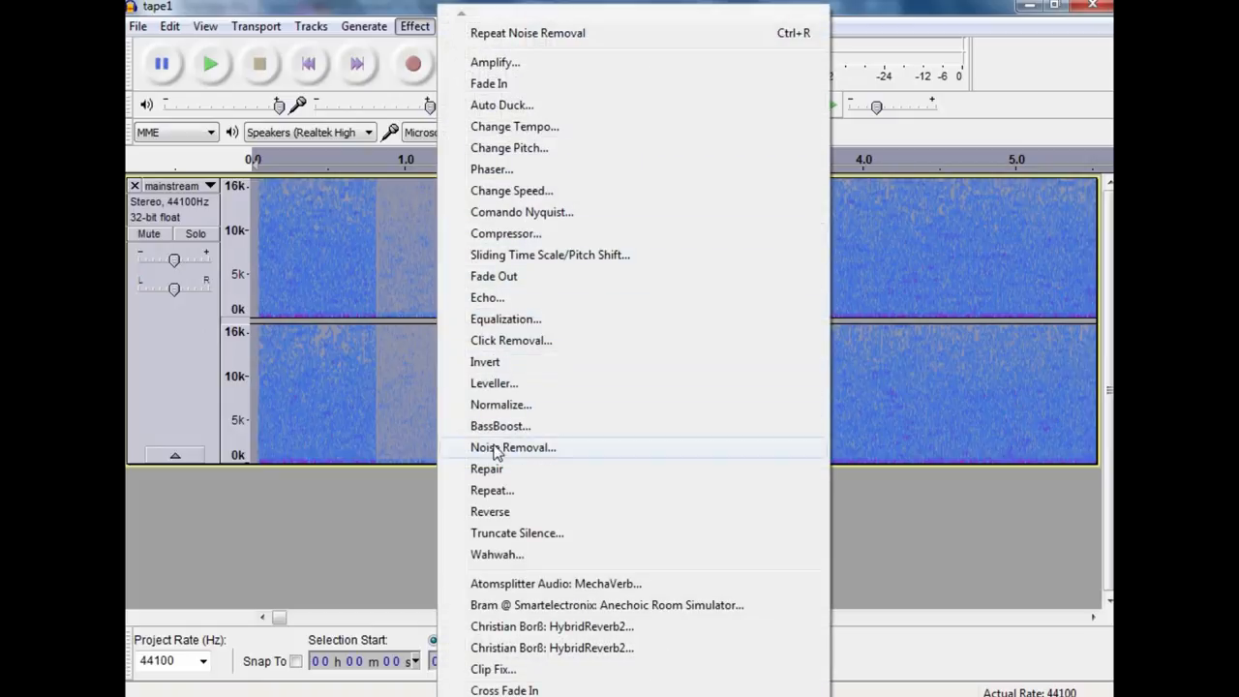
{"action": "mouse_move", "coordinate": [501, 404]}
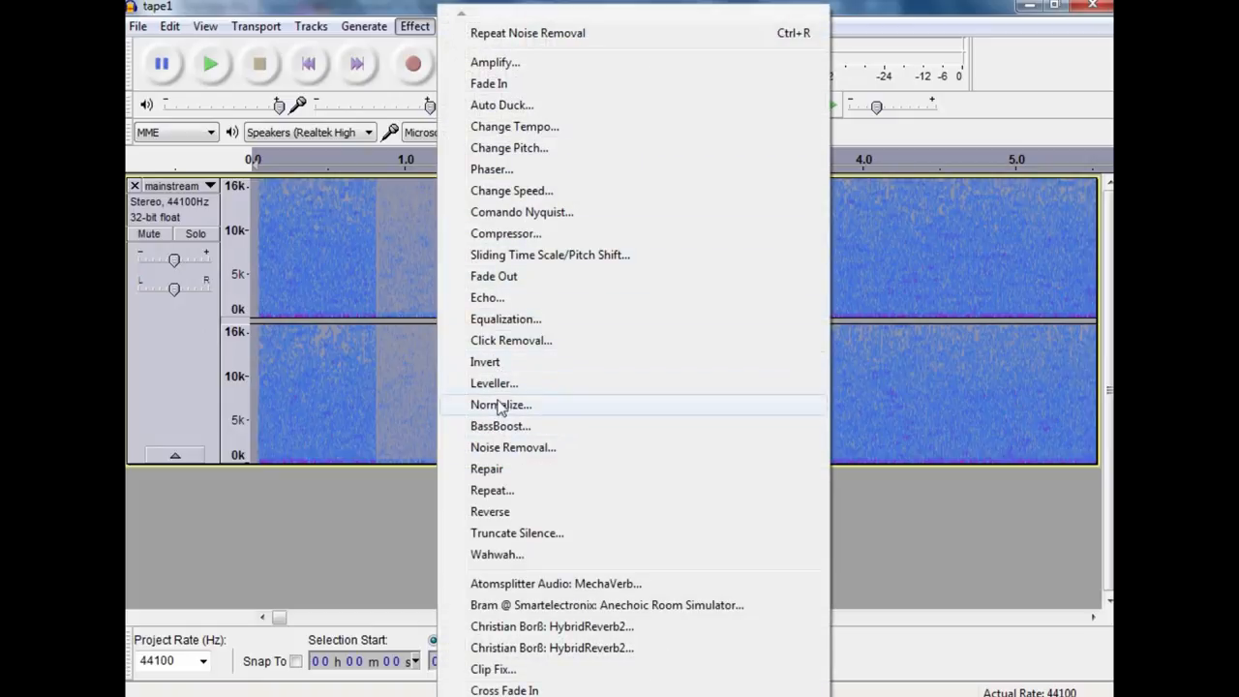
{"action": "left_click", "coordinate": [513, 447]}
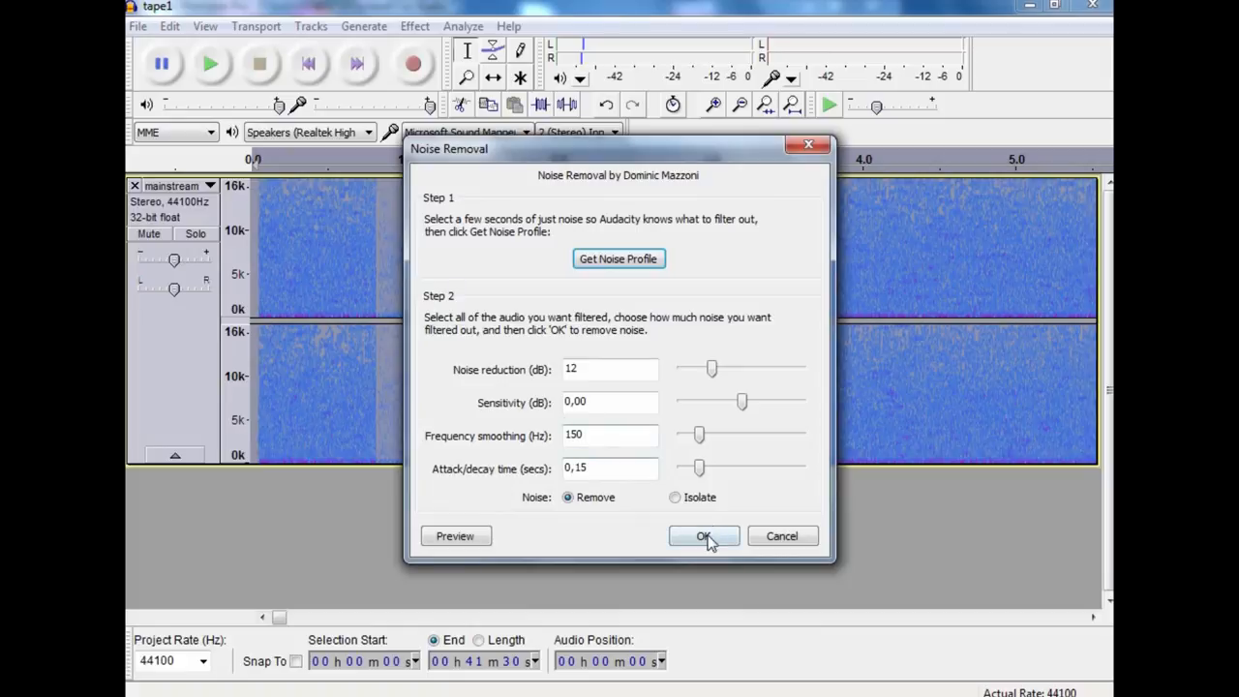
{"action": "left_click", "coordinate": [703, 536]}
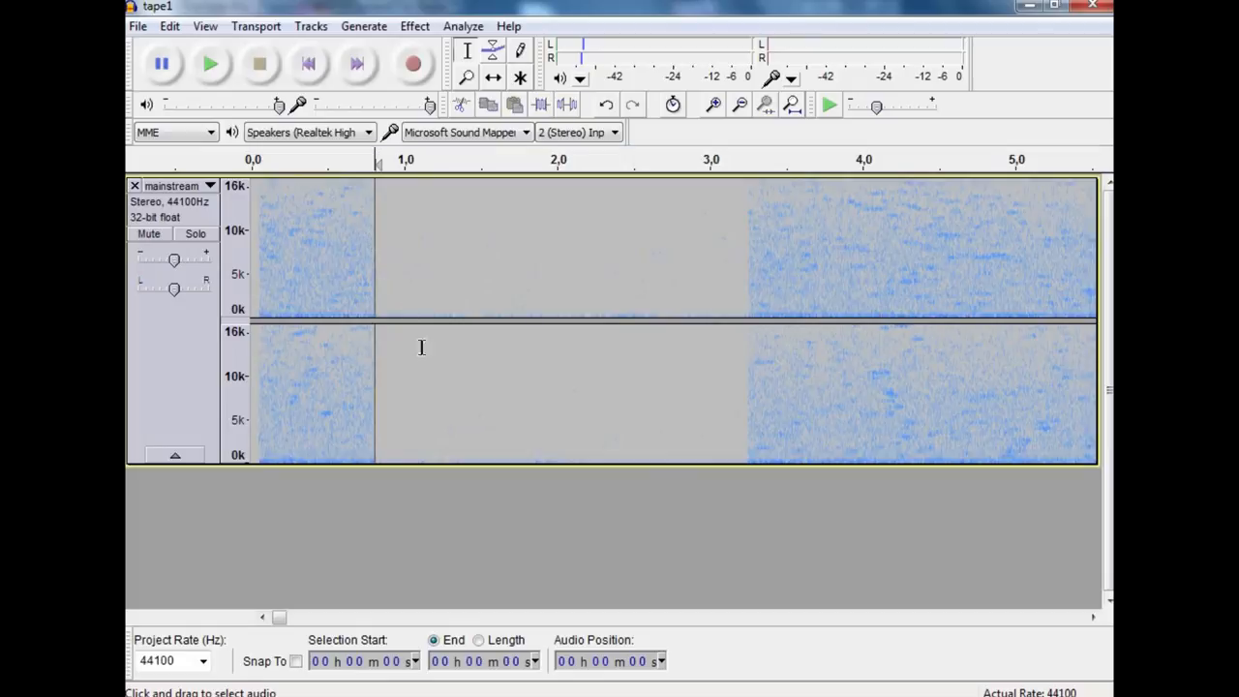
Play the cleaned track, then zoom the frequency ruler to 0–4 kHz.
{"action": "left_click", "coordinate": [210, 64]}
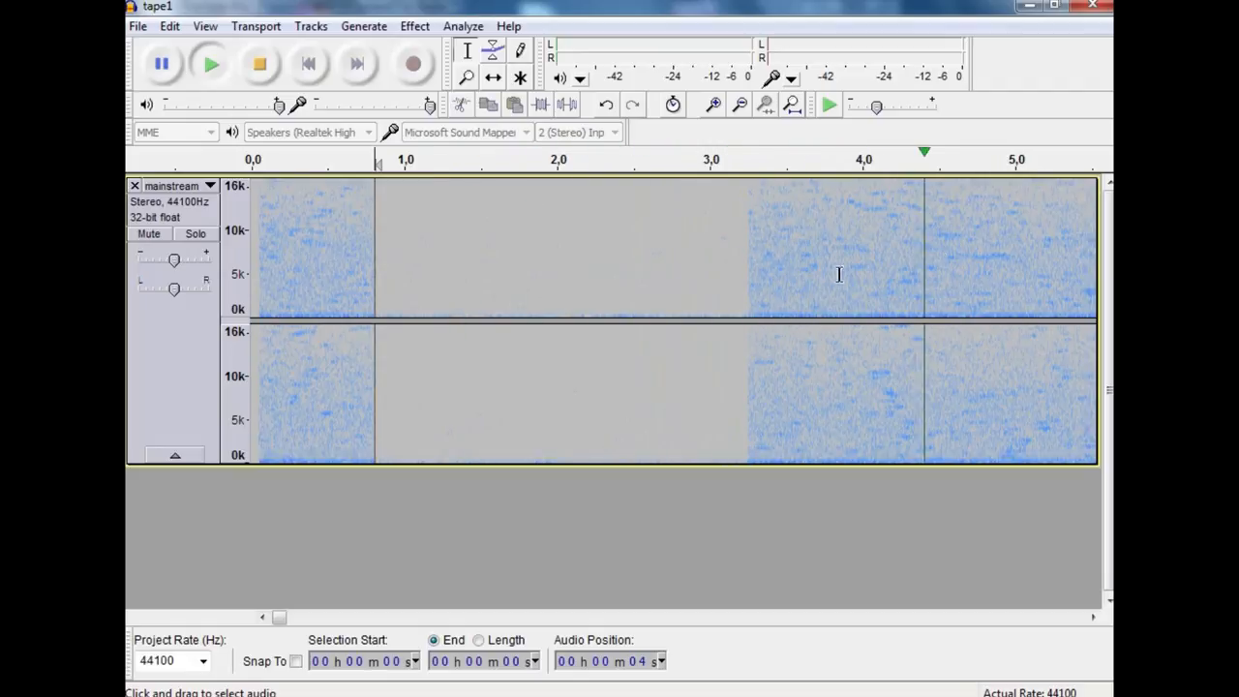
{"action": "left_click", "coordinate": [210, 63]}
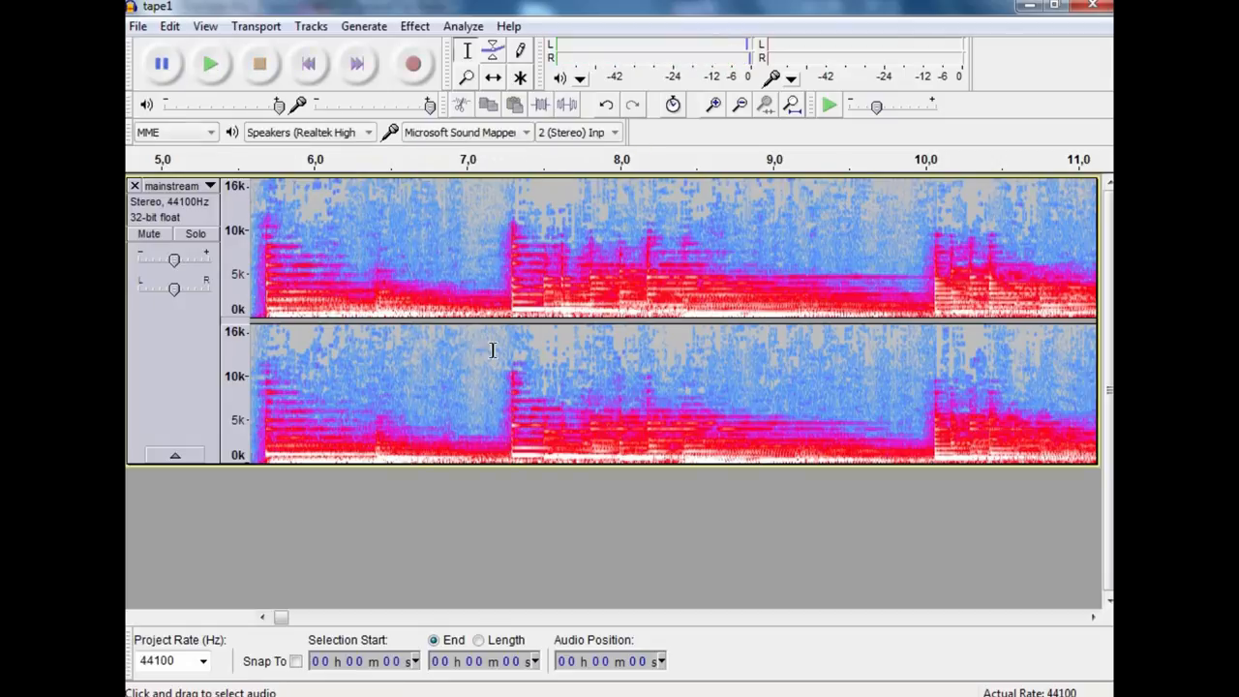
{"action": "mouse_move", "coordinate": [281, 299]}
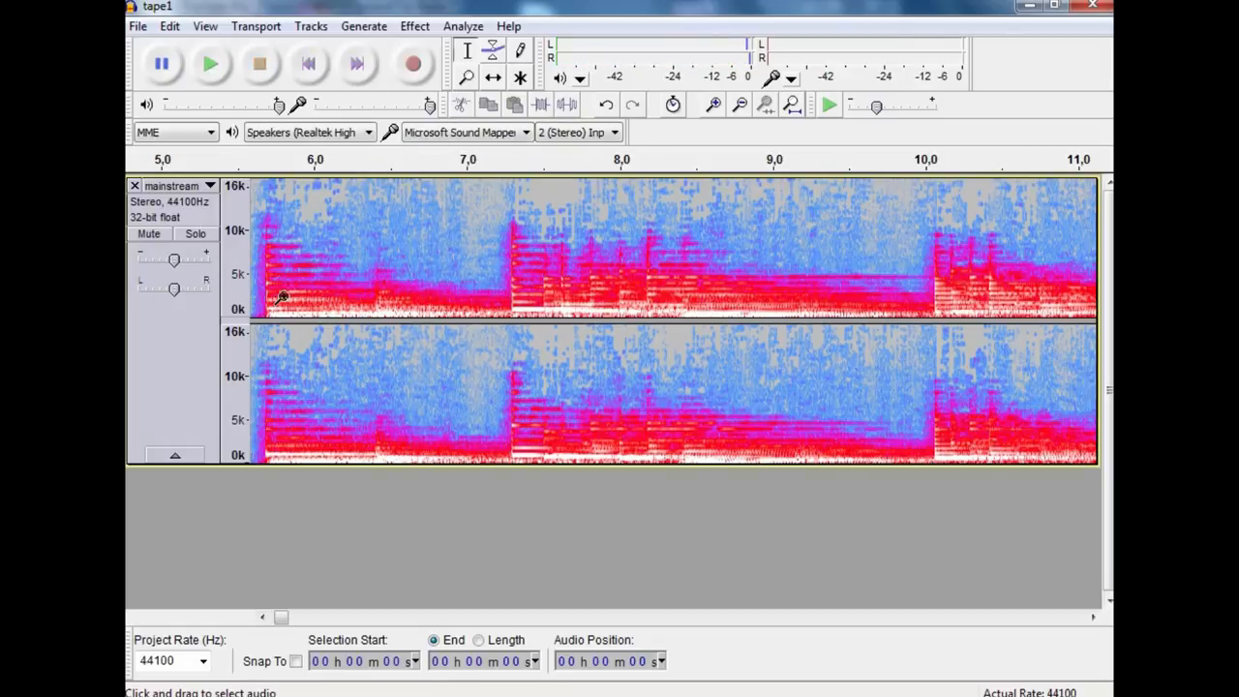
{"action": "left_click", "coordinate": [262, 618]}
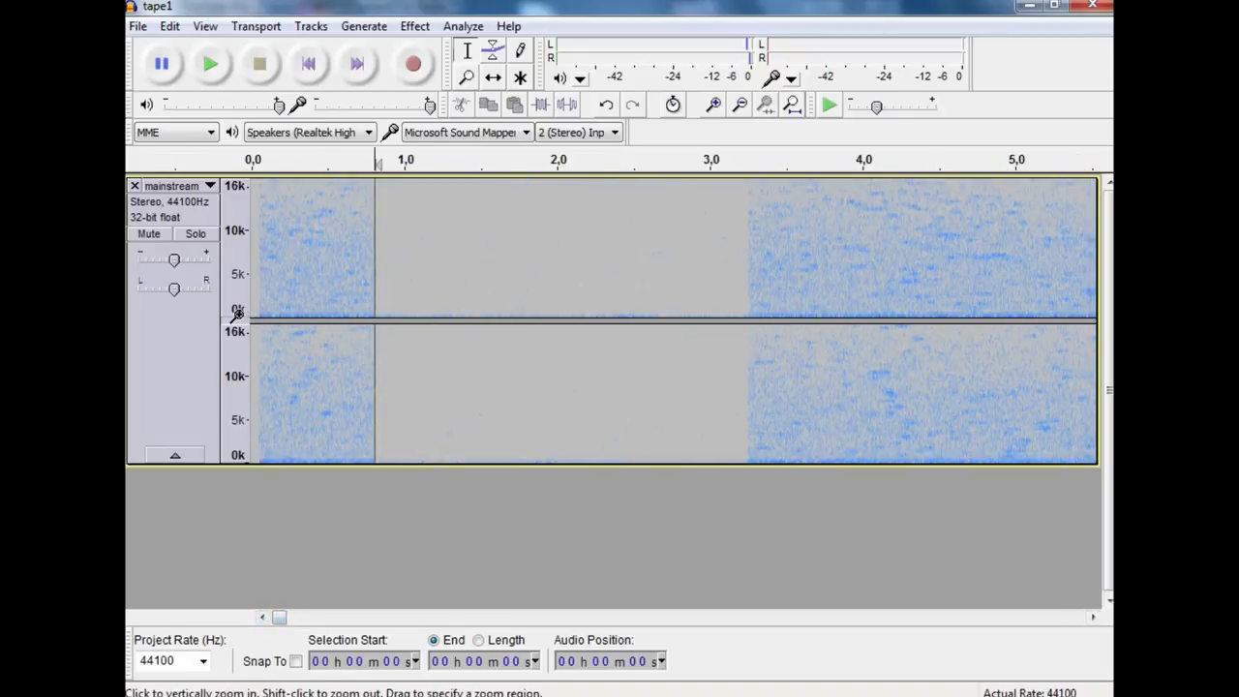
{"action": "left_click", "coordinate": [236, 309]}
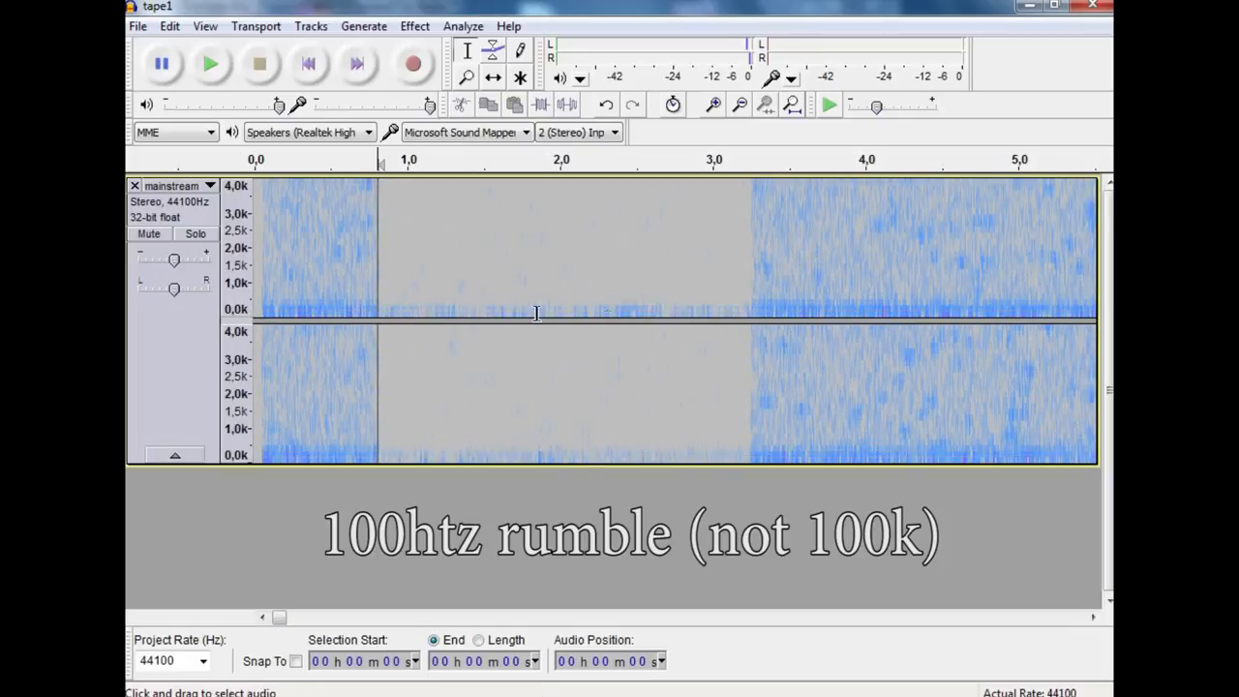
{"action": "mouse_move", "coordinate": [446, 306]}
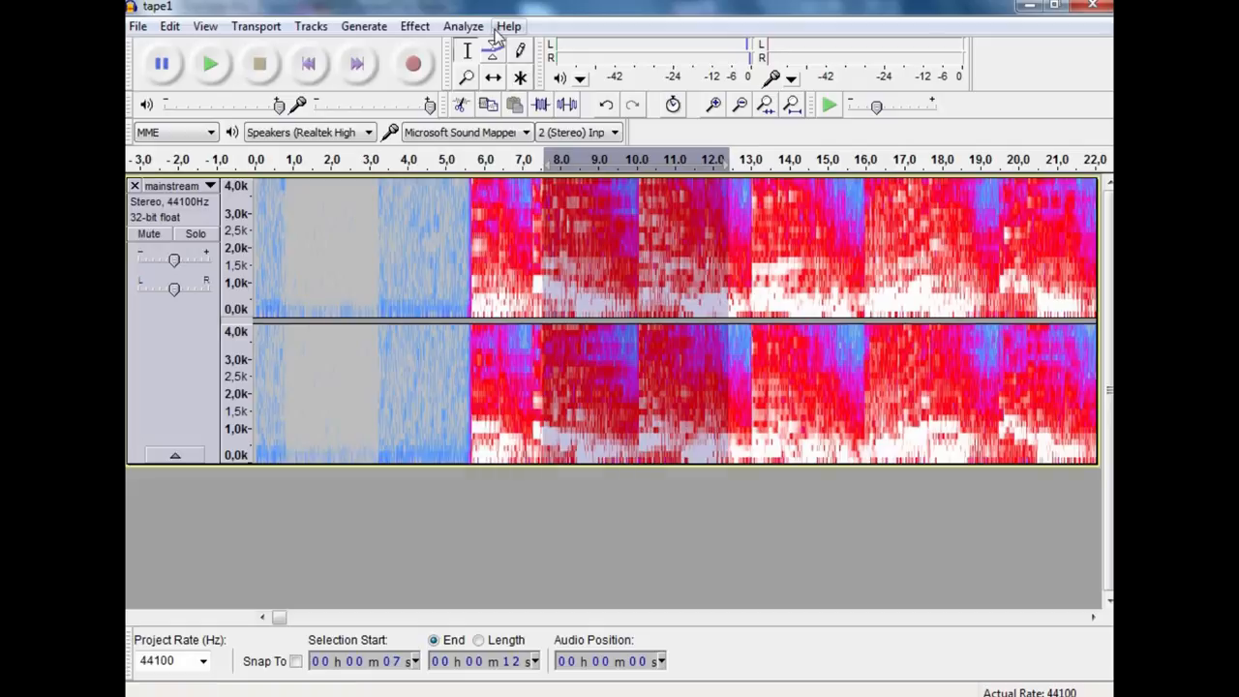
Flatten Equalization, pick the 100Hz Rumble preset, preview, and apply it to 7–12 s.
{"action": "left_click", "coordinate": [414, 26]}
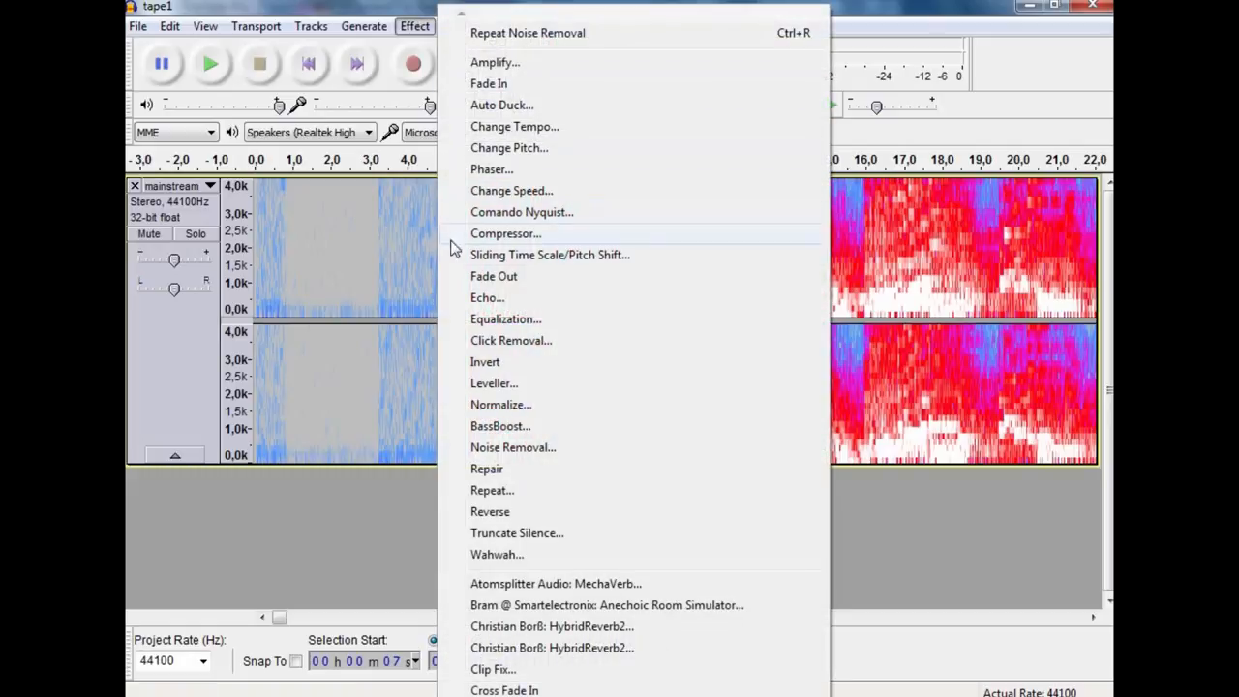
{"action": "mouse_move", "coordinate": [498, 382]}
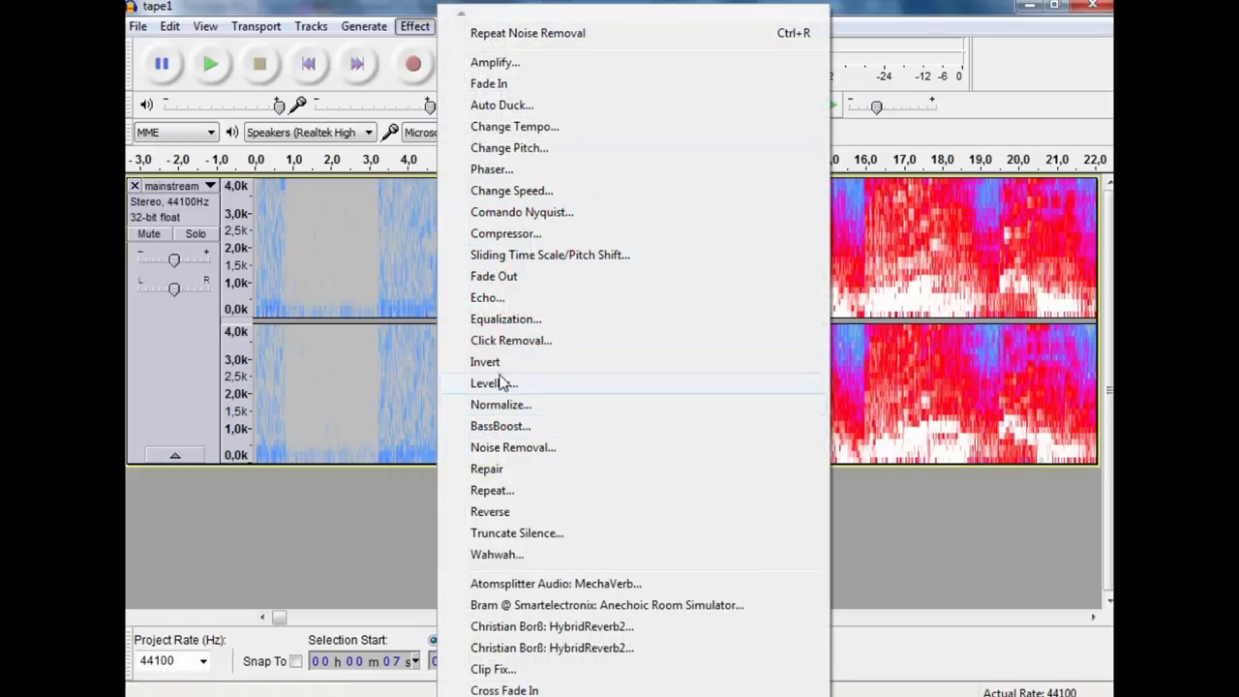
{"action": "left_click", "coordinate": [506, 319]}
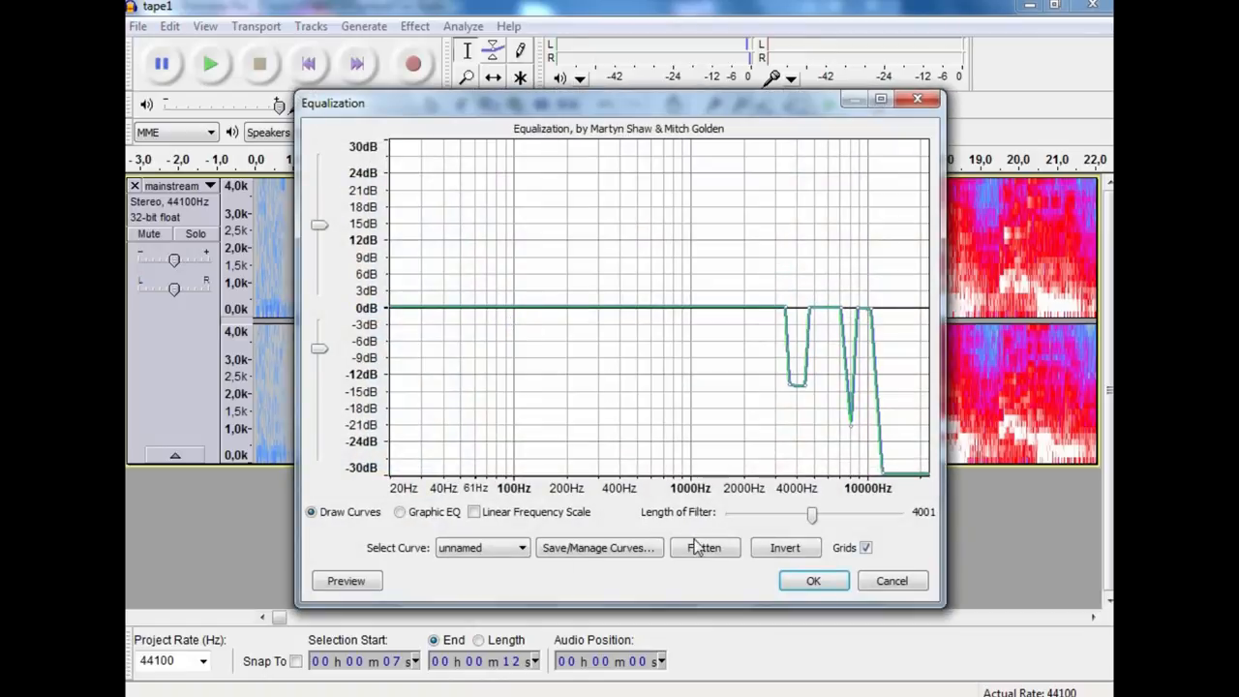
{"action": "left_click", "coordinate": [704, 546]}
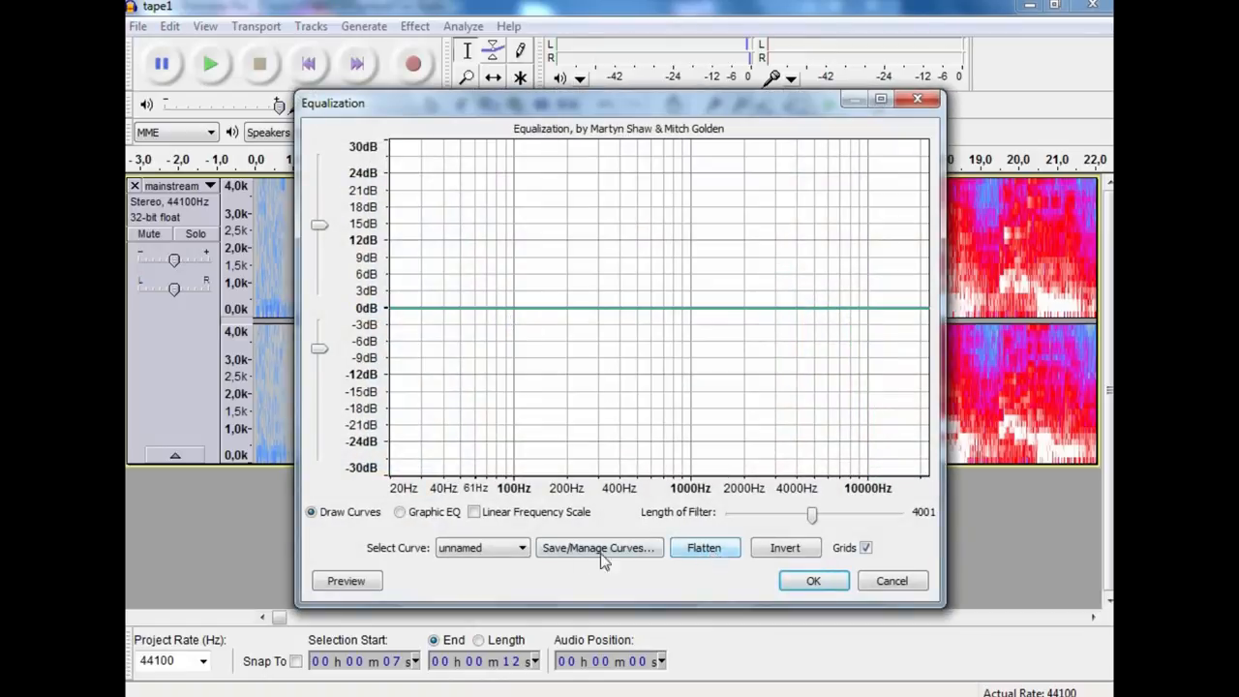
{"action": "left_click", "coordinate": [521, 548]}
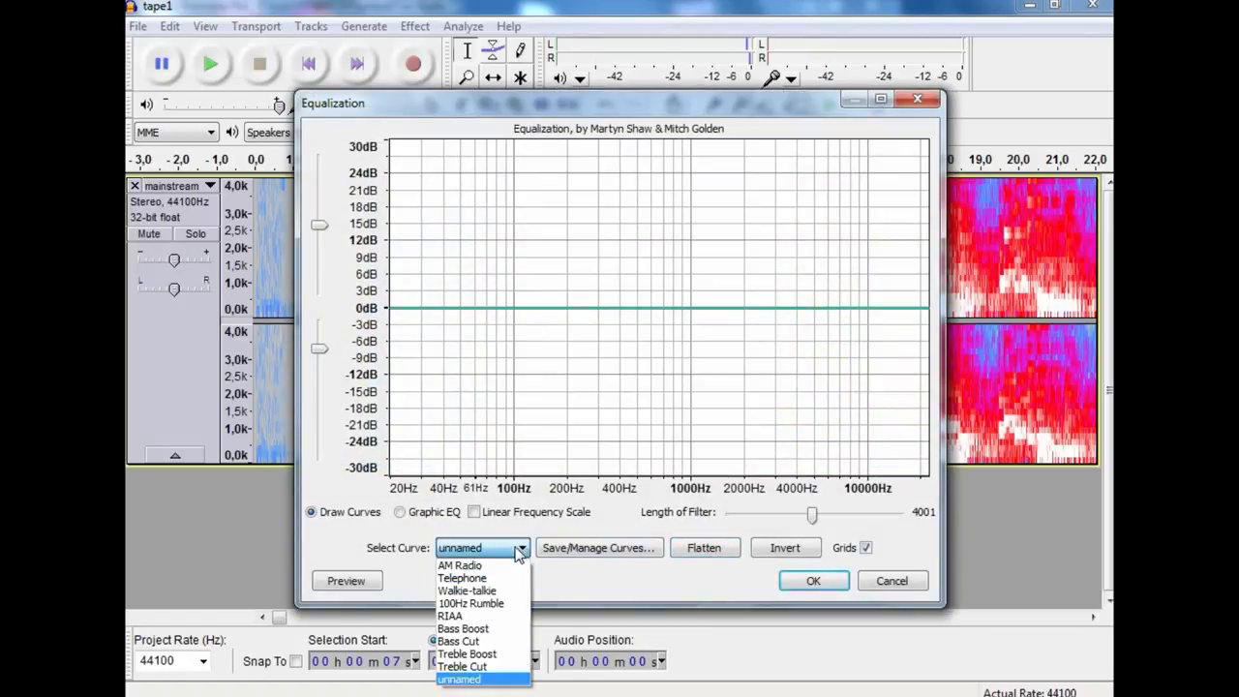
{"action": "left_click", "coordinate": [471, 603]}
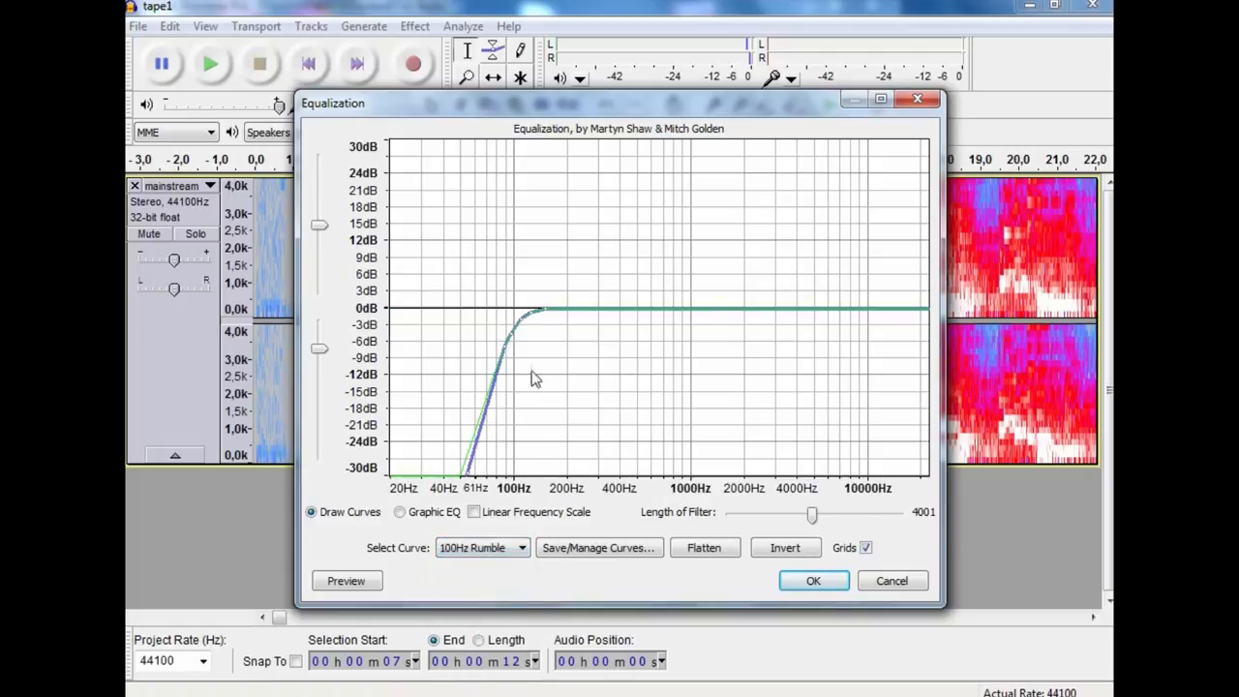
{"action": "mouse_move", "coordinate": [518, 344]}
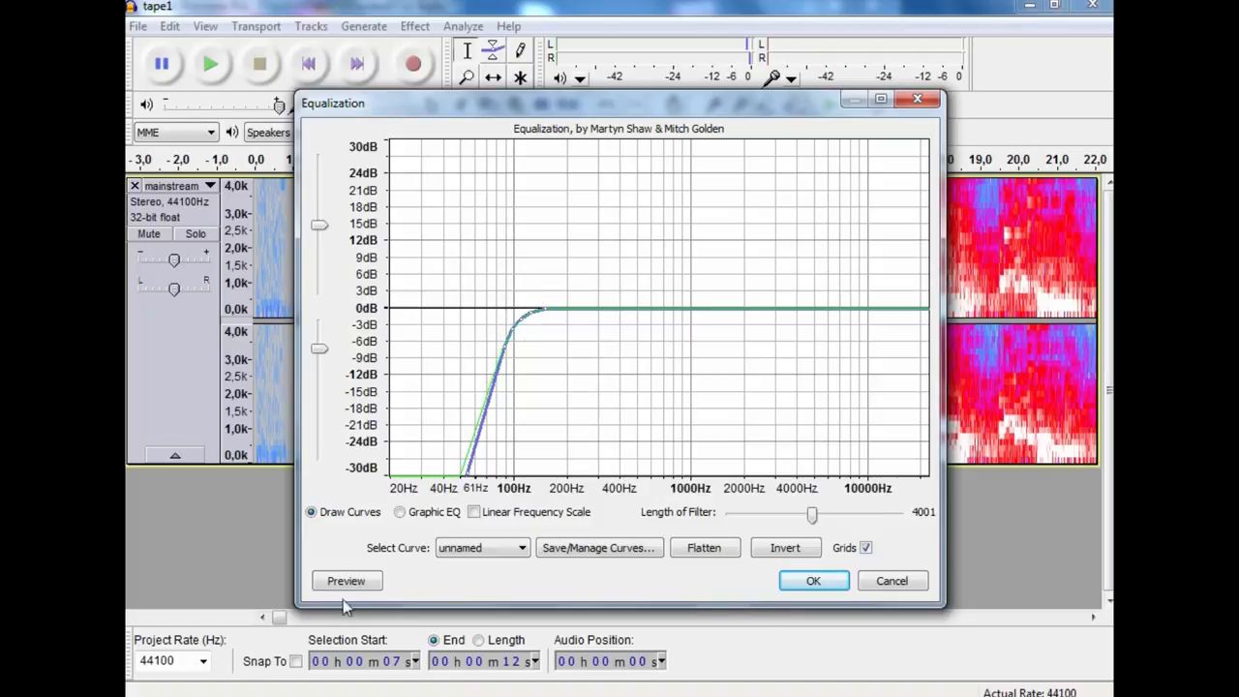
{"action": "left_click", "coordinate": [346, 580]}
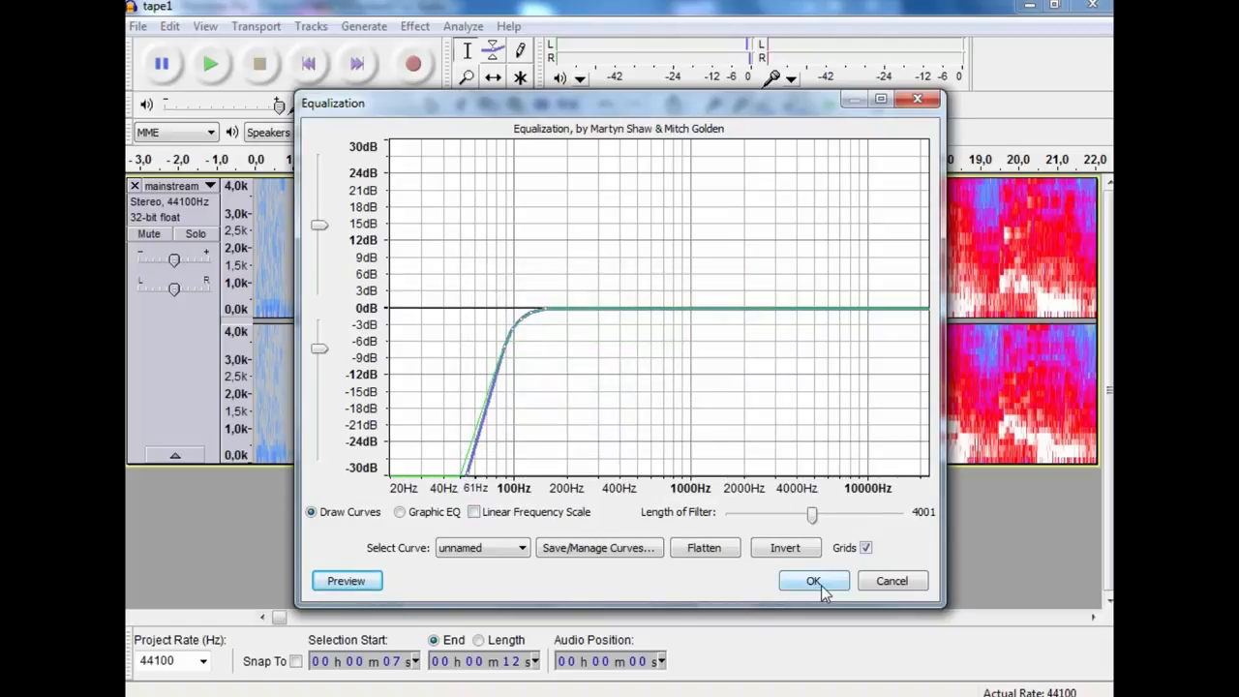
{"action": "left_click", "coordinate": [813, 581]}
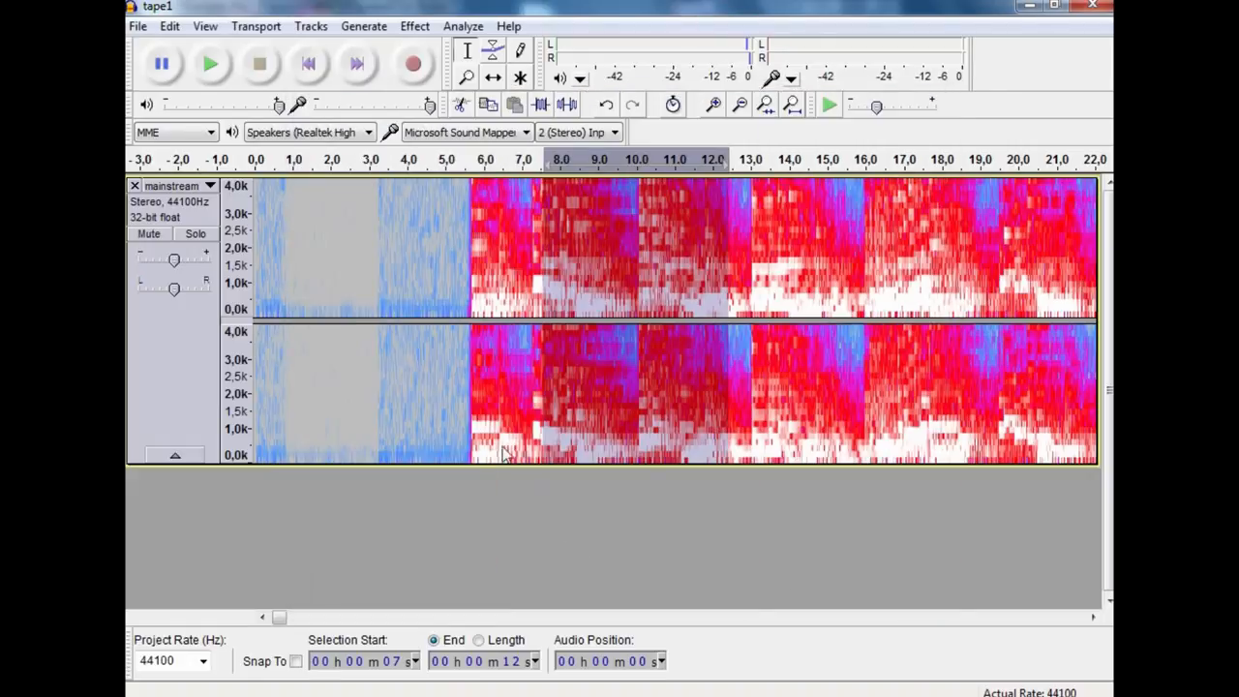
{"action": "mouse_move", "coordinate": [710, 460]}
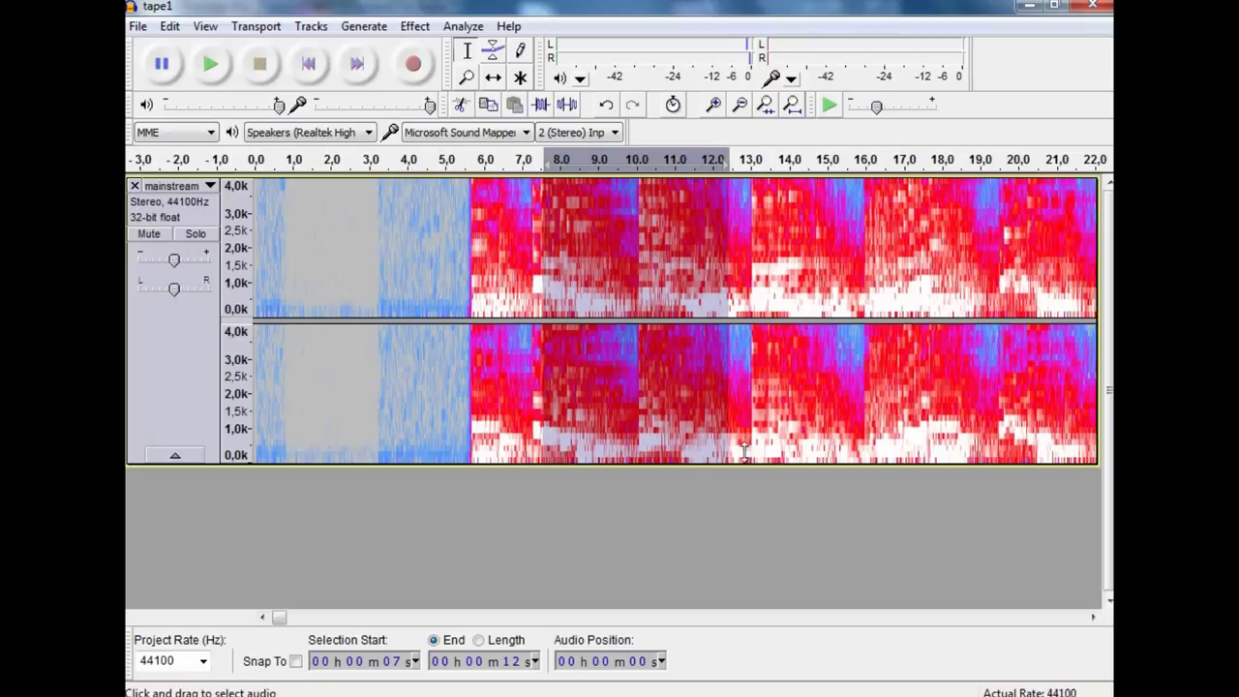
{"action": "mouse_move", "coordinate": [686, 443]}
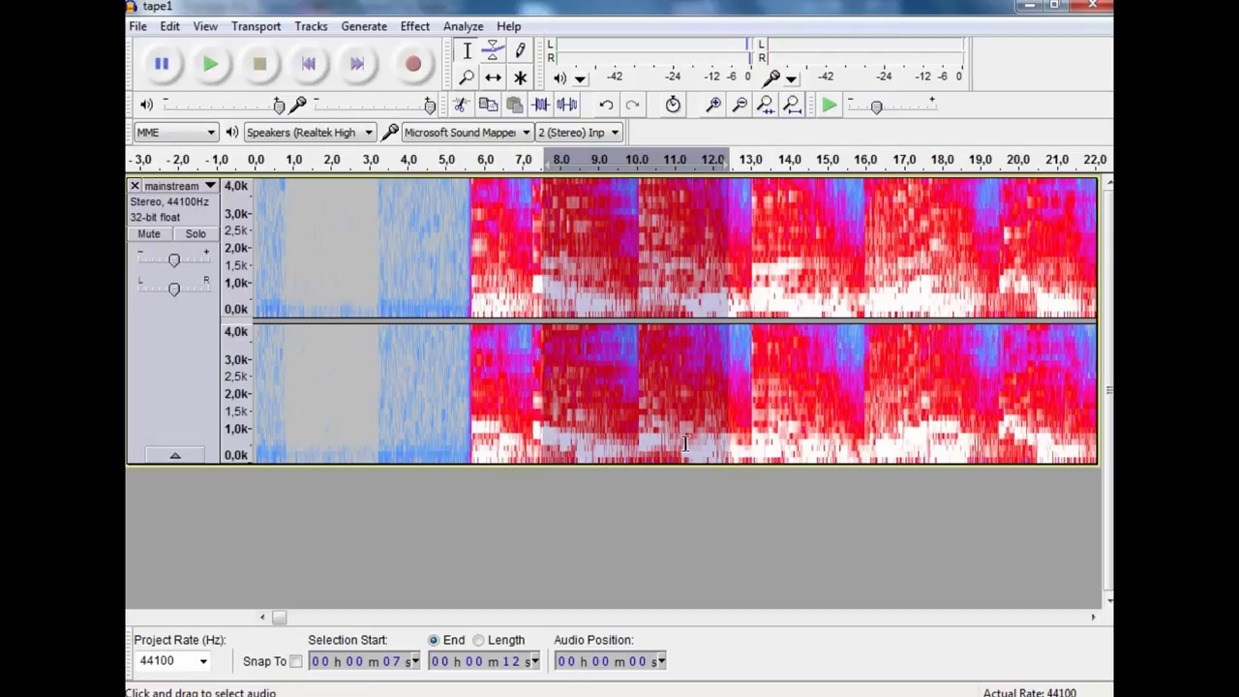
{"action": "mouse_move", "coordinate": [423, 455]}
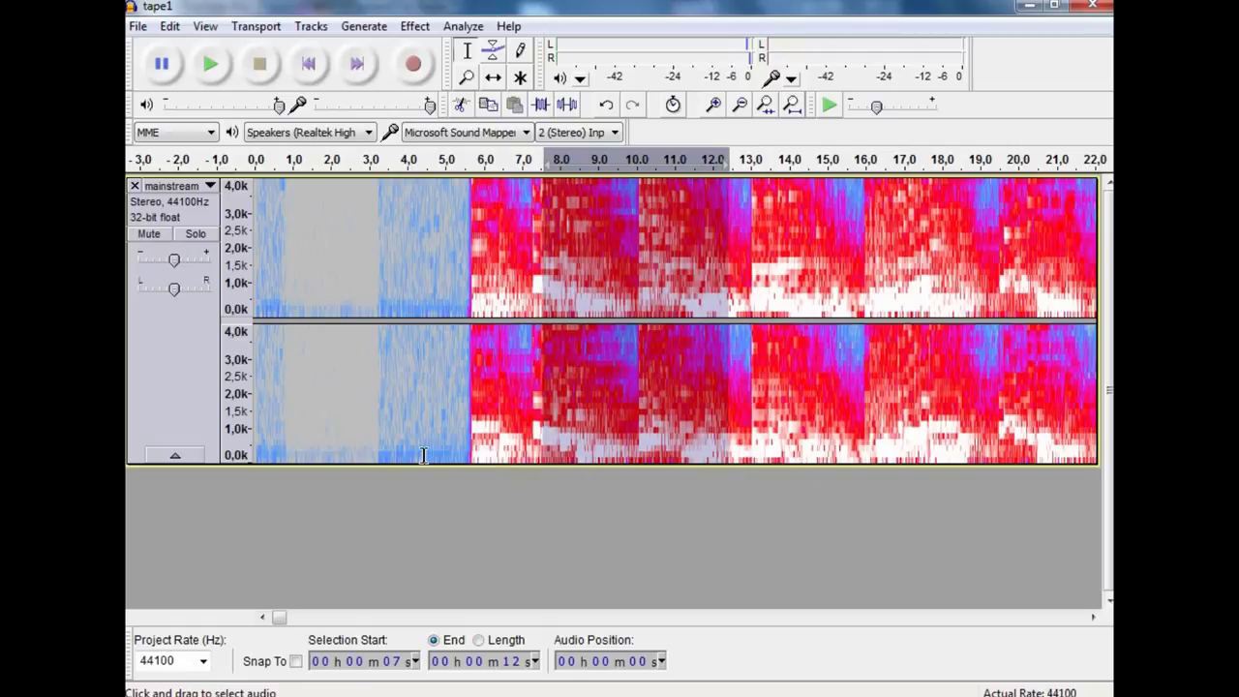
Apply the same rumble-cut equalization to the 3–4 second stretch.
{"action": "left_click", "coordinate": [413, 26]}
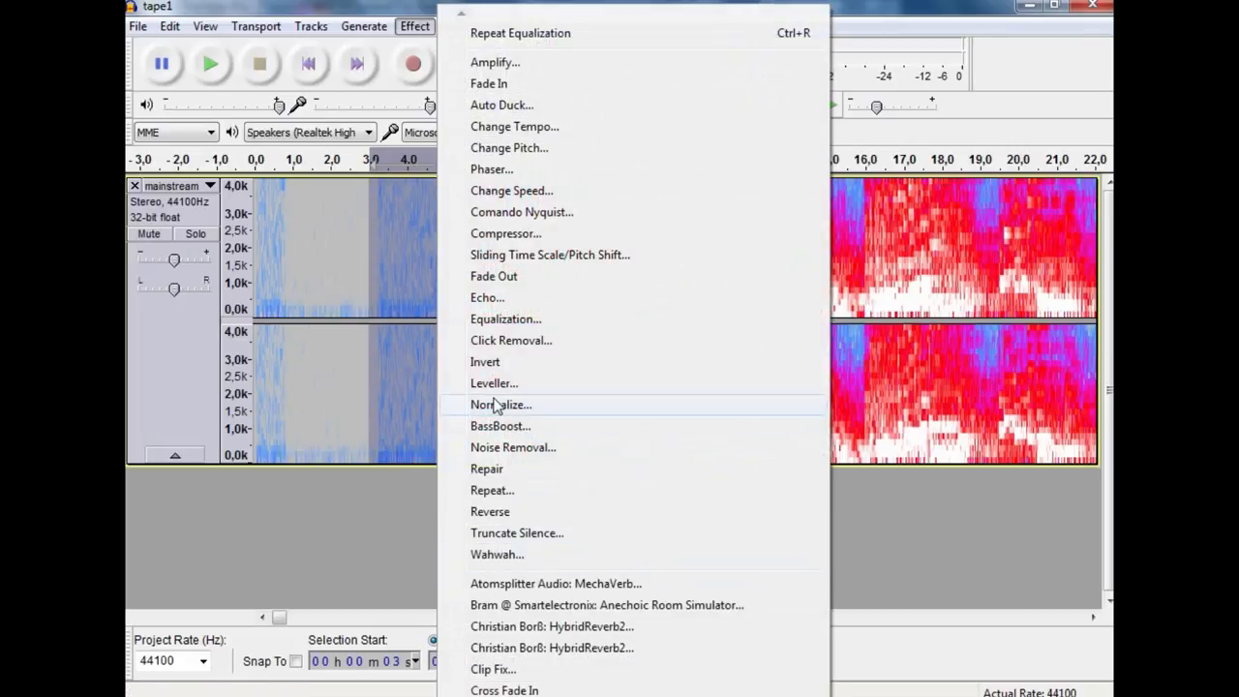
{"action": "left_click", "coordinate": [505, 319]}
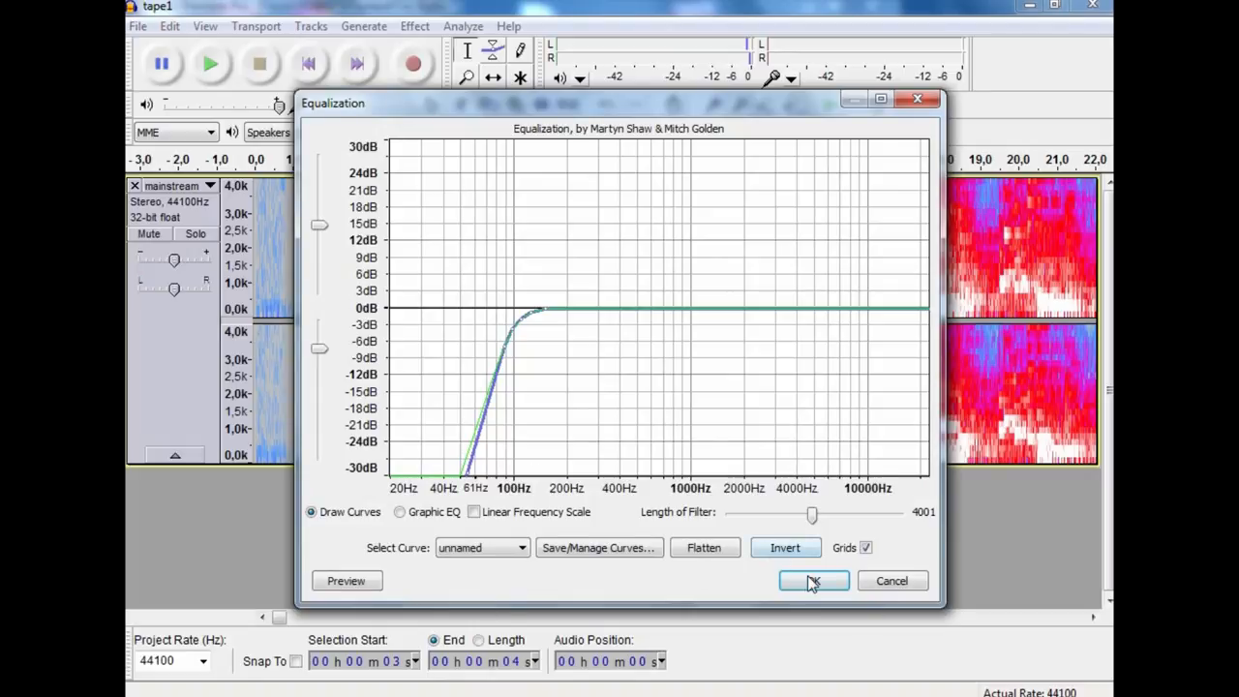
{"action": "left_click", "coordinate": [813, 580]}
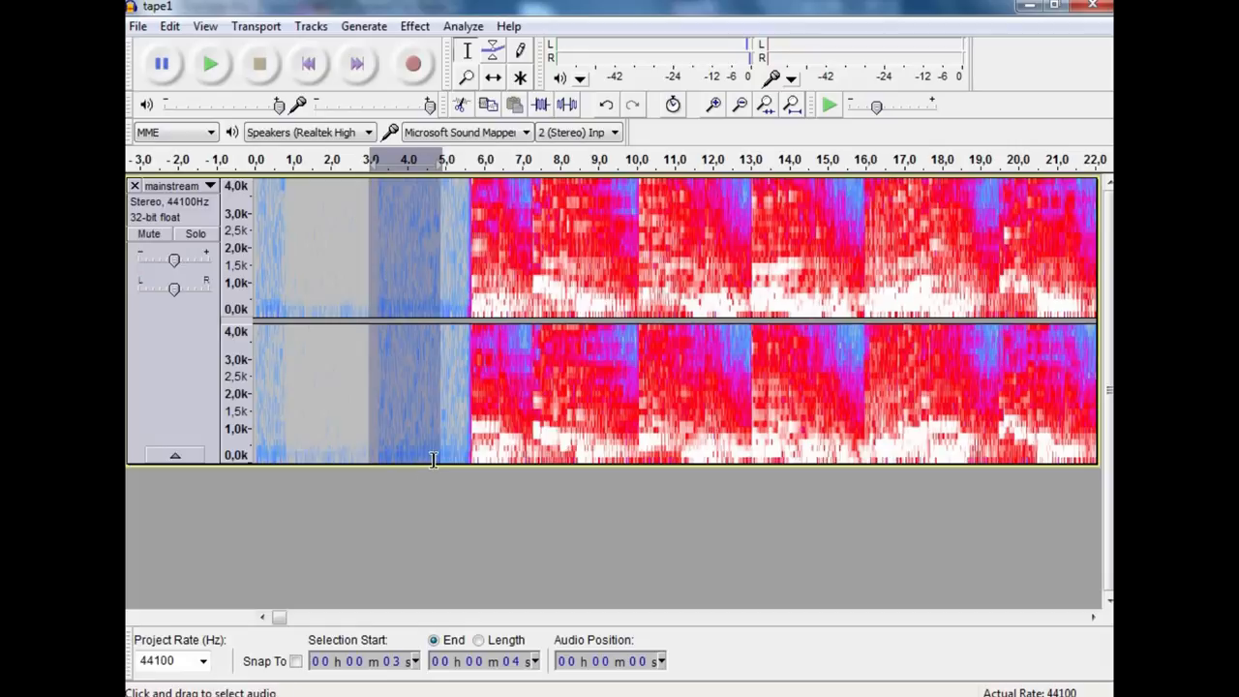
Zoom the spectrogram scale down to 0–1722 Hz and open the track's display menu.
{"action": "left_click", "coordinate": [235, 455]}
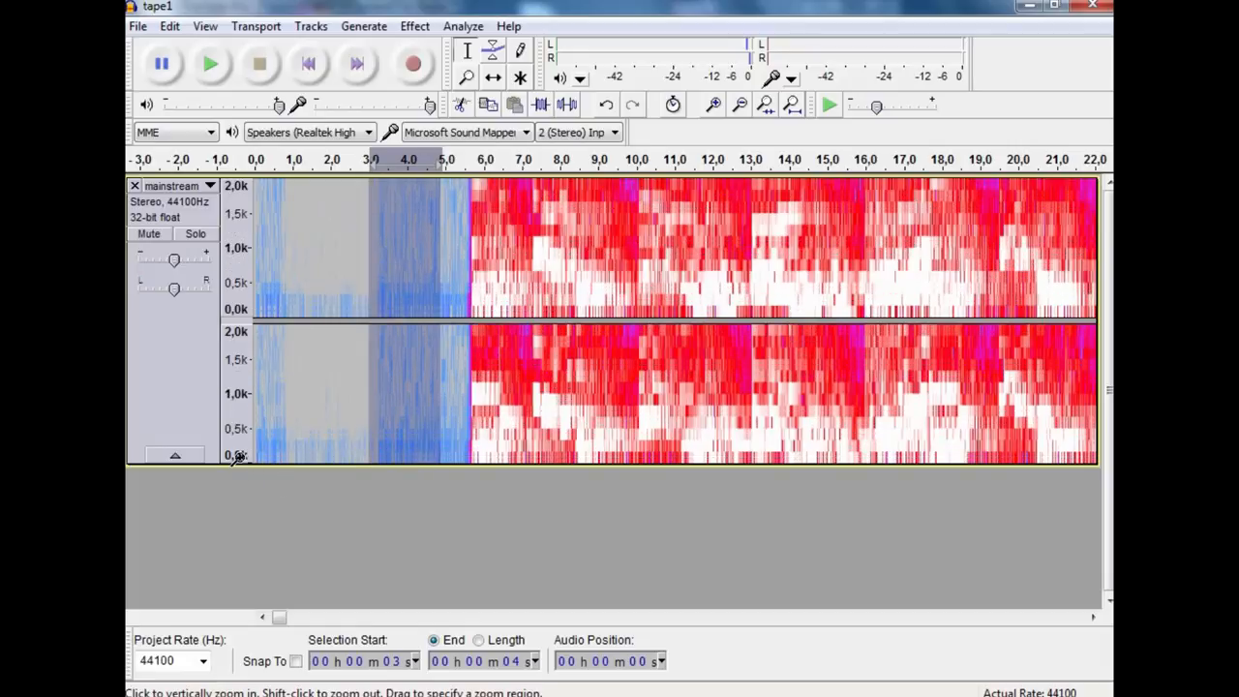
{"action": "left_click", "coordinate": [237, 455]}
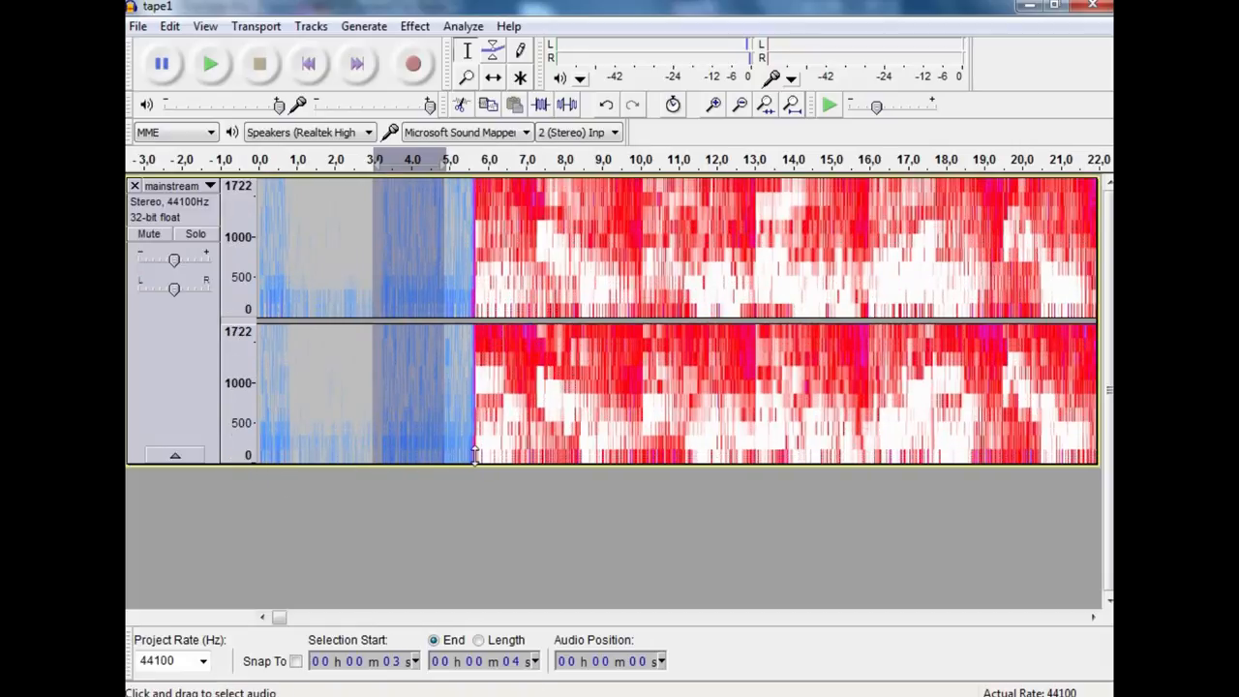
{"action": "left_click", "coordinate": [210, 186]}
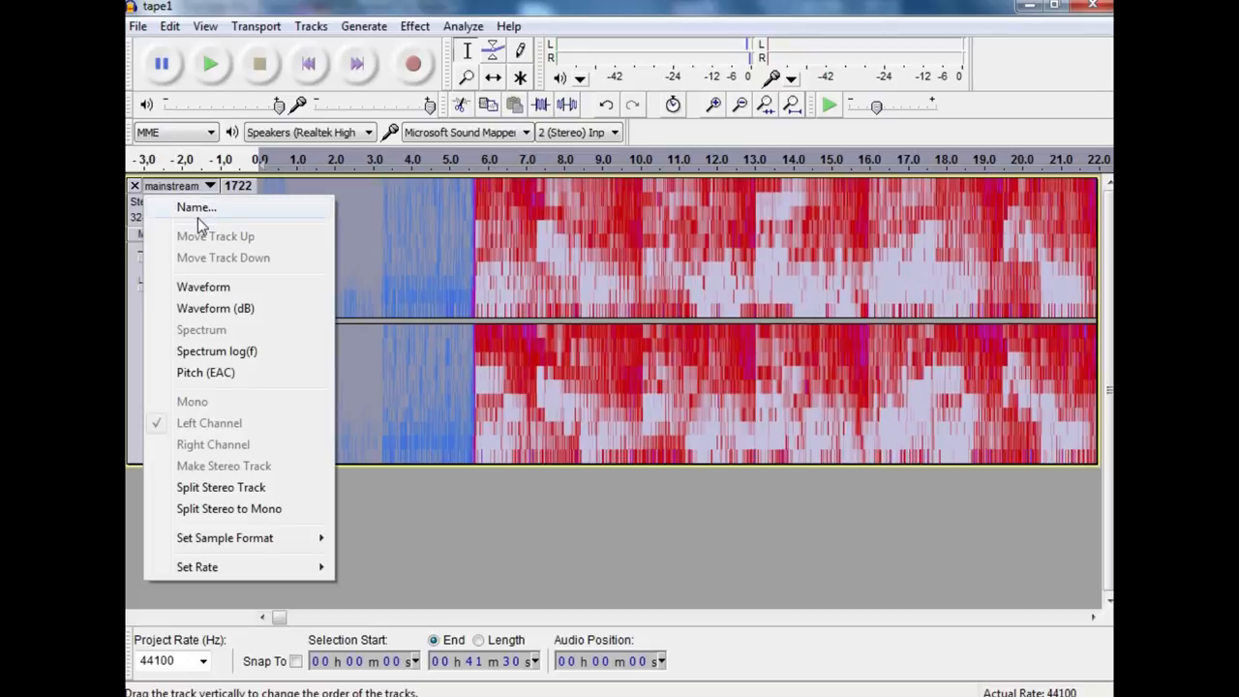
Show the speech track as a waveform, zoom into the opening seconds, and play it back.
{"action": "left_click", "coordinate": [203, 287]}
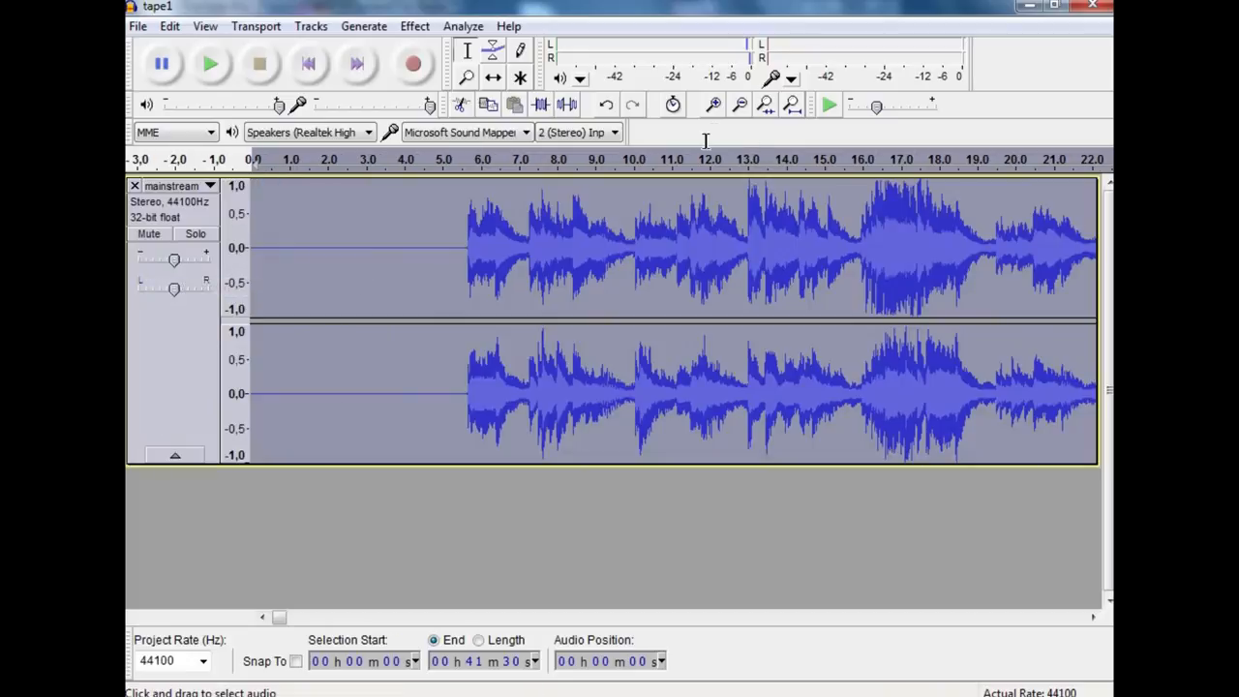
{"action": "left_click", "coordinate": [740, 105]}
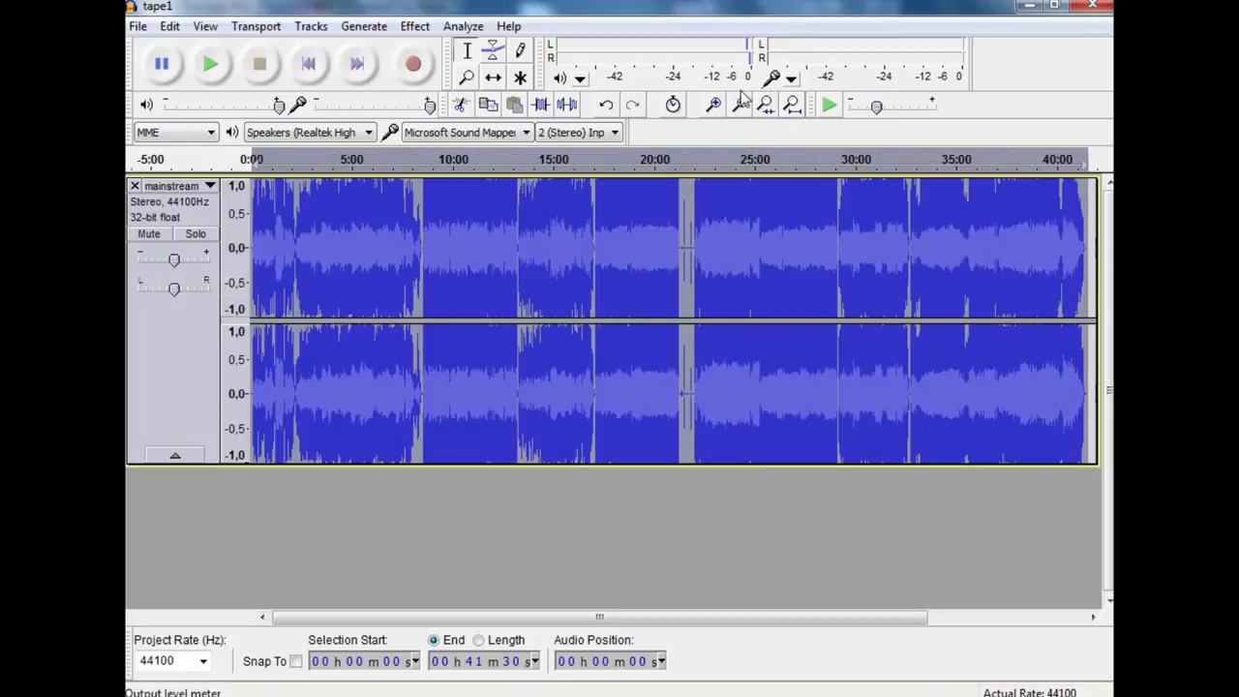
{"action": "left_click", "coordinate": [253, 319]}
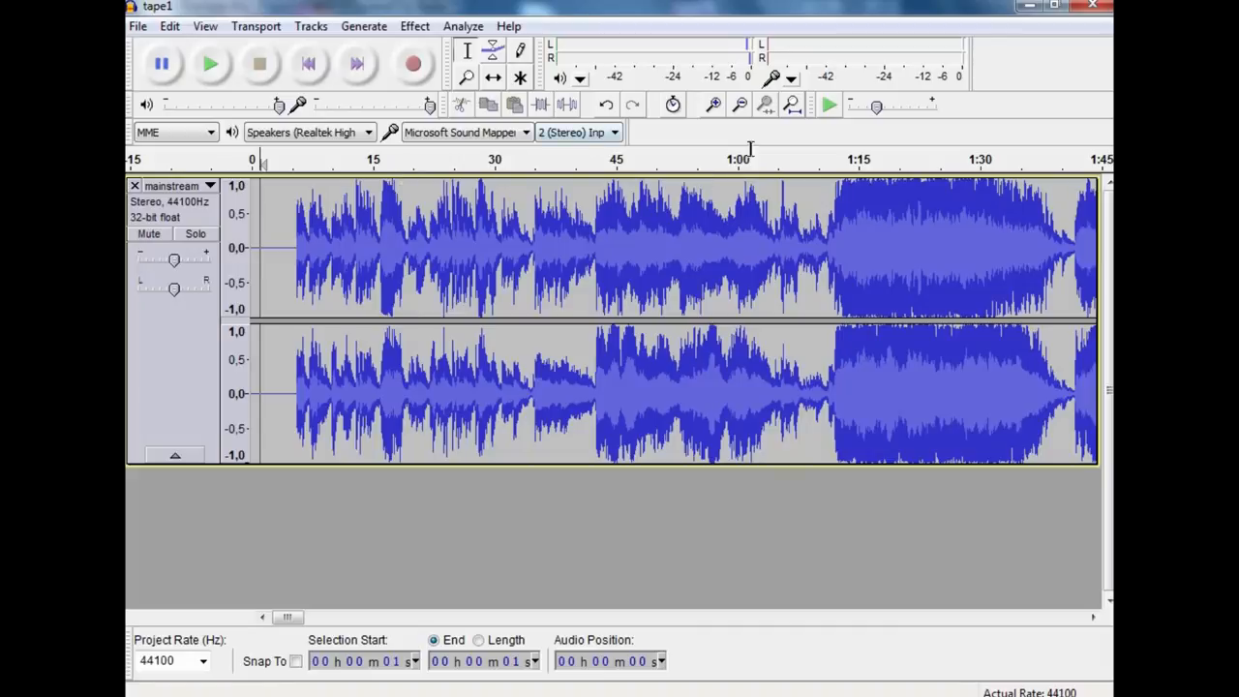
{"action": "left_click", "coordinate": [712, 105]}
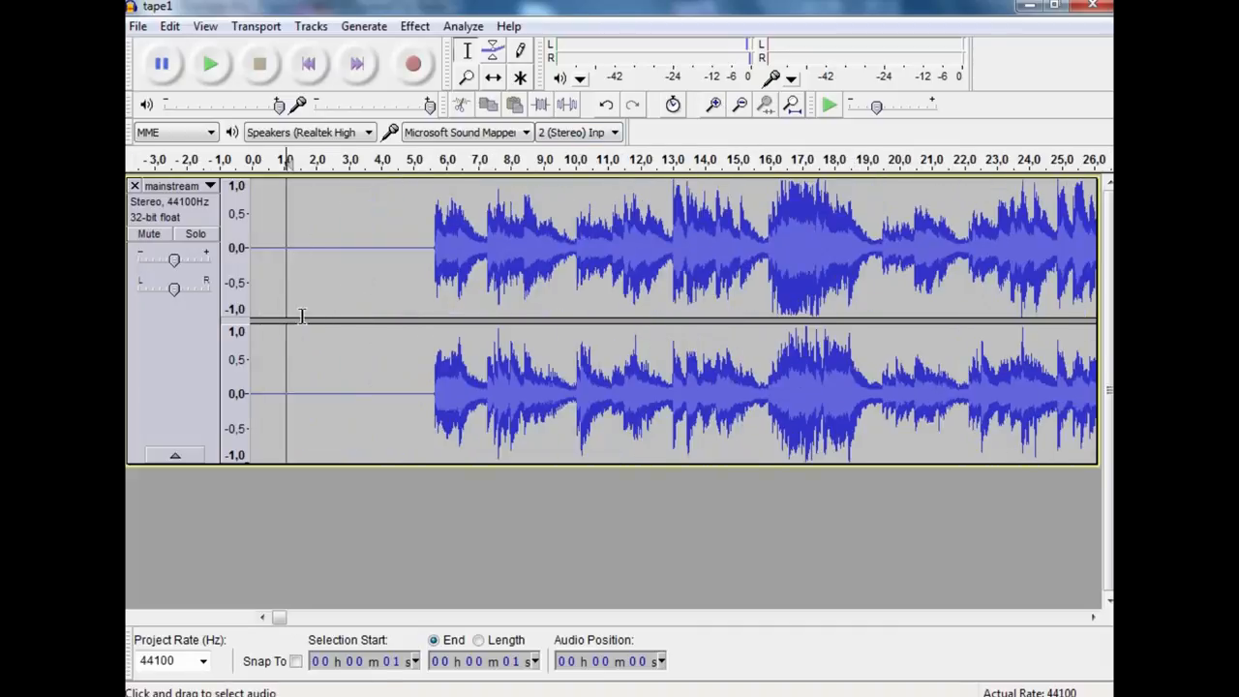
{"action": "left_click", "coordinate": [210, 64]}
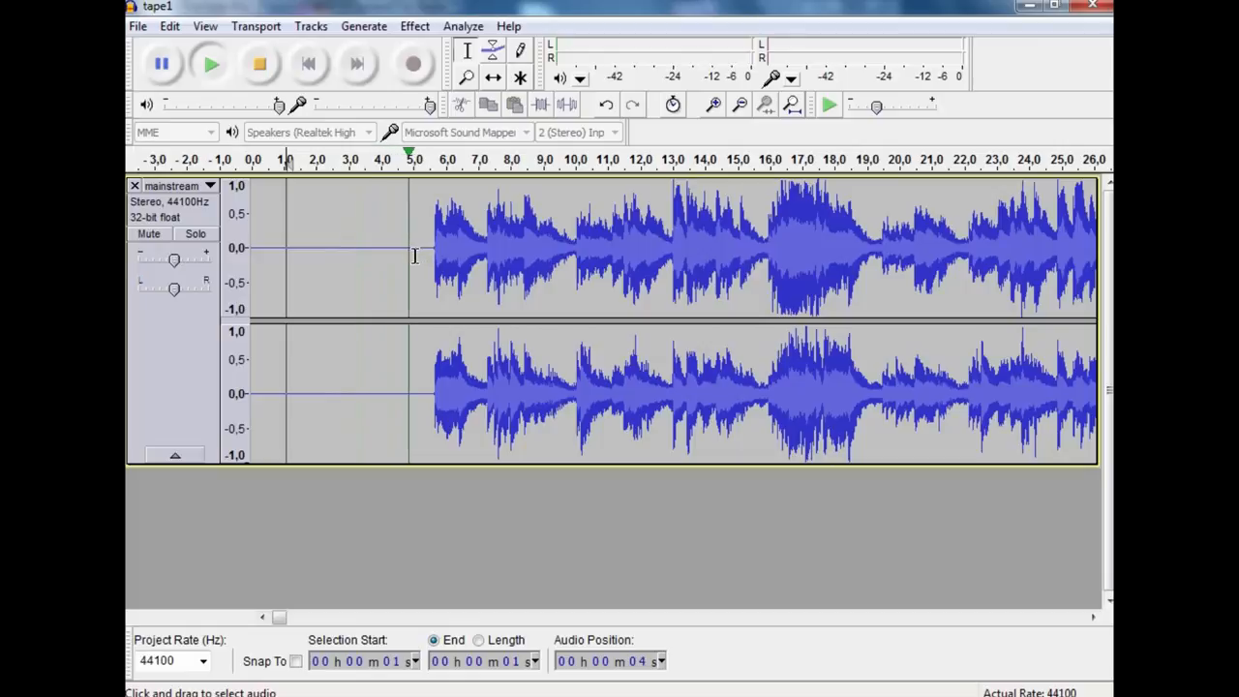
{"action": "left_click", "coordinate": [210, 64]}
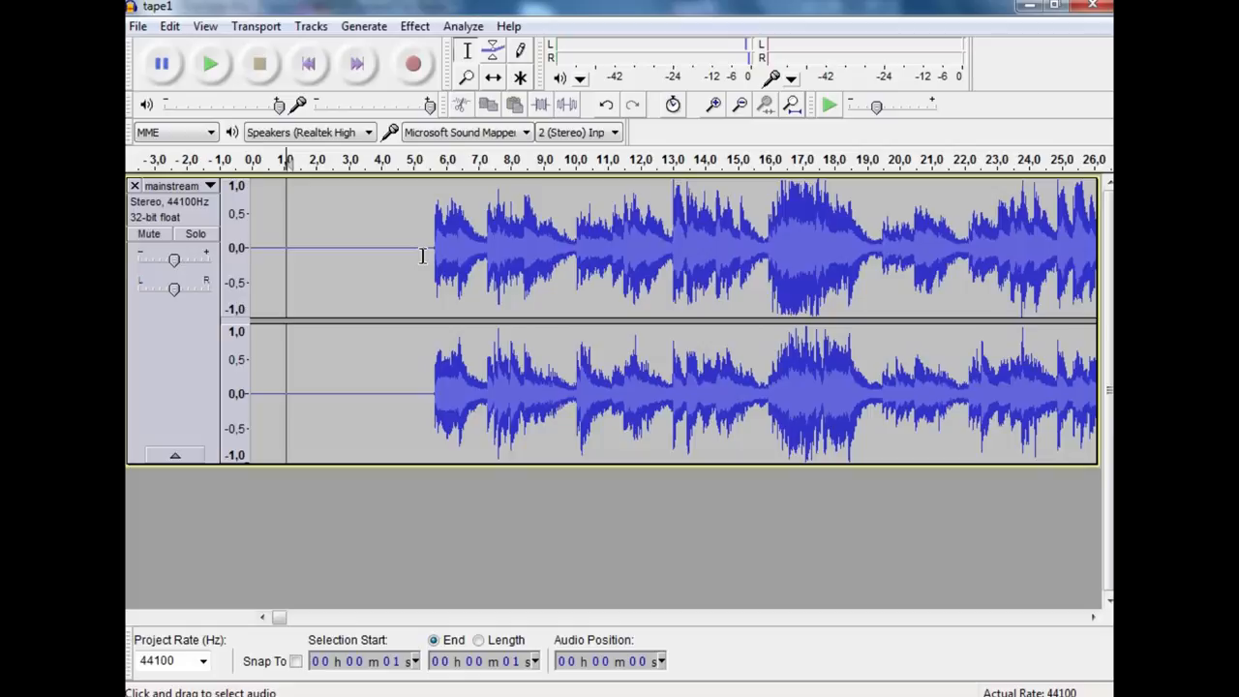
{"action": "mouse_move", "coordinate": [719, 285]}
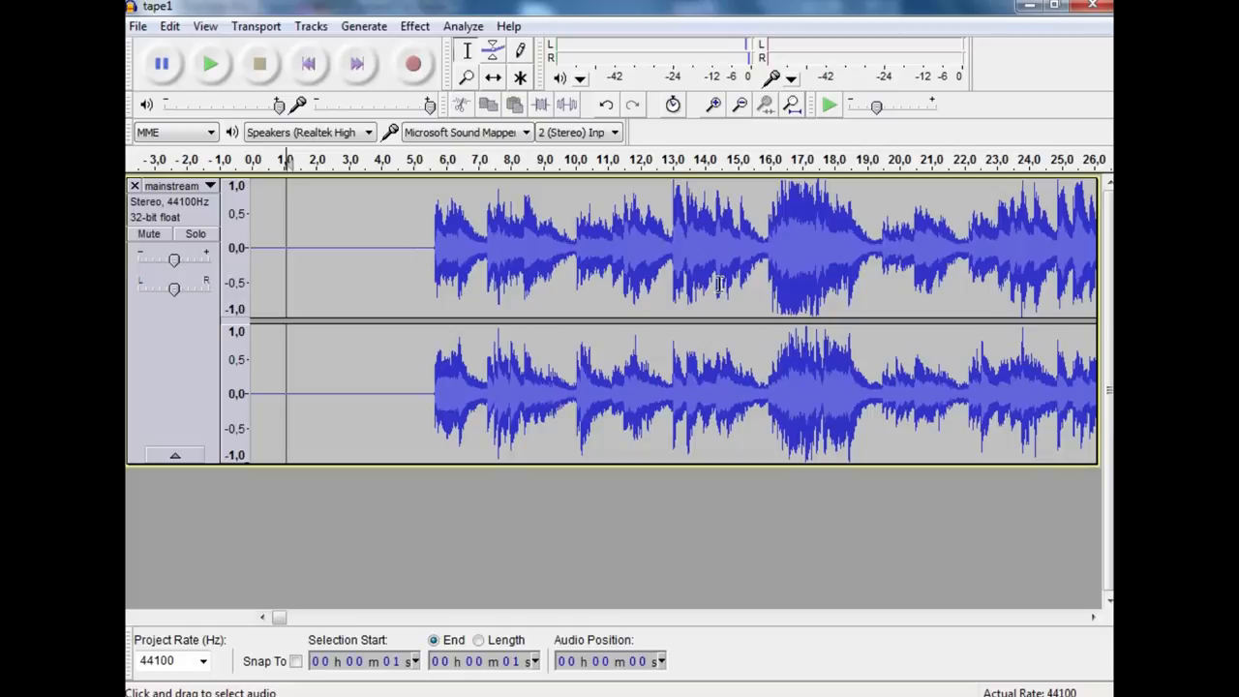
{"action": "mouse_move", "coordinate": [847, 274]}
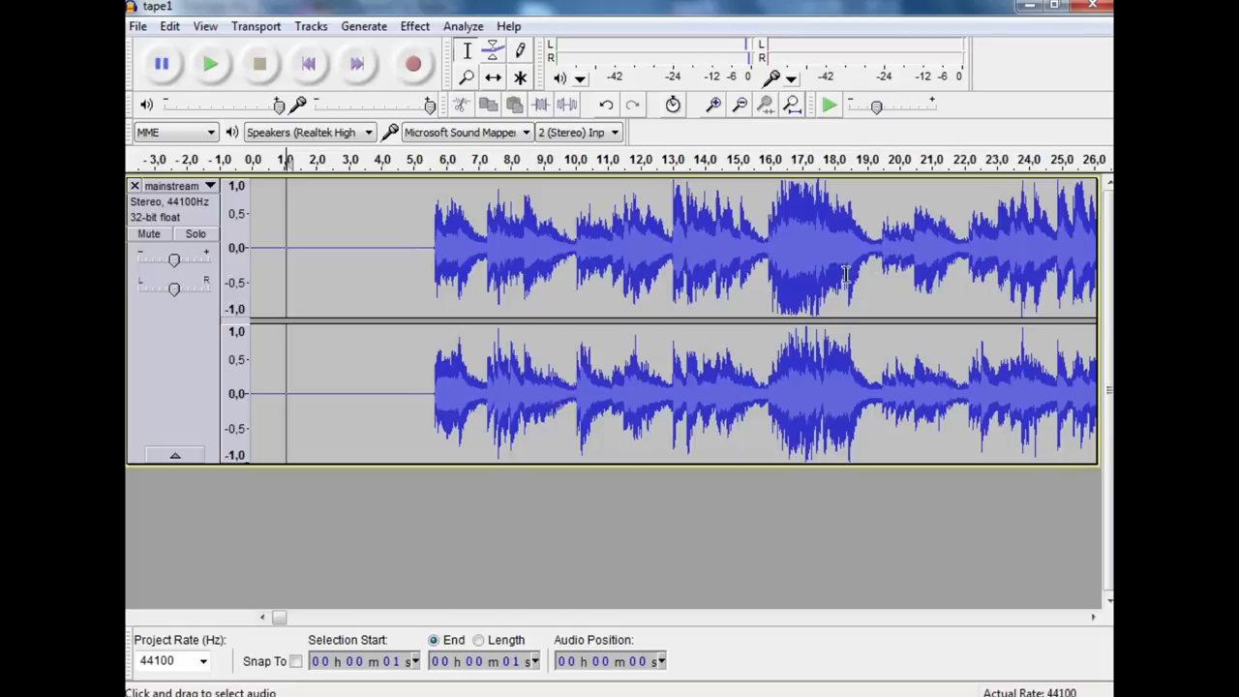
{"action": "mouse_move", "coordinate": [503, 242]}
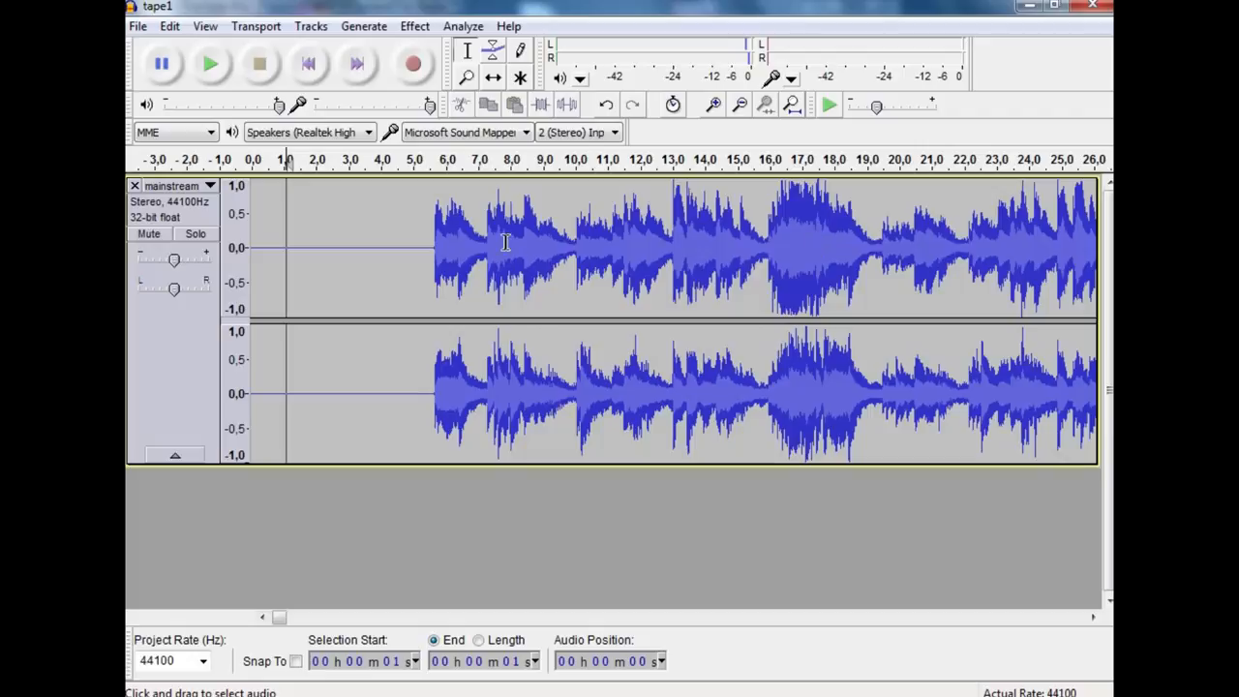
{"action": "mouse_move", "coordinate": [639, 237]}
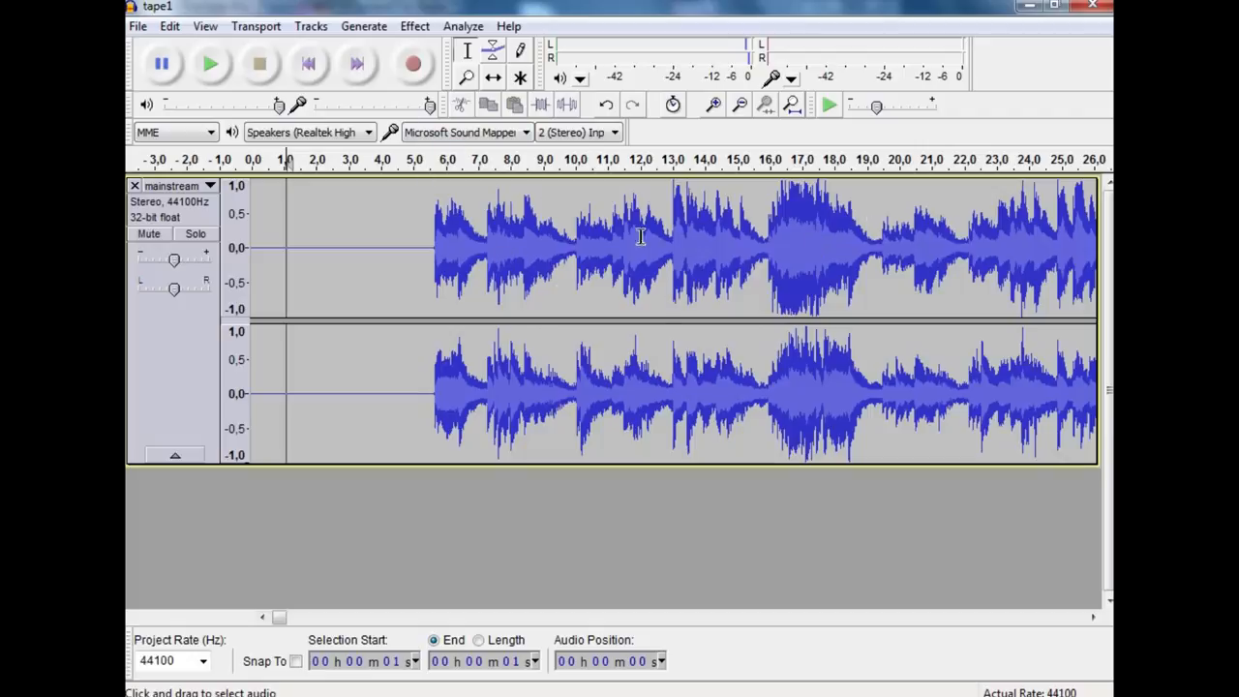
{"action": "mouse_move", "coordinate": [479, 296]}
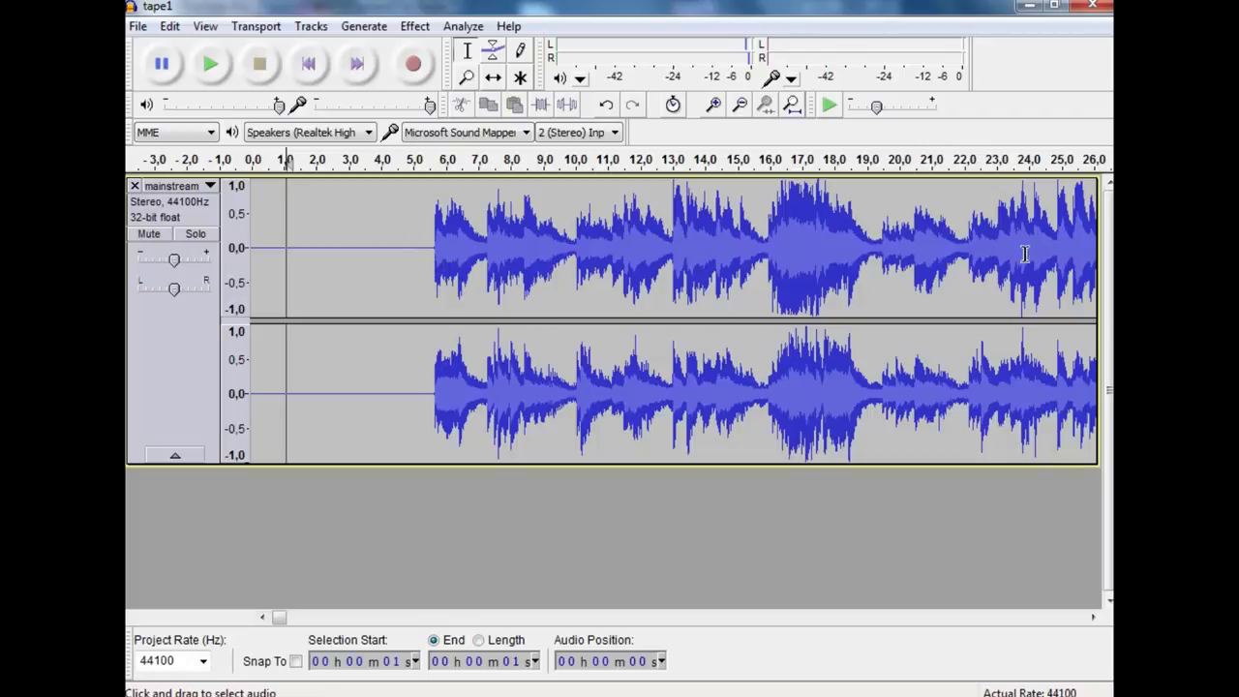
{"action": "mouse_move", "coordinate": [486, 251]}
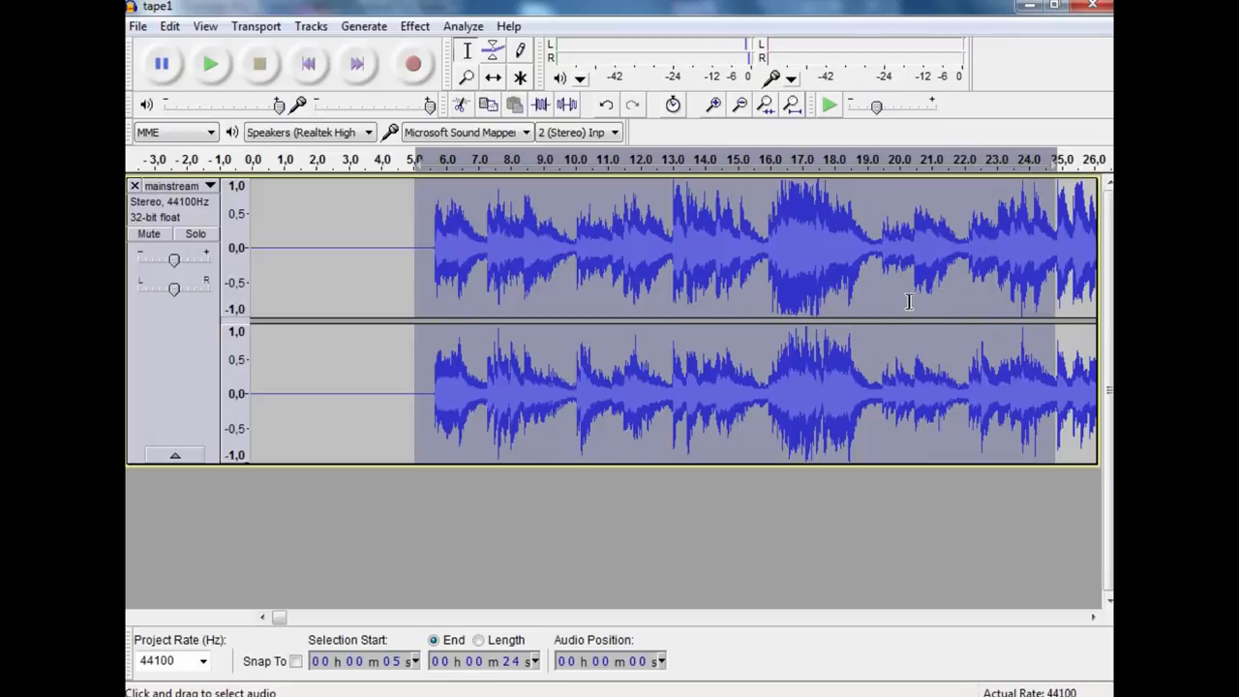
{"action": "mouse_move", "coordinate": [835, 246]}
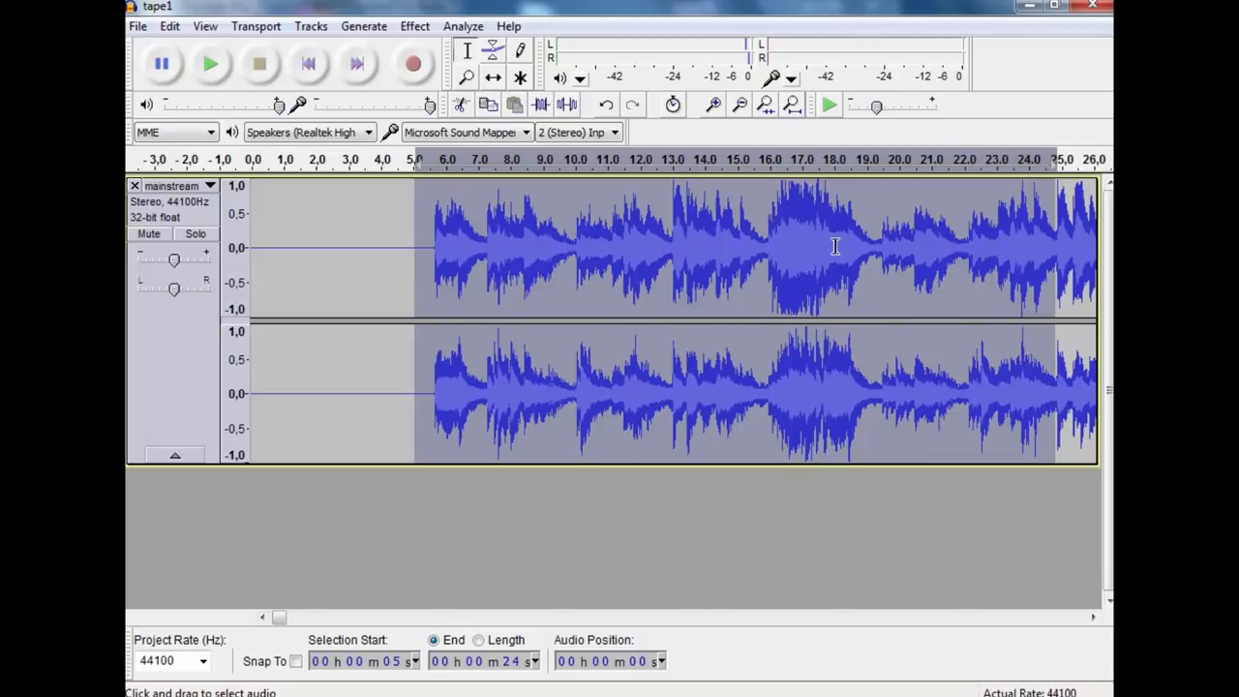
{"action": "mouse_move", "coordinate": [823, 182]}
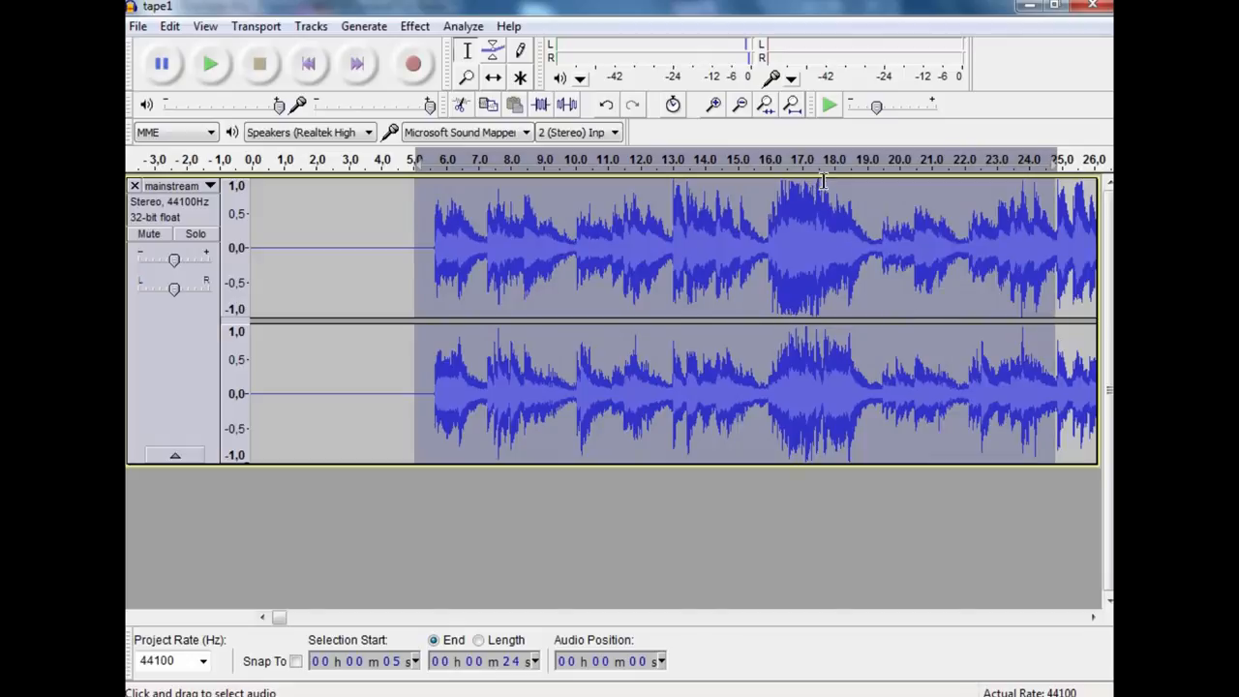
{"action": "left_click", "coordinate": [204, 26]}
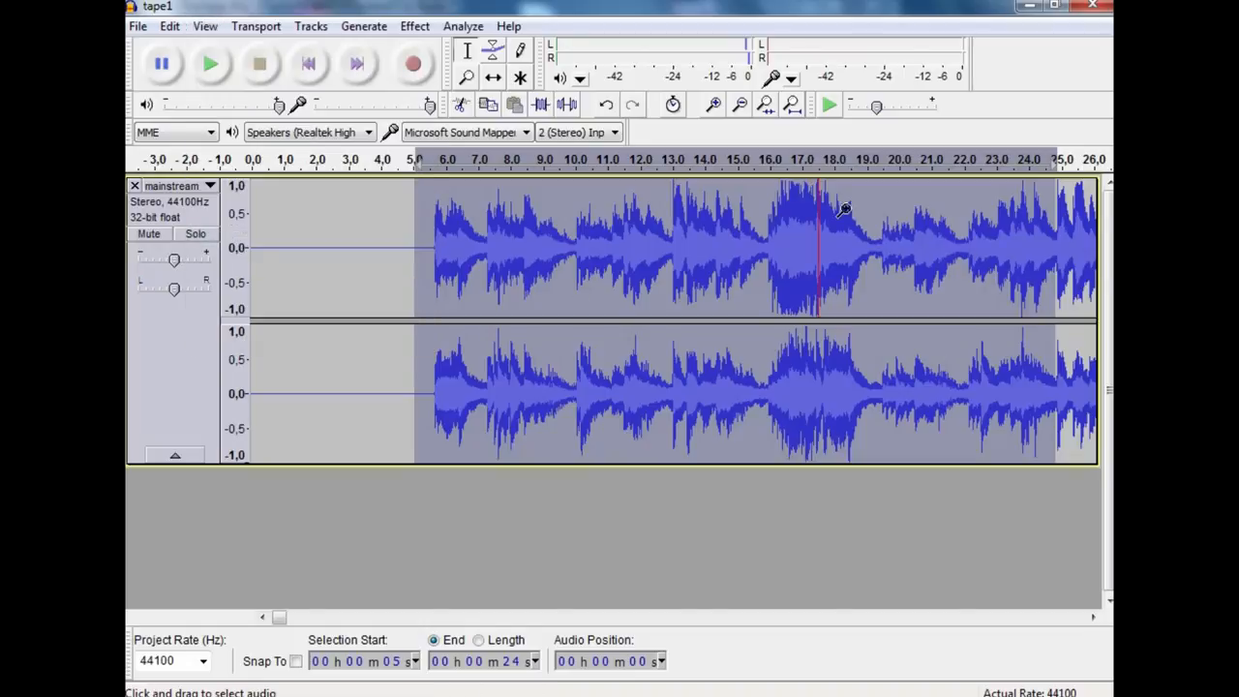
{"action": "mouse_move", "coordinate": [549, 248]}
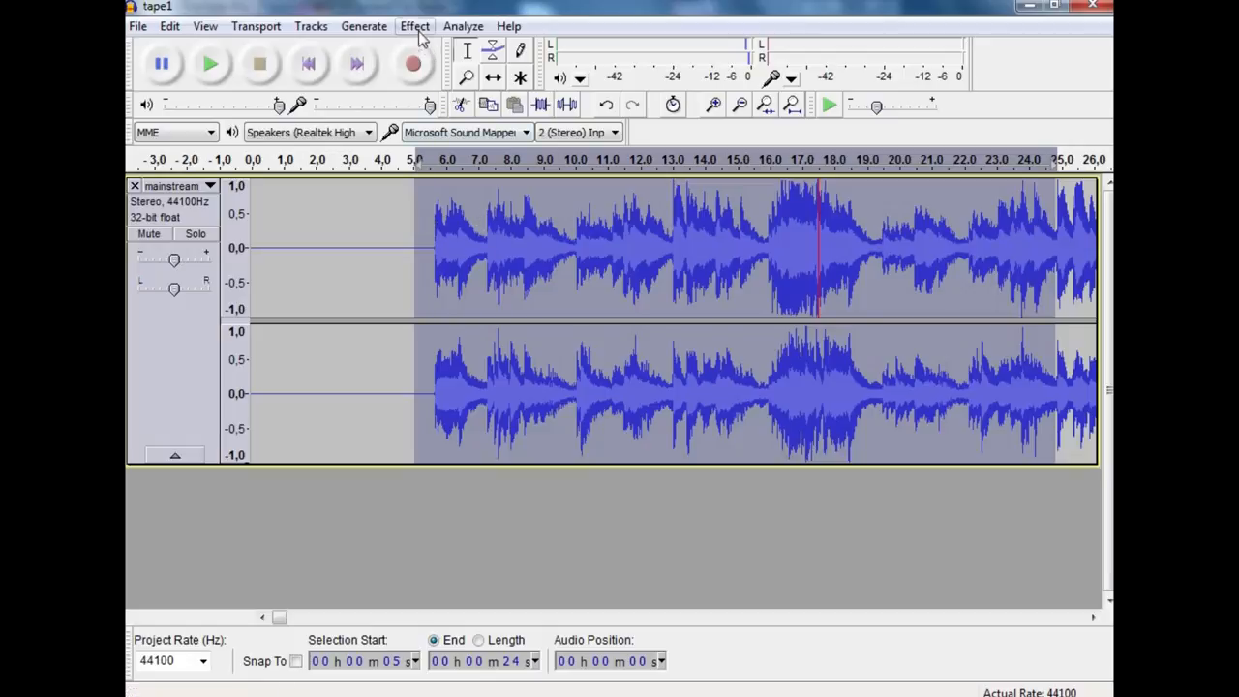
Compress the selected speech with a 10:1 ratio.
{"action": "left_click", "coordinate": [414, 26]}
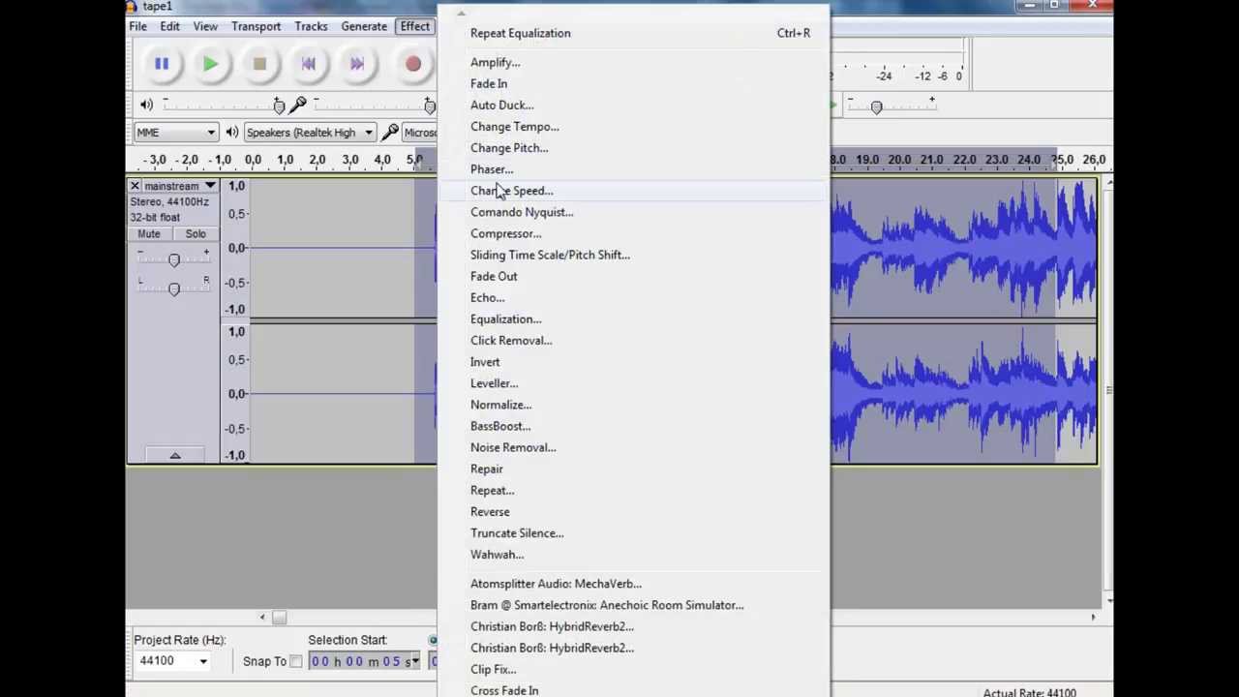
{"action": "mouse_move", "coordinate": [504, 233]}
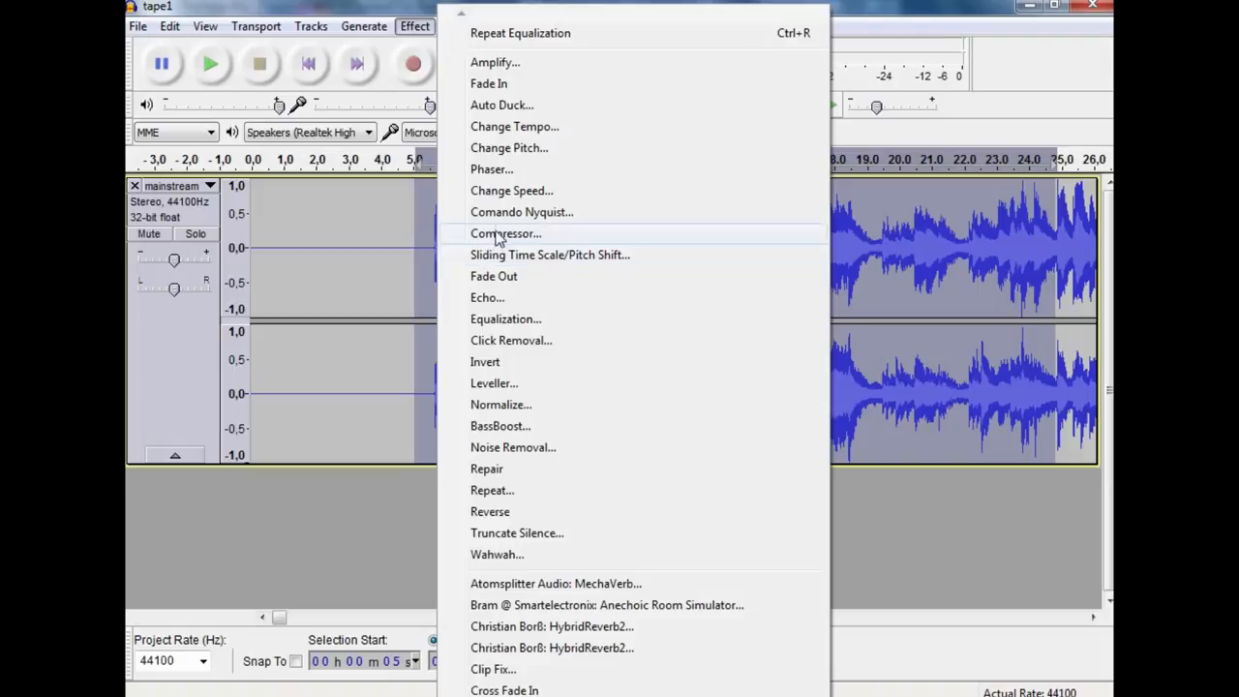
{"action": "left_click", "coordinate": [504, 233]}
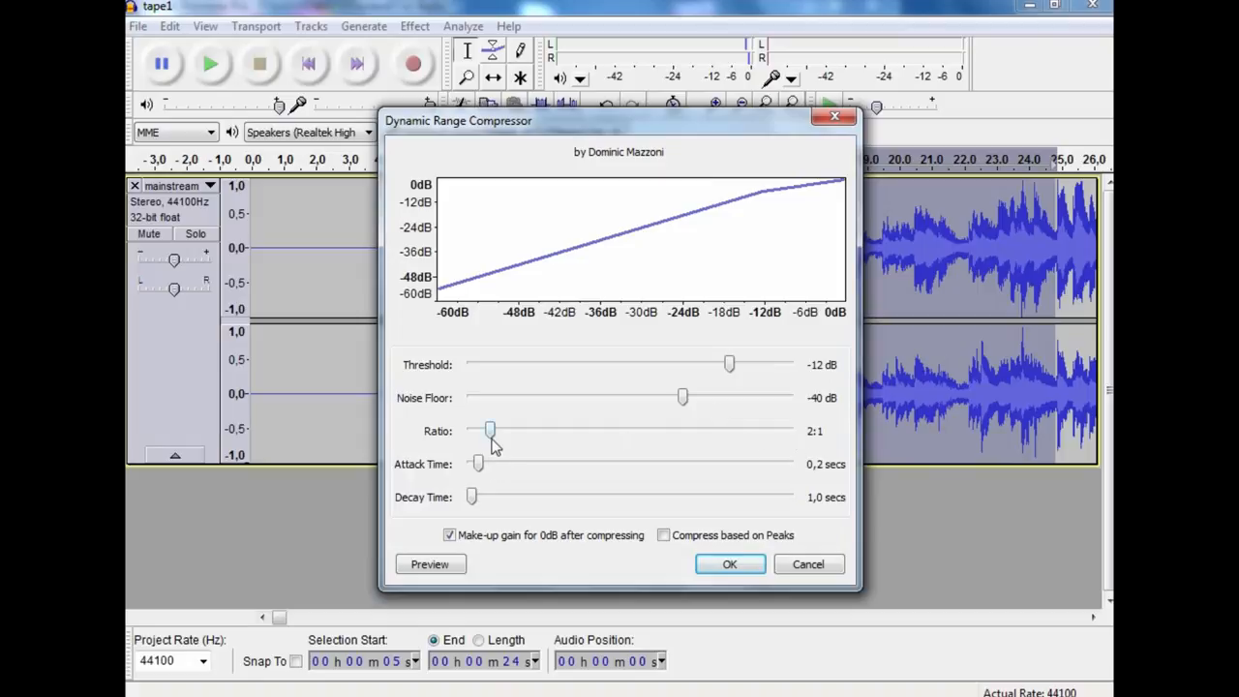
{"action": "left_click_drag", "start_coordinate": [489, 430], "coordinate": [789, 430]}
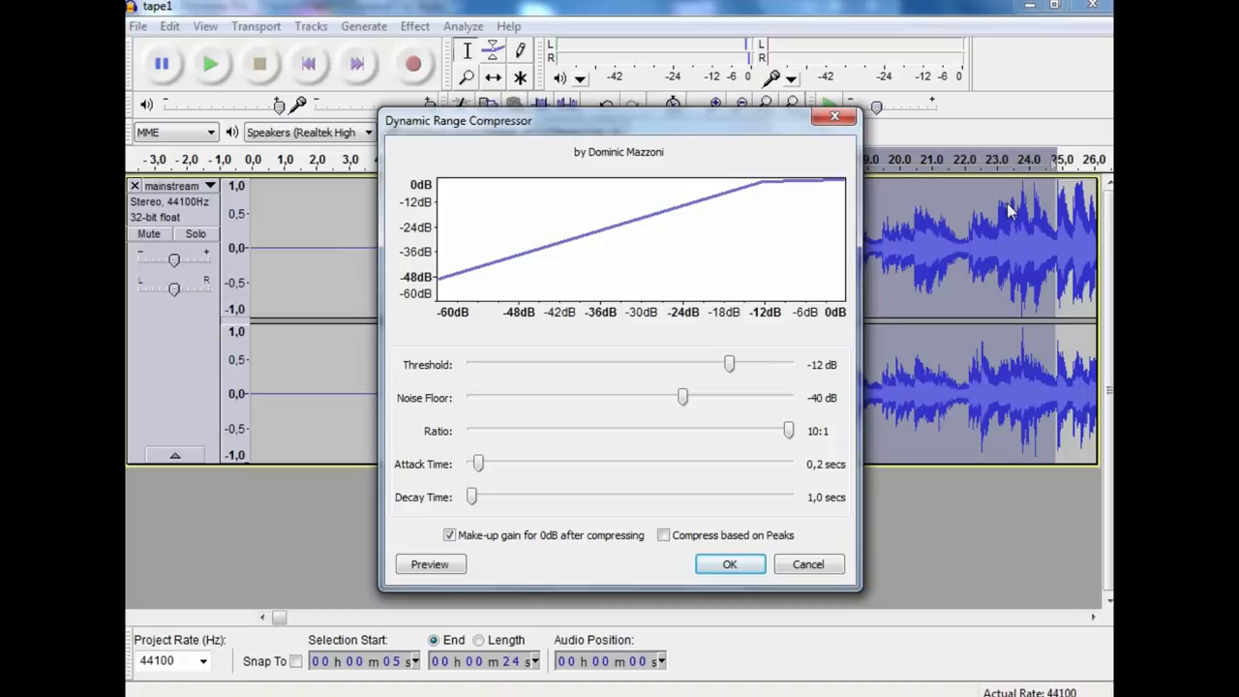
{"action": "mouse_move", "coordinate": [729, 564]}
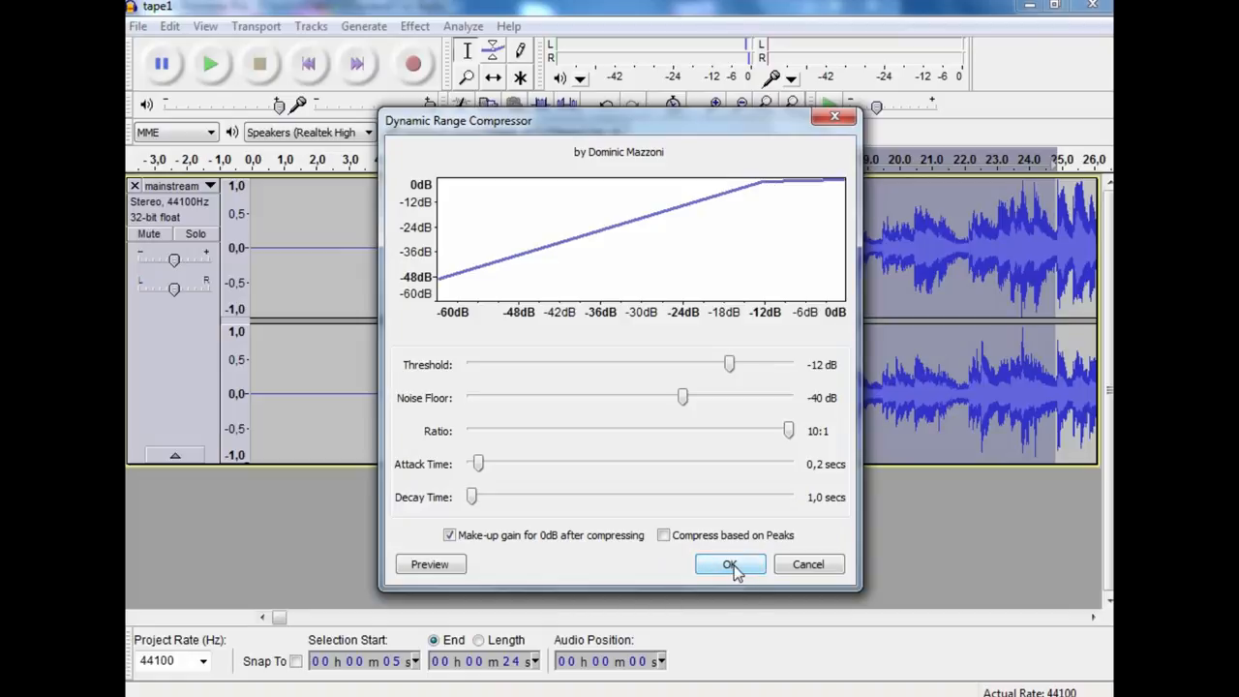
{"action": "left_click", "coordinate": [730, 565]}
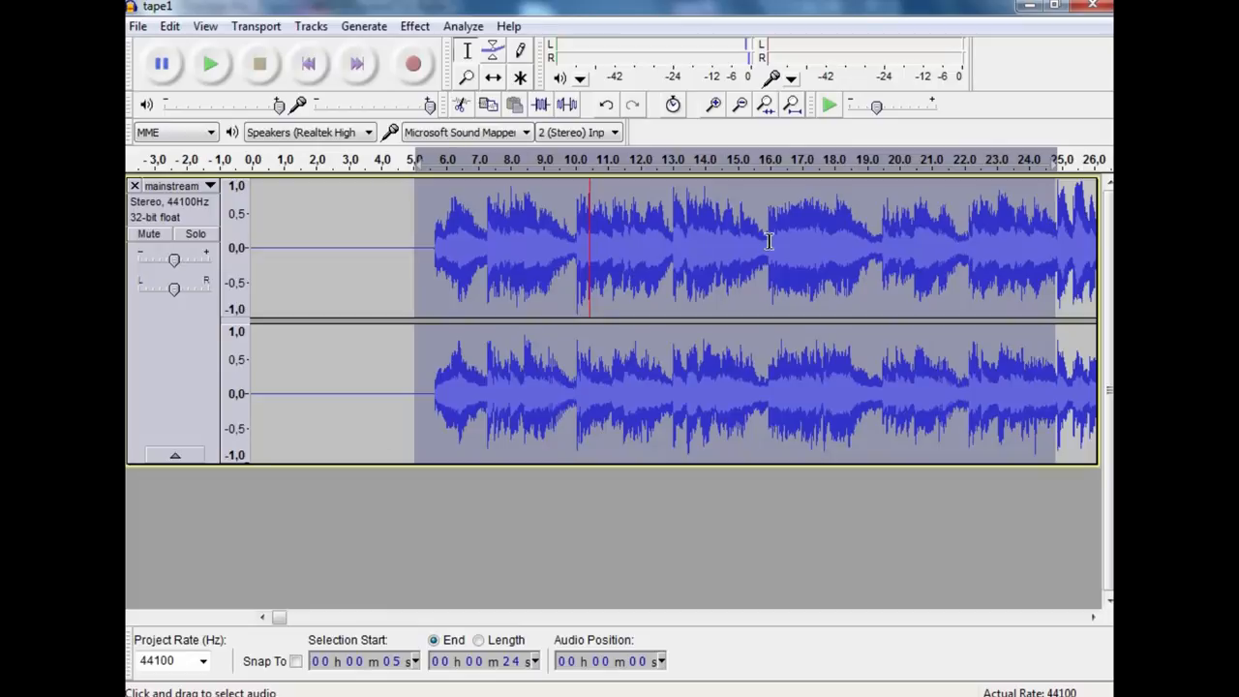
{"action": "mouse_move", "coordinate": [508, 262]}
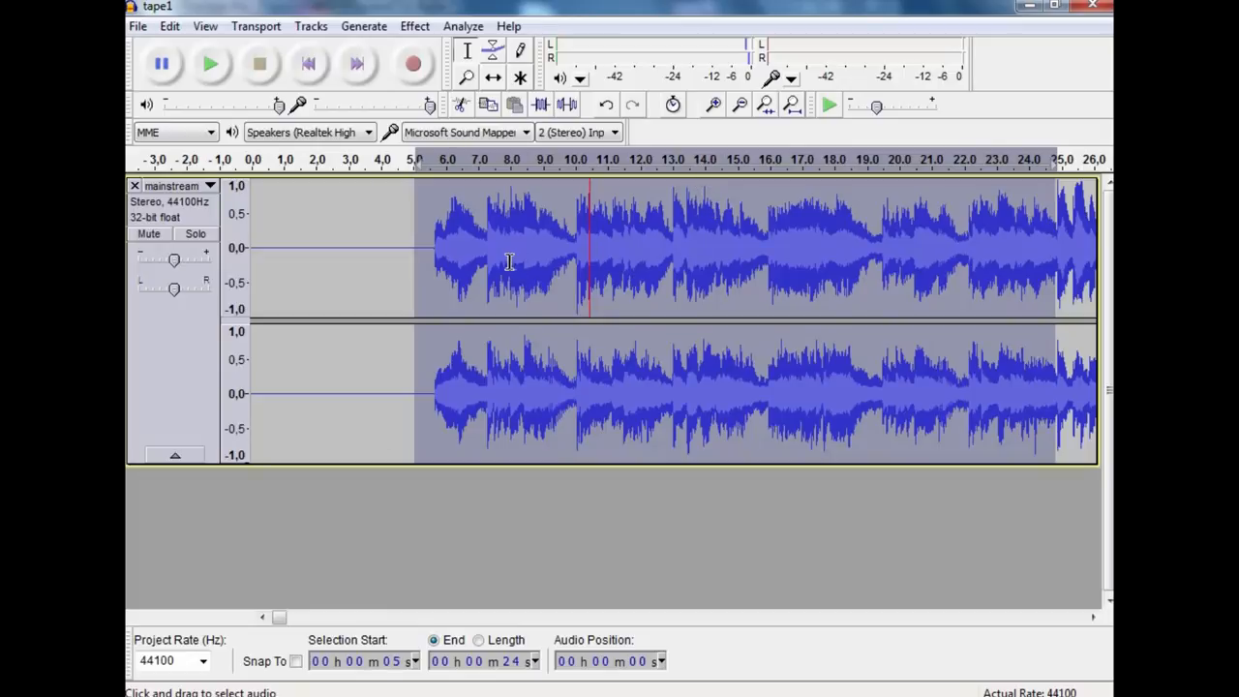
{"action": "mouse_move", "coordinate": [539, 247]}
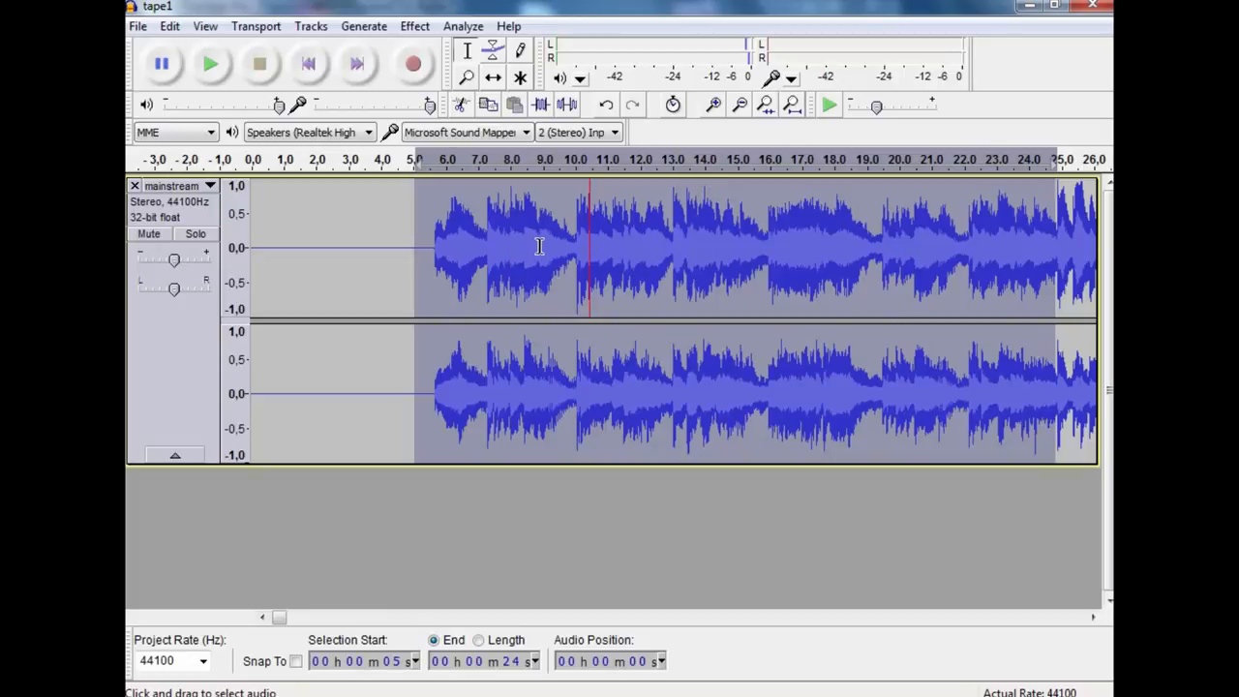
{"action": "mouse_move", "coordinate": [730, 227]}
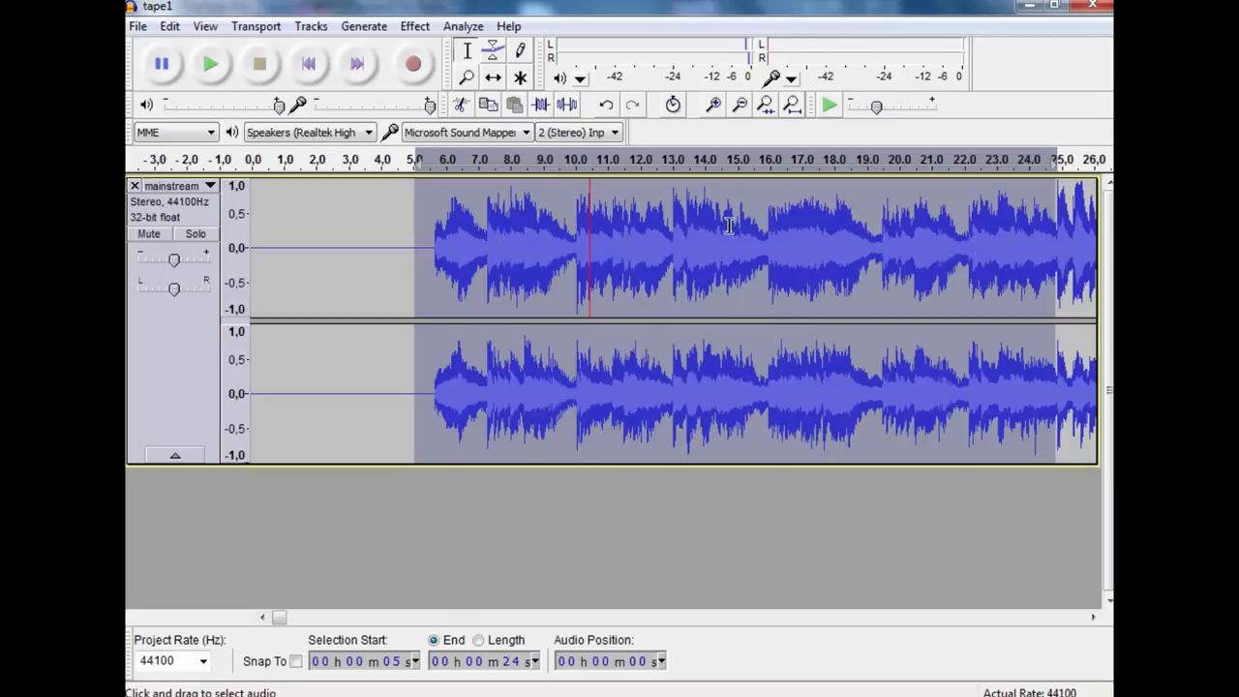
{"action": "mouse_move", "coordinate": [453, 205]}
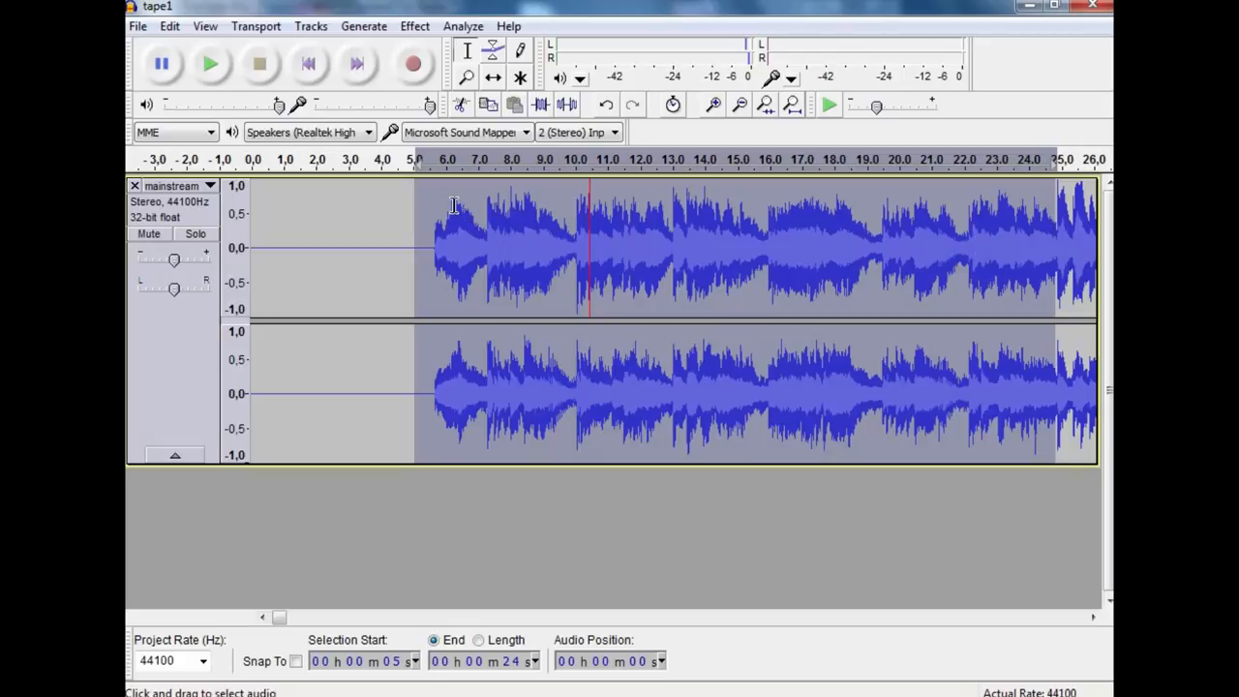
{"action": "mouse_move", "coordinate": [516, 175]}
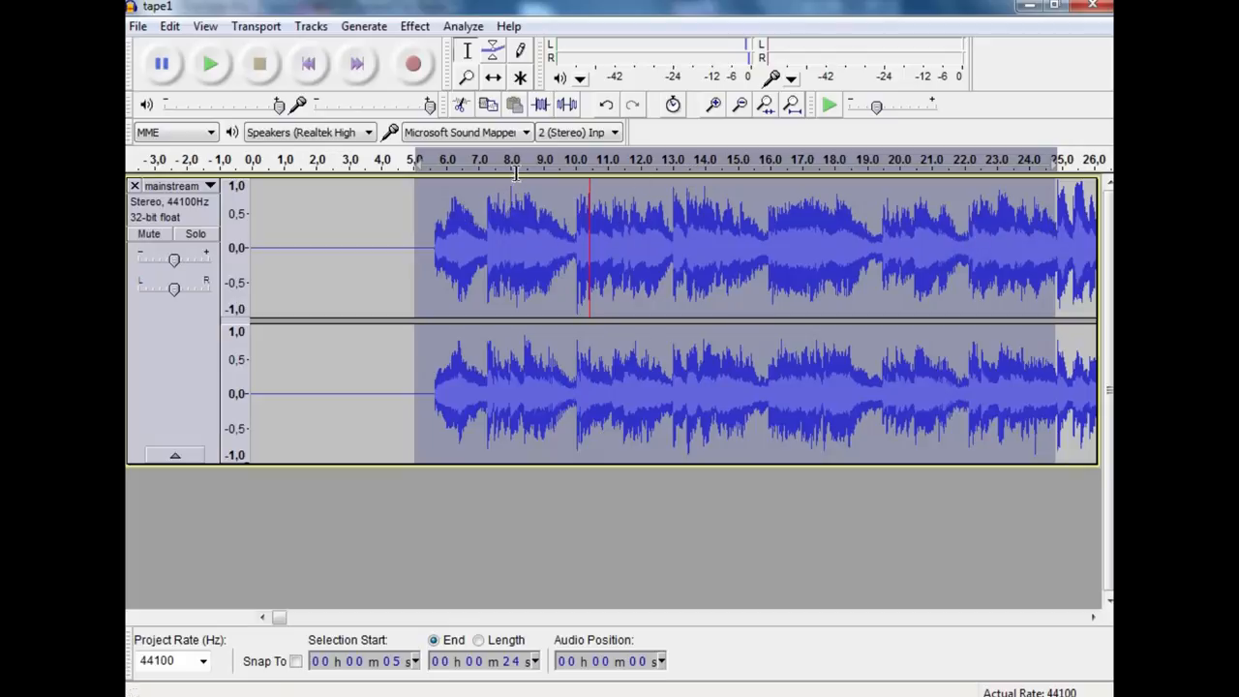
{"action": "mouse_move", "coordinate": [526, 211]}
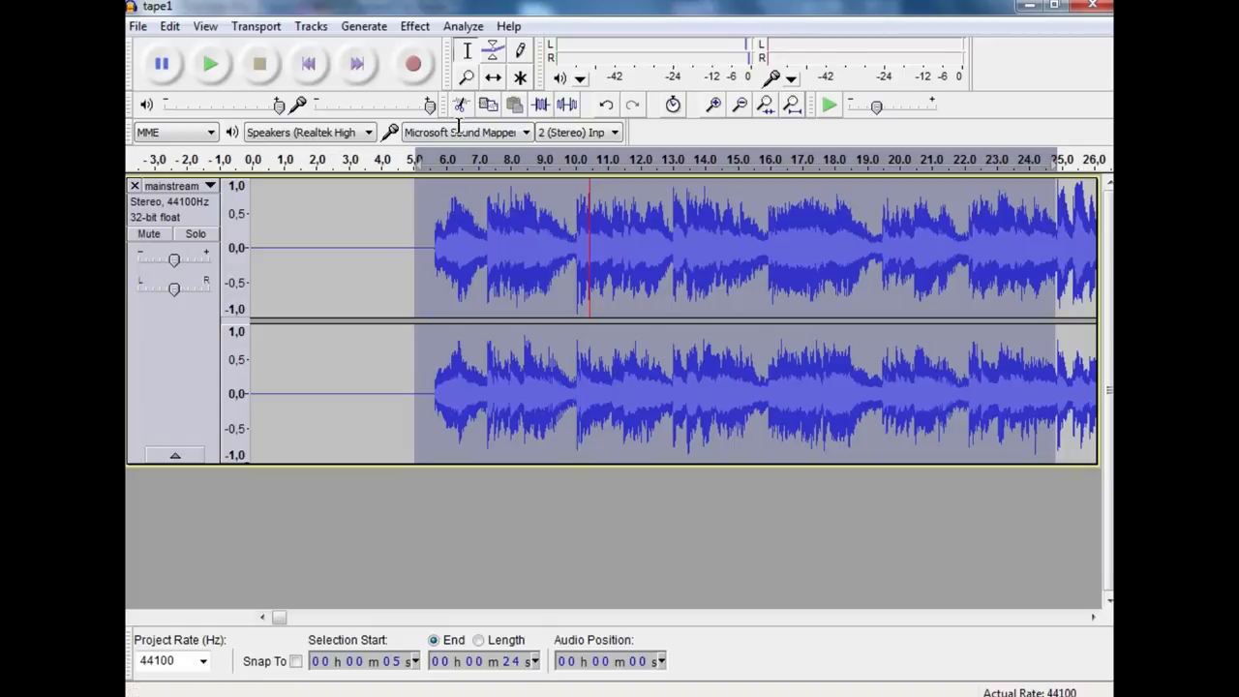
{"action": "mouse_move", "coordinate": [1058, 245]}
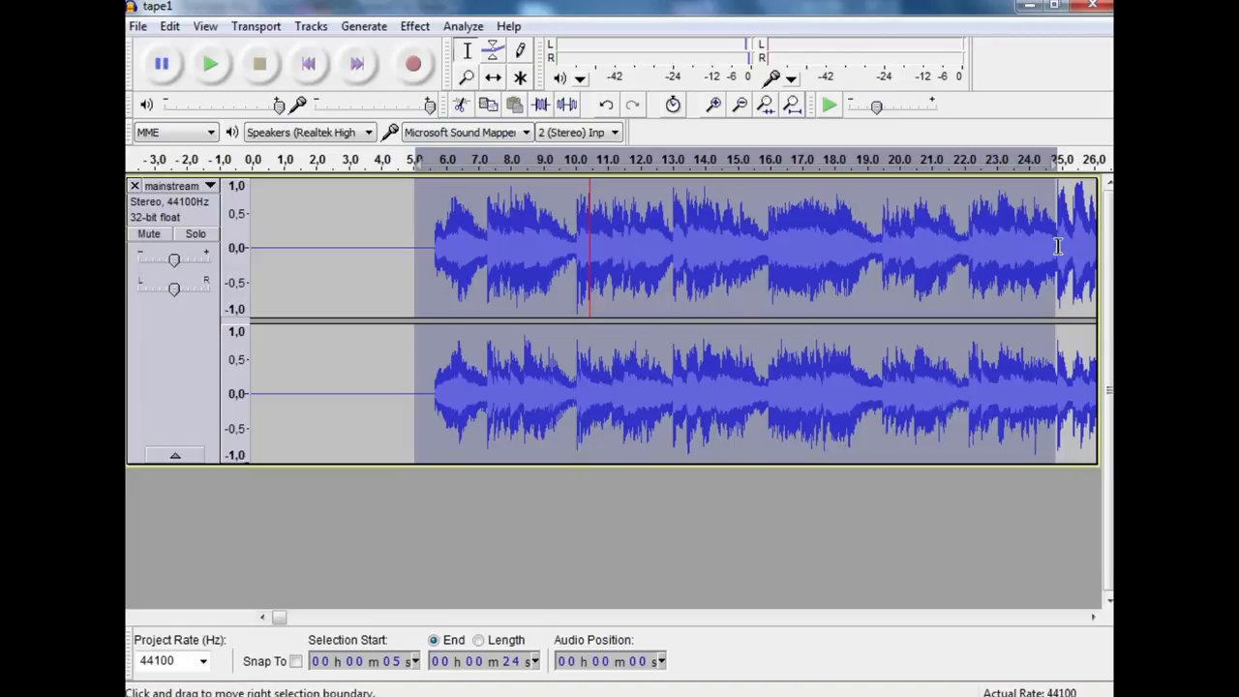
{"action": "mouse_move", "coordinate": [492, 204]}
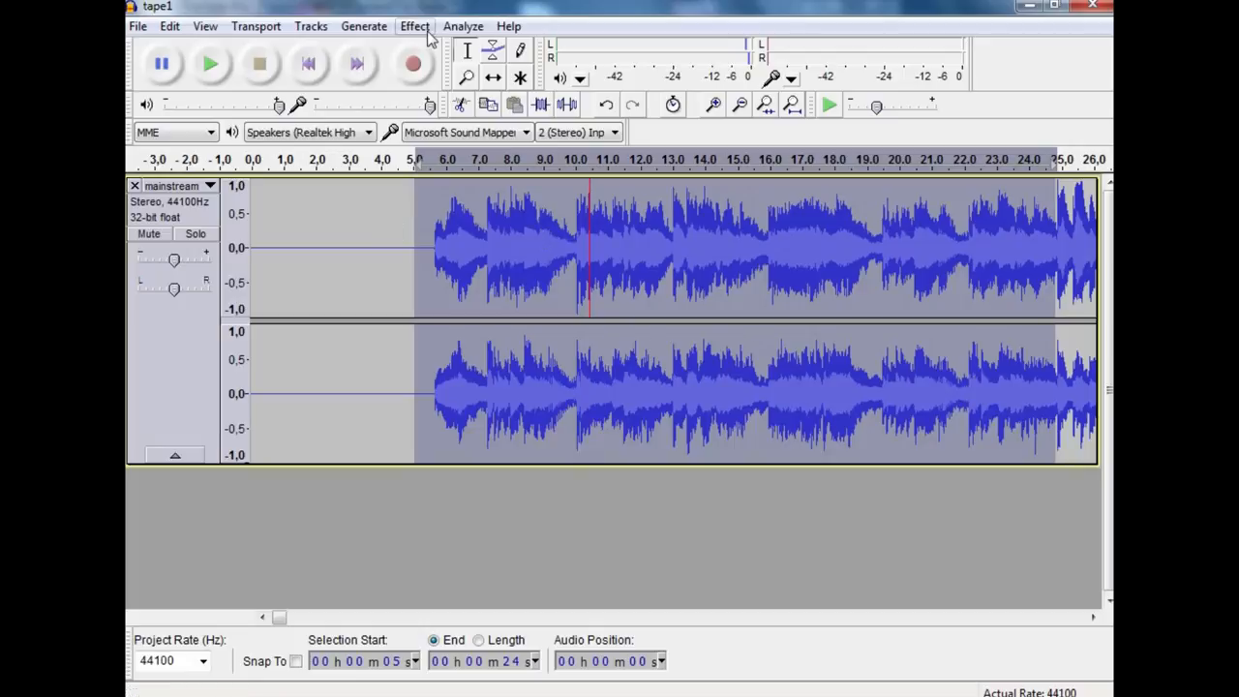
Compress the speech again with the threshold raised to -4 dB.
{"action": "left_click", "coordinate": [415, 26]}
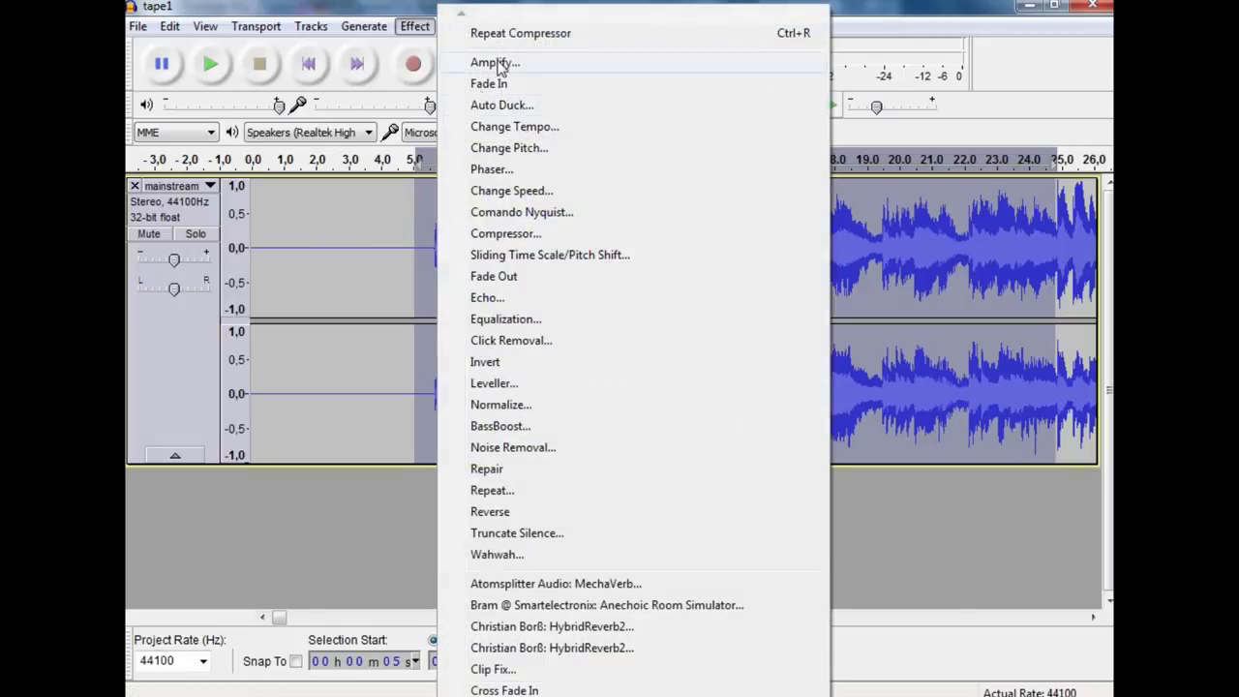
{"action": "mouse_move", "coordinate": [505, 233]}
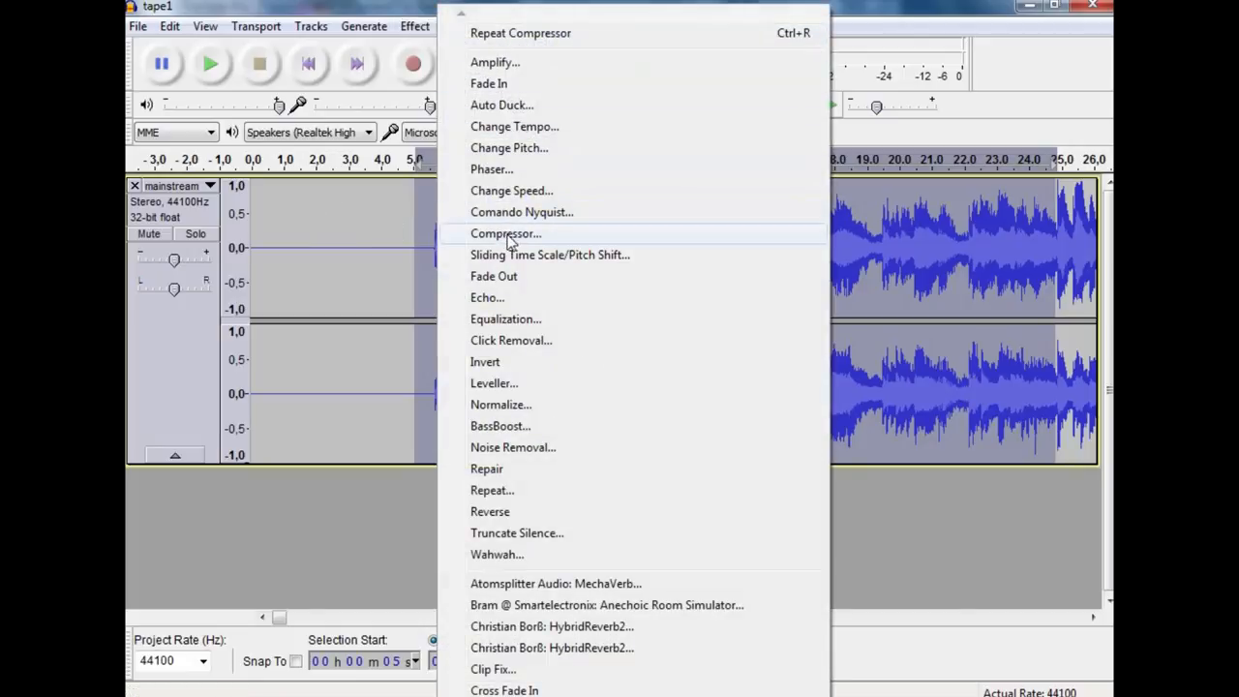
{"action": "left_click", "coordinate": [504, 234]}
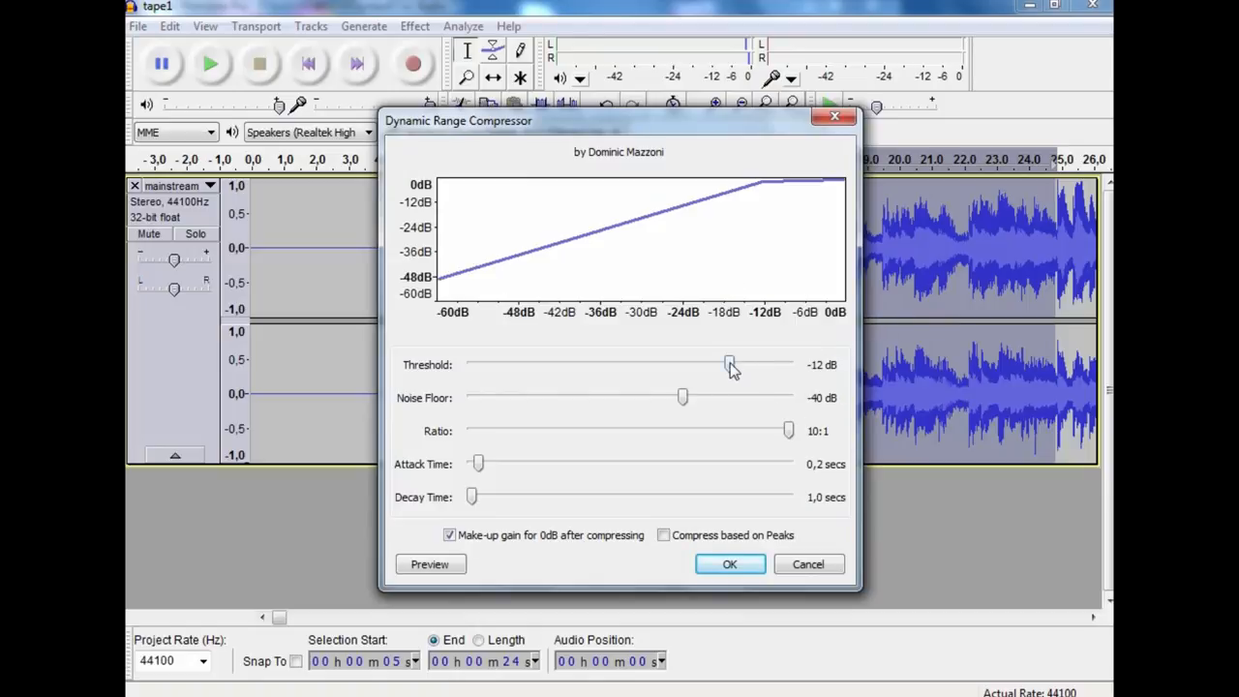
{"action": "left_click_drag", "start_coordinate": [729, 364], "coordinate": [771, 364]}
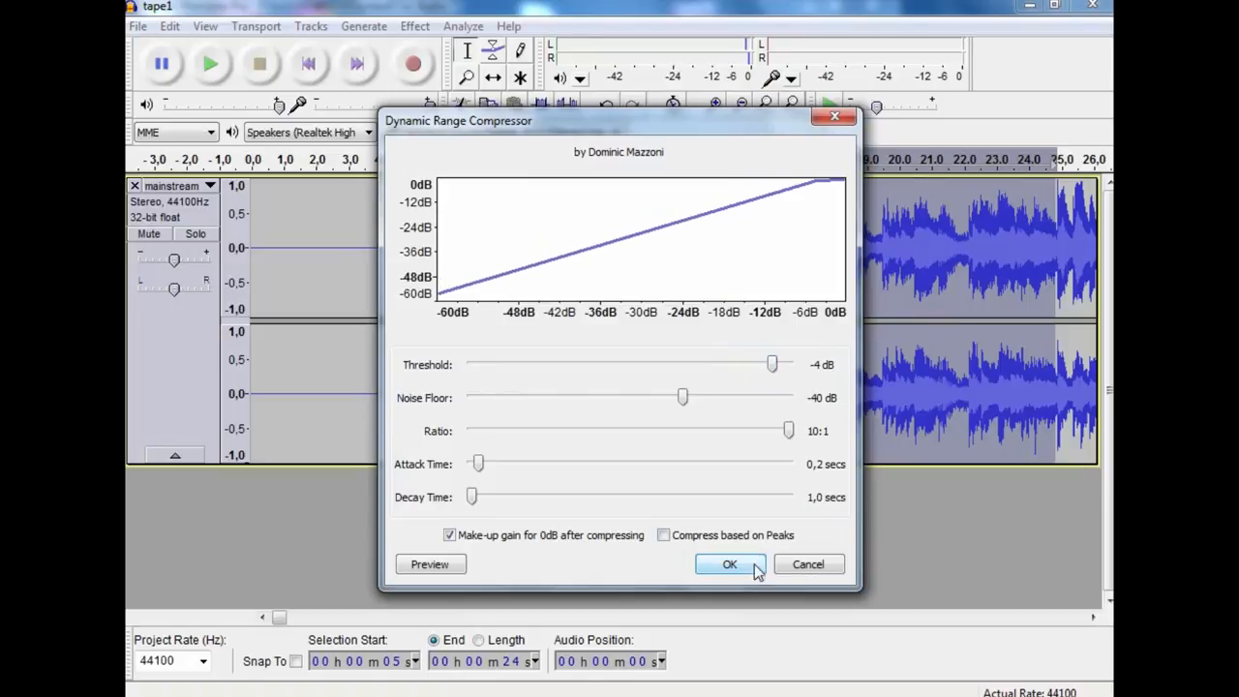
{"action": "left_click", "coordinate": [730, 564]}
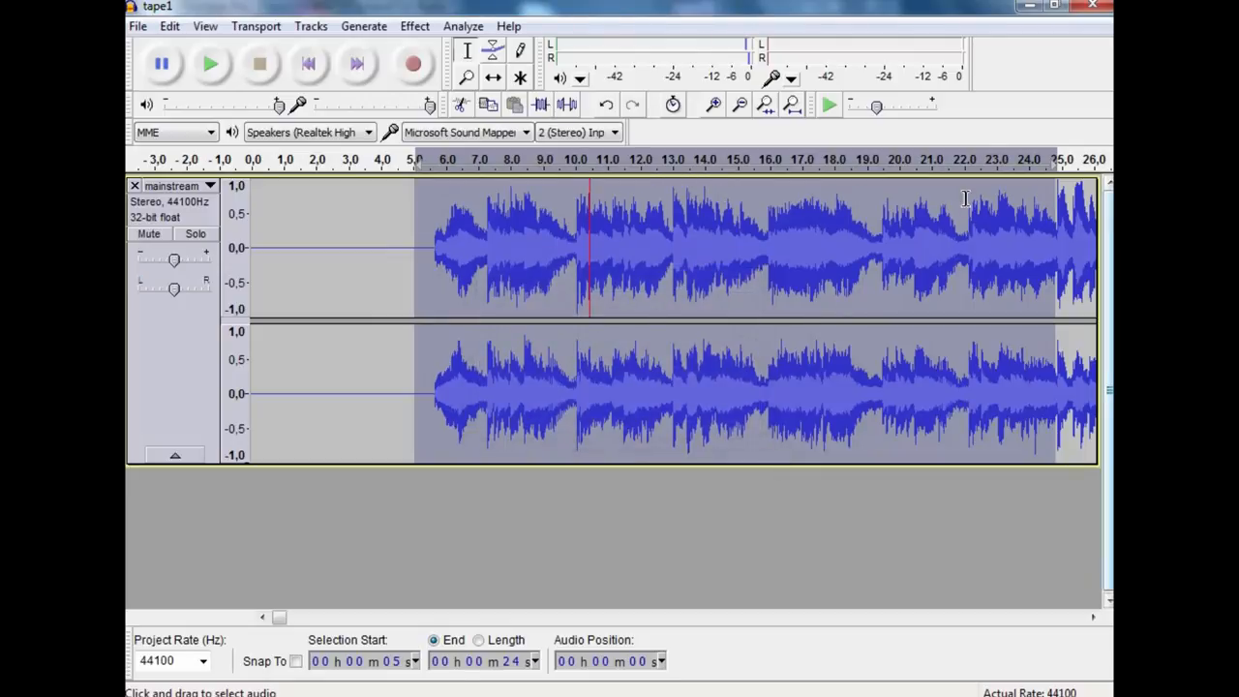
{"action": "mouse_move", "coordinate": [687, 181]}
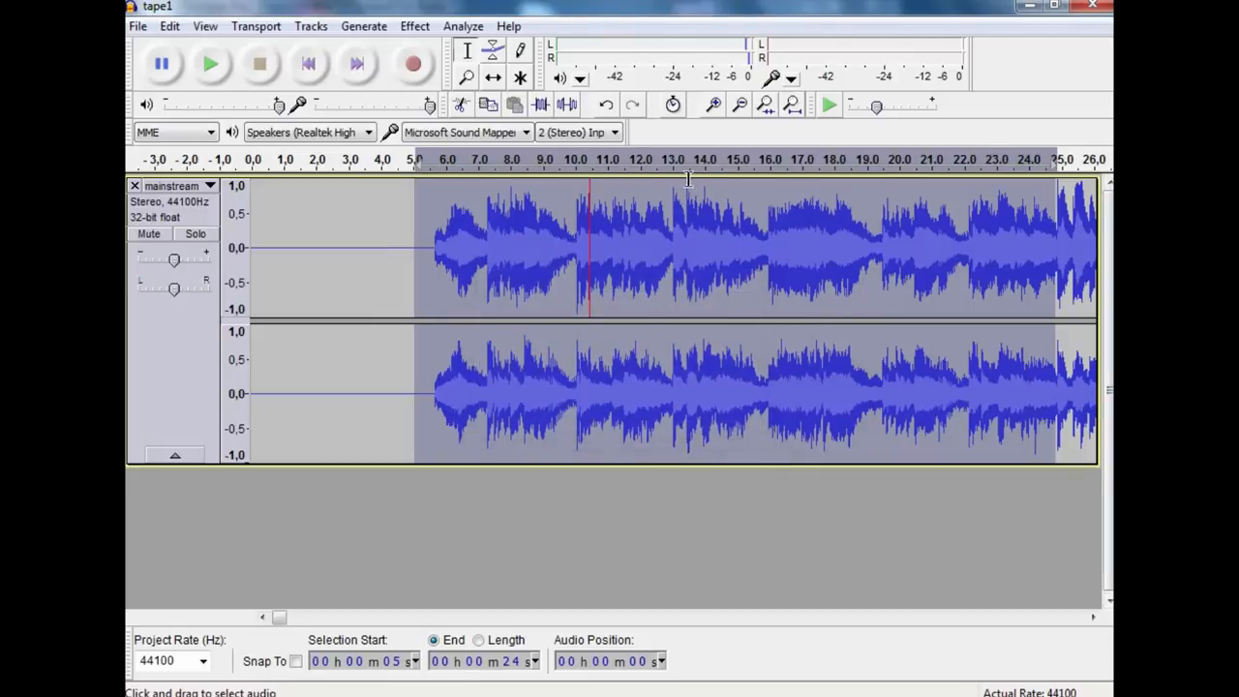
{"action": "mouse_move", "coordinate": [632, 252]}
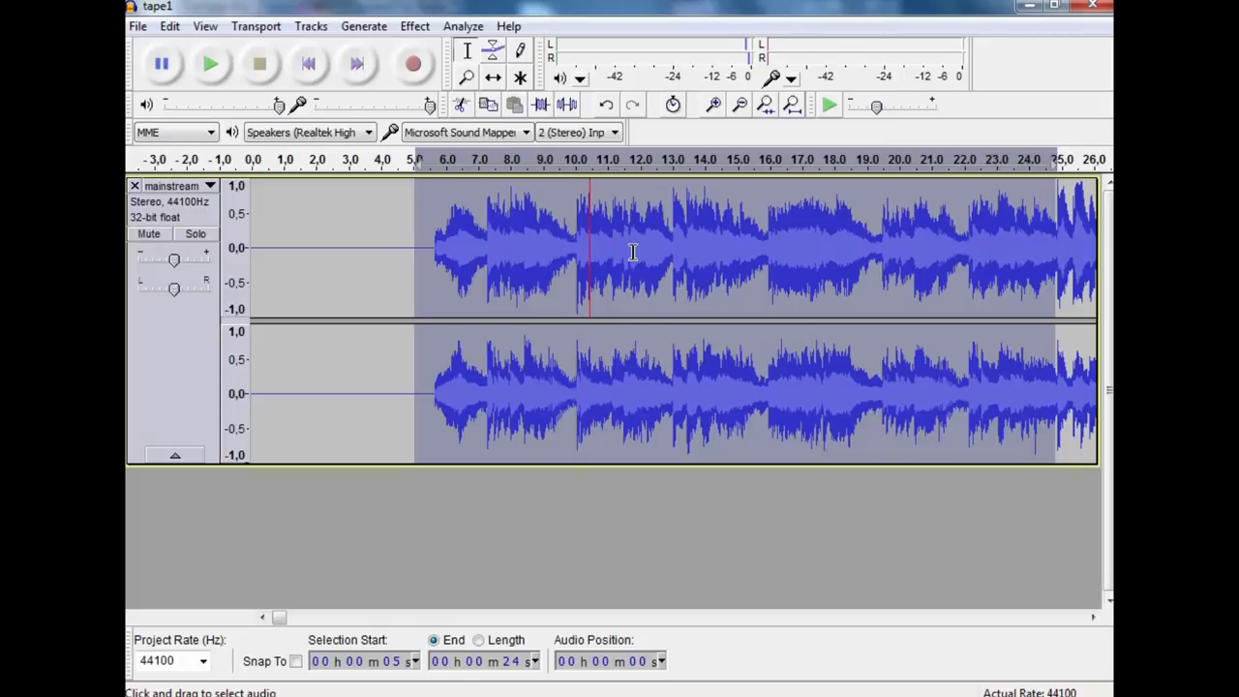
{"action": "left_click", "coordinate": [210, 63]}
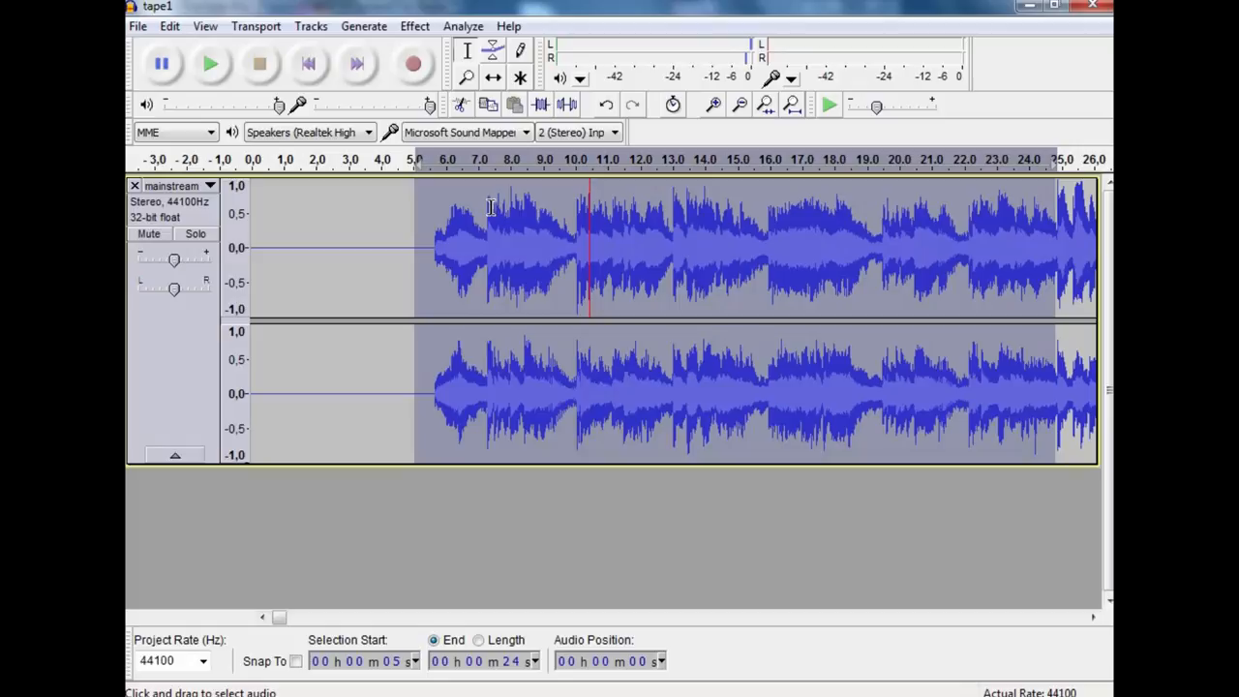
{"action": "mouse_move", "coordinate": [486, 198]}
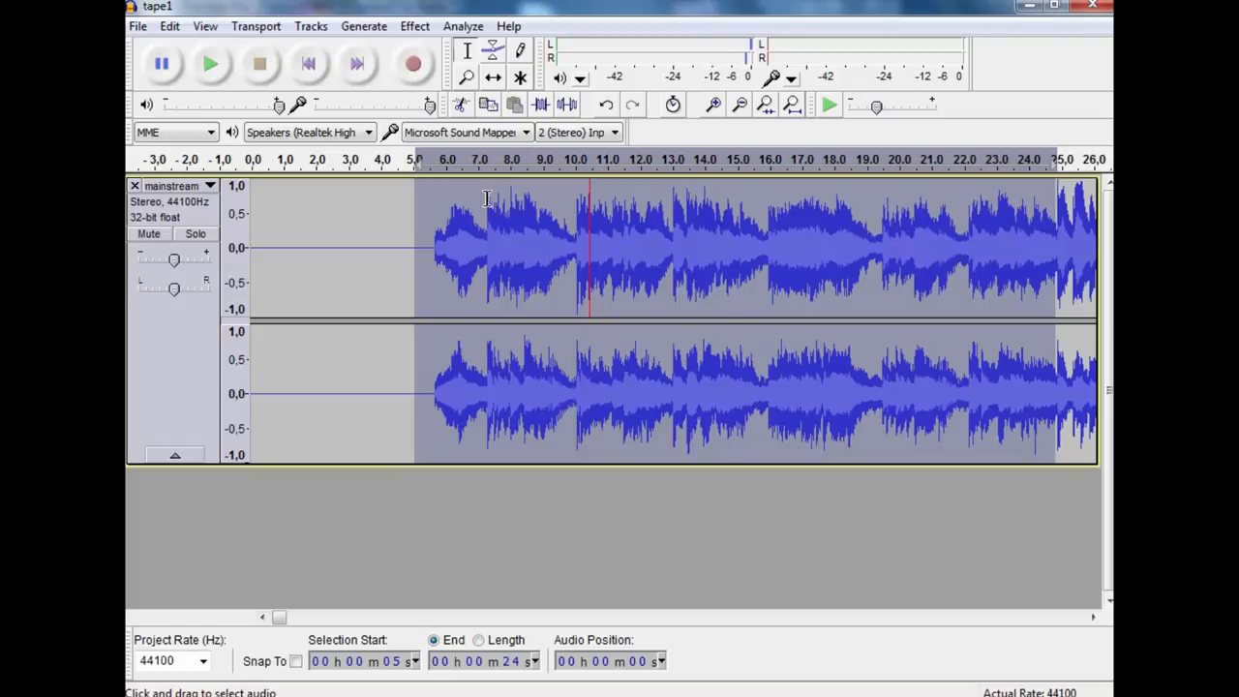
{"action": "mouse_move", "coordinate": [473, 240]}
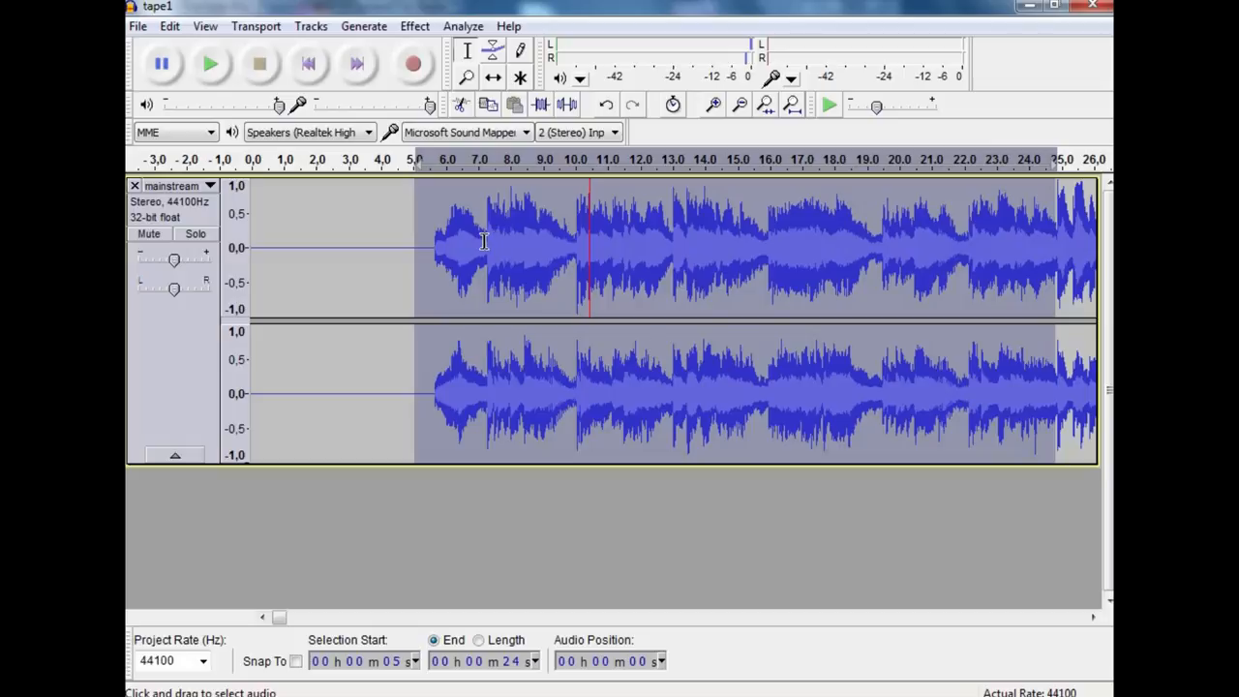
{"action": "mouse_move", "coordinate": [499, 233]}
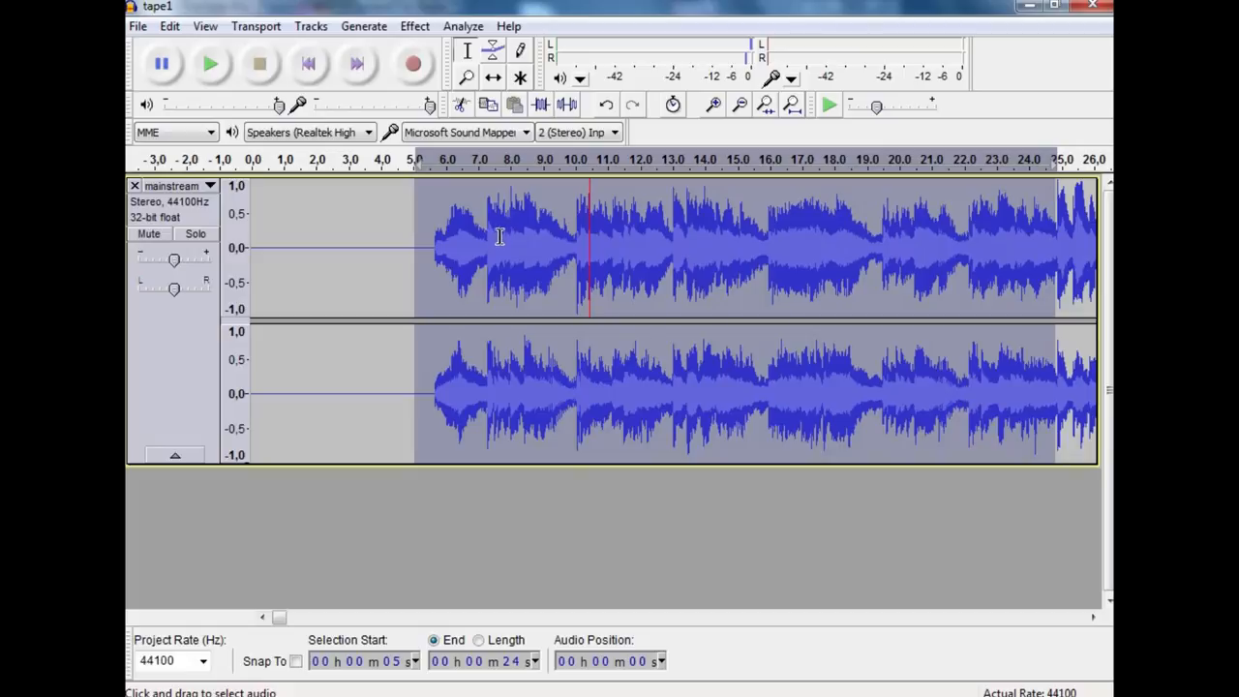
{"action": "mouse_move", "coordinate": [485, 238]}
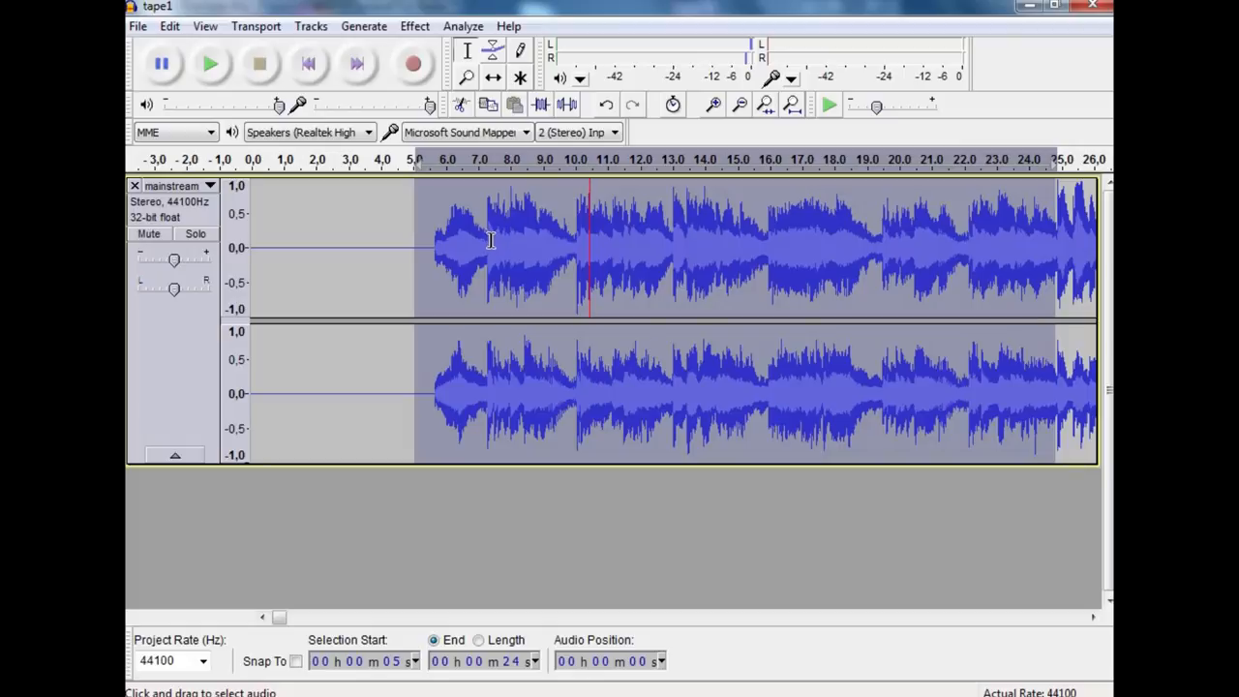
{"action": "mouse_move", "coordinate": [500, 242]}
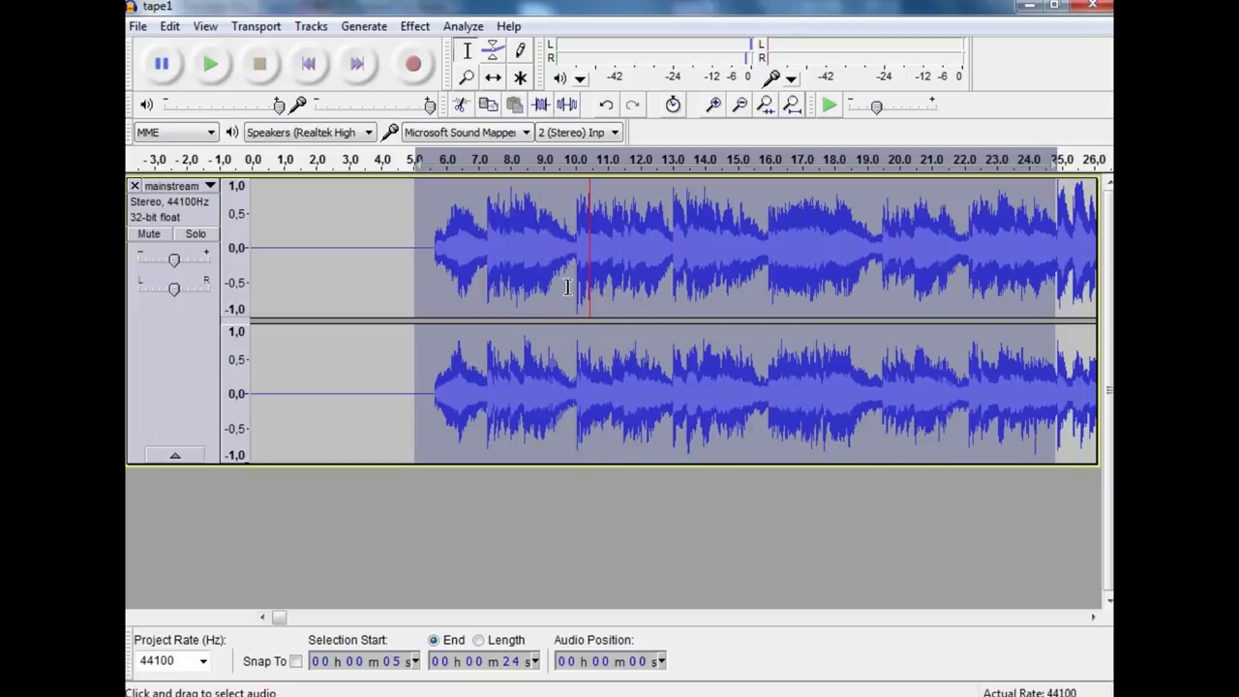
{"action": "mouse_move", "coordinate": [561, 238]}
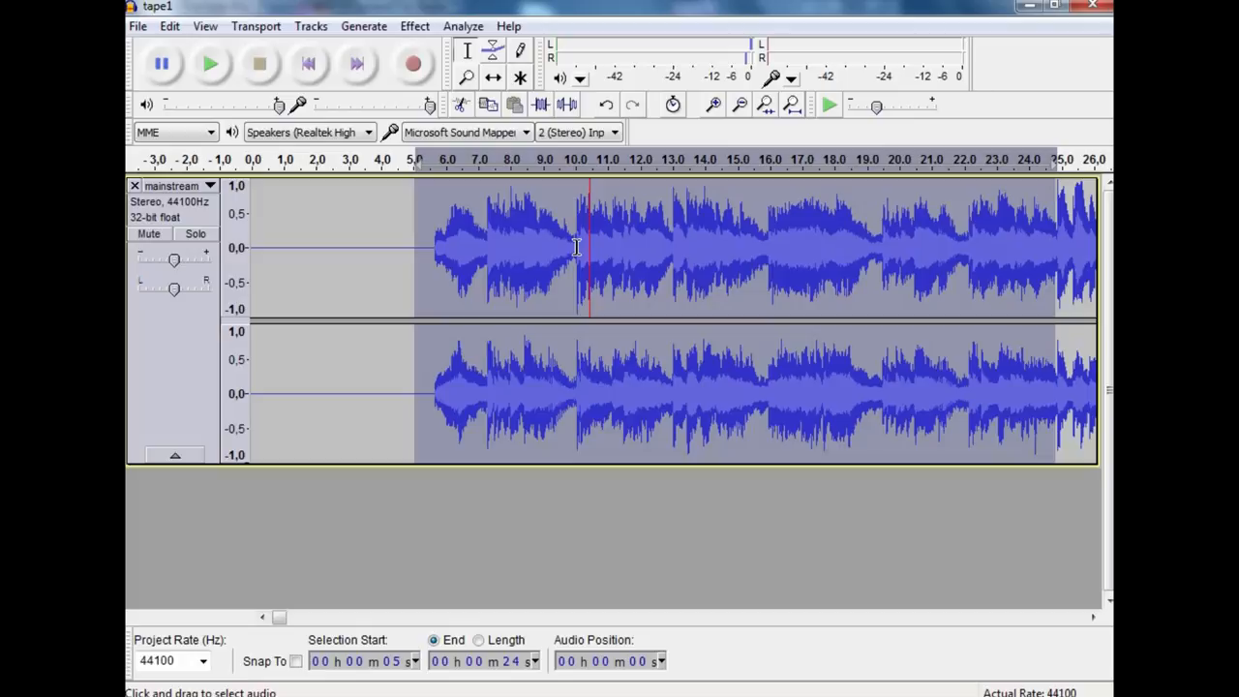
{"action": "mouse_move", "coordinate": [620, 281]}
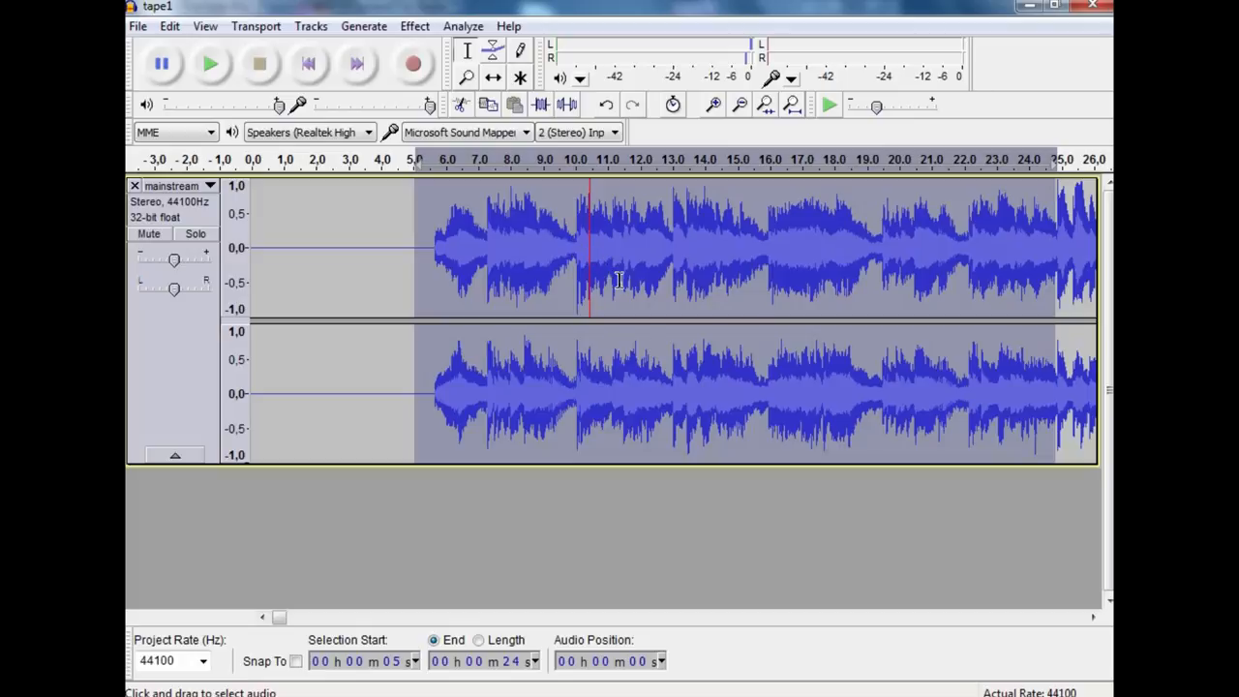
{"action": "mouse_move", "coordinate": [600, 268]}
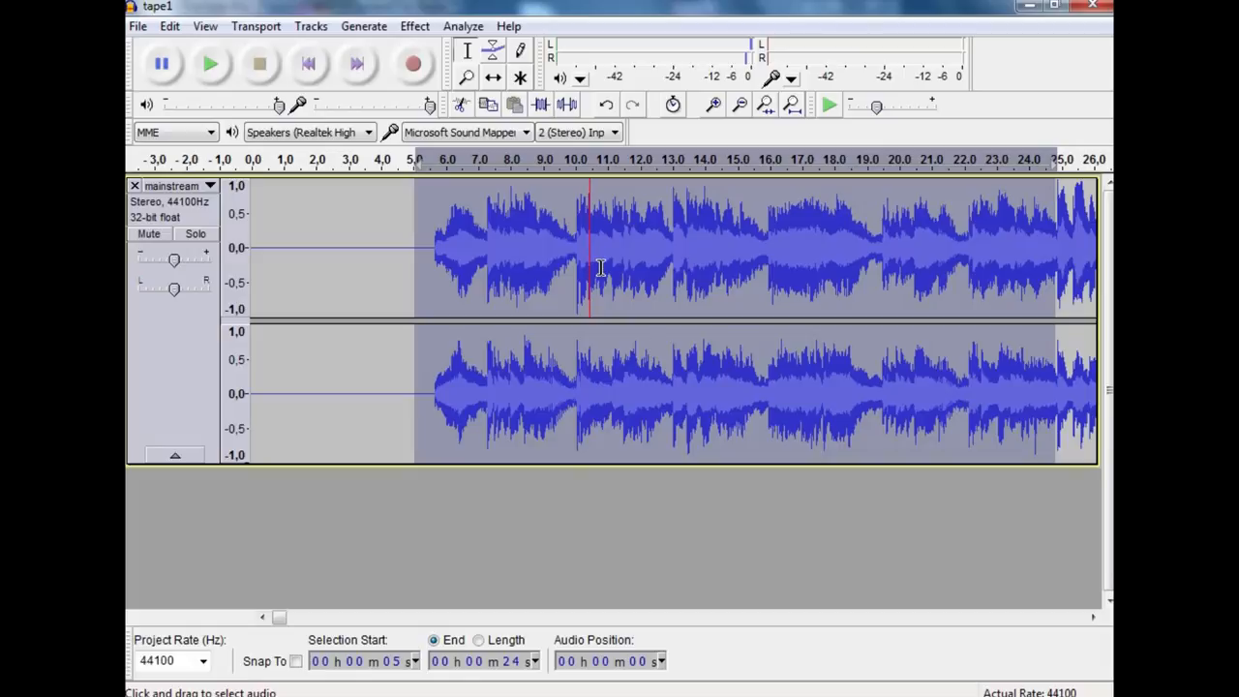
{"action": "mouse_move", "coordinate": [442, 263]}
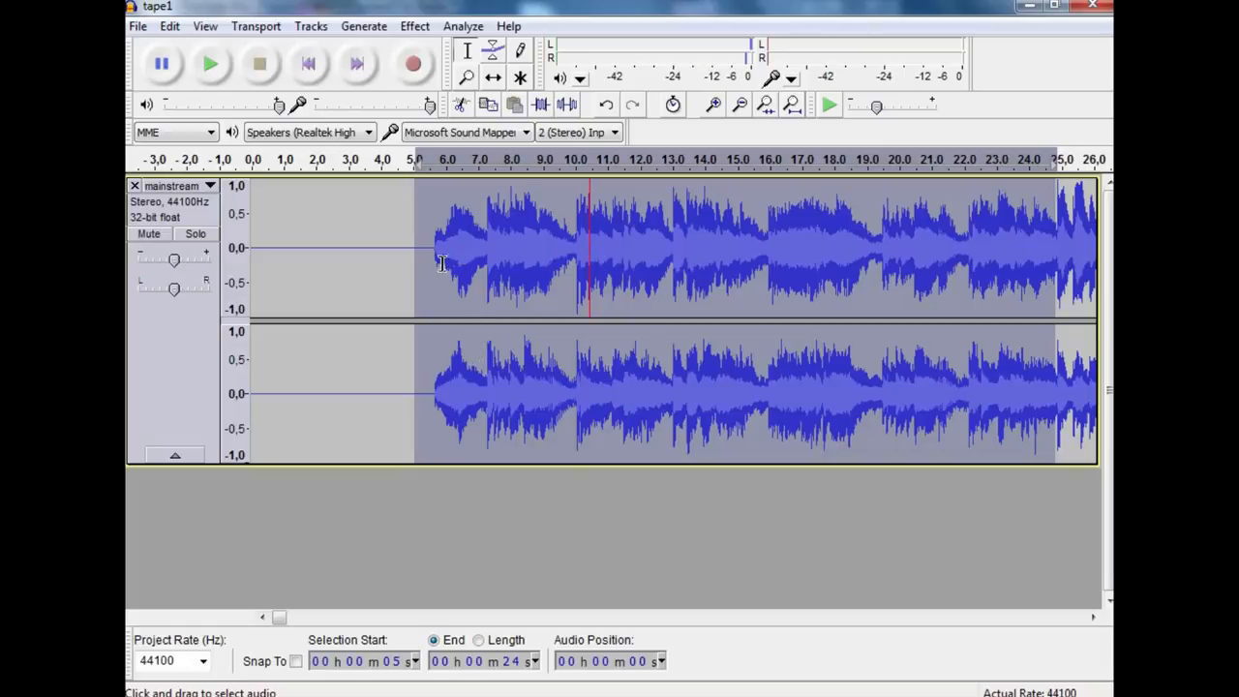
{"action": "mouse_move", "coordinate": [433, 259]}
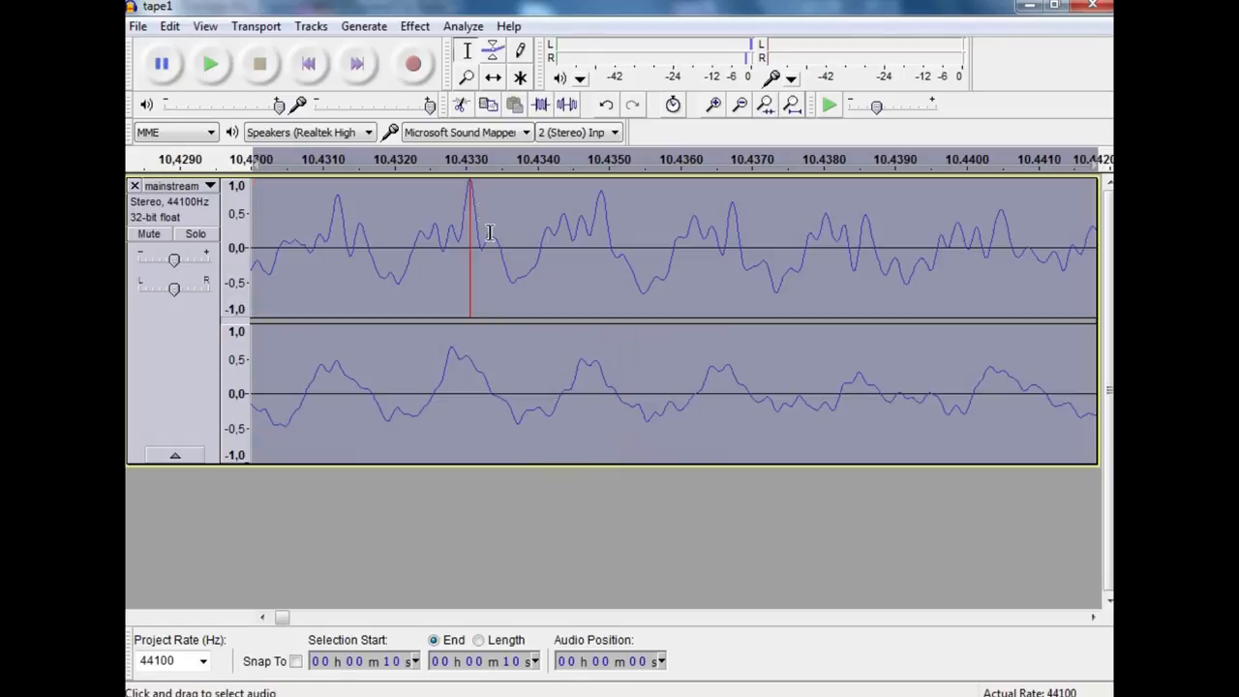
Select the click spike near 10.433 s and turn it down with negative-gain Amplify.
{"action": "left_click_drag", "start_coordinate": [440, 252], "coordinate": [498, 252]}
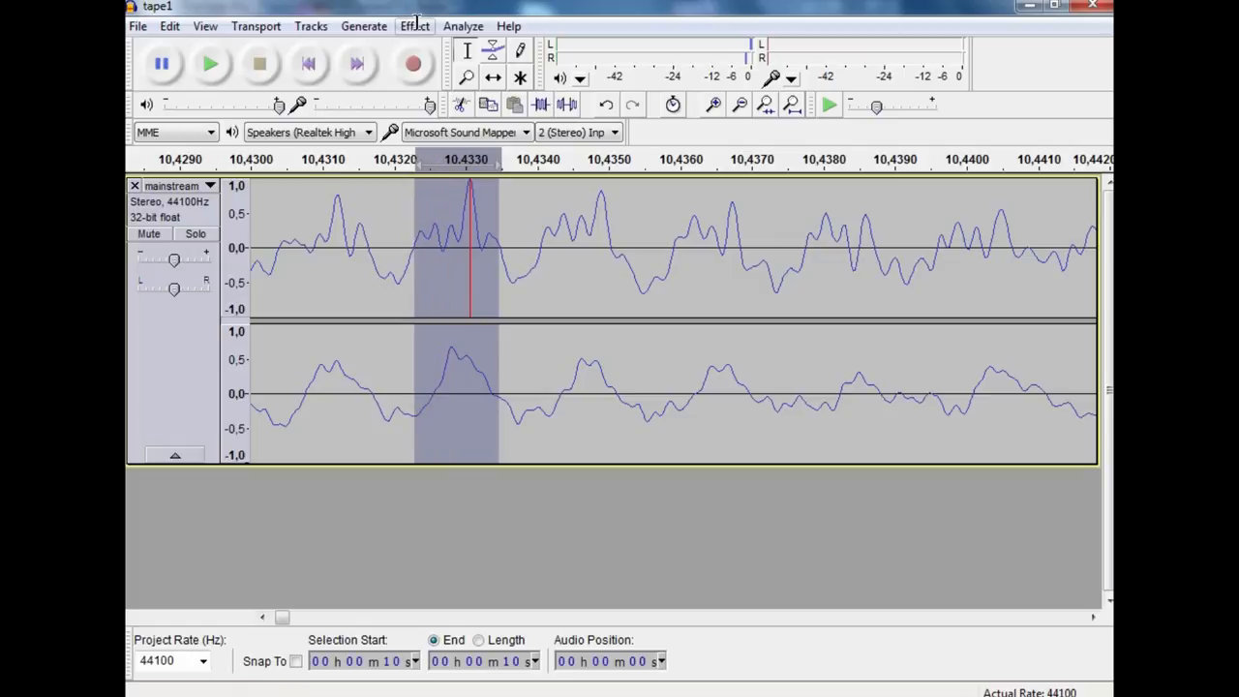
{"action": "left_click", "coordinate": [414, 26]}
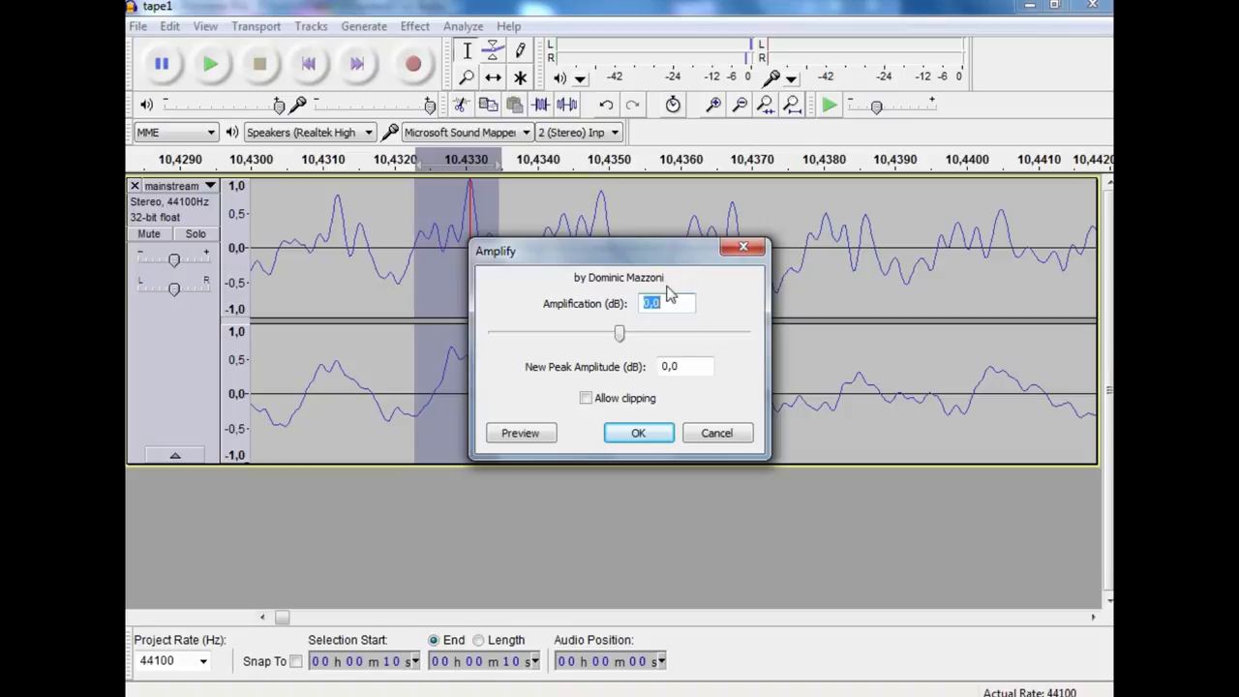
{"action": "left_click", "coordinate": [637, 433]}
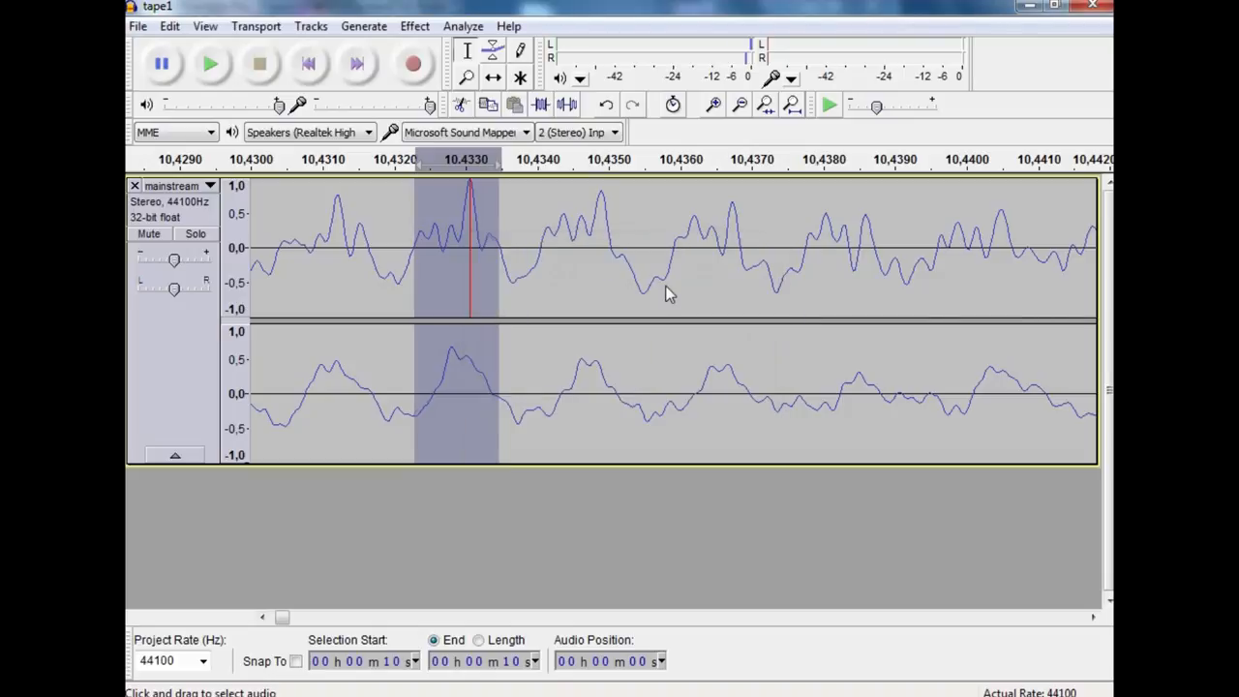
{"action": "mouse_move", "coordinate": [605, 218]}
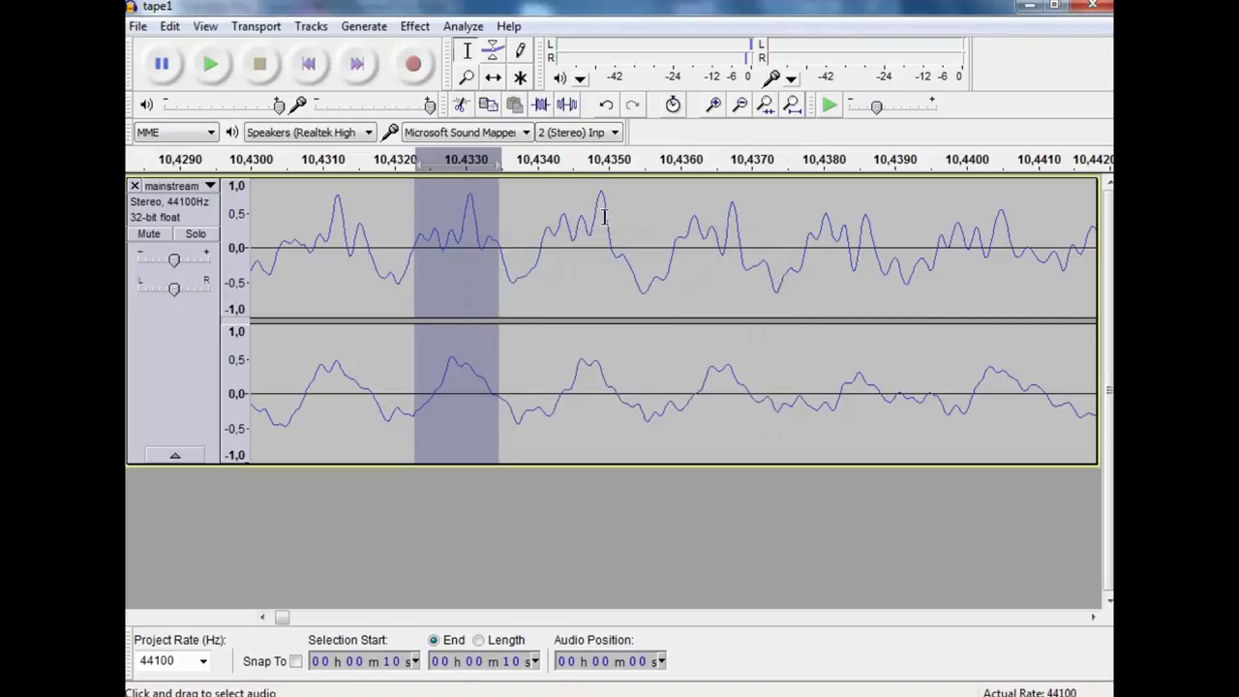
{"action": "left_click", "coordinate": [711, 104]}
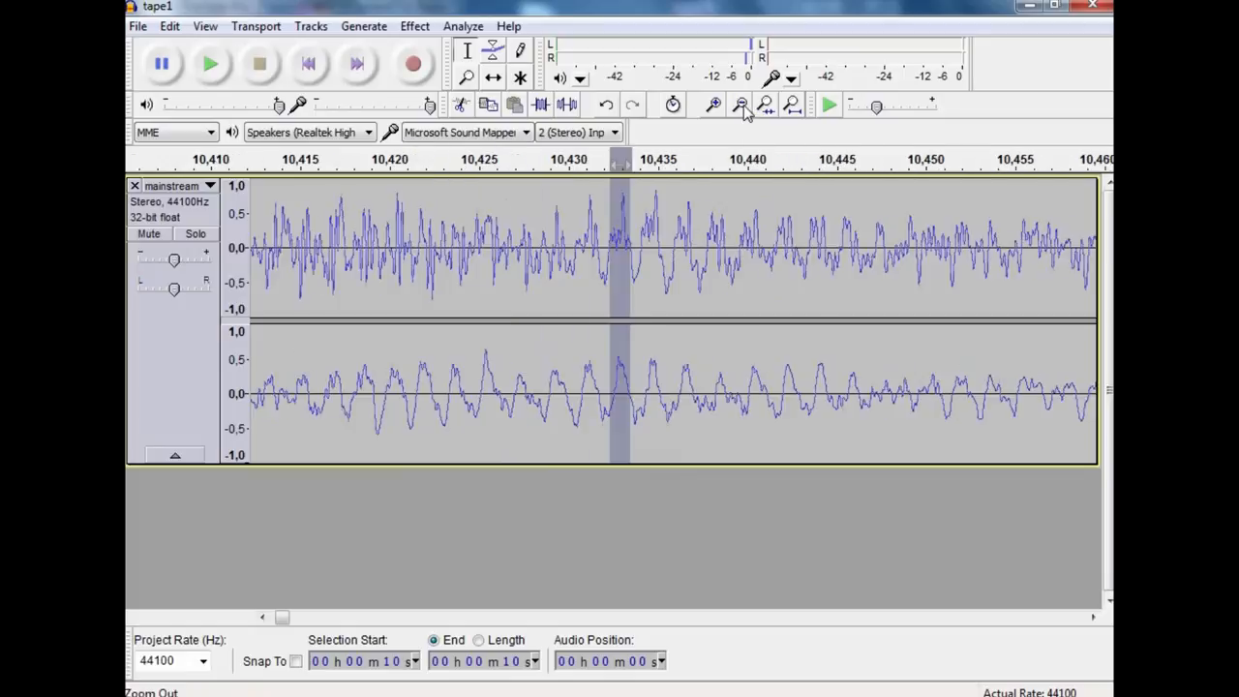
Normalize the 5–27 s stretch to 0.0 dB peaks, removing DC offset.
{"action": "left_click", "coordinate": [741, 104]}
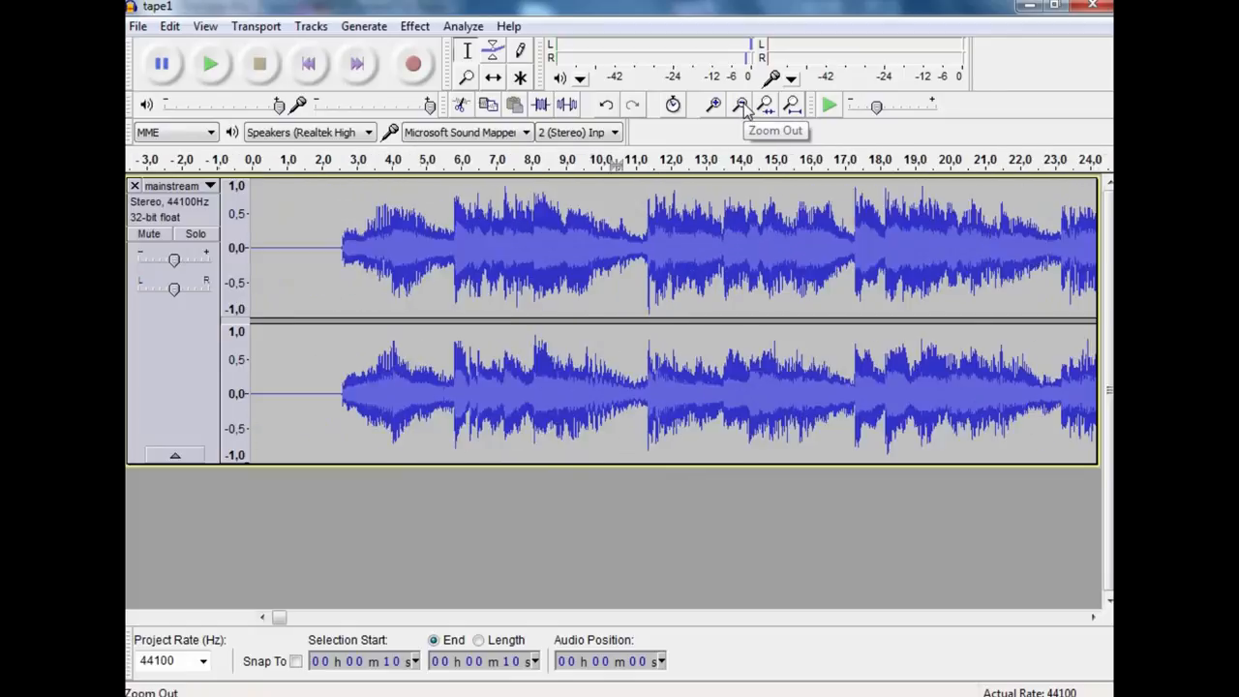
{"action": "left_click", "coordinate": [738, 104]}
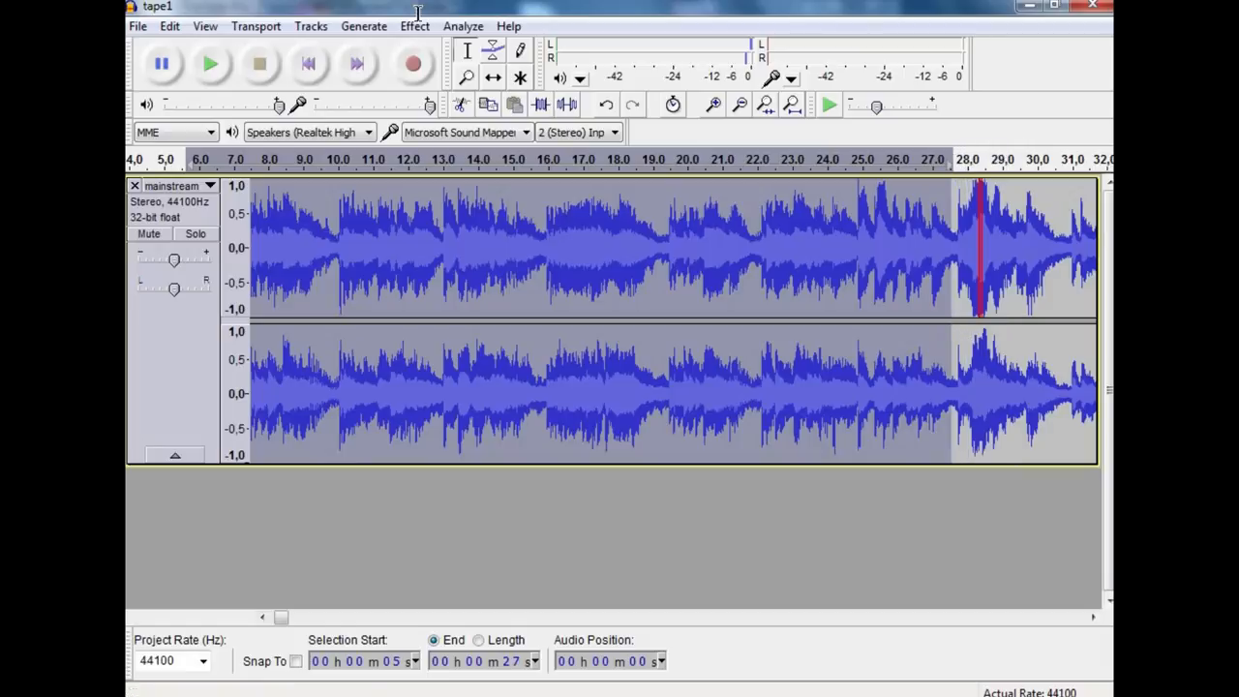
{"action": "left_click", "coordinate": [414, 26]}
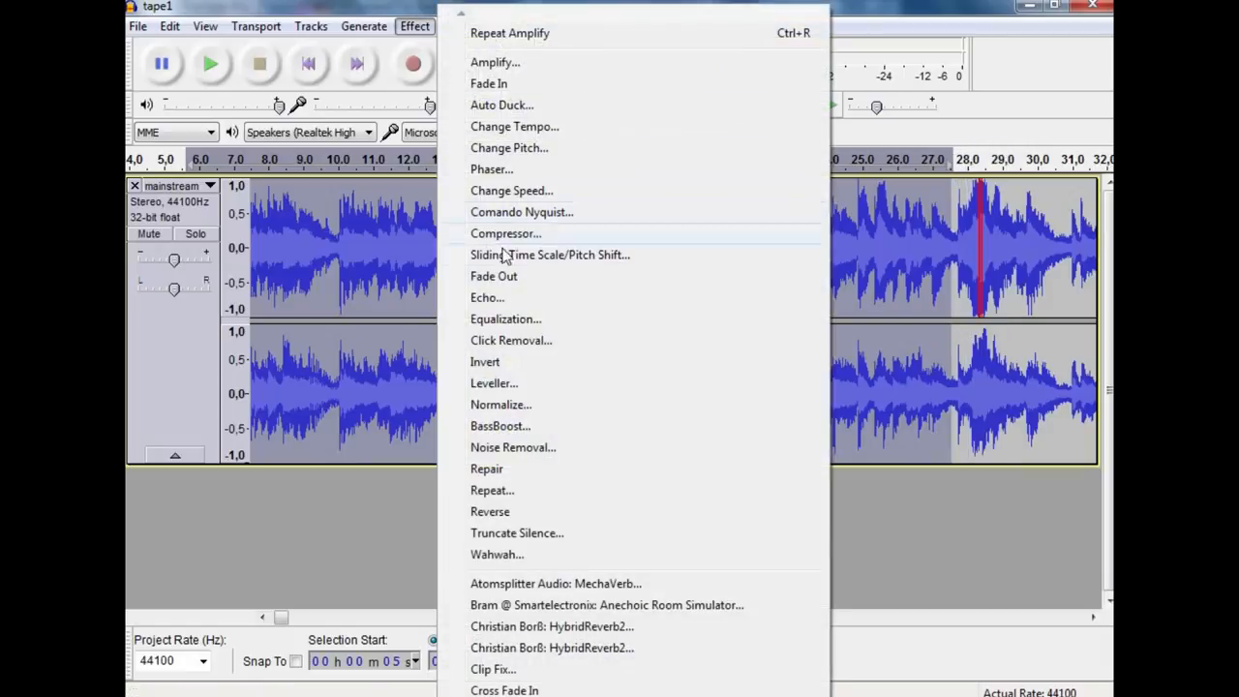
{"action": "mouse_move", "coordinate": [519, 404]}
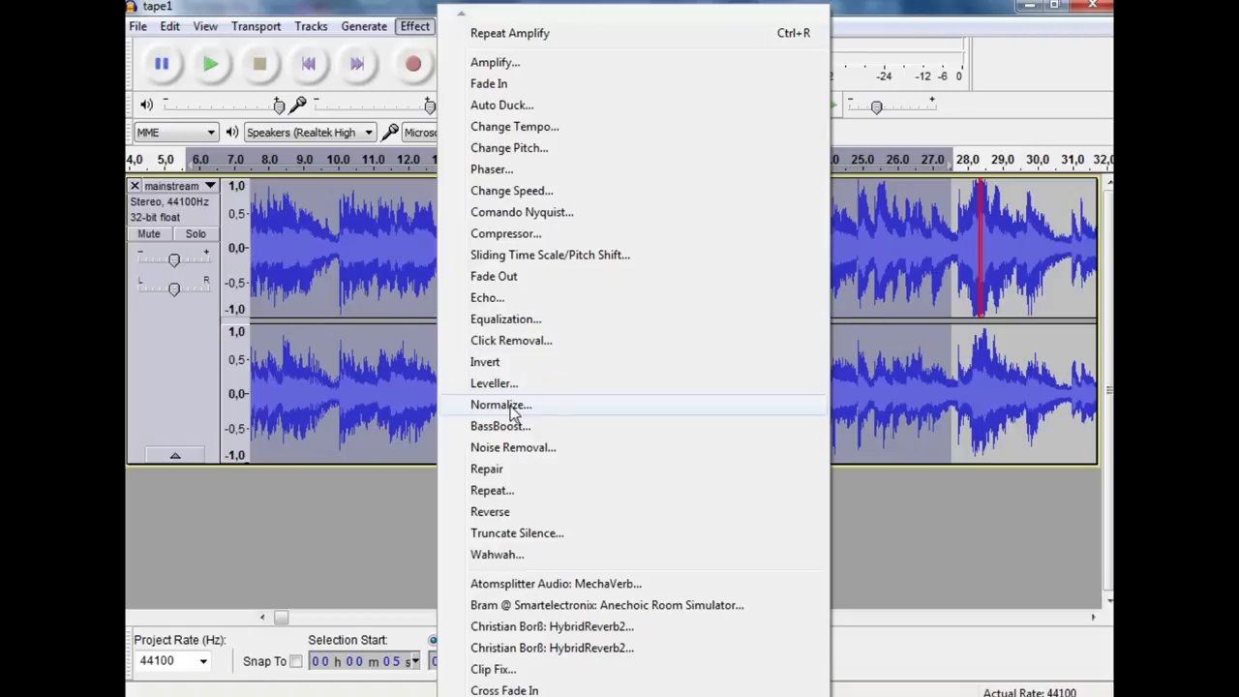
{"action": "left_click", "coordinate": [500, 405]}
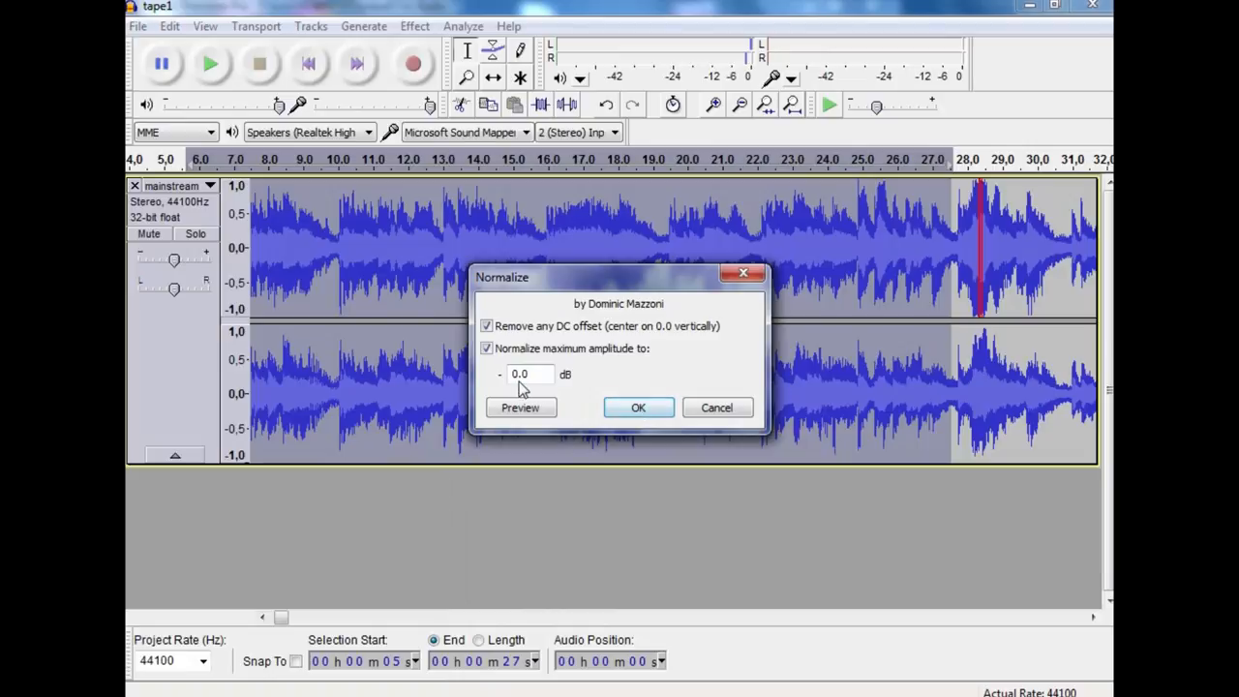
{"action": "left_click", "coordinate": [638, 406]}
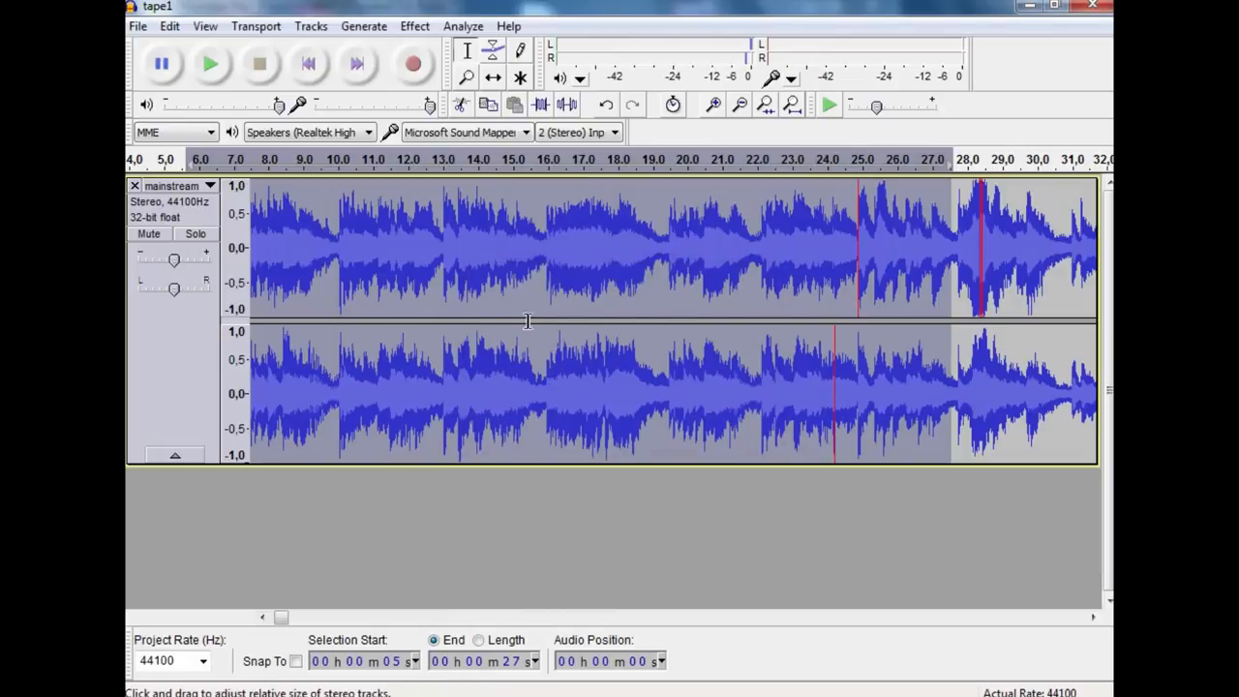
{"action": "mouse_move", "coordinate": [835, 332]}
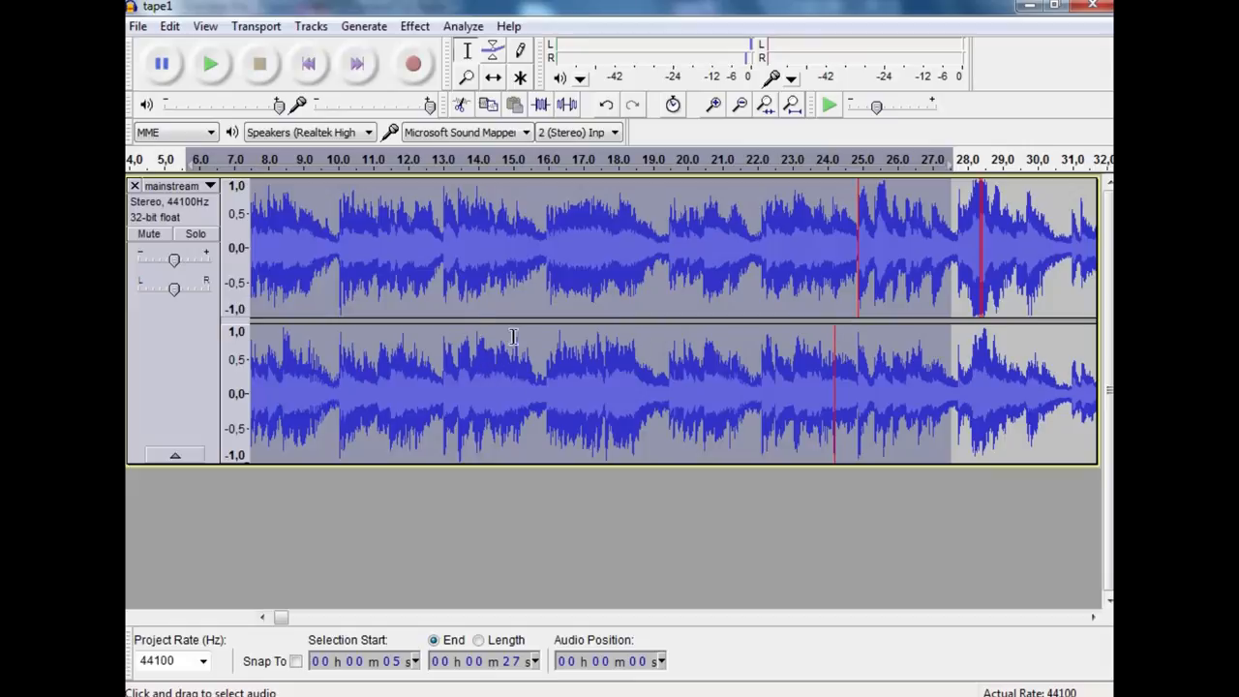
{"action": "left_click", "coordinate": [840, 339]}
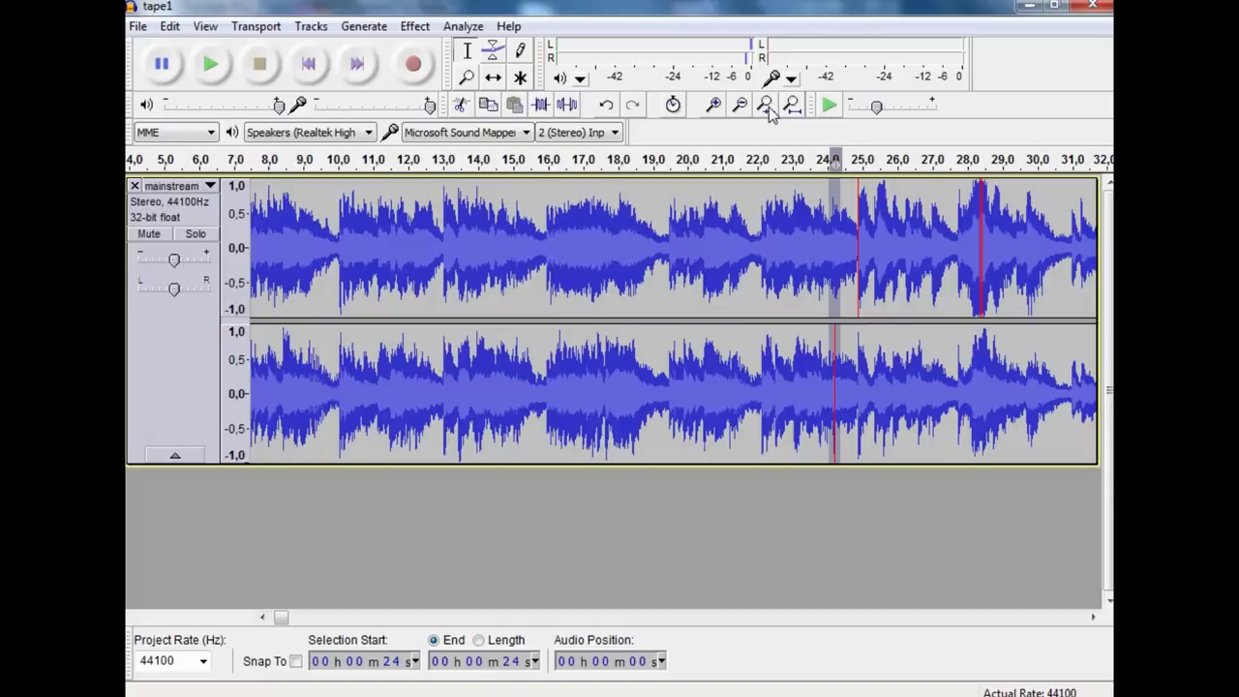
{"action": "mouse_move", "coordinate": [540, 256]}
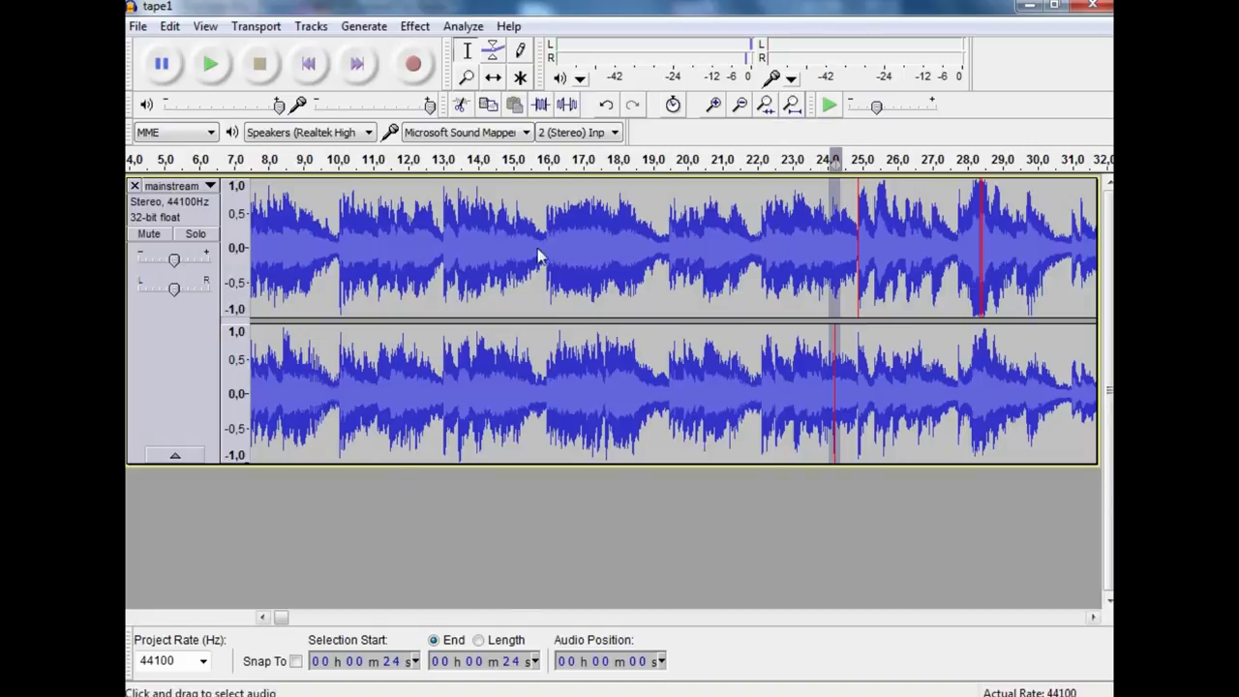
{"action": "mouse_move", "coordinate": [395, 592]}
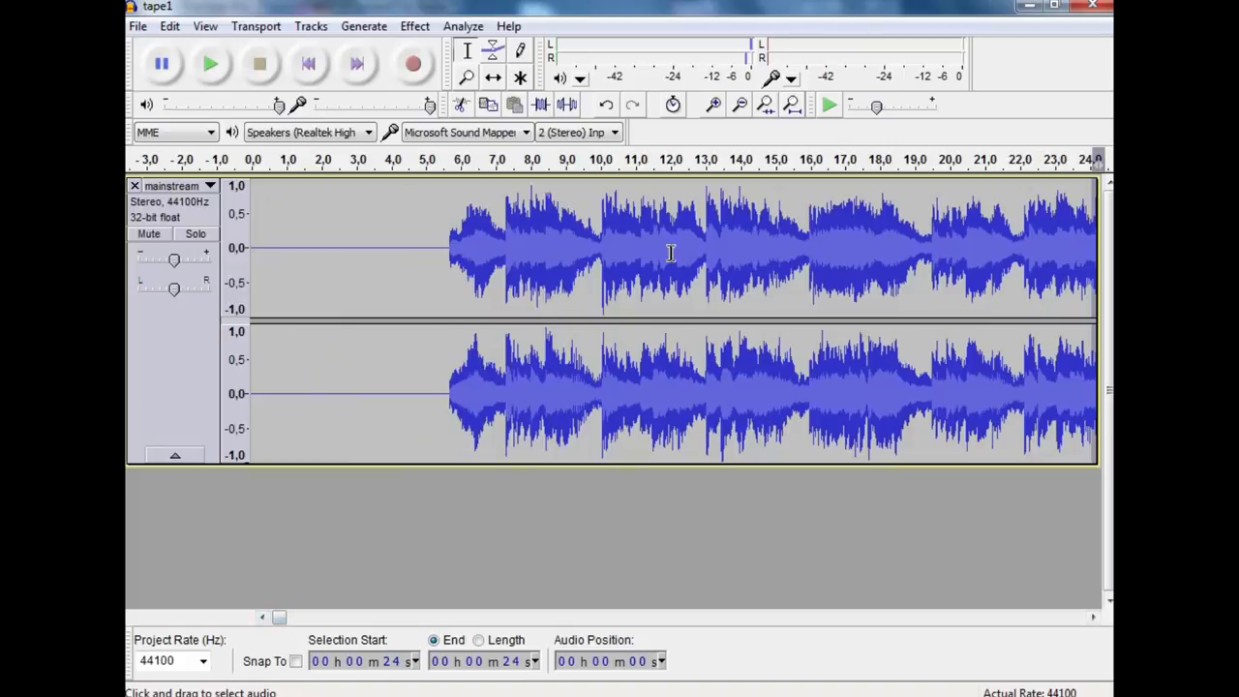
{"action": "mouse_move", "coordinate": [505, 255]}
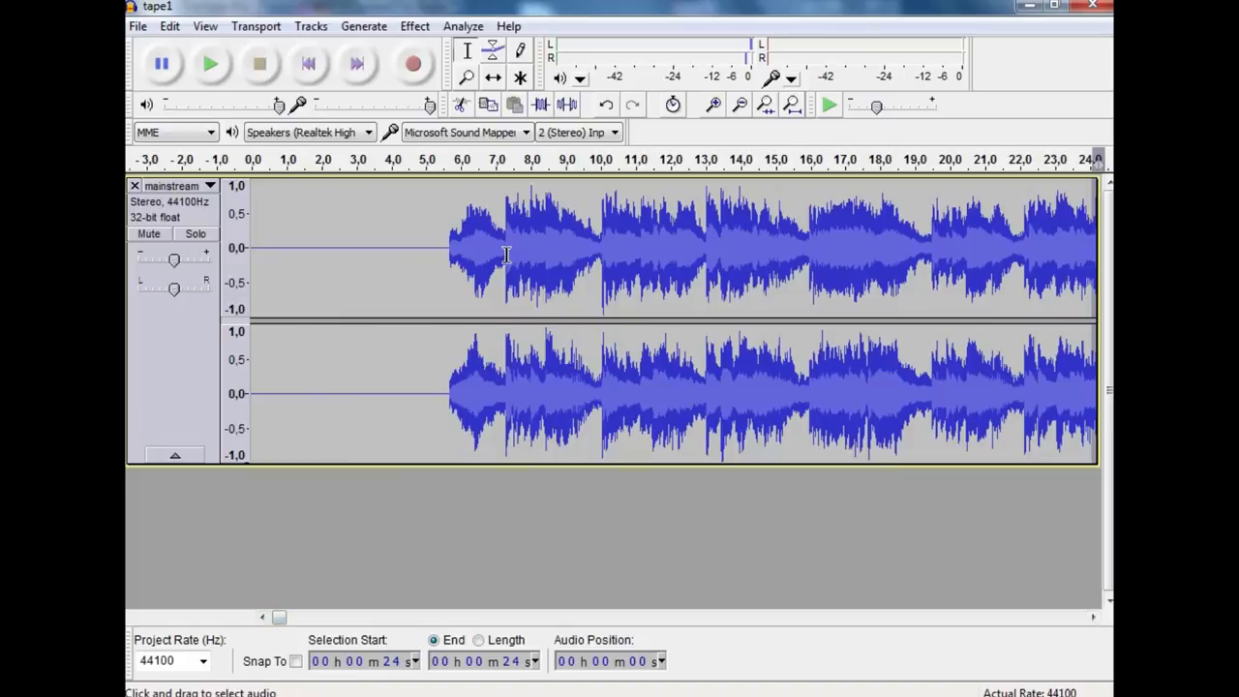
{"action": "mouse_move", "coordinate": [816, 303]}
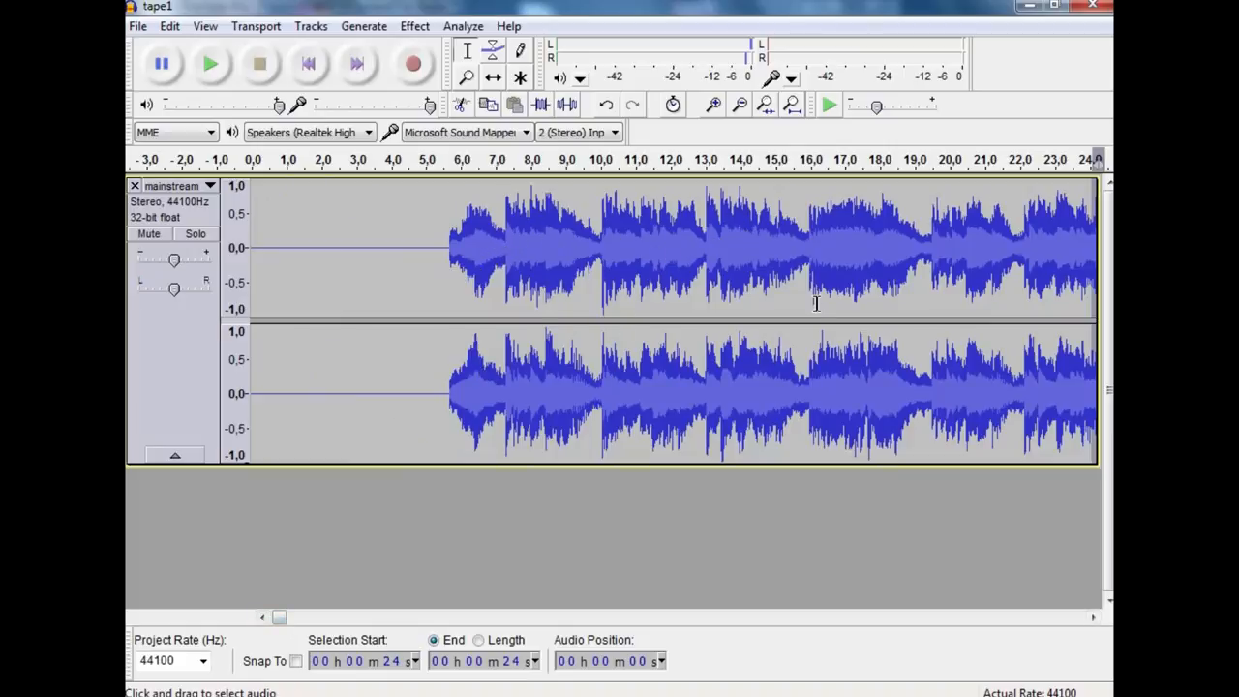
{"action": "mouse_move", "coordinate": [612, 252]}
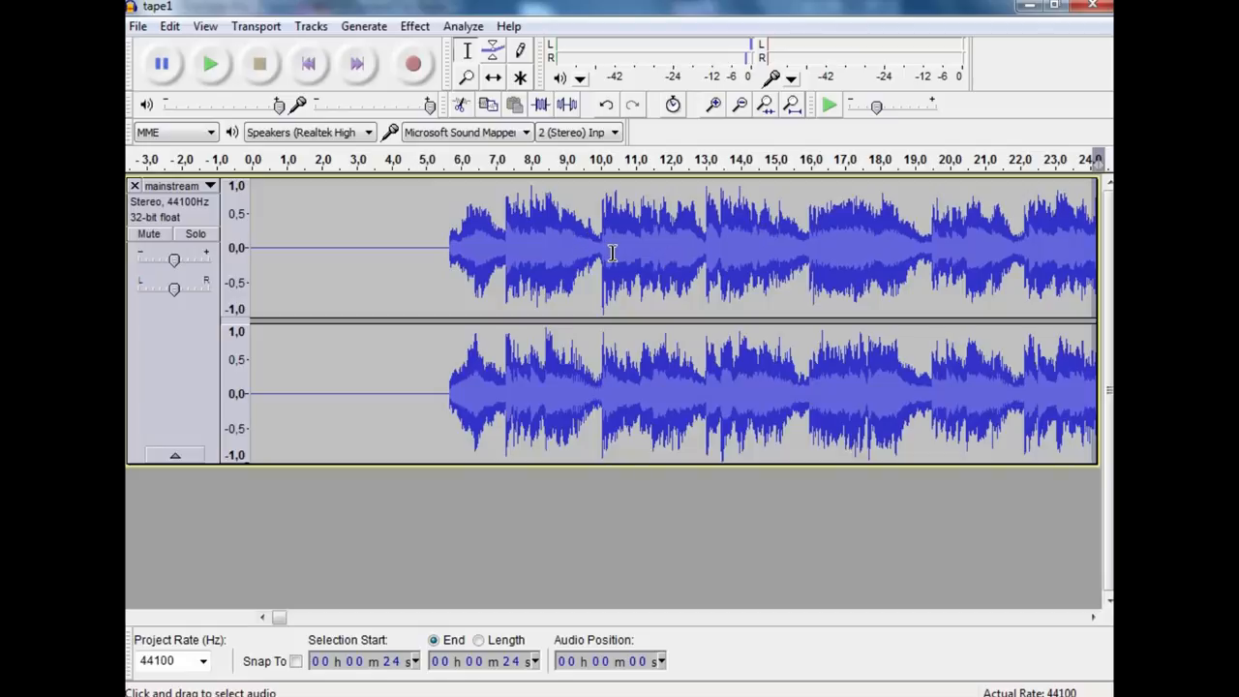
{"action": "mouse_move", "coordinate": [604, 249]}
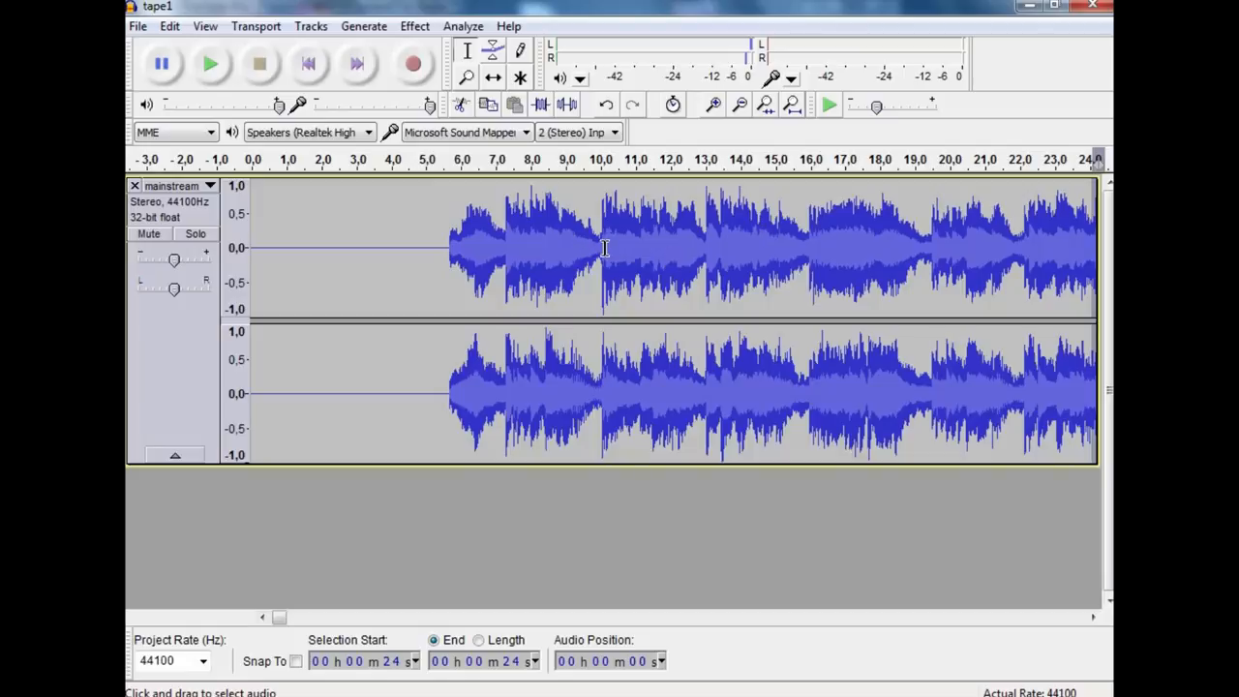
{"action": "mouse_move", "coordinate": [355, 308]}
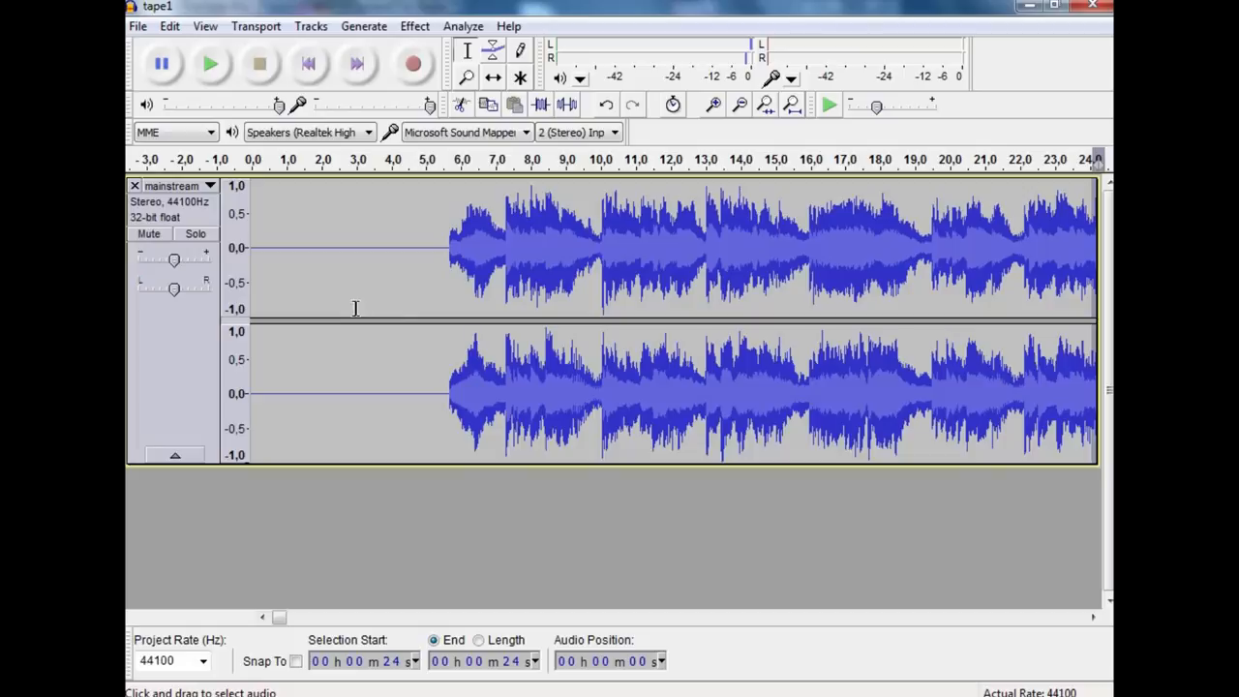
{"action": "mouse_move", "coordinate": [951, 254]}
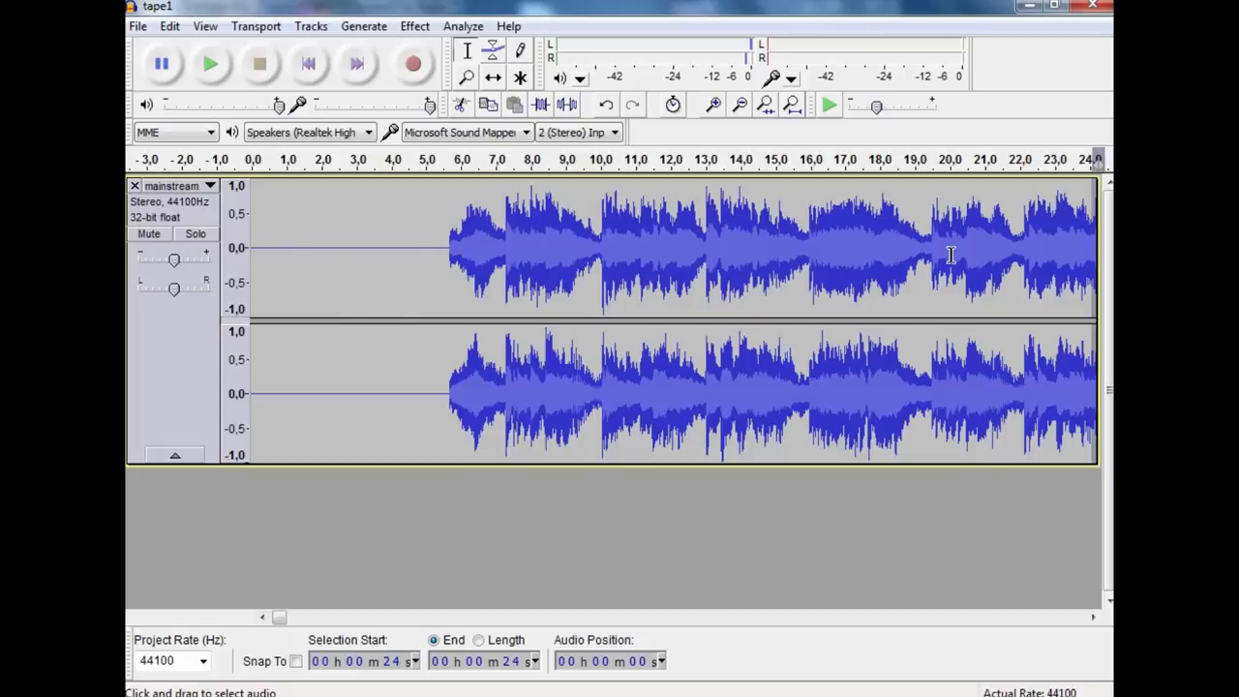
{"action": "mouse_move", "coordinate": [306, 290]}
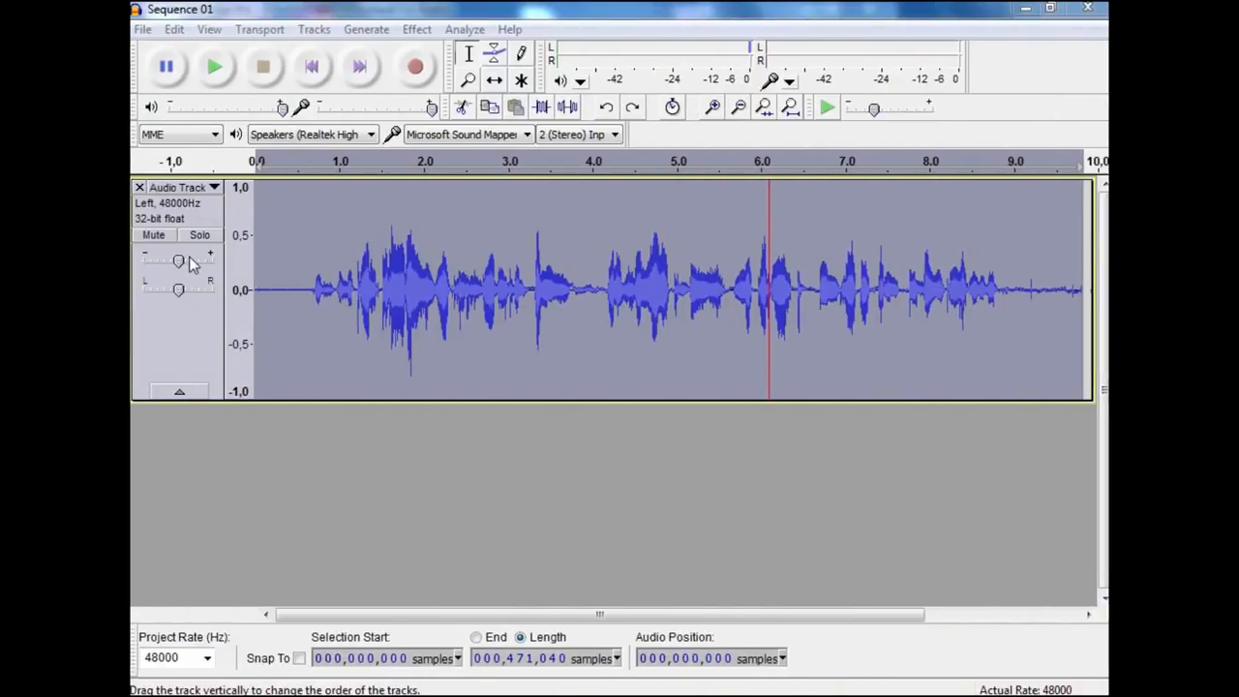
{"action": "mouse_move", "coordinate": [404, 368]}
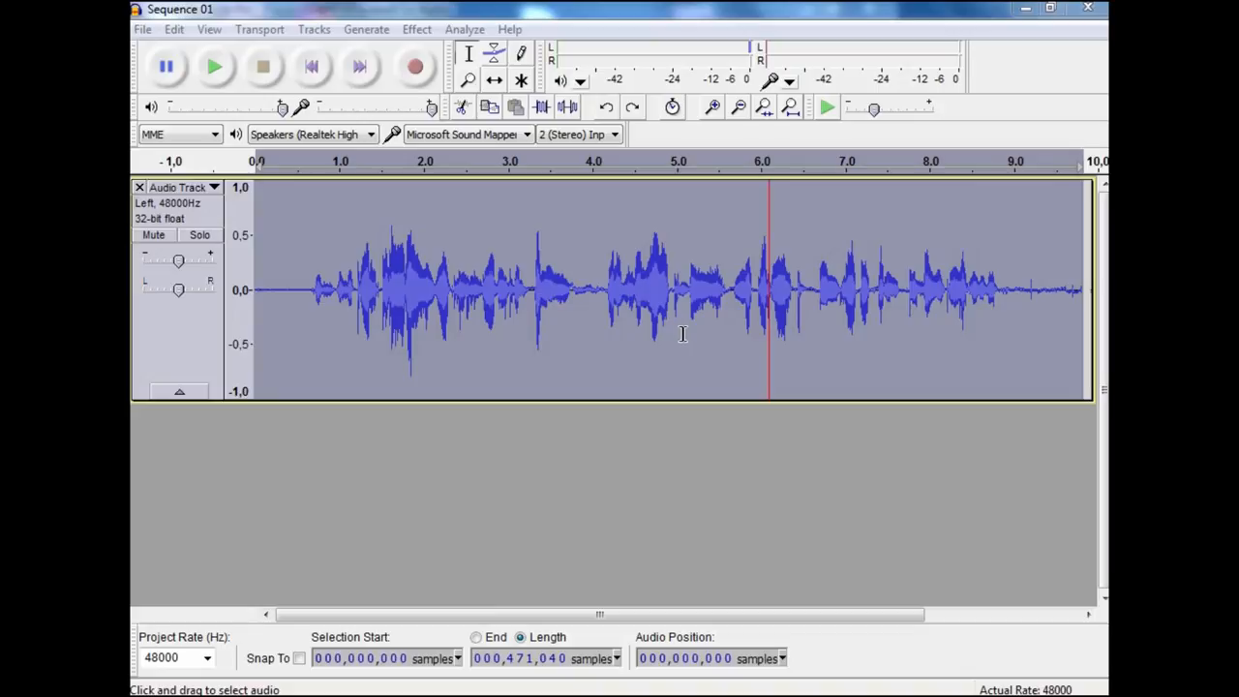
{"action": "mouse_move", "coordinate": [818, 285]}
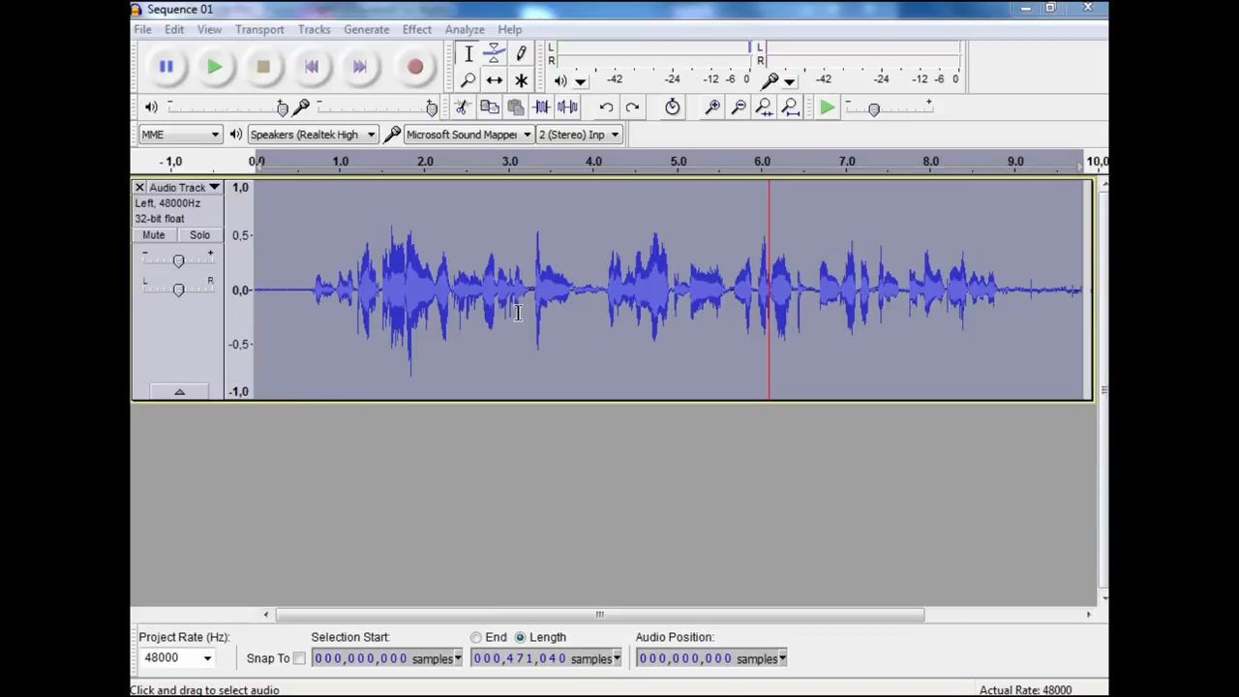
{"action": "mouse_move", "coordinate": [511, 292]}
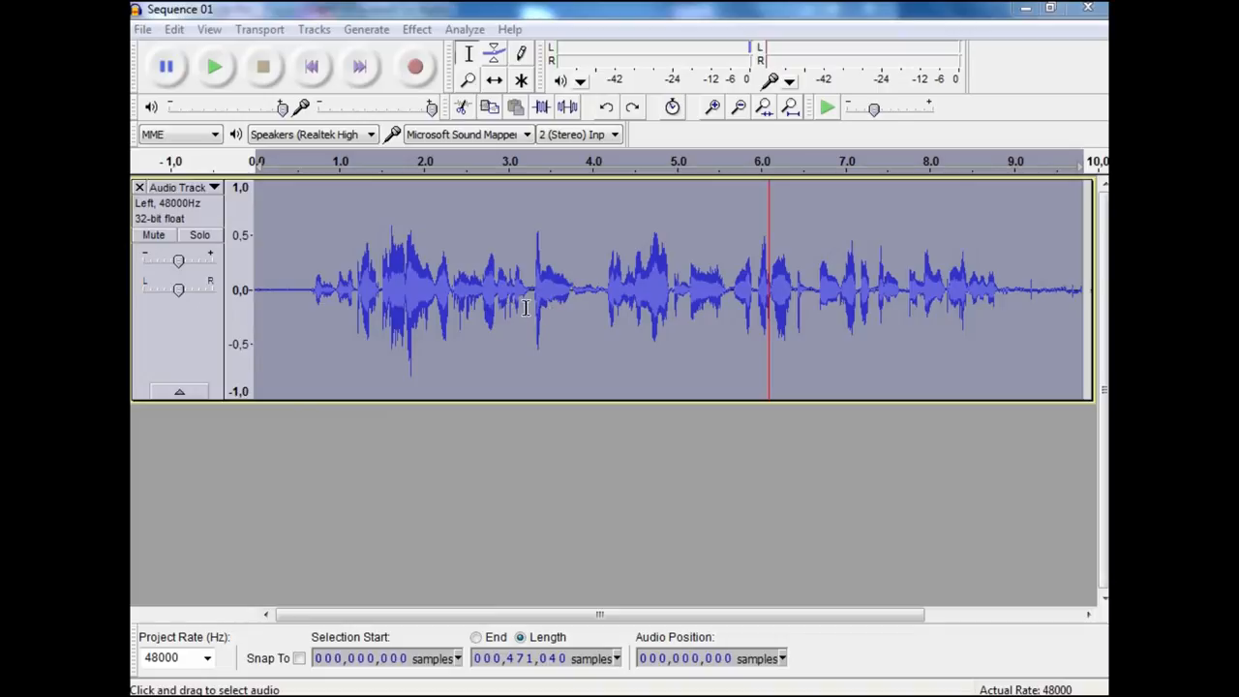
{"action": "mouse_move", "coordinate": [235, 240]}
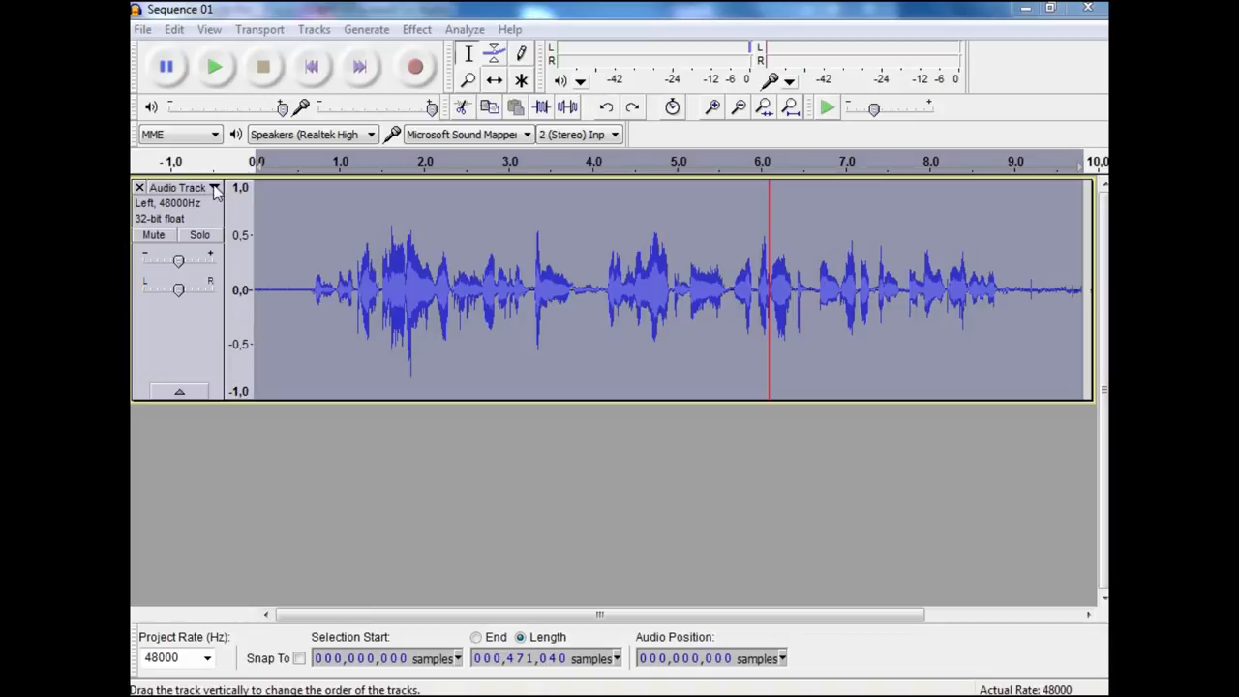
Switch the Sequence 01 track display to Spectrum on a 0–12k scale.
{"action": "left_click", "coordinate": [213, 187]}
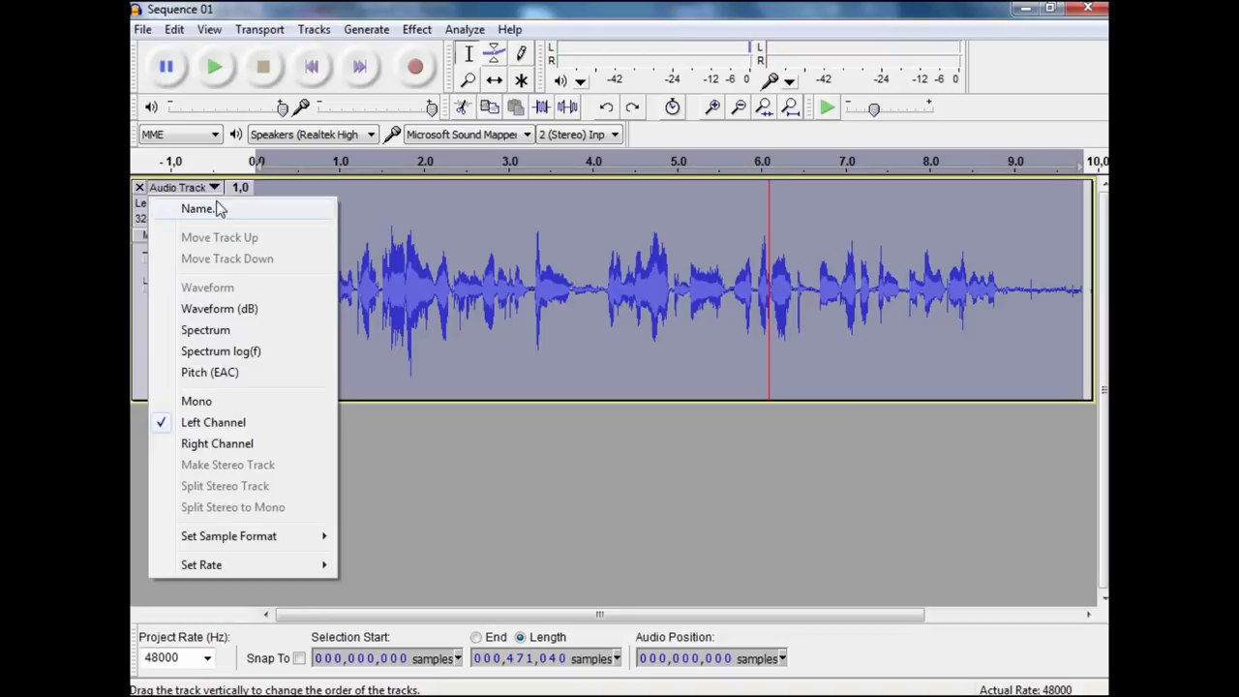
{"action": "mouse_move", "coordinate": [213, 330]}
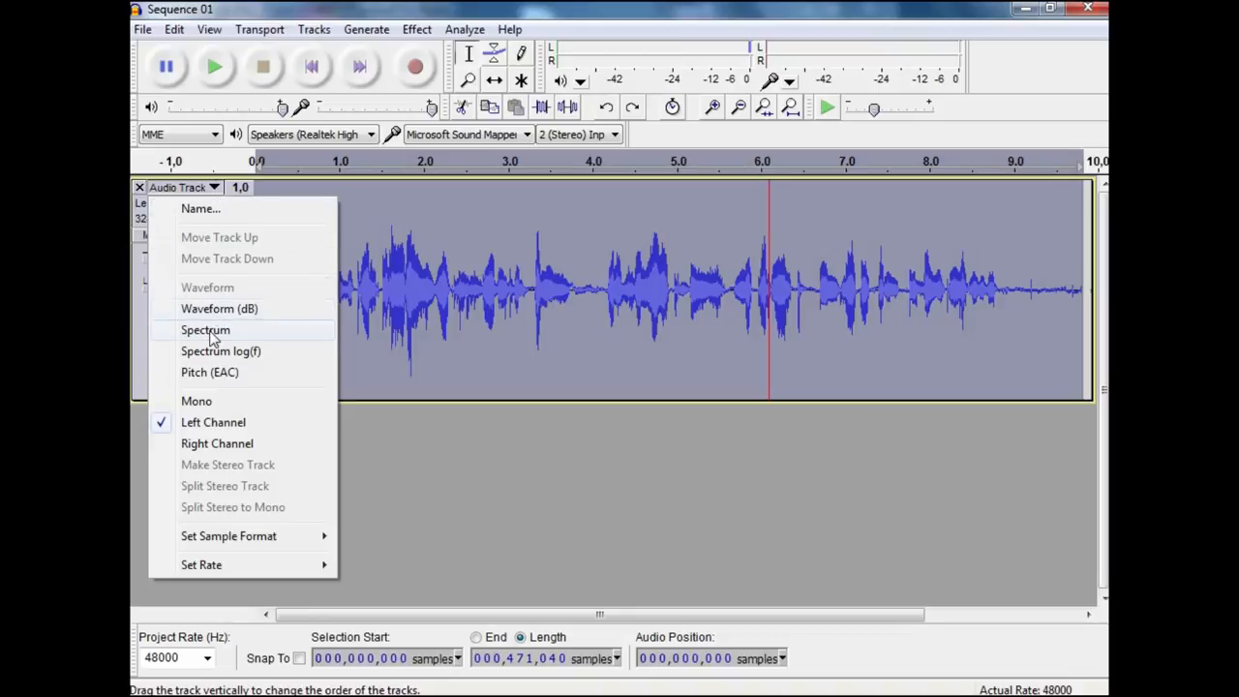
{"action": "mouse_move", "coordinate": [197, 400]}
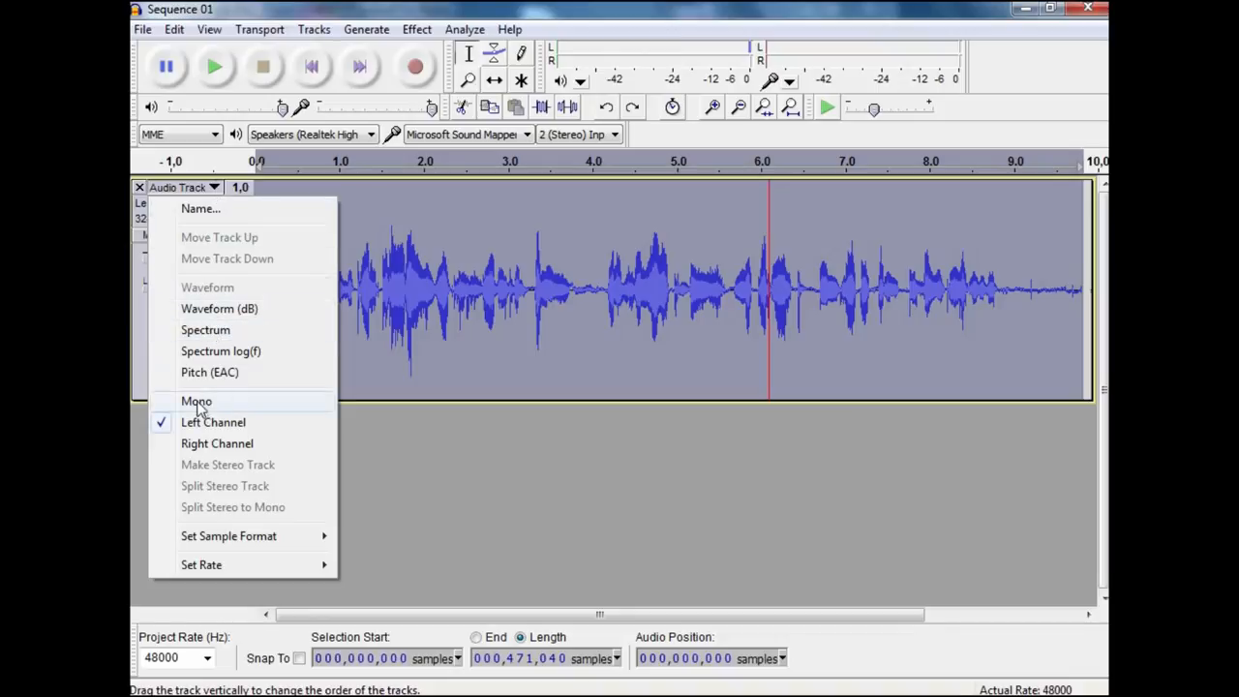
{"action": "left_click", "coordinate": [205, 329]}
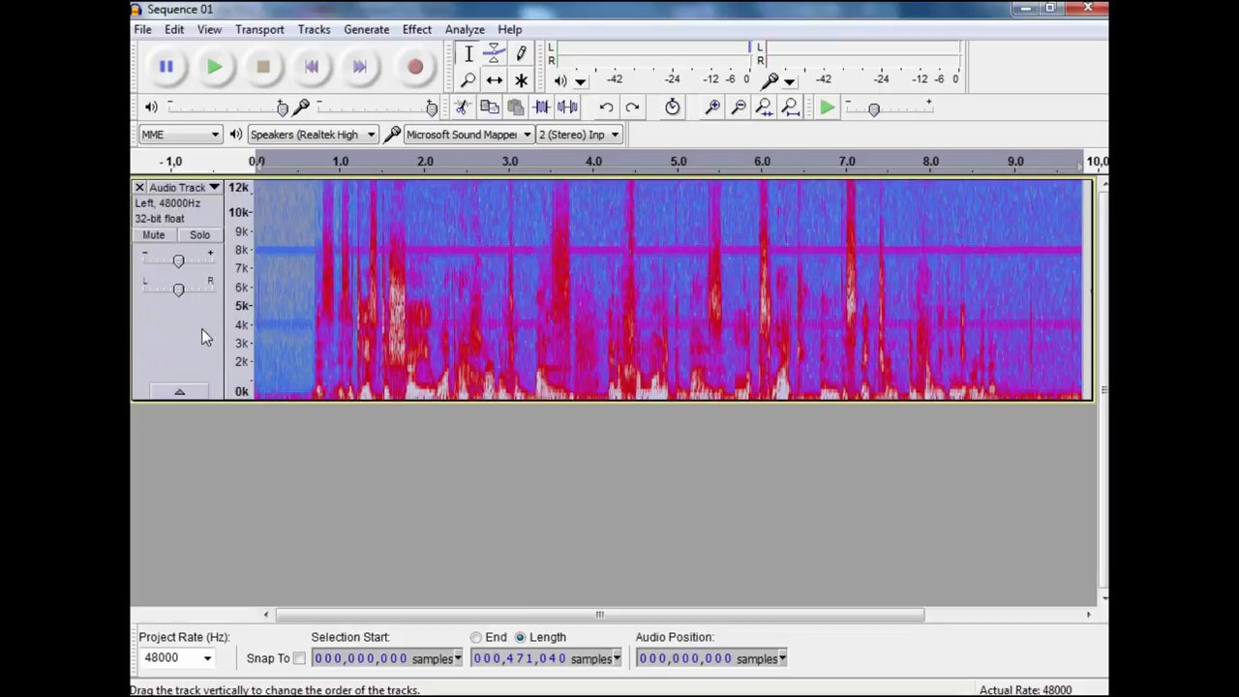
{"action": "mouse_move", "coordinate": [474, 263]}
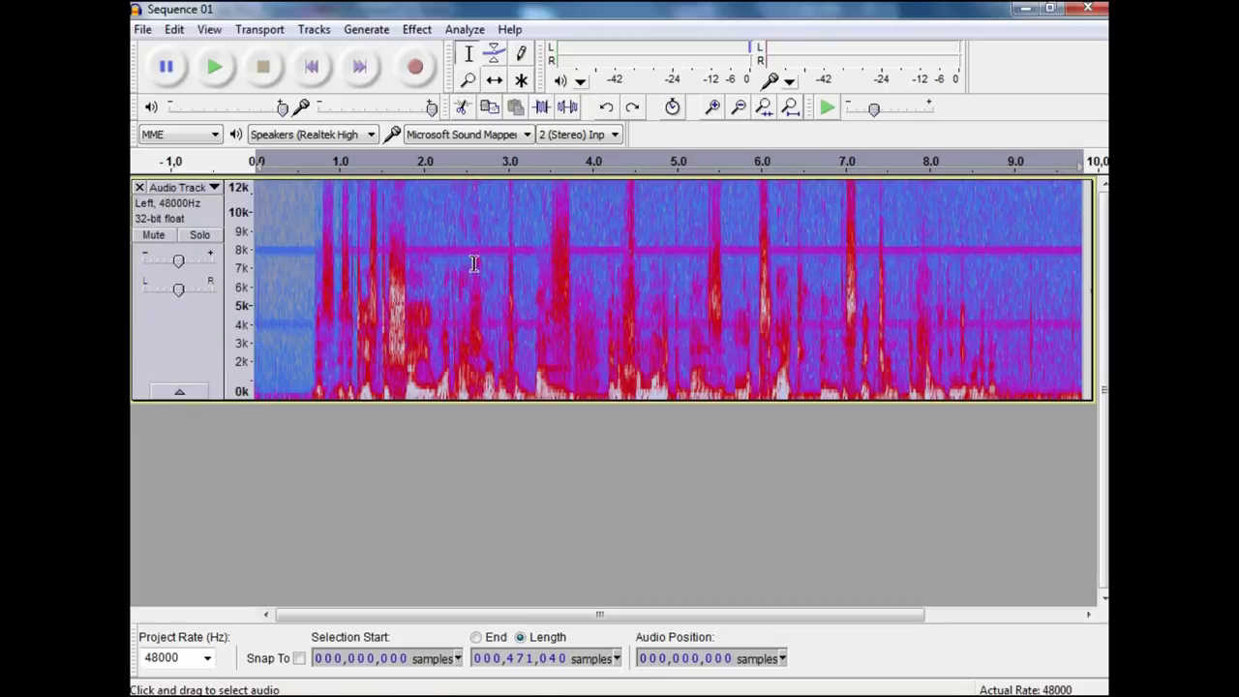
{"action": "mouse_move", "coordinate": [285, 390]}
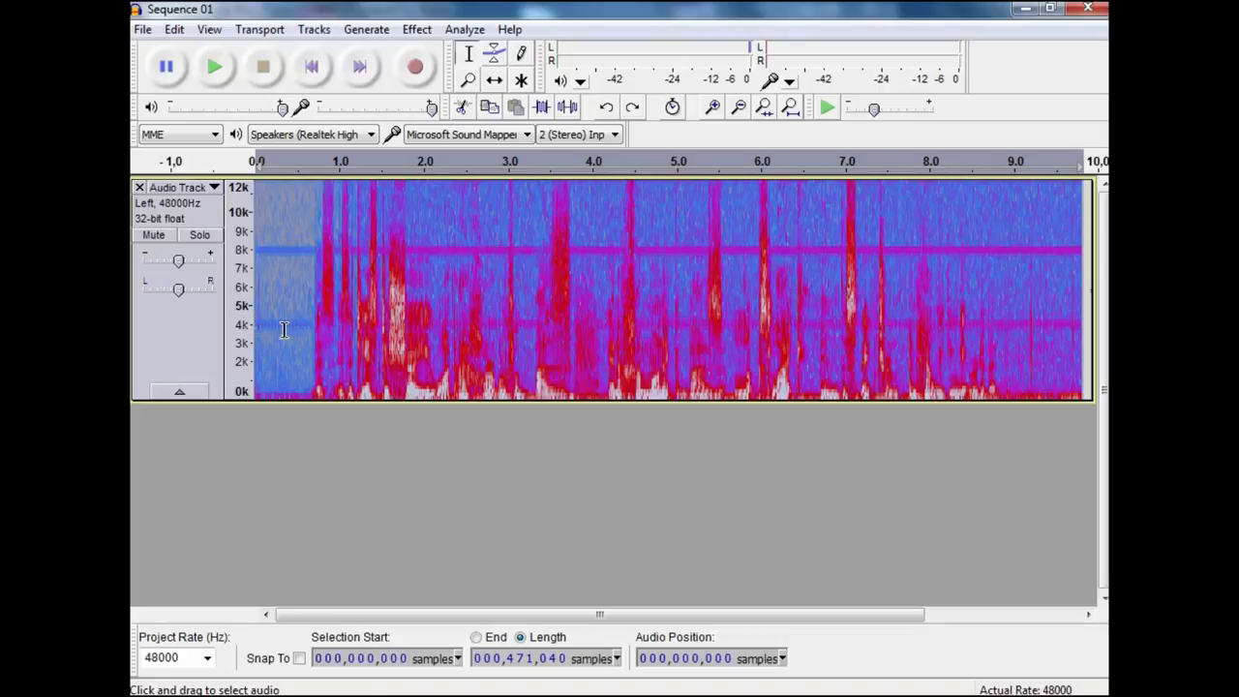
{"action": "mouse_move", "coordinate": [271, 255]}
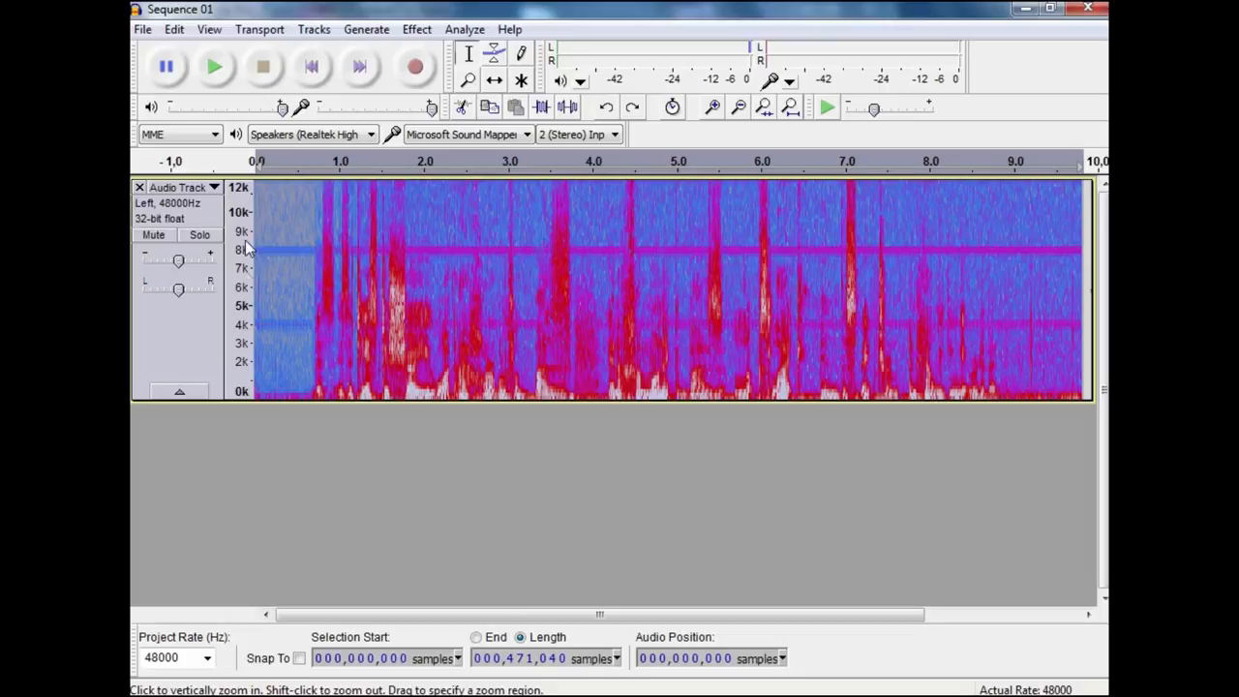
Zoom the spectrogram's frequency ruler out to the full 0–24 kHz range.
{"action": "left_click", "coordinate": [240, 232]}
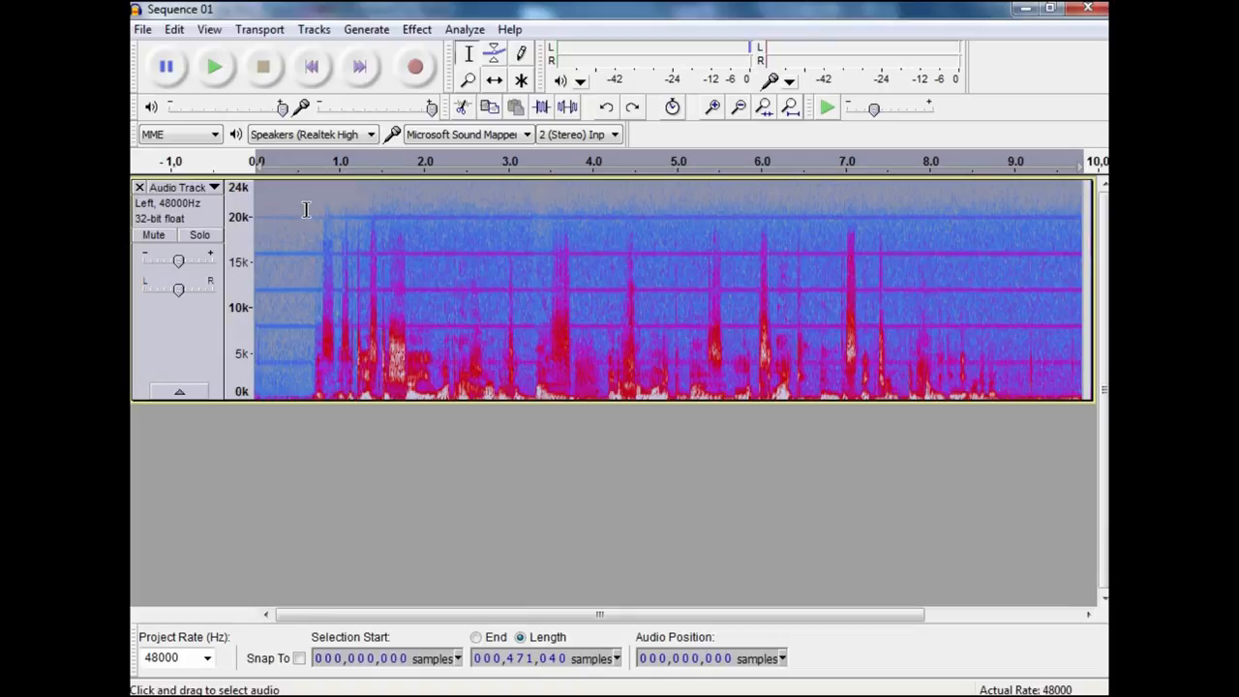
{"action": "mouse_move", "coordinate": [256, 343]}
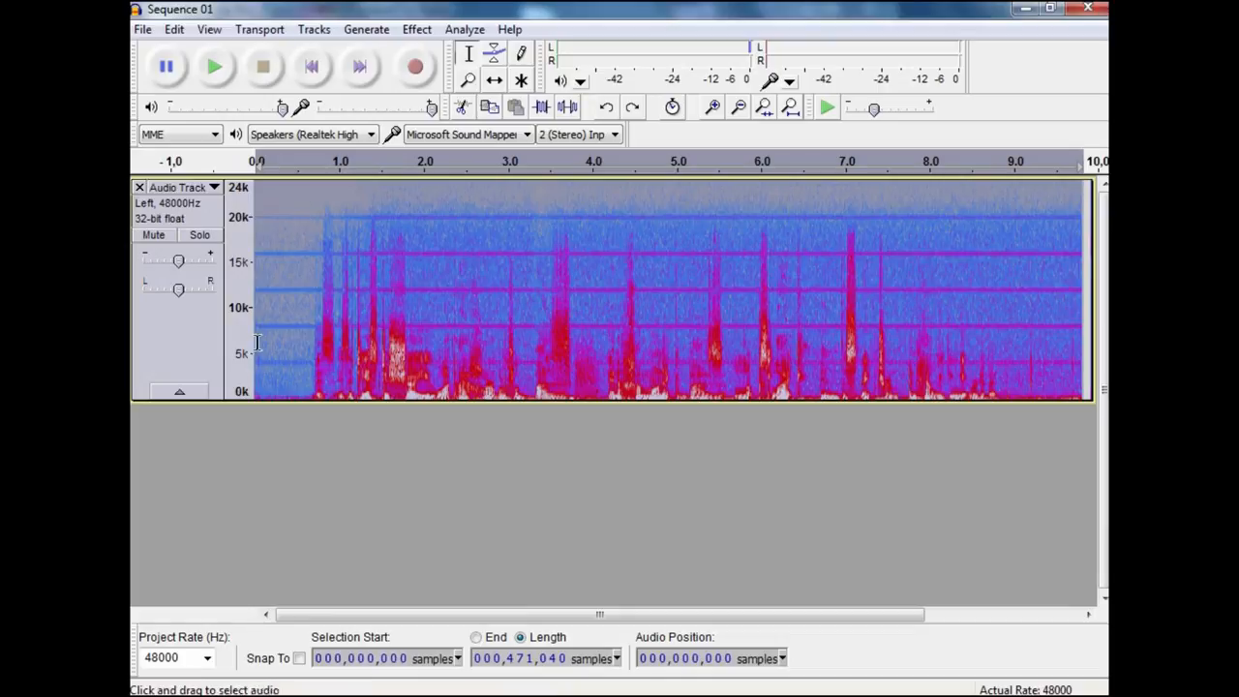
{"action": "mouse_move", "coordinate": [276, 214]}
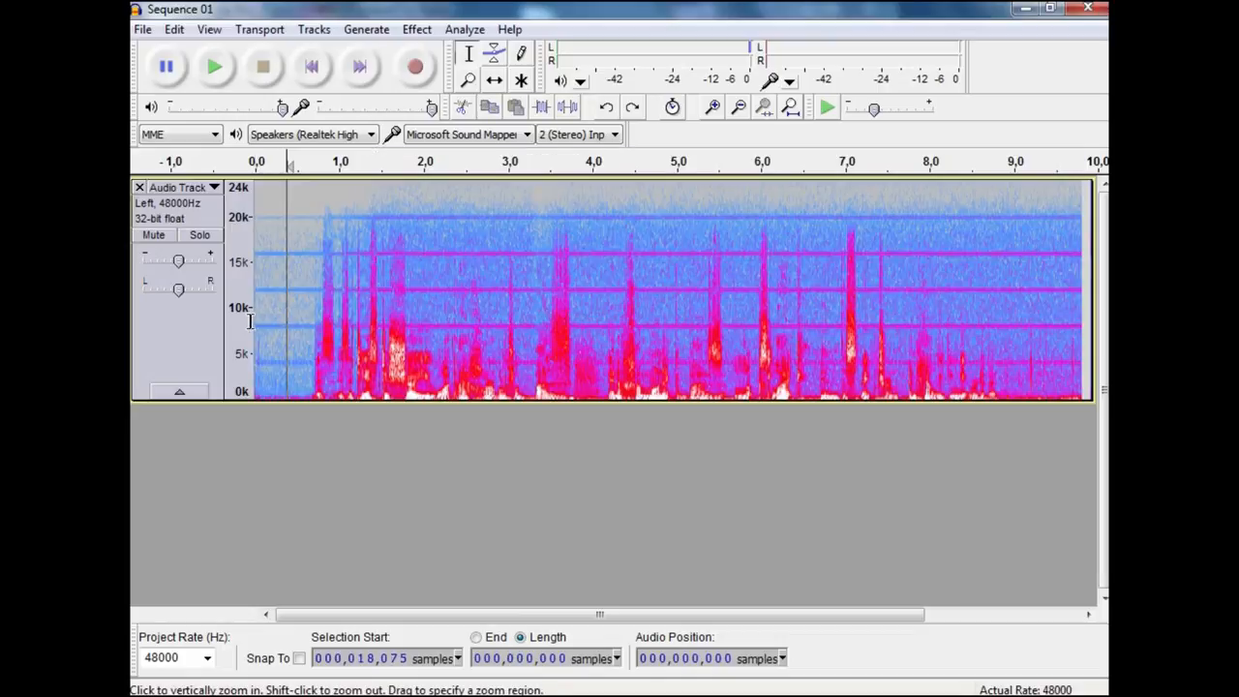
Narrow the spectrogram to the 2–14 kHz band and zoom in on the first seconds.
{"action": "left_click", "coordinate": [247, 322]}
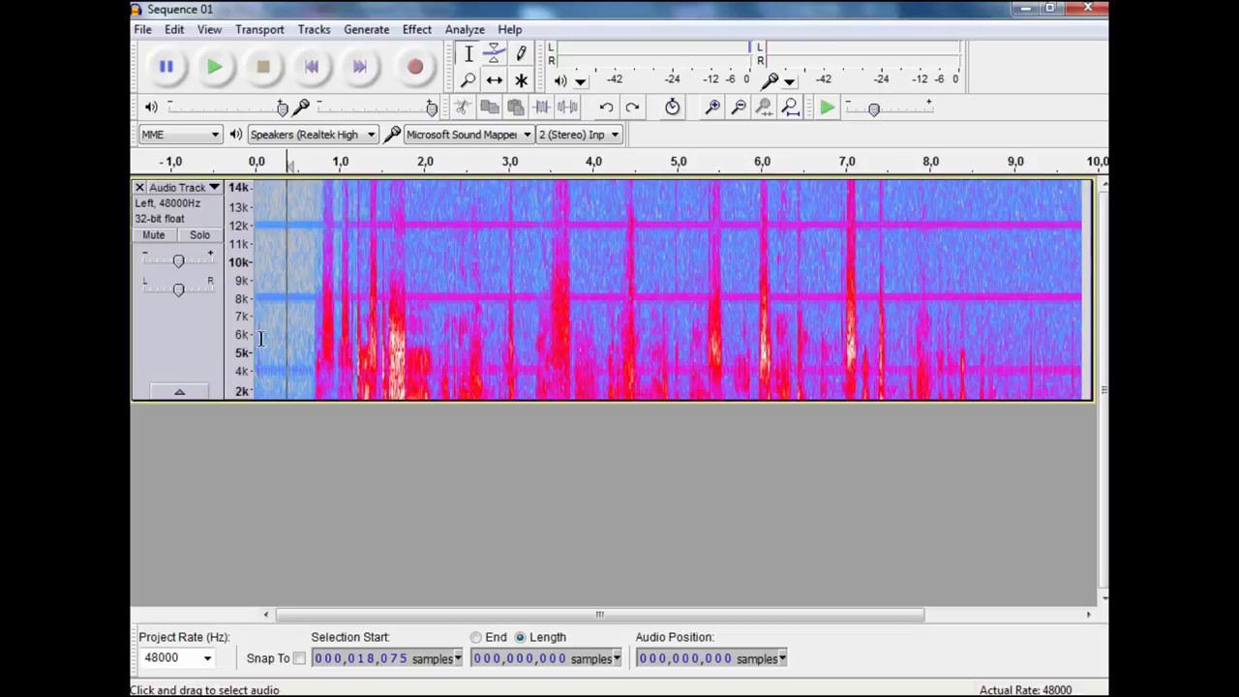
{"action": "mouse_move", "coordinate": [312, 295]}
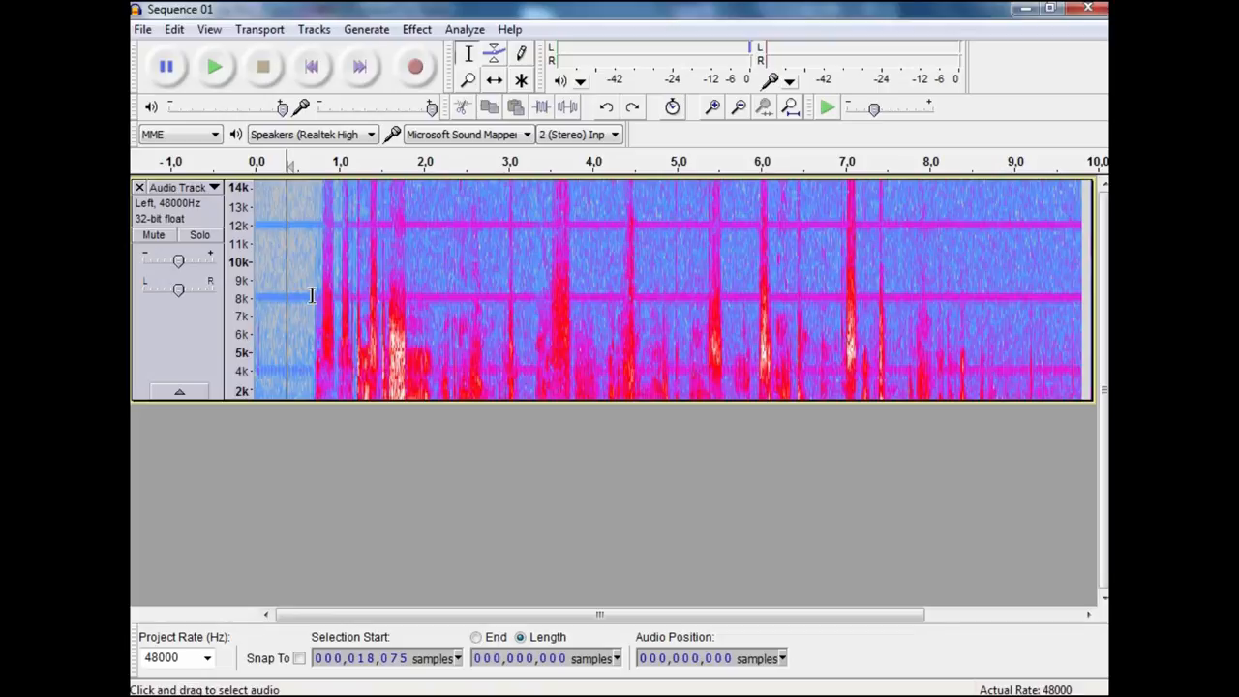
{"action": "left_click", "coordinate": [713, 107]}
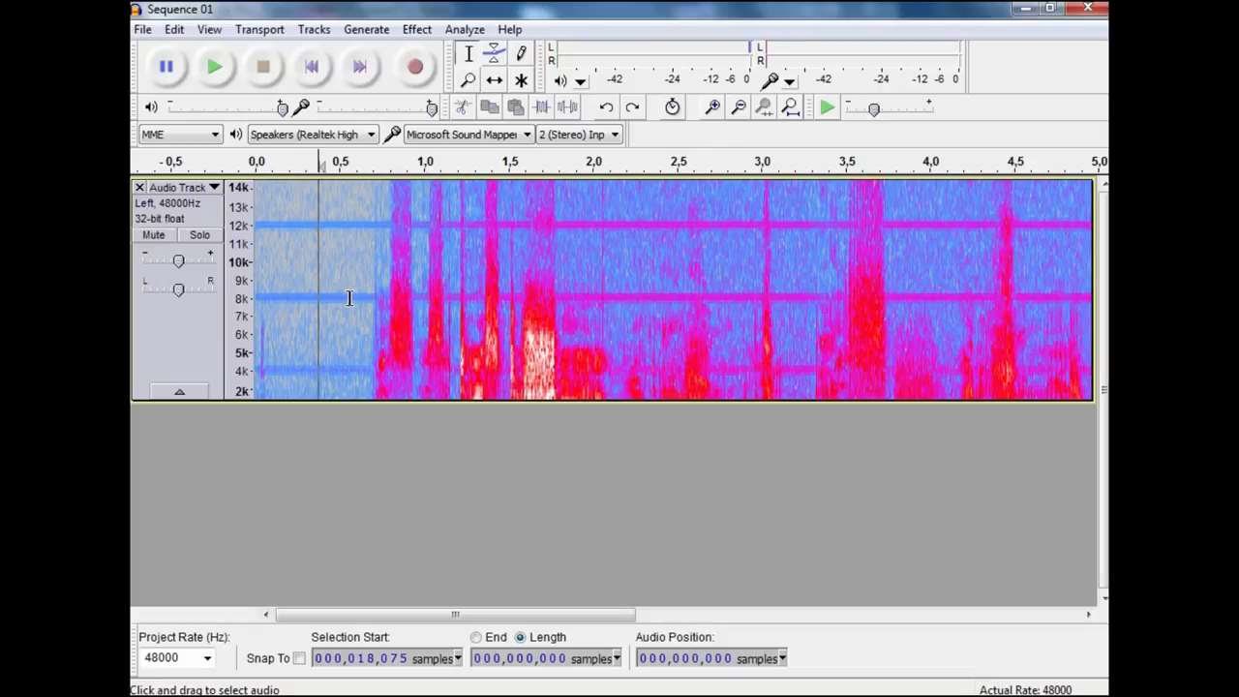
{"action": "mouse_move", "coordinate": [319, 298]}
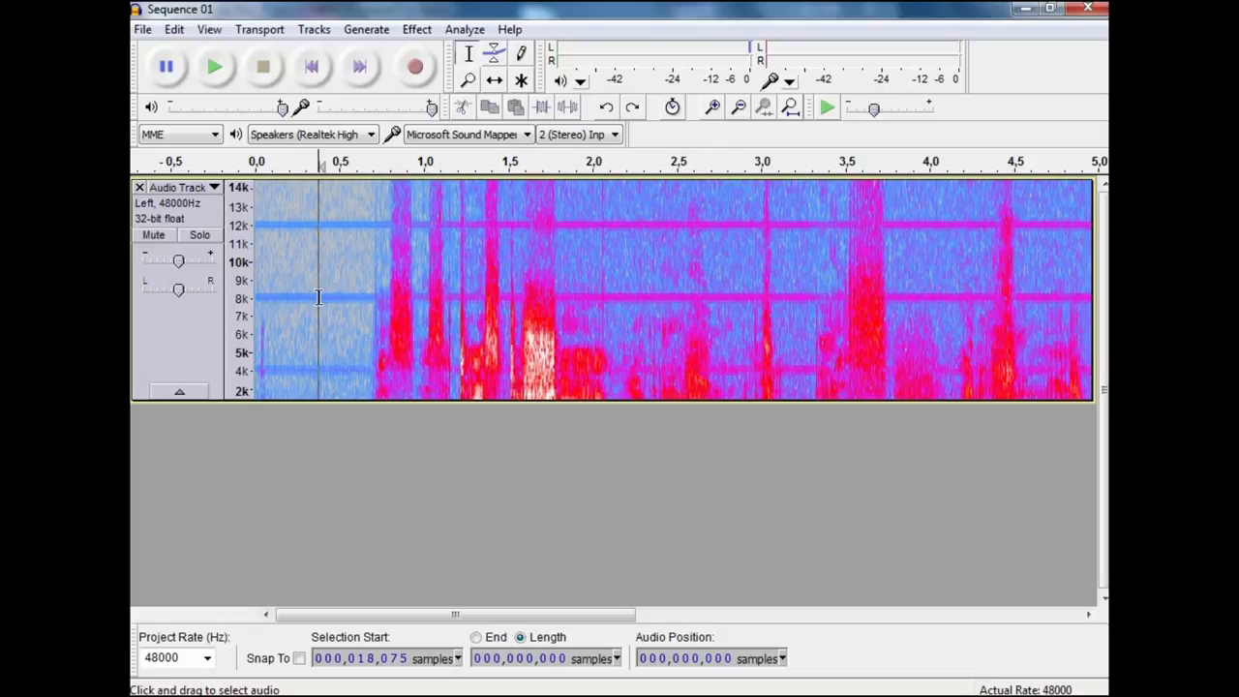
{"action": "mouse_move", "coordinate": [554, 300]}
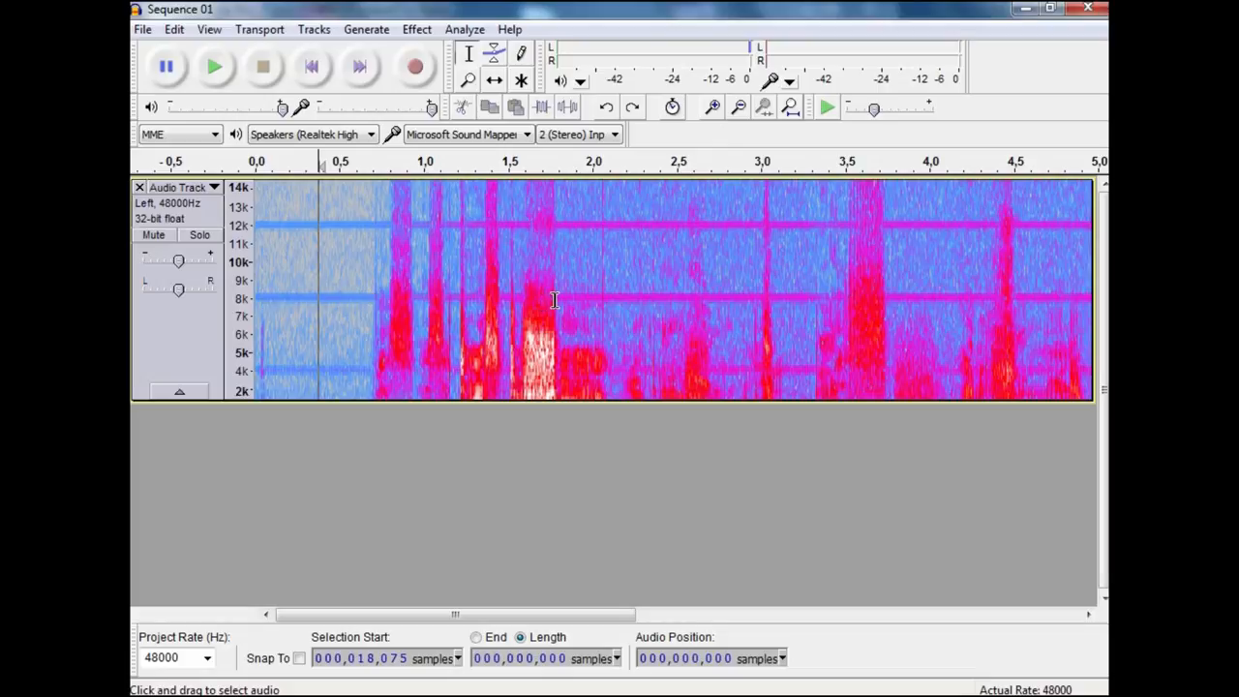
{"action": "mouse_move", "coordinate": [891, 292]}
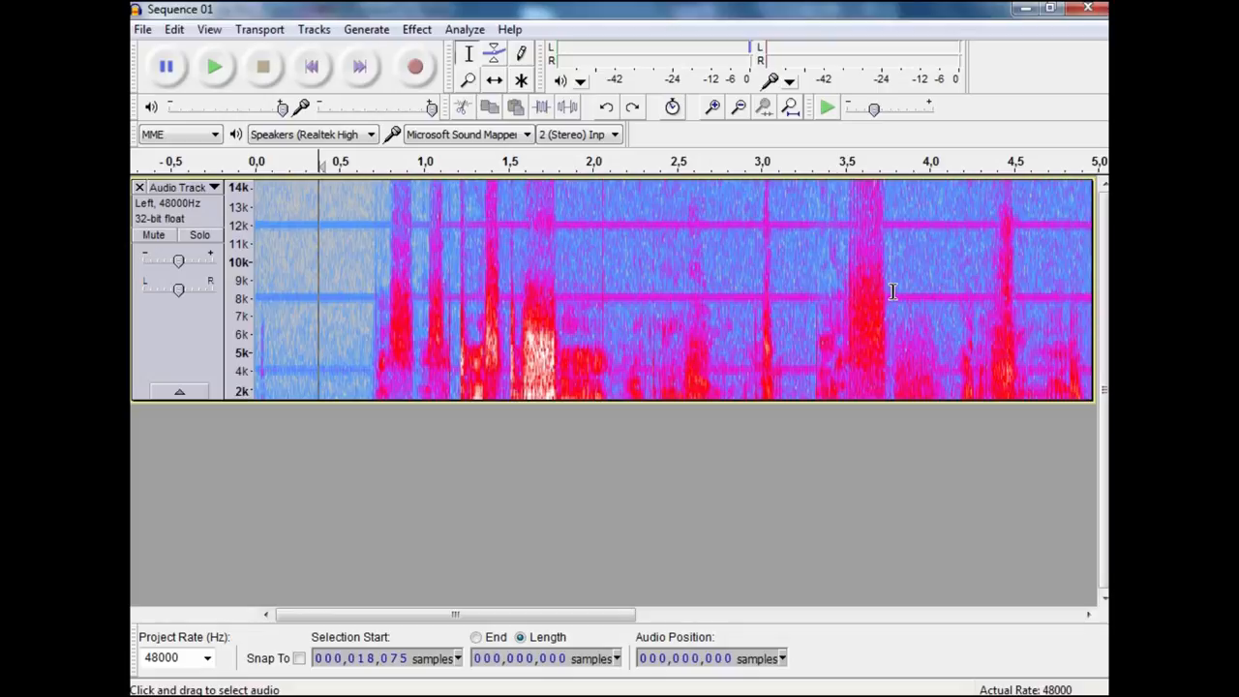
{"action": "mouse_move", "coordinate": [570, 297]}
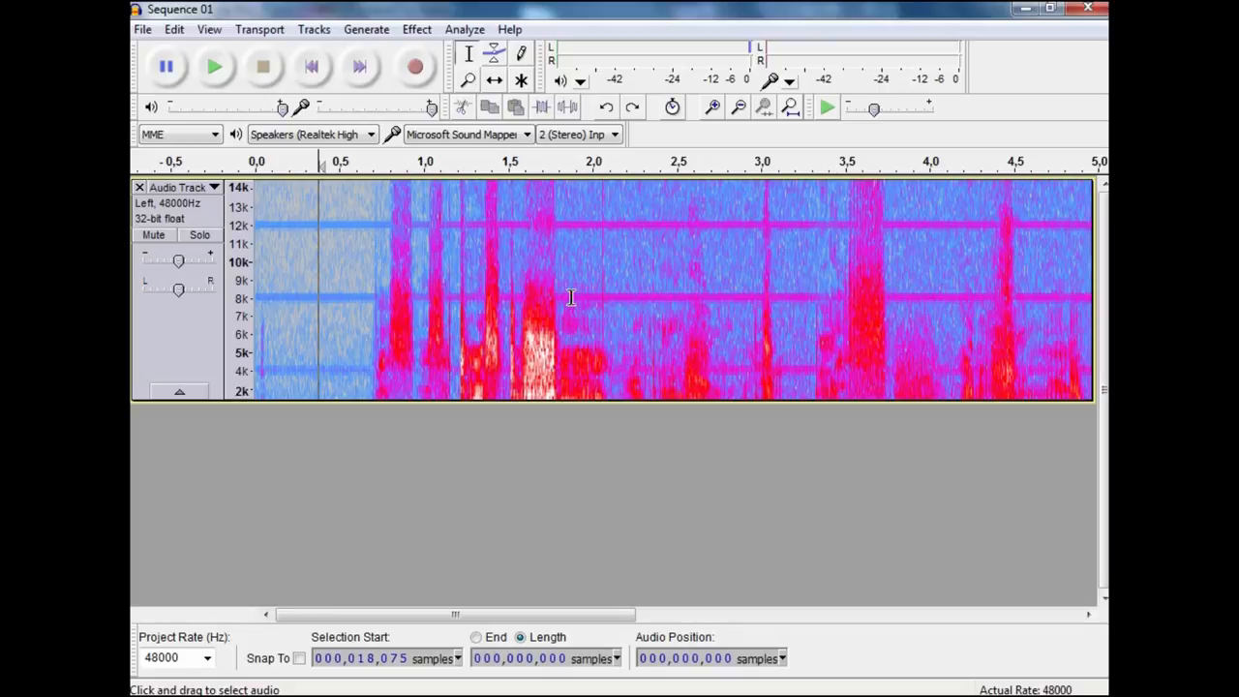
{"action": "mouse_move", "coordinate": [319, 223]}
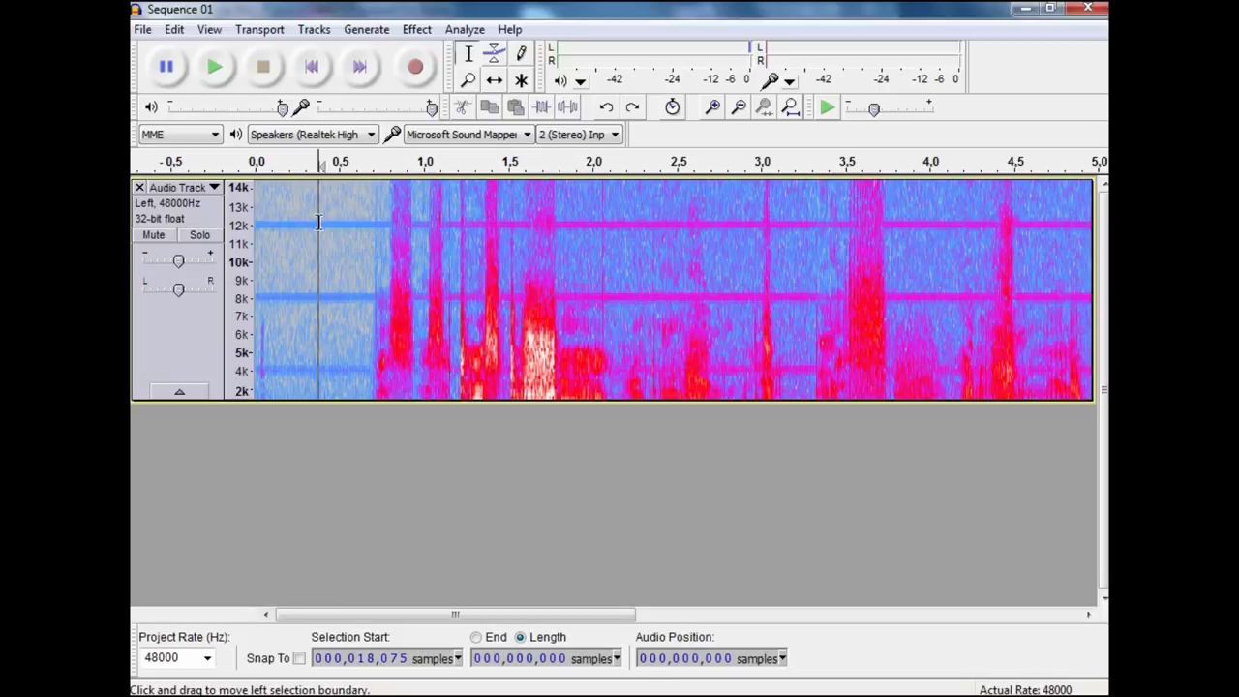
{"action": "mouse_move", "coordinate": [337, 229]}
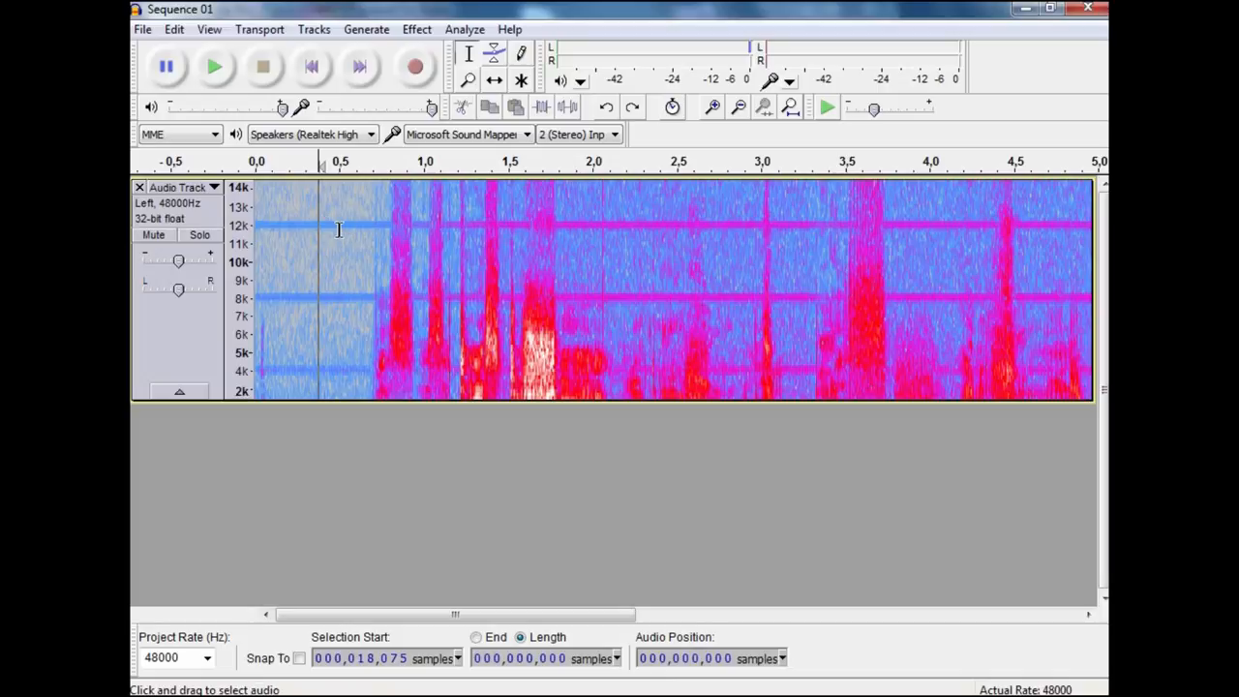
{"action": "mouse_move", "coordinate": [352, 230]}
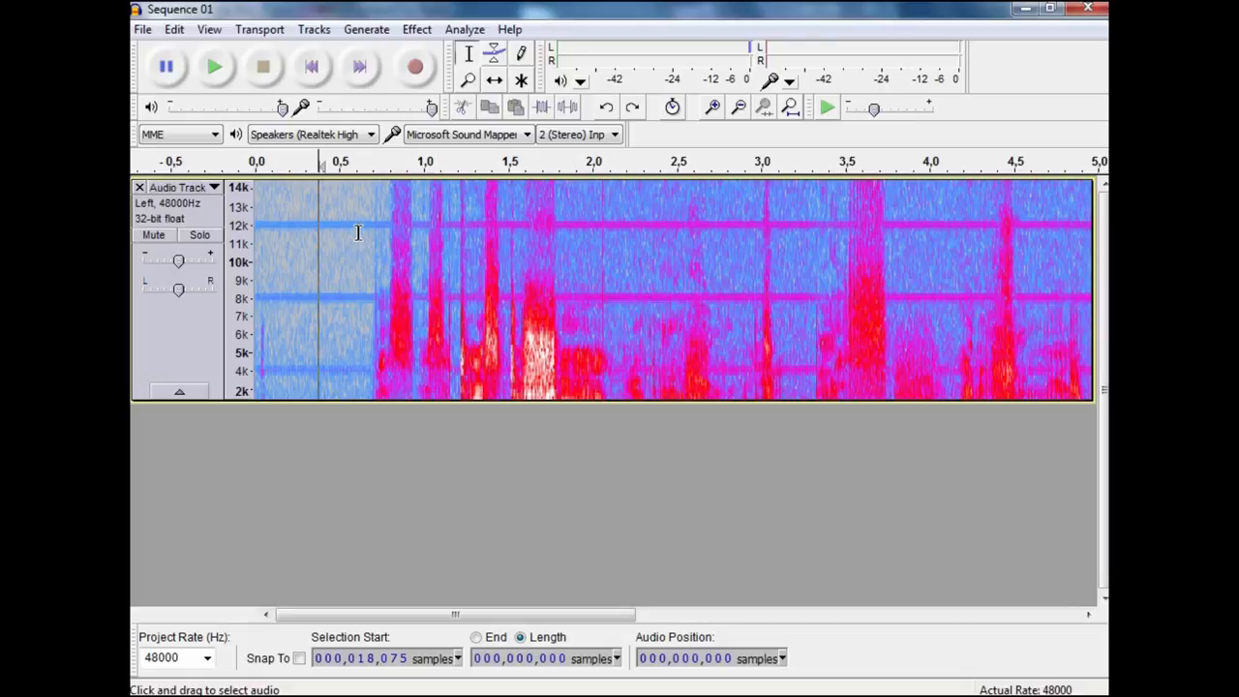
{"action": "mouse_move", "coordinate": [367, 242]}
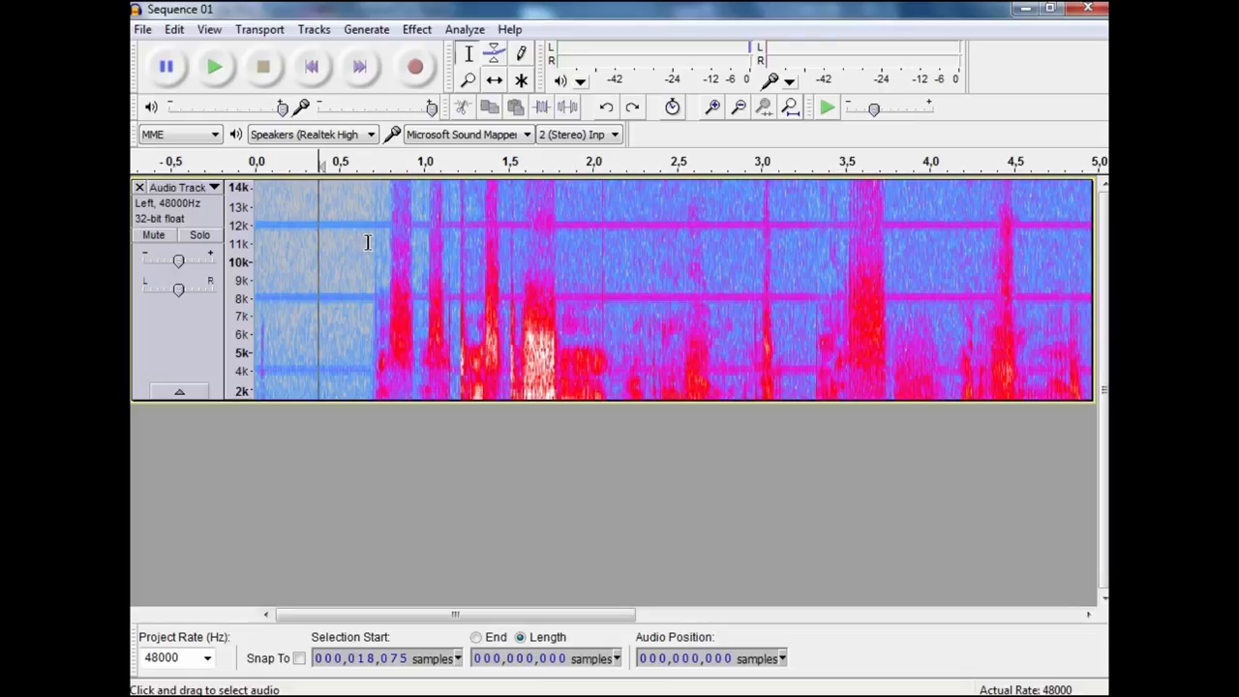
{"action": "mouse_move", "coordinate": [373, 250]}
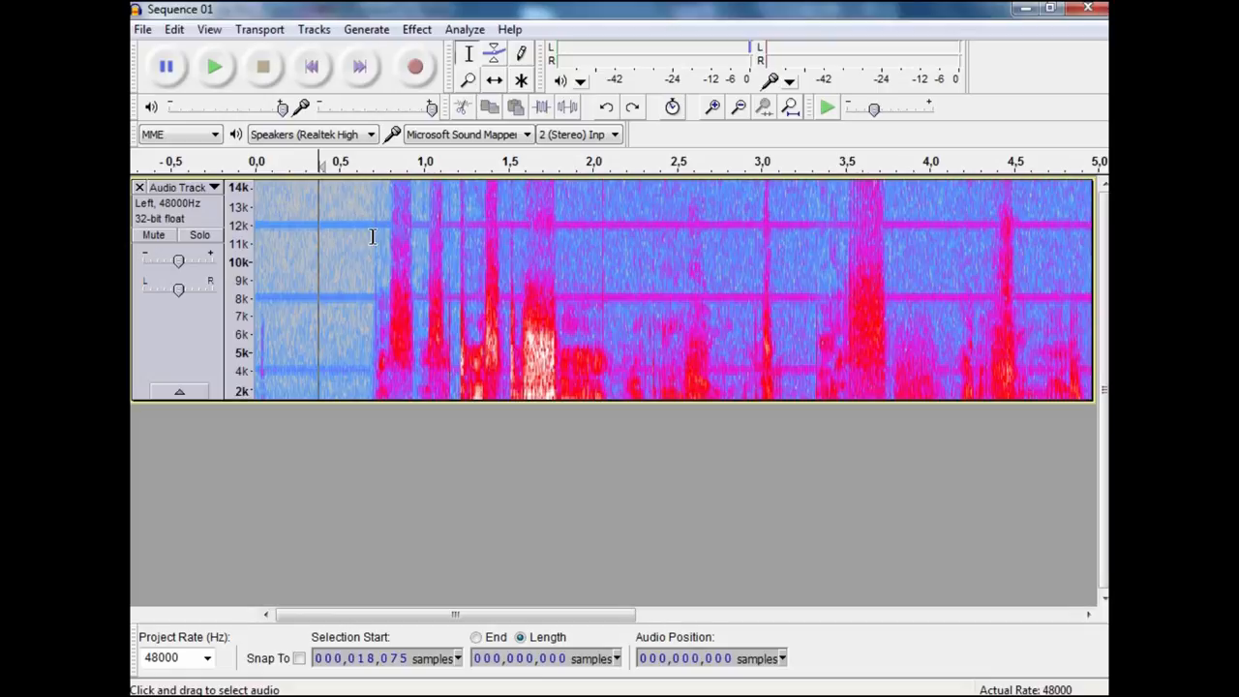
{"action": "mouse_move", "coordinate": [350, 217]}
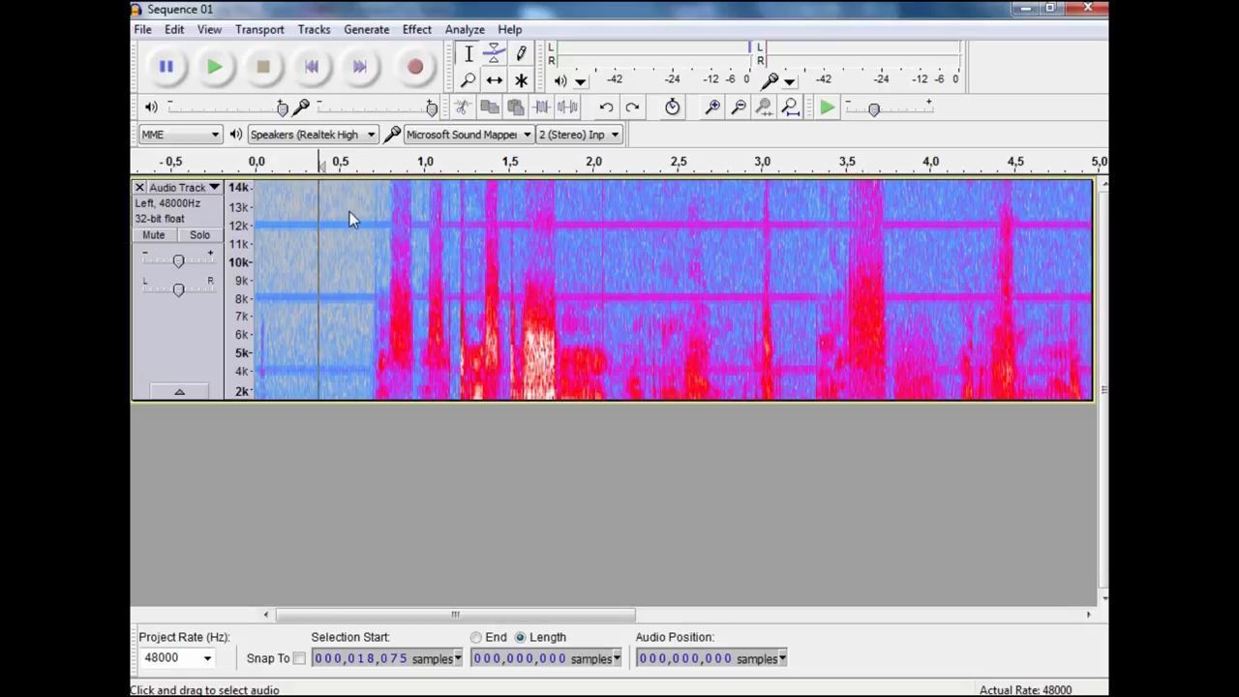
{"action": "mouse_move", "coordinate": [562, 247]}
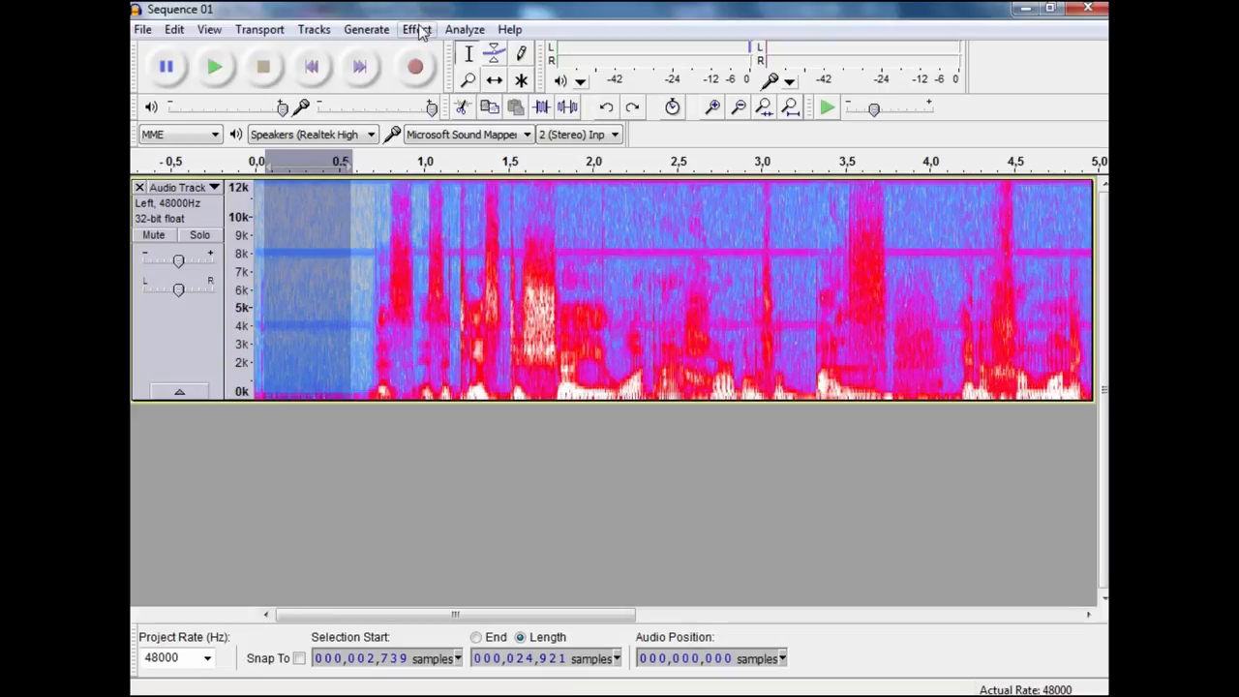
Flatten the equalization curve, then draw −30 dB notches near 4 and 8 kHz plus a high-end cut.
{"action": "left_click", "coordinate": [416, 29]}
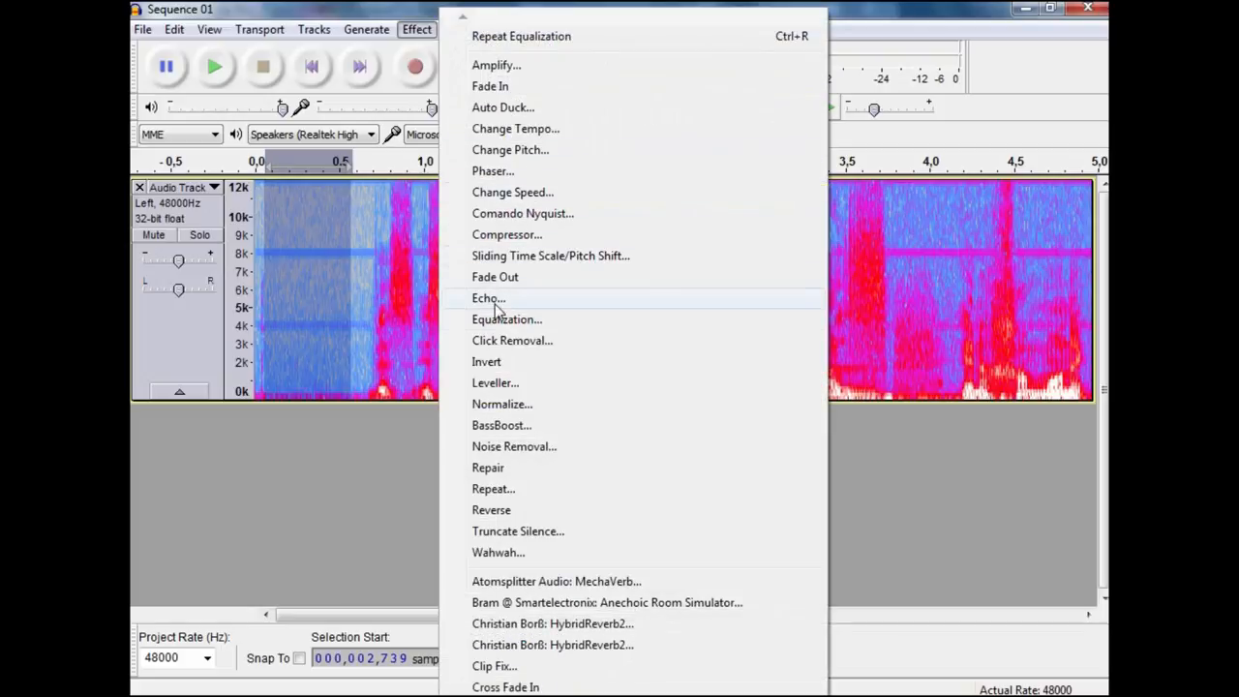
{"action": "left_click", "coordinate": [506, 319]}
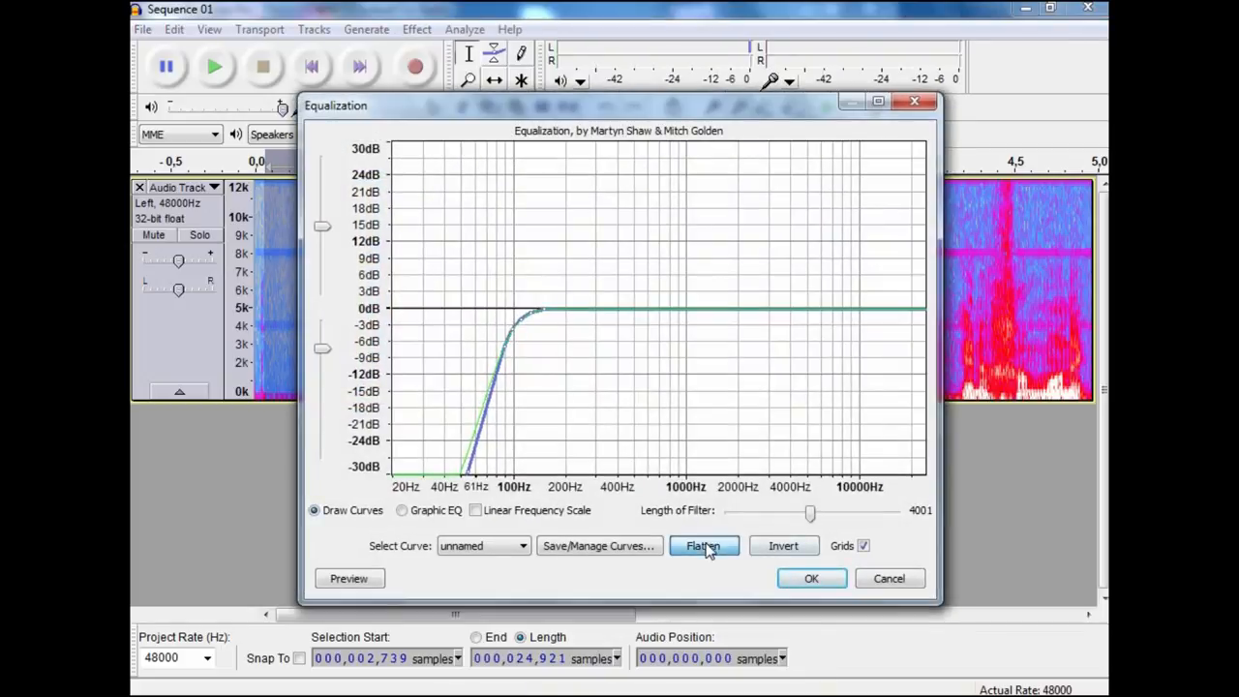
{"action": "left_click", "coordinate": [703, 545]}
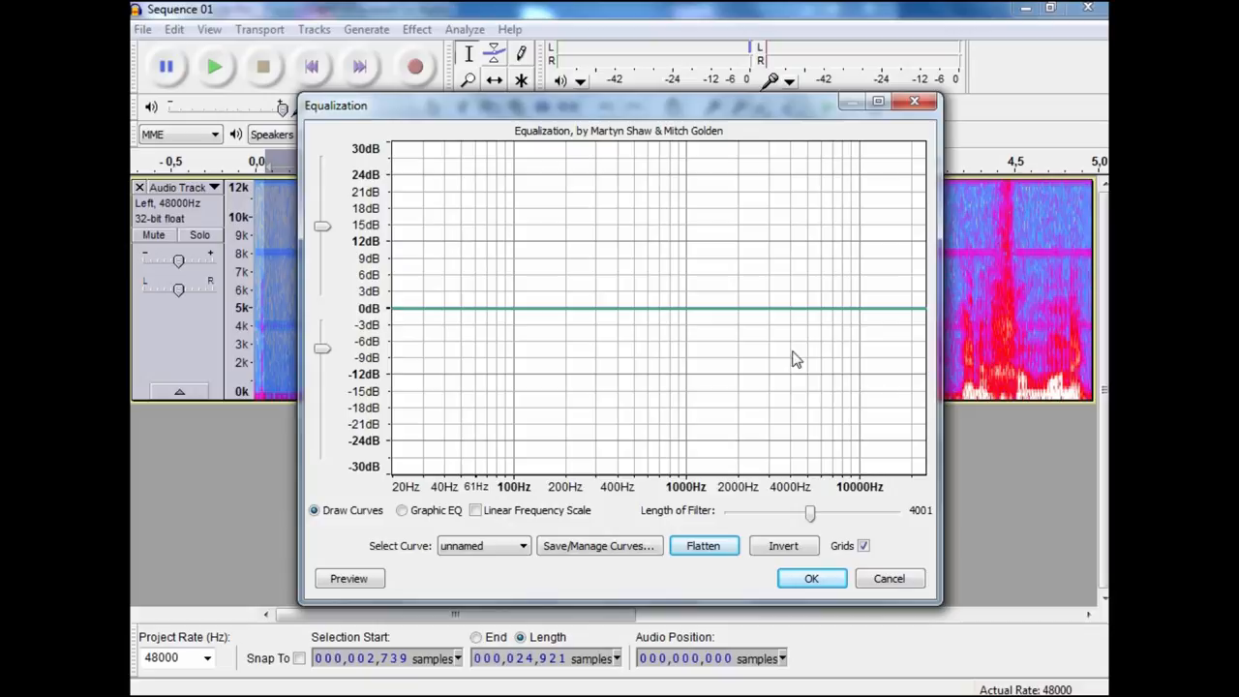
{"action": "mouse_move", "coordinate": [792, 317]}
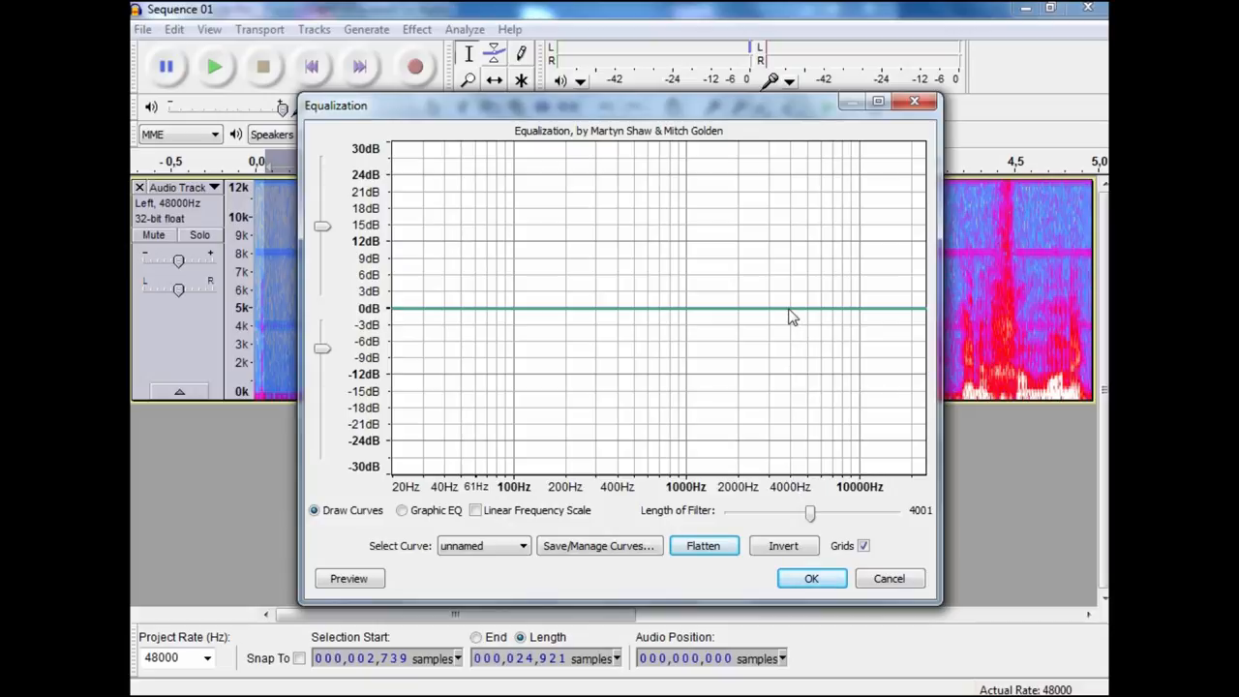
{"action": "mouse_move", "coordinate": [808, 316]}
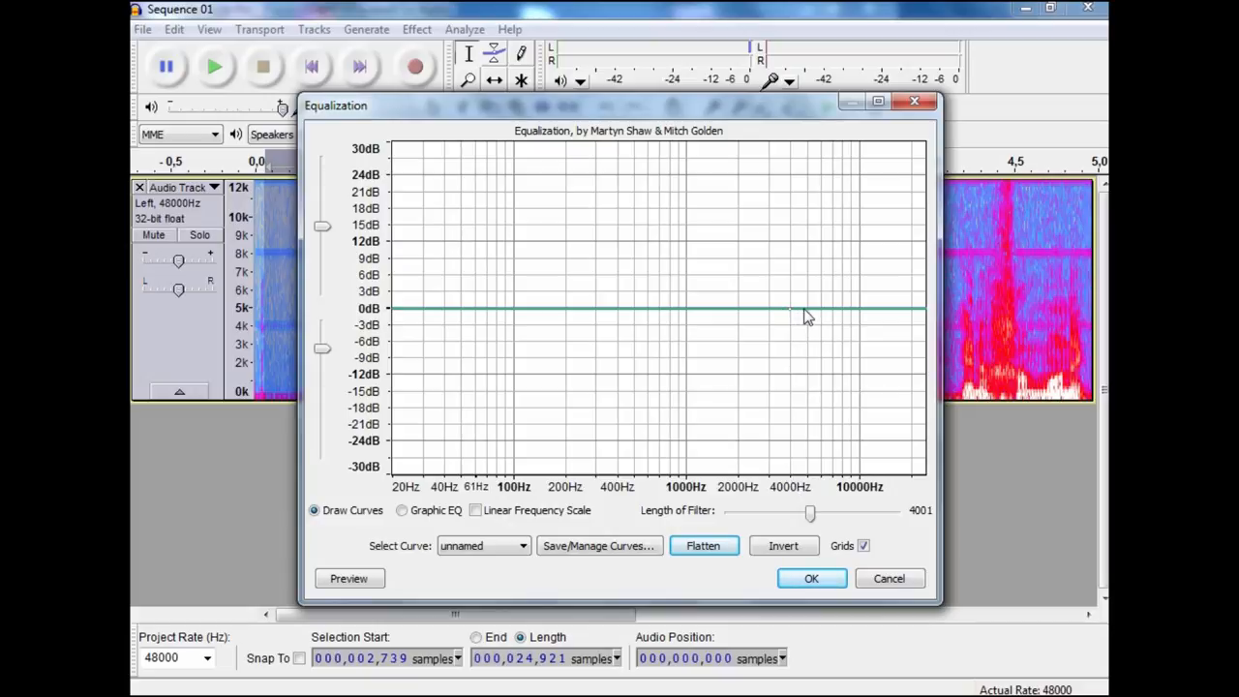
{"action": "left_click_drag", "start_coordinate": [789, 308], "coordinate": [801, 153]}
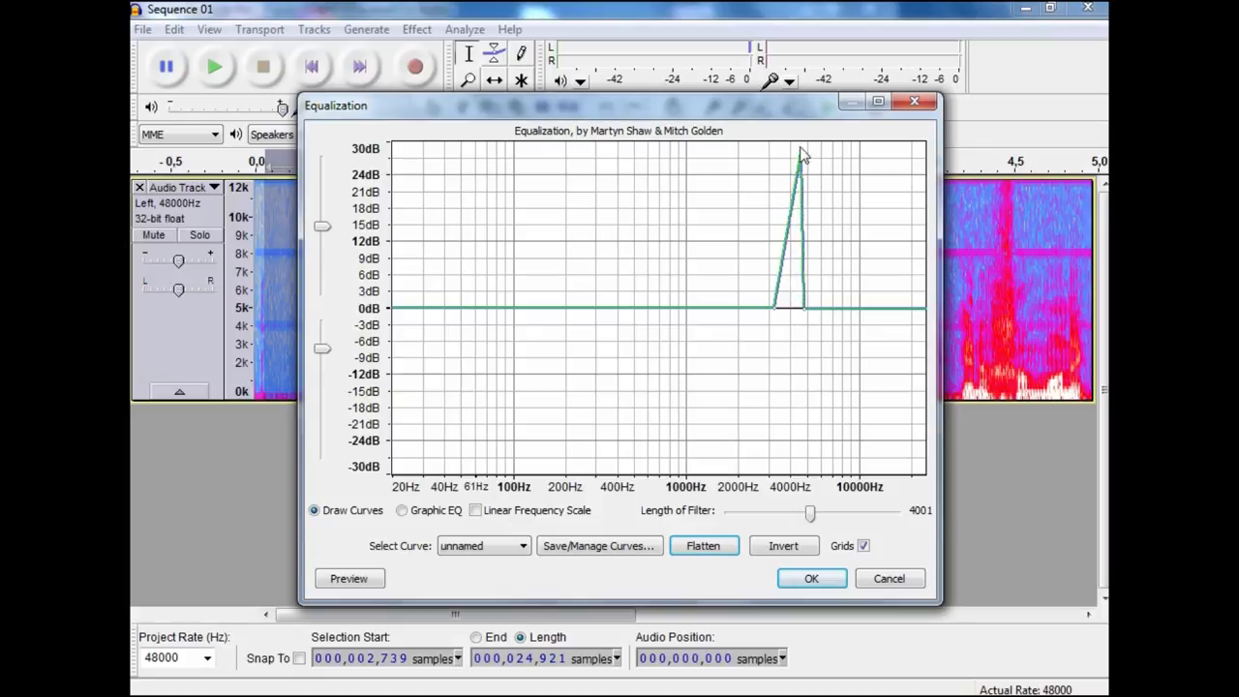
{"action": "left_click", "coordinate": [349, 578]}
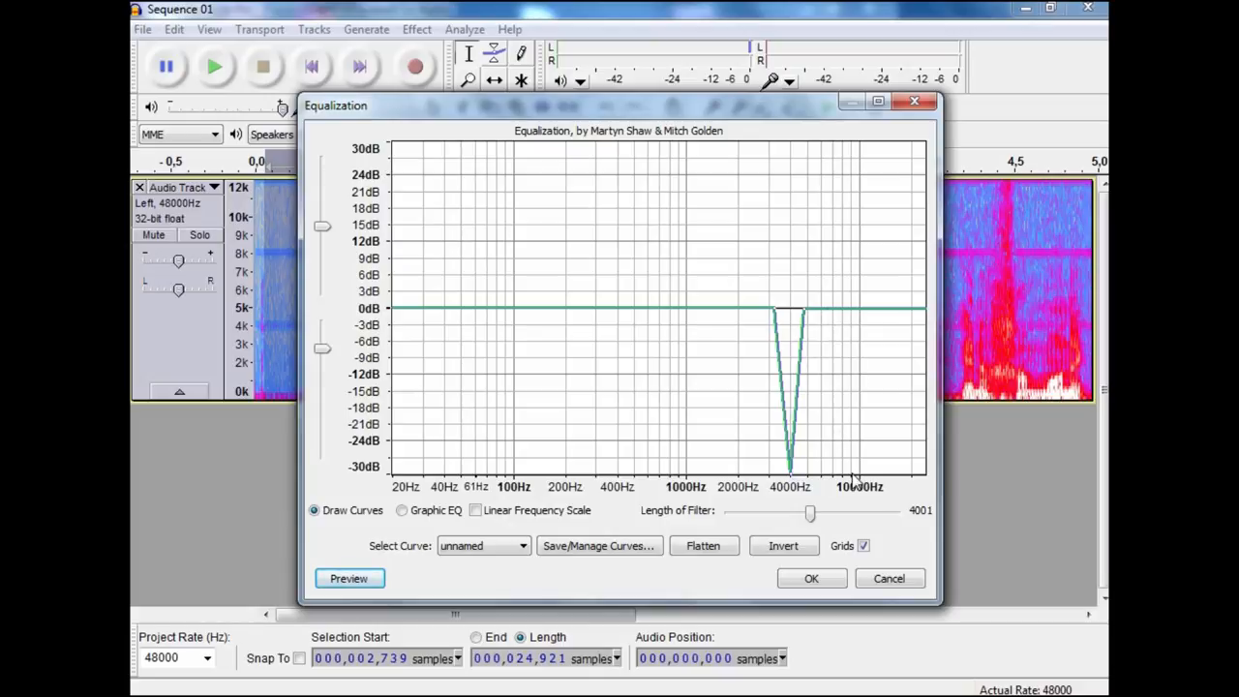
{"action": "mouse_move", "coordinate": [845, 316]}
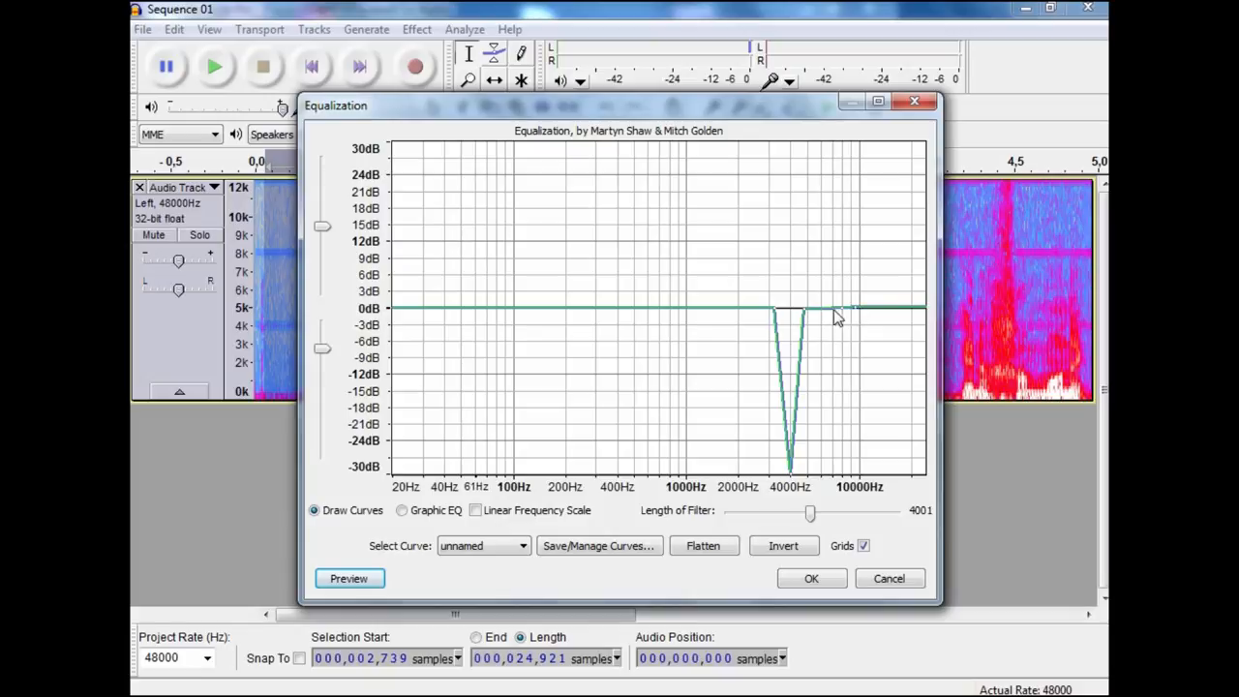
{"action": "left_click_drag", "start_coordinate": [835, 309], "coordinate": [844, 144]}
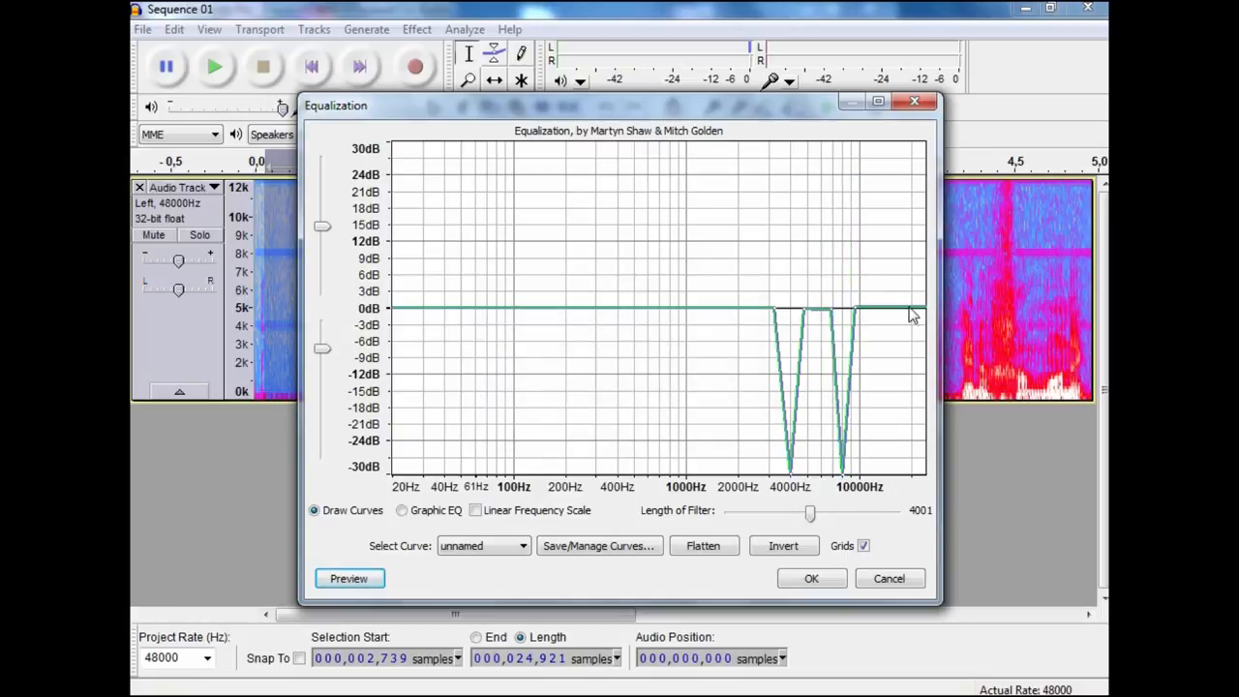
{"action": "left_click_drag", "start_coordinate": [914, 315], "coordinate": [919, 464]}
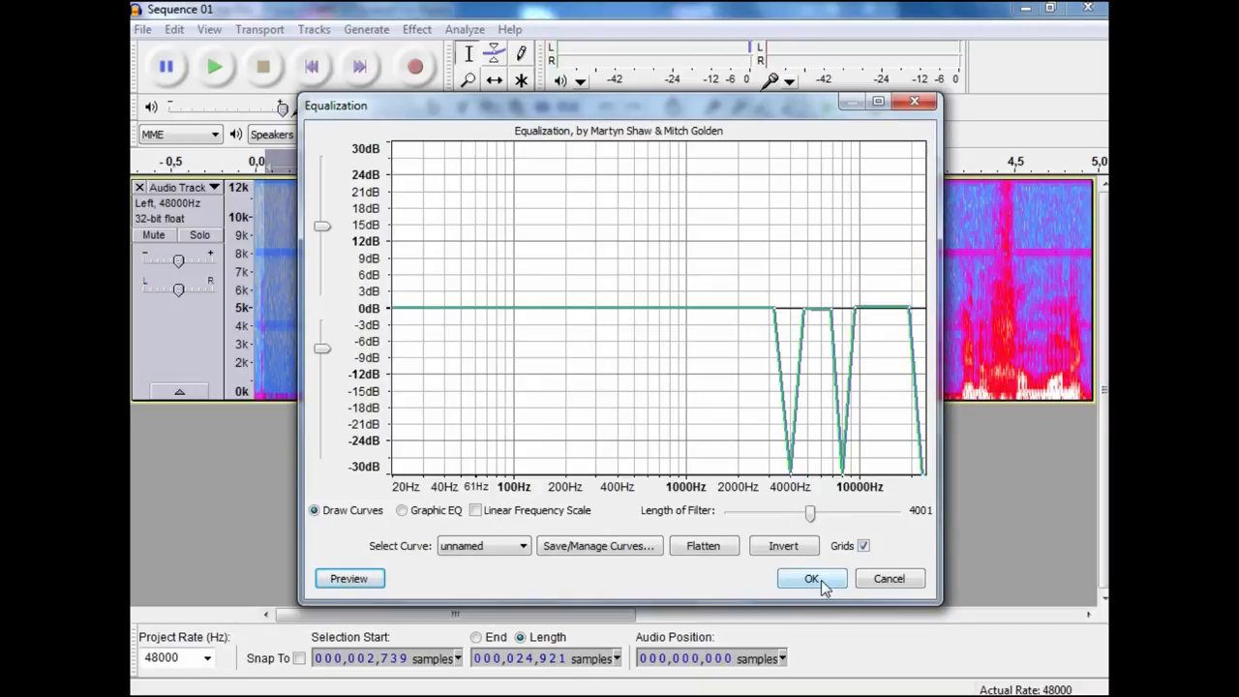
Apply the notch equalization to the opening half-second, then select the whole track.
{"action": "left_click", "coordinate": [811, 578]}
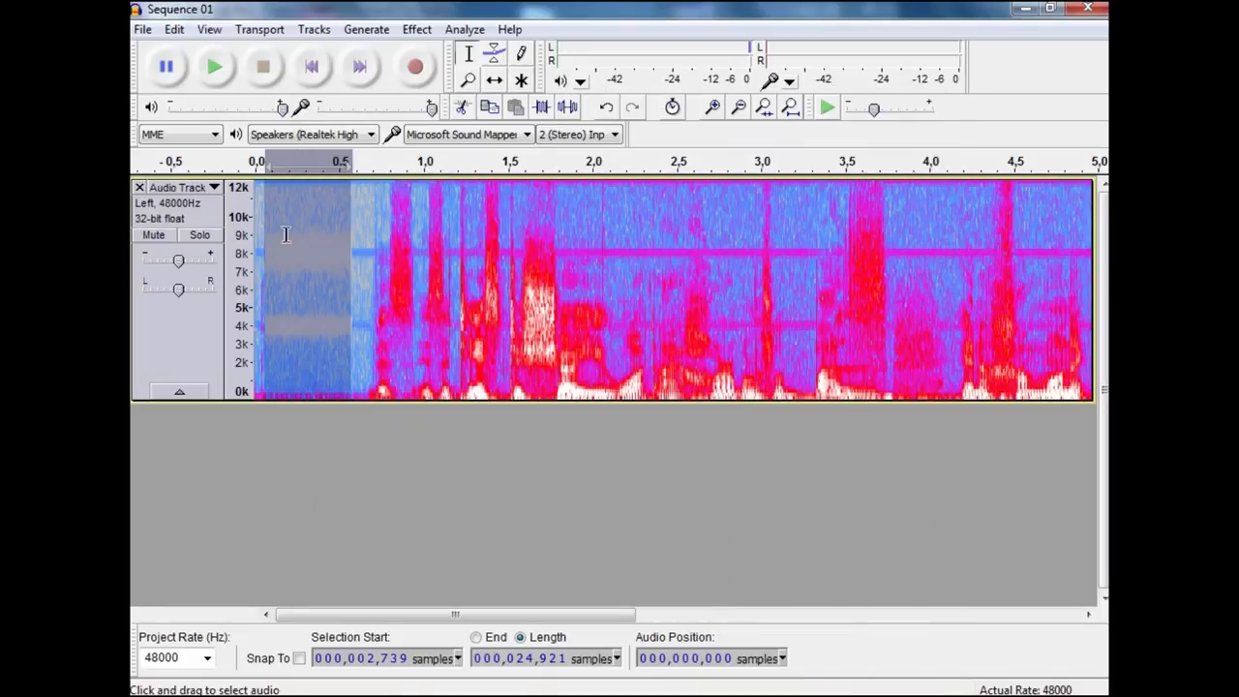
{"action": "mouse_move", "coordinate": [317, 250]}
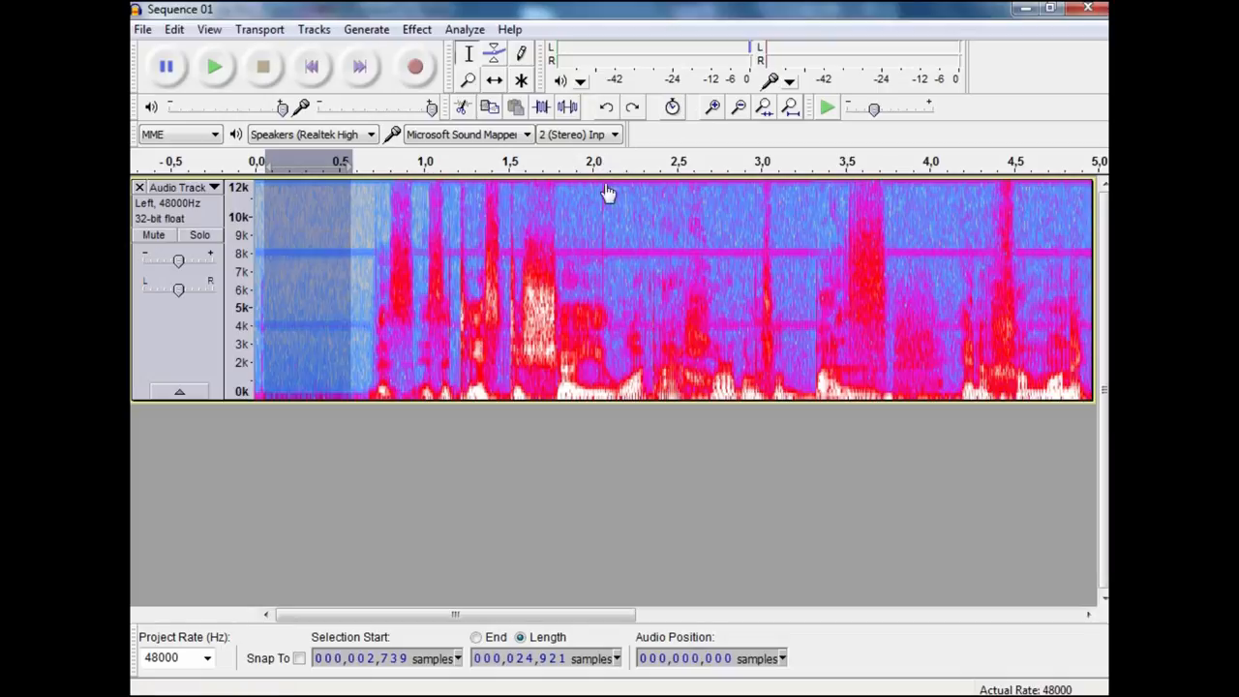
{"action": "mouse_move", "coordinate": [342, 240]}
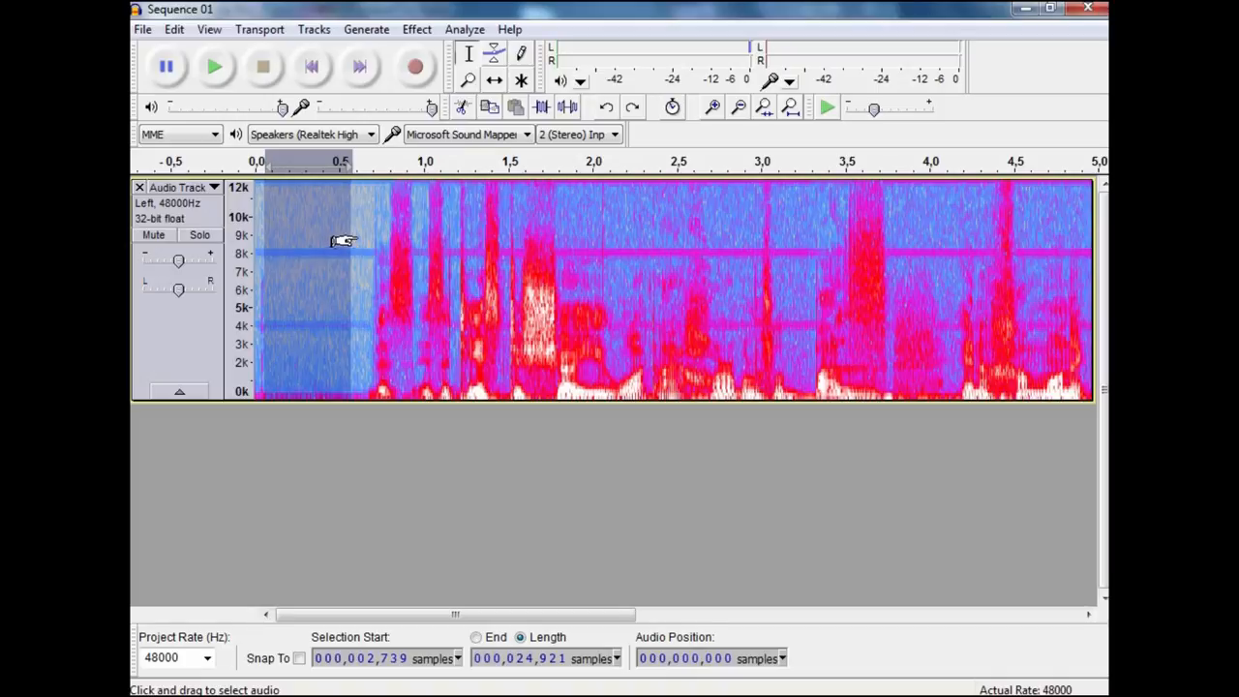
{"action": "mouse_move", "coordinate": [347, 234]}
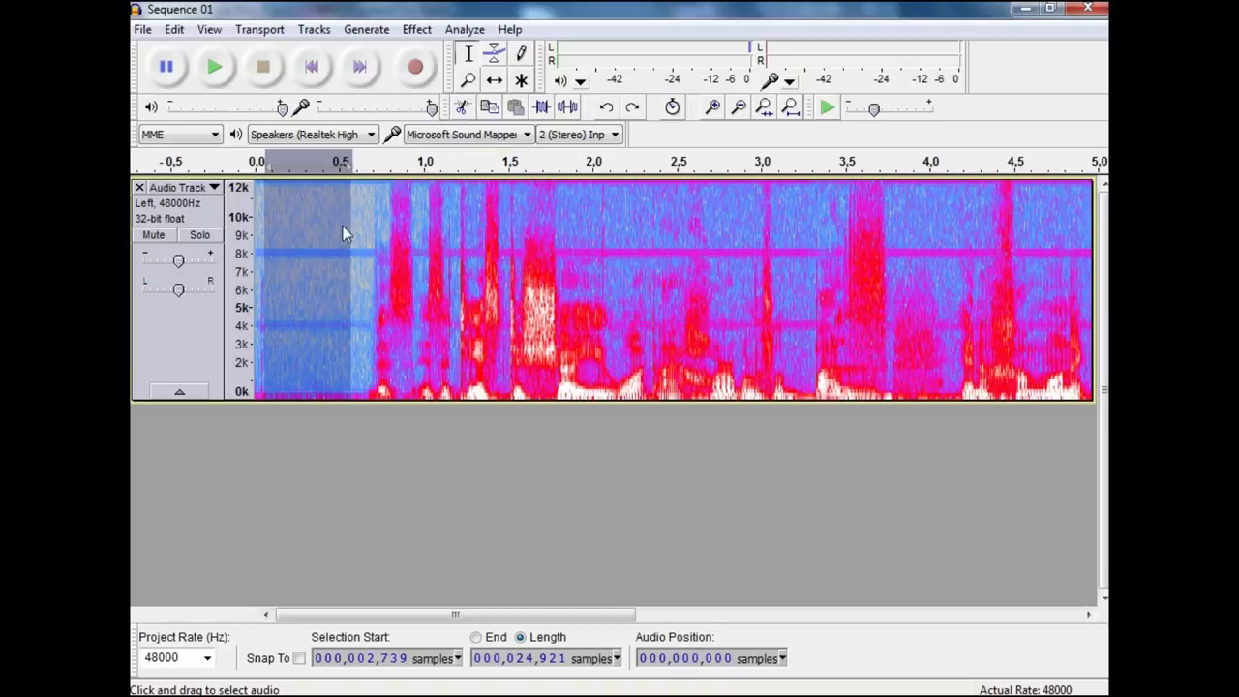
{"action": "left_click", "coordinate": [417, 29]}
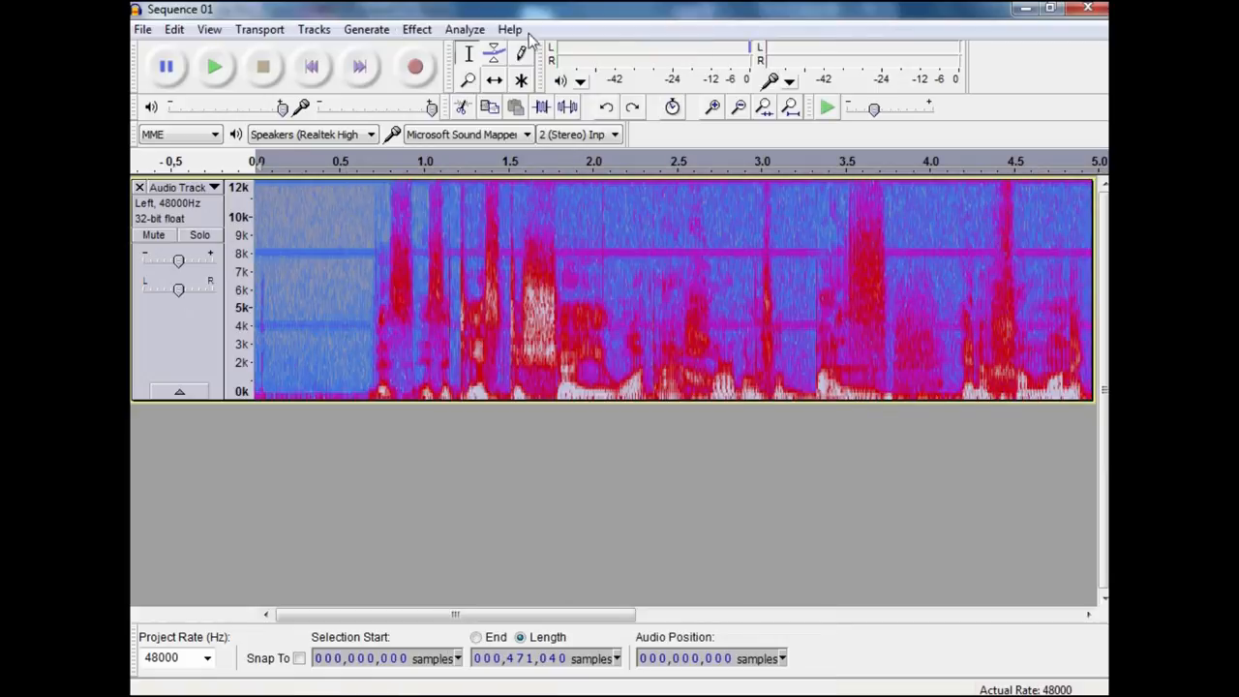
Equalize the track with -15 dB notches at 4 and 8 kHz, high roll-off, and sub-100 Hz cut.
{"action": "left_click", "coordinate": [416, 29]}
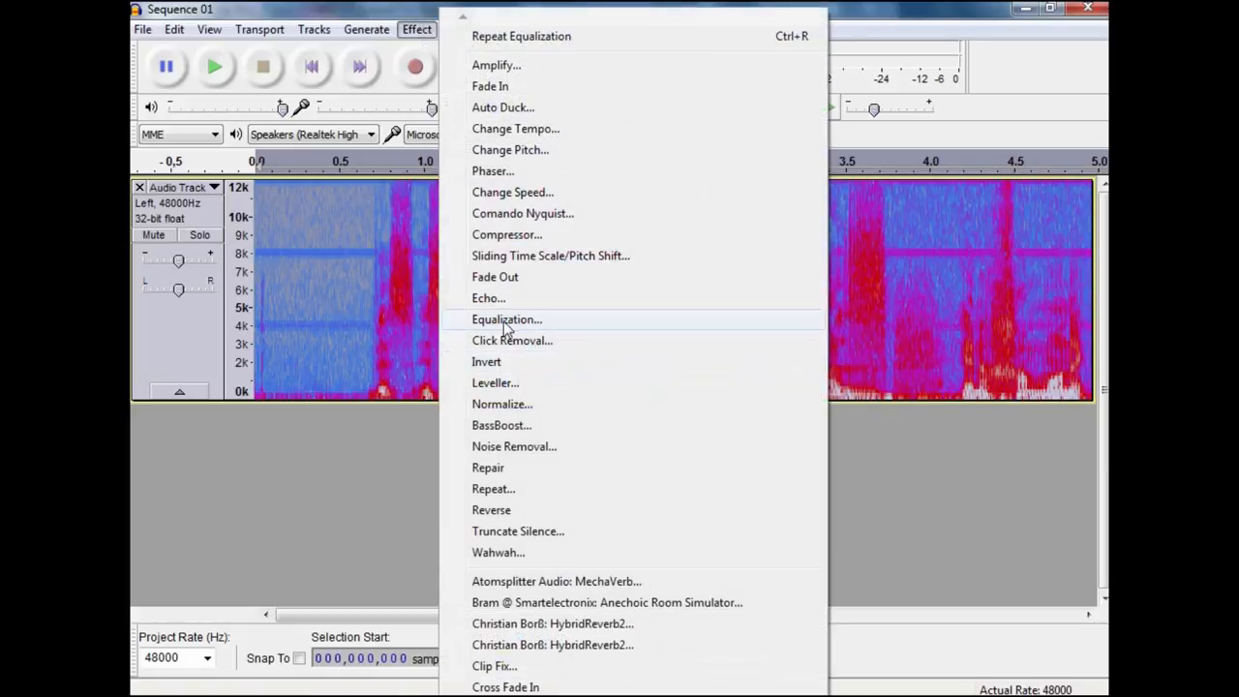
{"action": "left_click", "coordinate": [506, 319]}
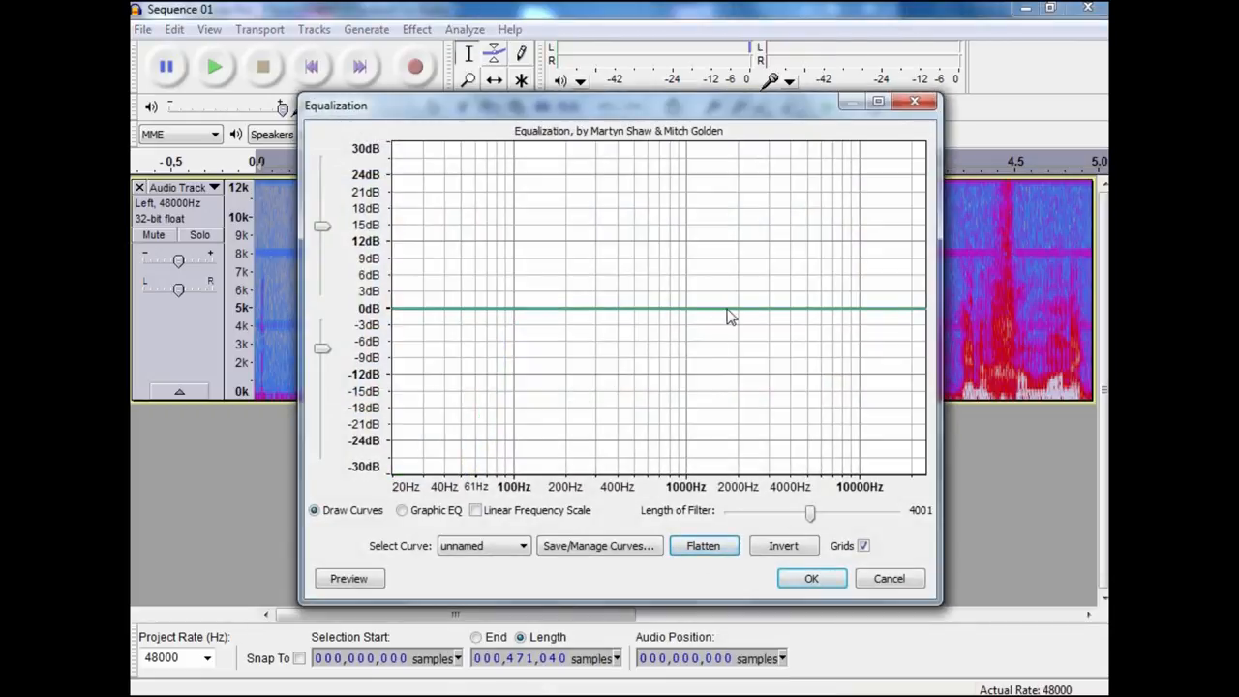
{"action": "mouse_move", "coordinate": [794, 320]}
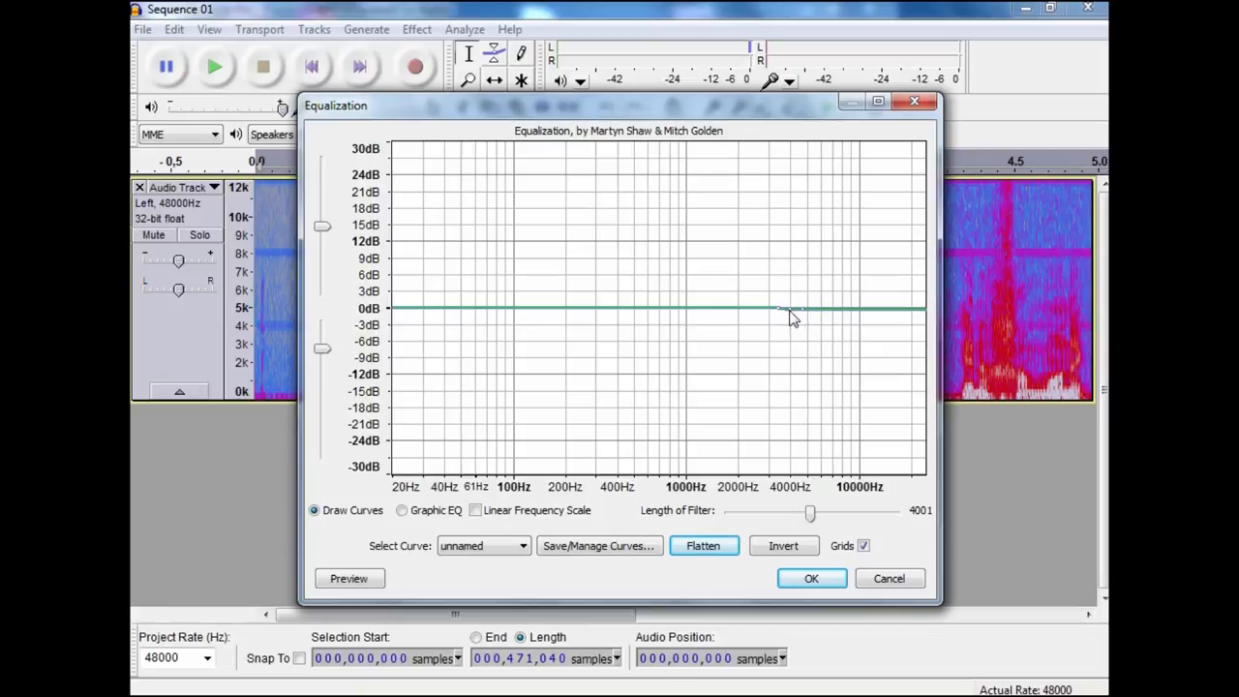
{"action": "left_click_drag", "start_coordinate": [789, 309], "coordinate": [789, 387]}
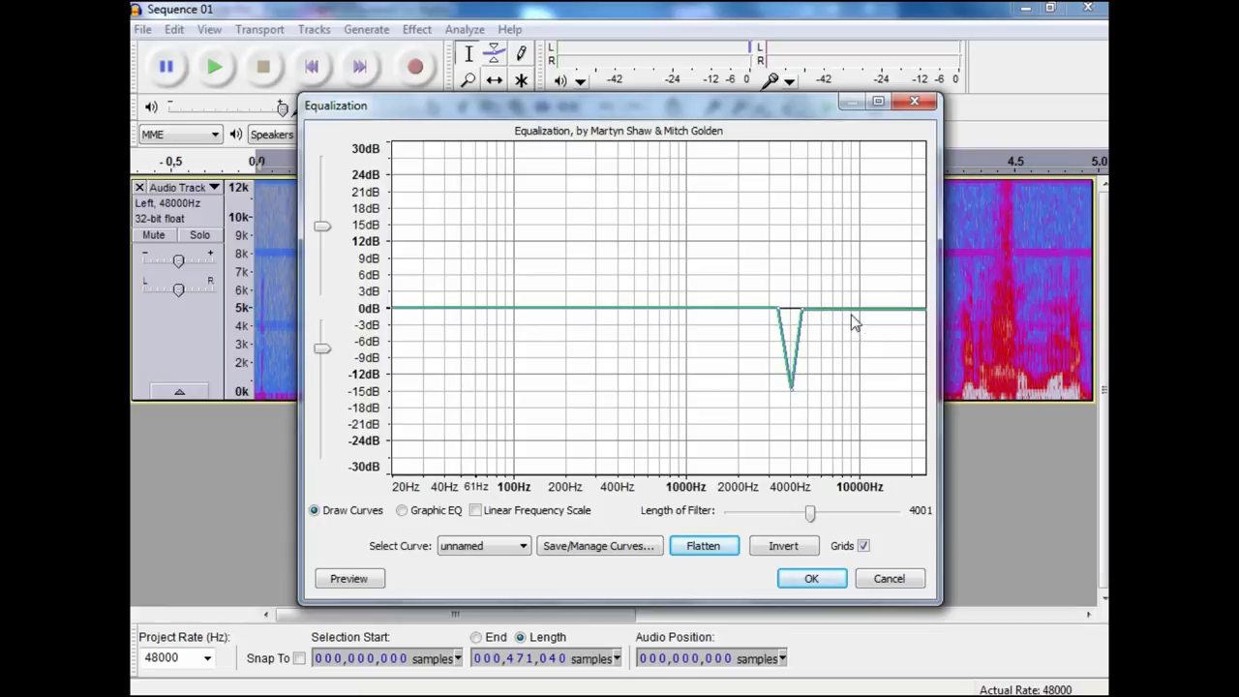
{"action": "mouse_move", "coordinate": [836, 317]}
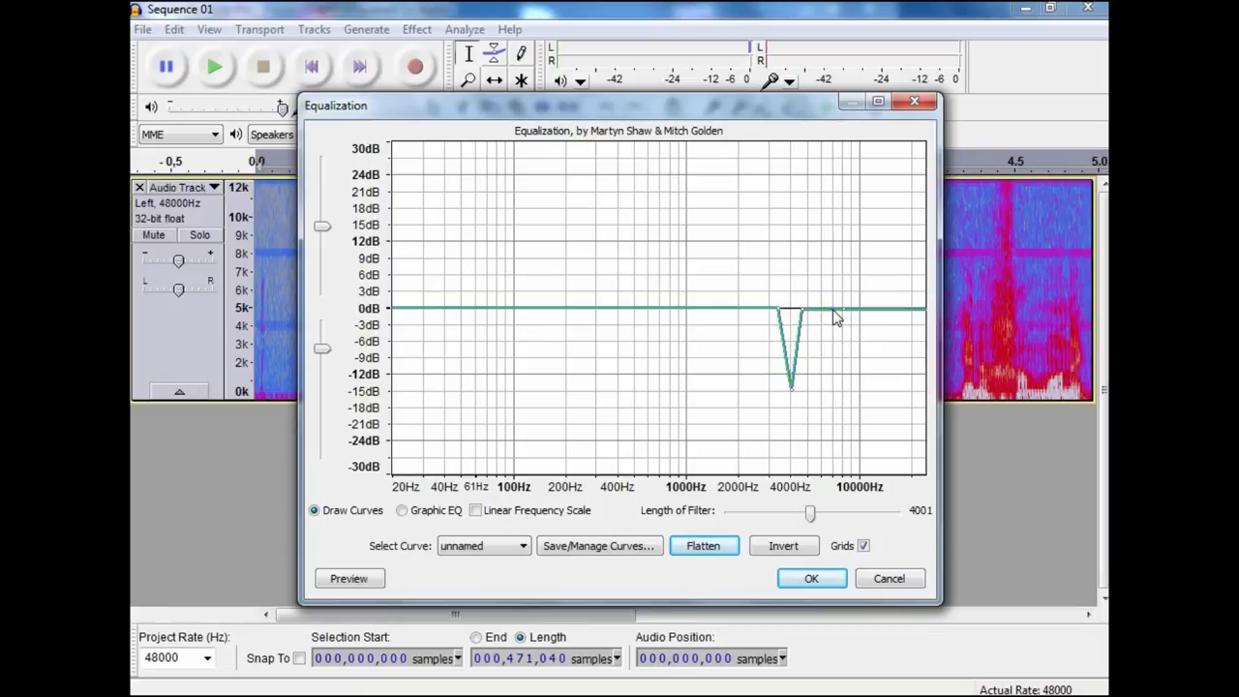
{"action": "left_click", "coordinate": [842, 372]}
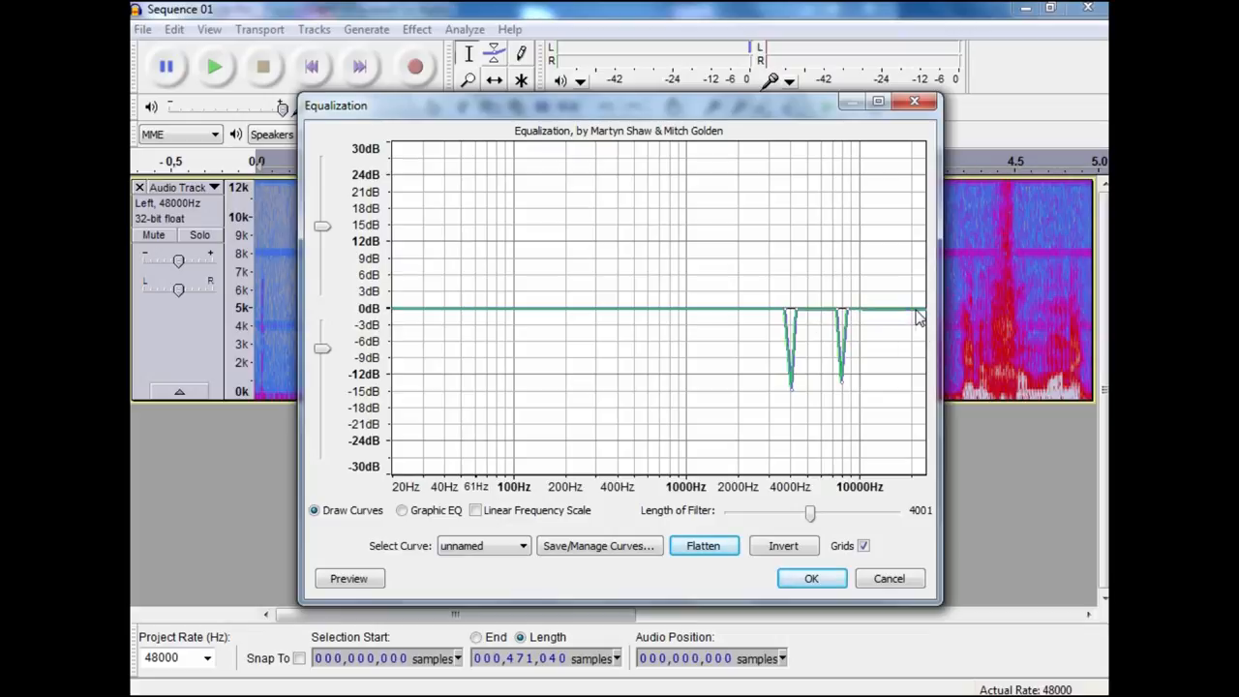
{"action": "left_click_drag", "start_coordinate": [918, 314], "coordinate": [924, 368]}
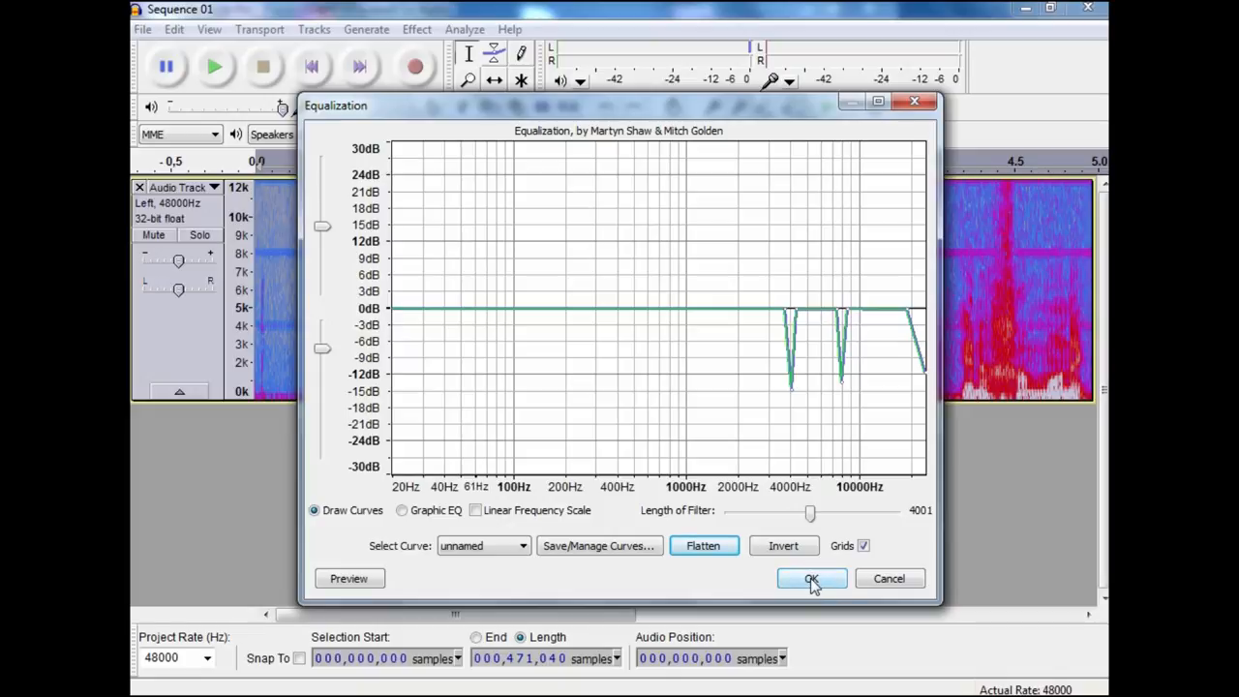
{"action": "mouse_move", "coordinate": [423, 318]}
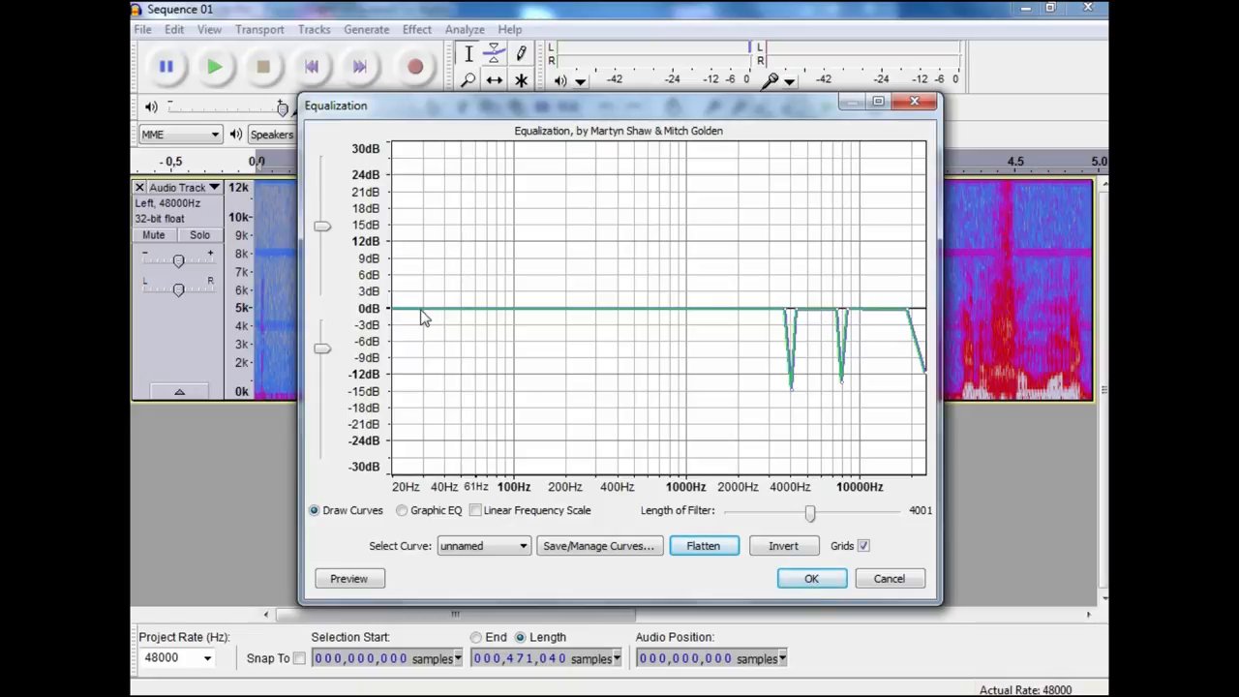
{"action": "mouse_move", "coordinate": [462, 316]}
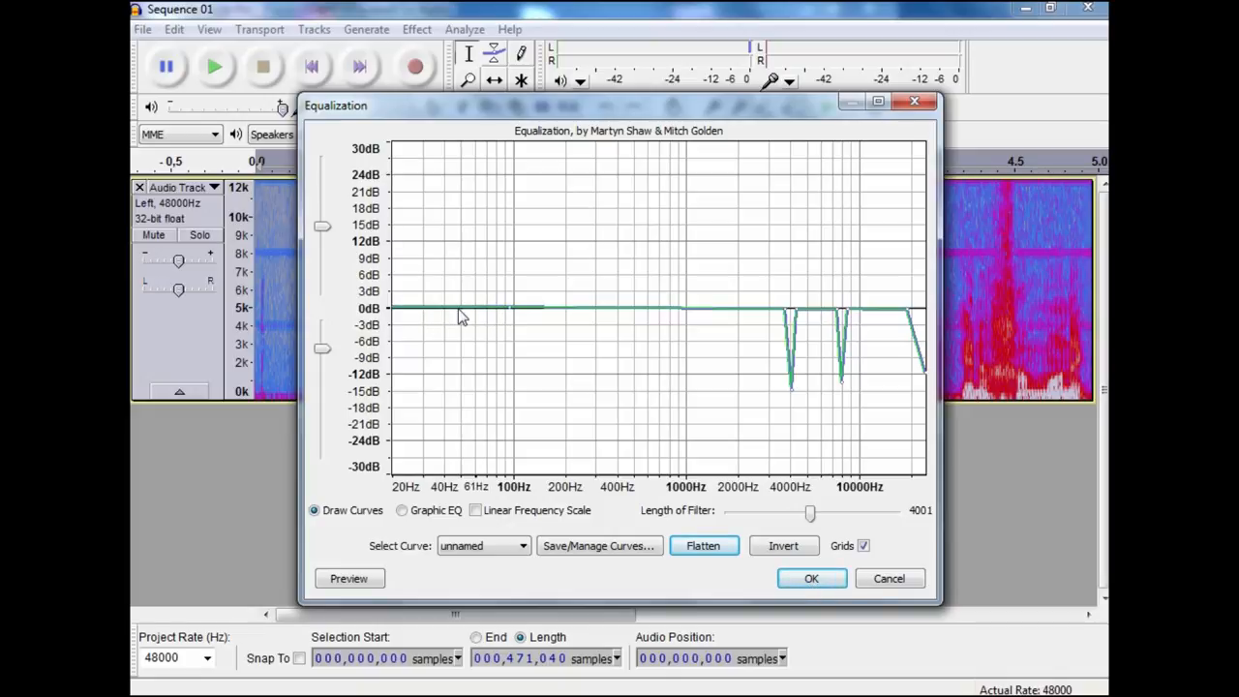
{"action": "left_click_drag", "start_coordinate": [460, 317], "coordinate": [401, 414]}
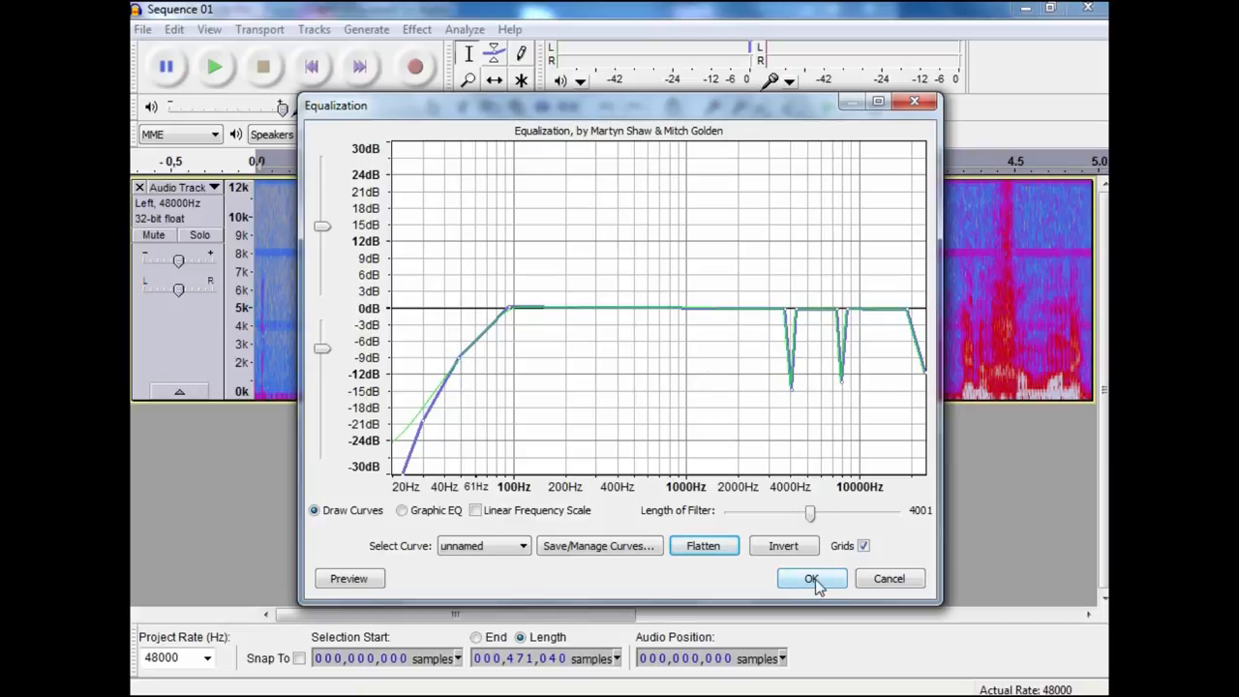
{"action": "left_click", "coordinate": [812, 578]}
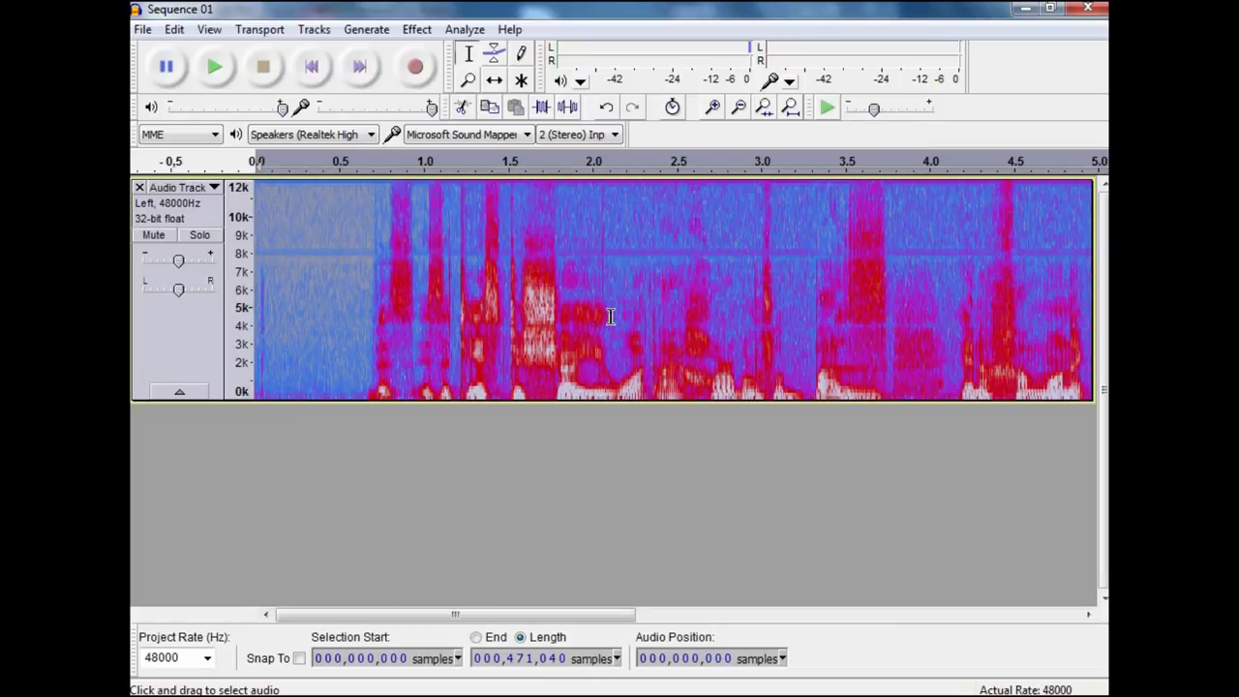
{"action": "mouse_move", "coordinate": [314, 321]}
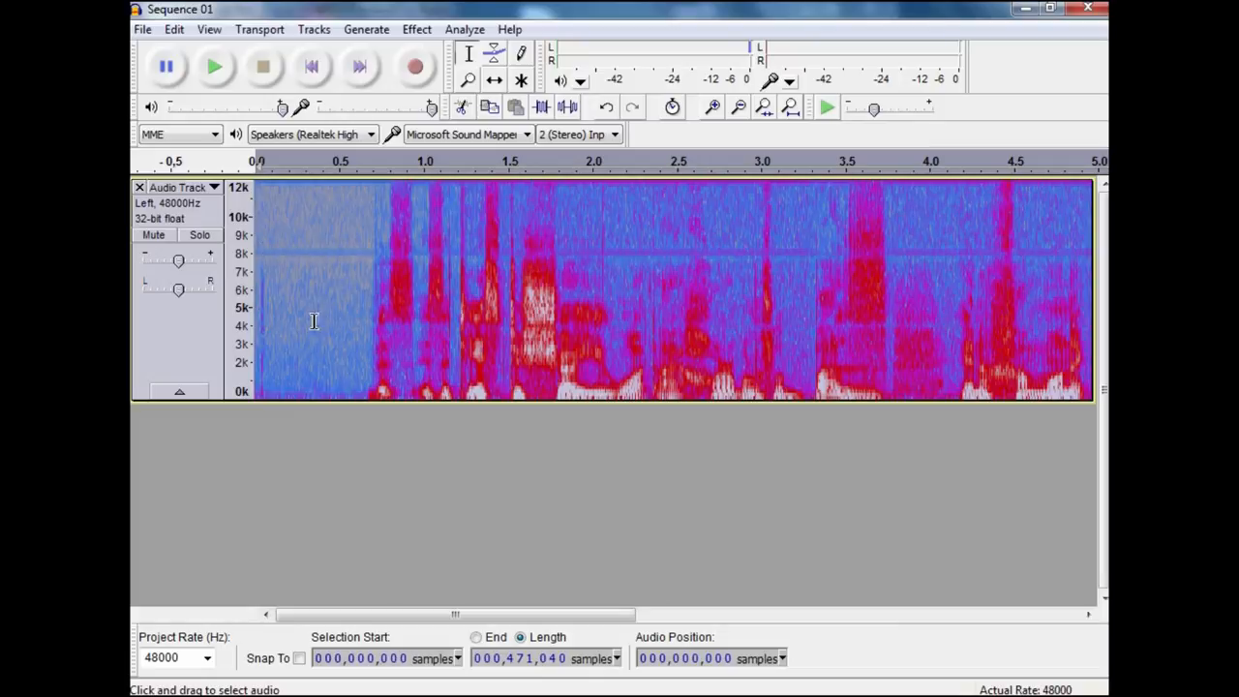
{"action": "mouse_move", "coordinate": [958, 327]}
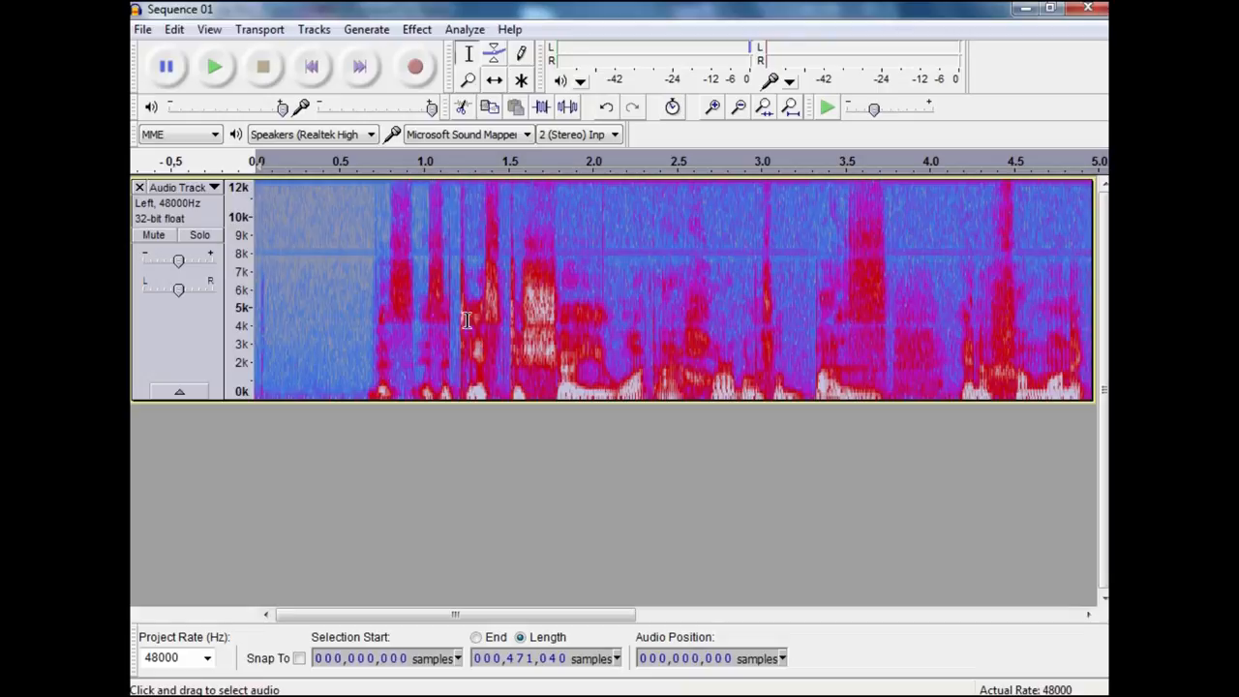
{"action": "mouse_move", "coordinate": [594, 254]}
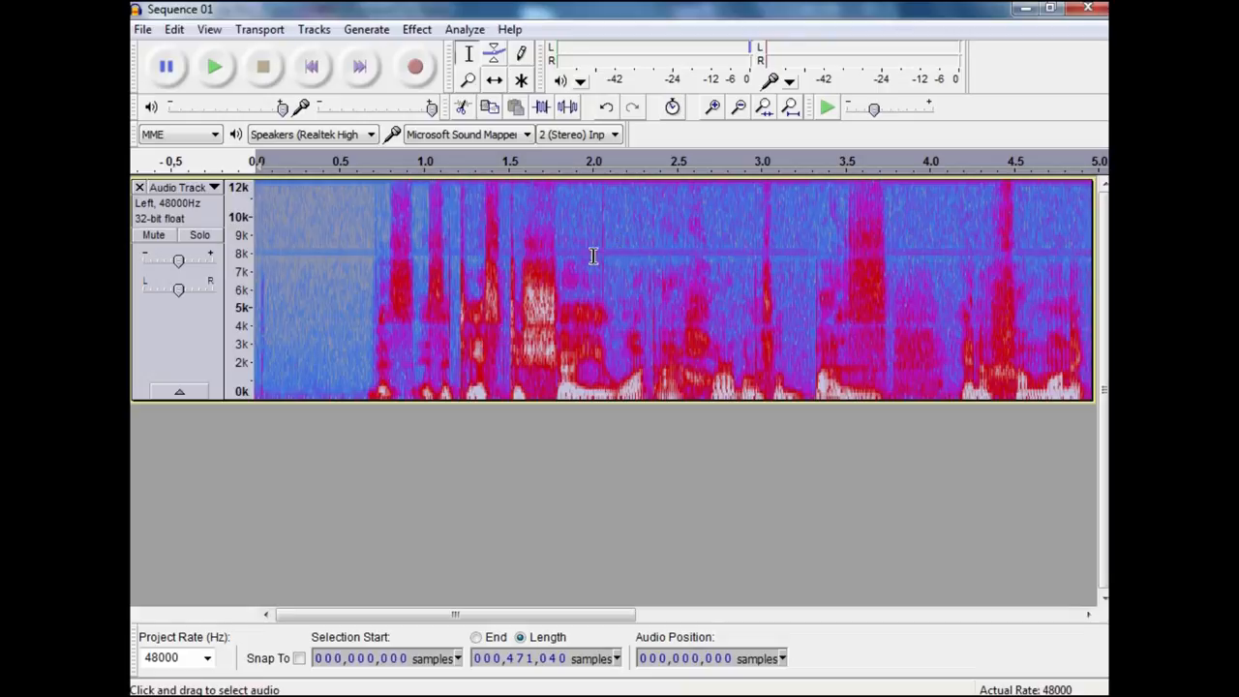
{"action": "mouse_move", "coordinate": [628, 254]}
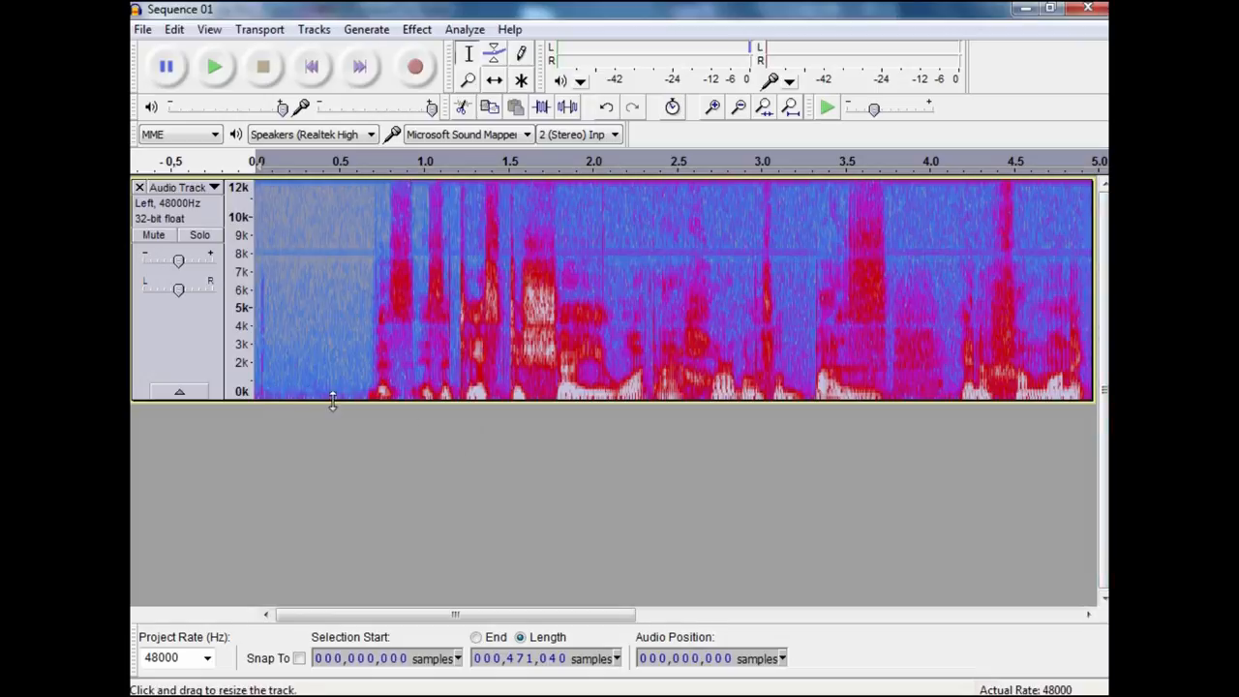
{"action": "mouse_move", "coordinate": [474, 232]}
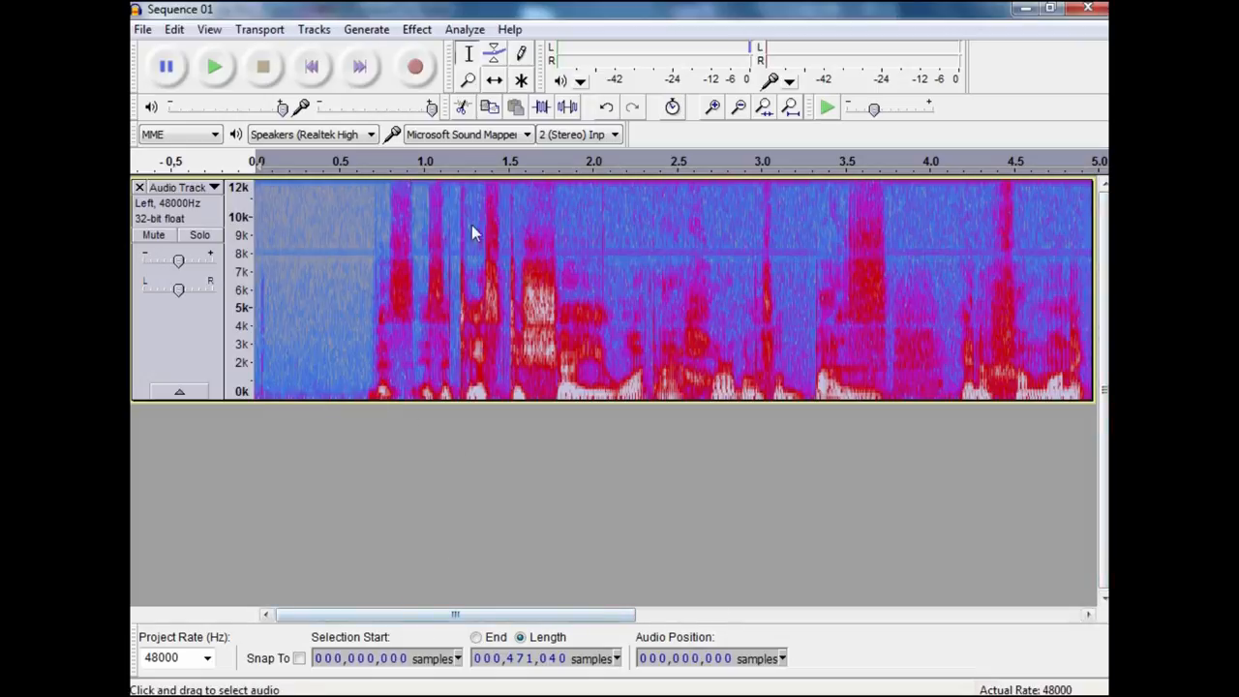
Select the silent opening ~0.6 s of the track as a noise sample.
{"action": "left_click", "coordinate": [214, 66]}
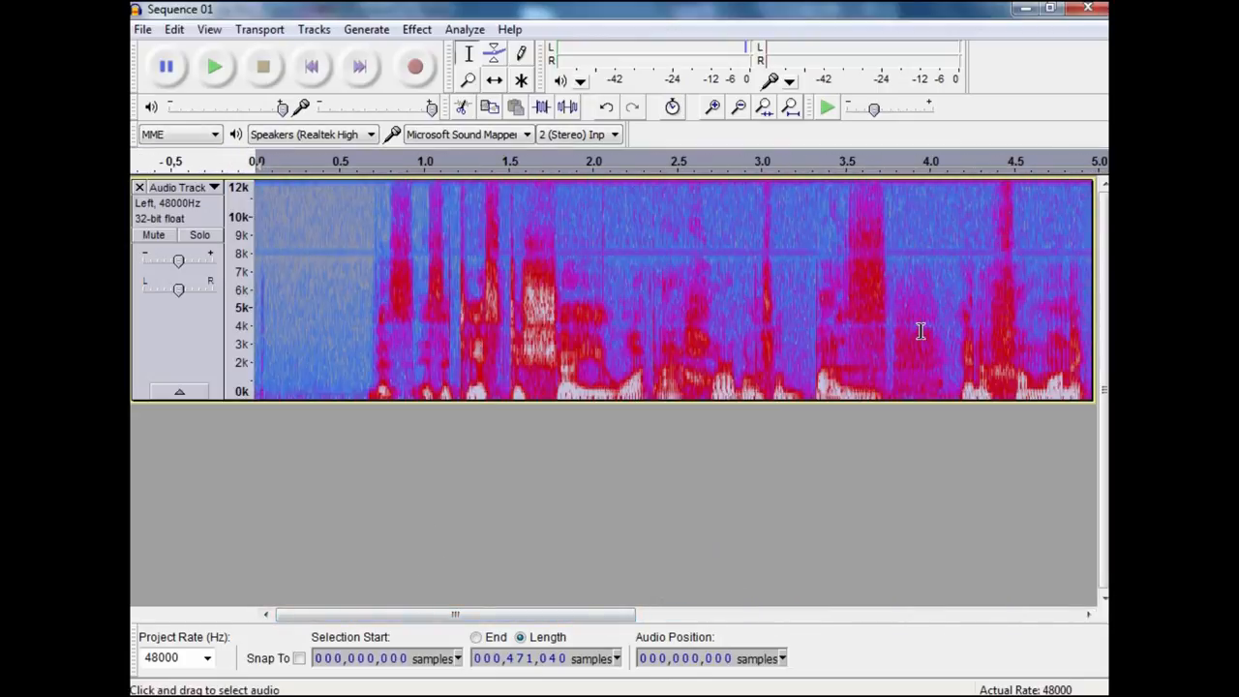
{"action": "mouse_move", "coordinate": [379, 254]}
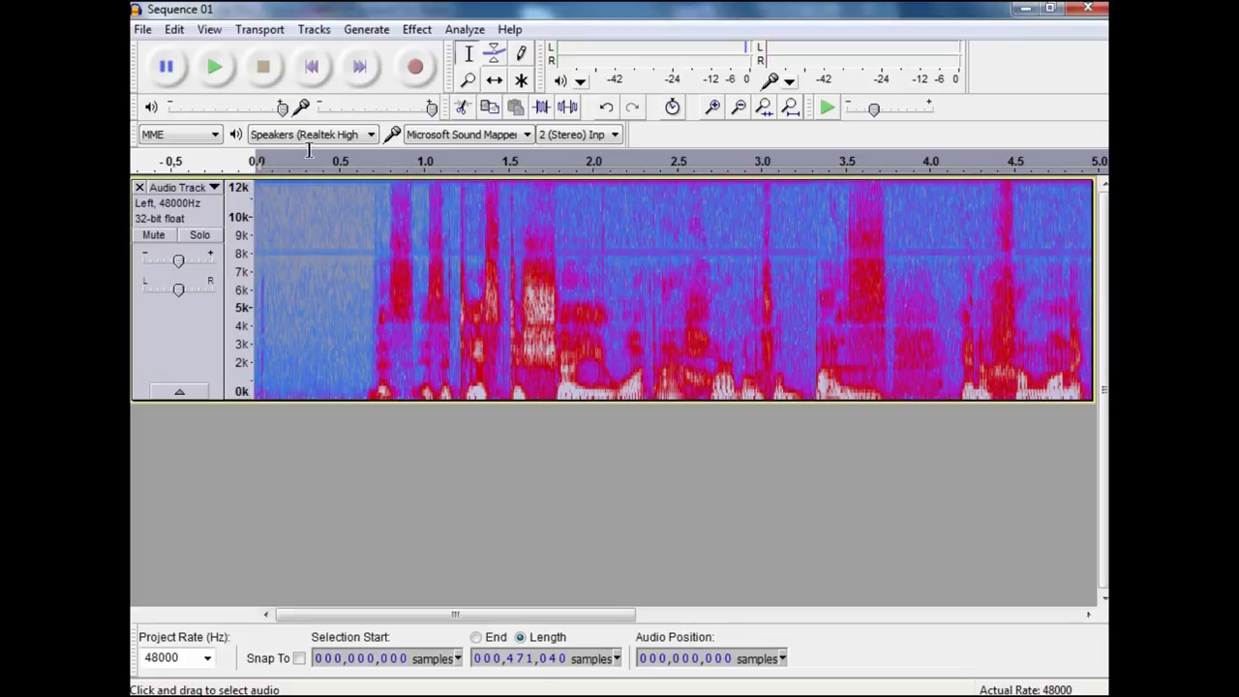
{"action": "mouse_move", "coordinate": [607, 414]}
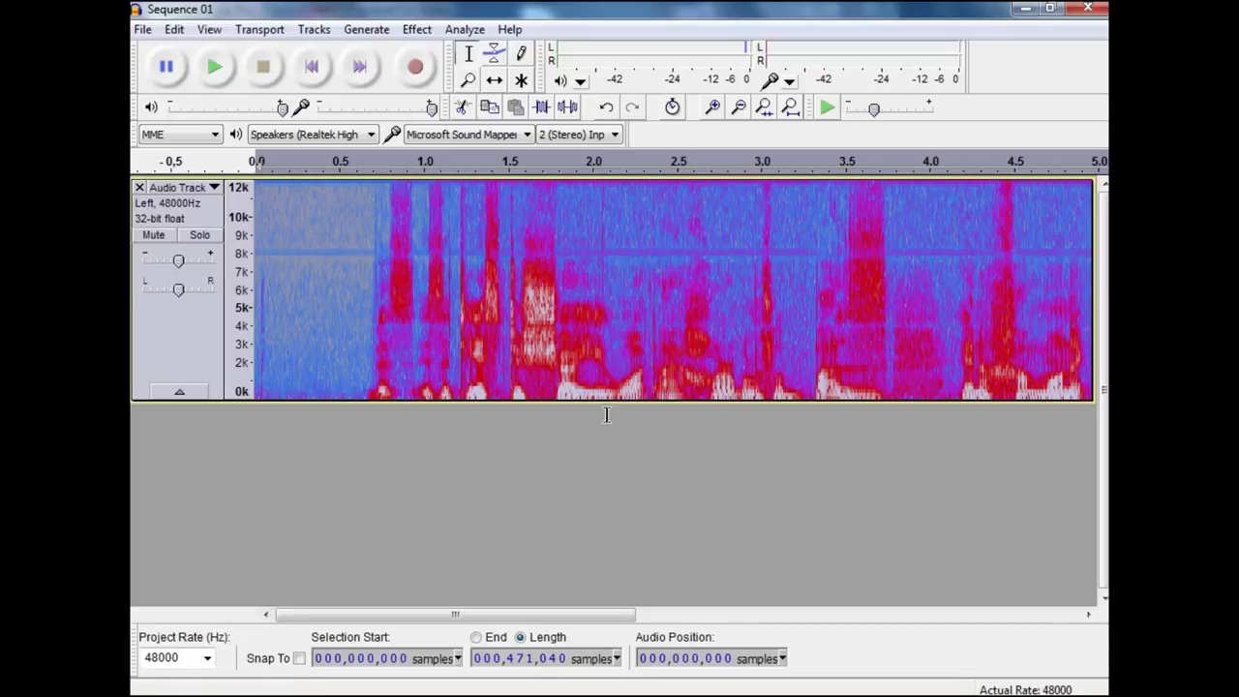
{"action": "mouse_move", "coordinate": [377, 252]}
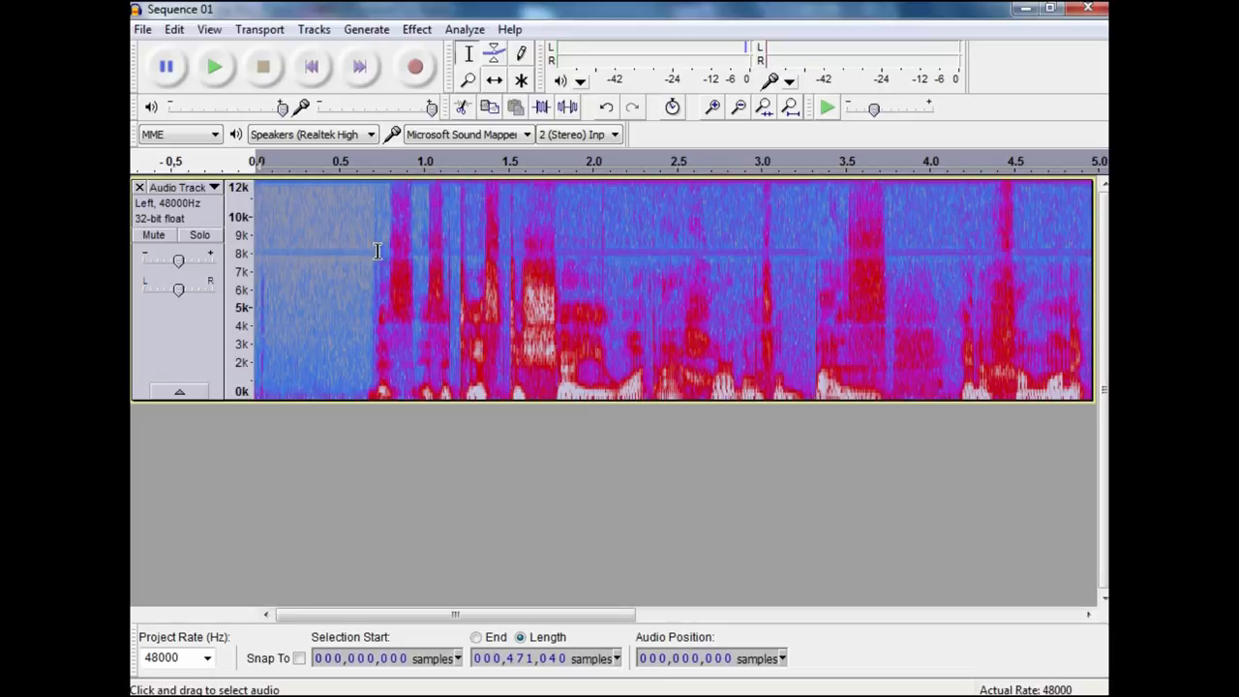
{"action": "mouse_move", "coordinate": [229, 276]}
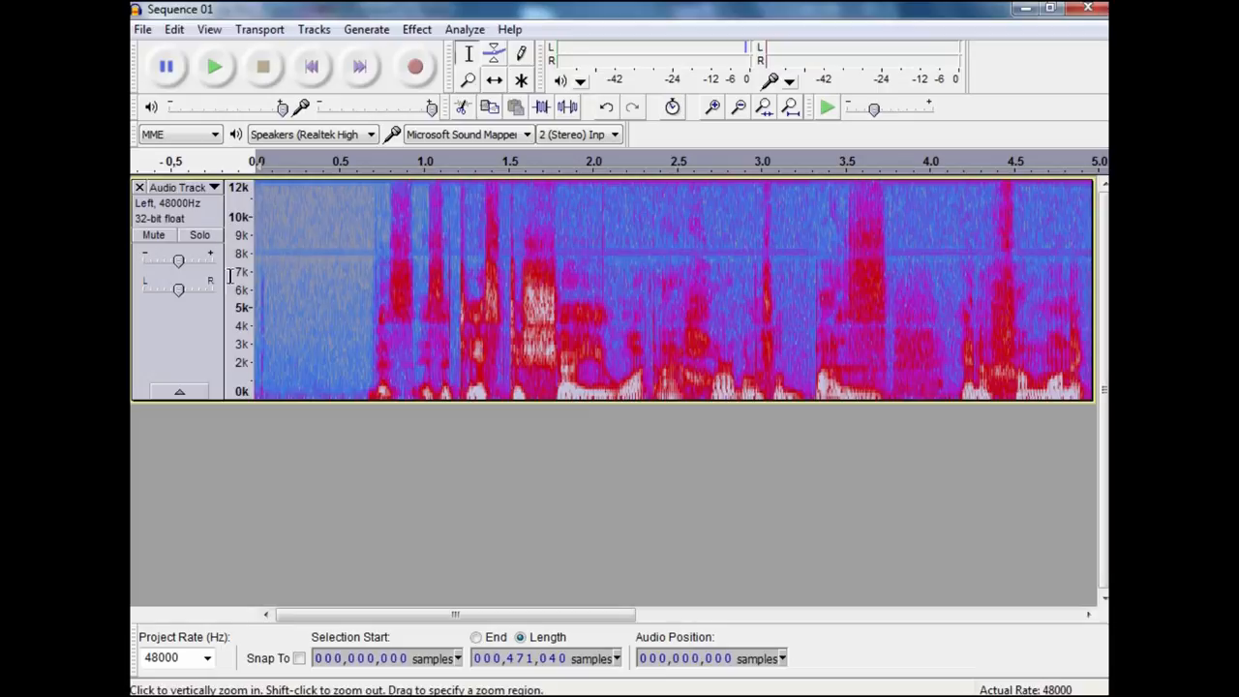
{"action": "mouse_move", "coordinate": [163, 231]}
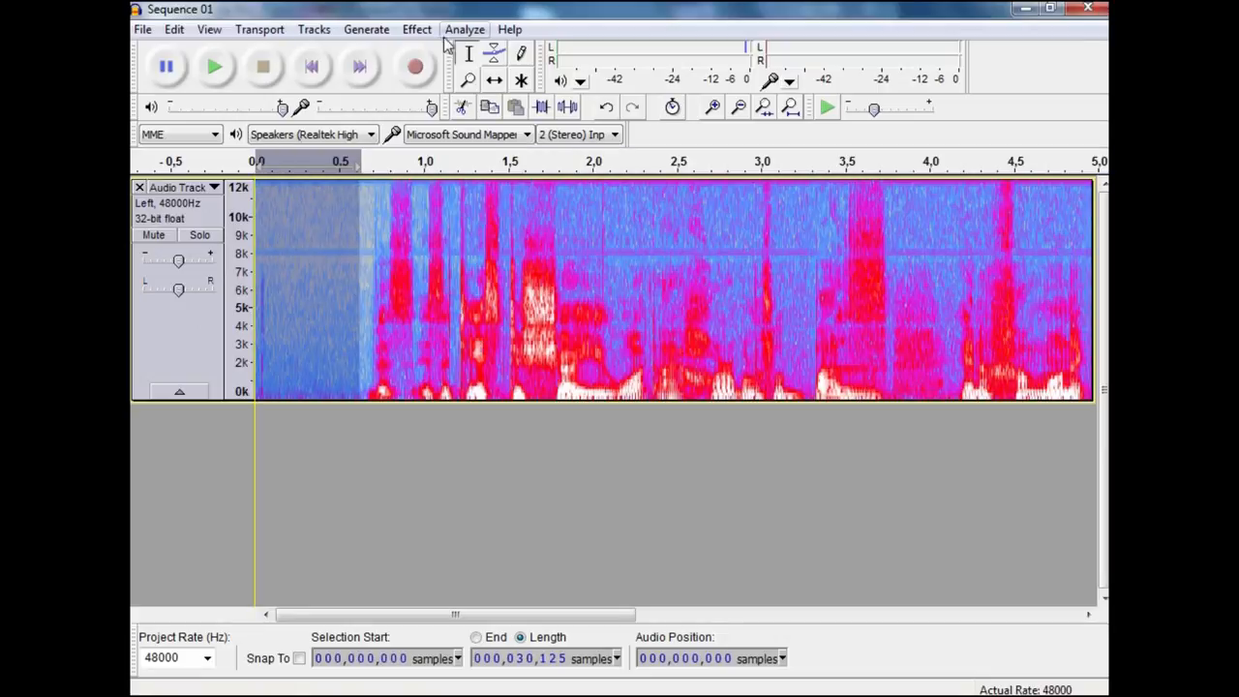
Capture a noise profile from the opening silence and apply Noise Removal across the track.
{"action": "left_click", "coordinate": [416, 30]}
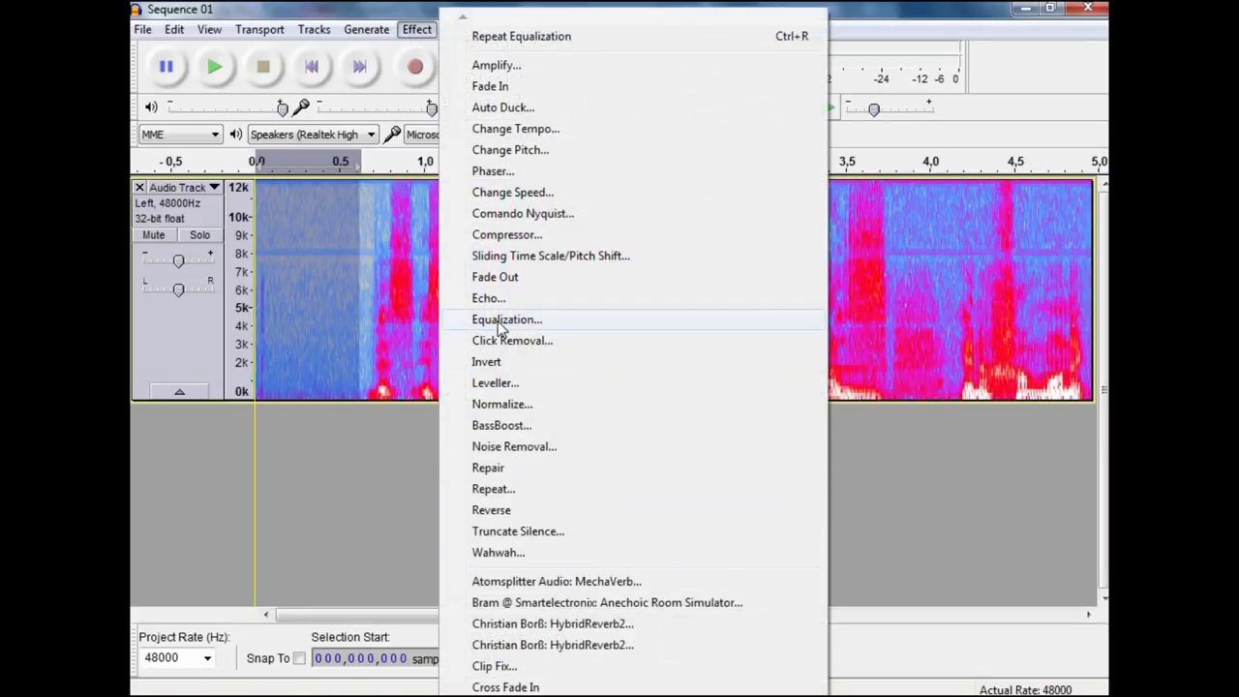
{"action": "left_click", "coordinate": [514, 446]}
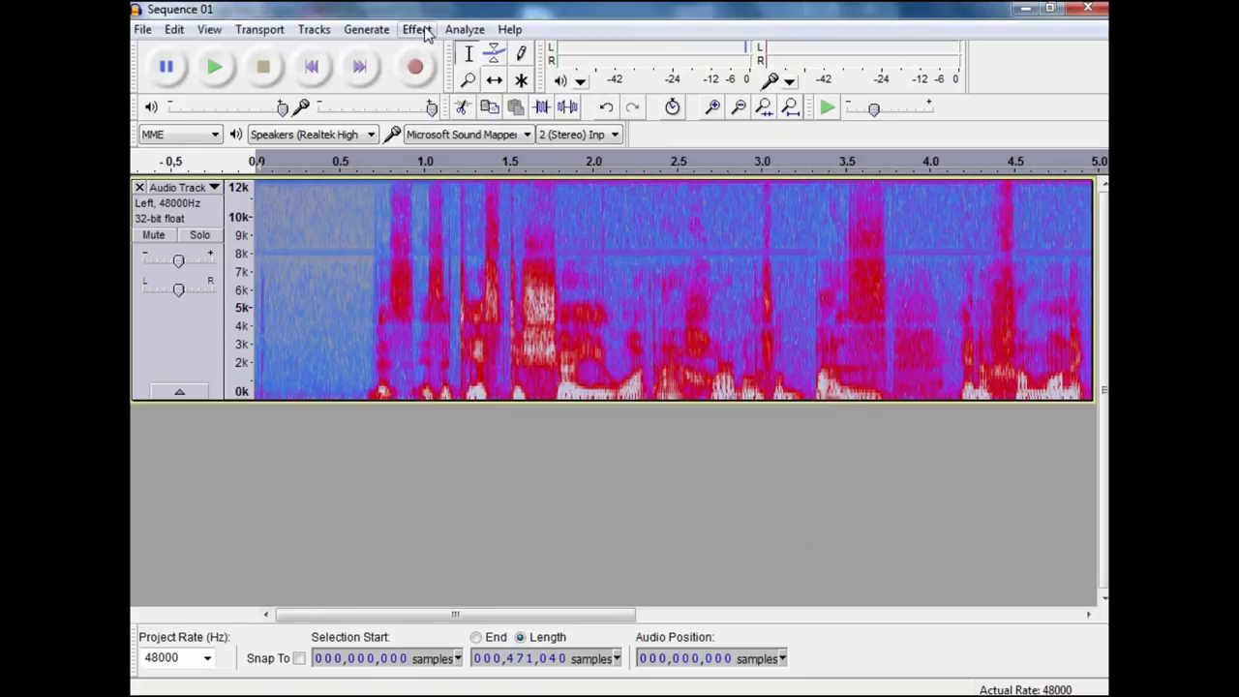
{"action": "left_click", "coordinate": [416, 30]}
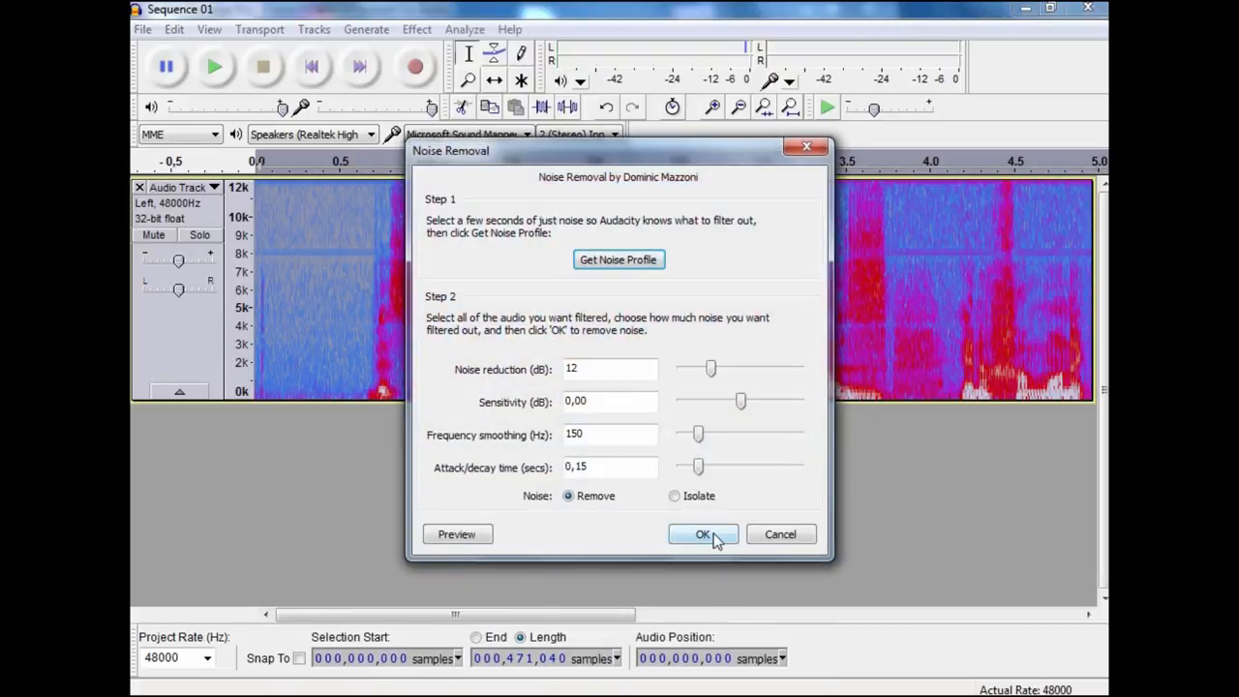
{"action": "left_click", "coordinate": [703, 534]}
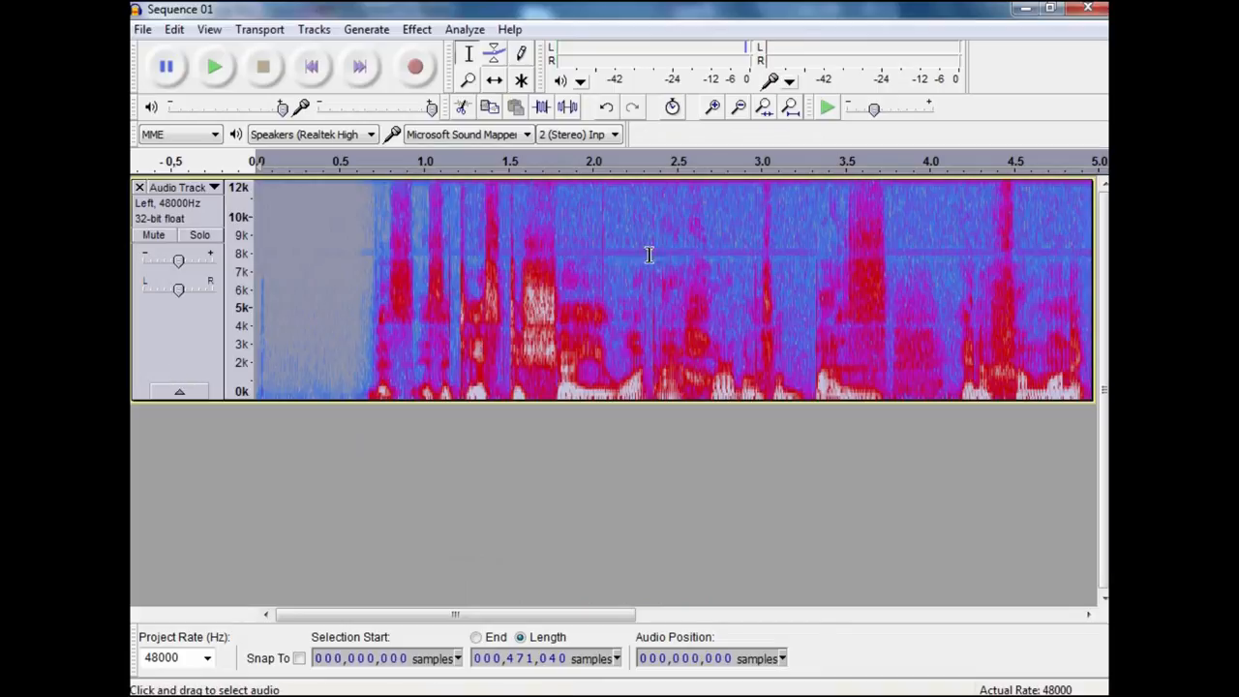
{"action": "mouse_move", "coordinate": [901, 289]}
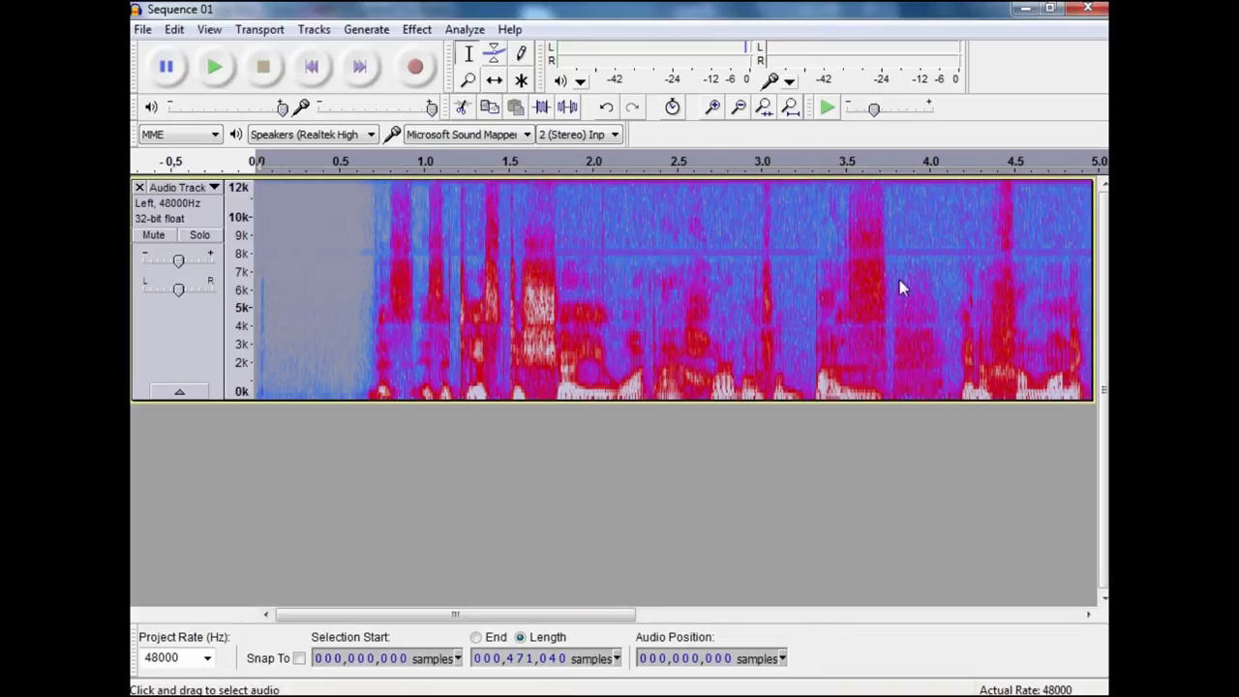
{"action": "left_click", "coordinate": [215, 66]}
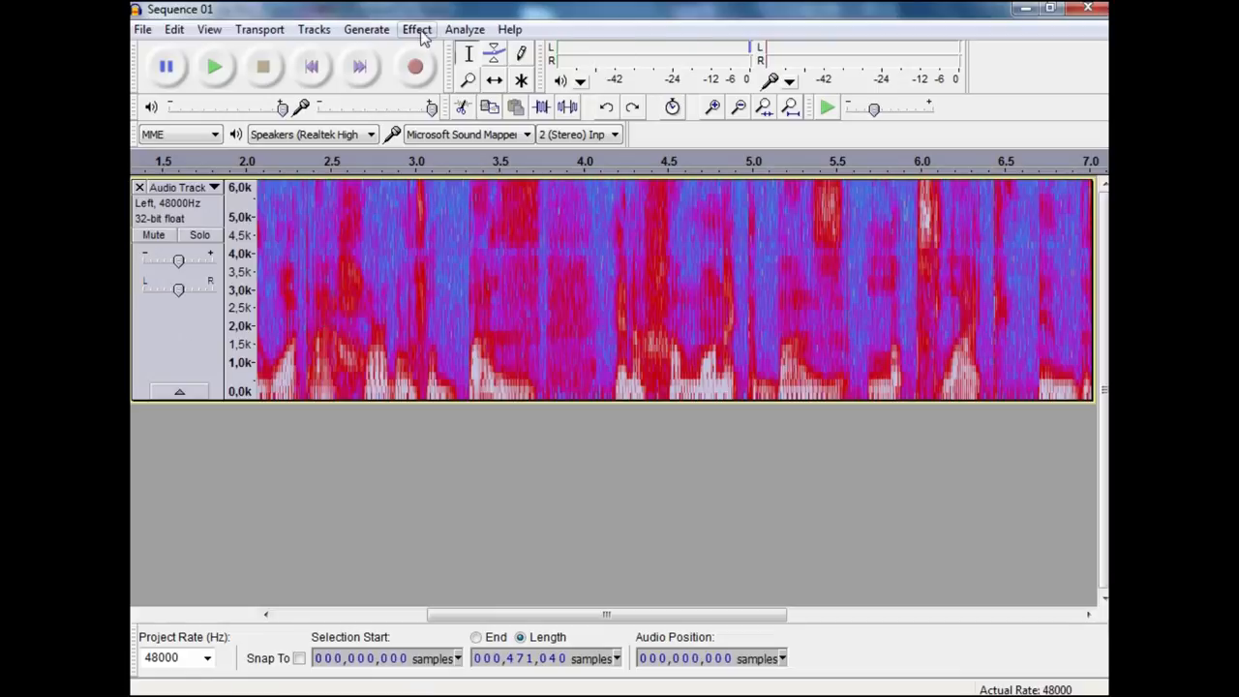
Apply the Bass Boost equalization curve, lifting frequencies below about 100 Hz by ~4.5 dB.
{"action": "left_click", "coordinate": [416, 29]}
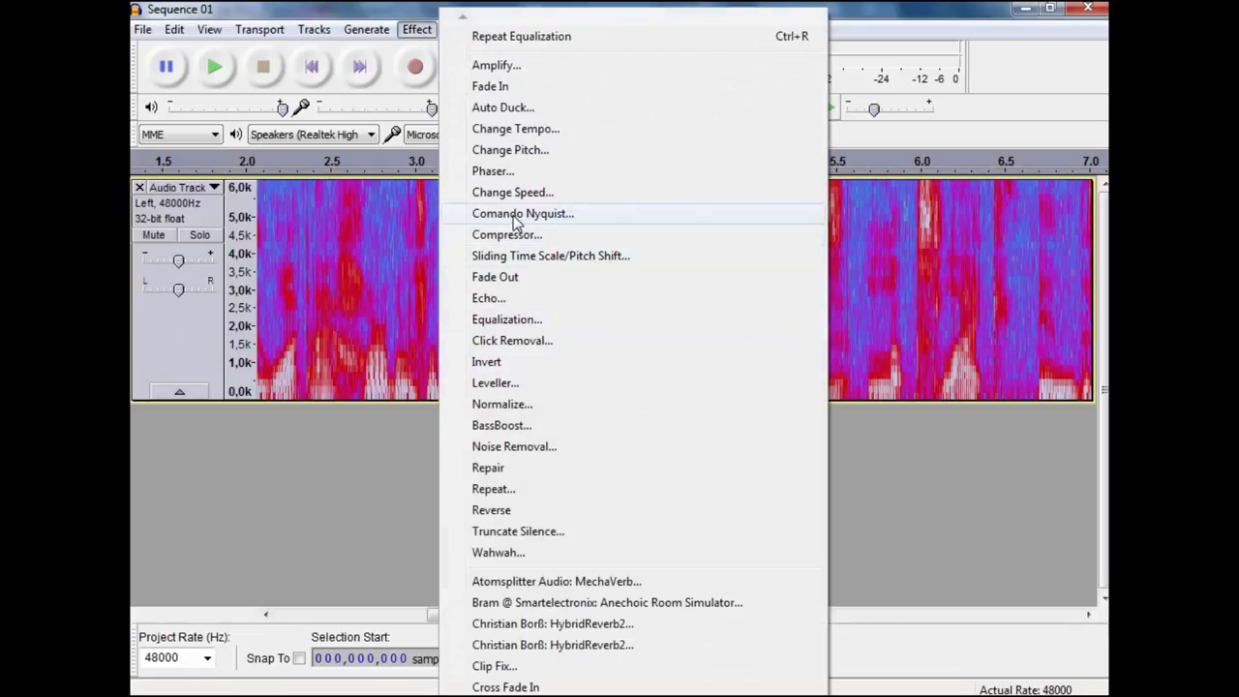
{"action": "left_click", "coordinate": [506, 320]}
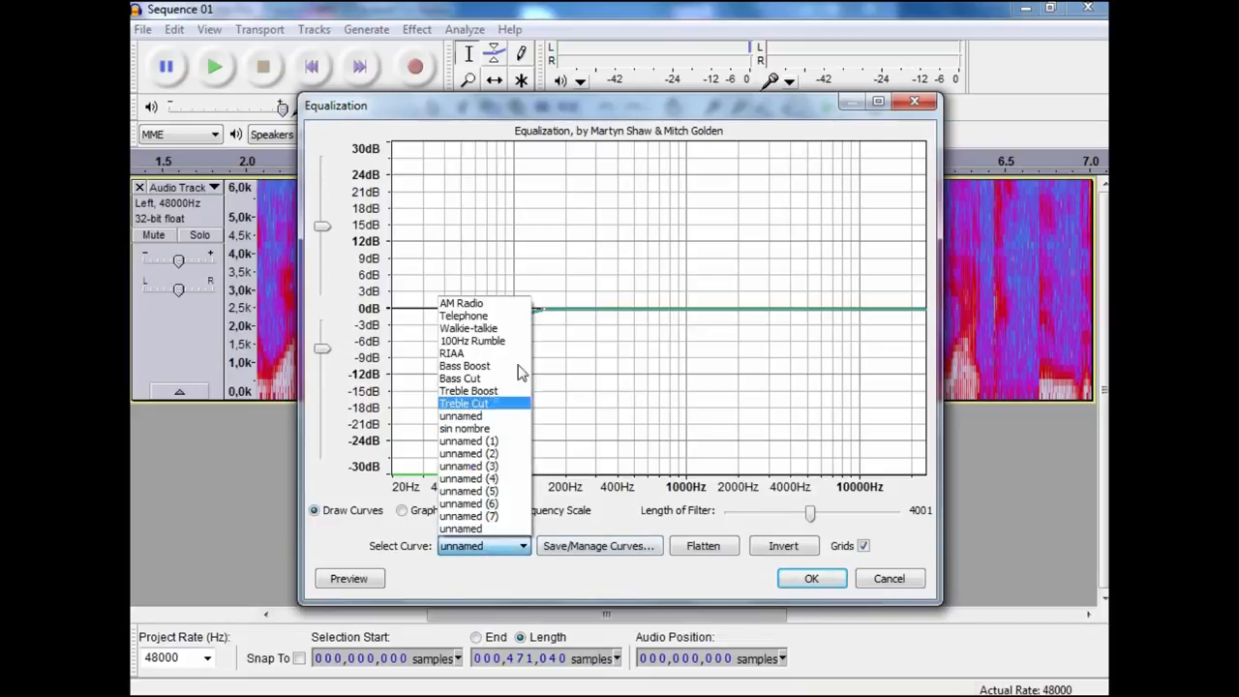
{"action": "left_click", "coordinate": [466, 365]}
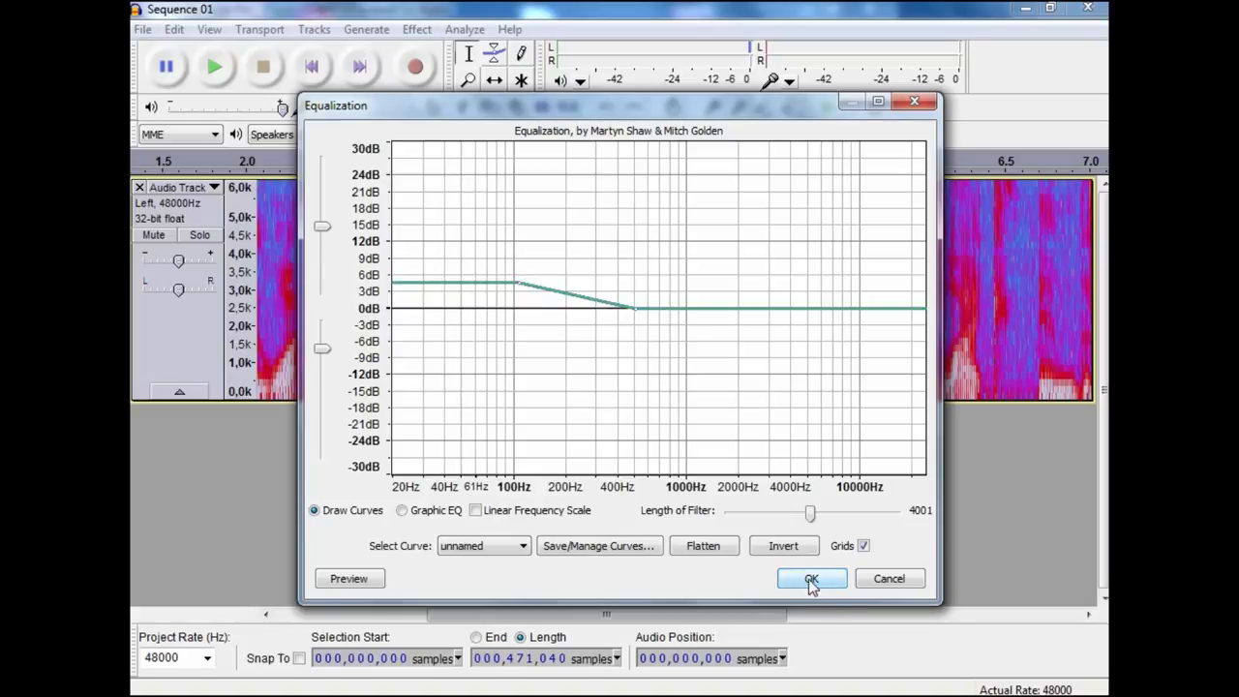
{"action": "left_click", "coordinate": [811, 578]}
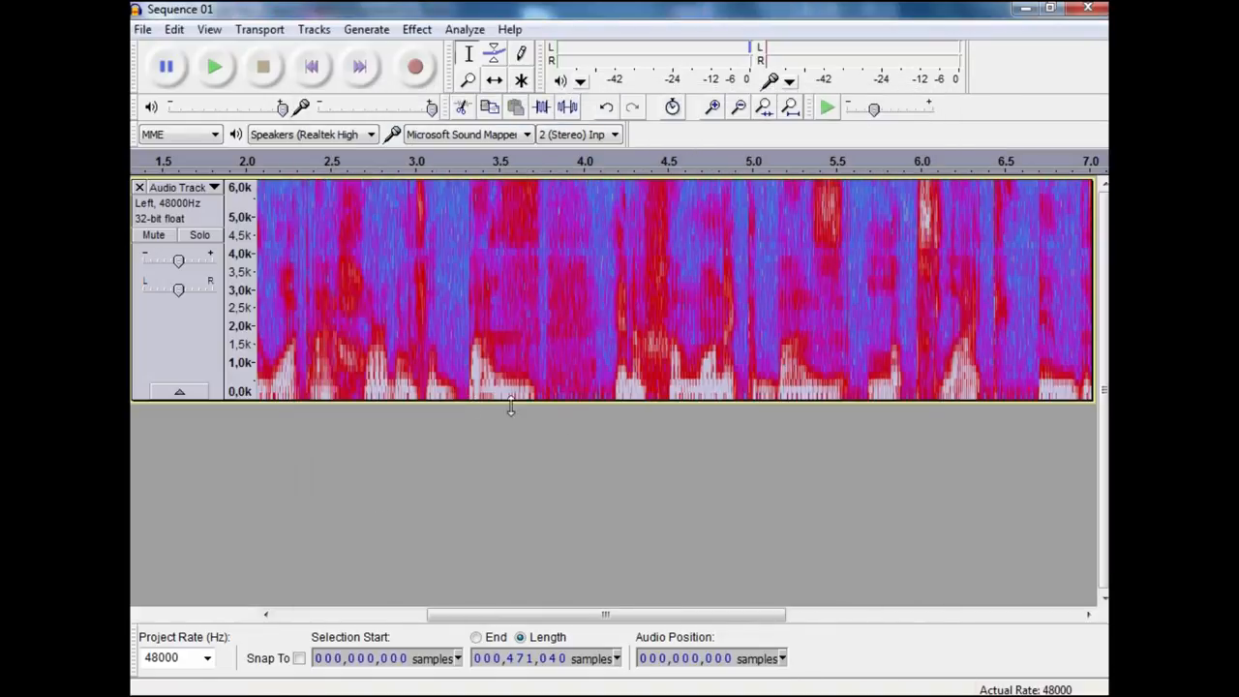
{"action": "mouse_move", "coordinate": [383, 559]}
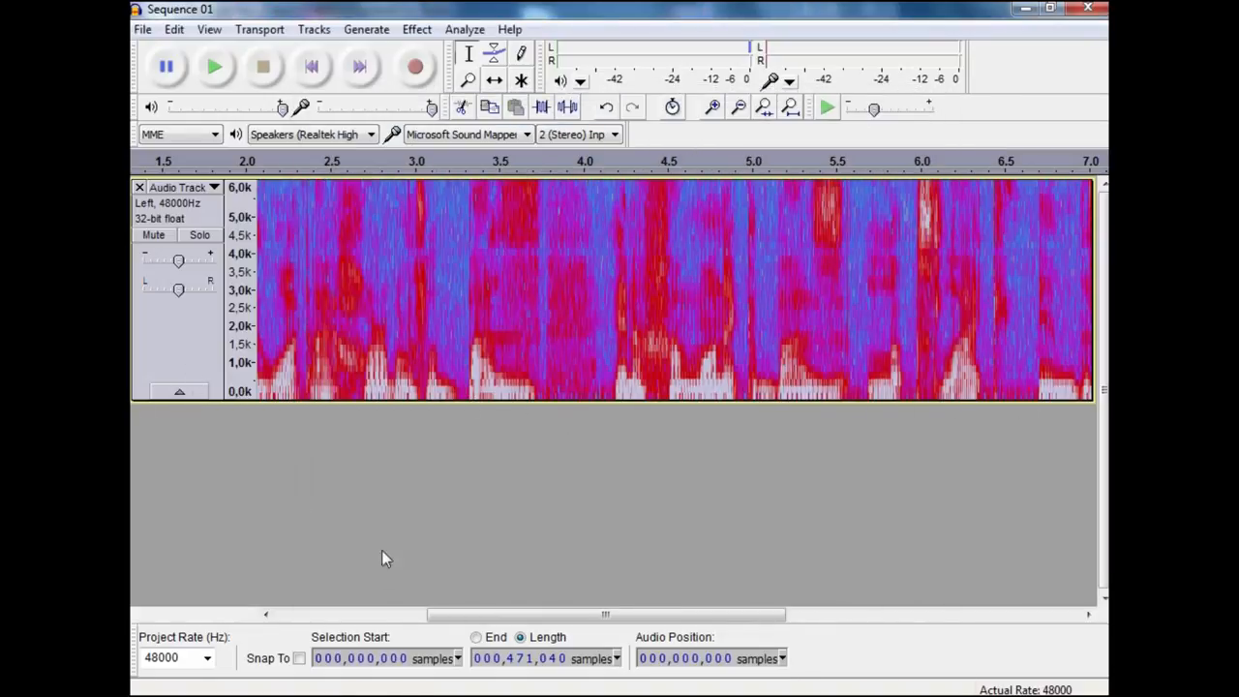
{"action": "left_click", "coordinate": [214, 66]}
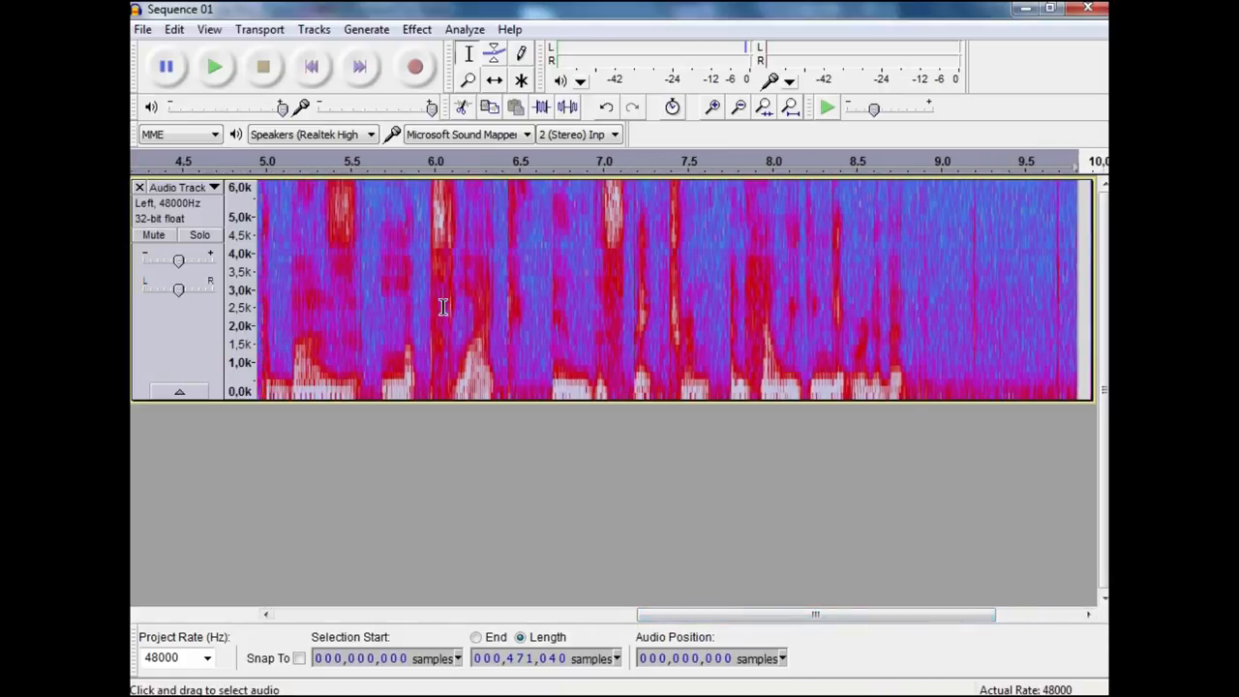
{"action": "mouse_move", "coordinate": [942, 379]}
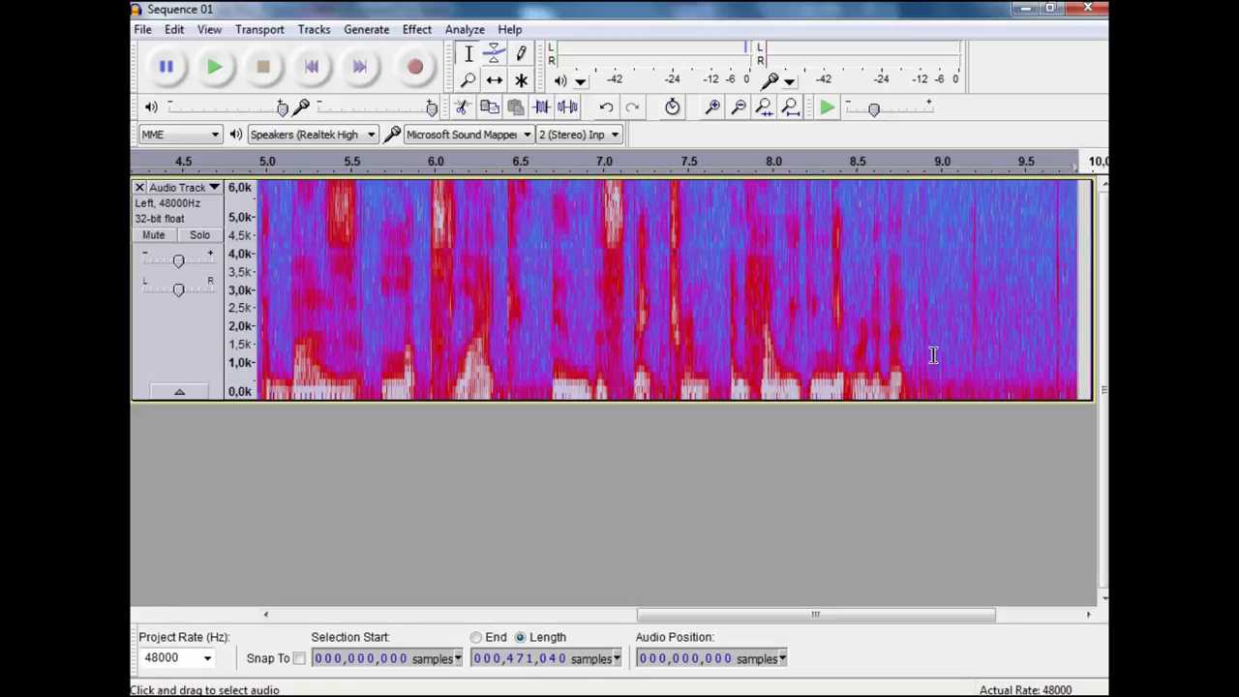
{"action": "mouse_move", "coordinate": [214, 208]}
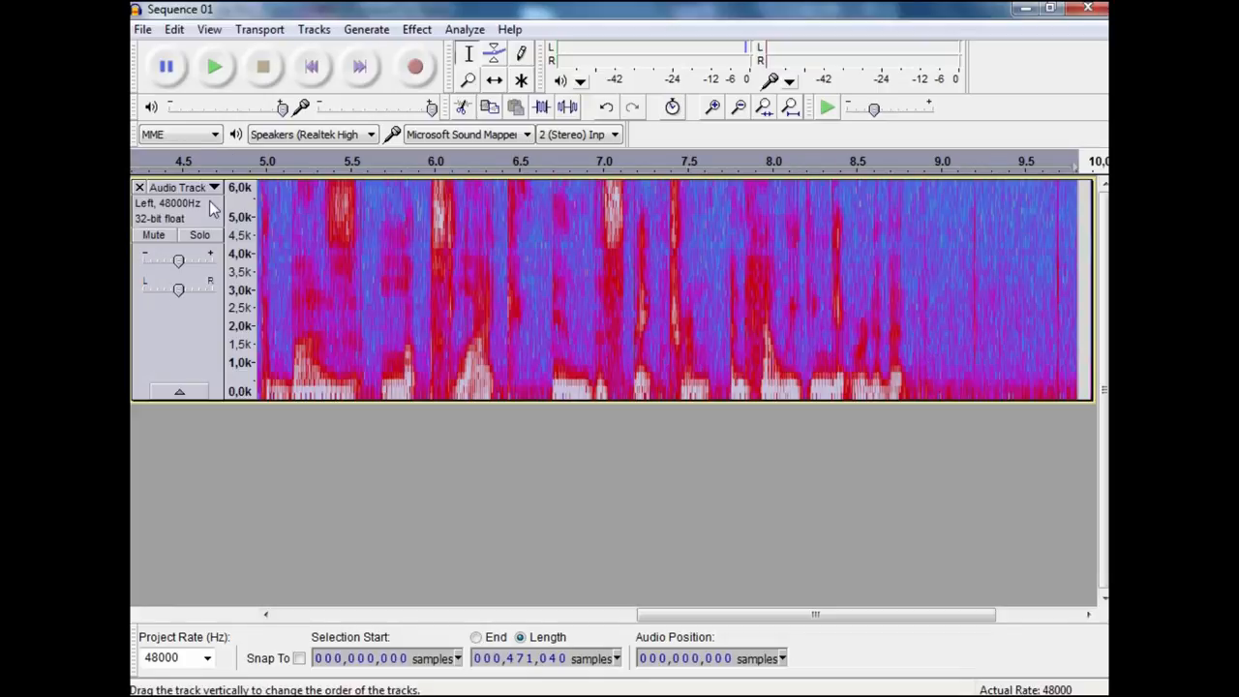
Switch the Sequence 01 track to Waveform display to reveal the click near 6.1 s.
{"action": "left_click", "coordinate": [179, 186]}
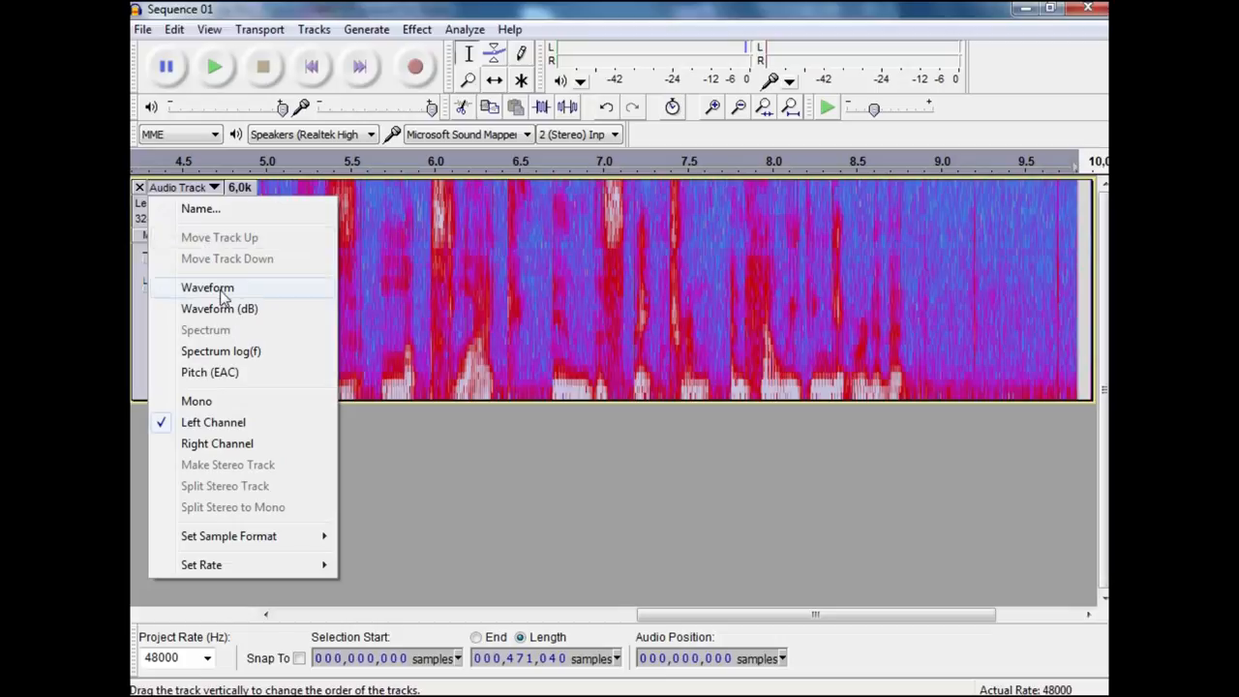
{"action": "left_click", "coordinate": [208, 288]}
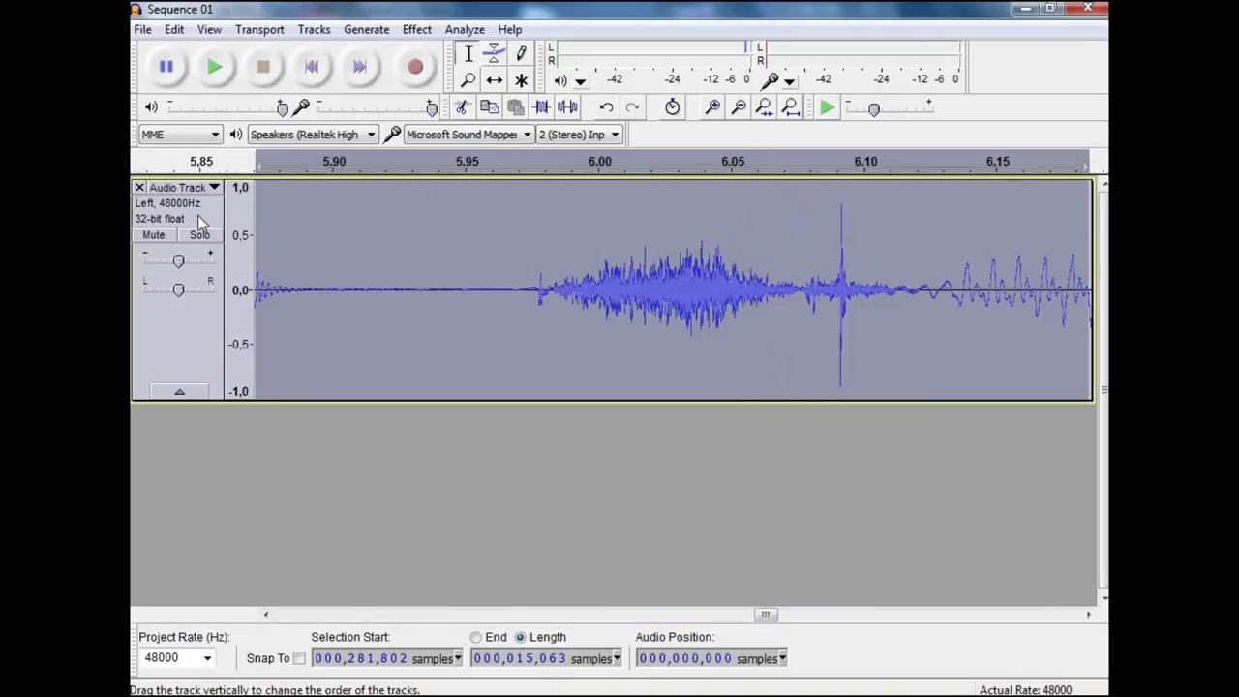
Switch the track display back to Spectrum, showing the click as a vertical streak.
{"action": "left_click", "coordinate": [211, 186]}
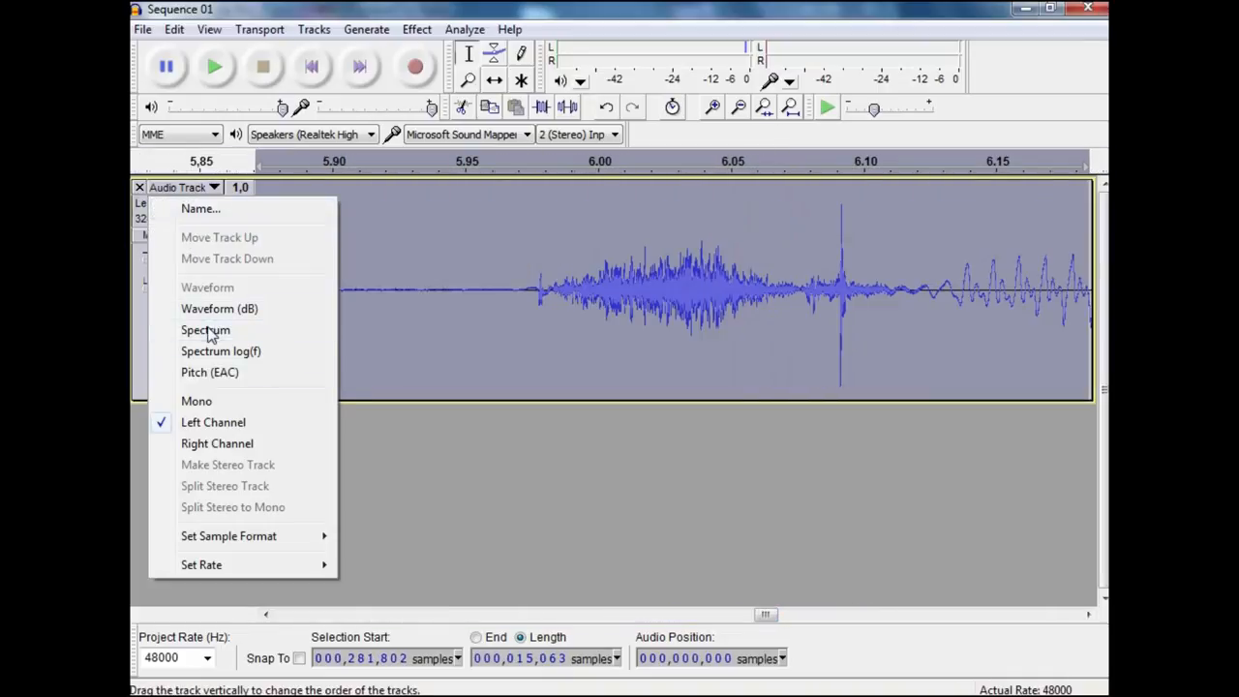
{"action": "left_click", "coordinate": [205, 330]}
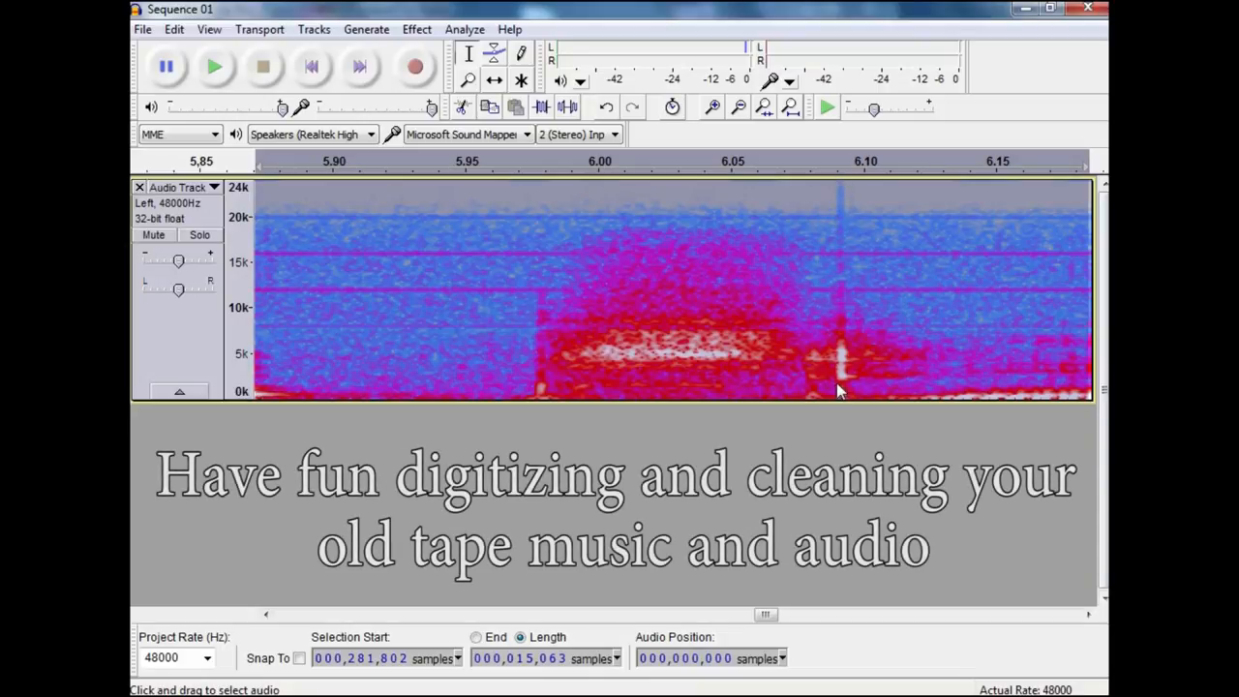
{"action": "mouse_move", "coordinate": [854, 225]}
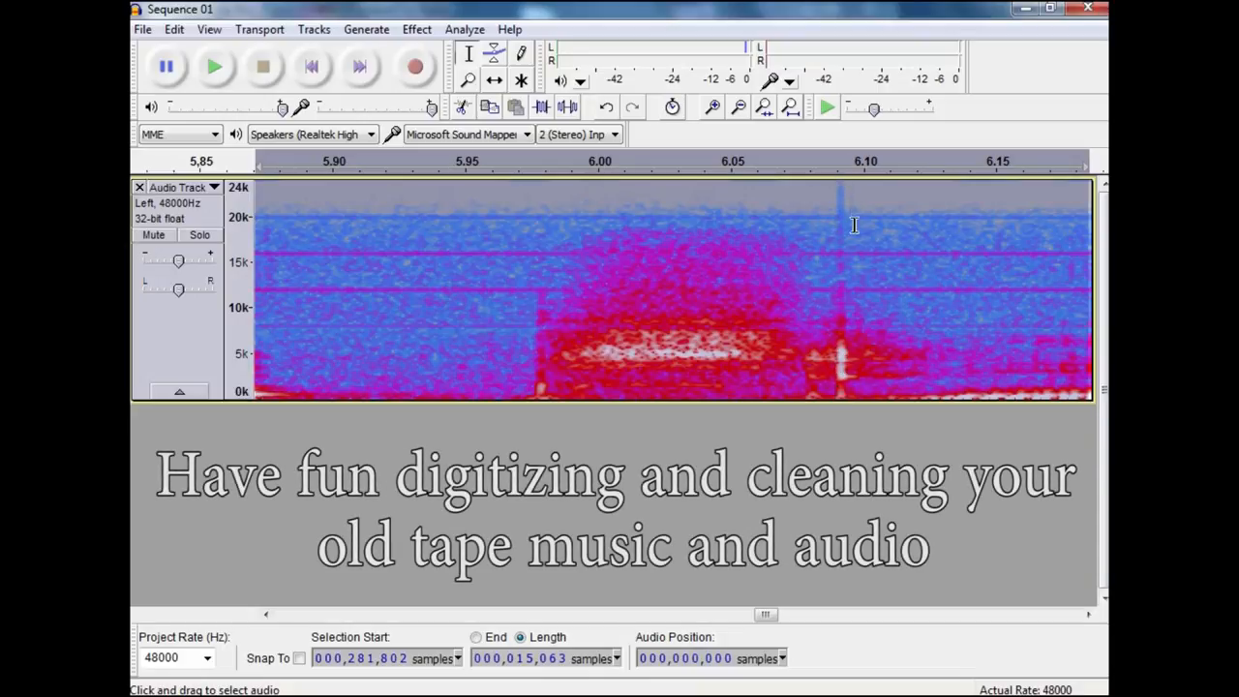
{"action": "mouse_move", "coordinate": [840, 375]}
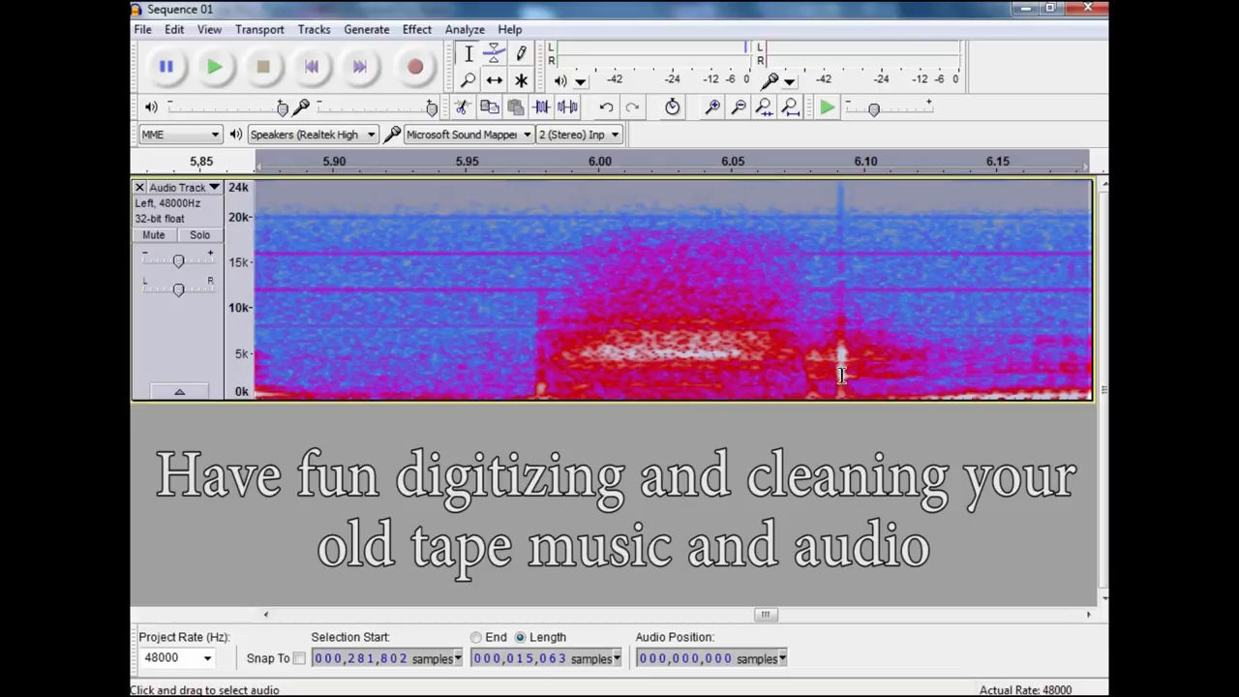